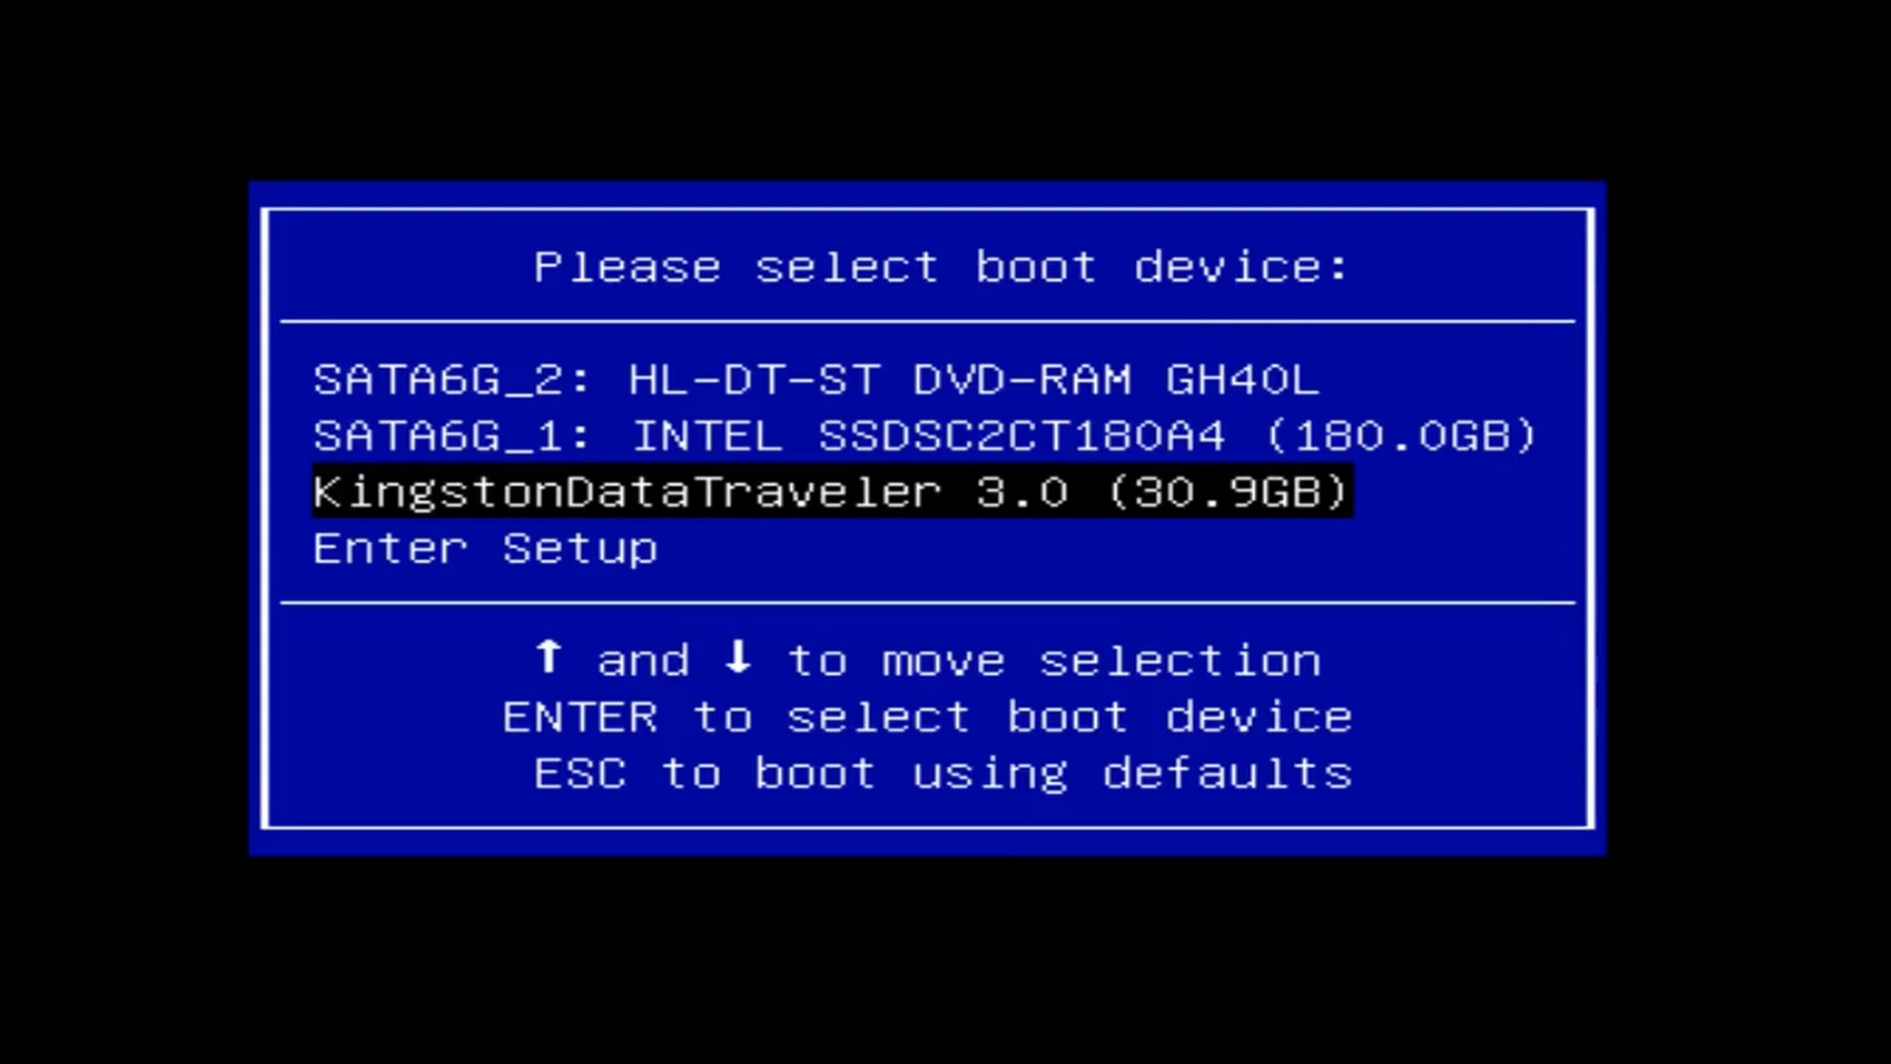
# Boot from the Kingston DataTraveler USB drive at the Aptio boot menu.
pyautogui.press('Down')
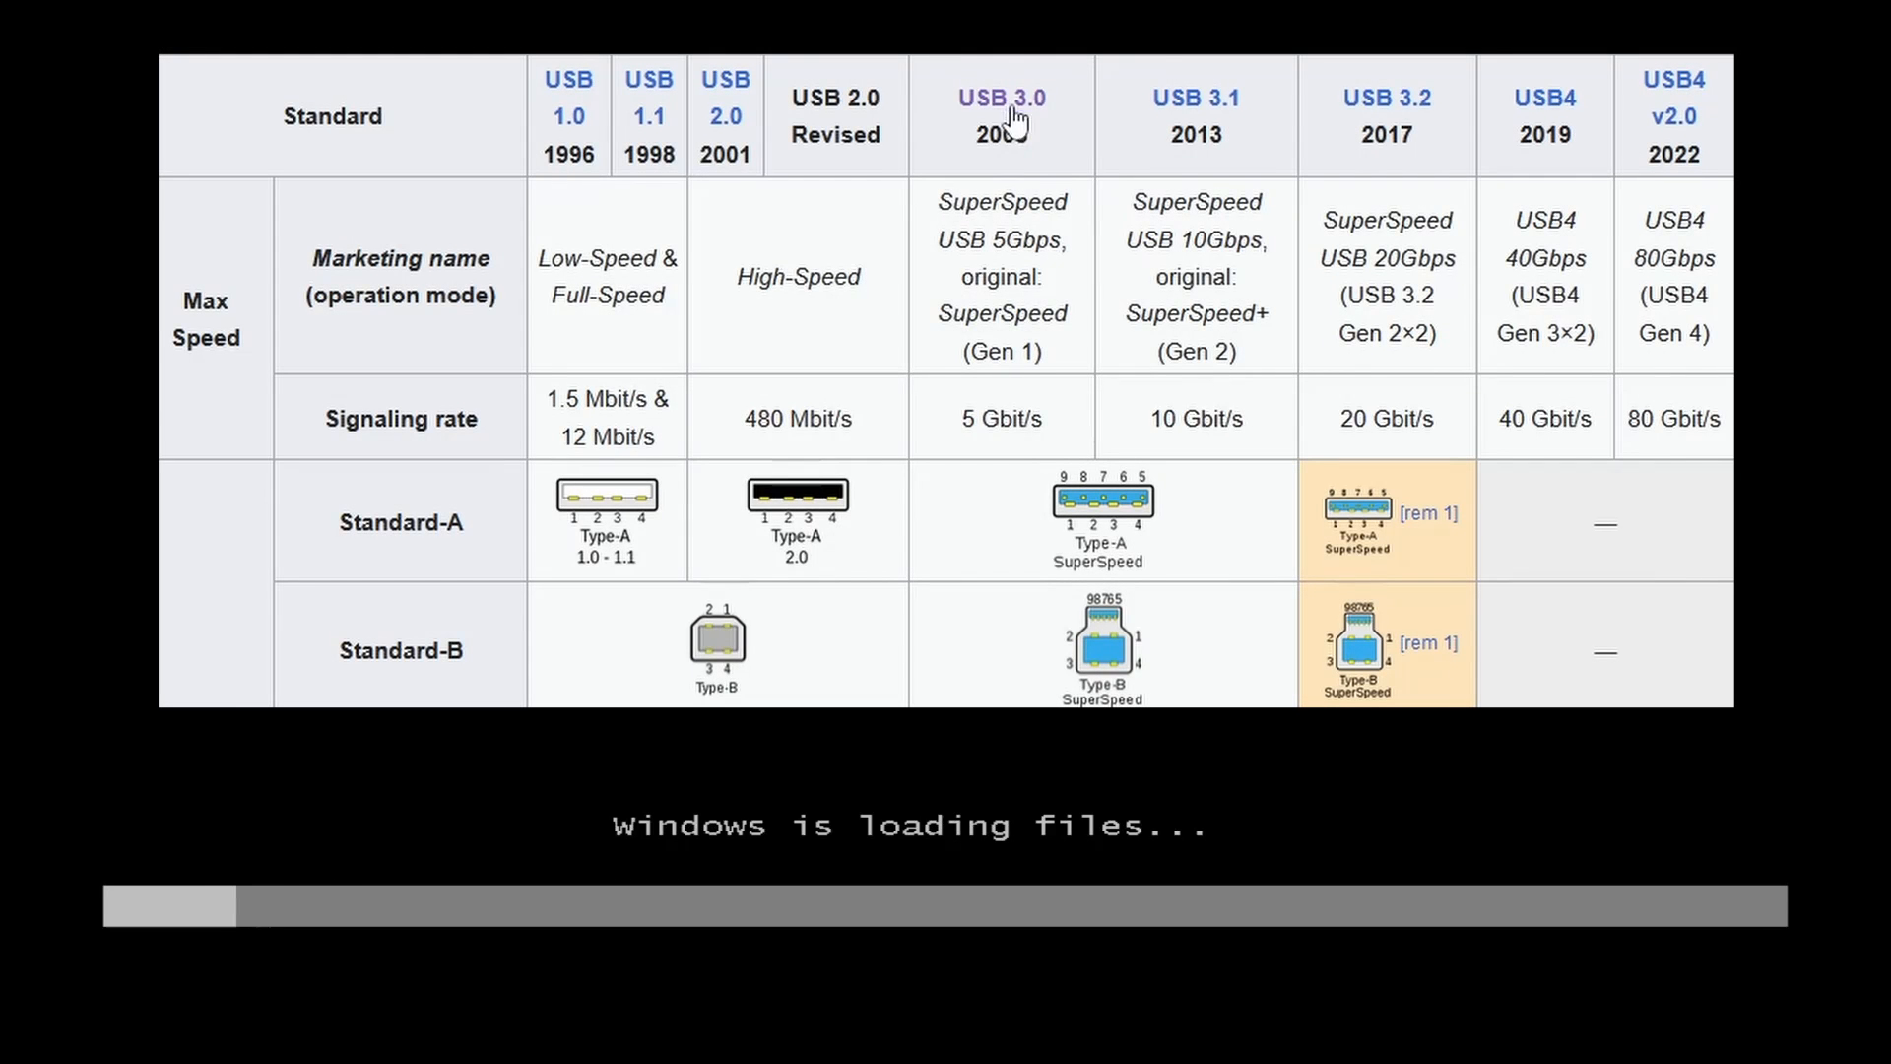
pyautogui.click(1000, 99)
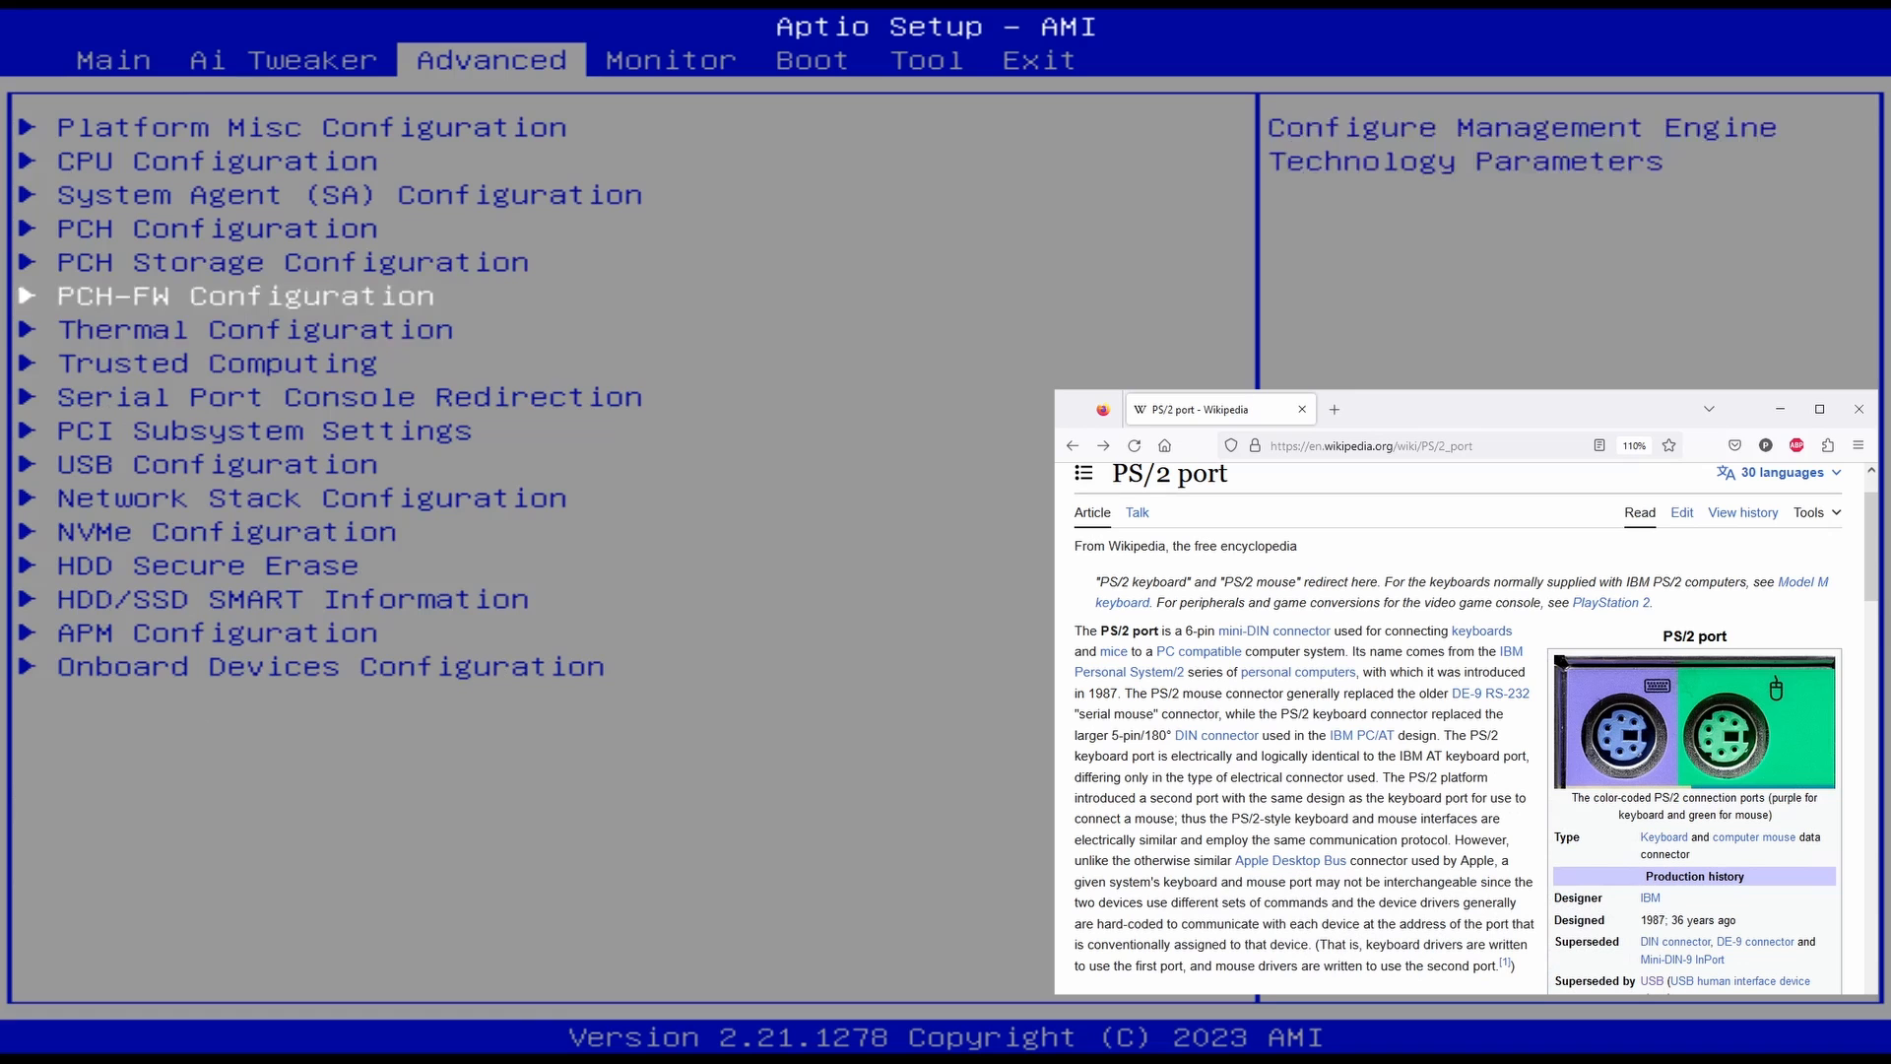
# In Advanced > USB Configuration keep Legacy USB Support Enabled and return to Advanced.
pyautogui.click(220, 463)
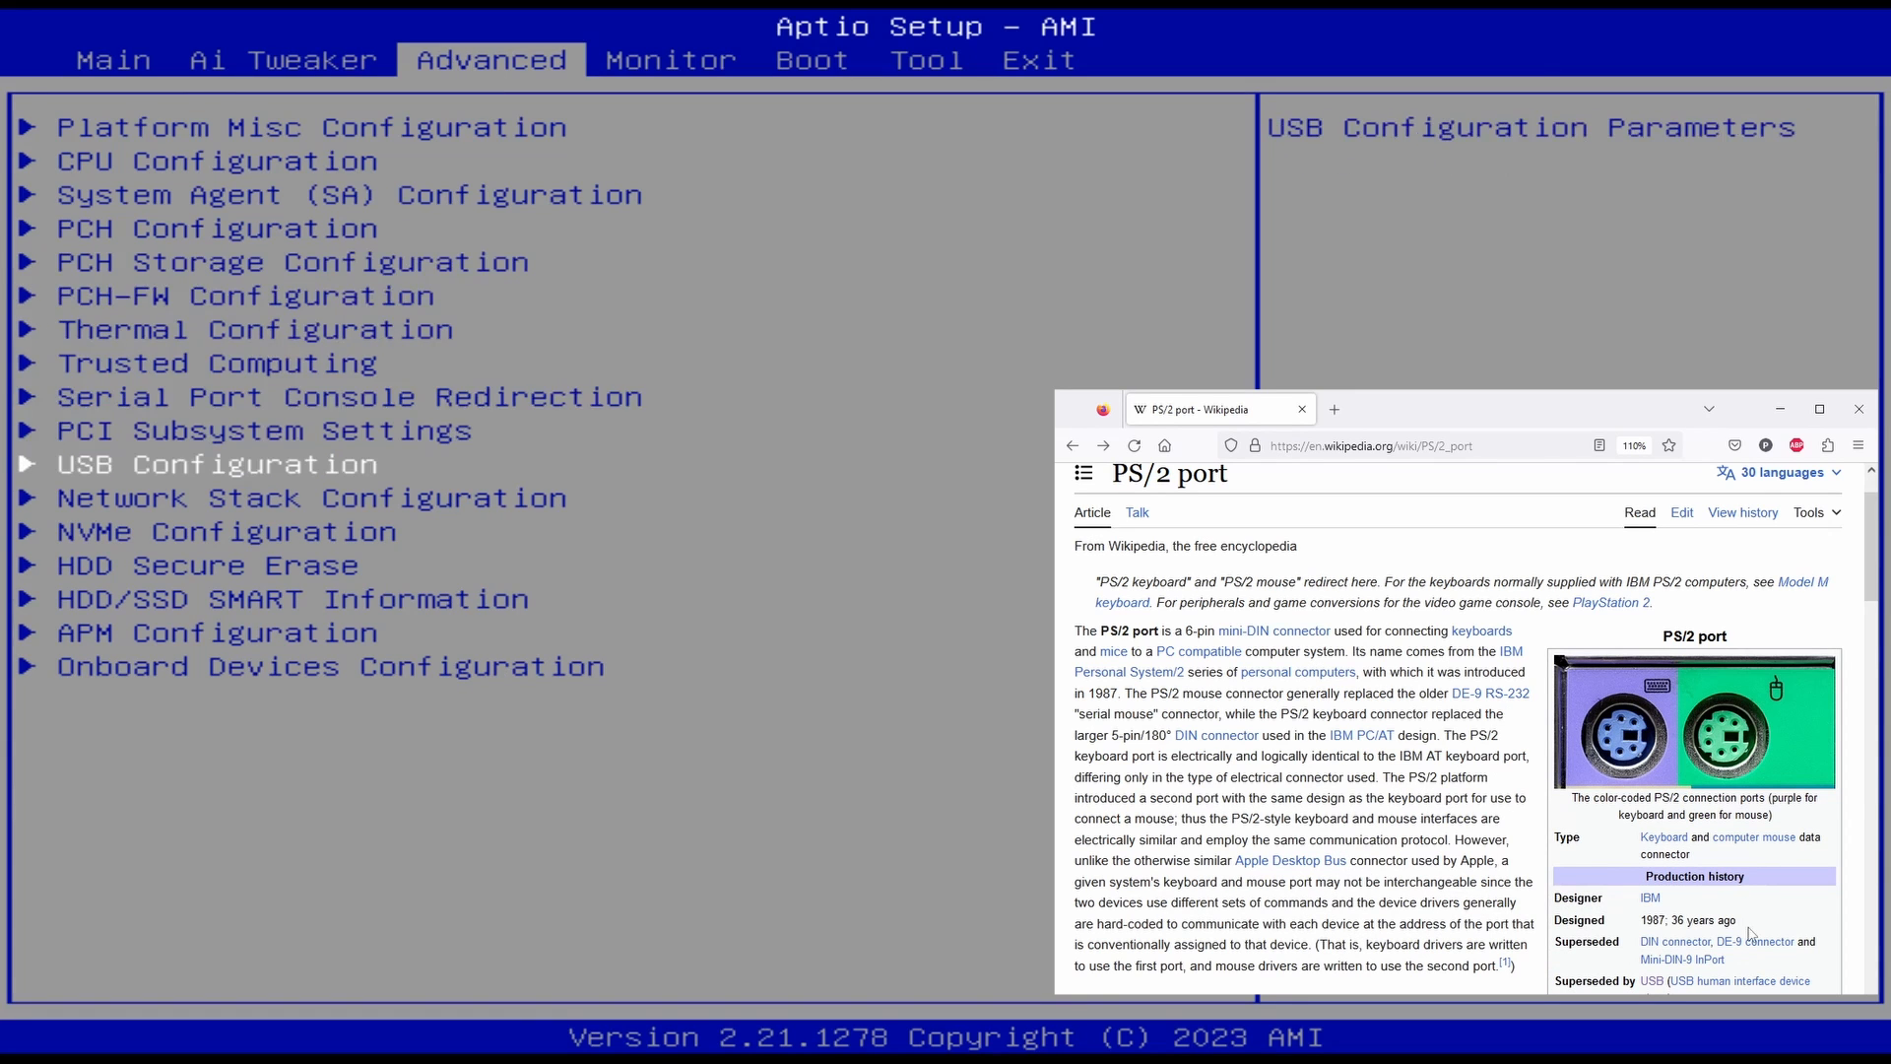
pyautogui.click(236, 463)
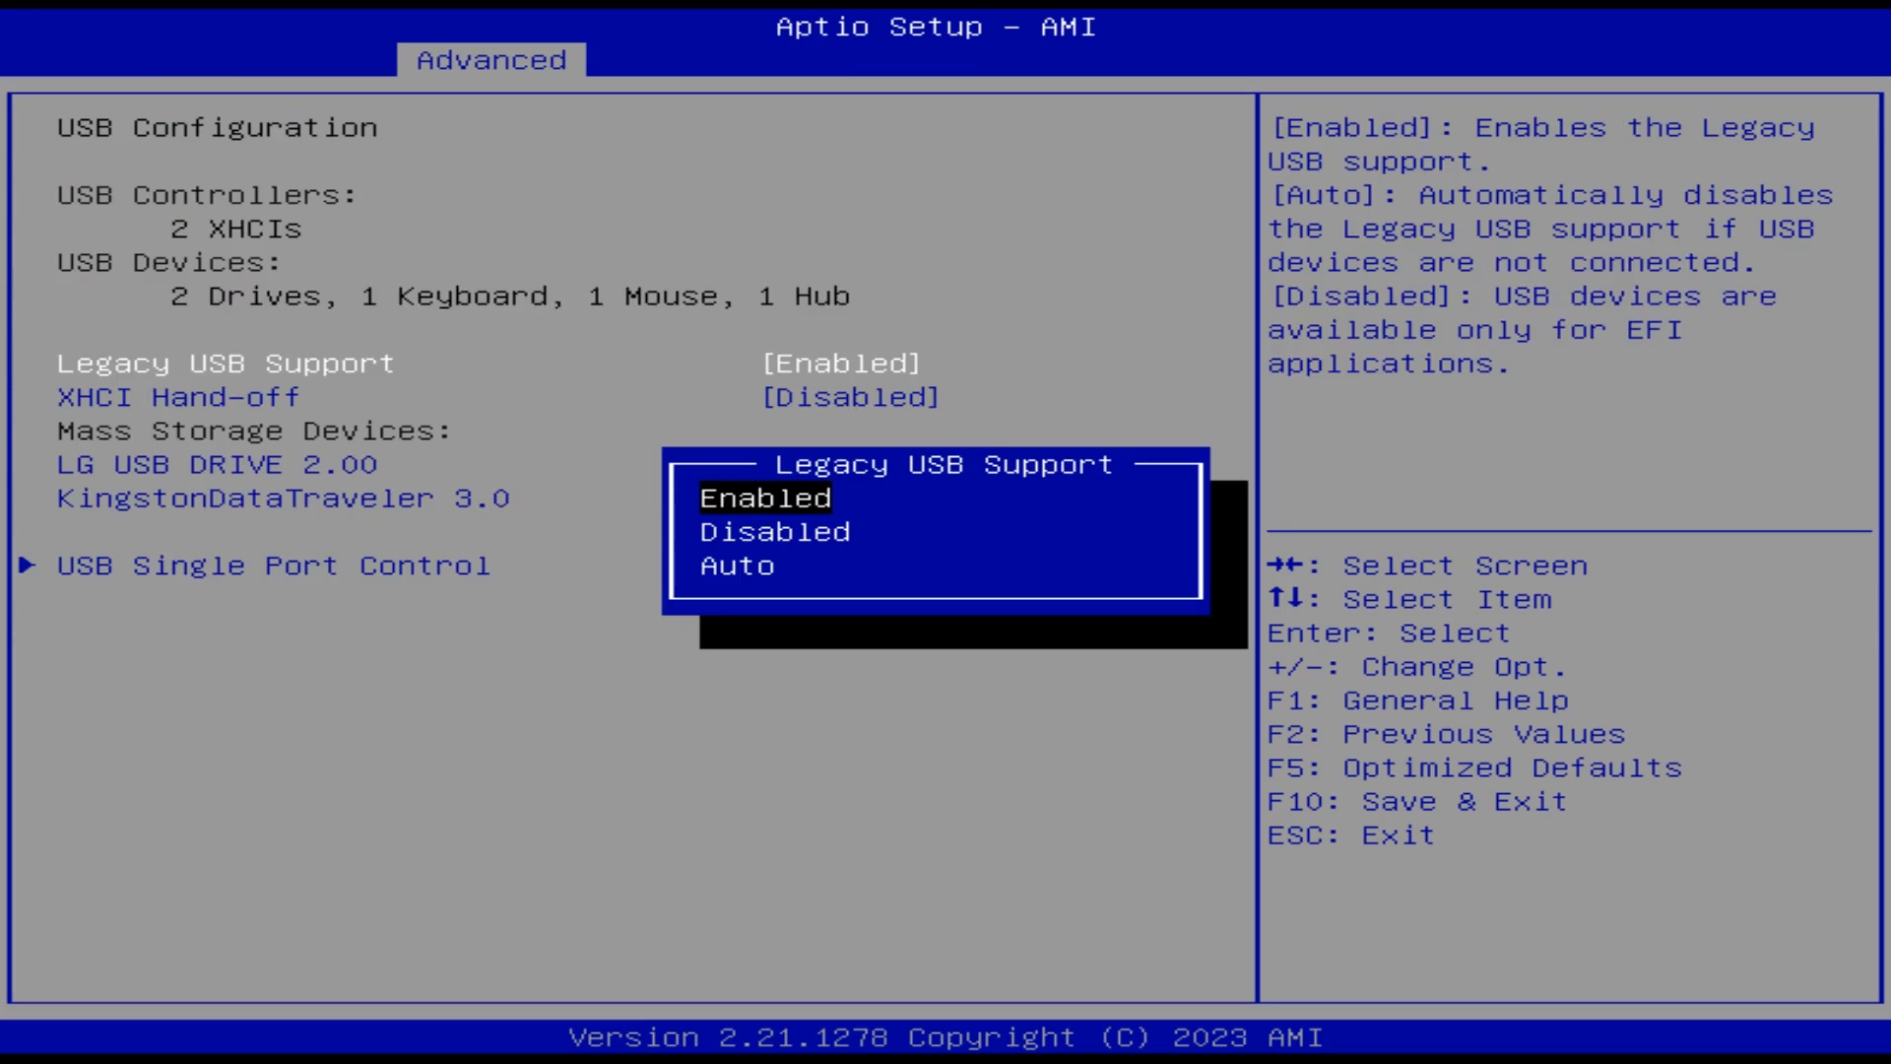
pyautogui.press('Down')
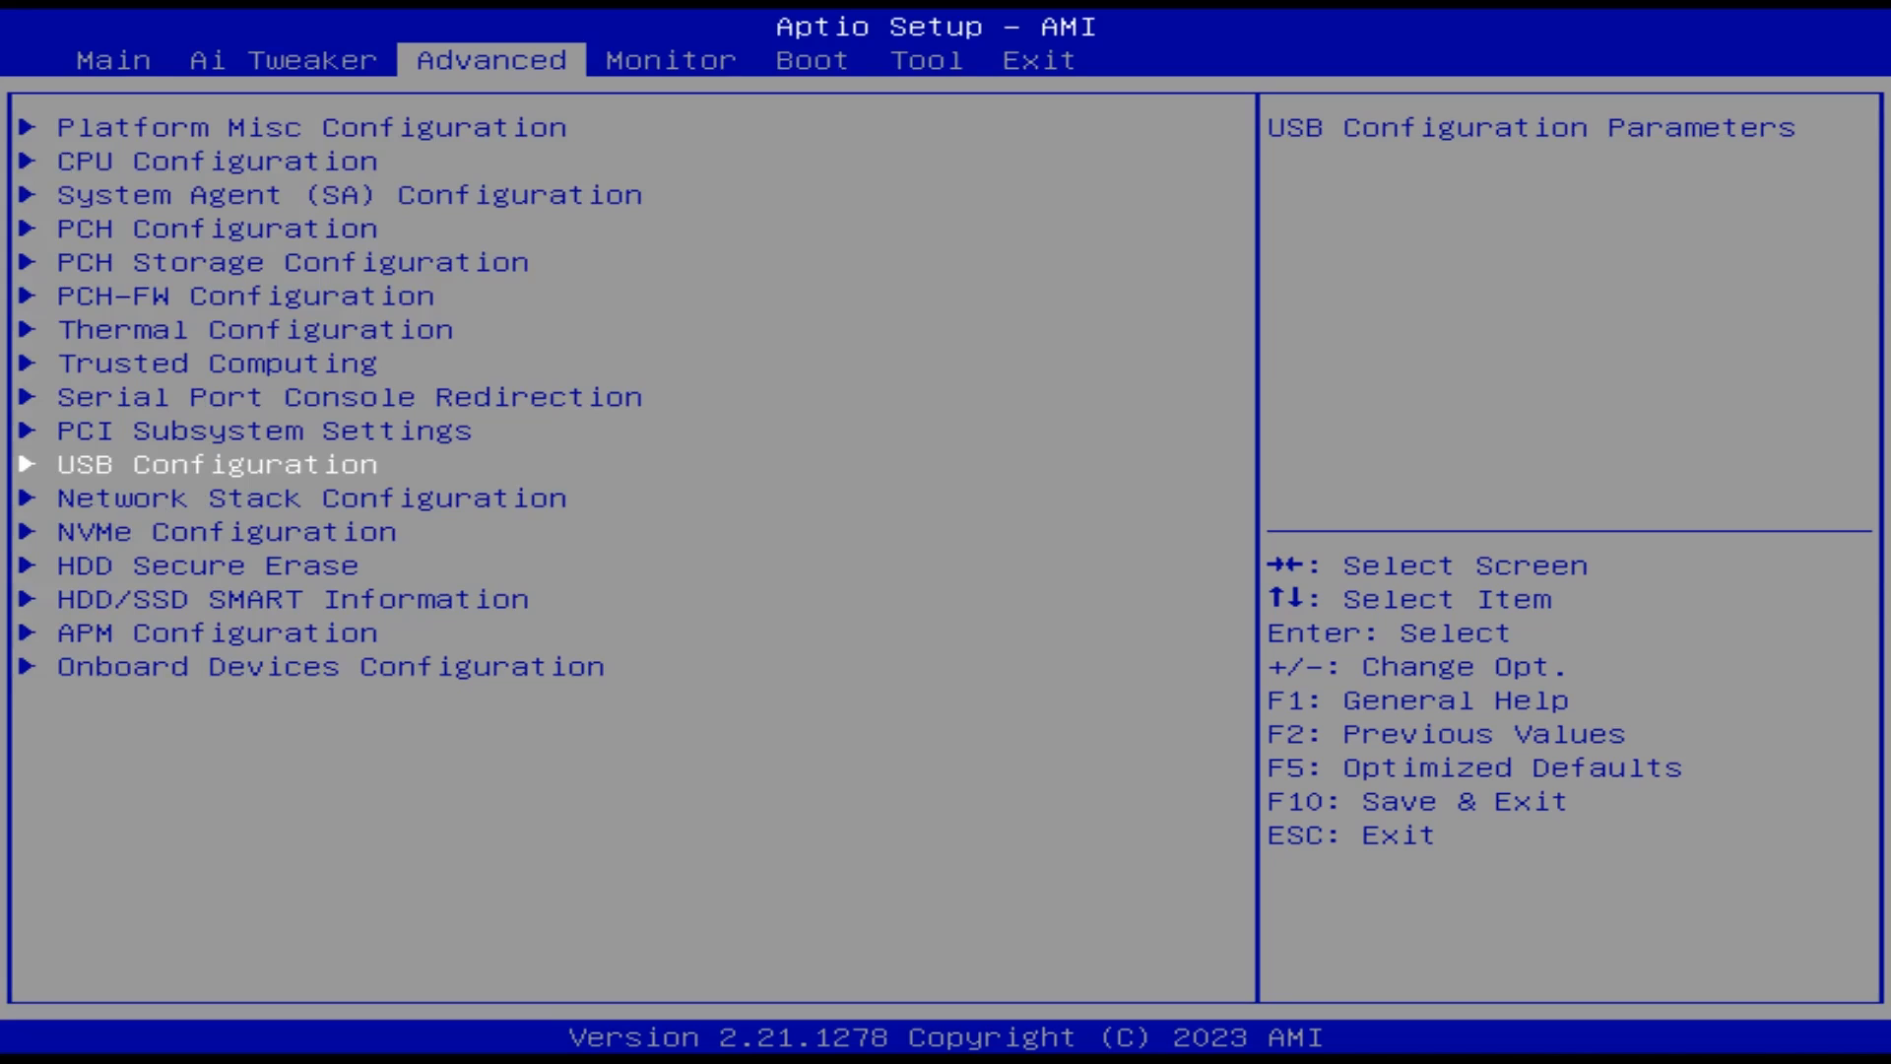
pyautogui.click(926, 59)
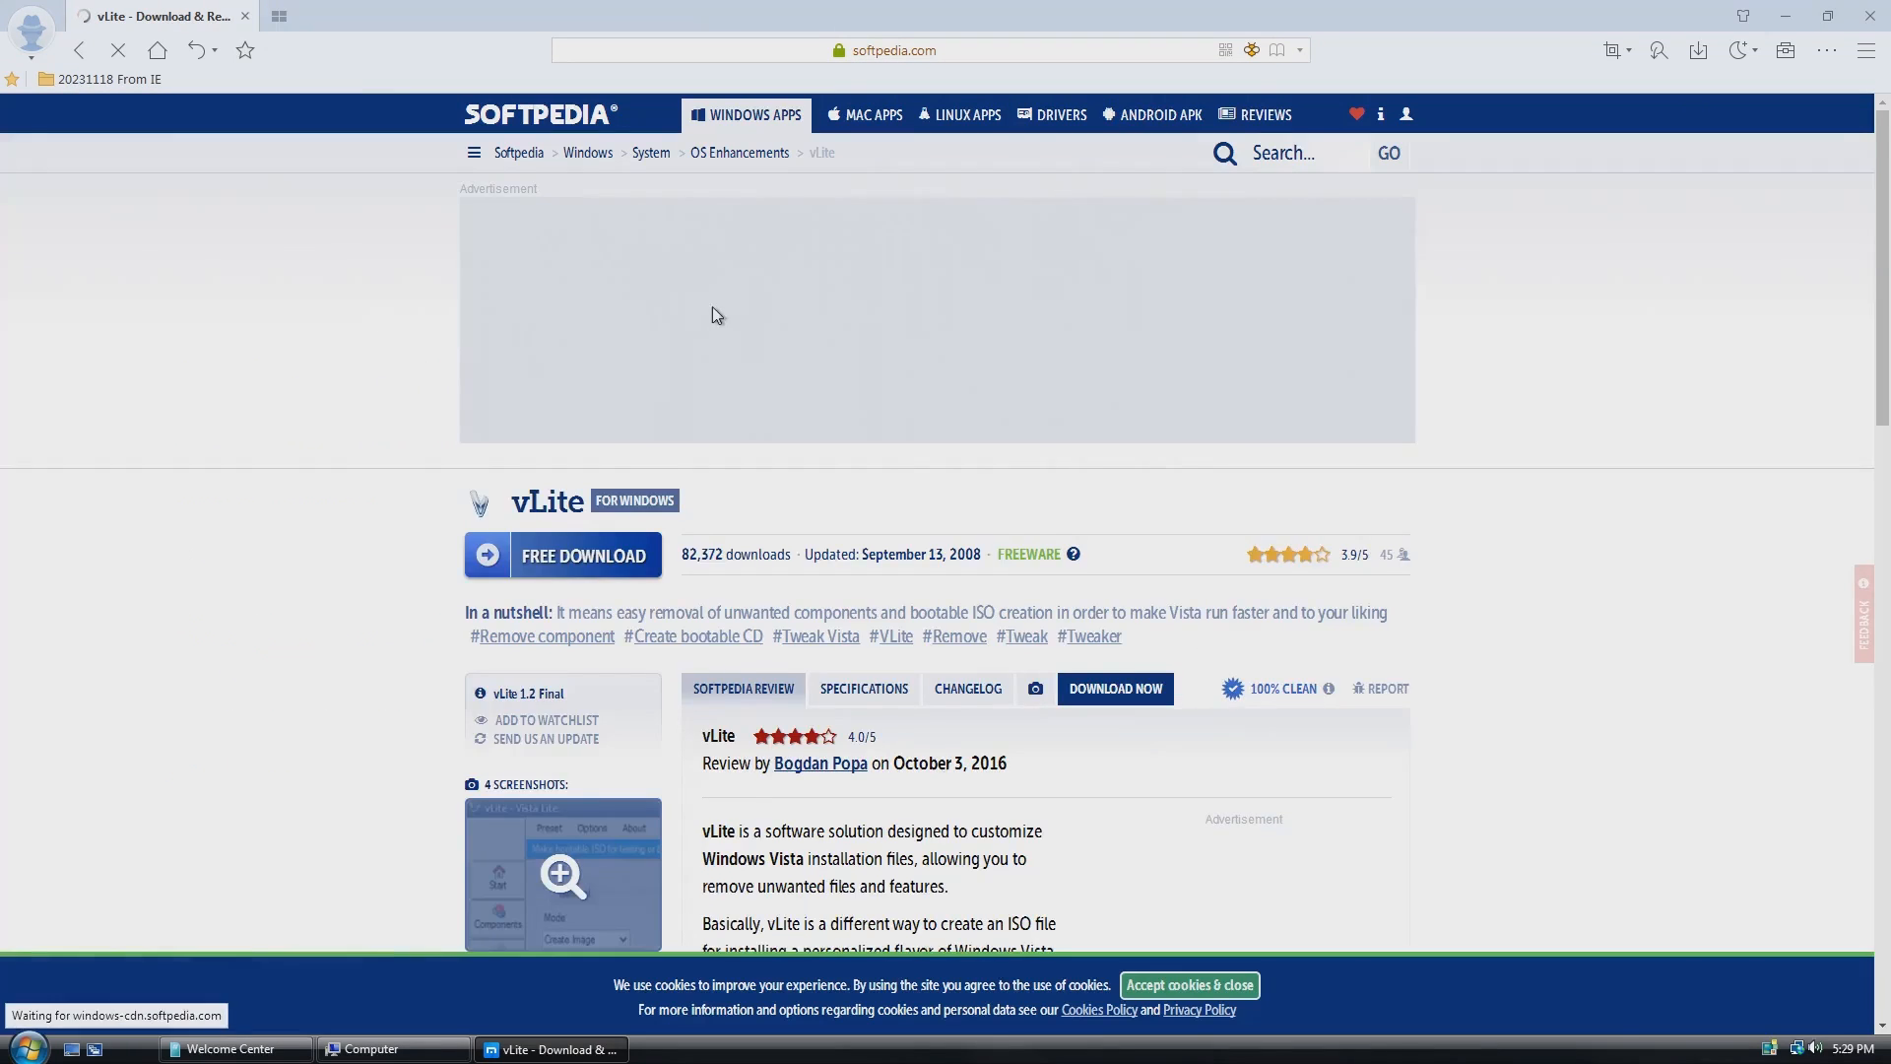
# Start Windows AIK Setup from the welcome screen and agree to its license terms.
pyautogui.scroll(-3)
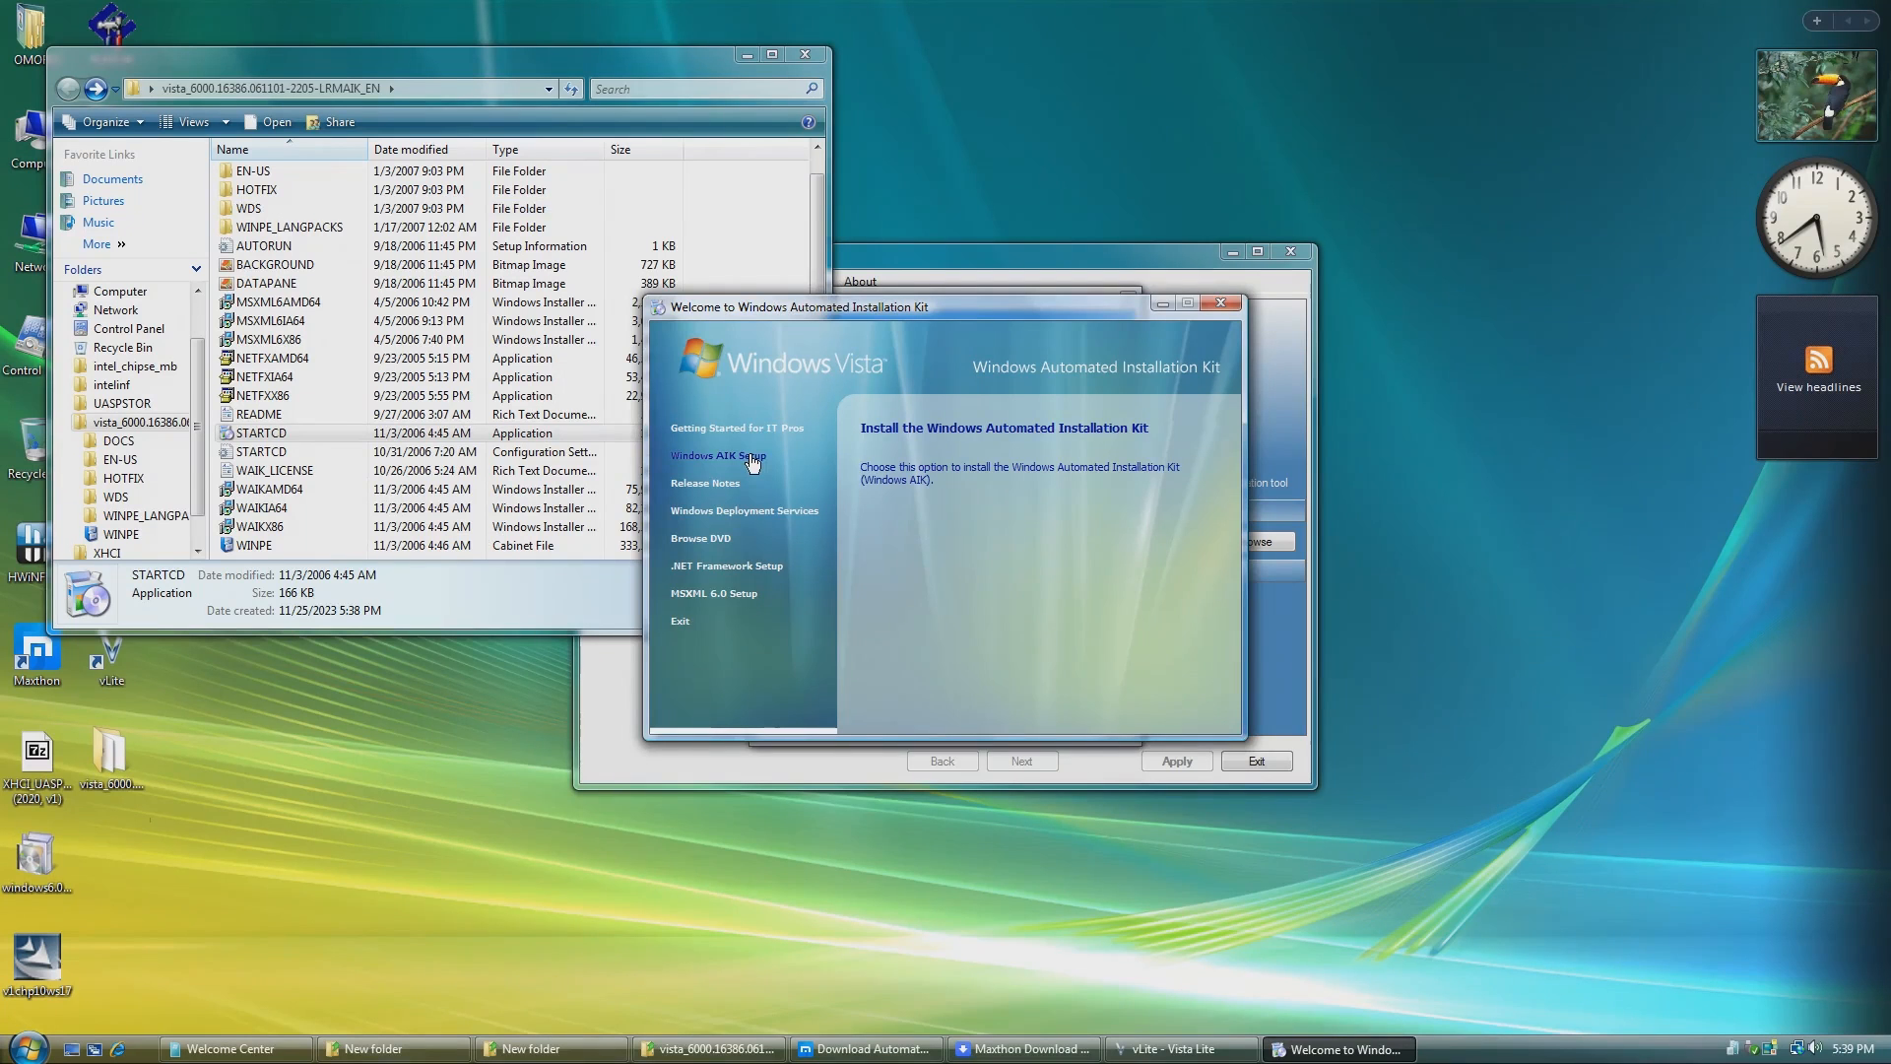
pyautogui.click(717, 455)
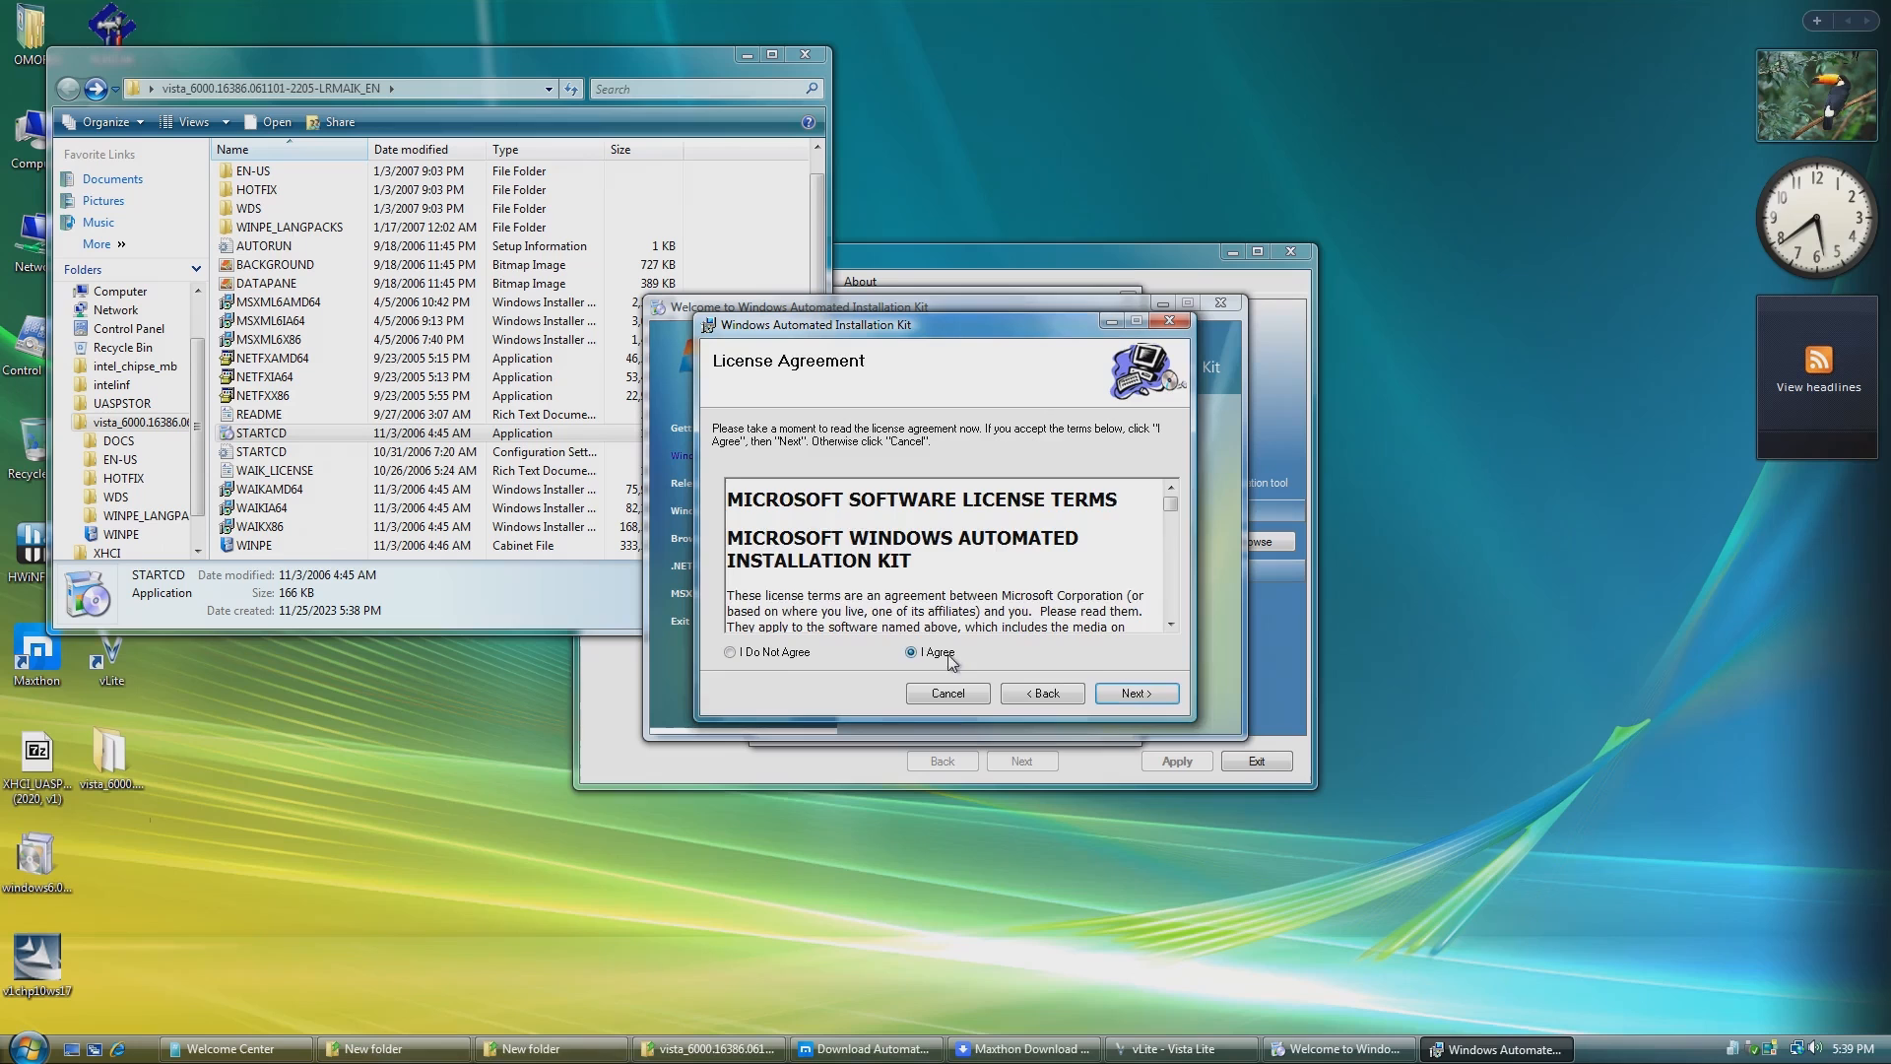
pyautogui.click(1135, 691)
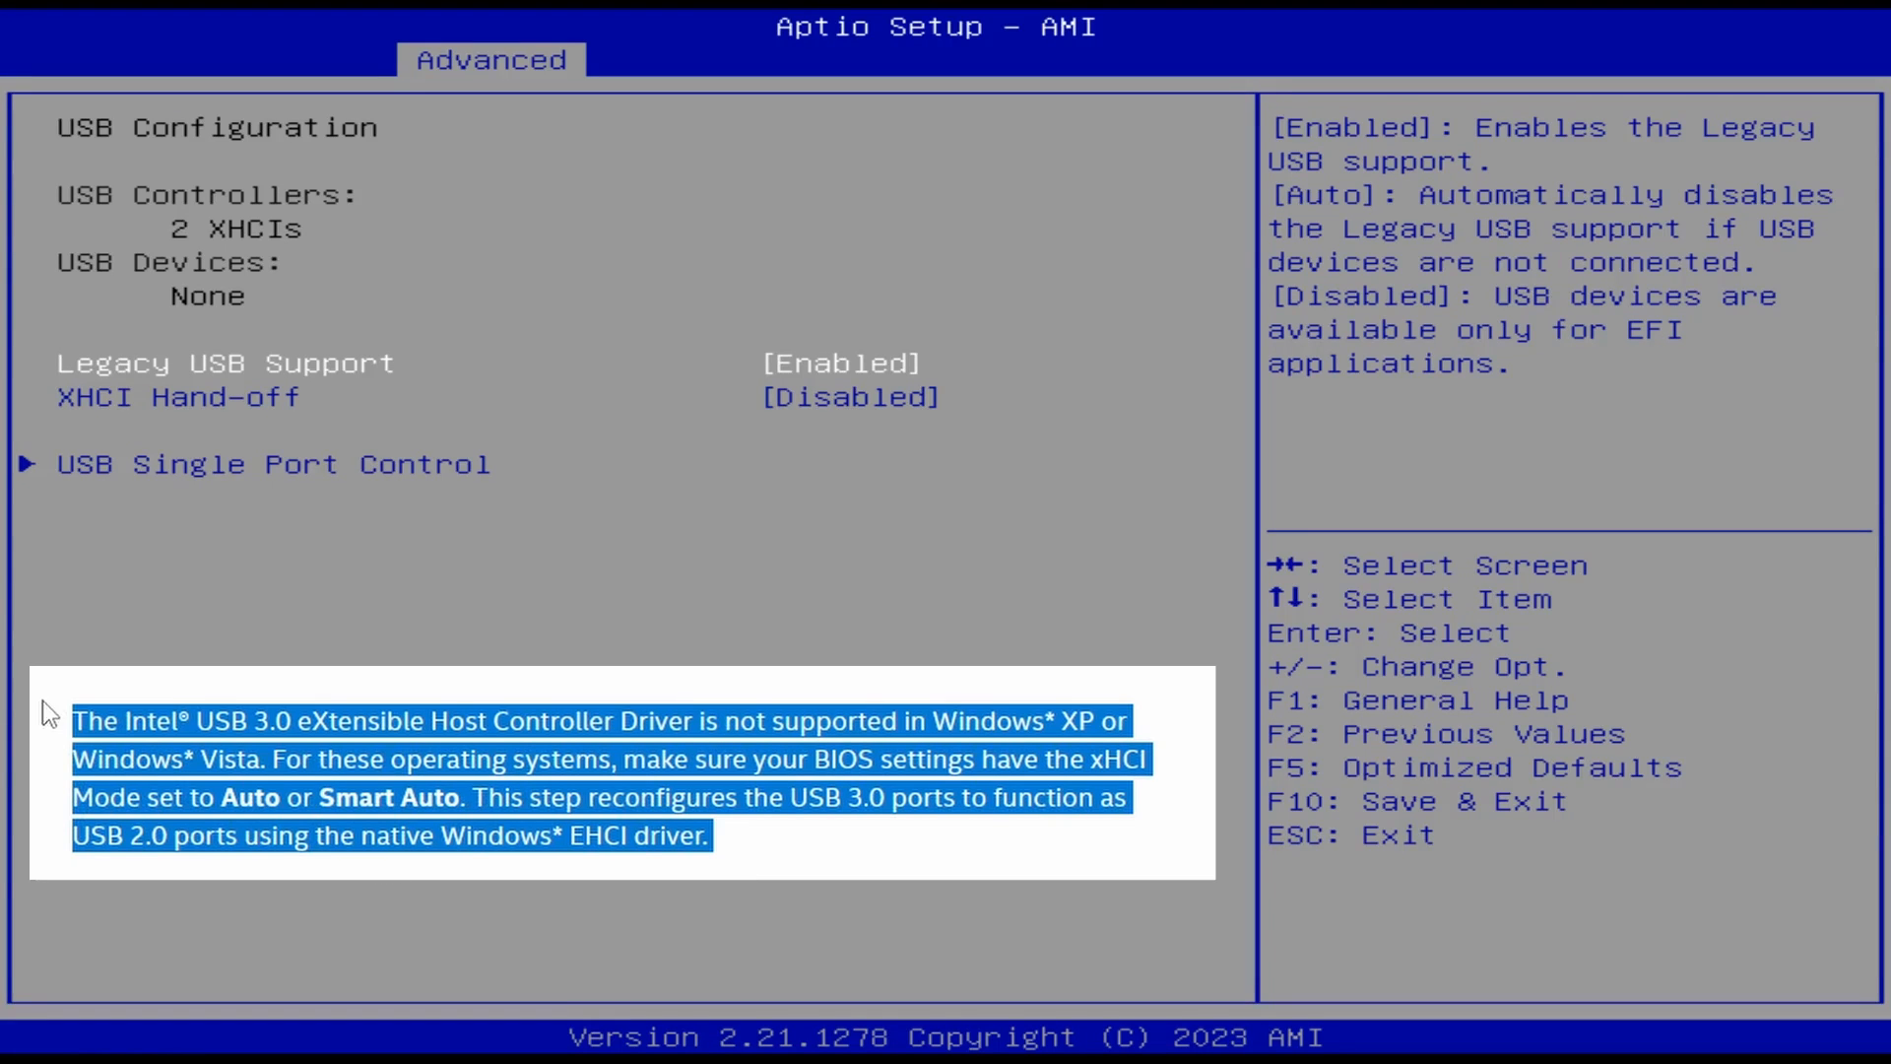
# Set XHCI Hand-off to Enabled, then queue a hotfix for integration in vLite.
pyautogui.press('down')
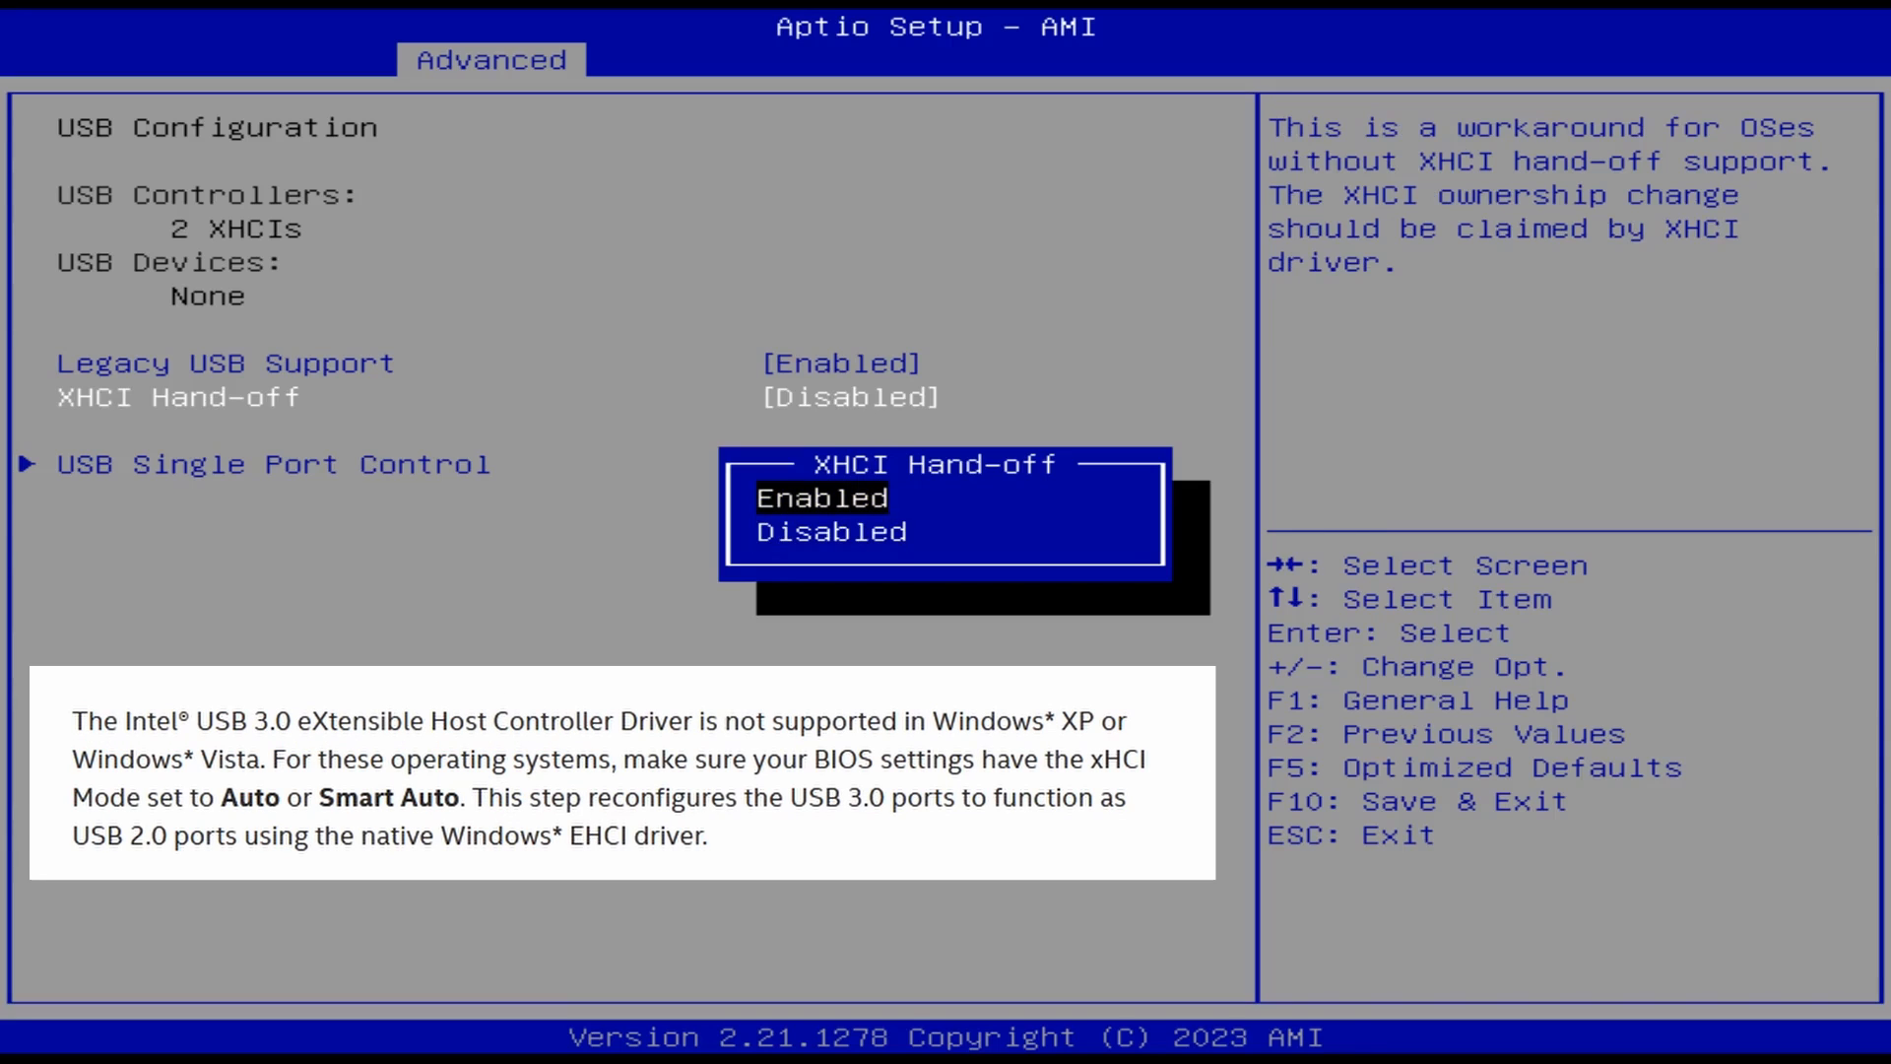
pyautogui.click(831, 497)
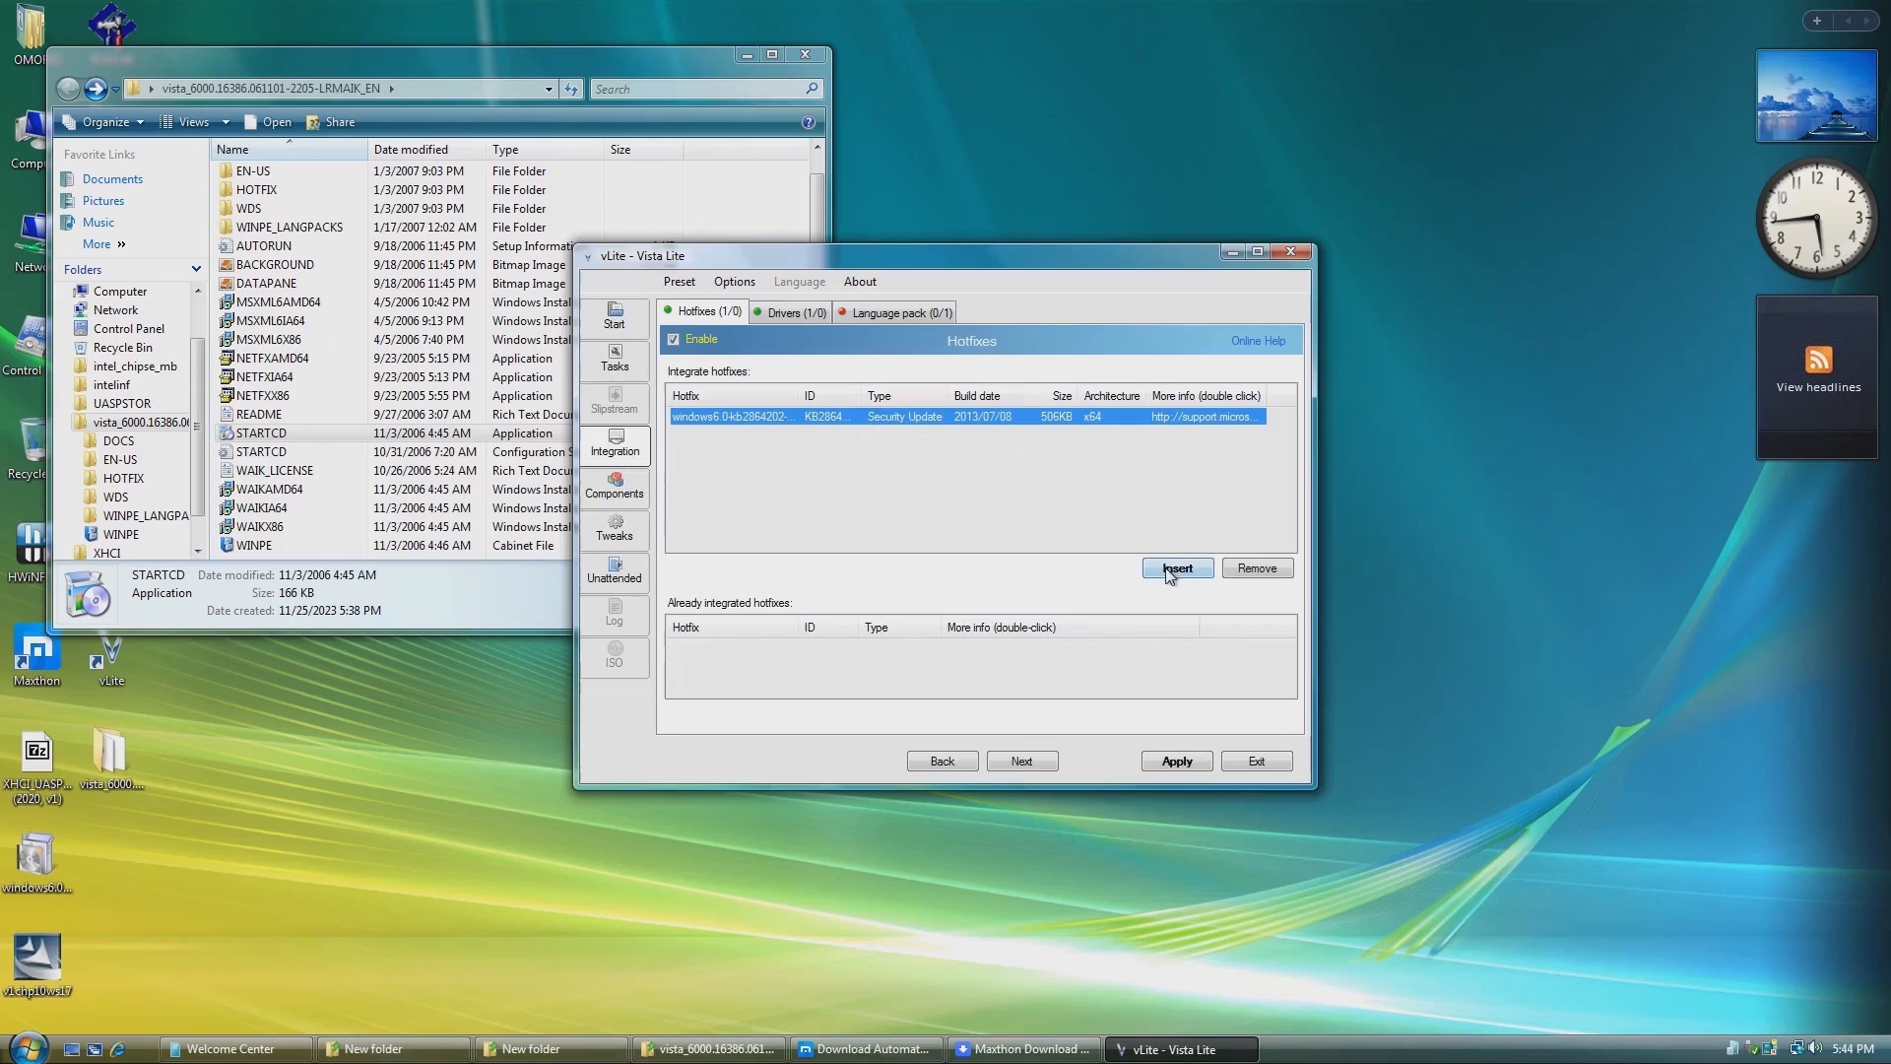
pyautogui.click(614, 654)
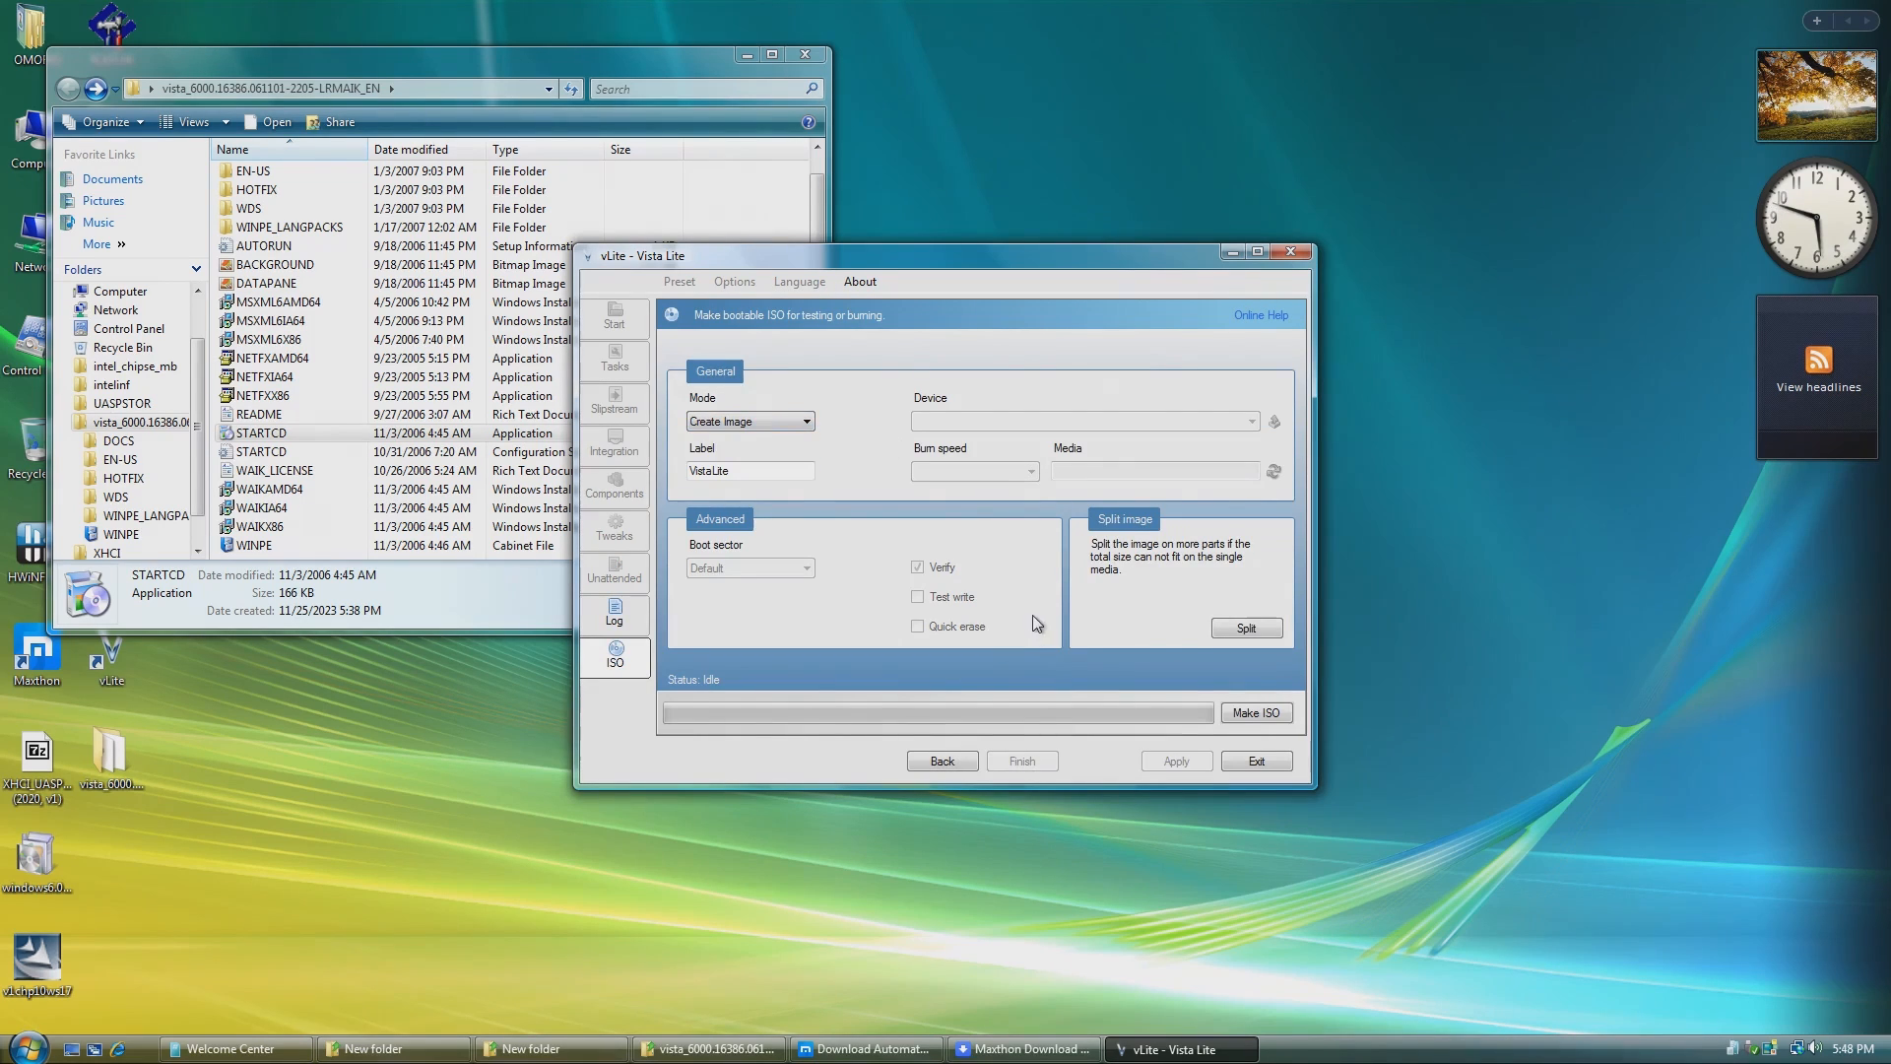
pyautogui.click(1255, 711)
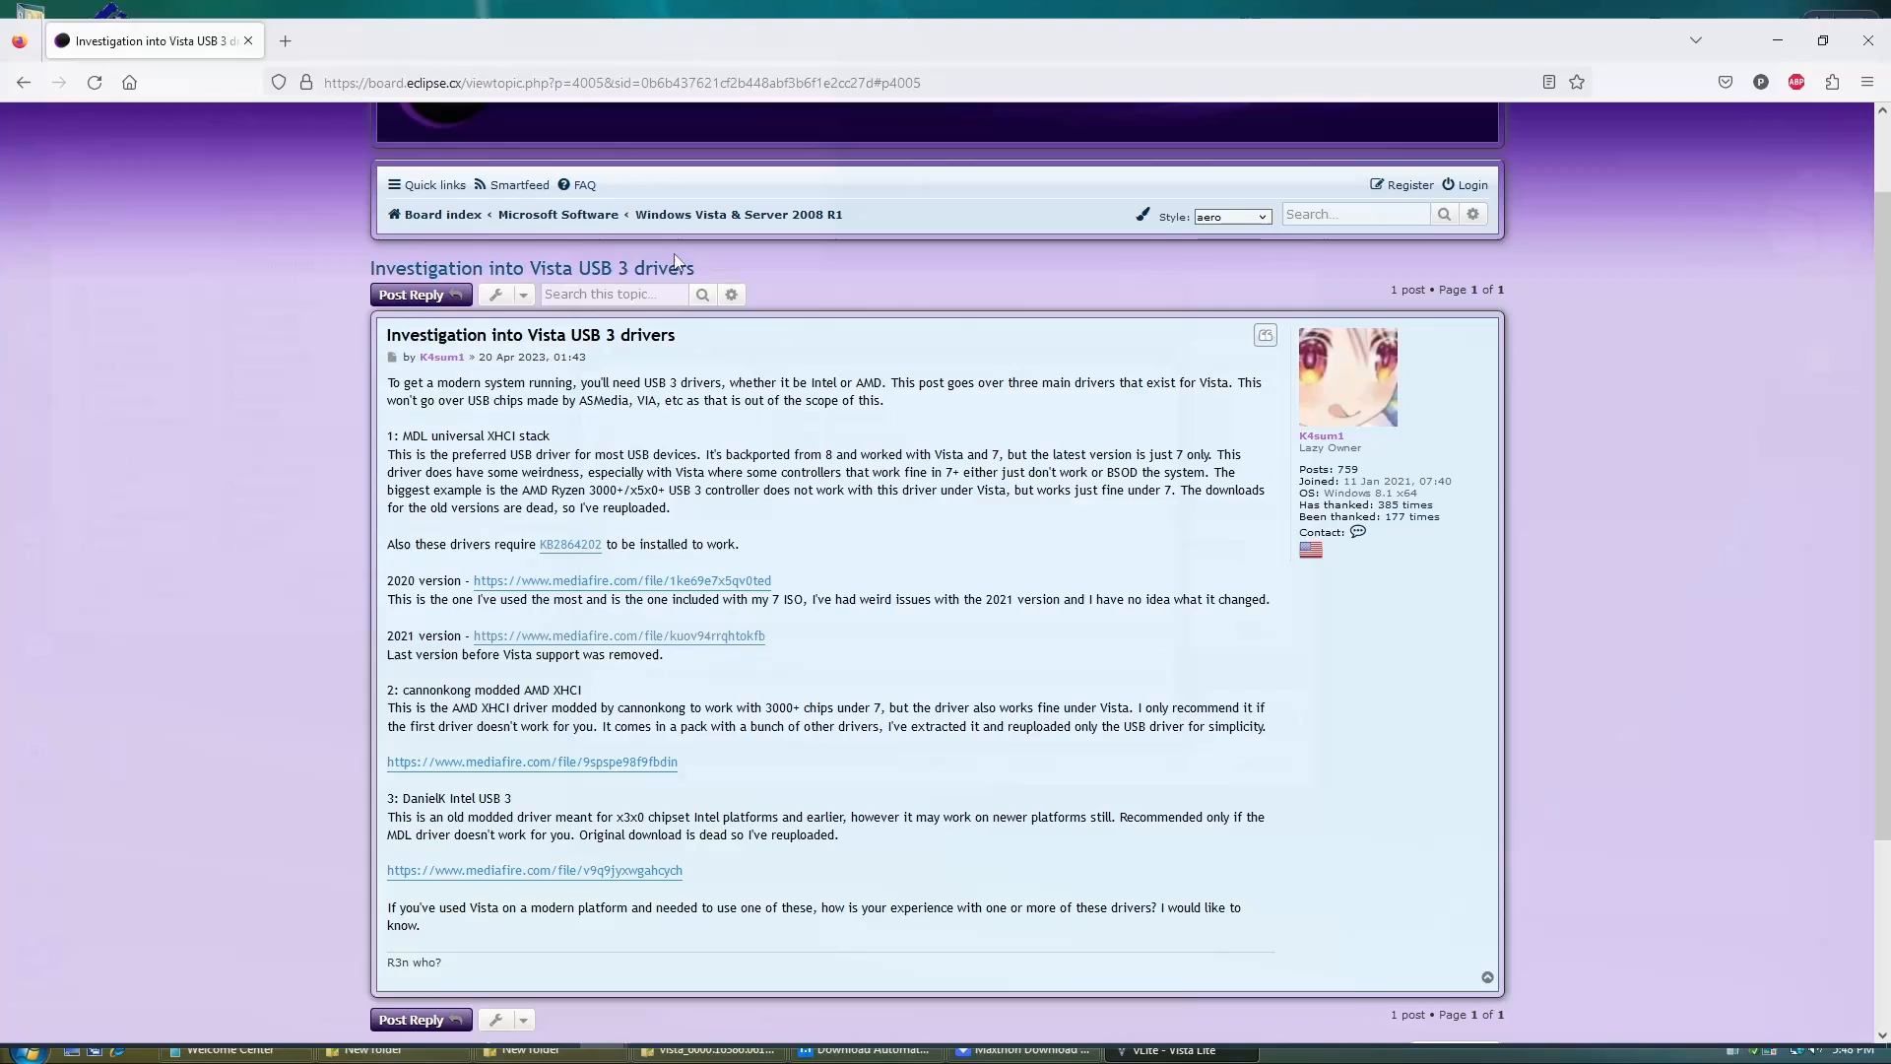
# Scroll the 'Investigation into Vista USB 3 drivers' post to read its driver links.
pyautogui.scroll(3)
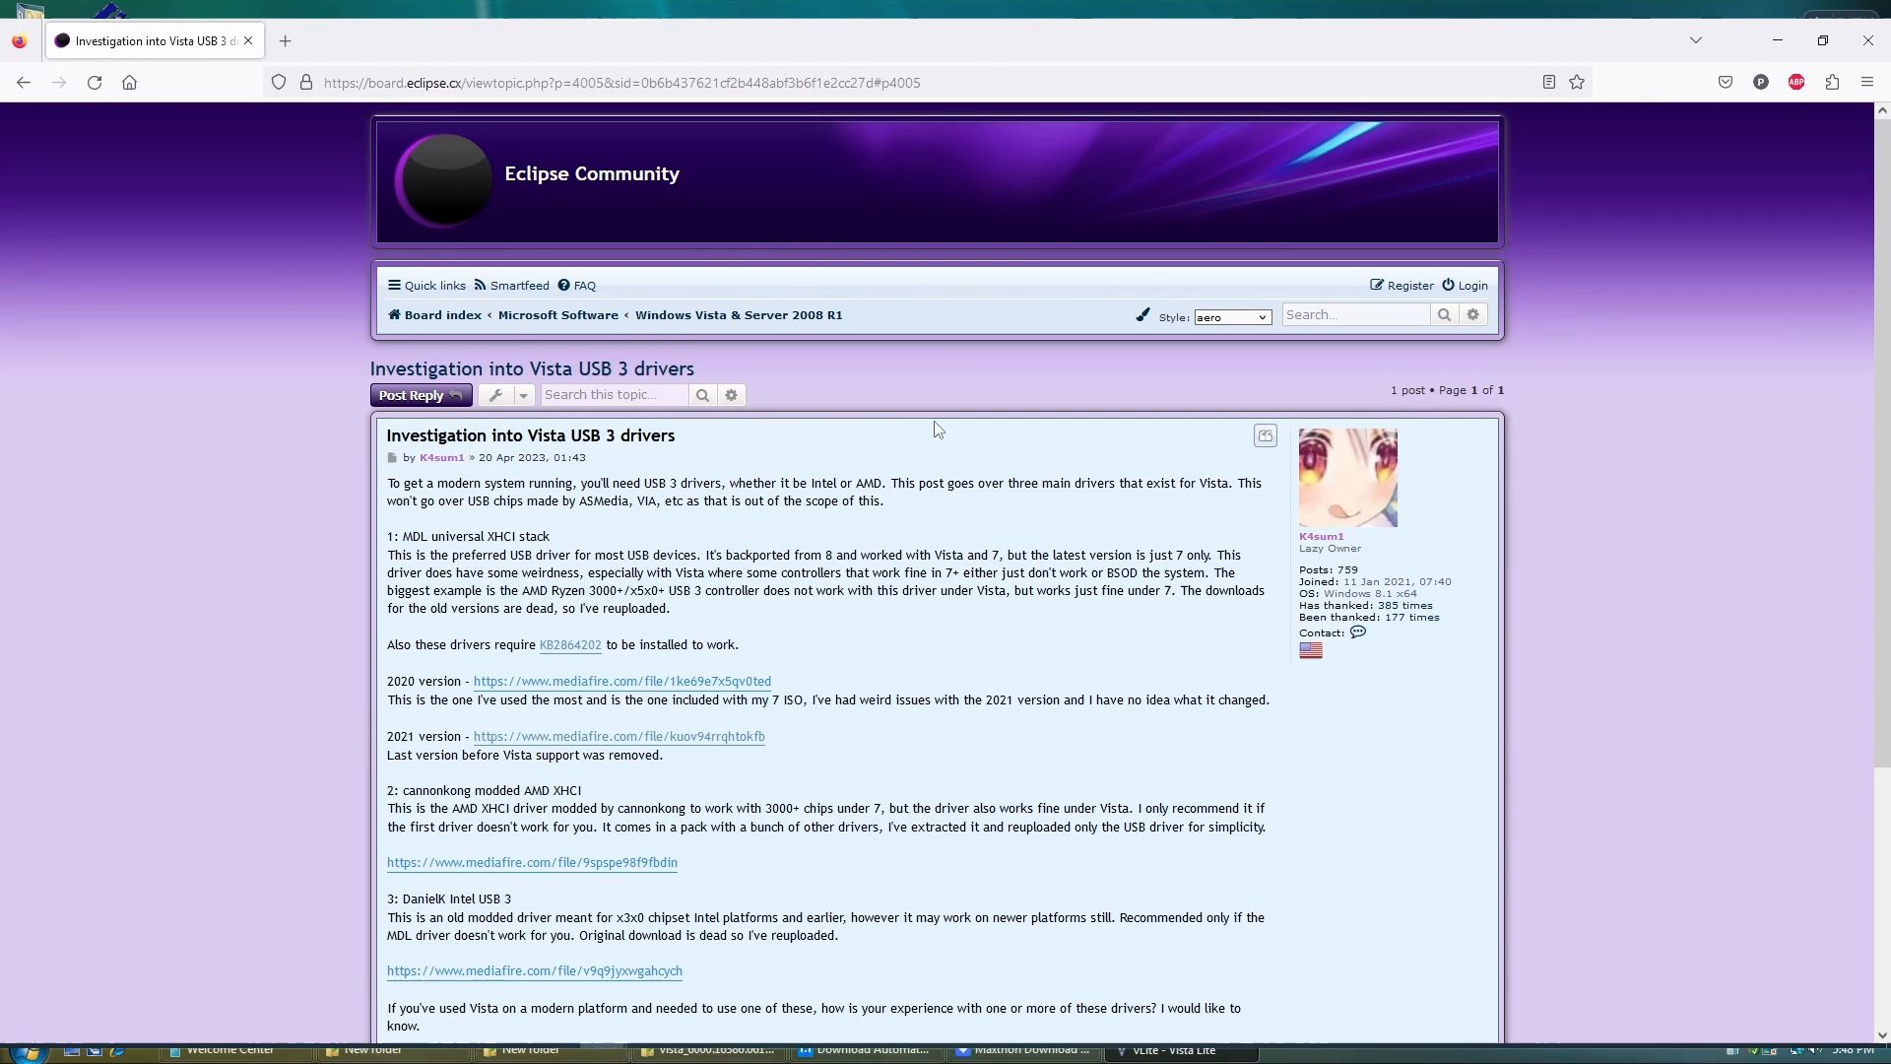
pyautogui.scroll(-3)
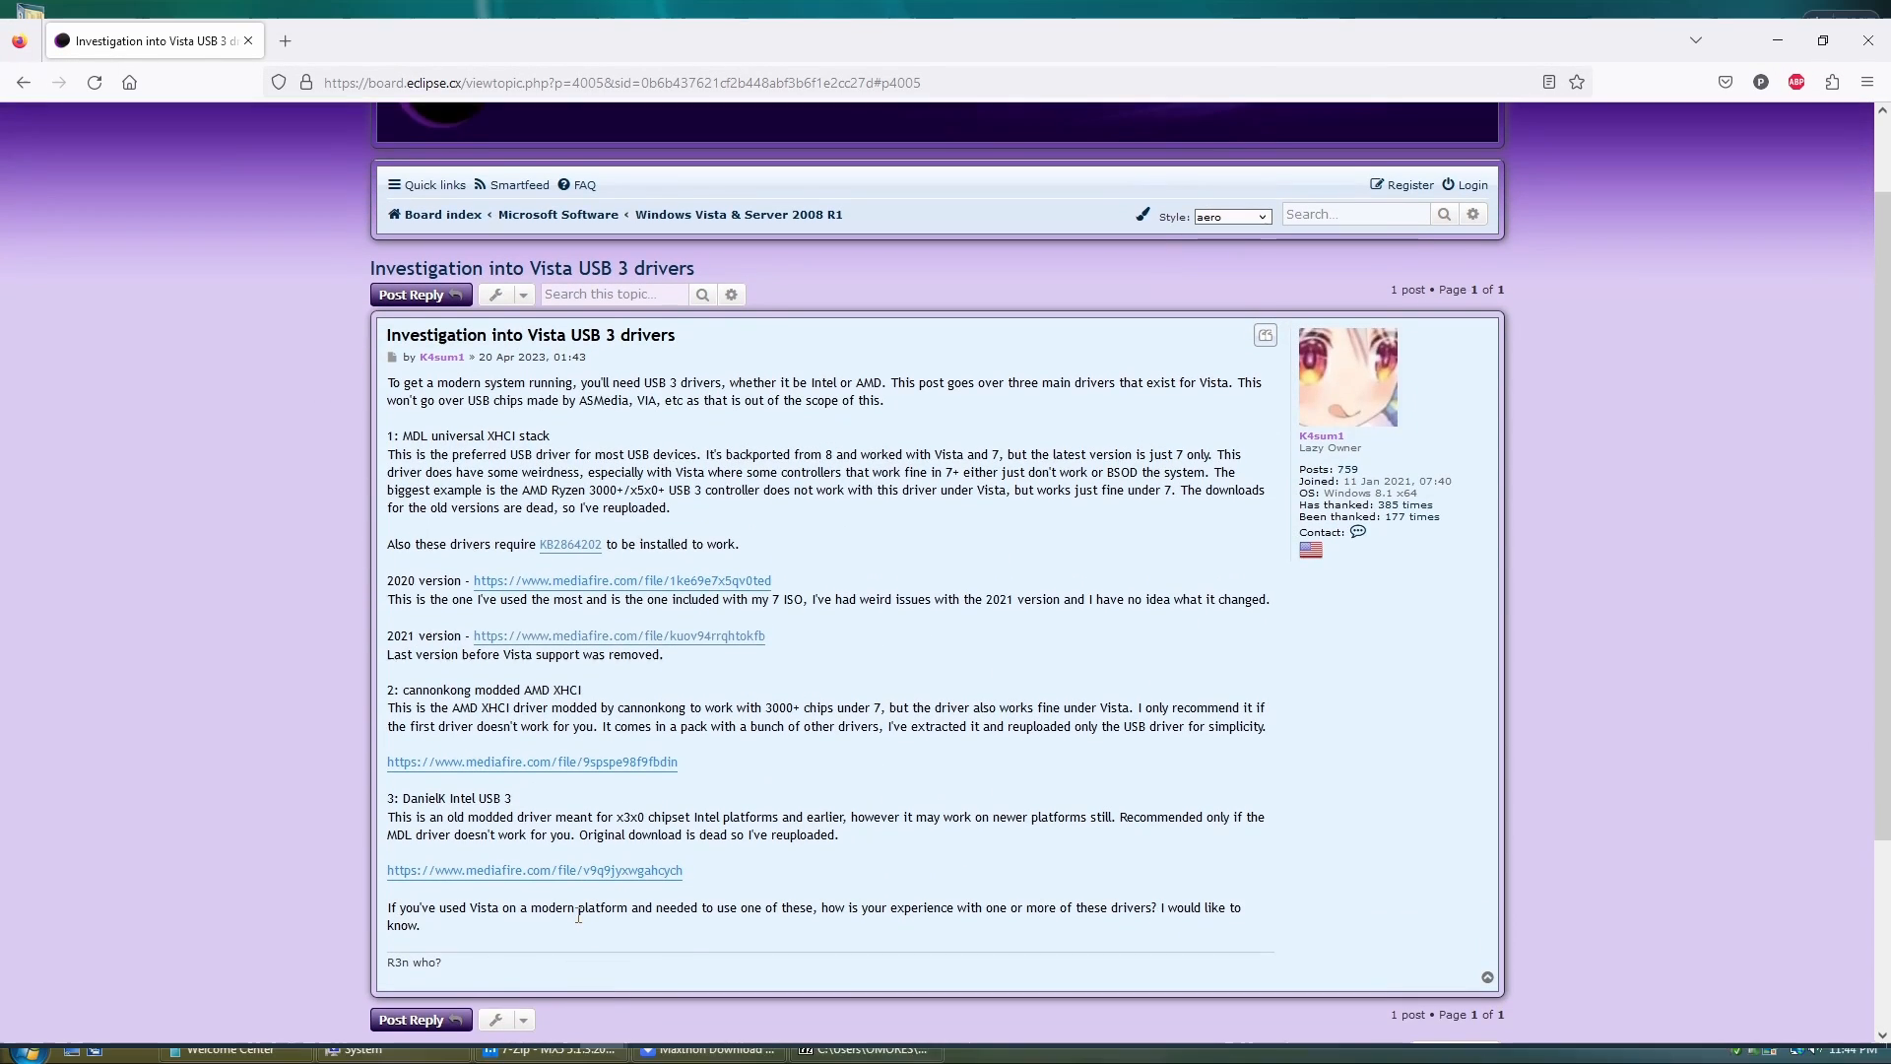
pyautogui.moveTo(368, 447)
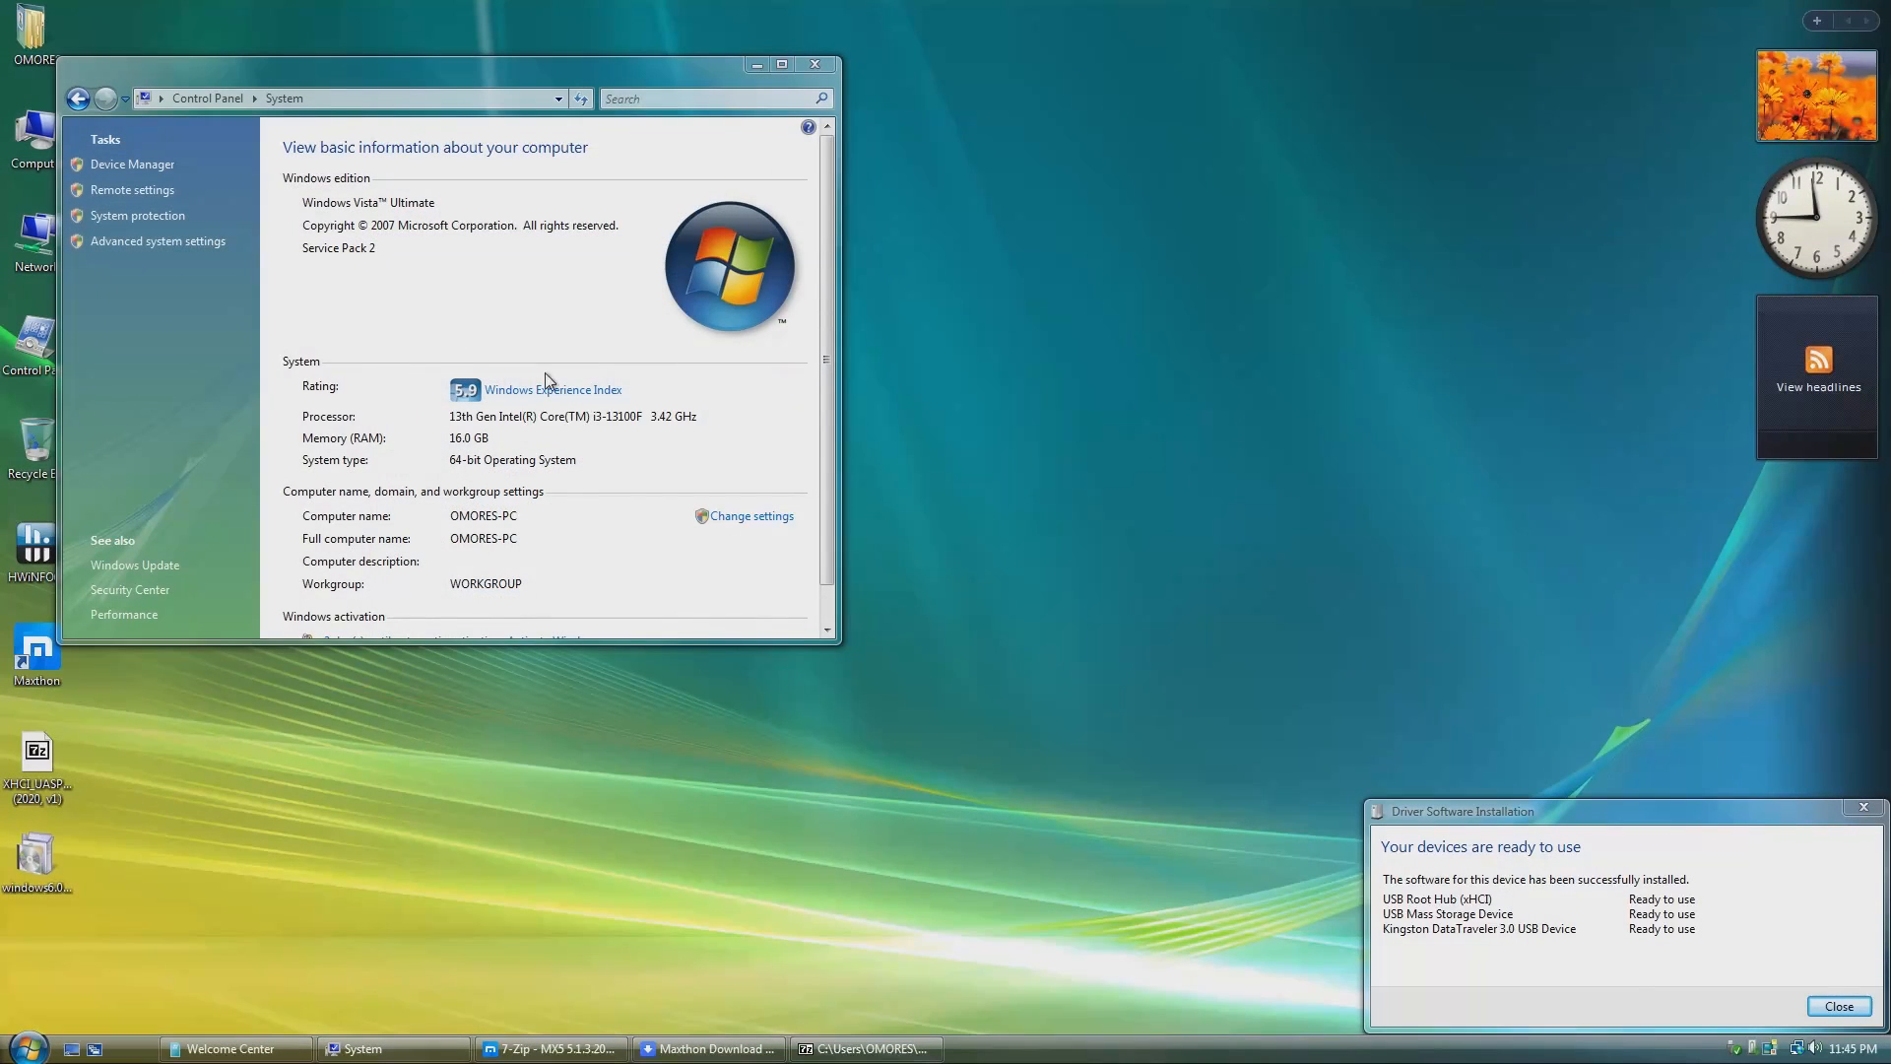
pyautogui.moveTo(536, 57)
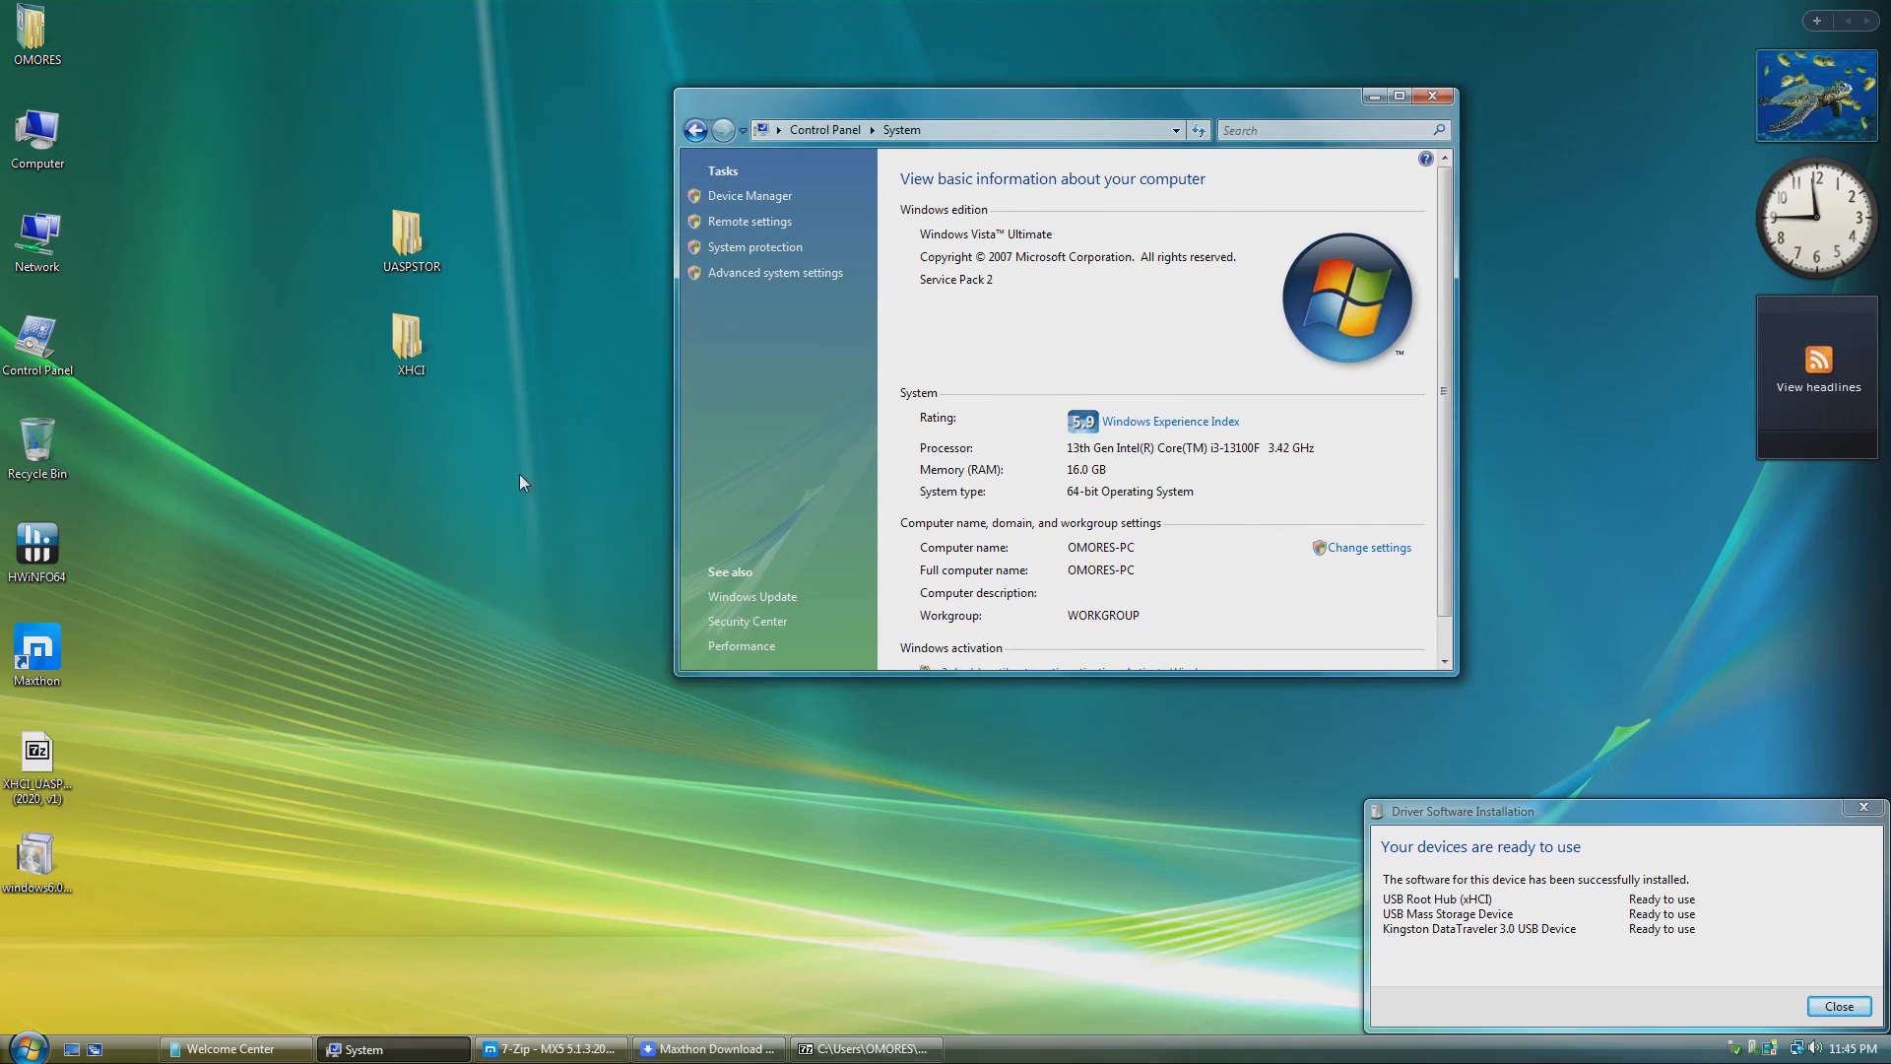
# Insert the Intel USB driver from C:\VISTA_DRV\USB_Drivers\x64 into vLite's driver list.
pyautogui.doubleClick(40, 766)
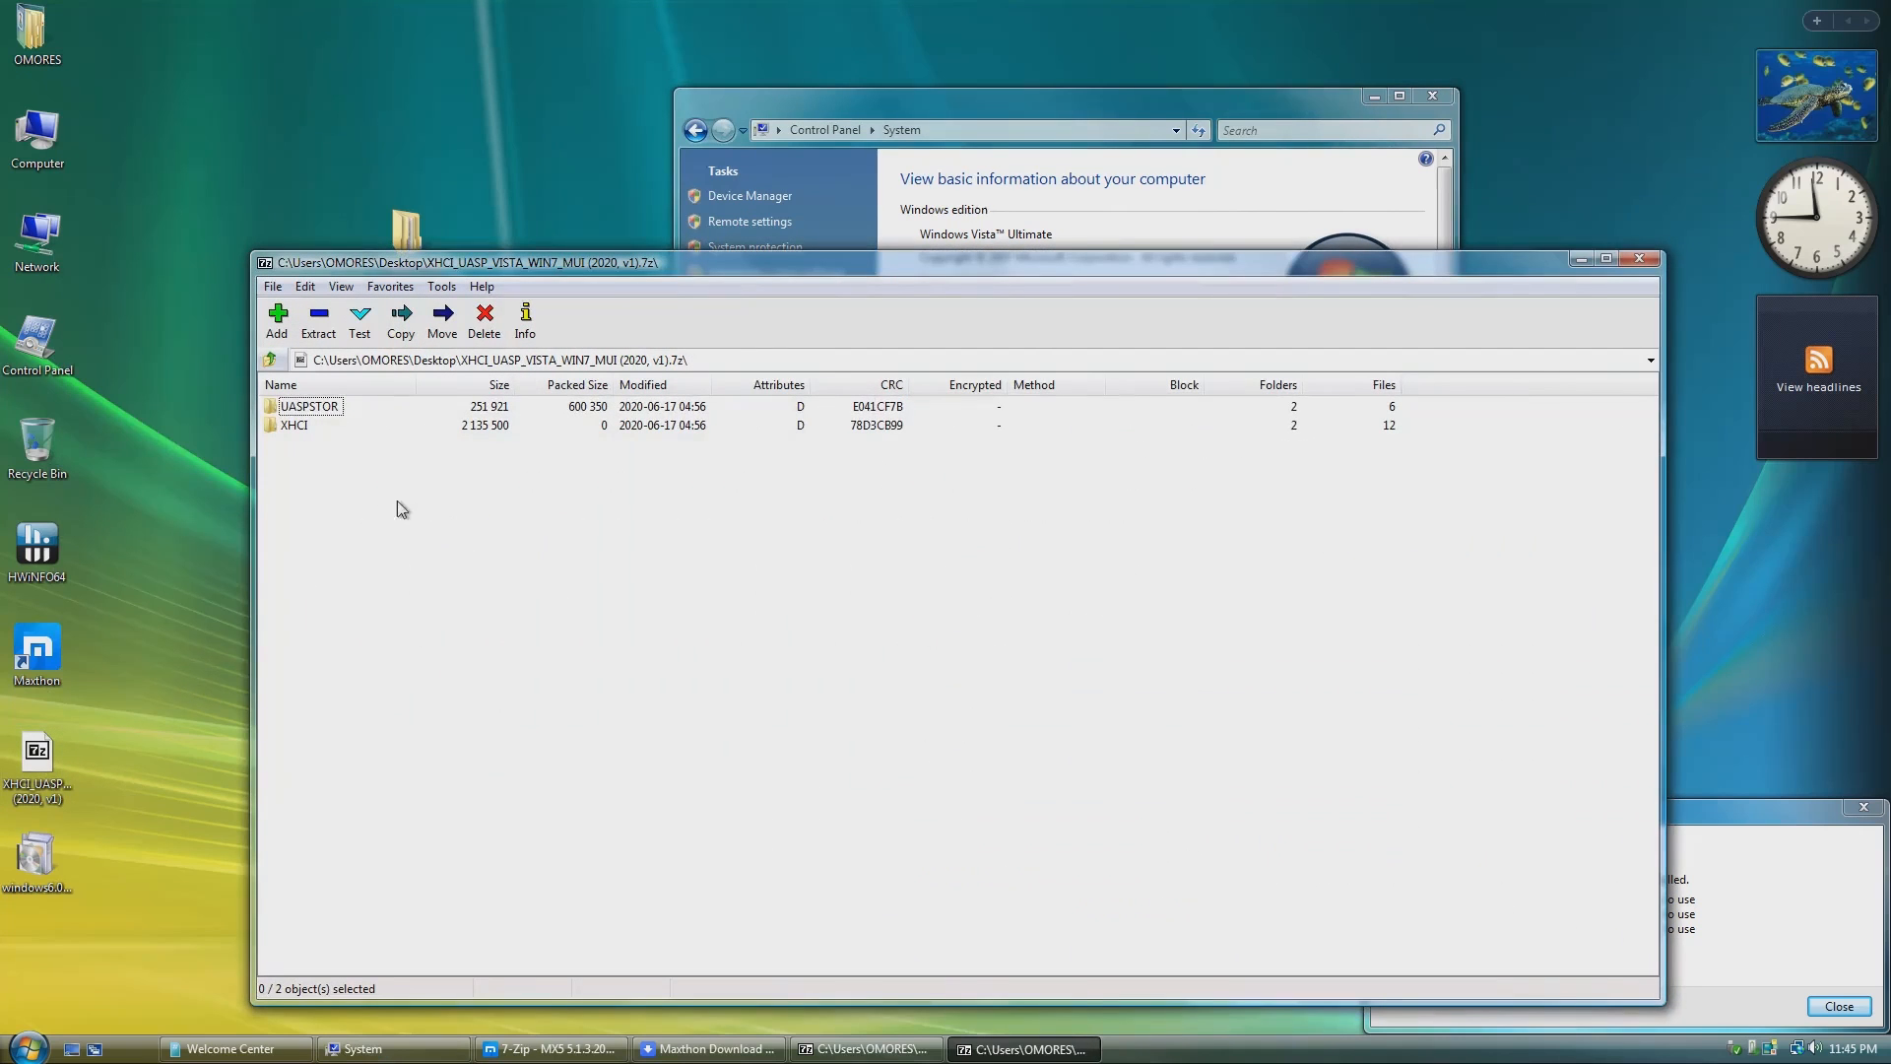
pyautogui.doubleClick(293, 426)
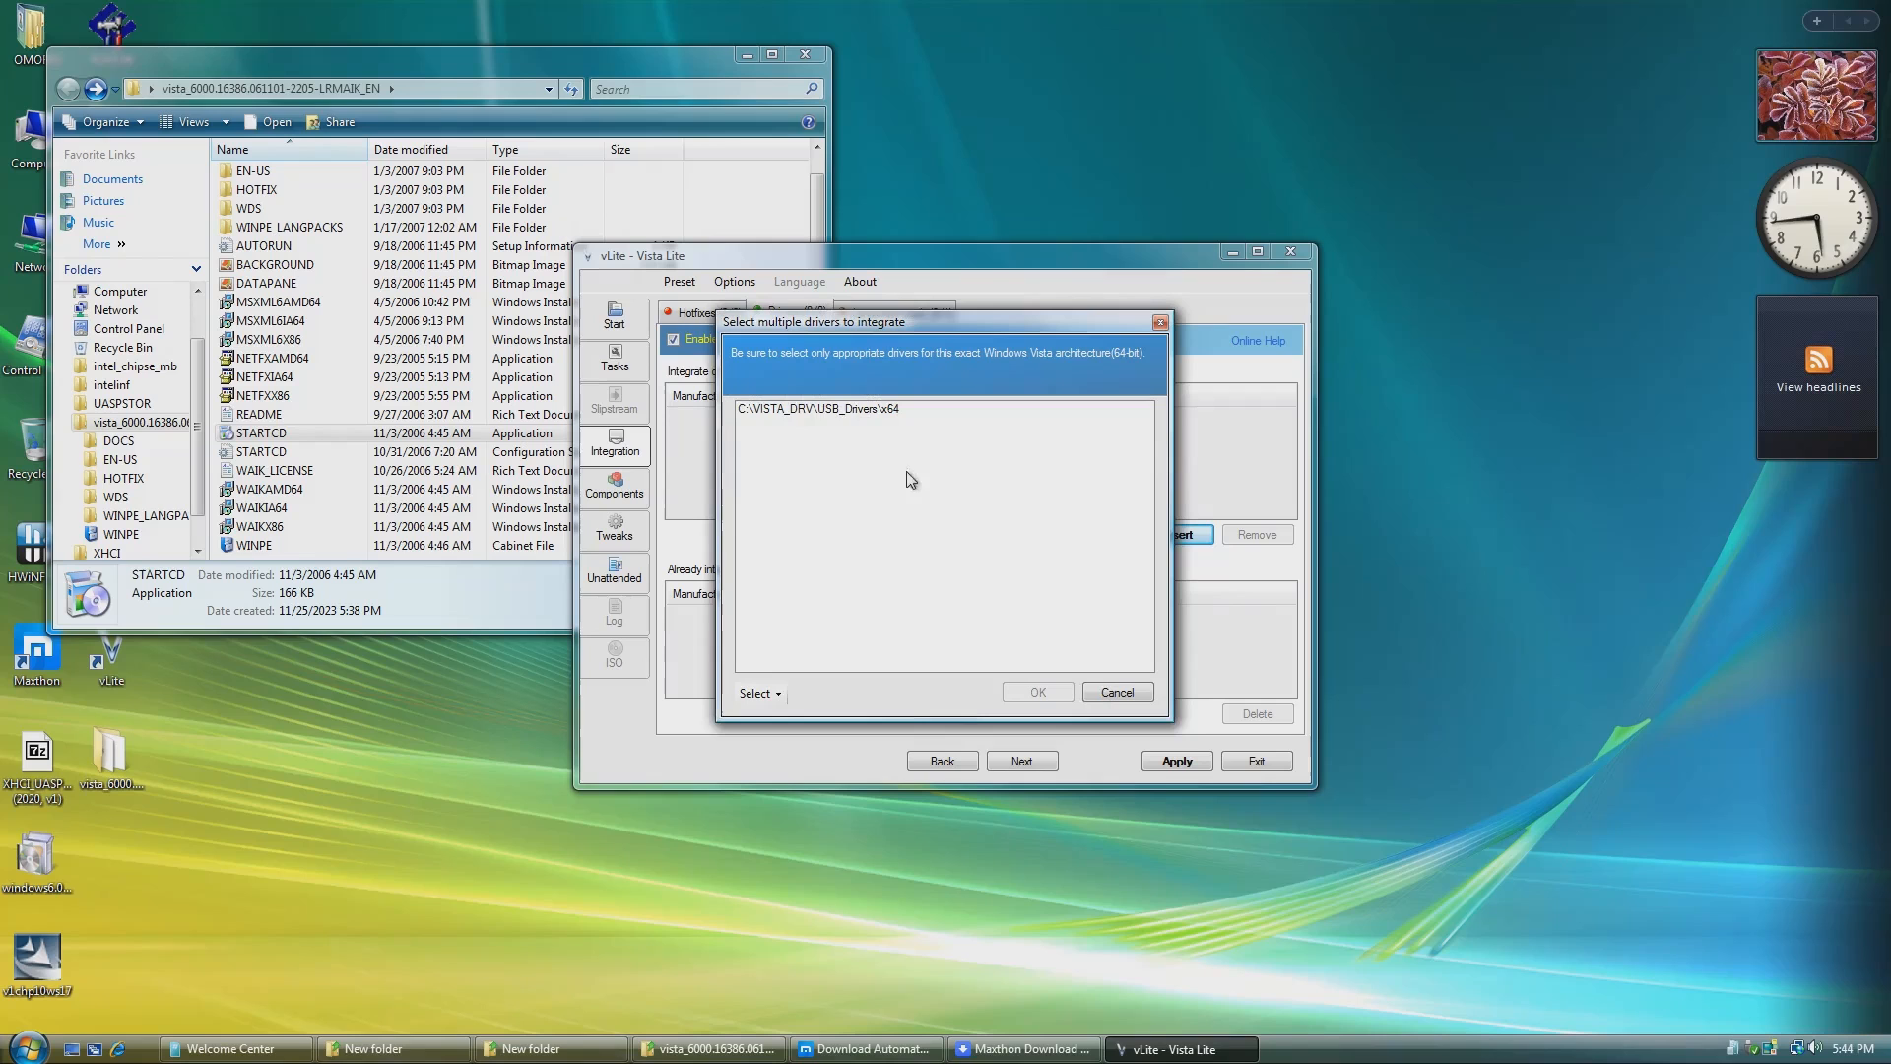
pyautogui.click(757, 691)
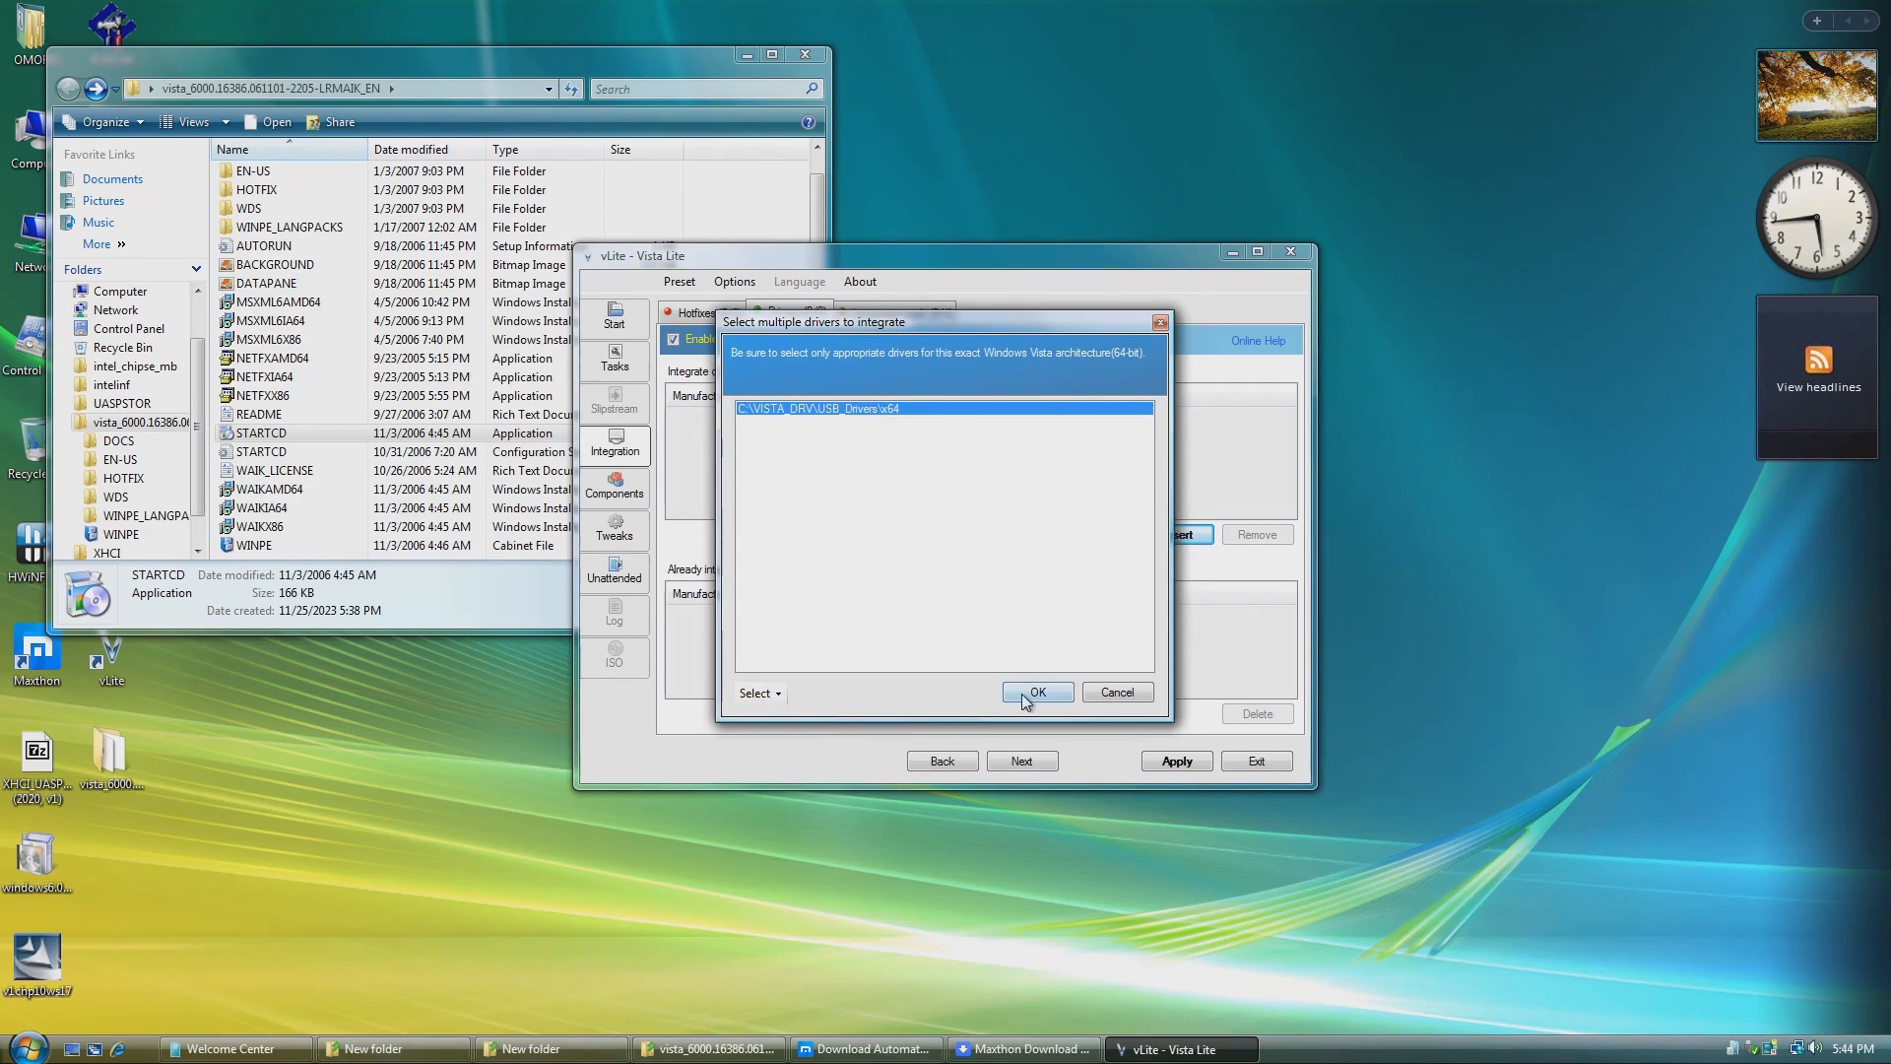
pyautogui.click(1034, 691)
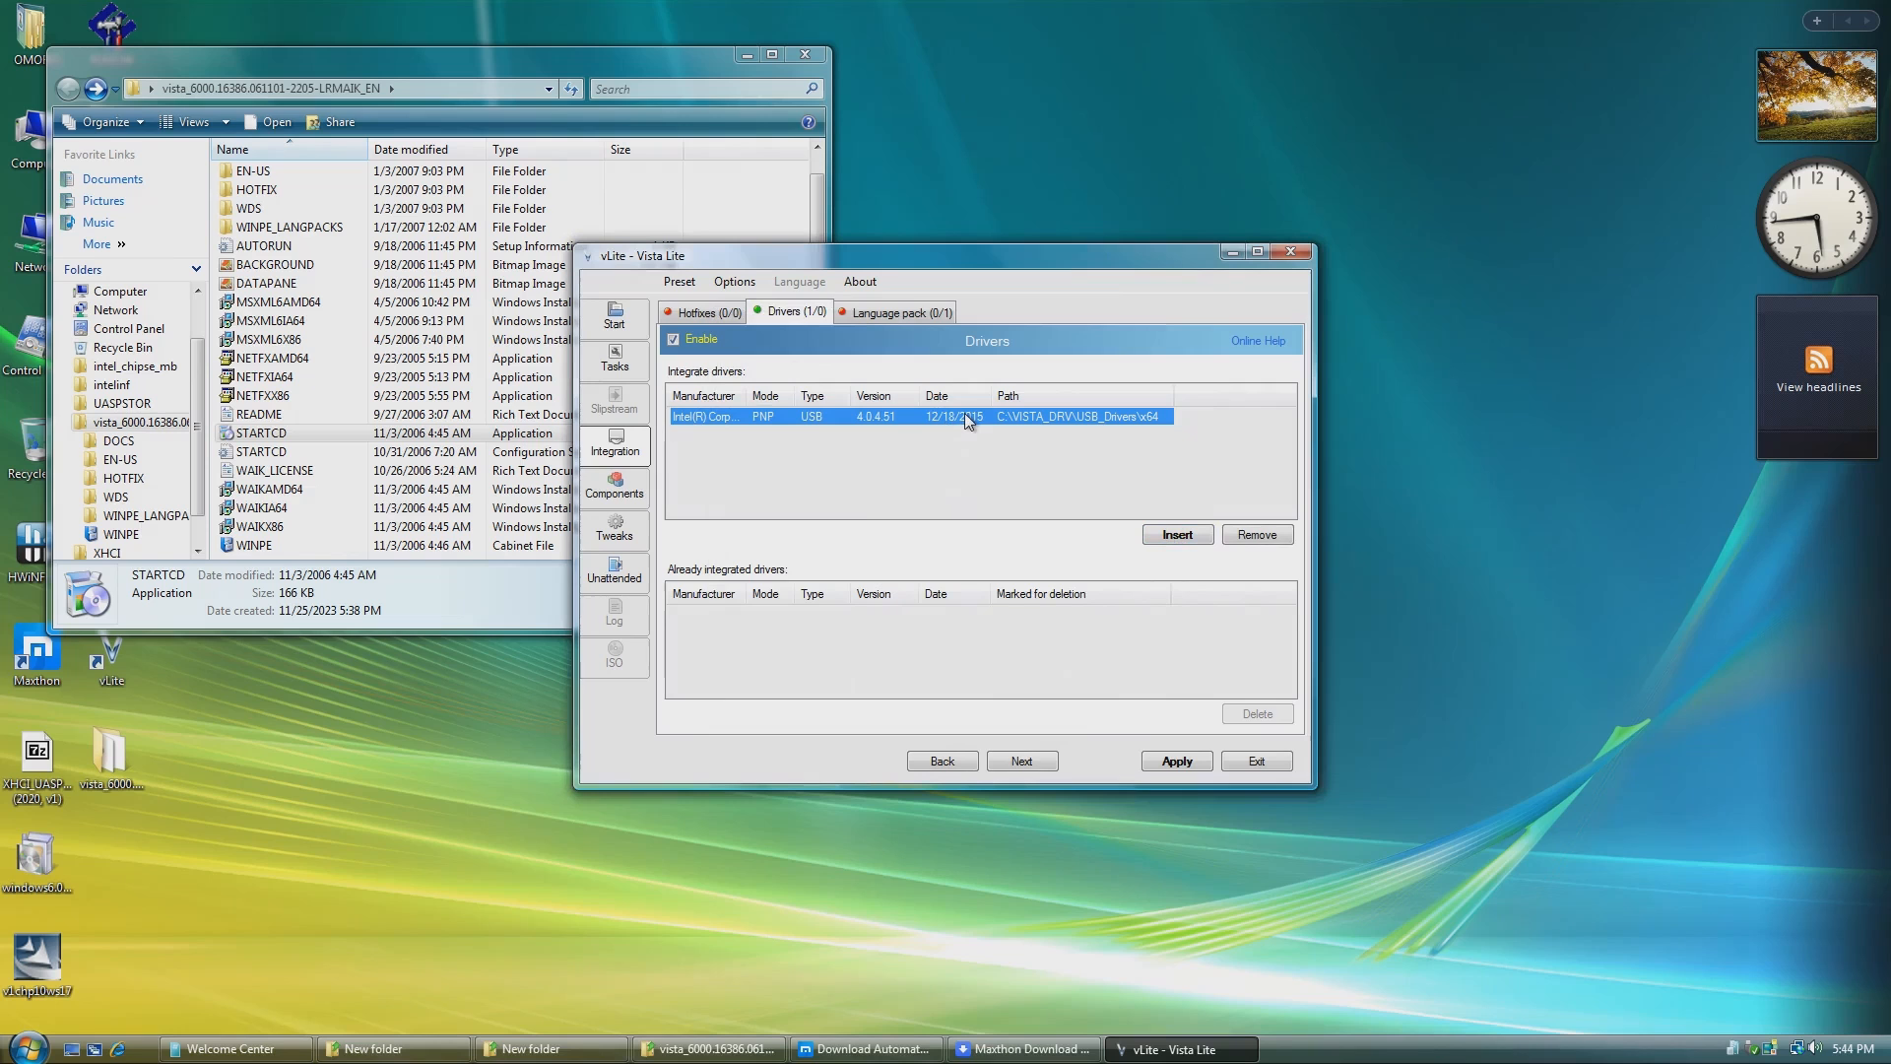
pyautogui.click(705, 311)
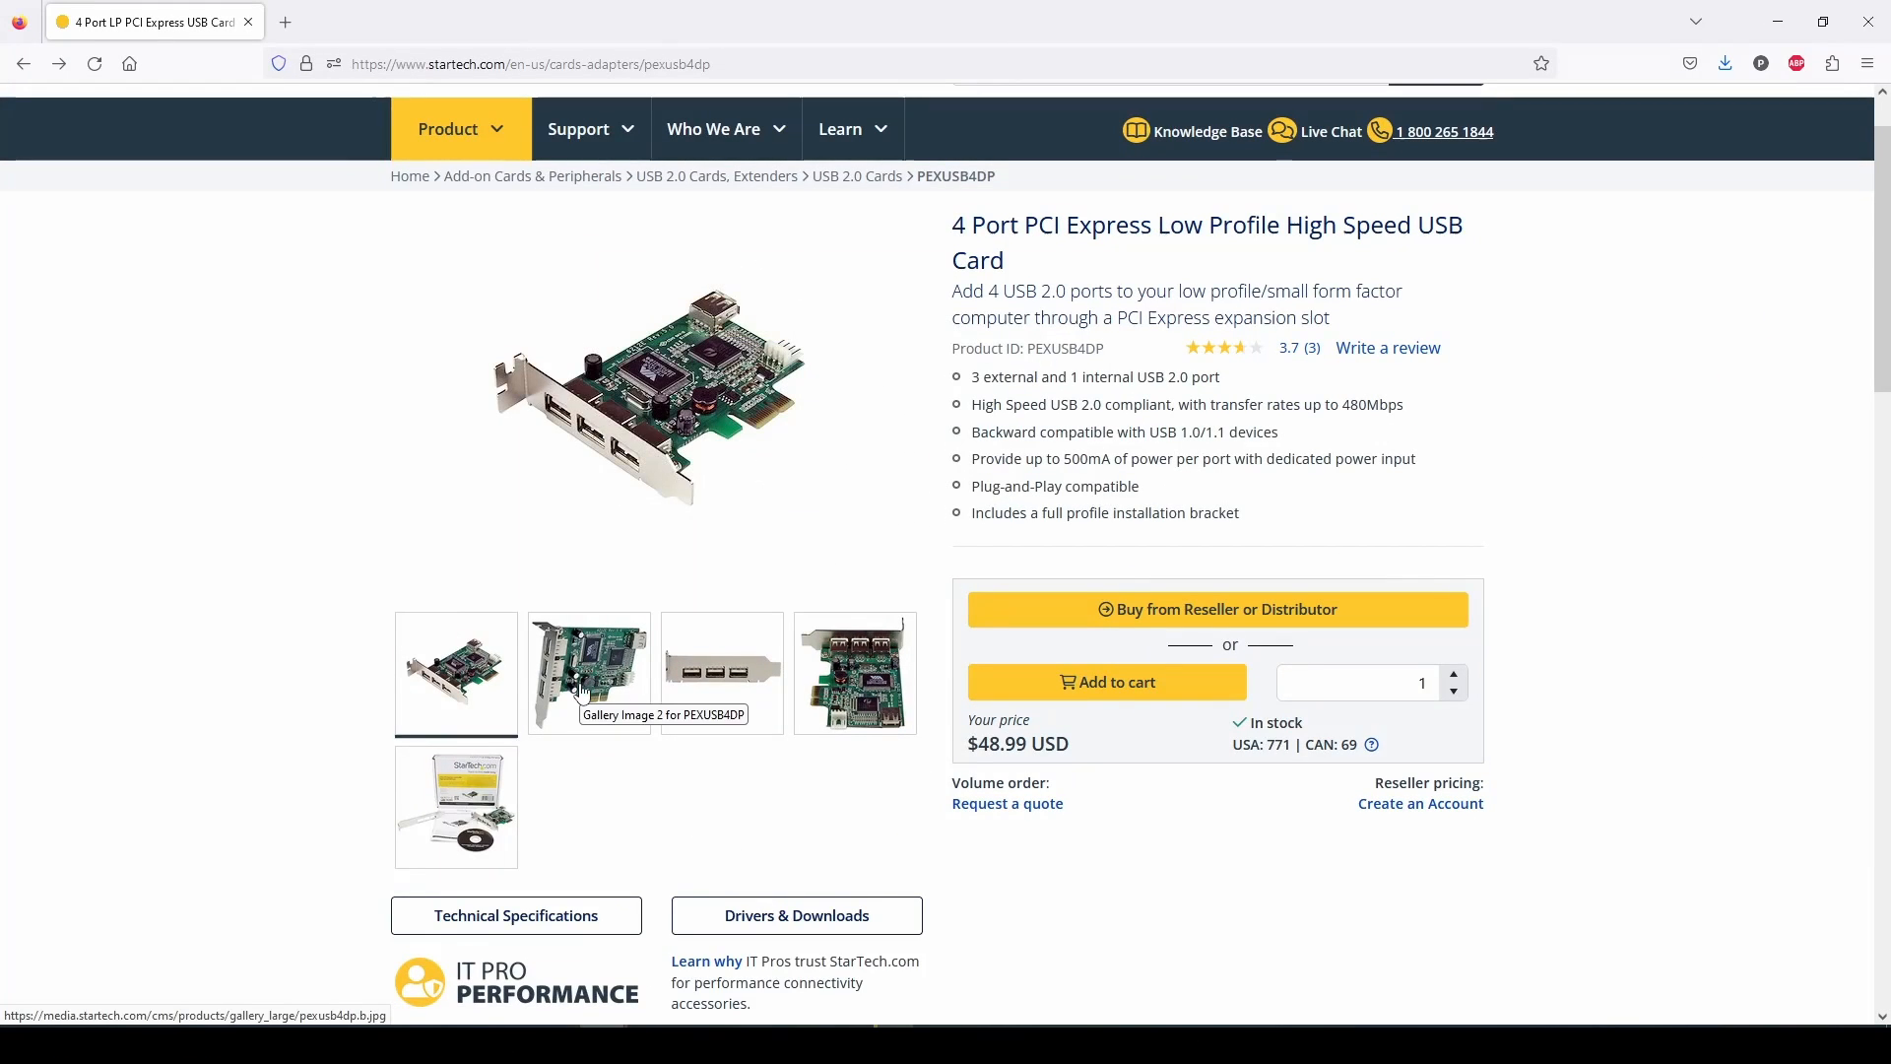
# View the PEXUSB4DP card's gallery photos, including the chip close-up.
pyautogui.click(587, 674)
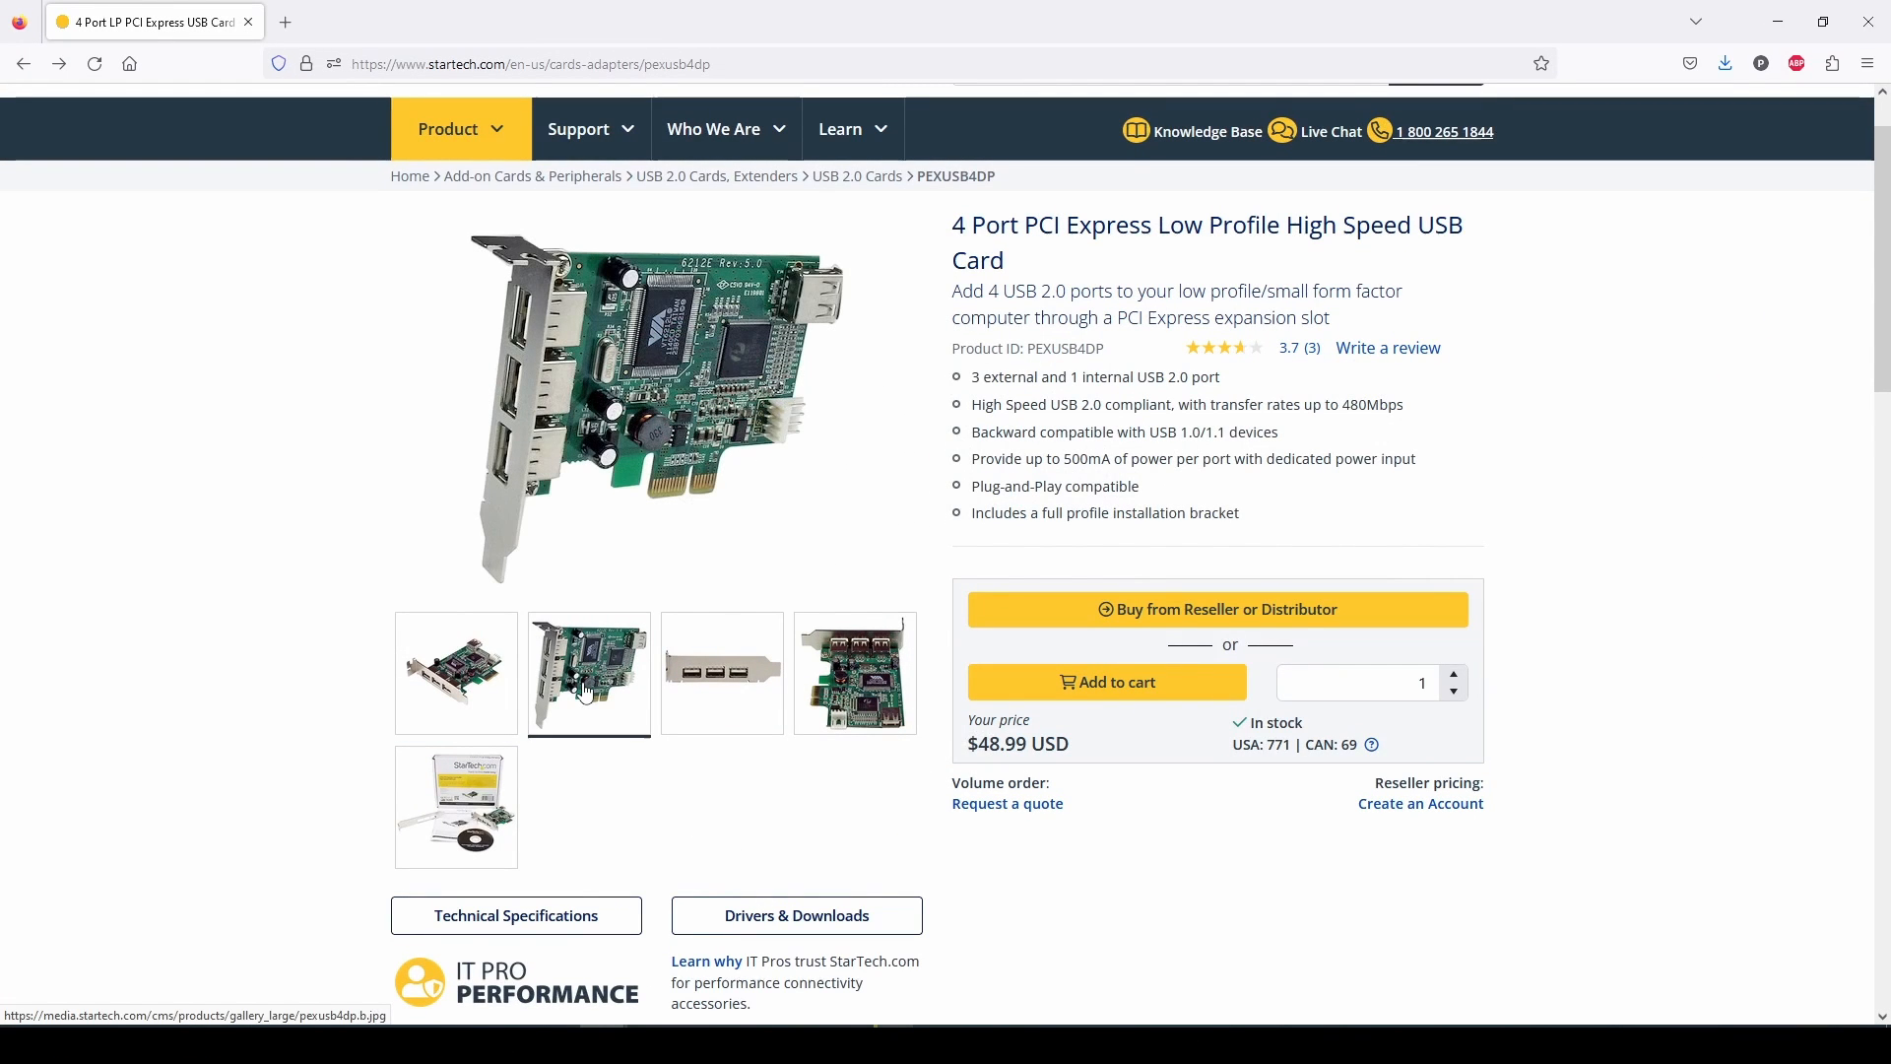
pyautogui.moveTo(721, 692)
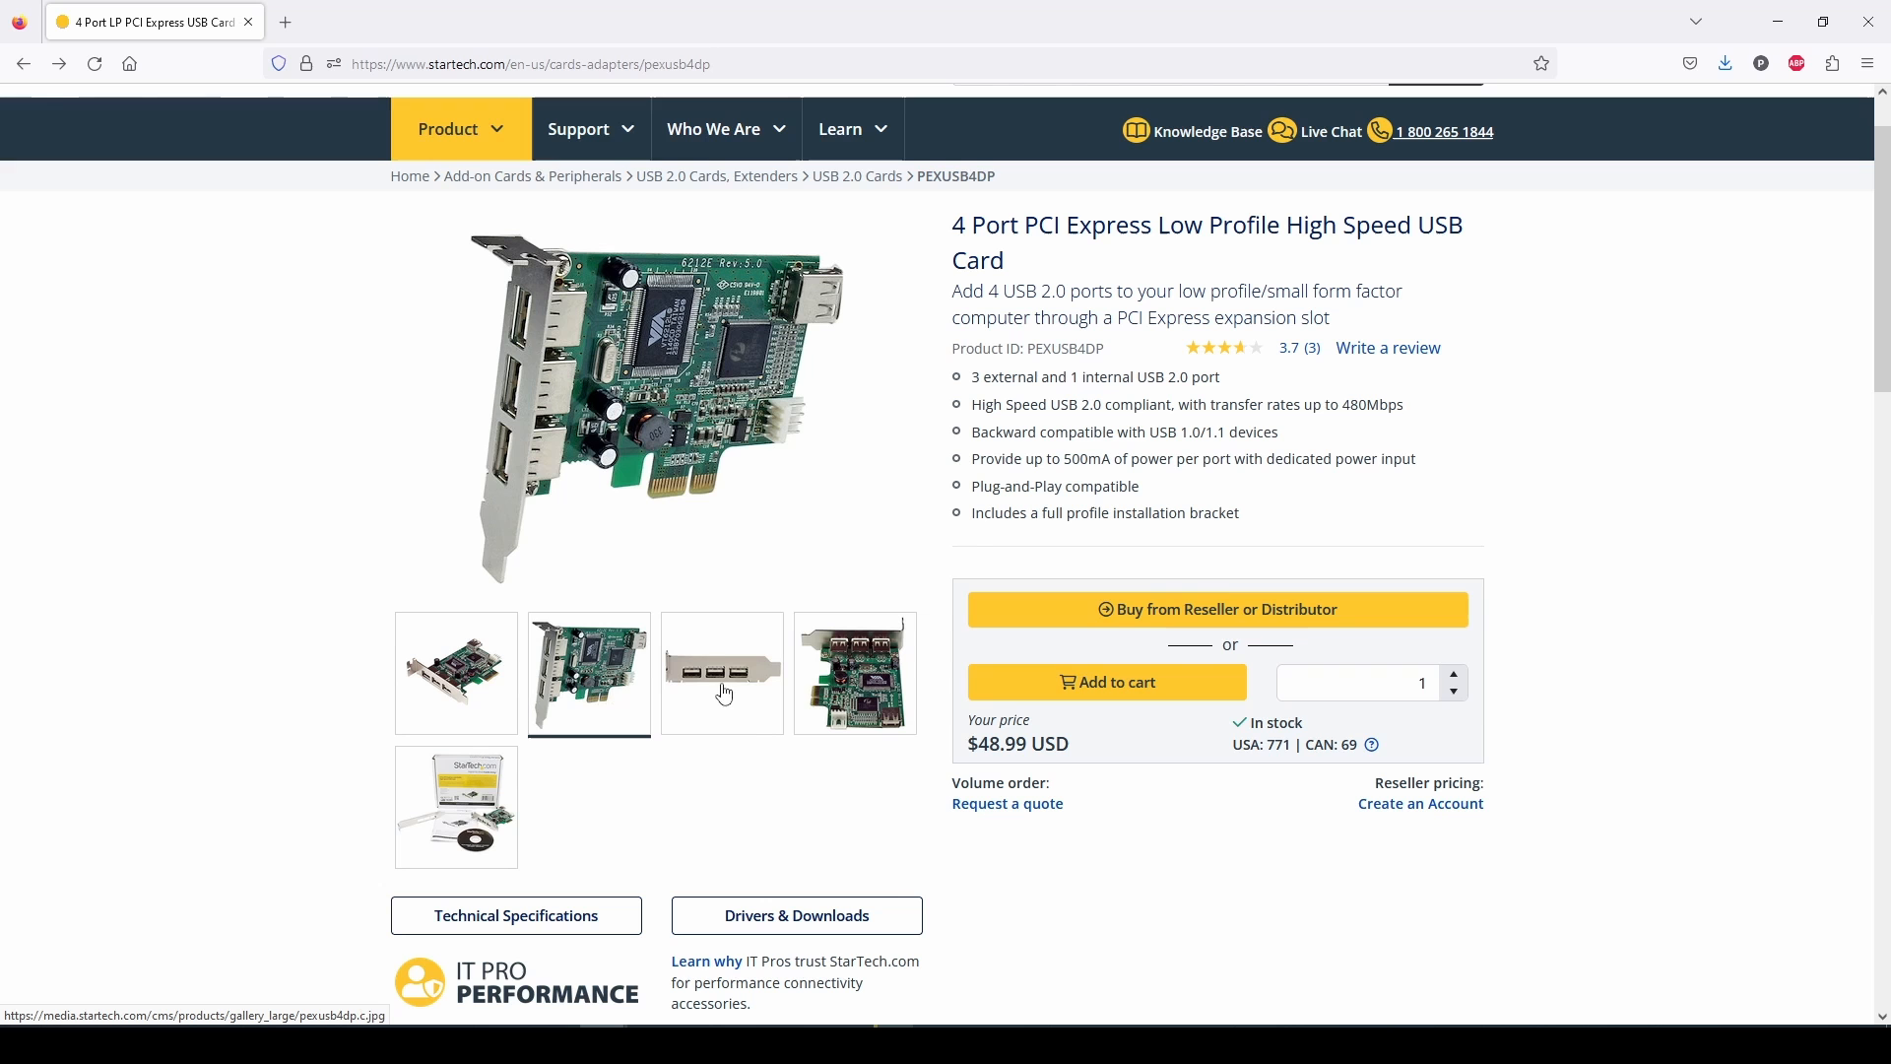
pyautogui.moveTo(825, 685)
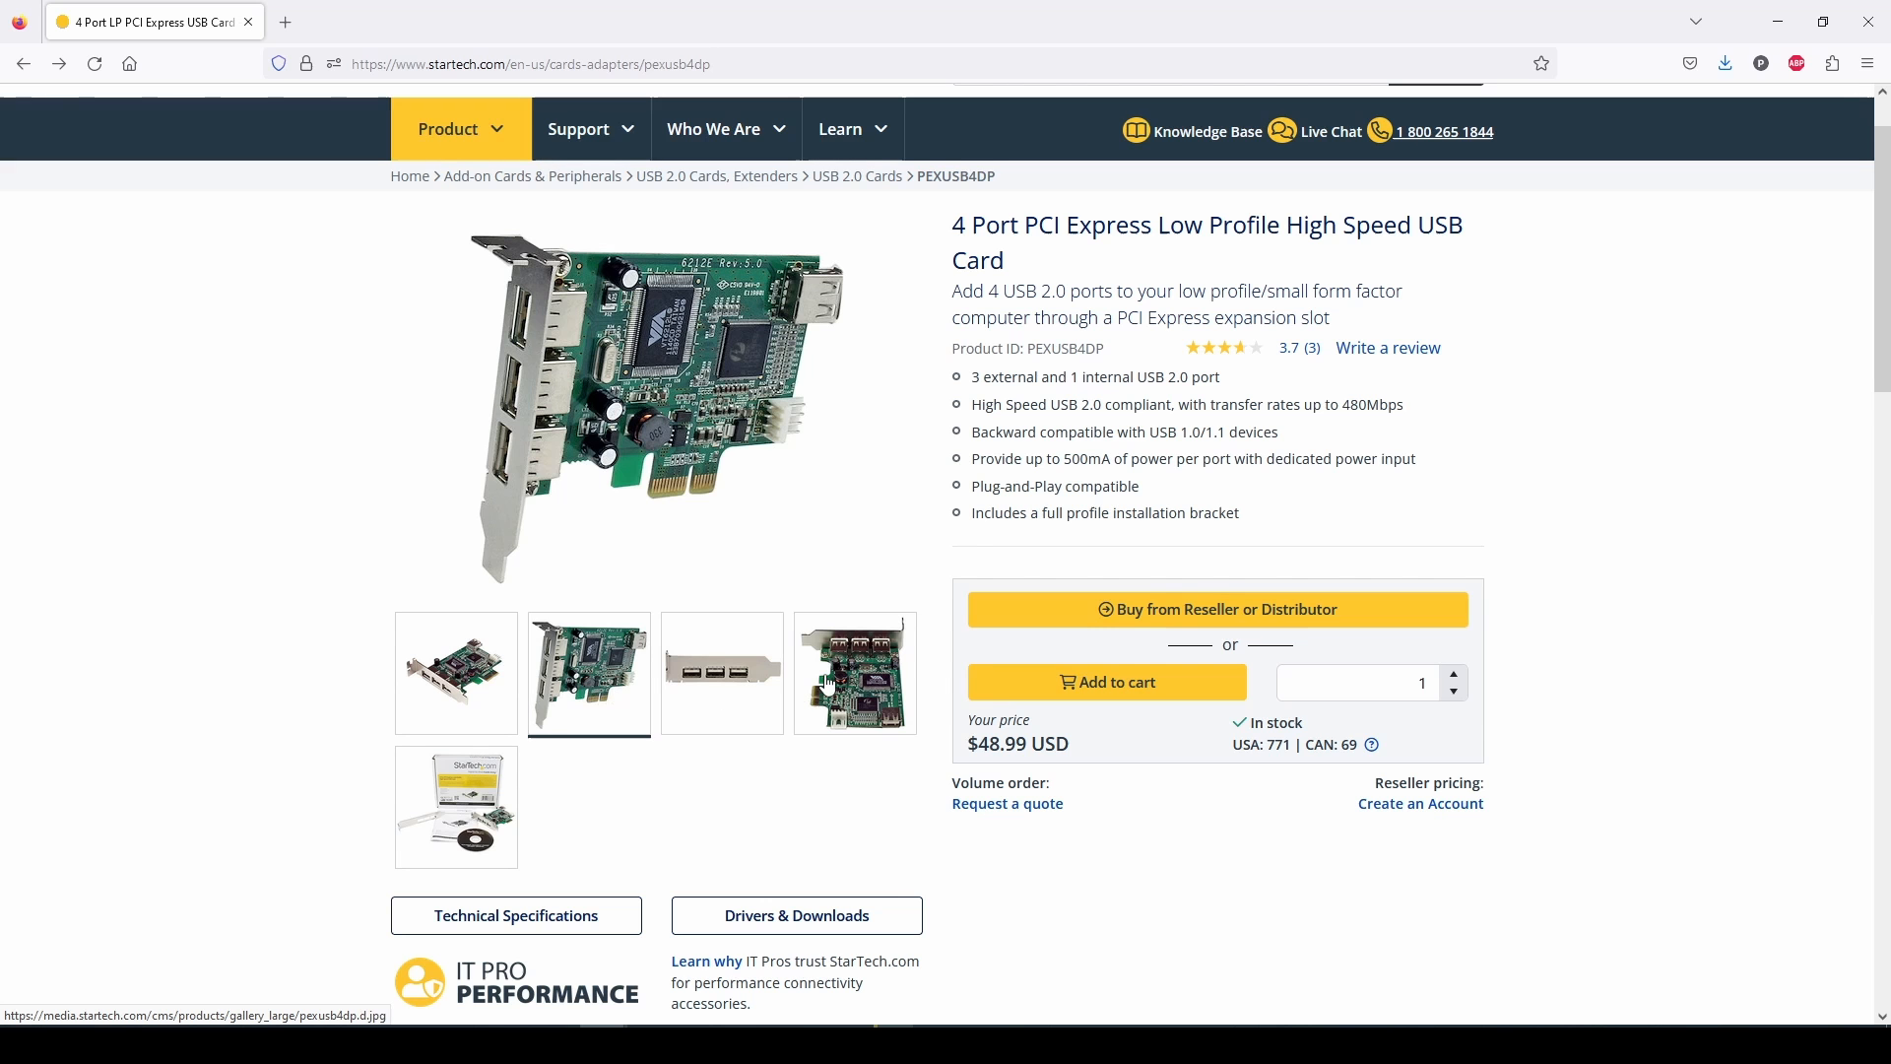
pyautogui.click(853, 671)
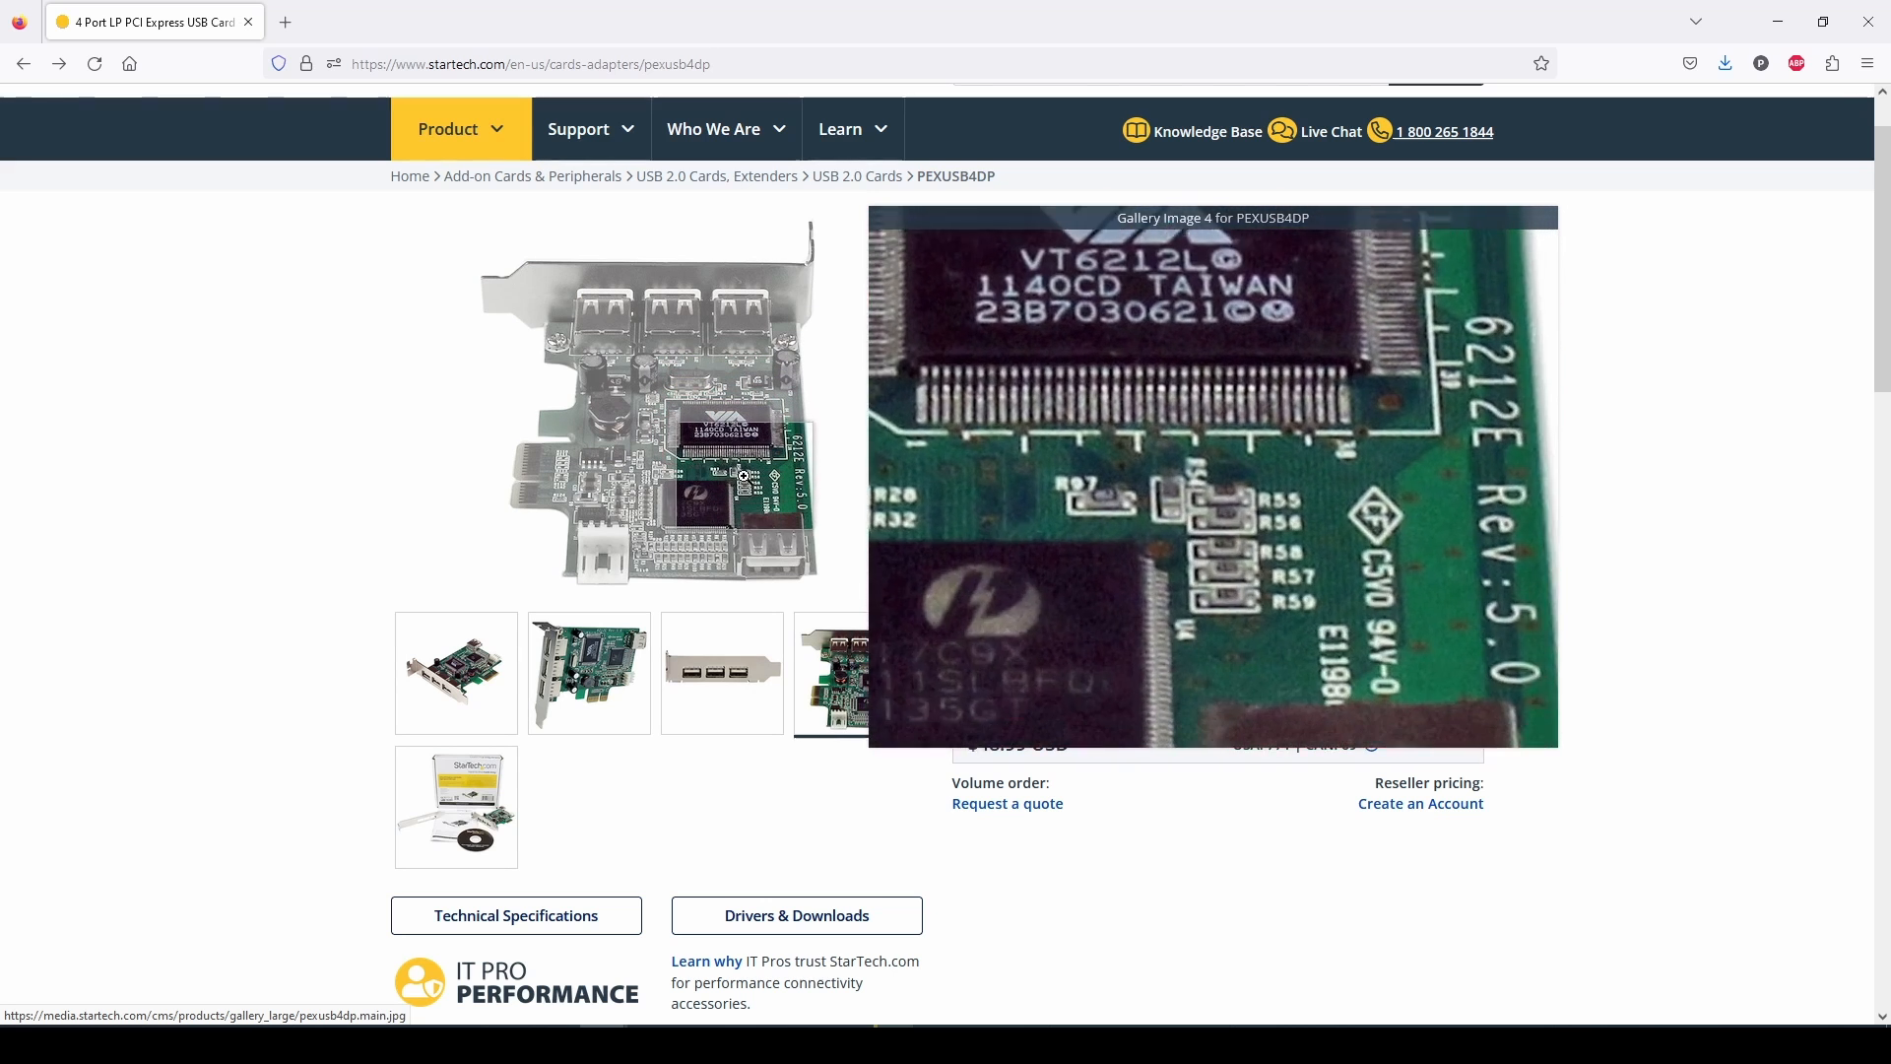
pyautogui.moveTo(690, 492)
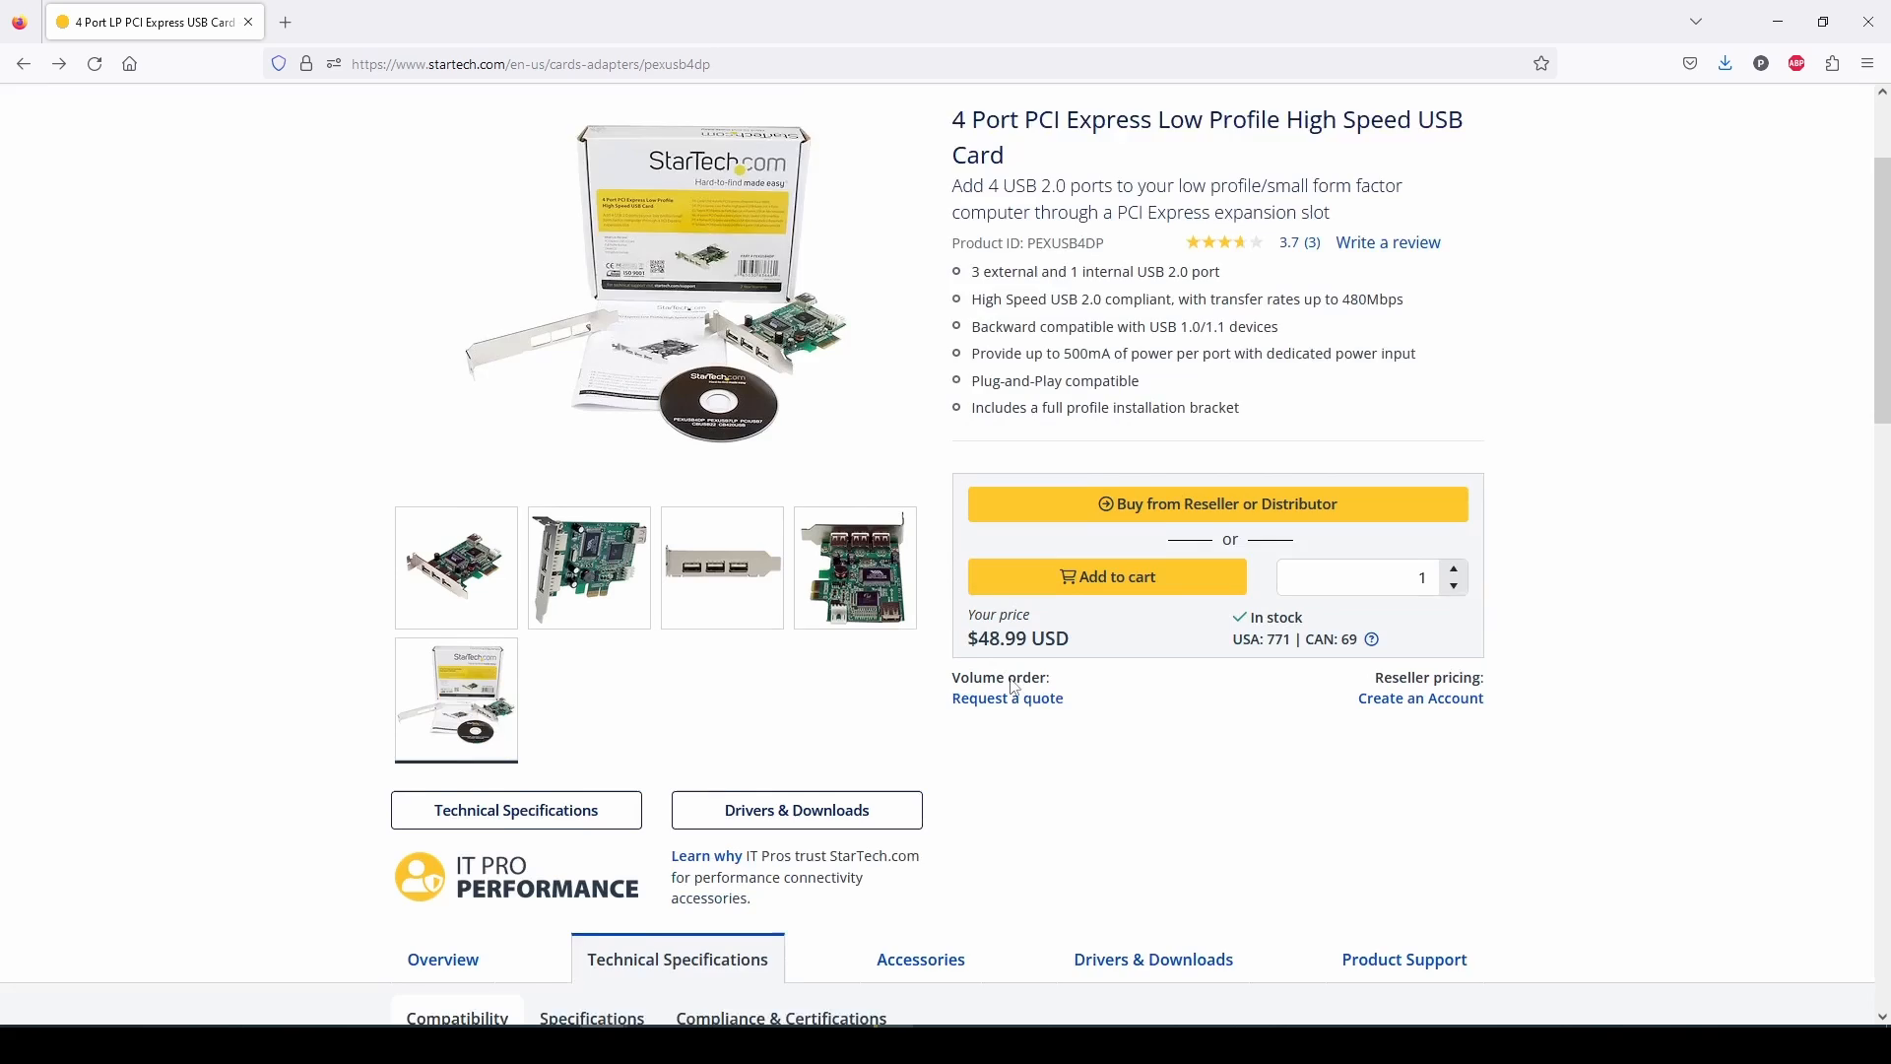
pyautogui.scroll(-3)
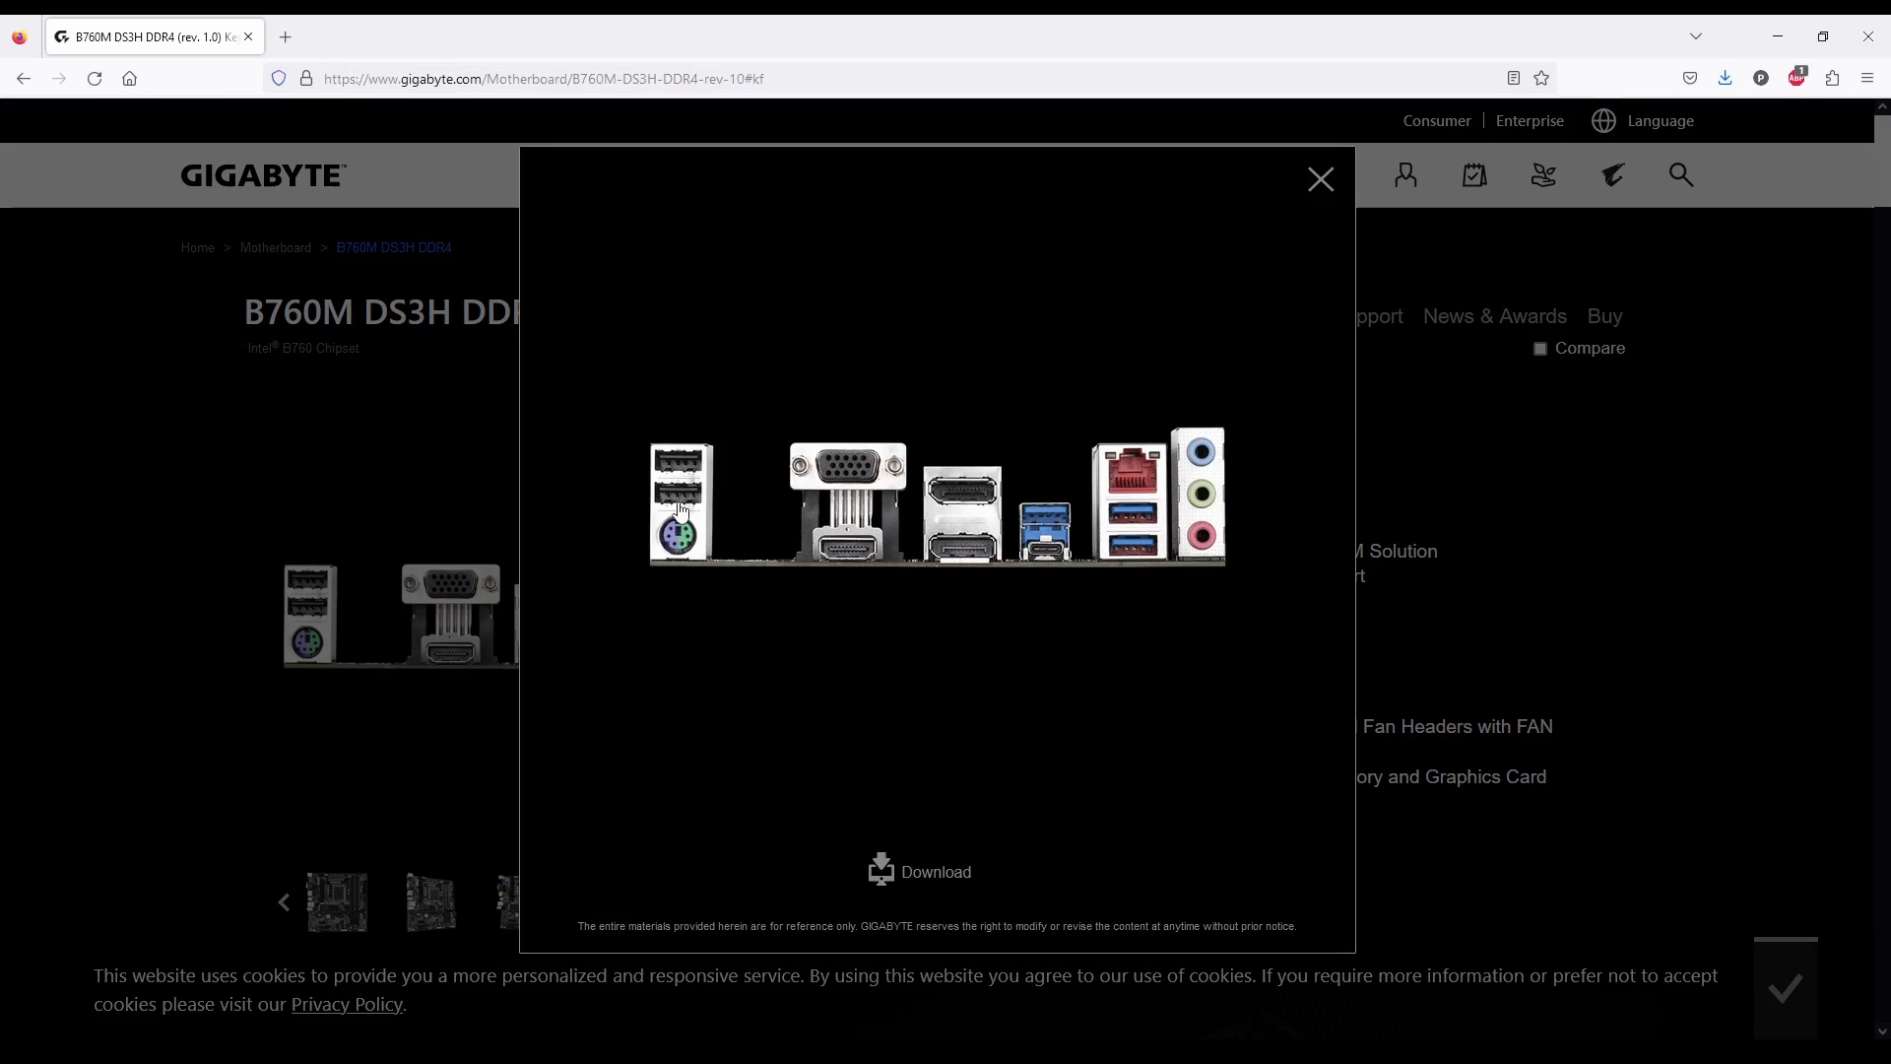
pyautogui.moveTo(1327, 191)
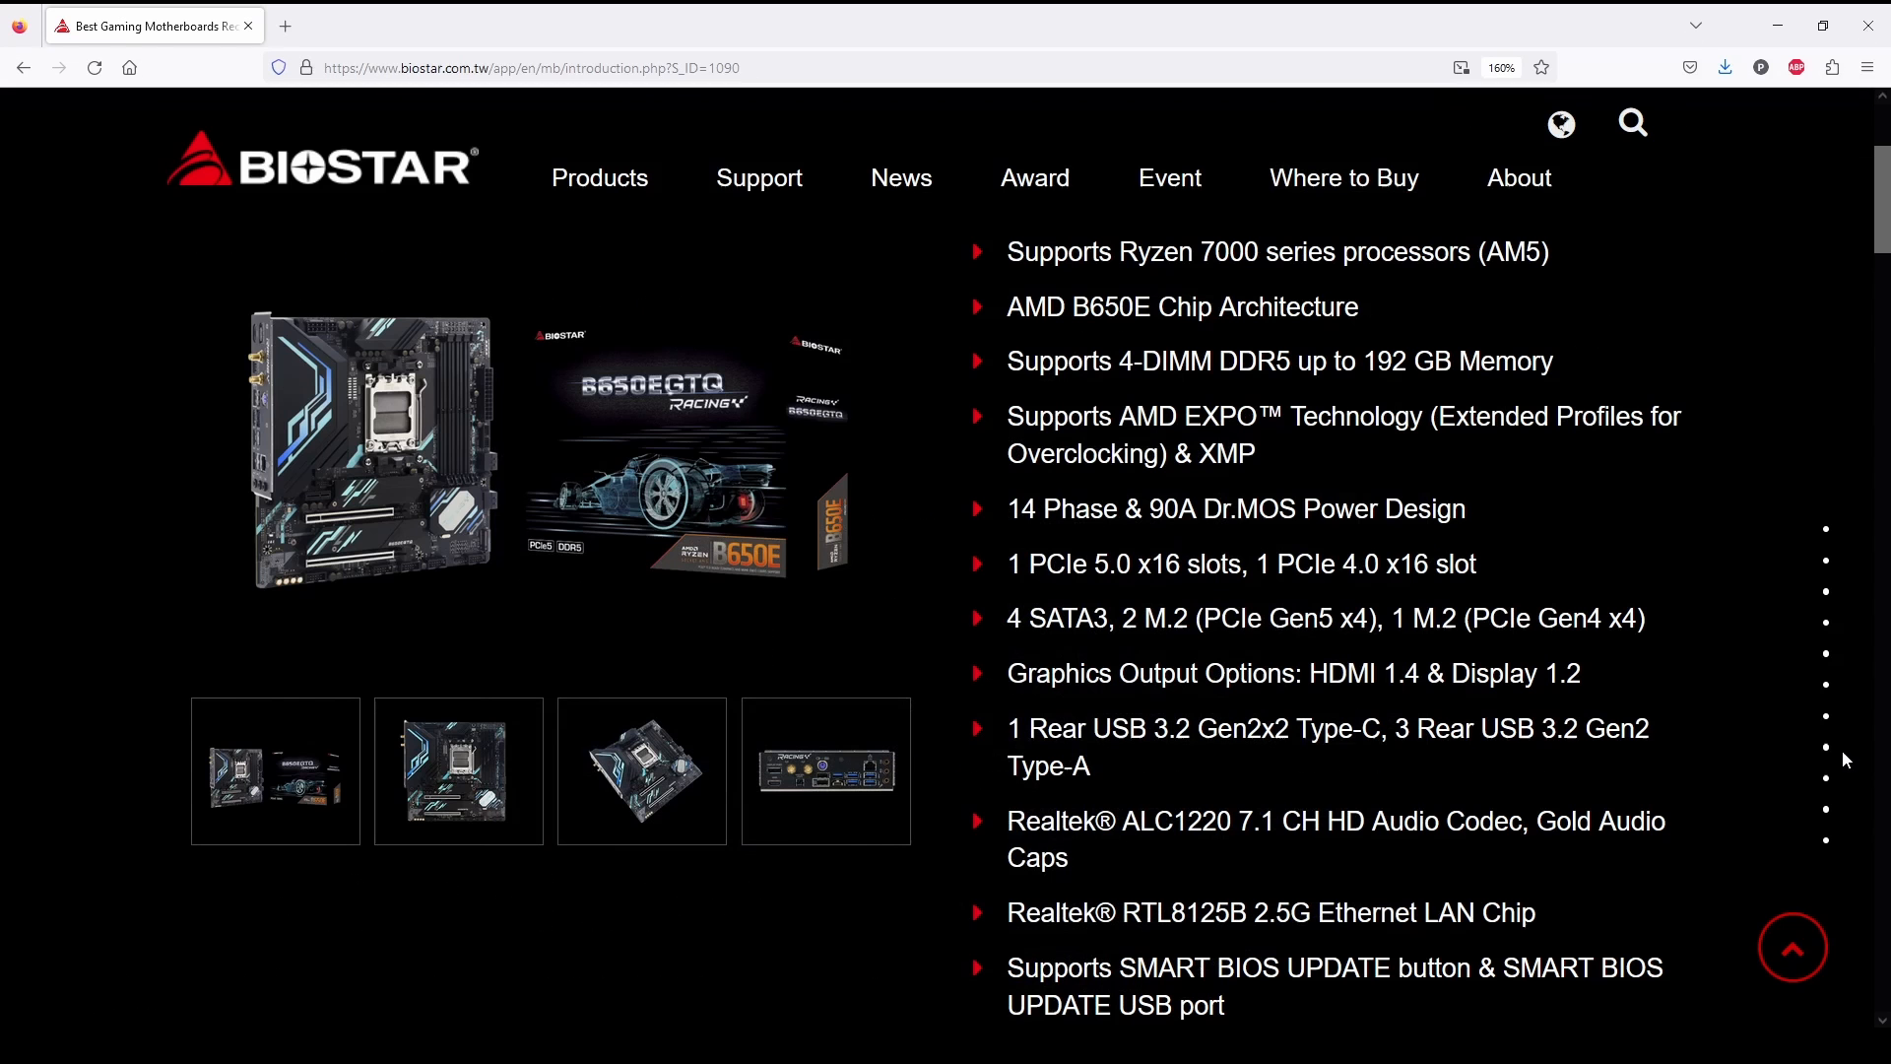
# Browse vendor motherboard pages and view ROG Maximus Z790 Apex photos including the rear I/O.
pyautogui.click(825, 770)
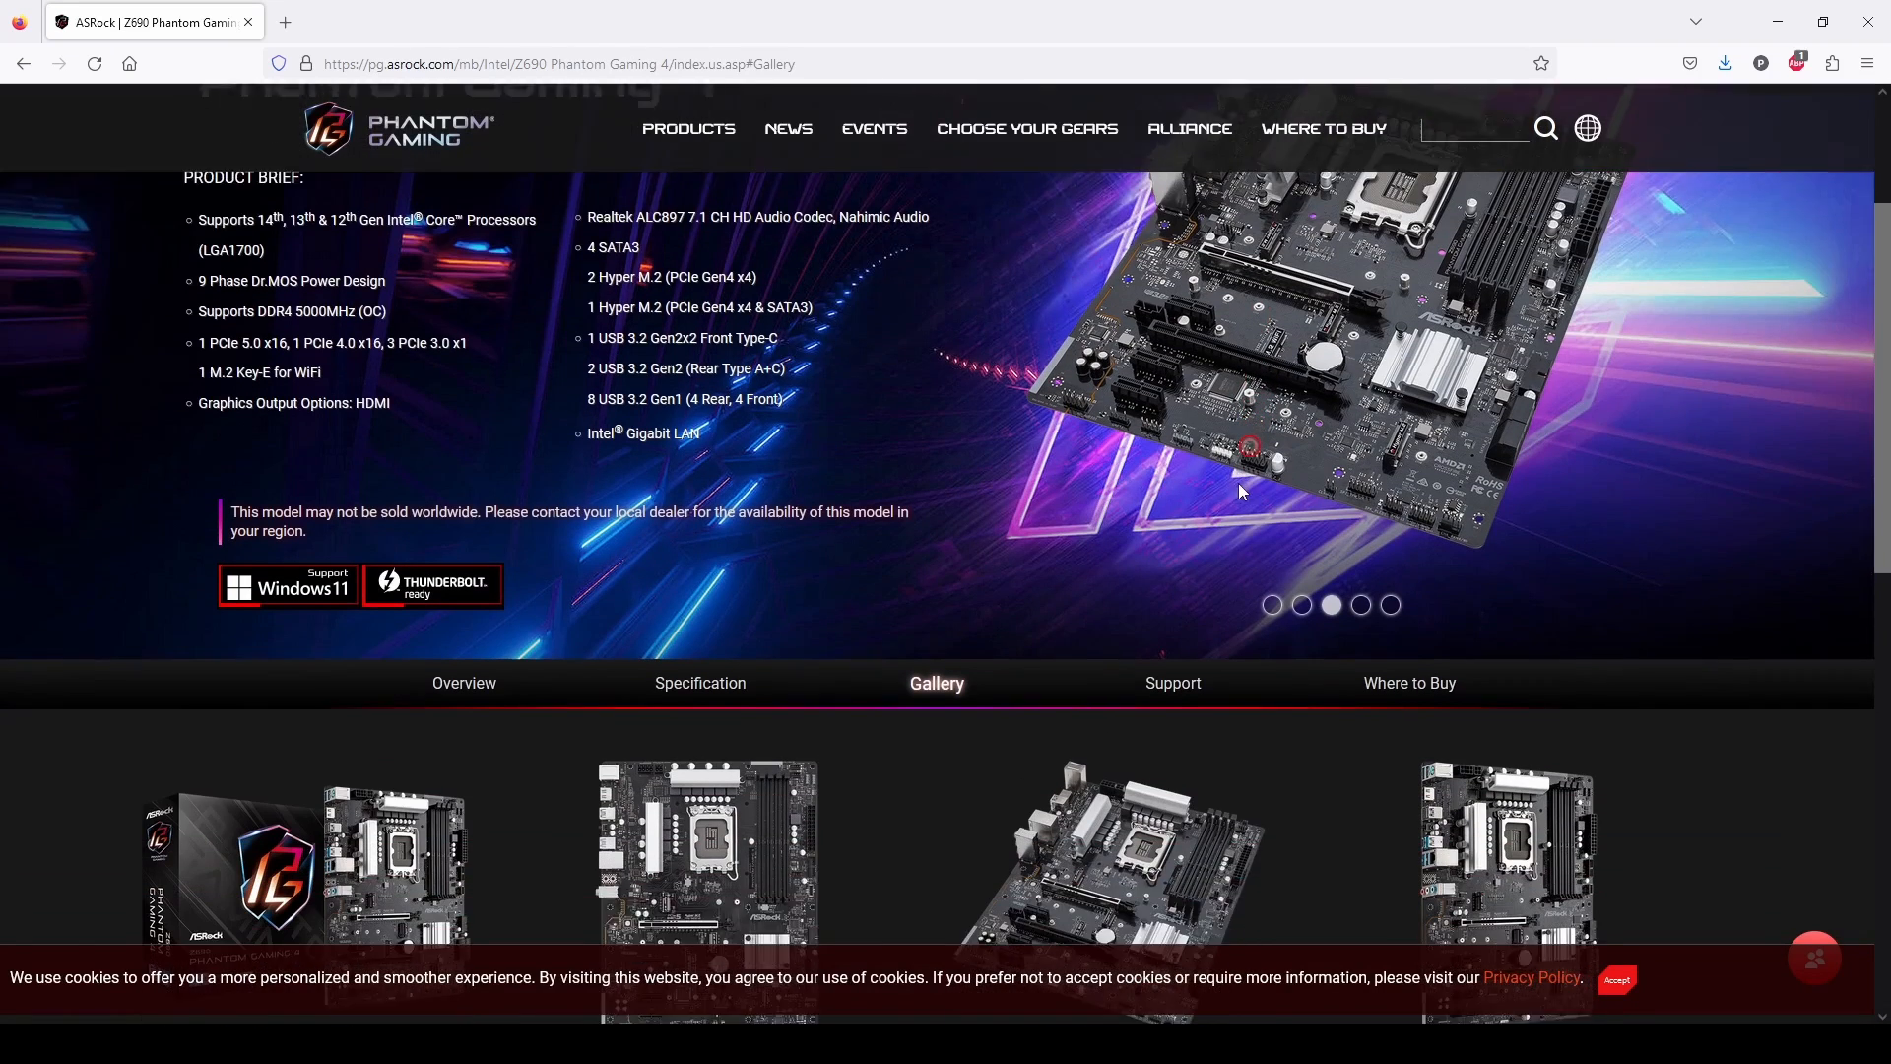
pyautogui.scroll(-3)
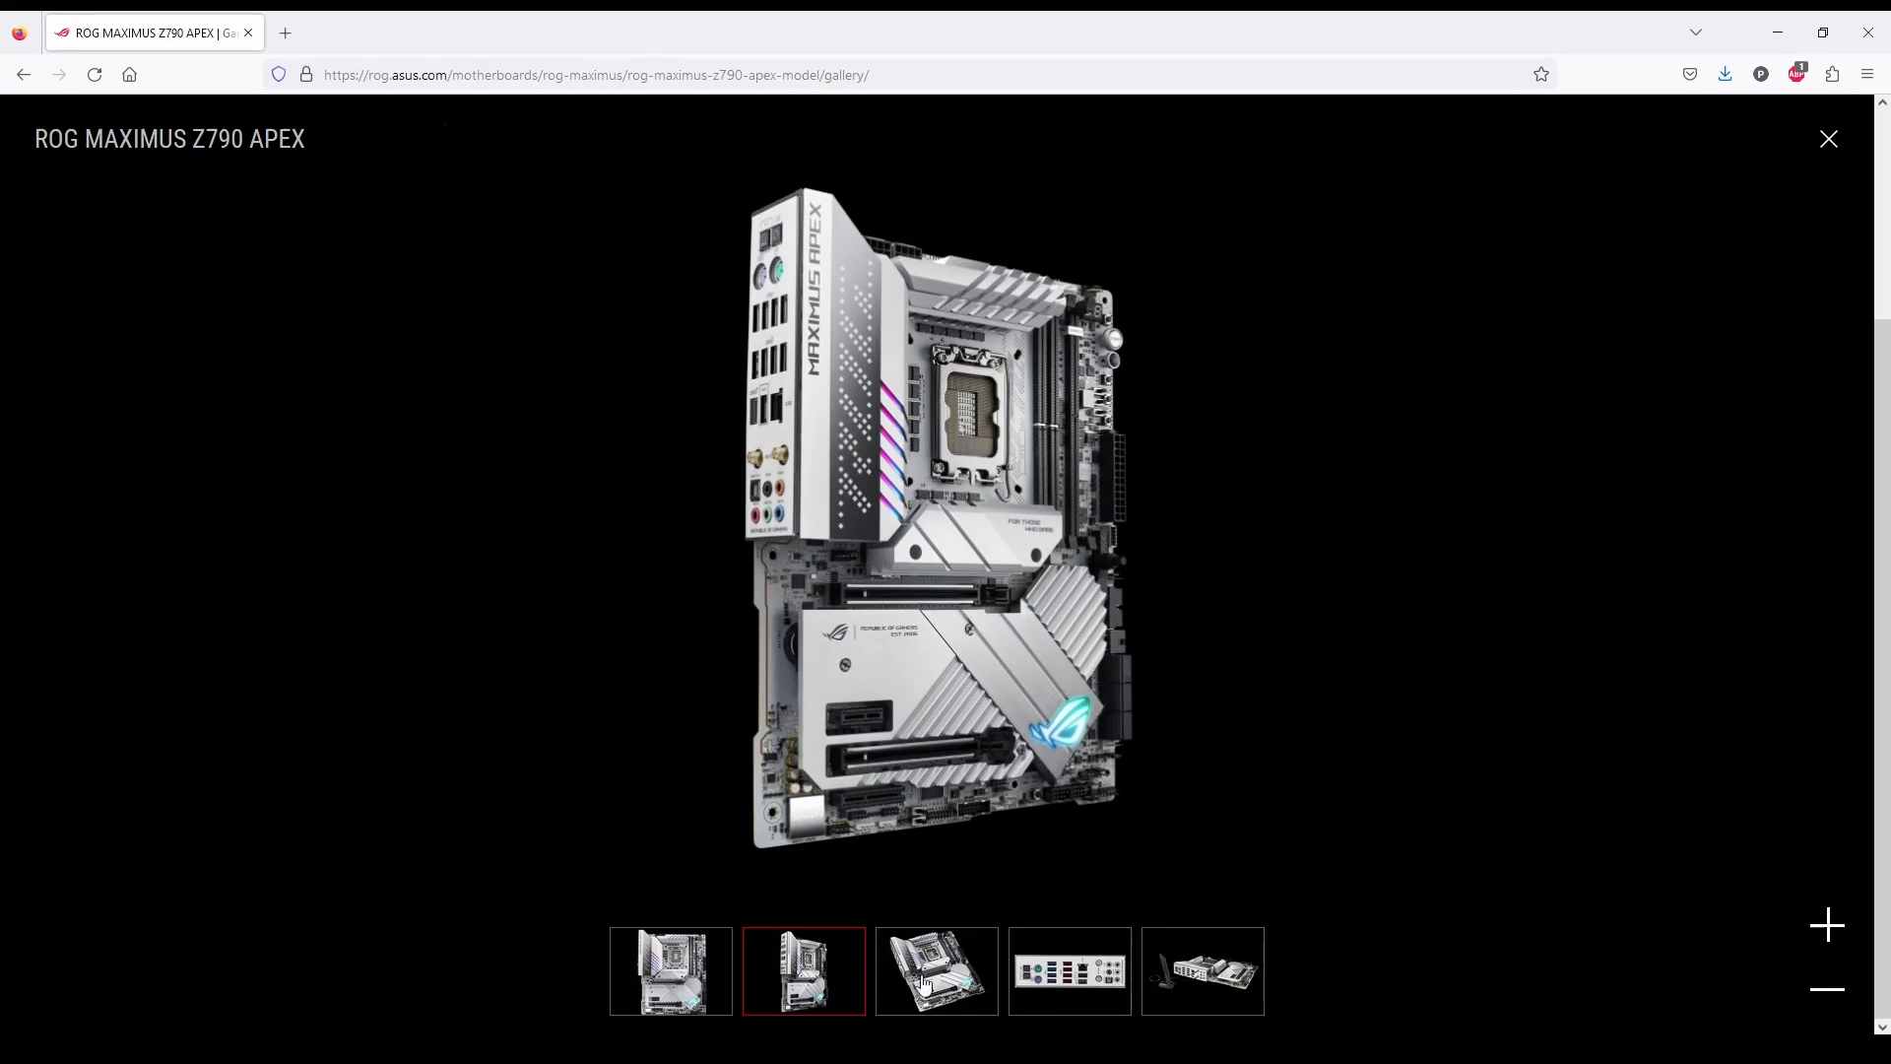
pyautogui.click(935, 971)
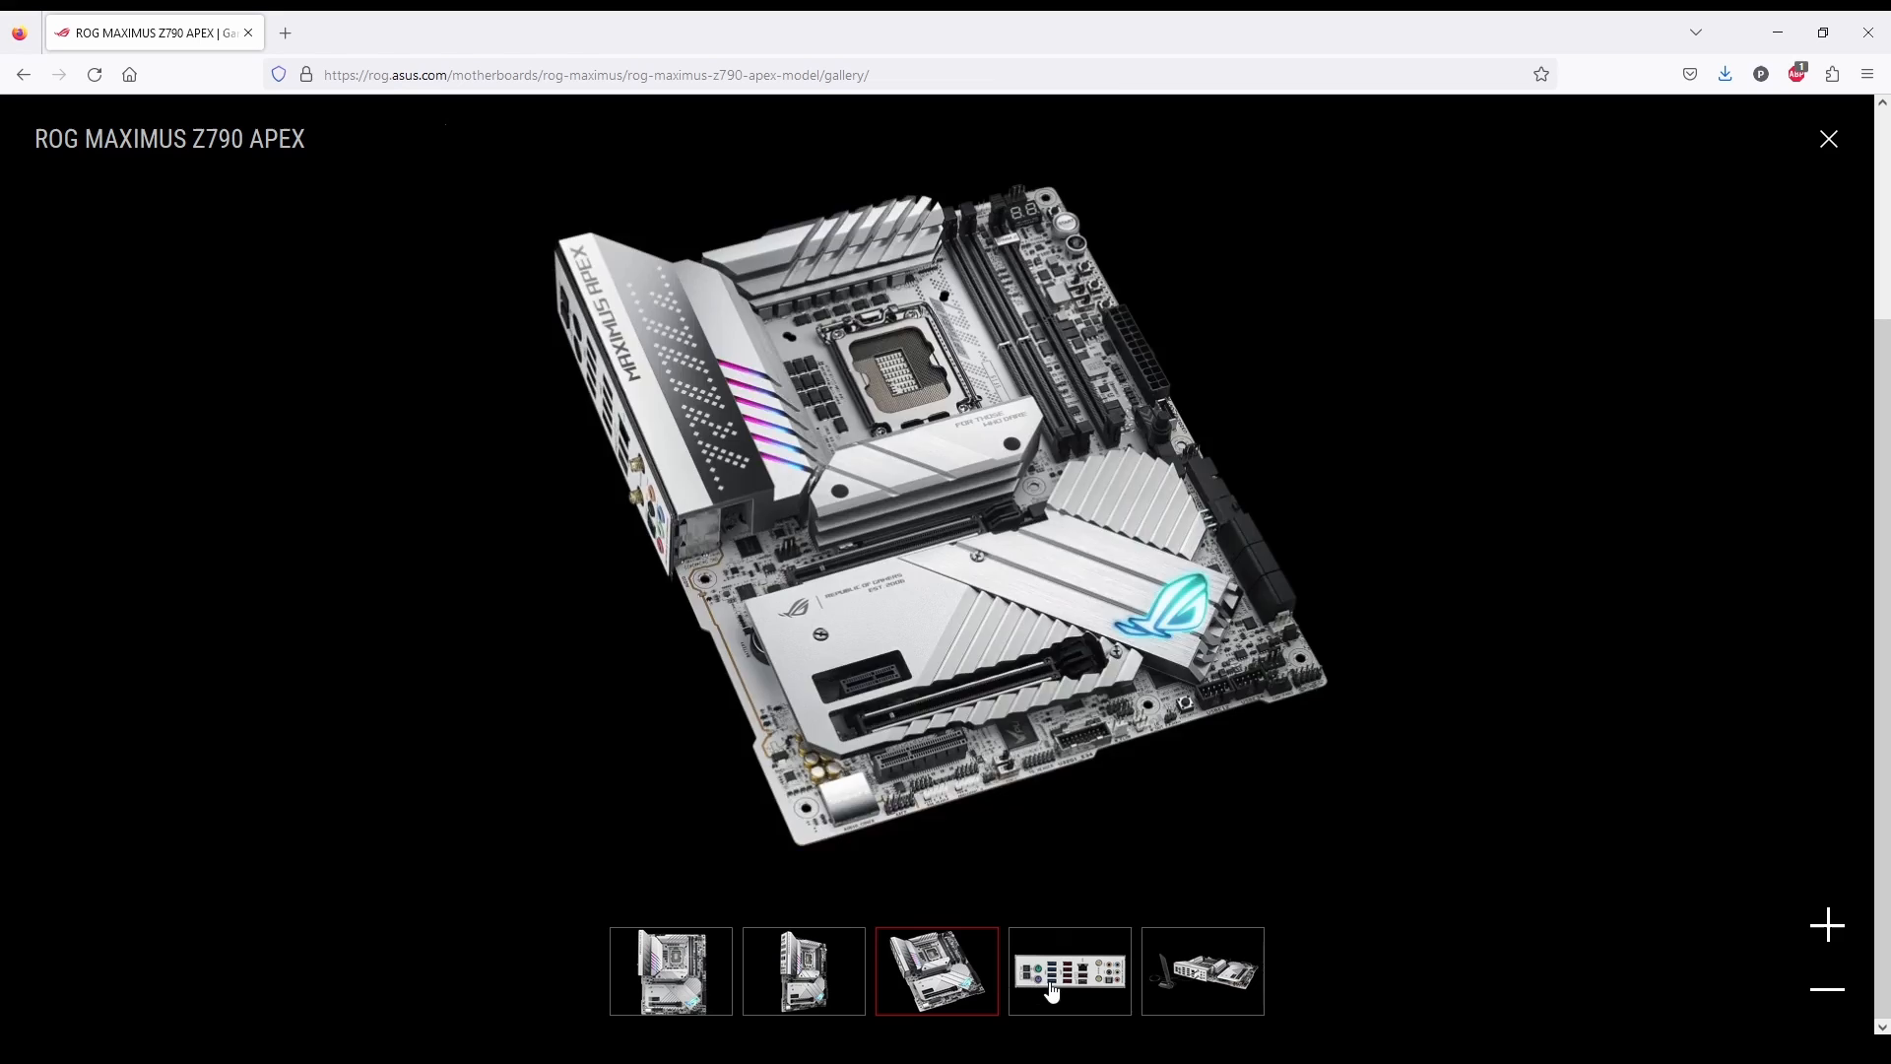
pyautogui.click(1067, 971)
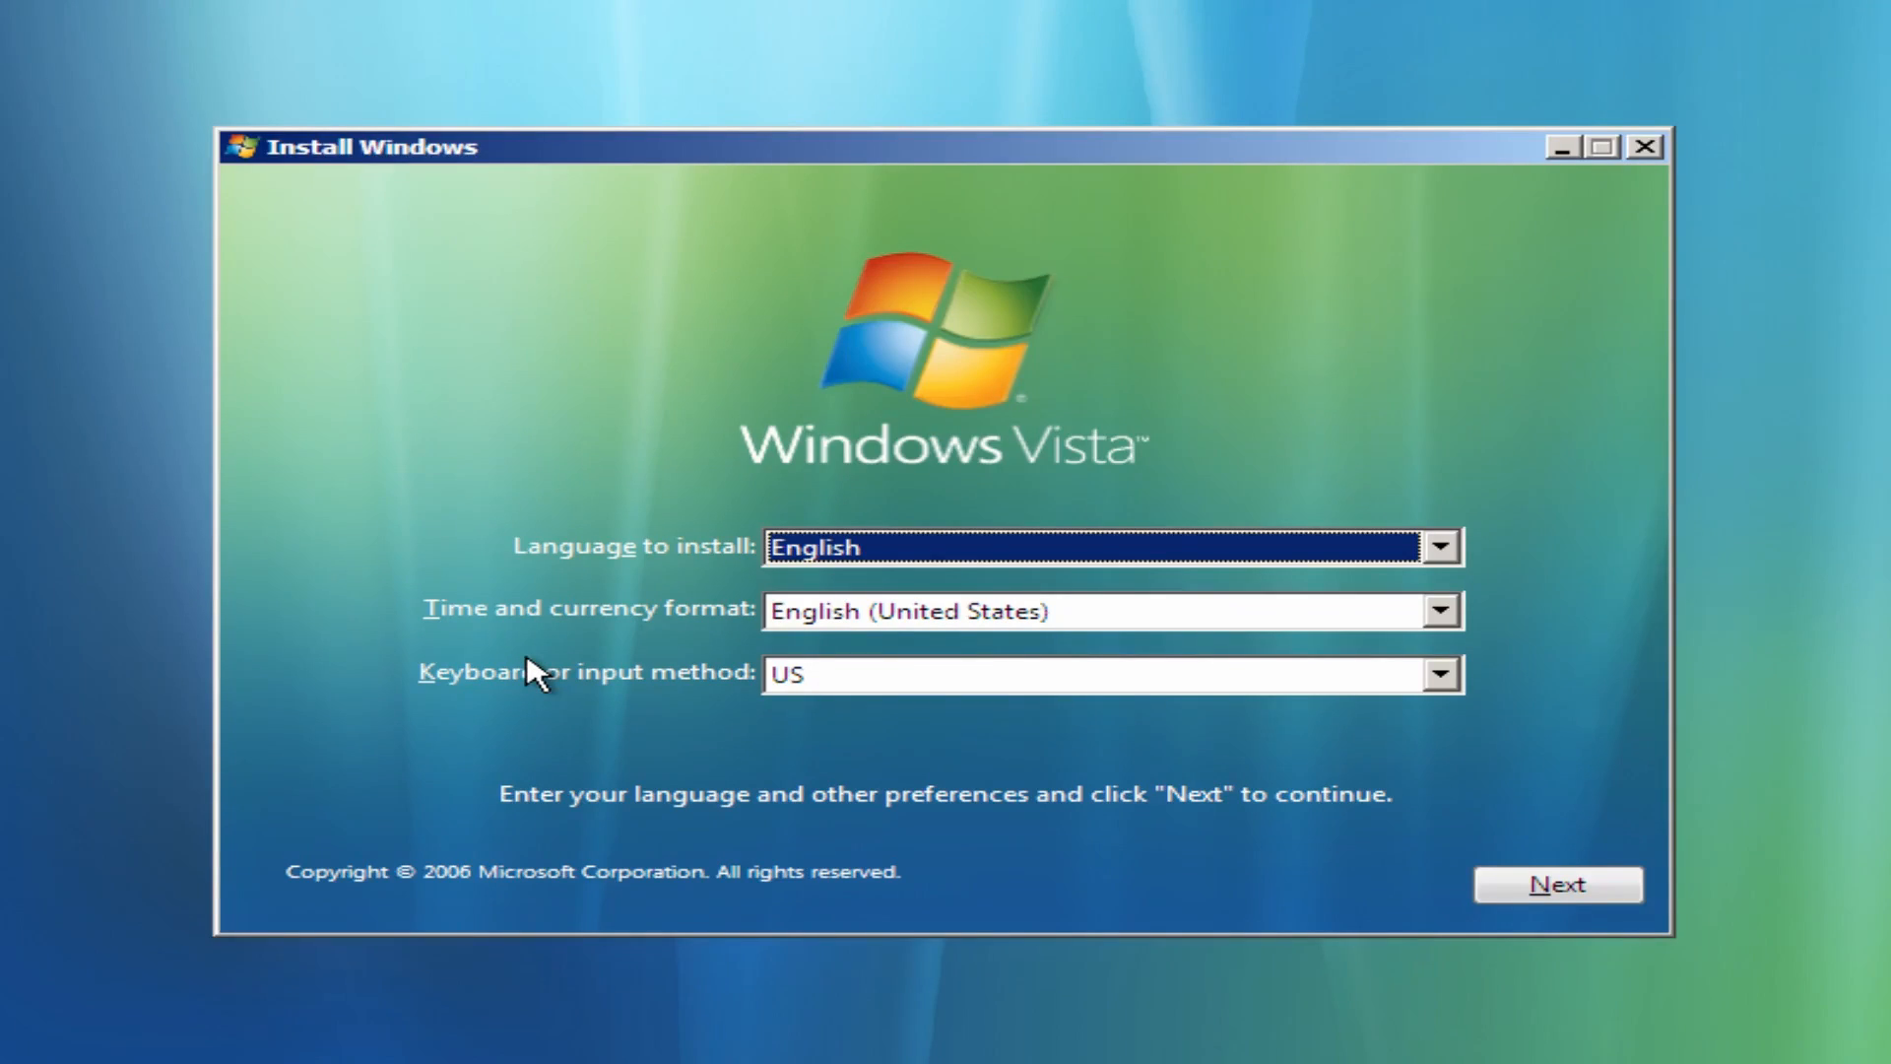
pyautogui.moveTo(725, 577)
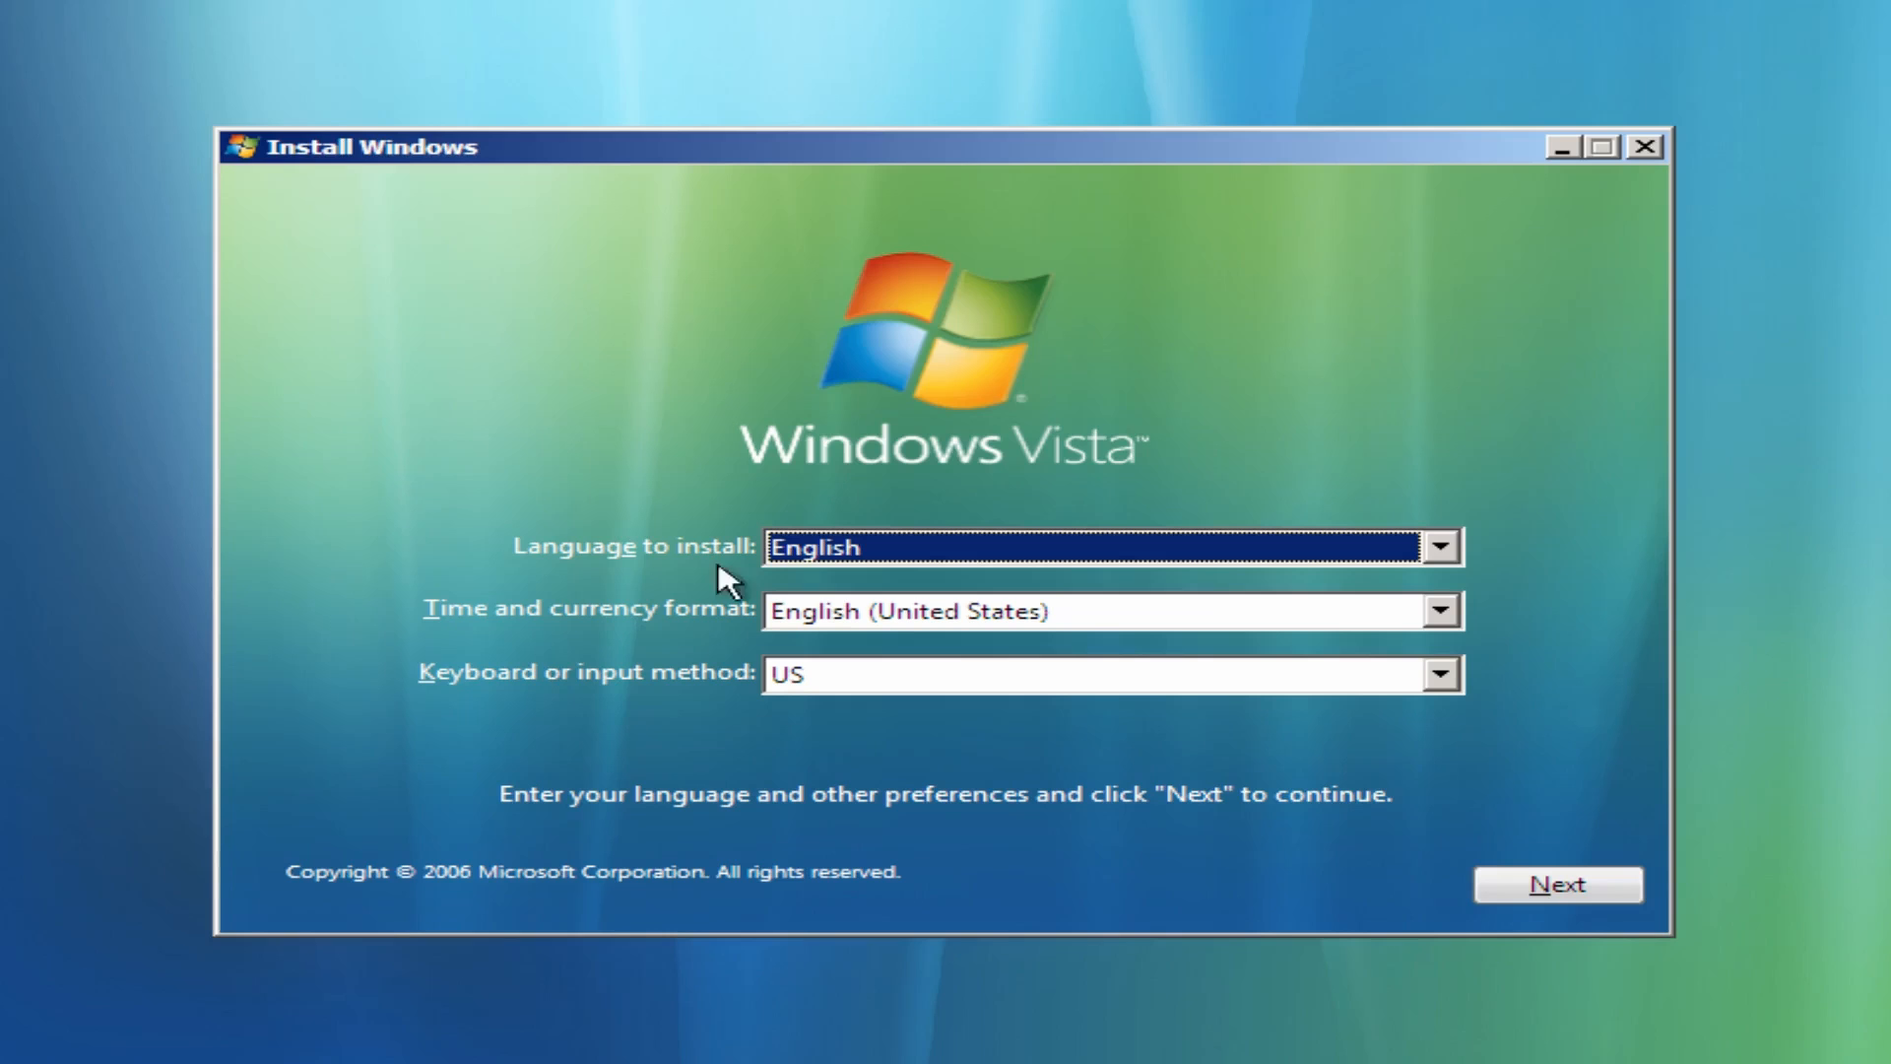
pyautogui.moveTo(1556, 884)
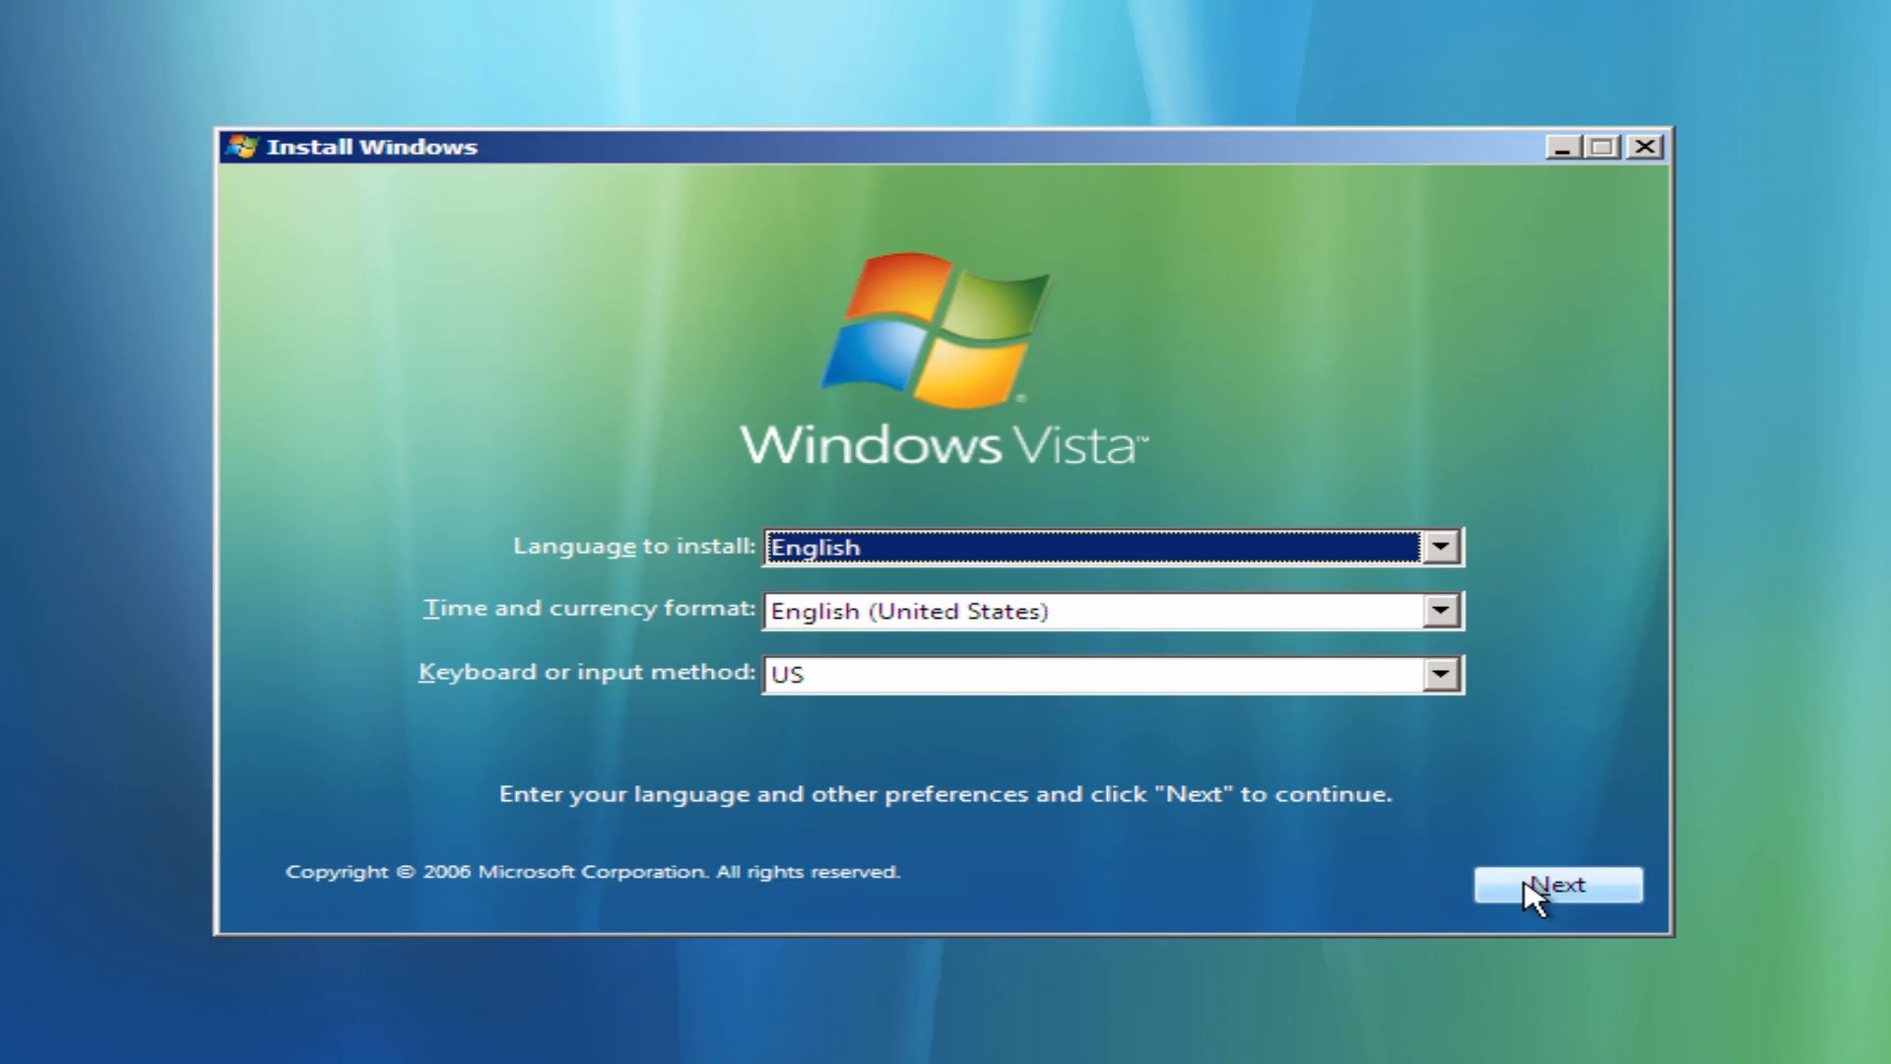
# Keep English and US keyboard defaults and choose Install now.
pyautogui.click(1556, 884)
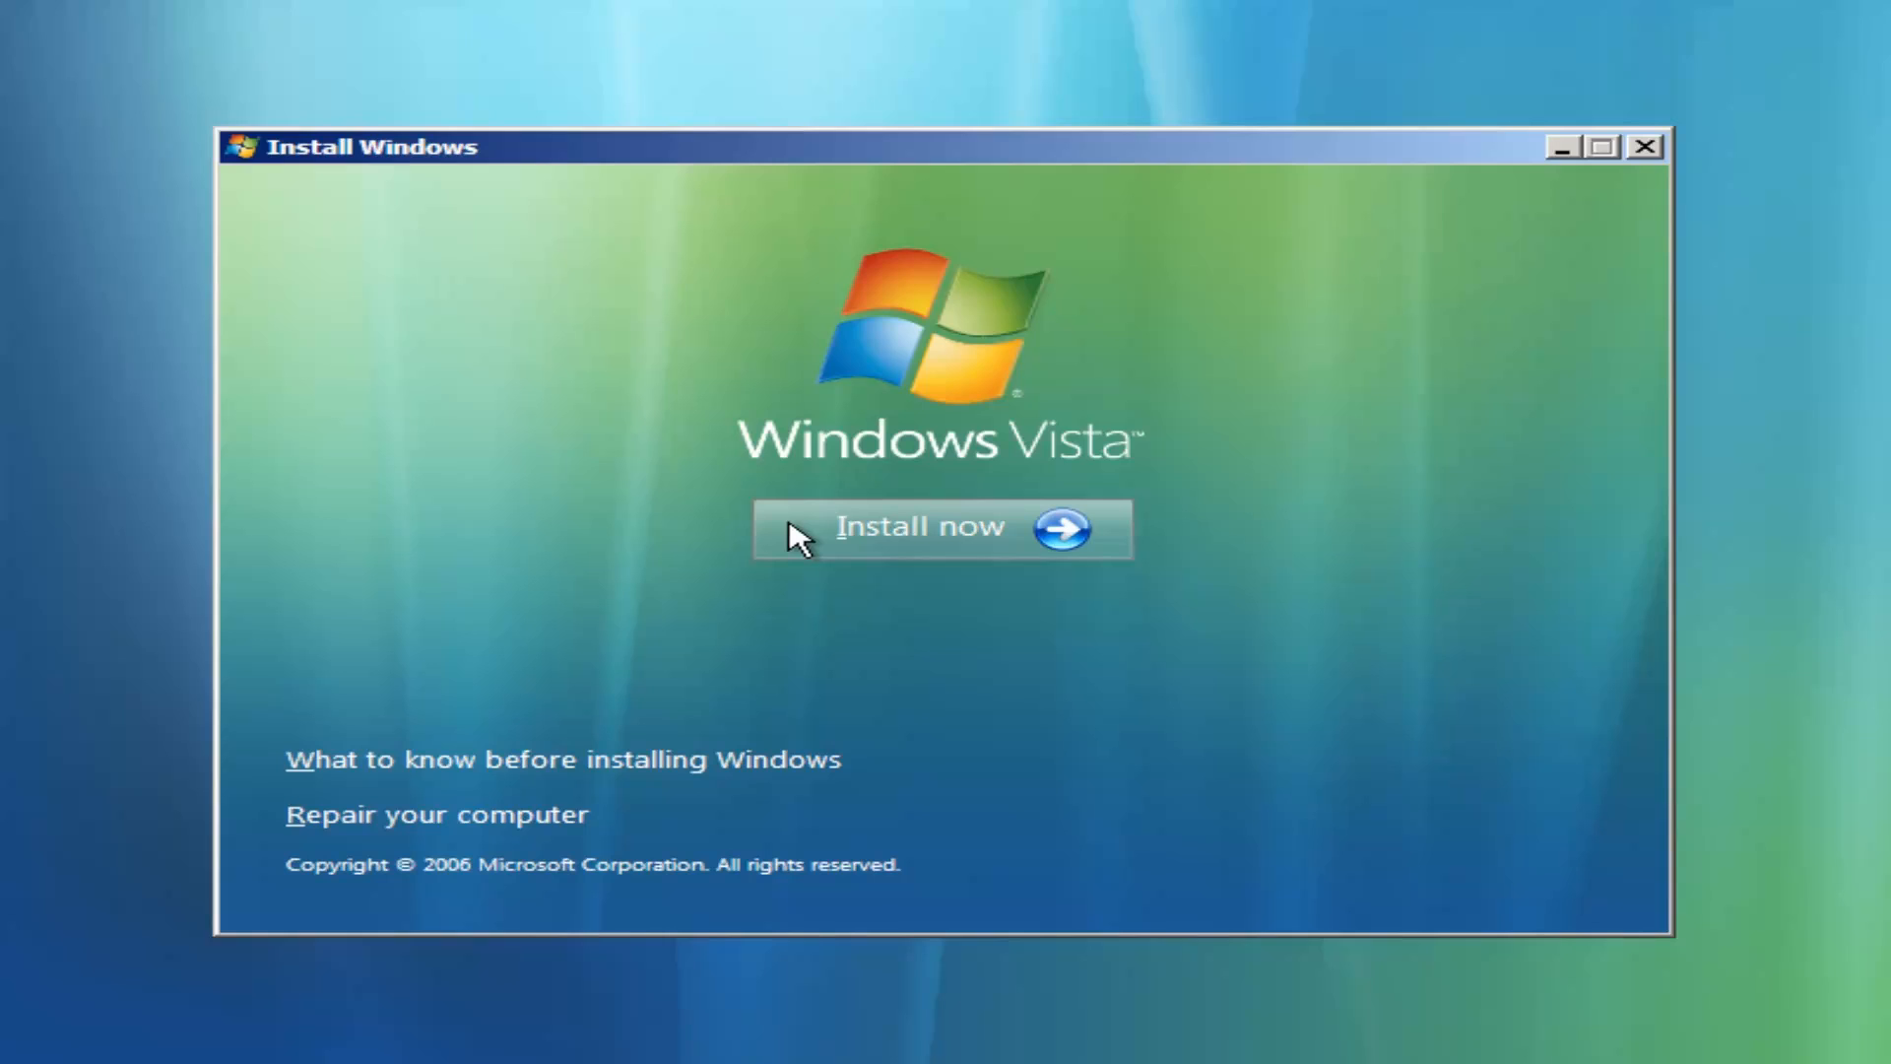
pyautogui.click(920, 528)
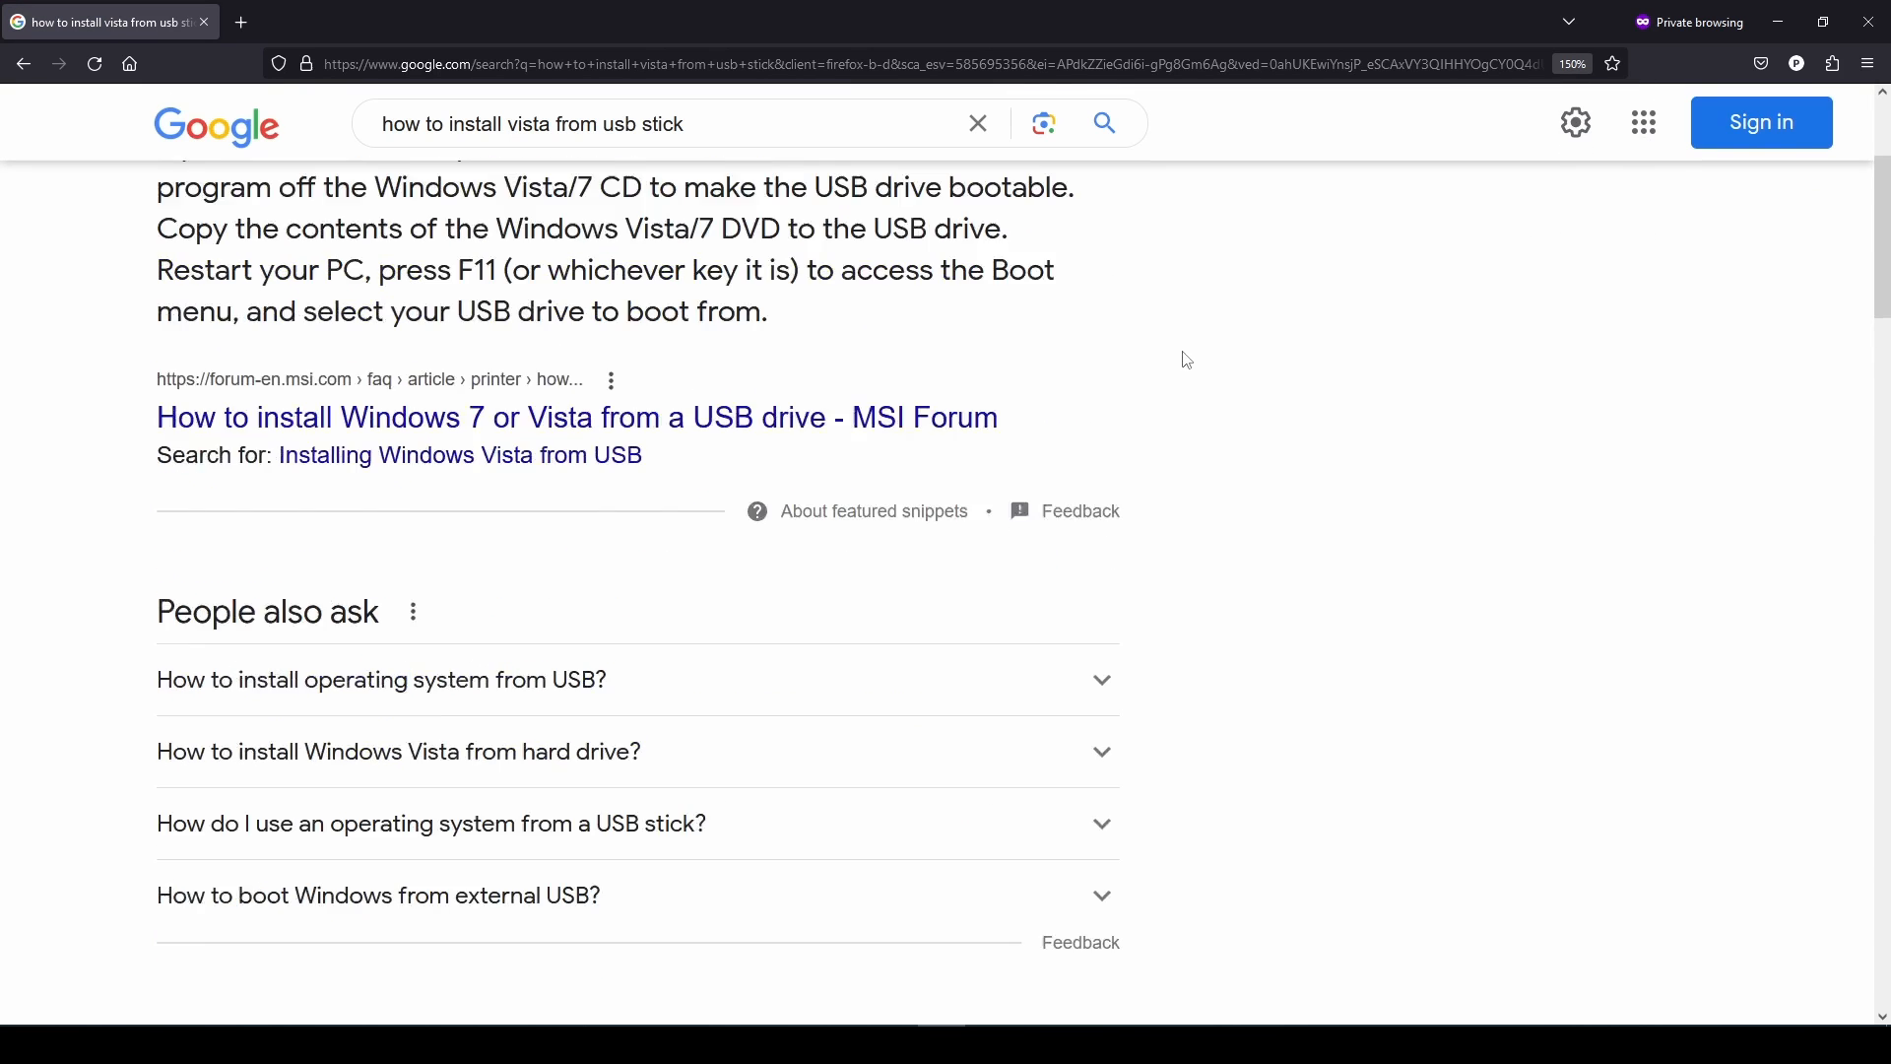
# Scroll Google results for 'how to install vista from usb stick' and back to the snippet.
pyautogui.scroll(-3)
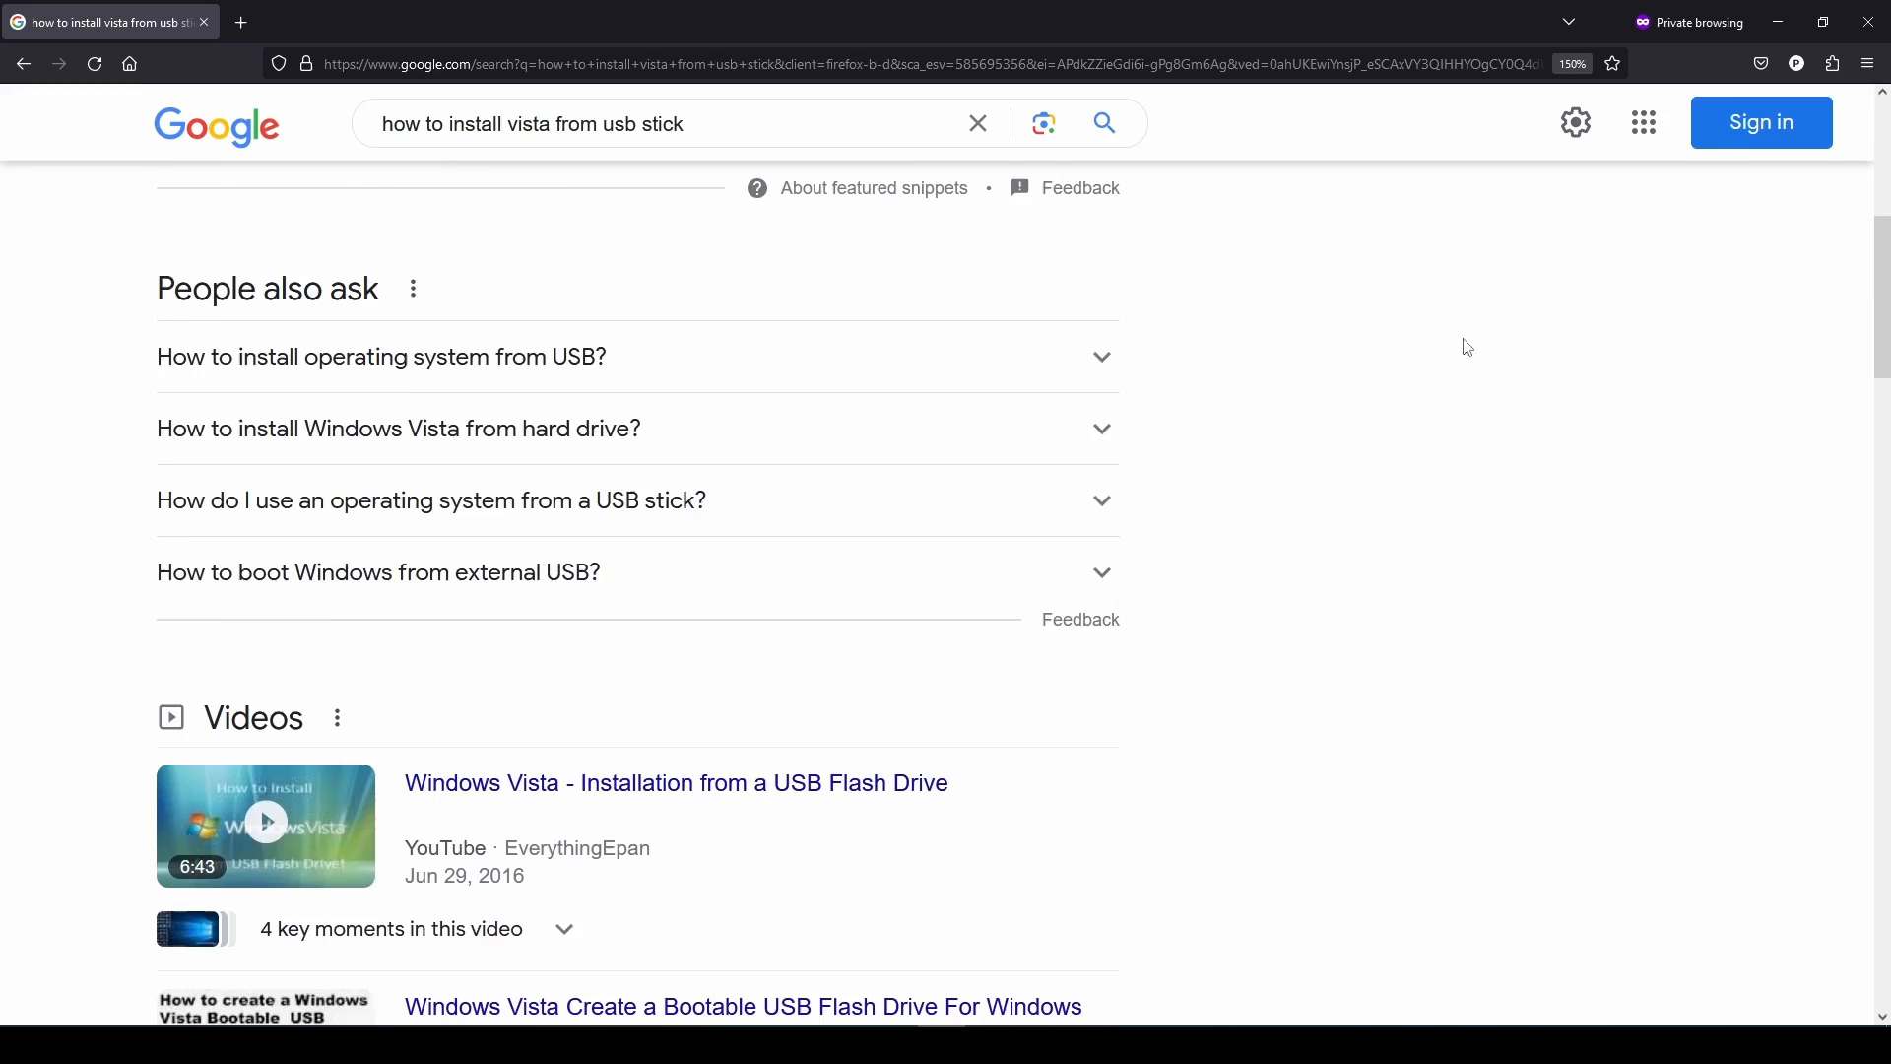
pyautogui.scroll(3)
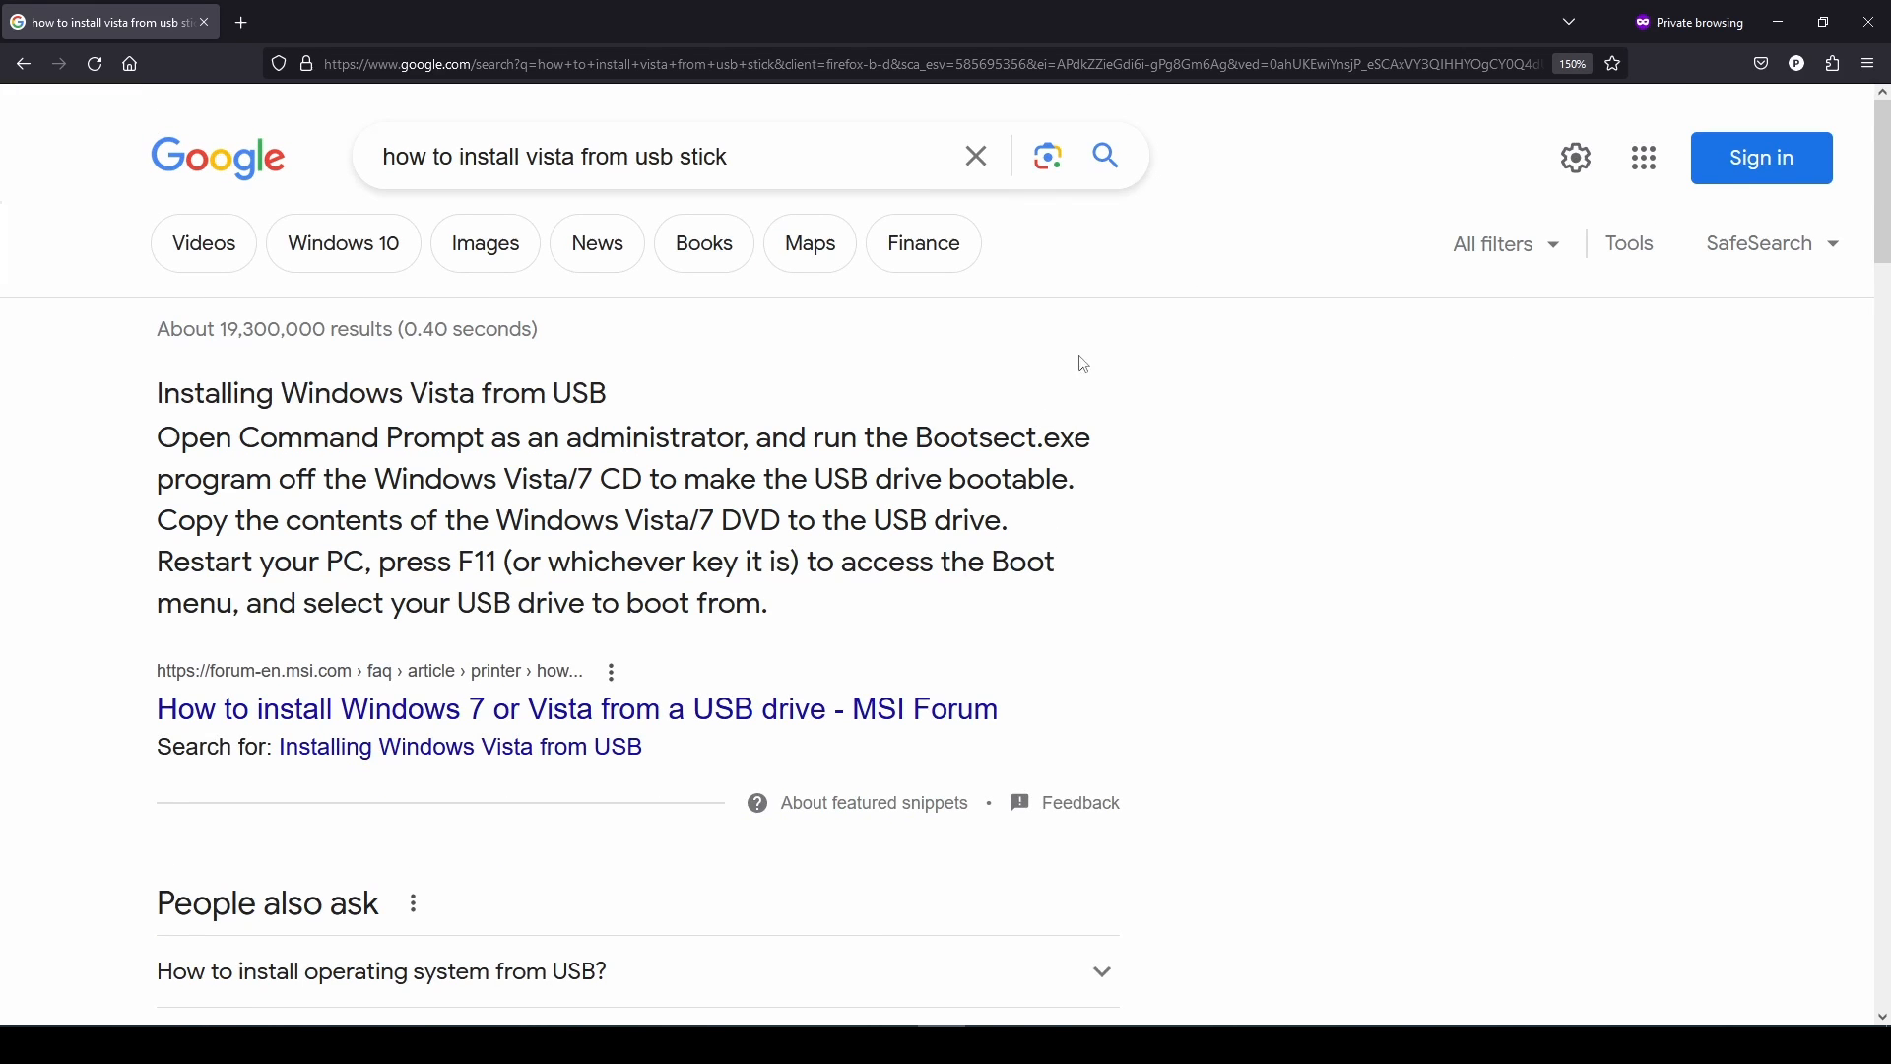
pyautogui.moveTo(375, 762)
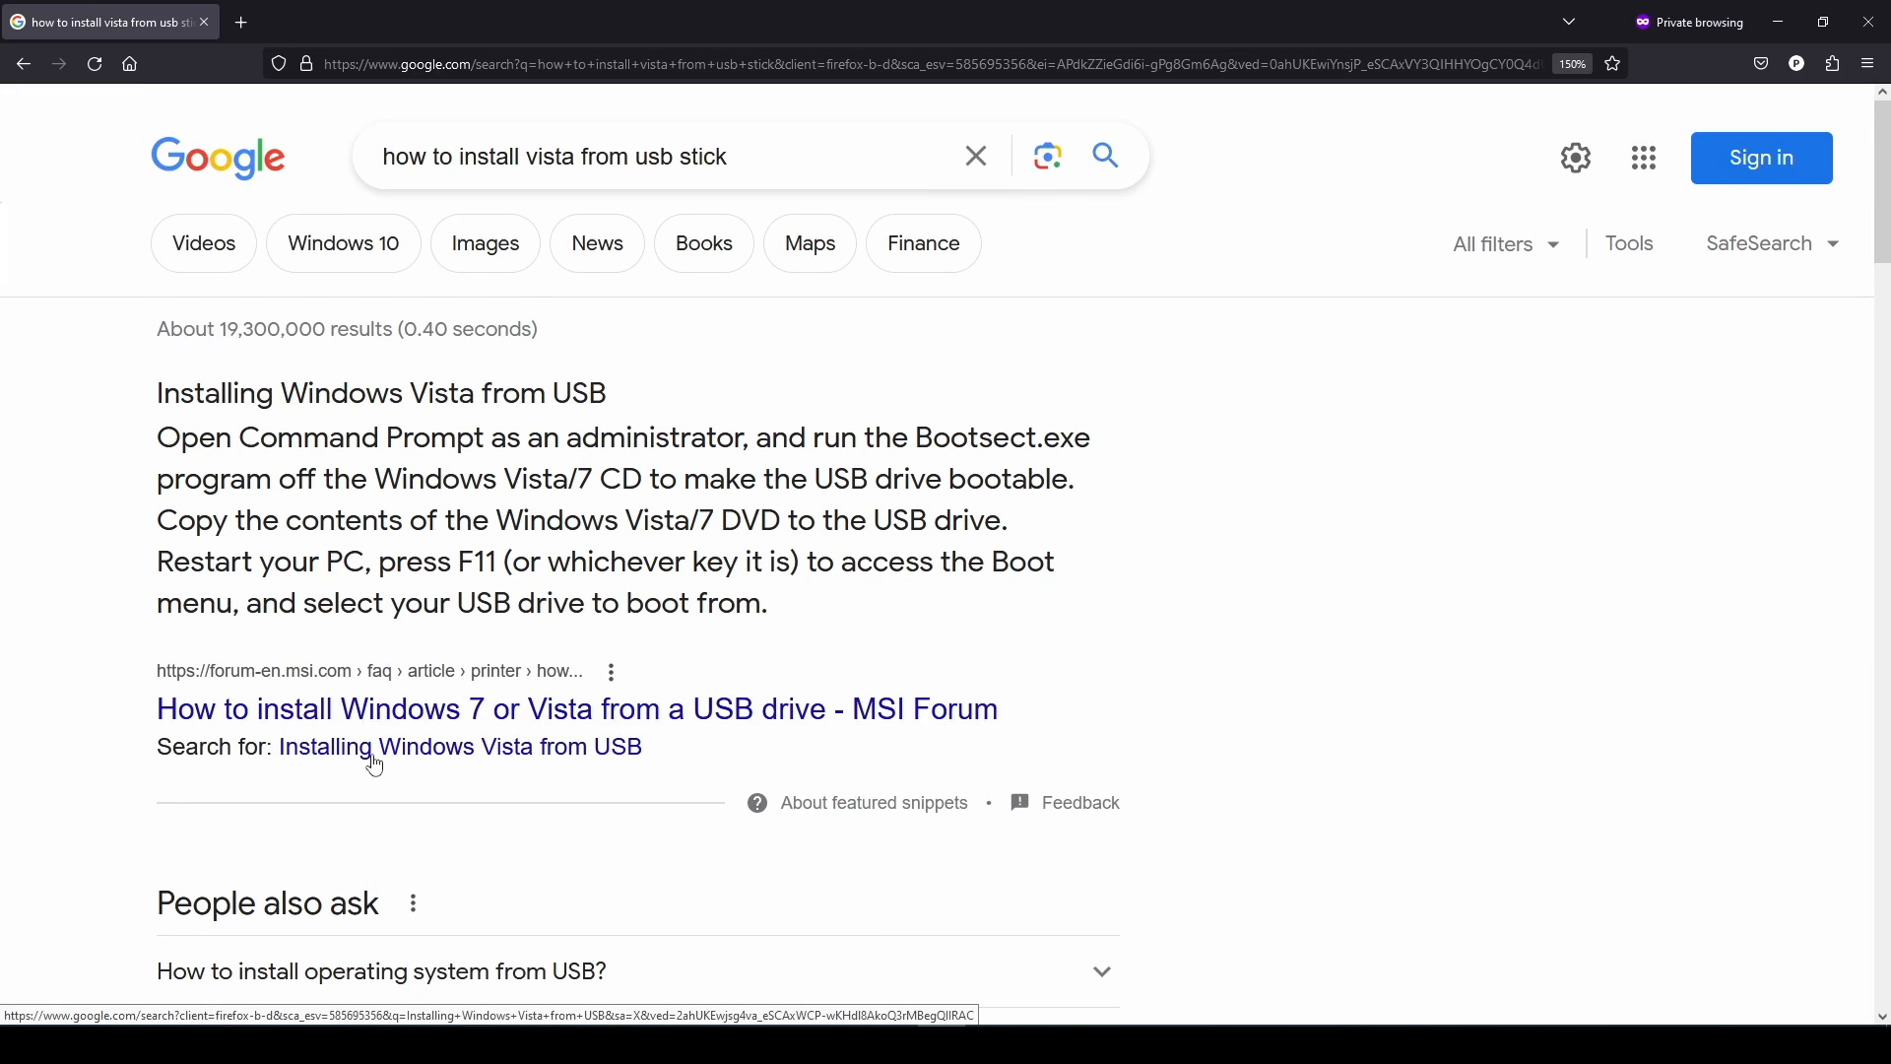
pyautogui.moveTo(504, 220)
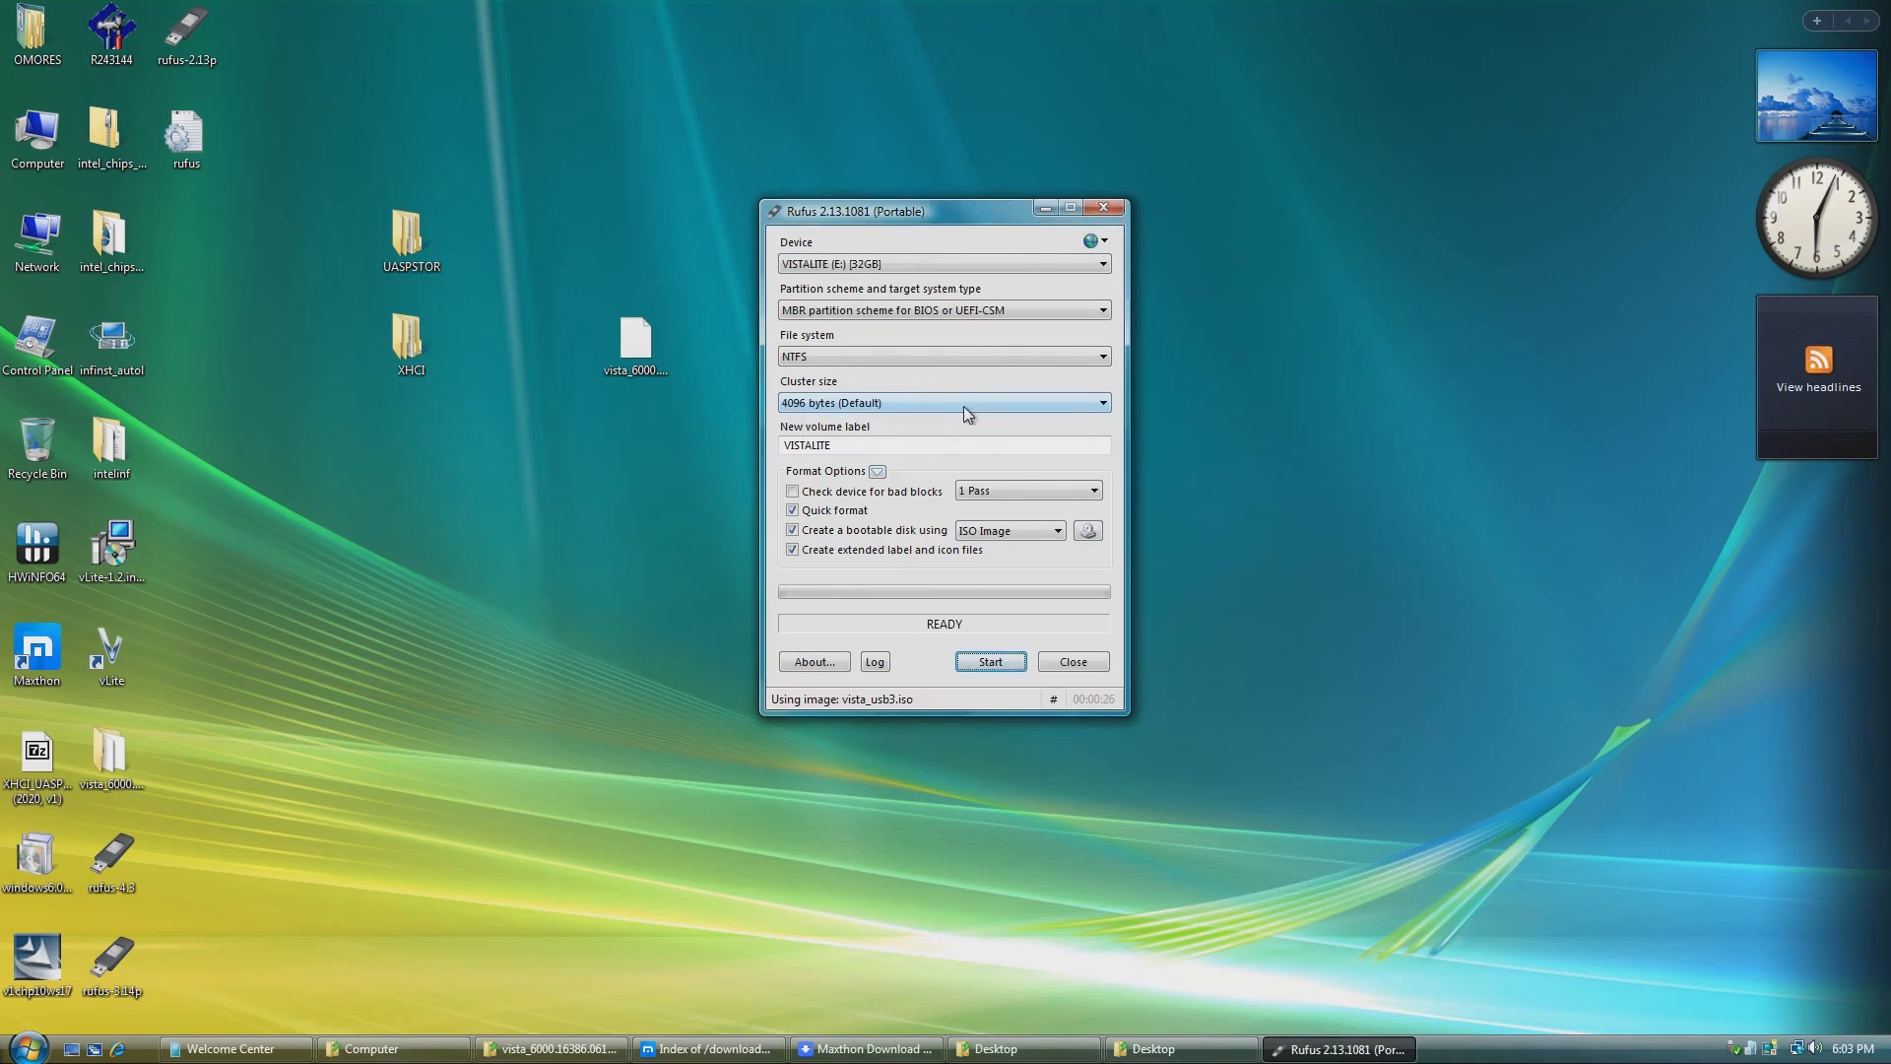
pyautogui.moveTo(965, 401)
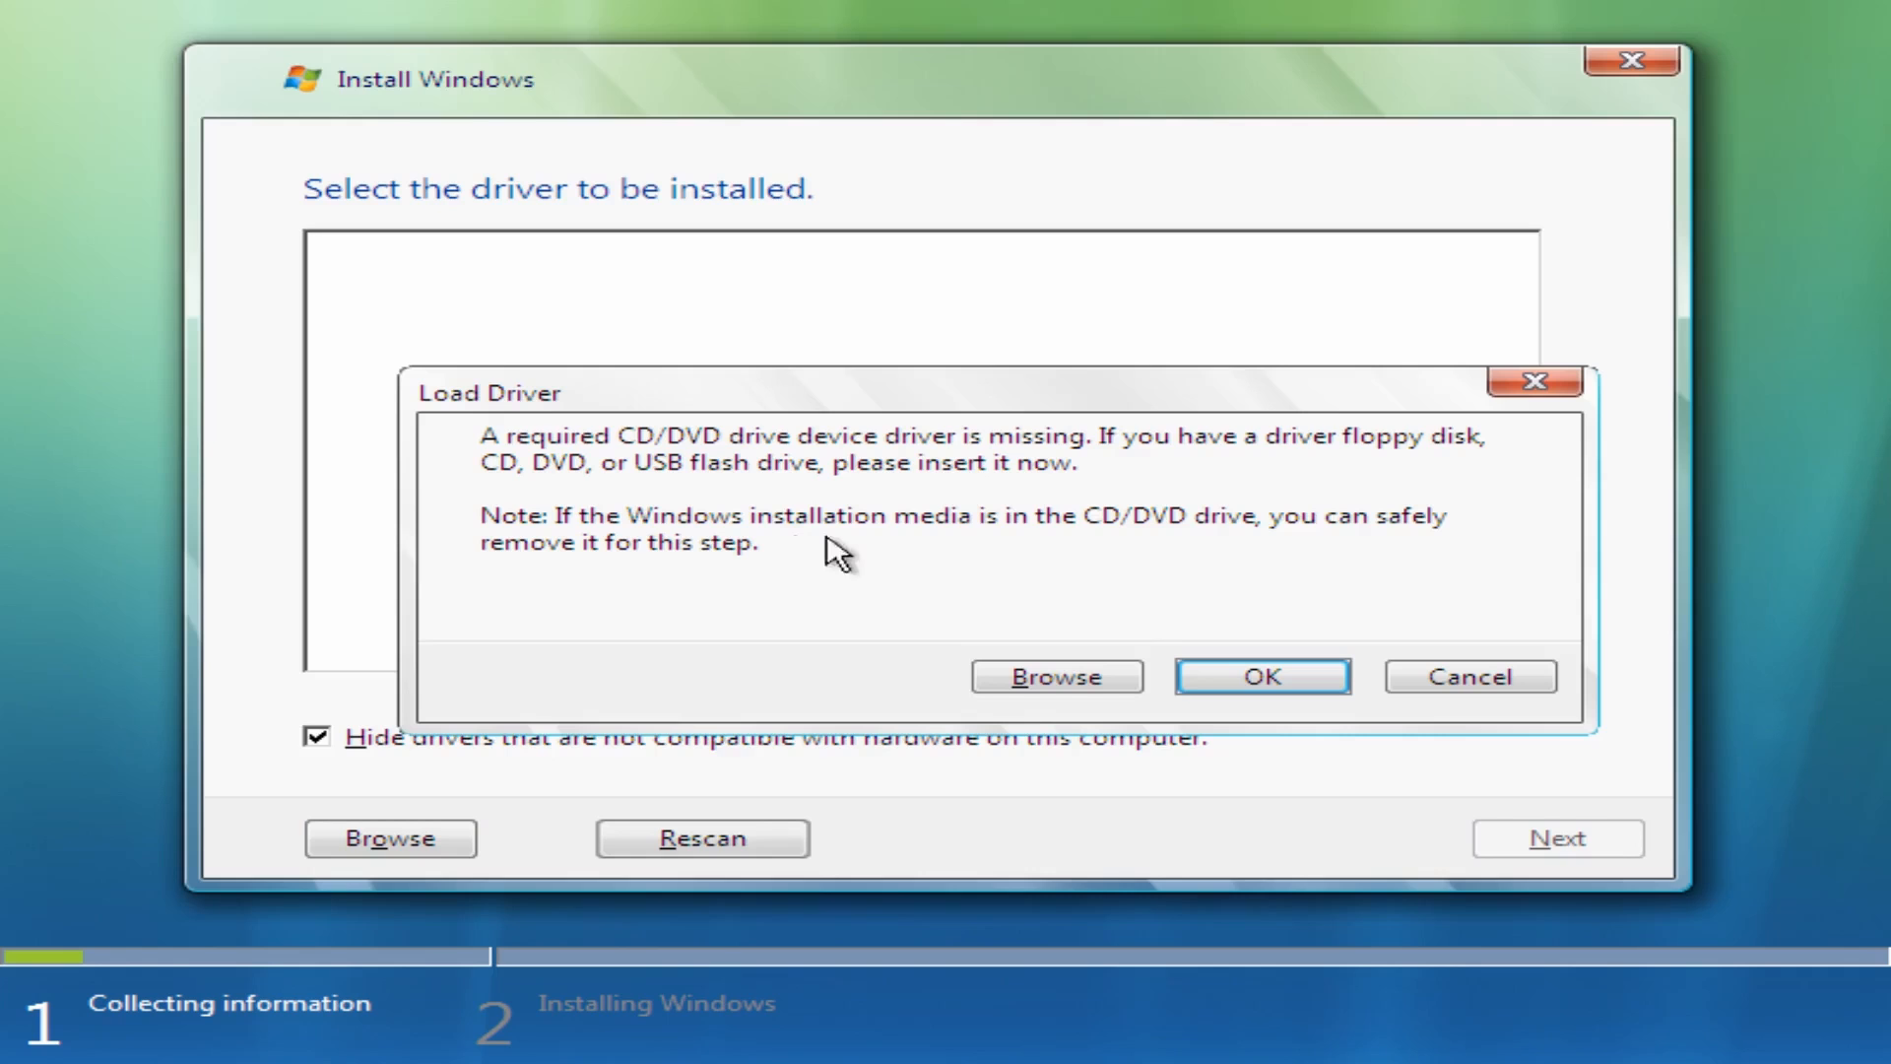
pyautogui.moveTo(999, 600)
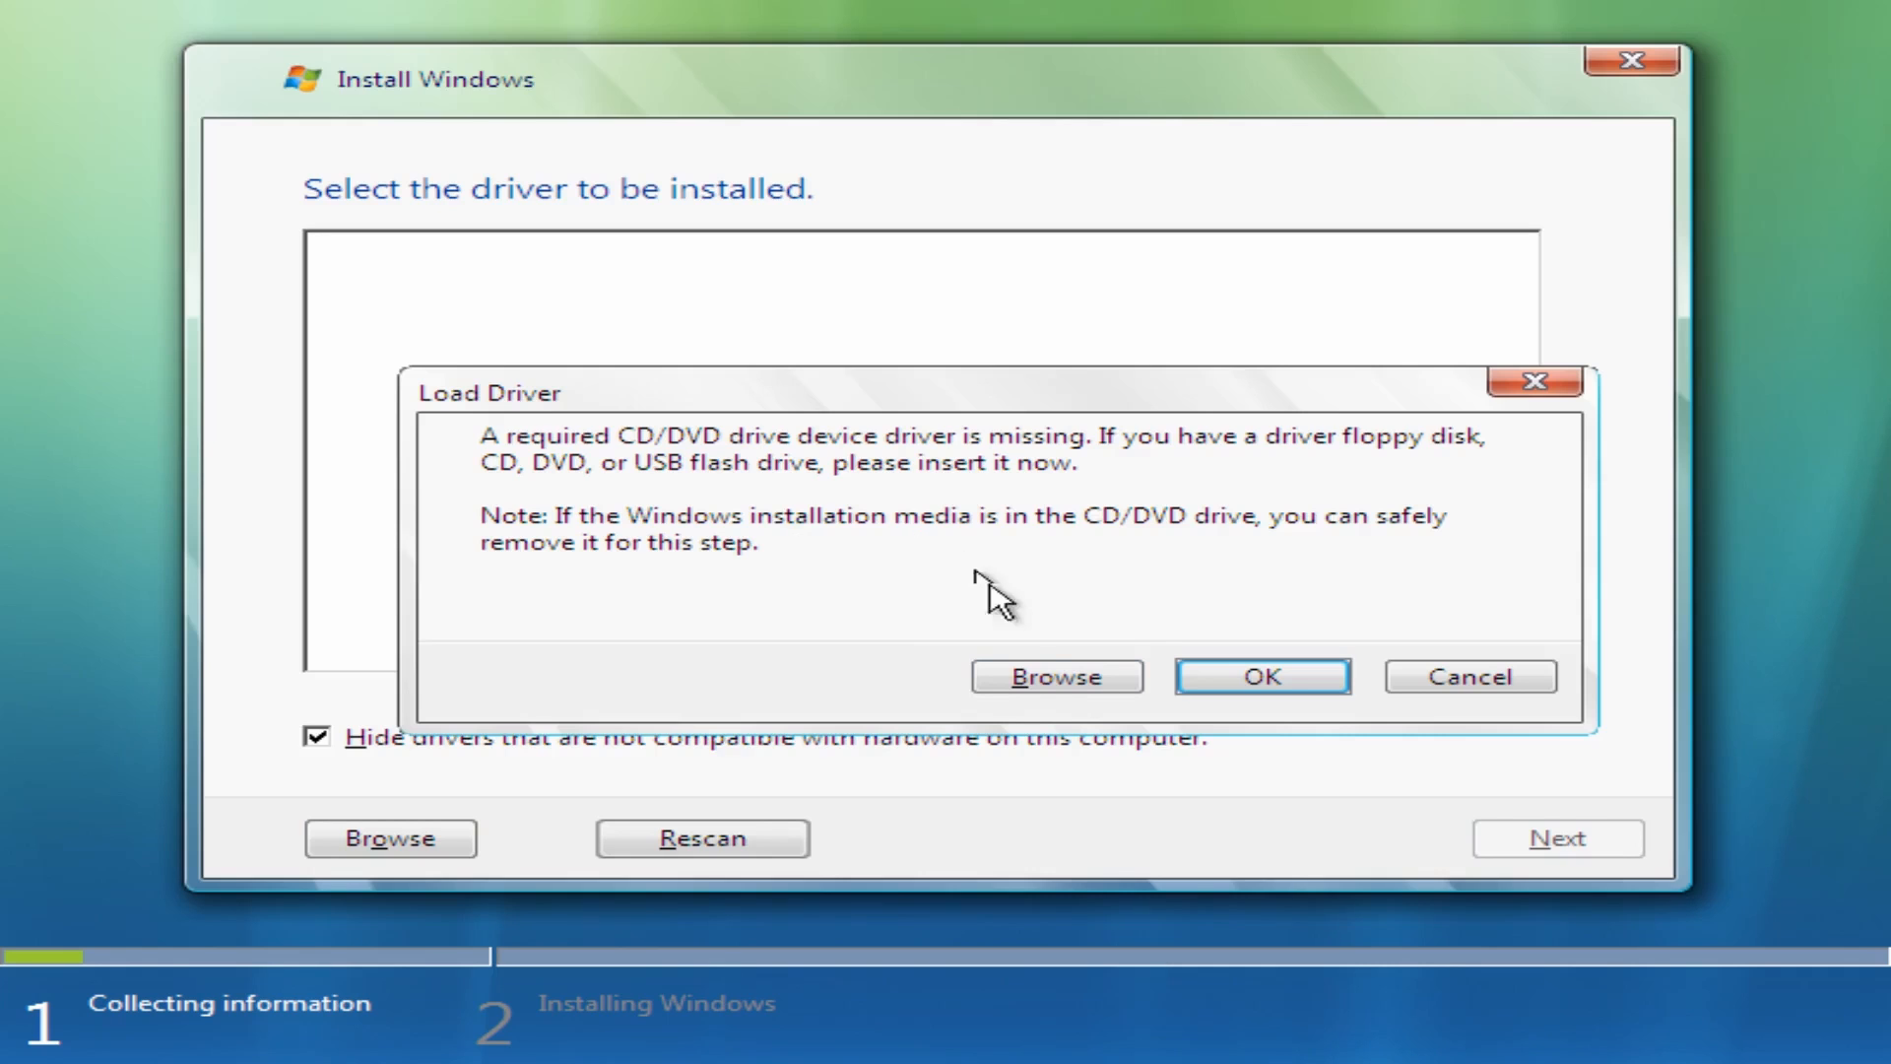
# Browse VISTA64 (C:) for the CD/DVD driver and dismiss the 'No device drivers were found' message.
pyautogui.click(1053, 676)
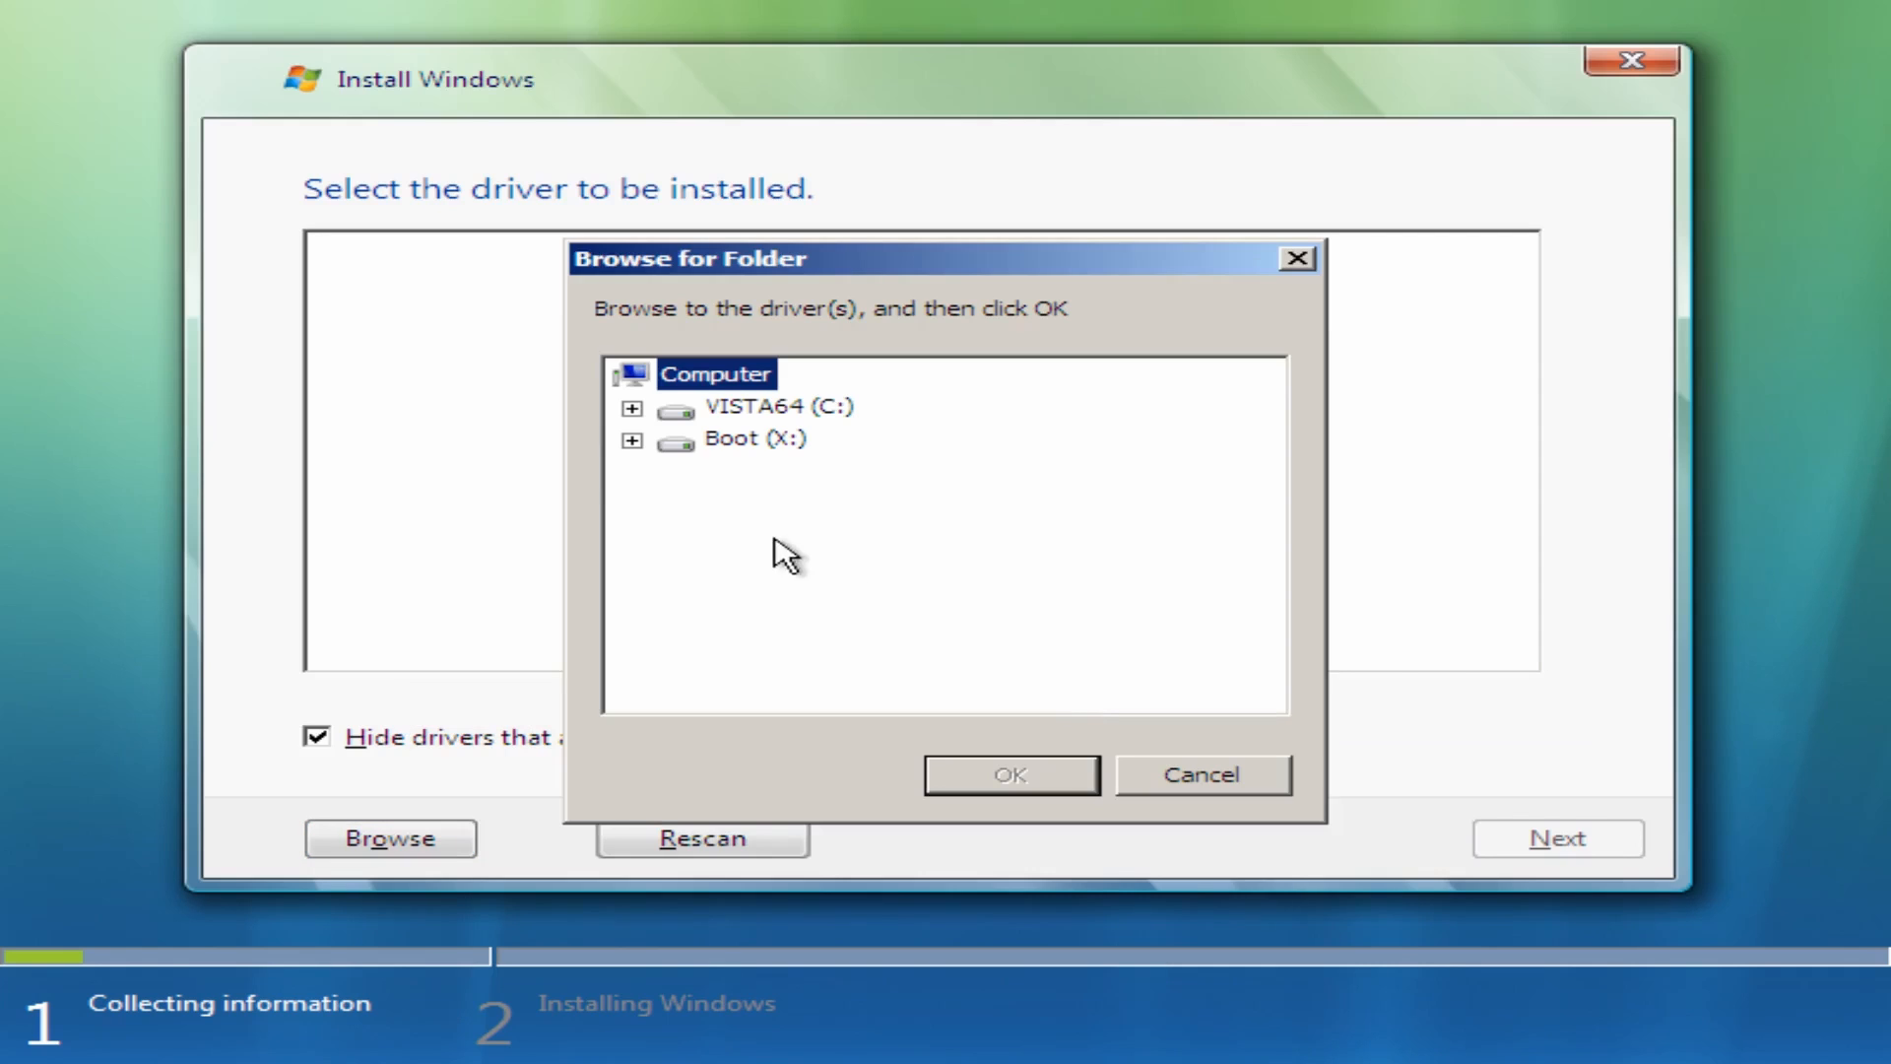
pyautogui.click(630, 405)
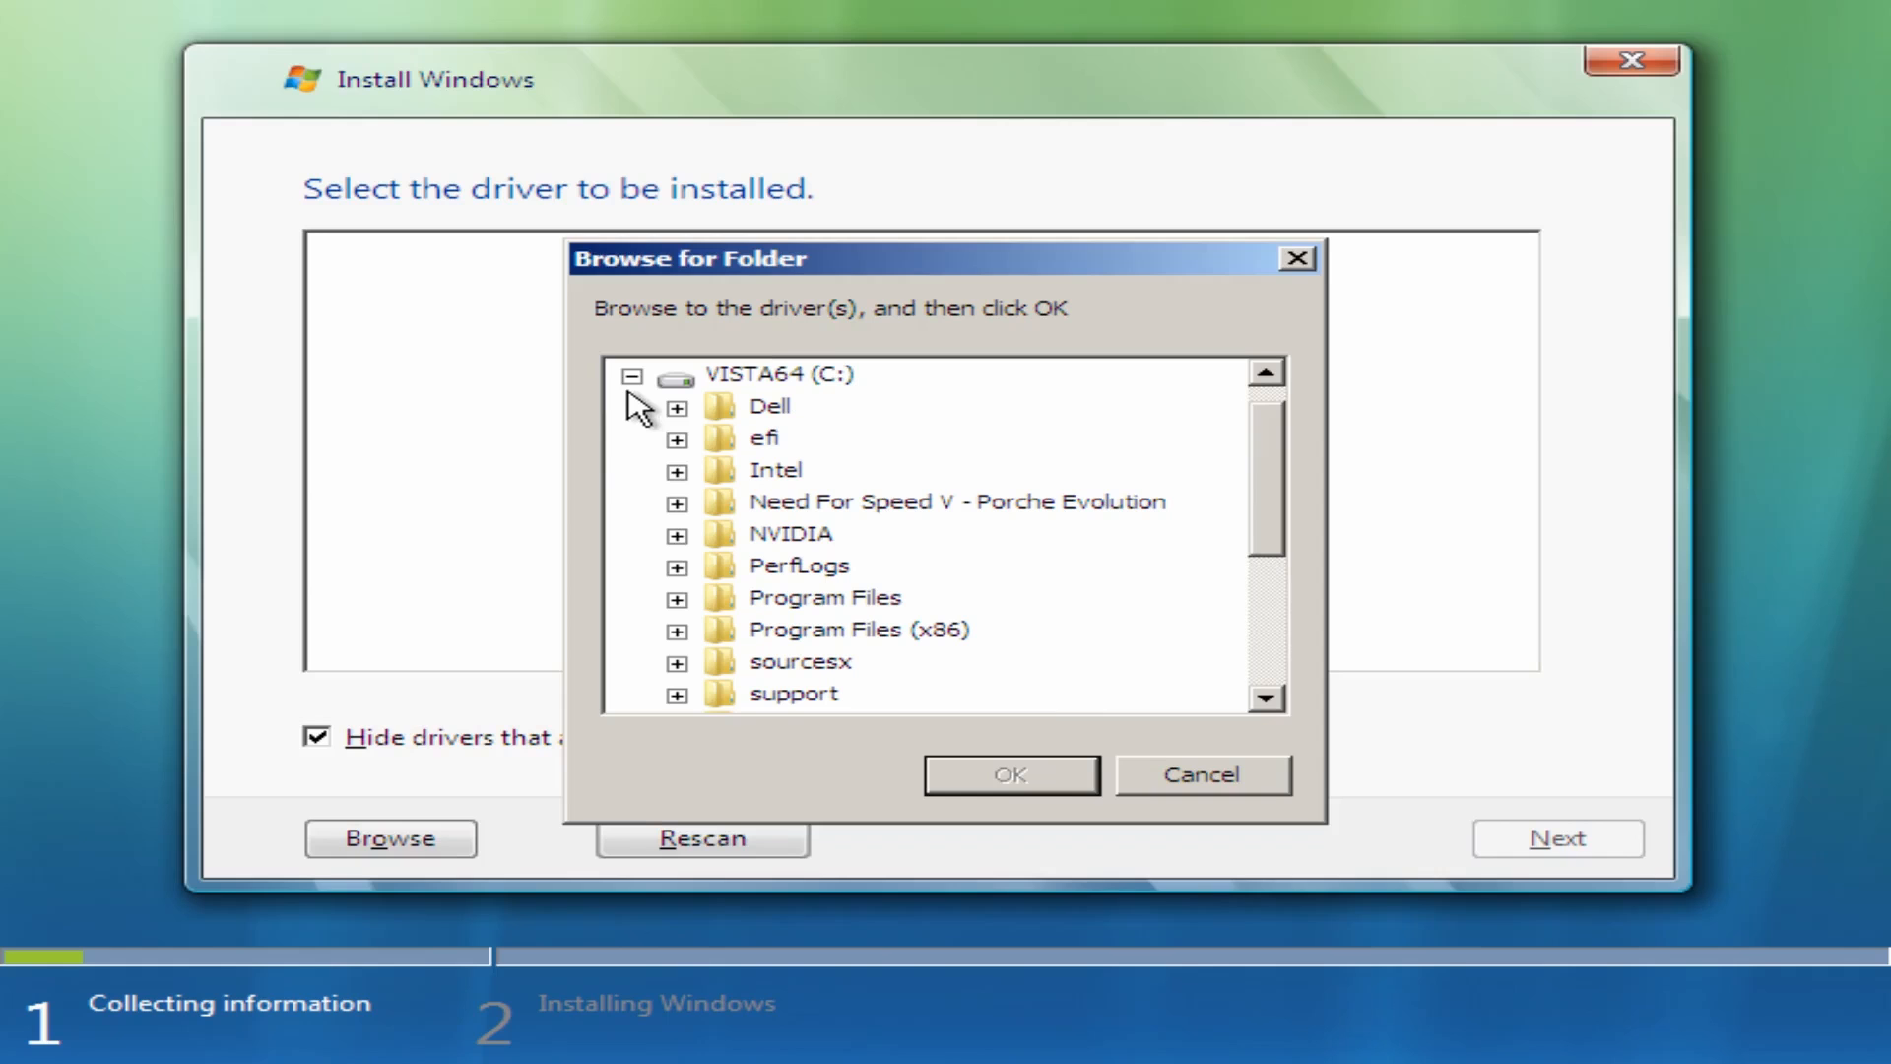
pyautogui.moveTo(1205, 500)
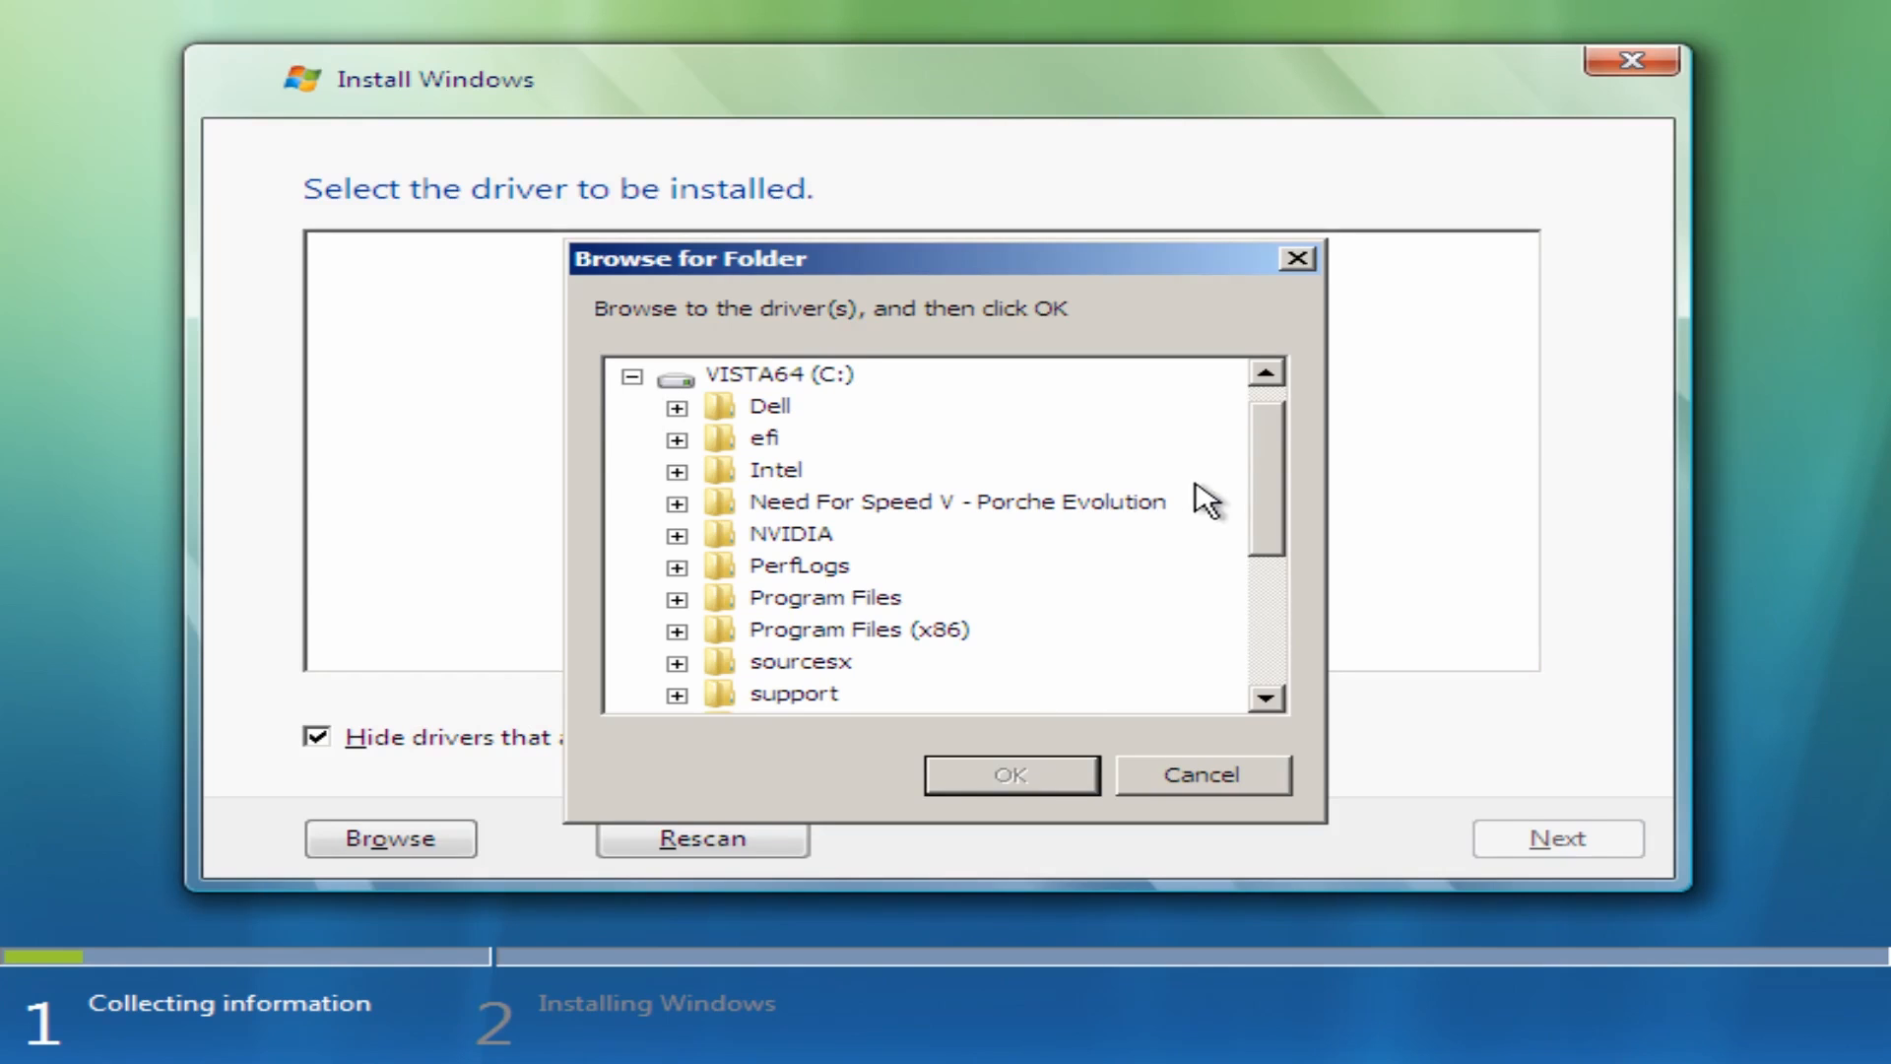
pyautogui.click(1008, 775)
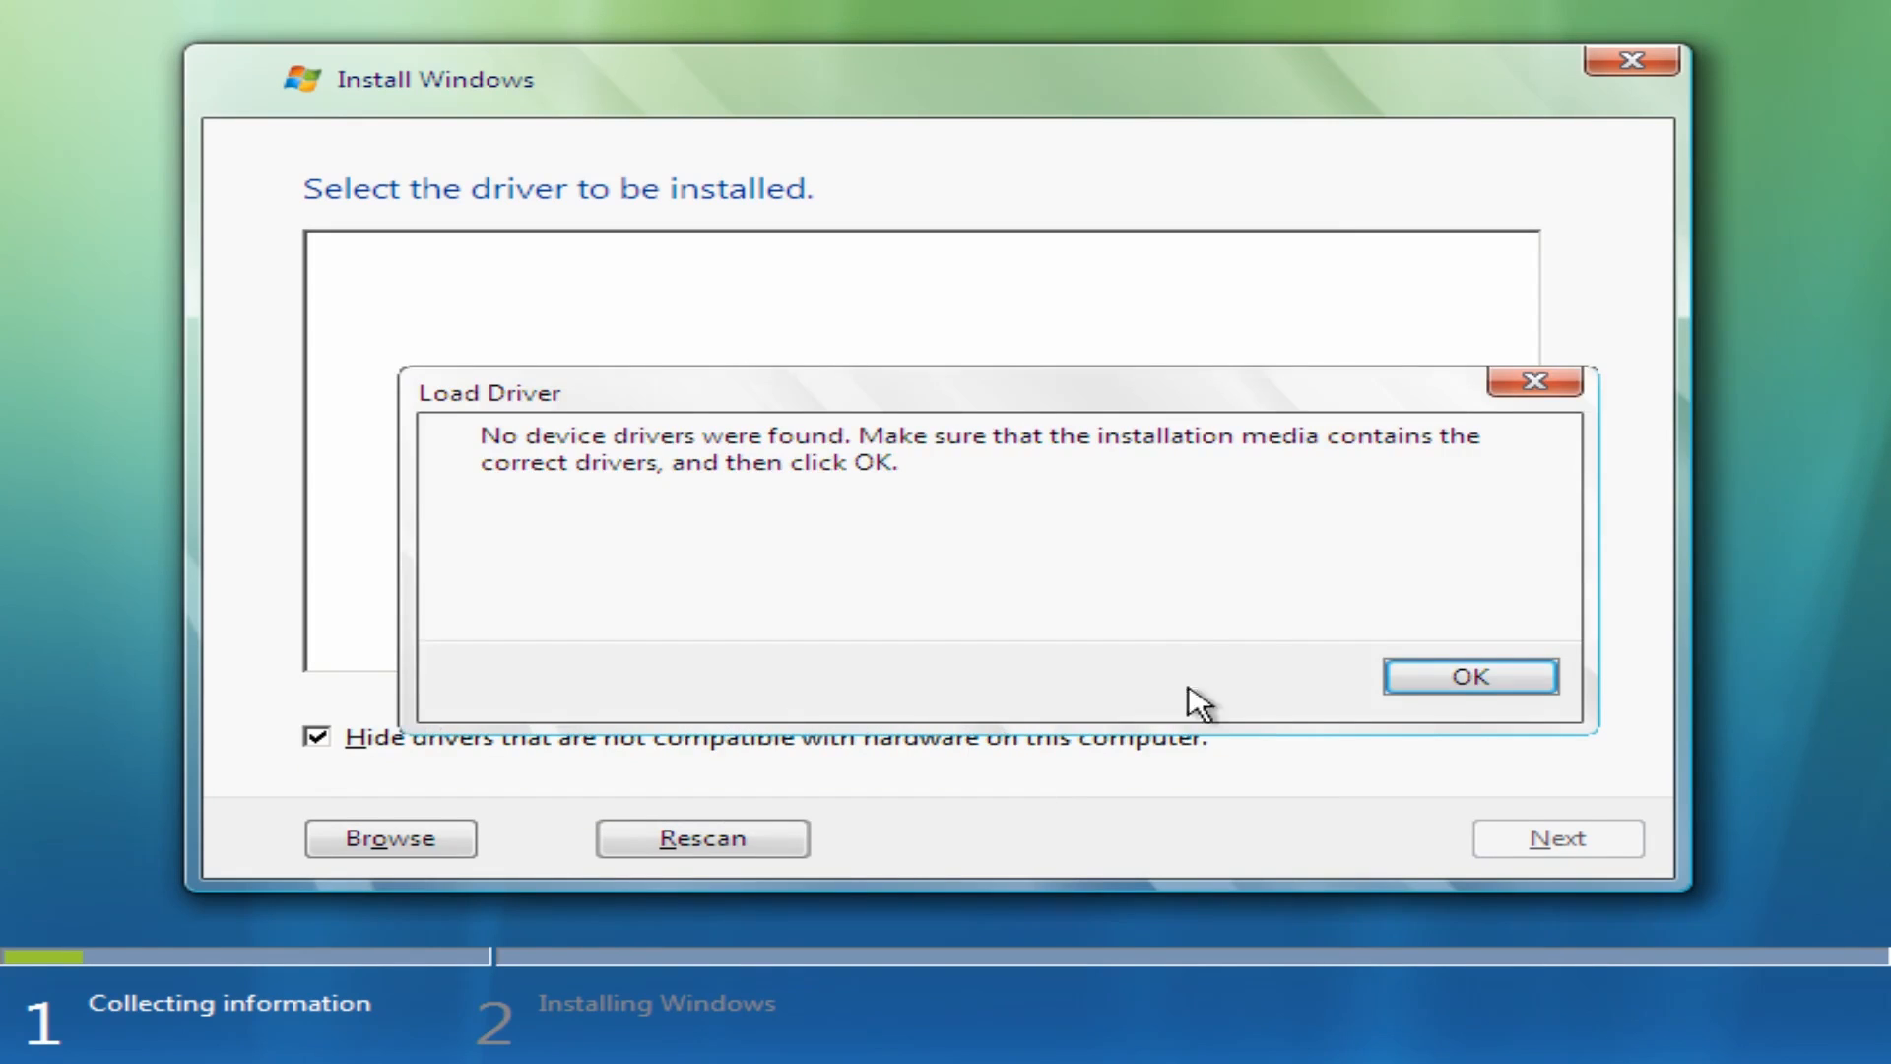
pyautogui.click(1467, 676)
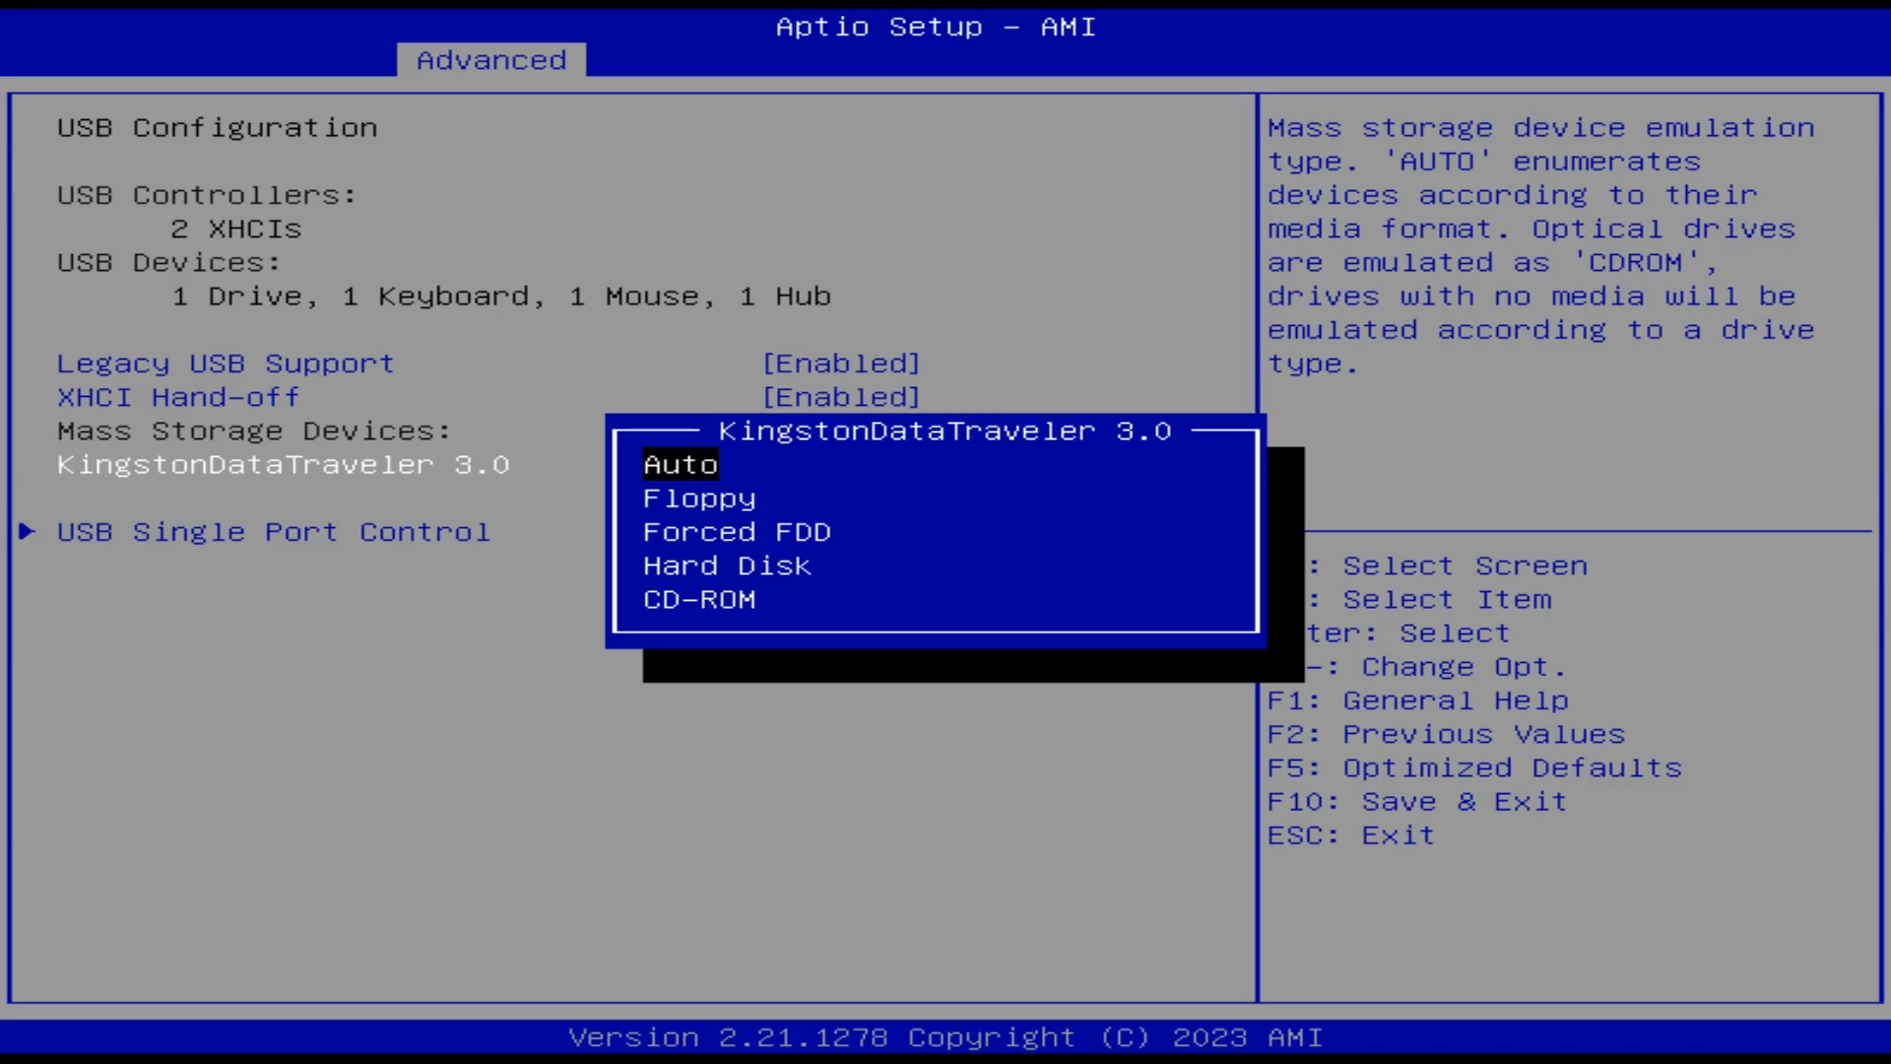
# Set the KingstonDataTraveler 3.0 USB emulation type to Forced FDD.
pyautogui.press('Down')
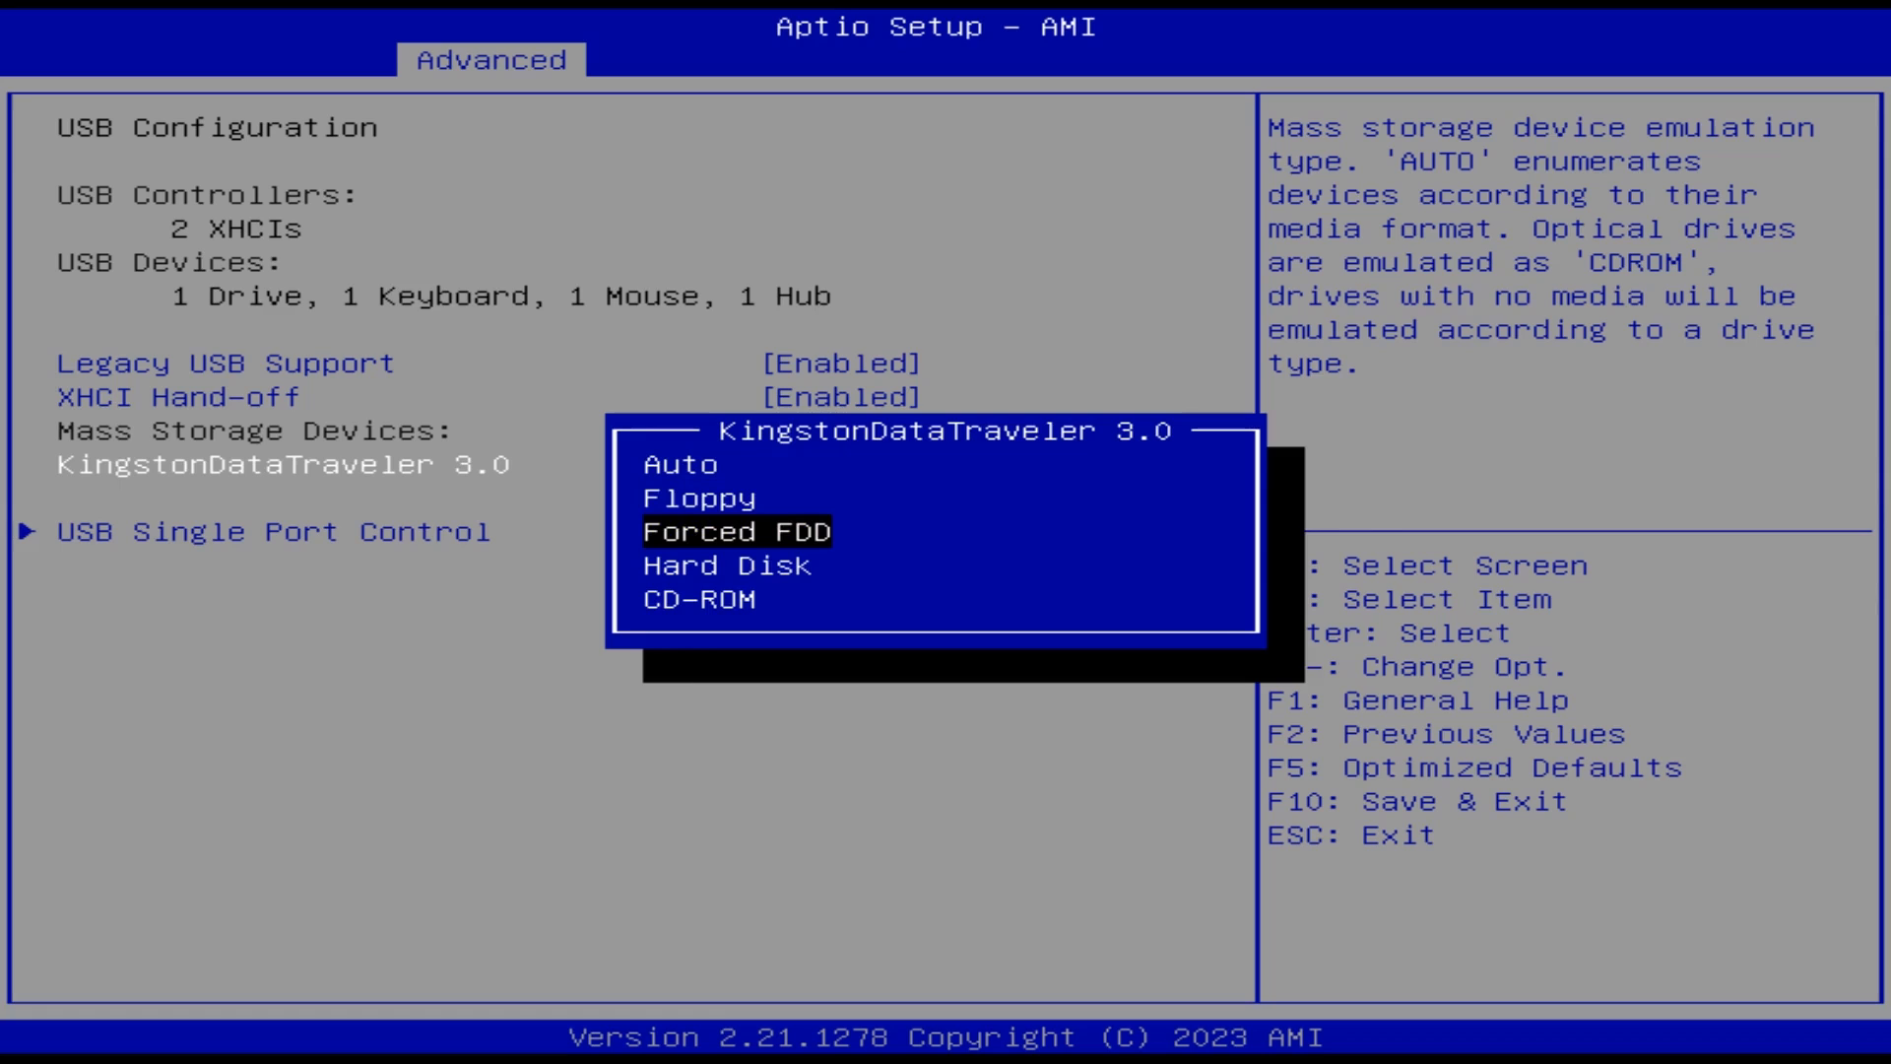
pyautogui.press('Down')
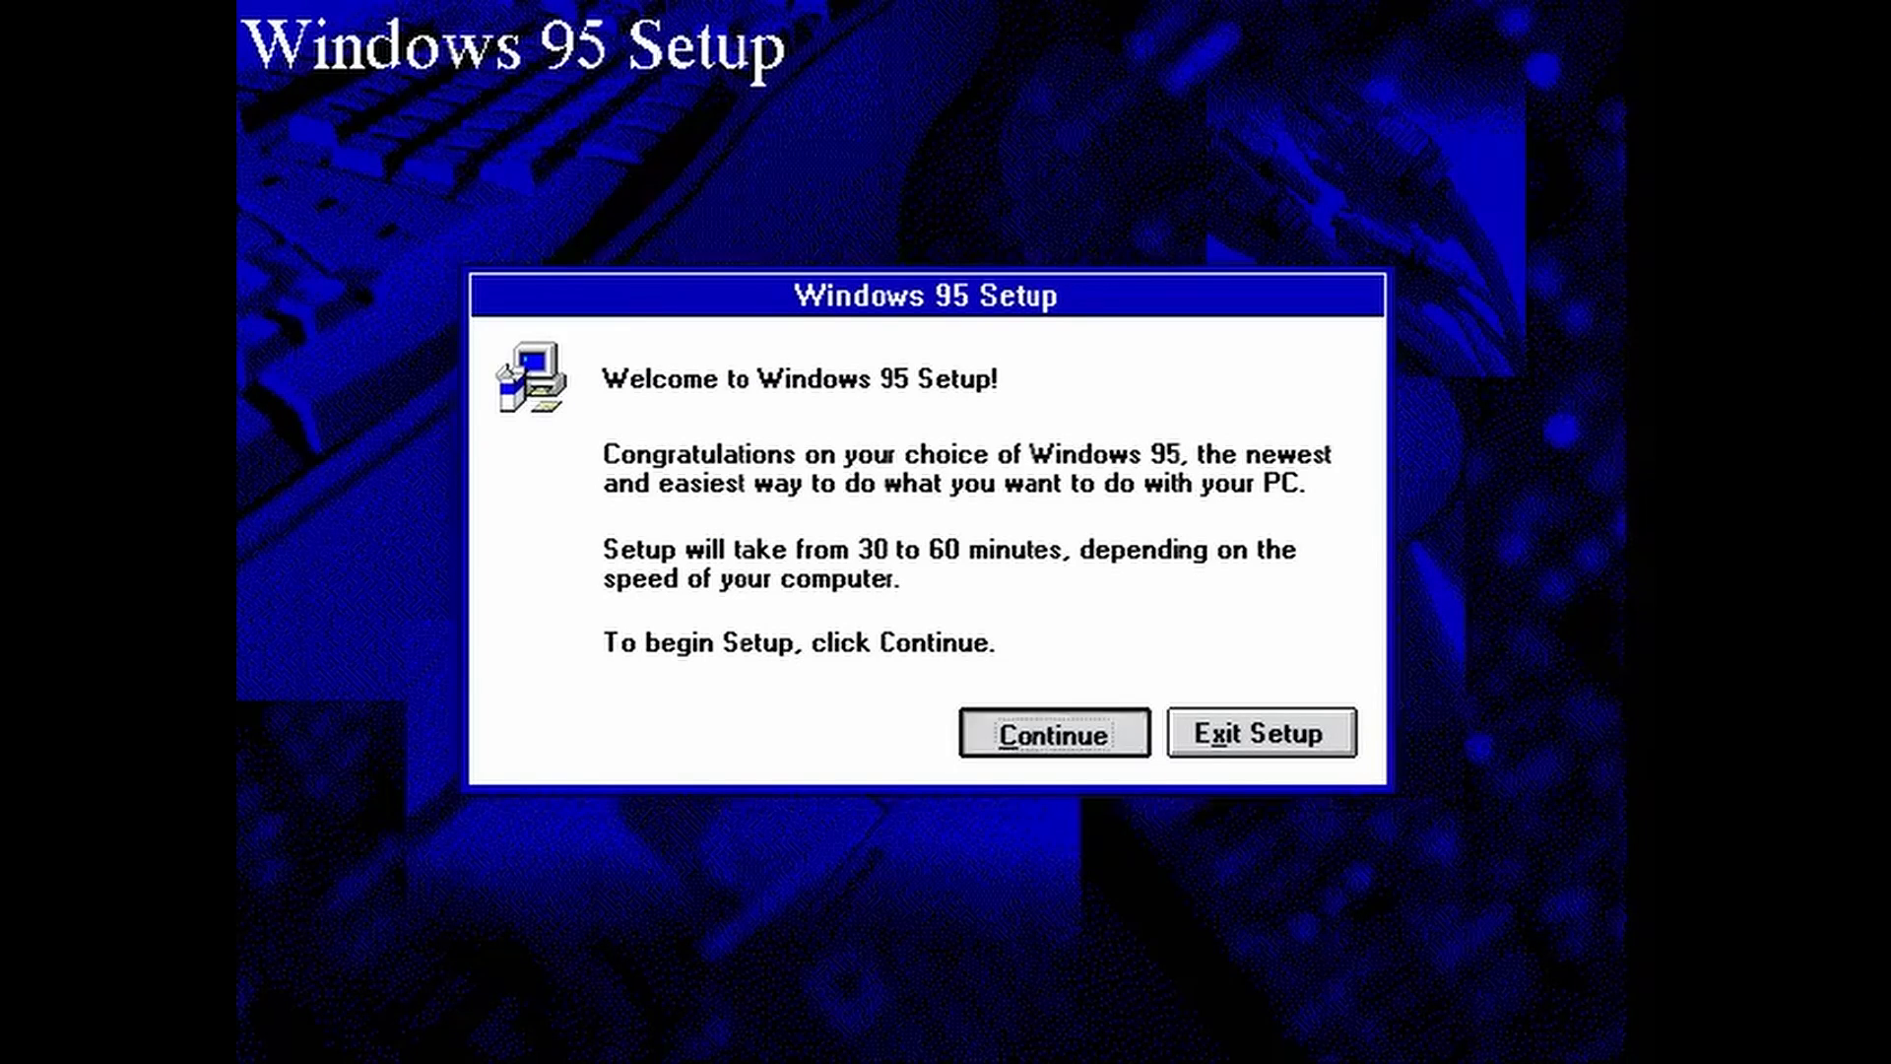
# Continue Windows 95 Setup, run setup /is for Windows 98, then start the XP winnt installer.
pyautogui.click(1052, 732)
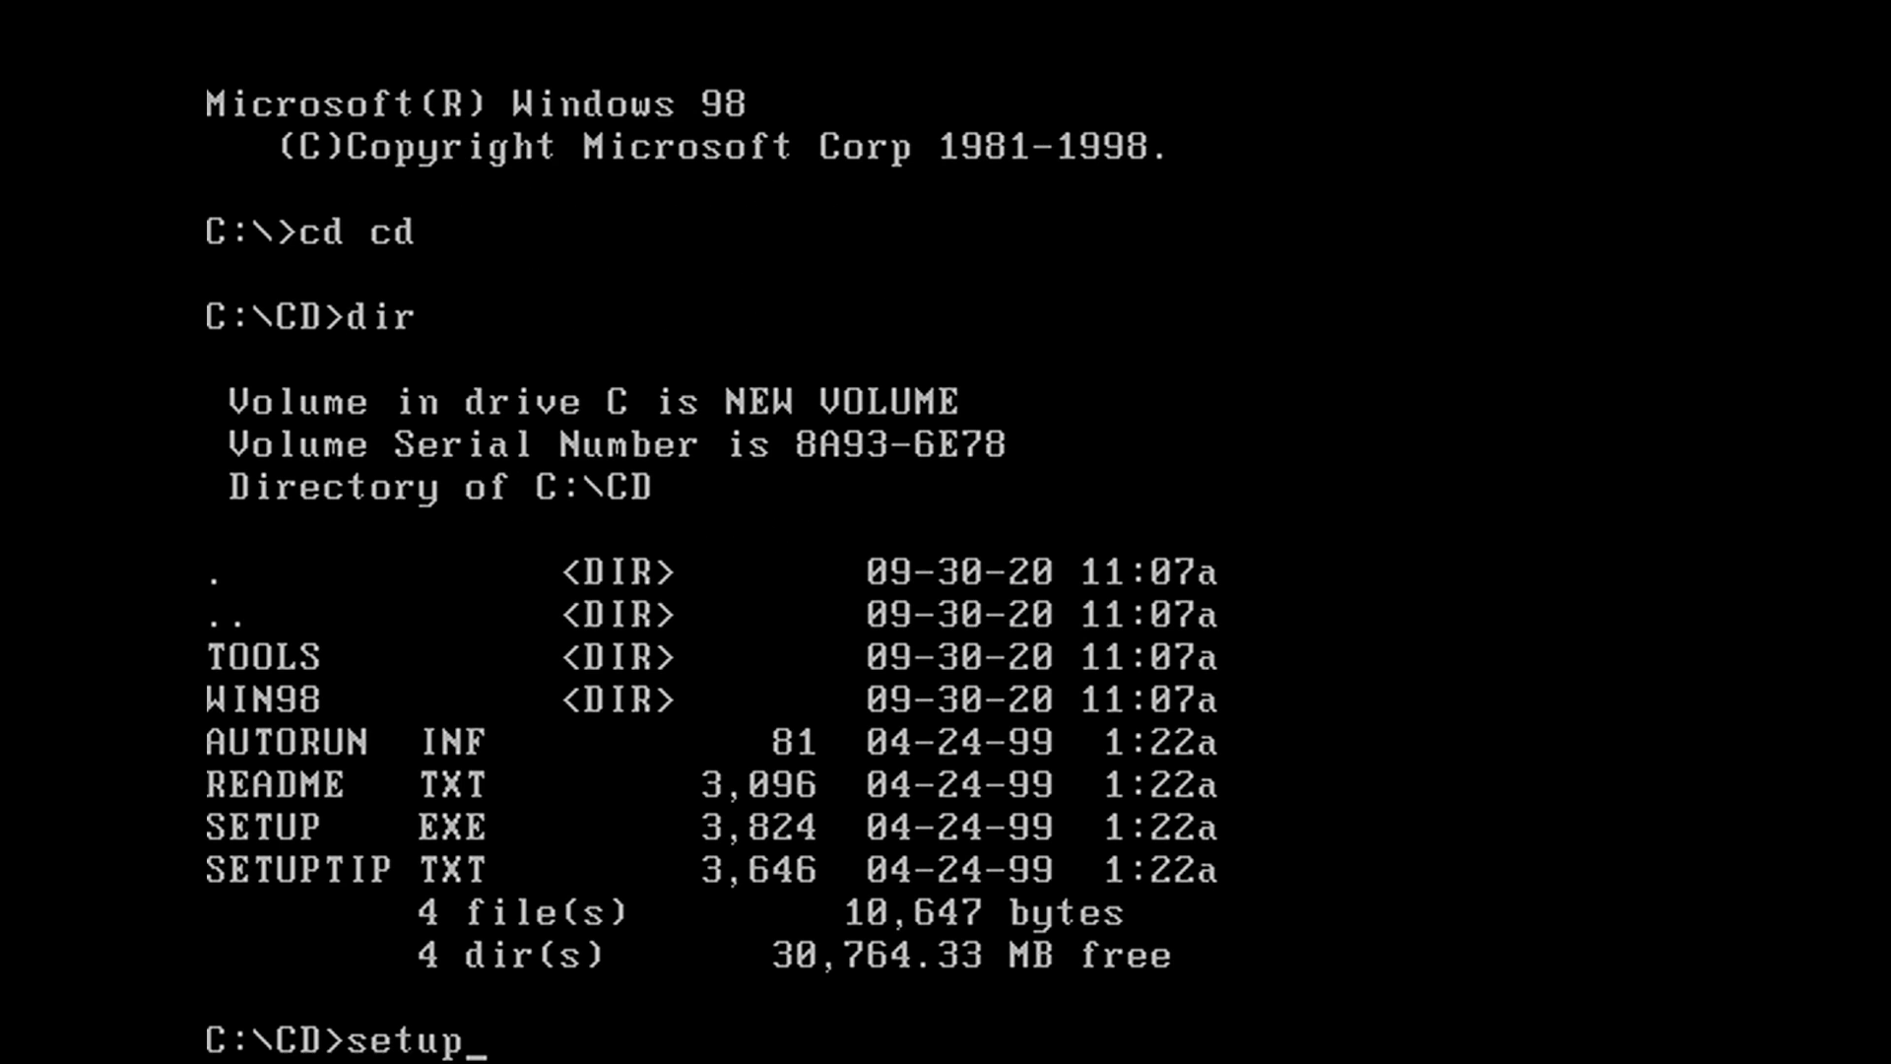
pyautogui.write('/is')
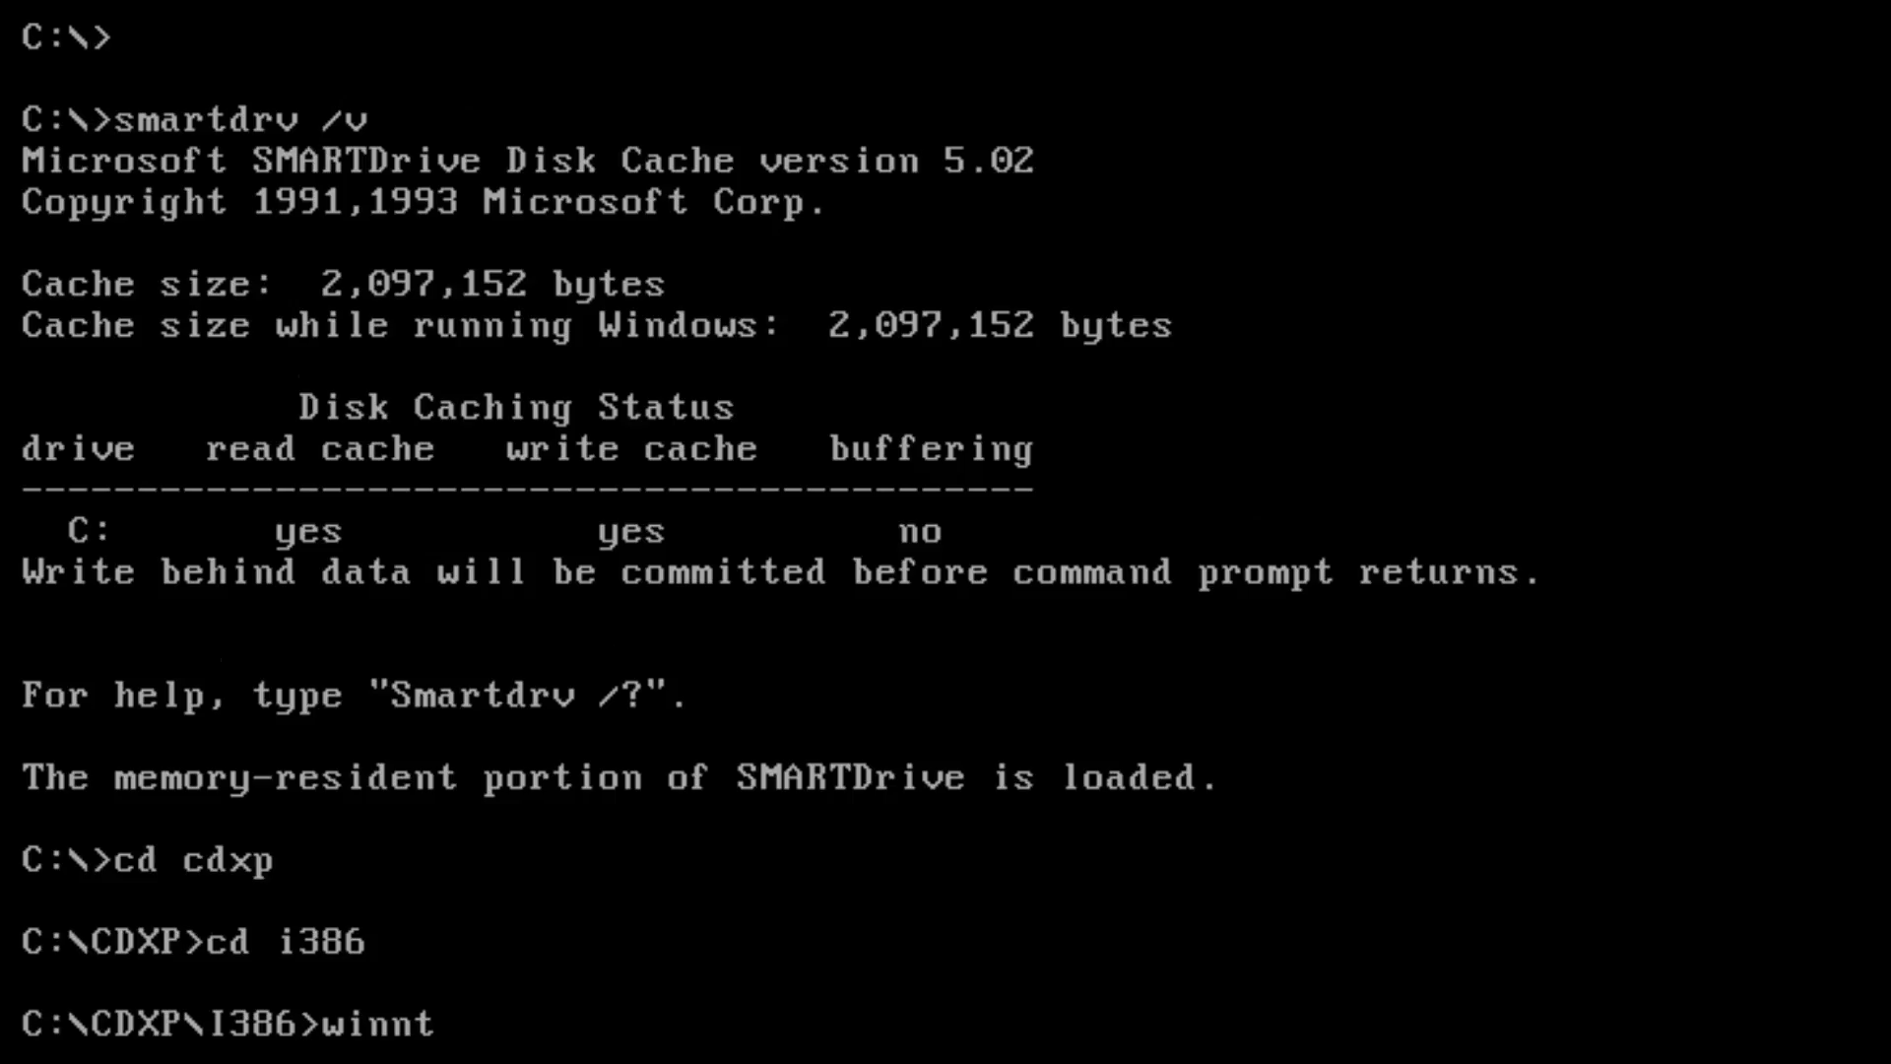
pyautogui.press('Return')
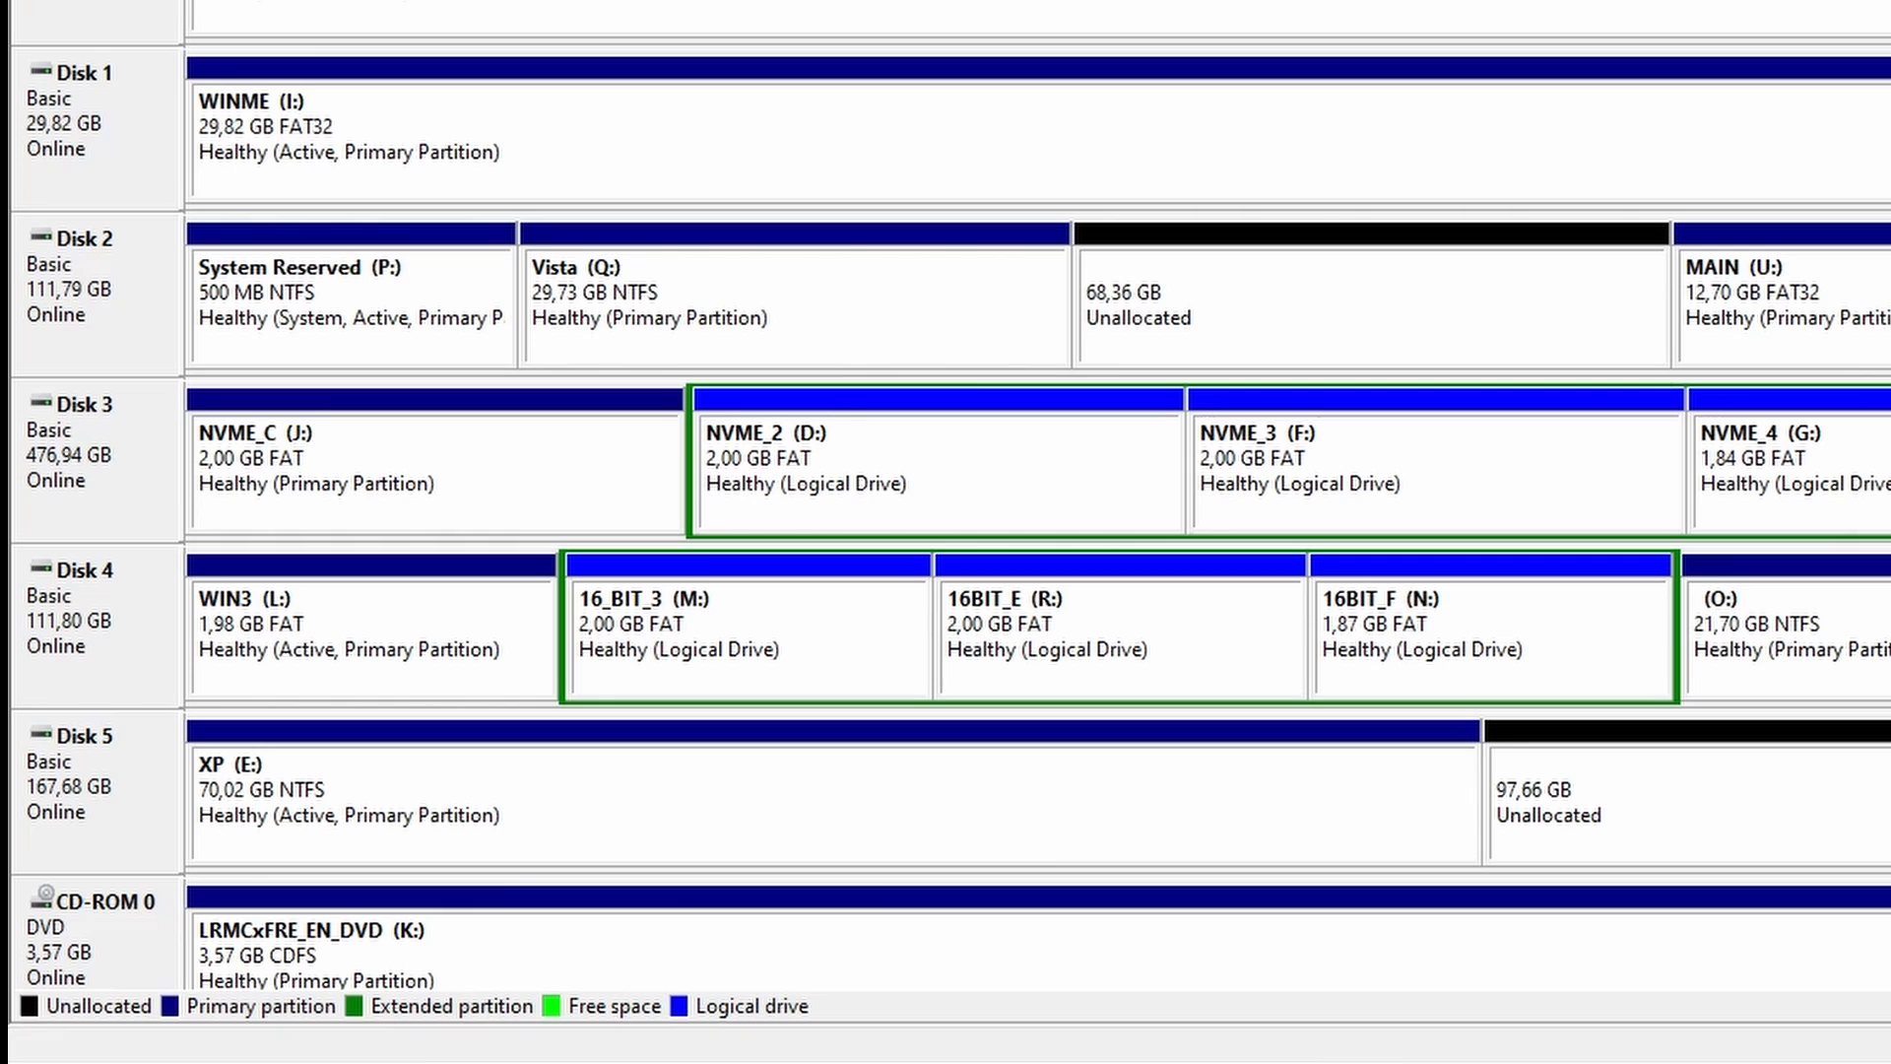
pyautogui.moveTo(652, 790)
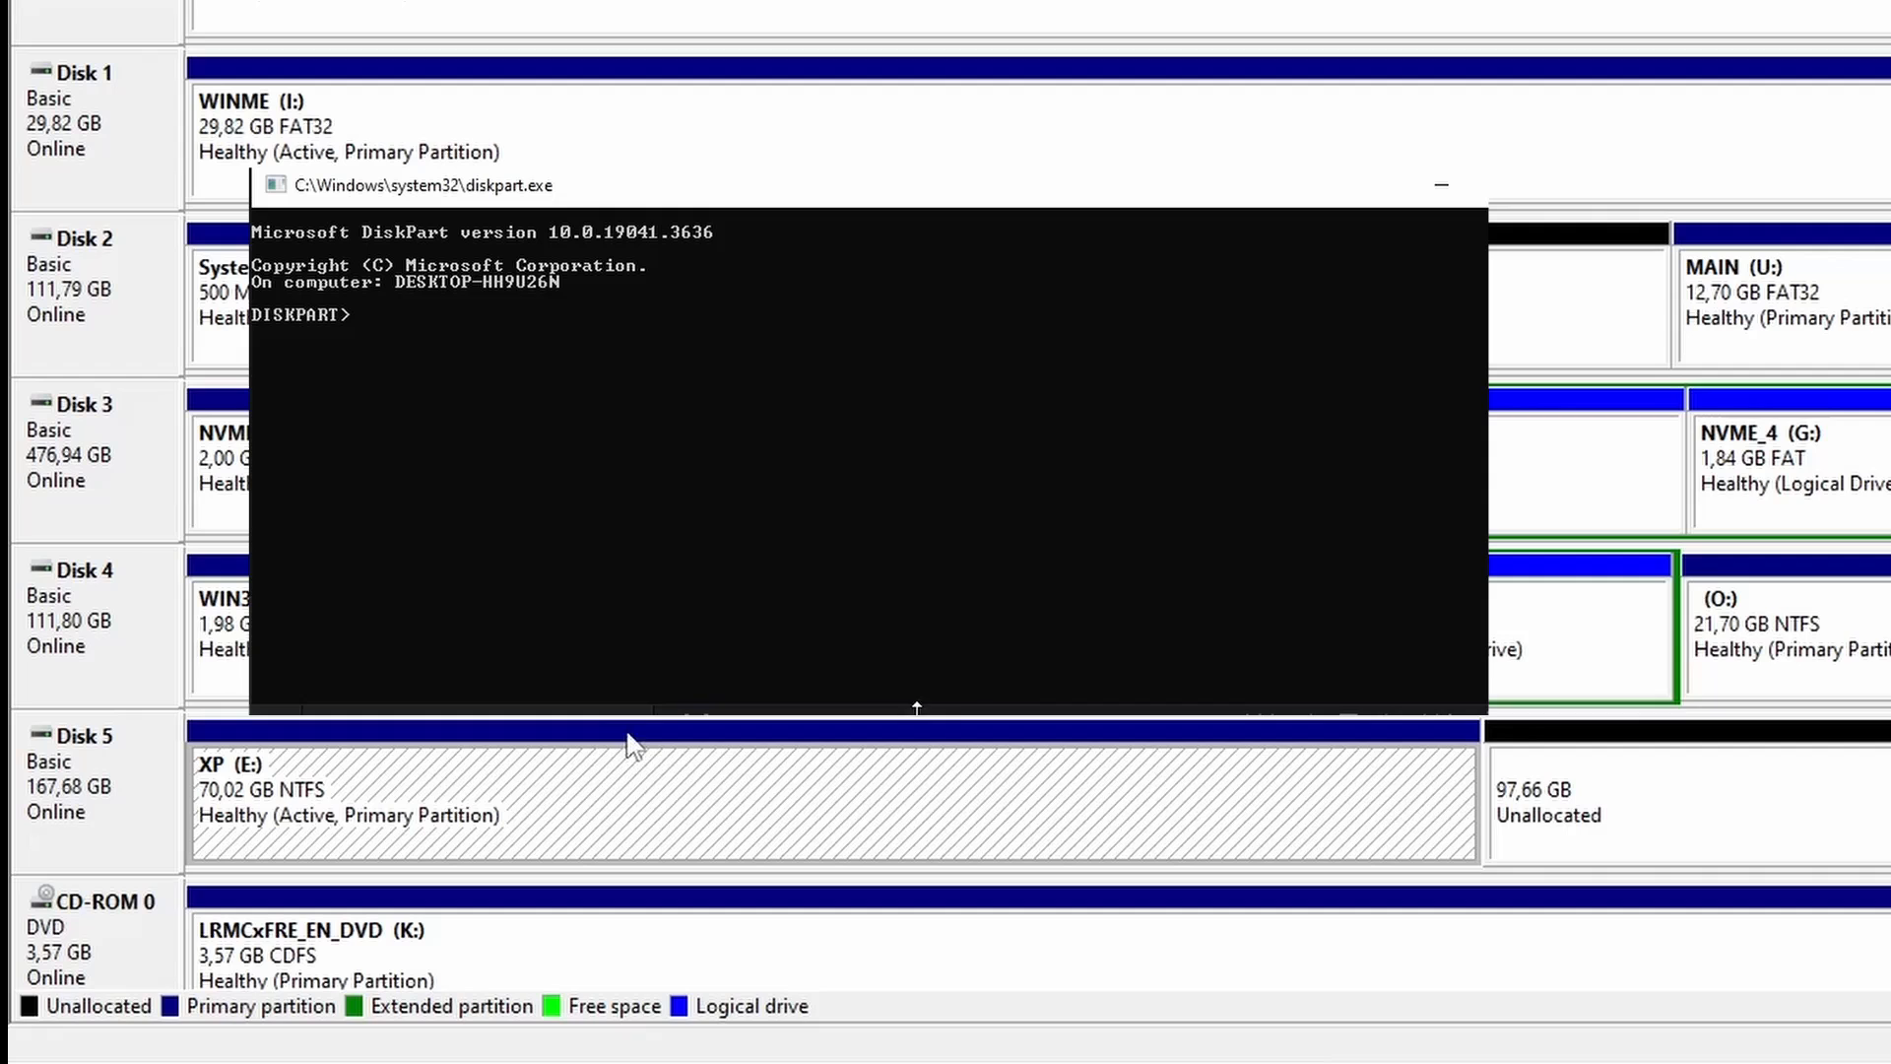
# List disks in DiskPart, then delete the active partition's volume on Disk 5.
pyautogui.write('list disk')
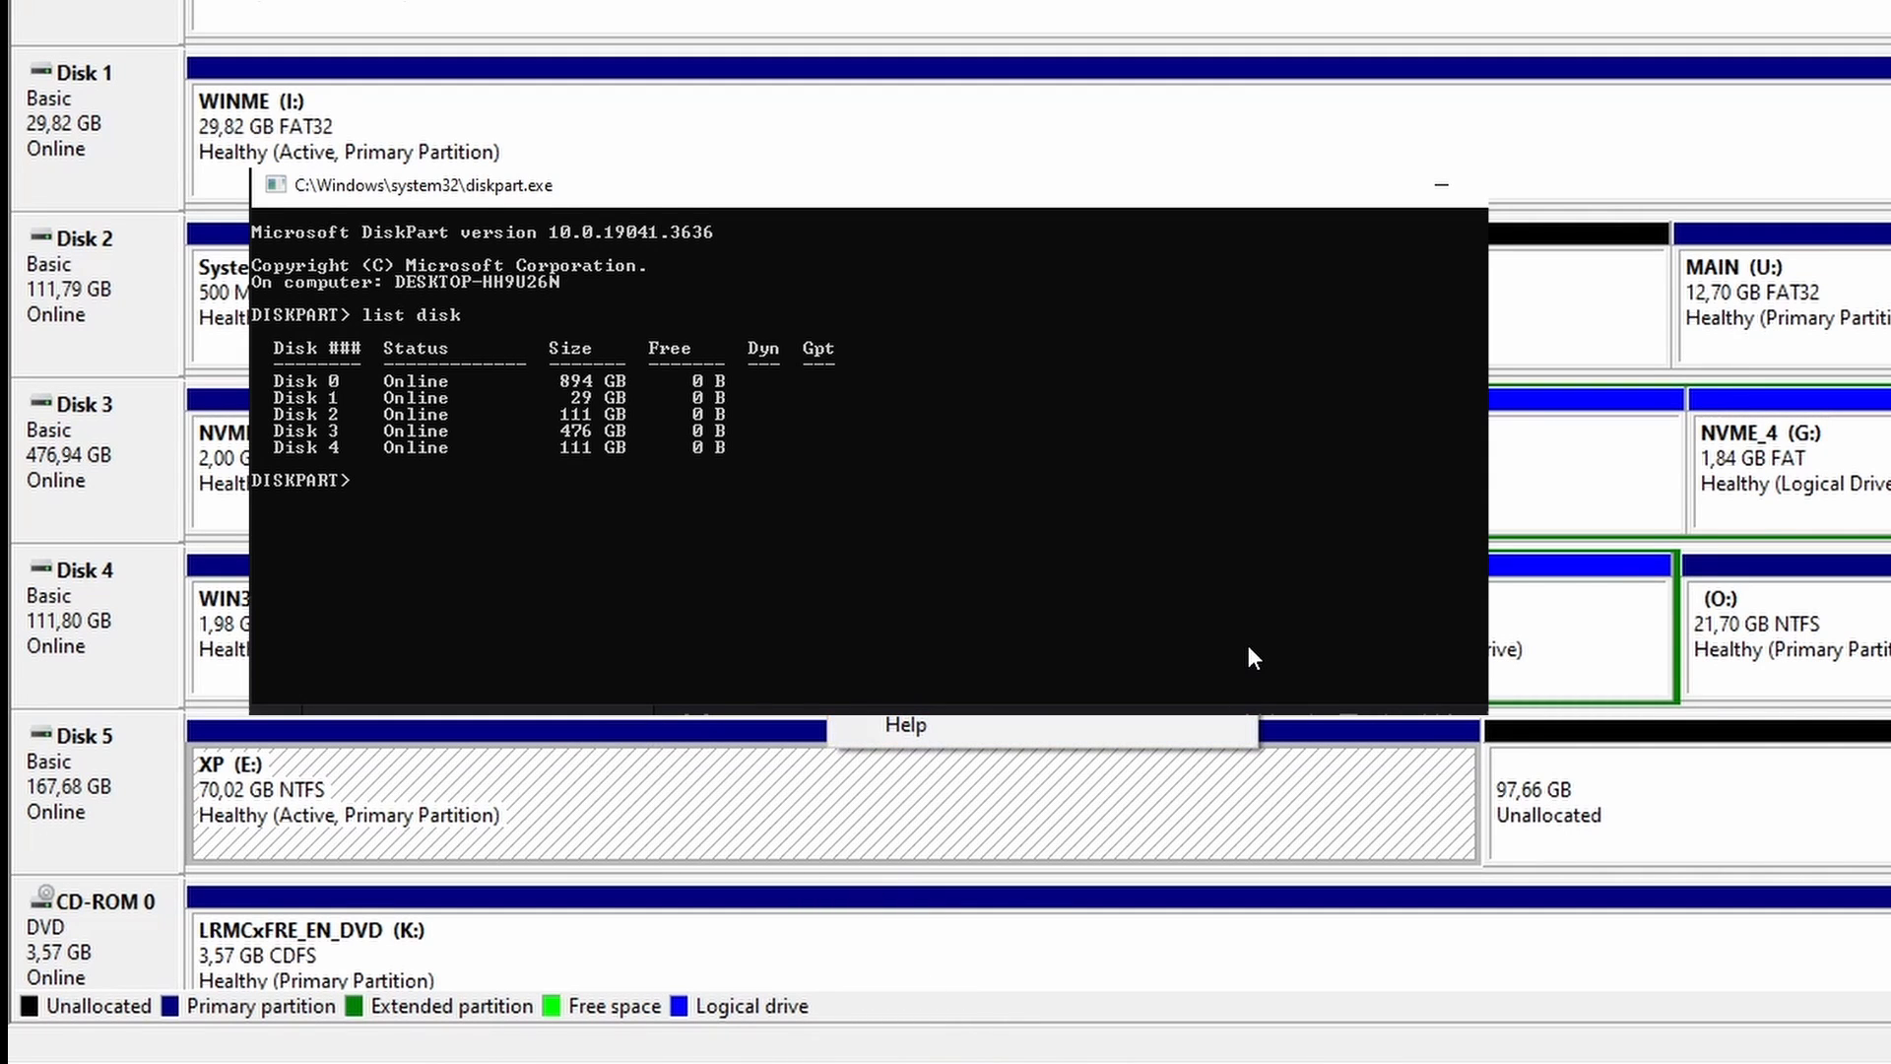
pyautogui.rightClick(694, 632)
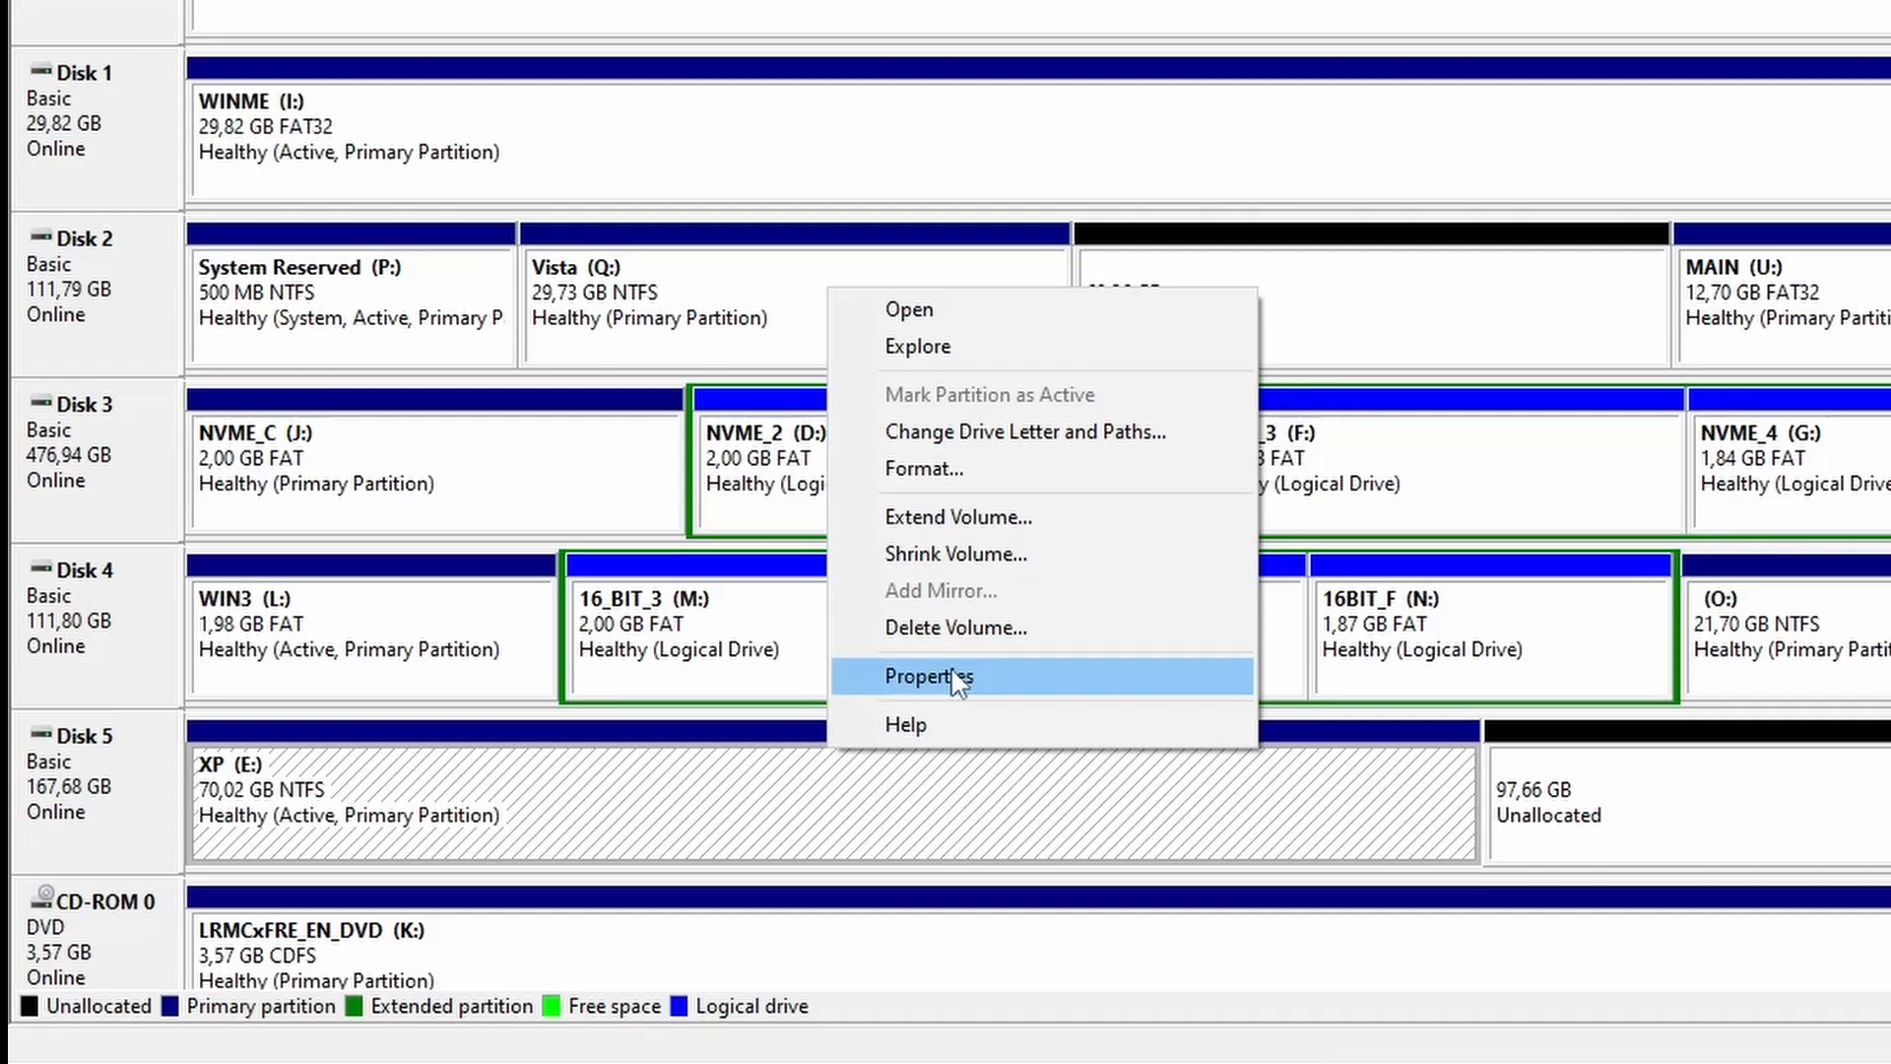
pyautogui.moveTo(1044, 626)
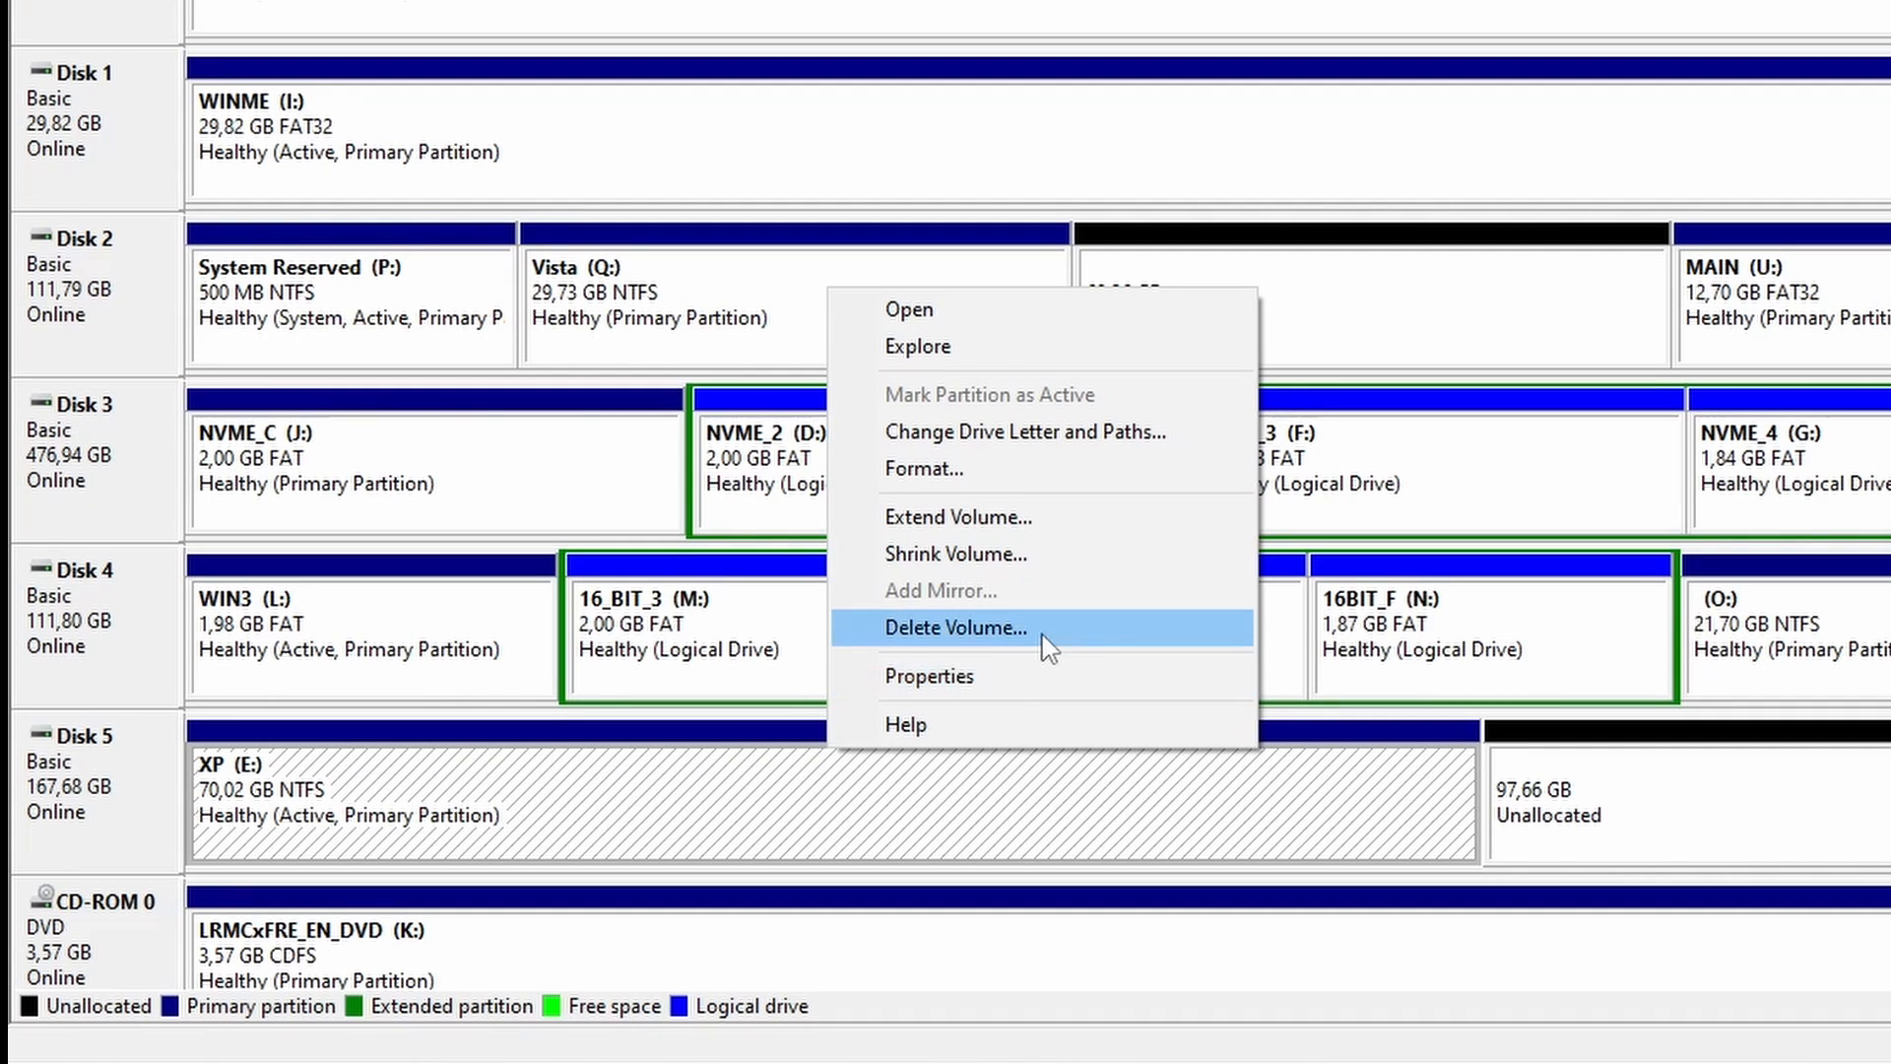
pyautogui.click(955, 626)
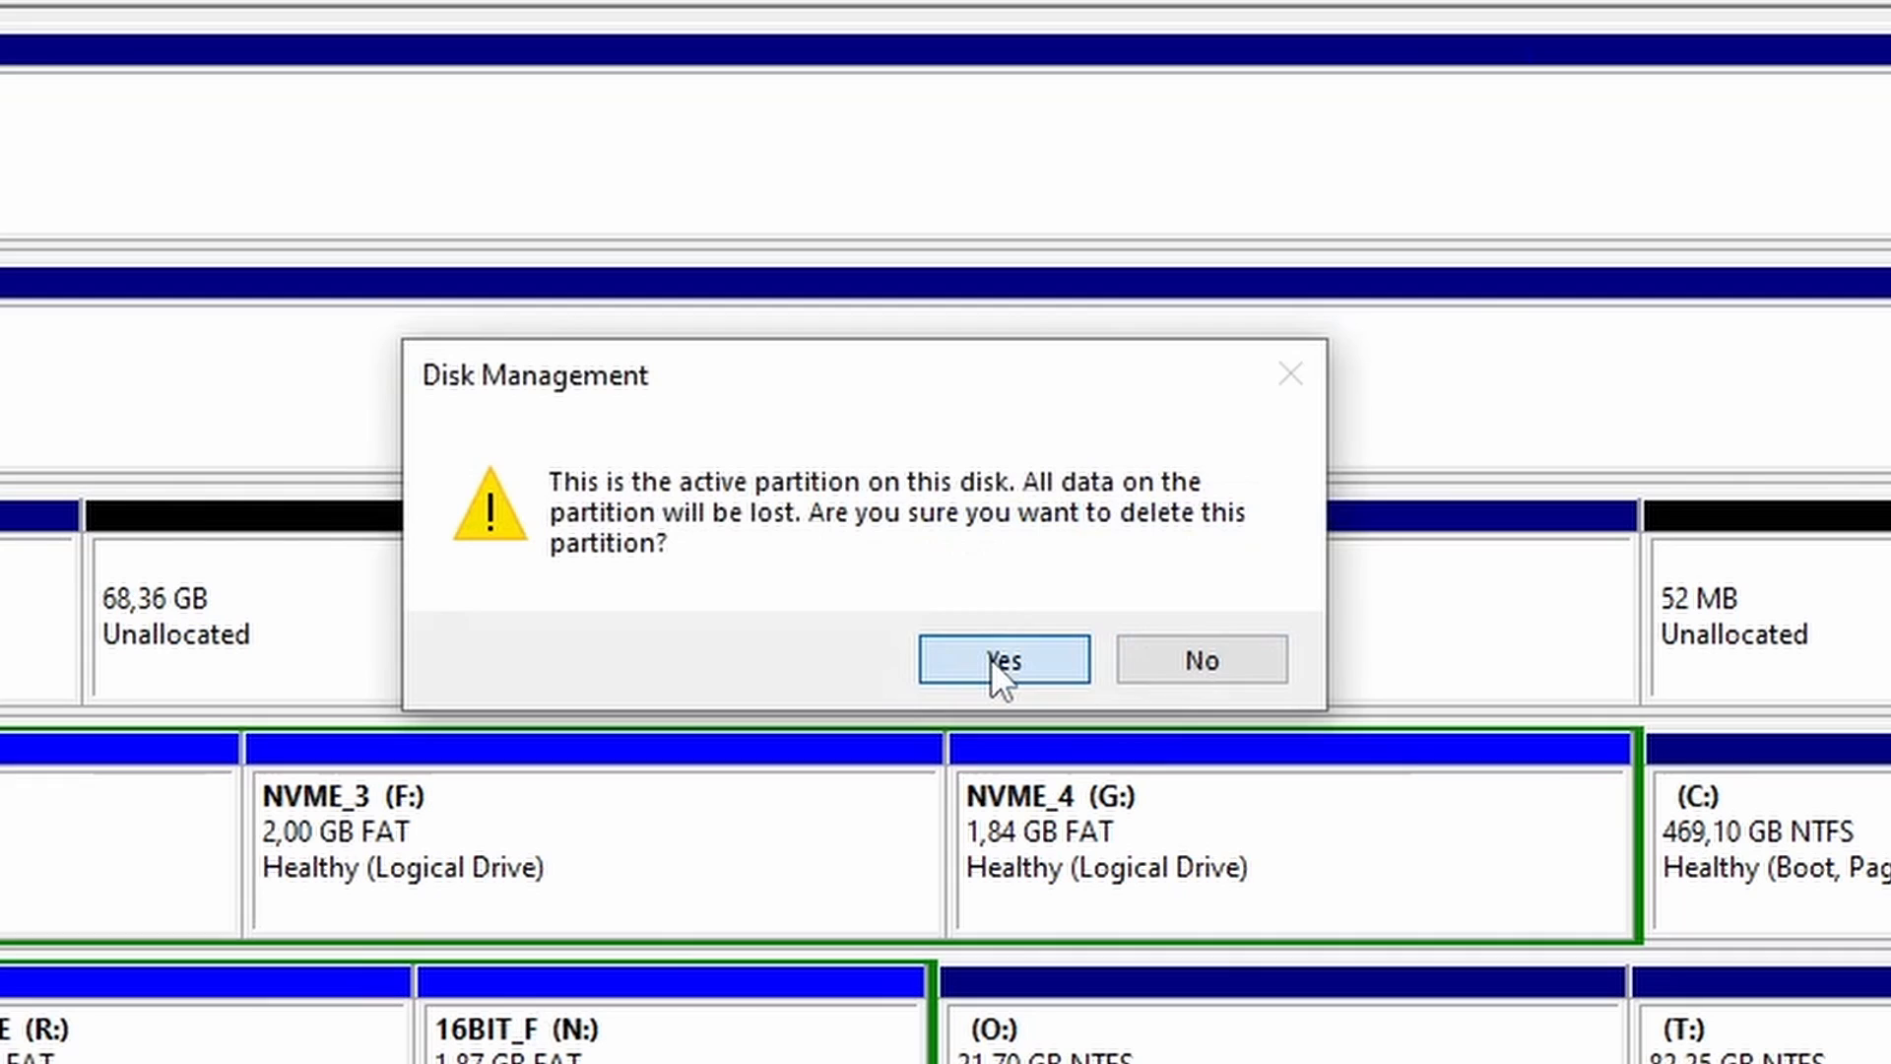
pyautogui.click(1002, 660)
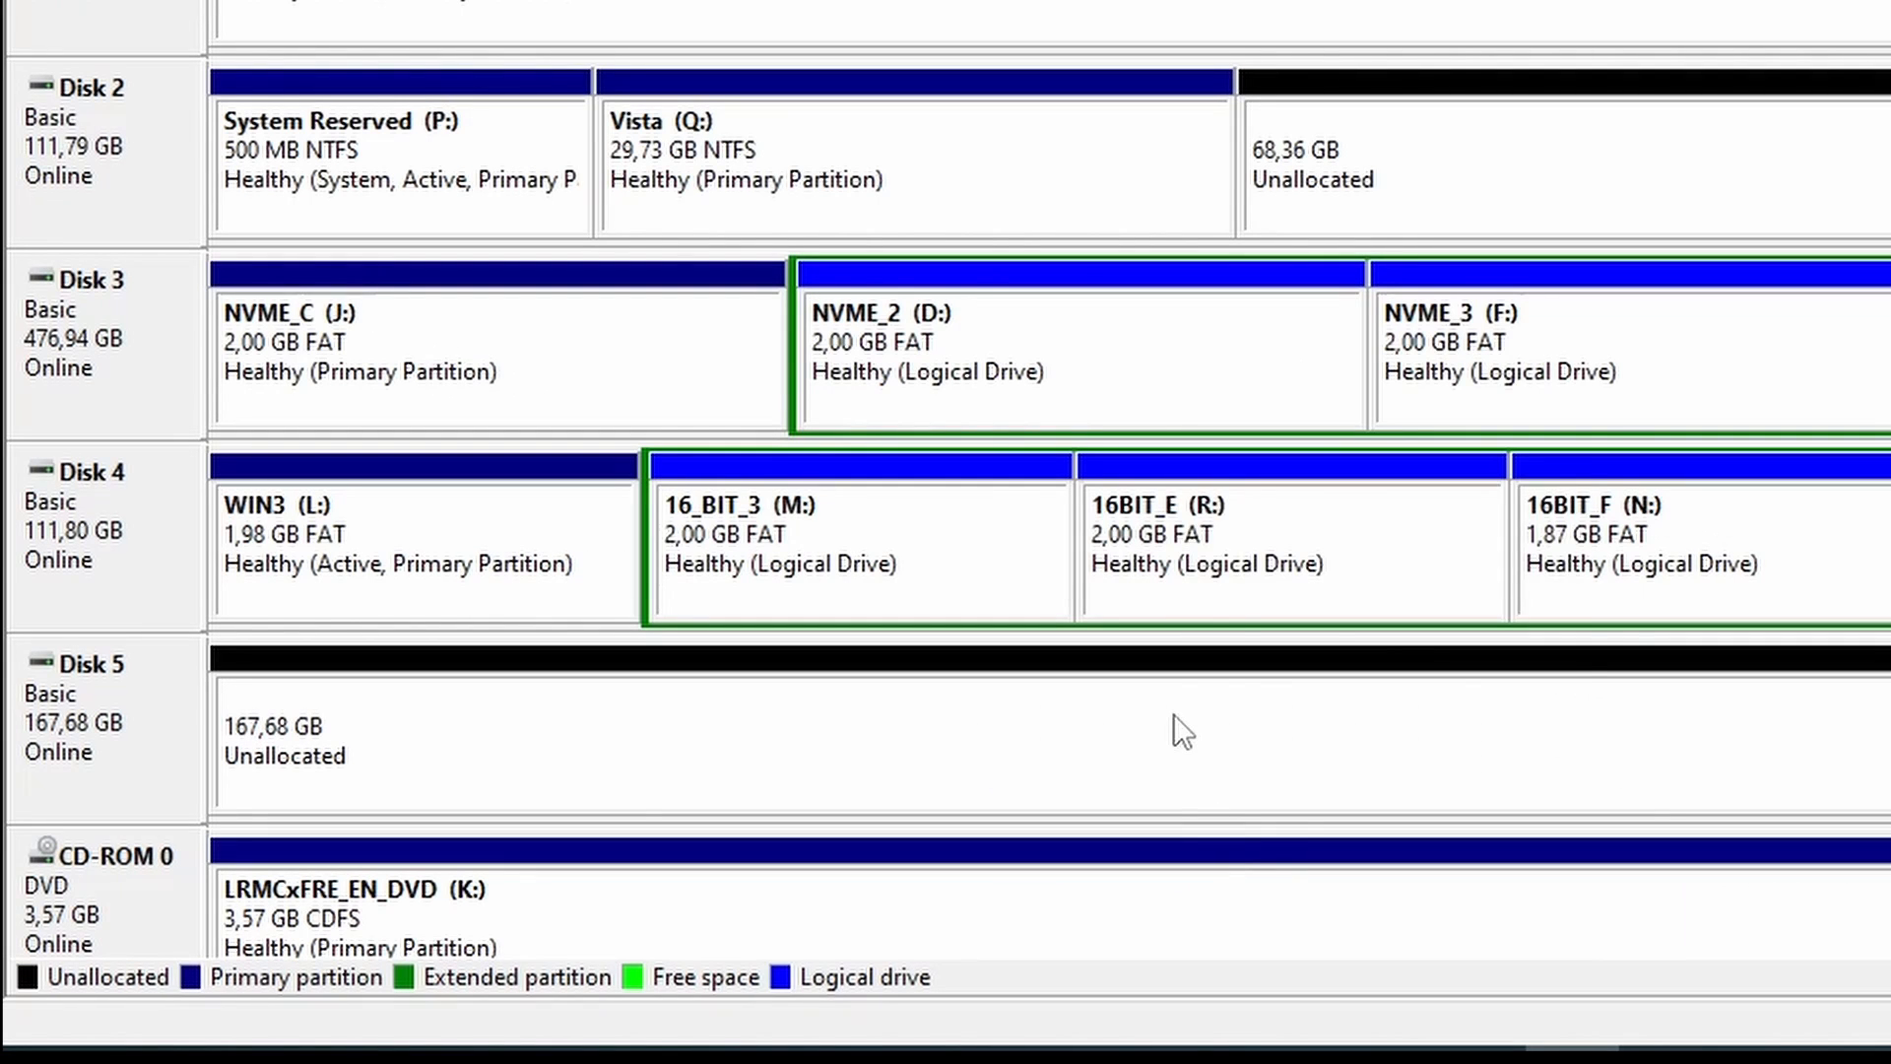
# Start a new simple volume on Disk 5 sized 101702 MB with drive letter E.
pyautogui.rightClick(723, 723)
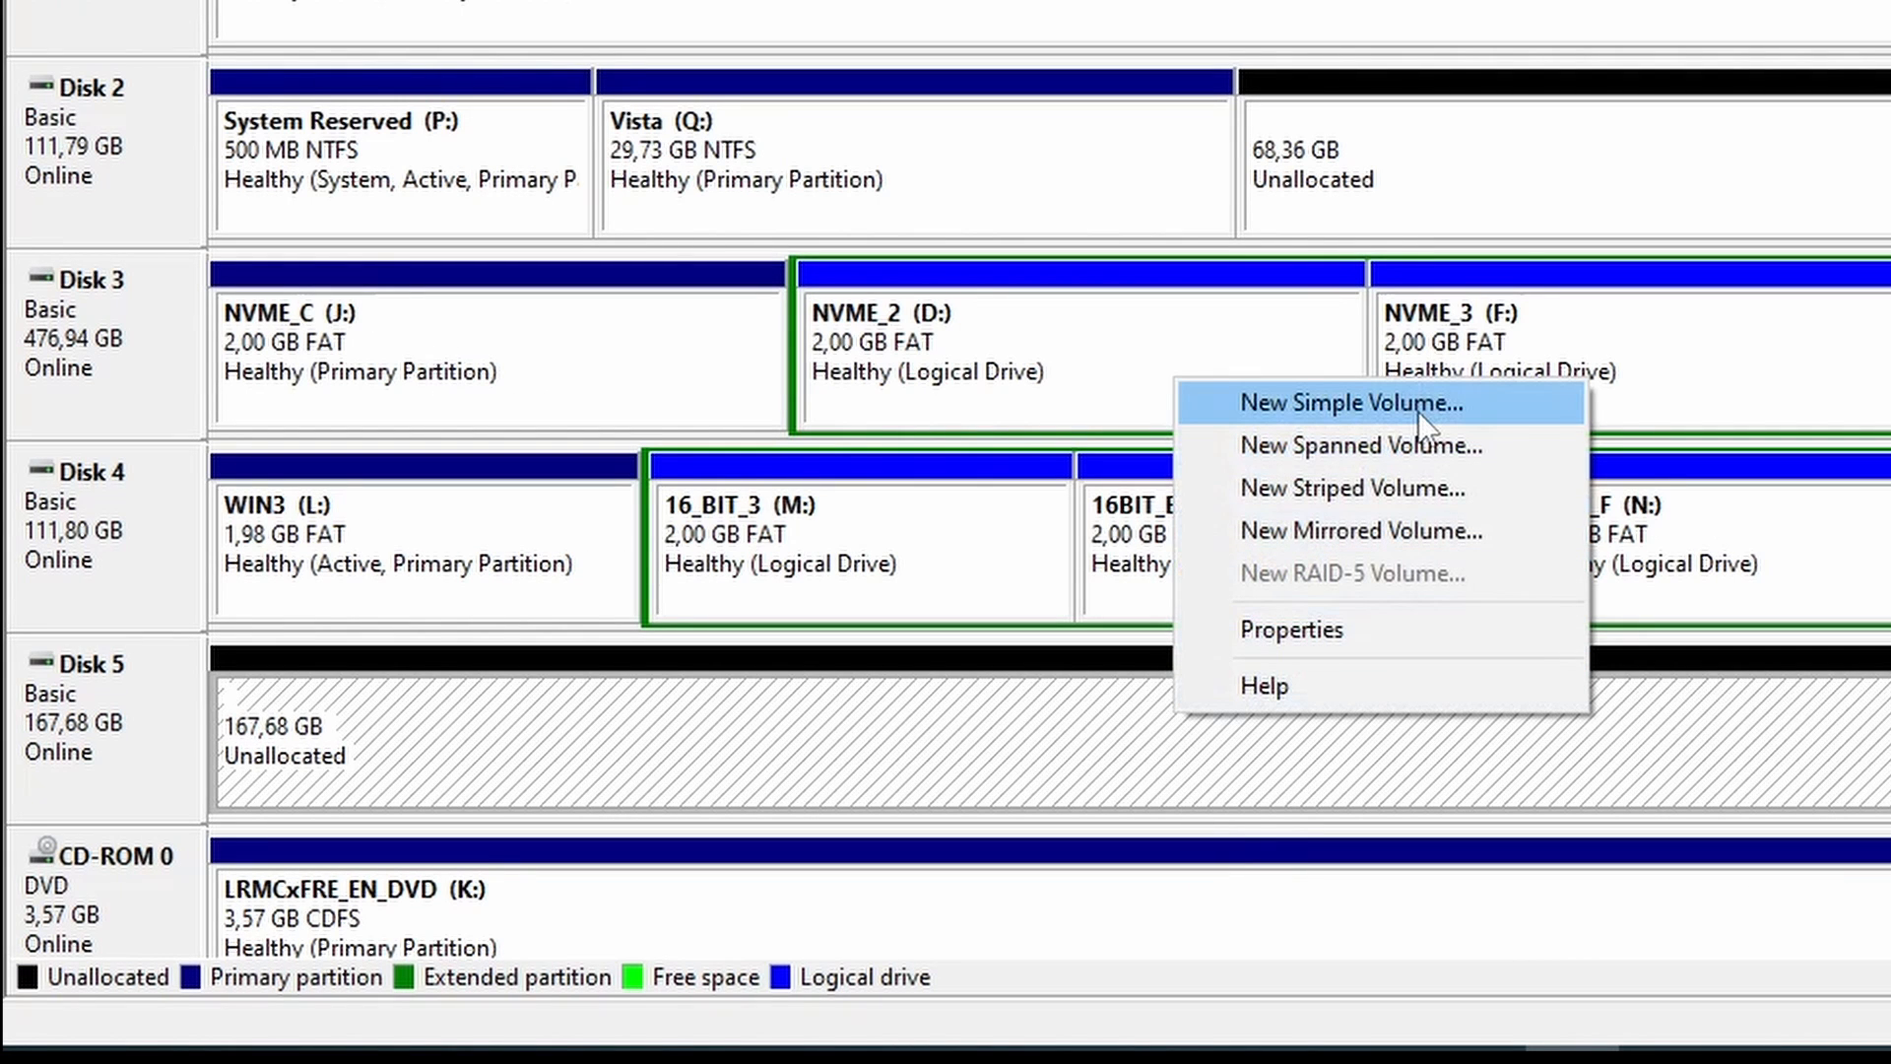
pyautogui.click(1357, 402)
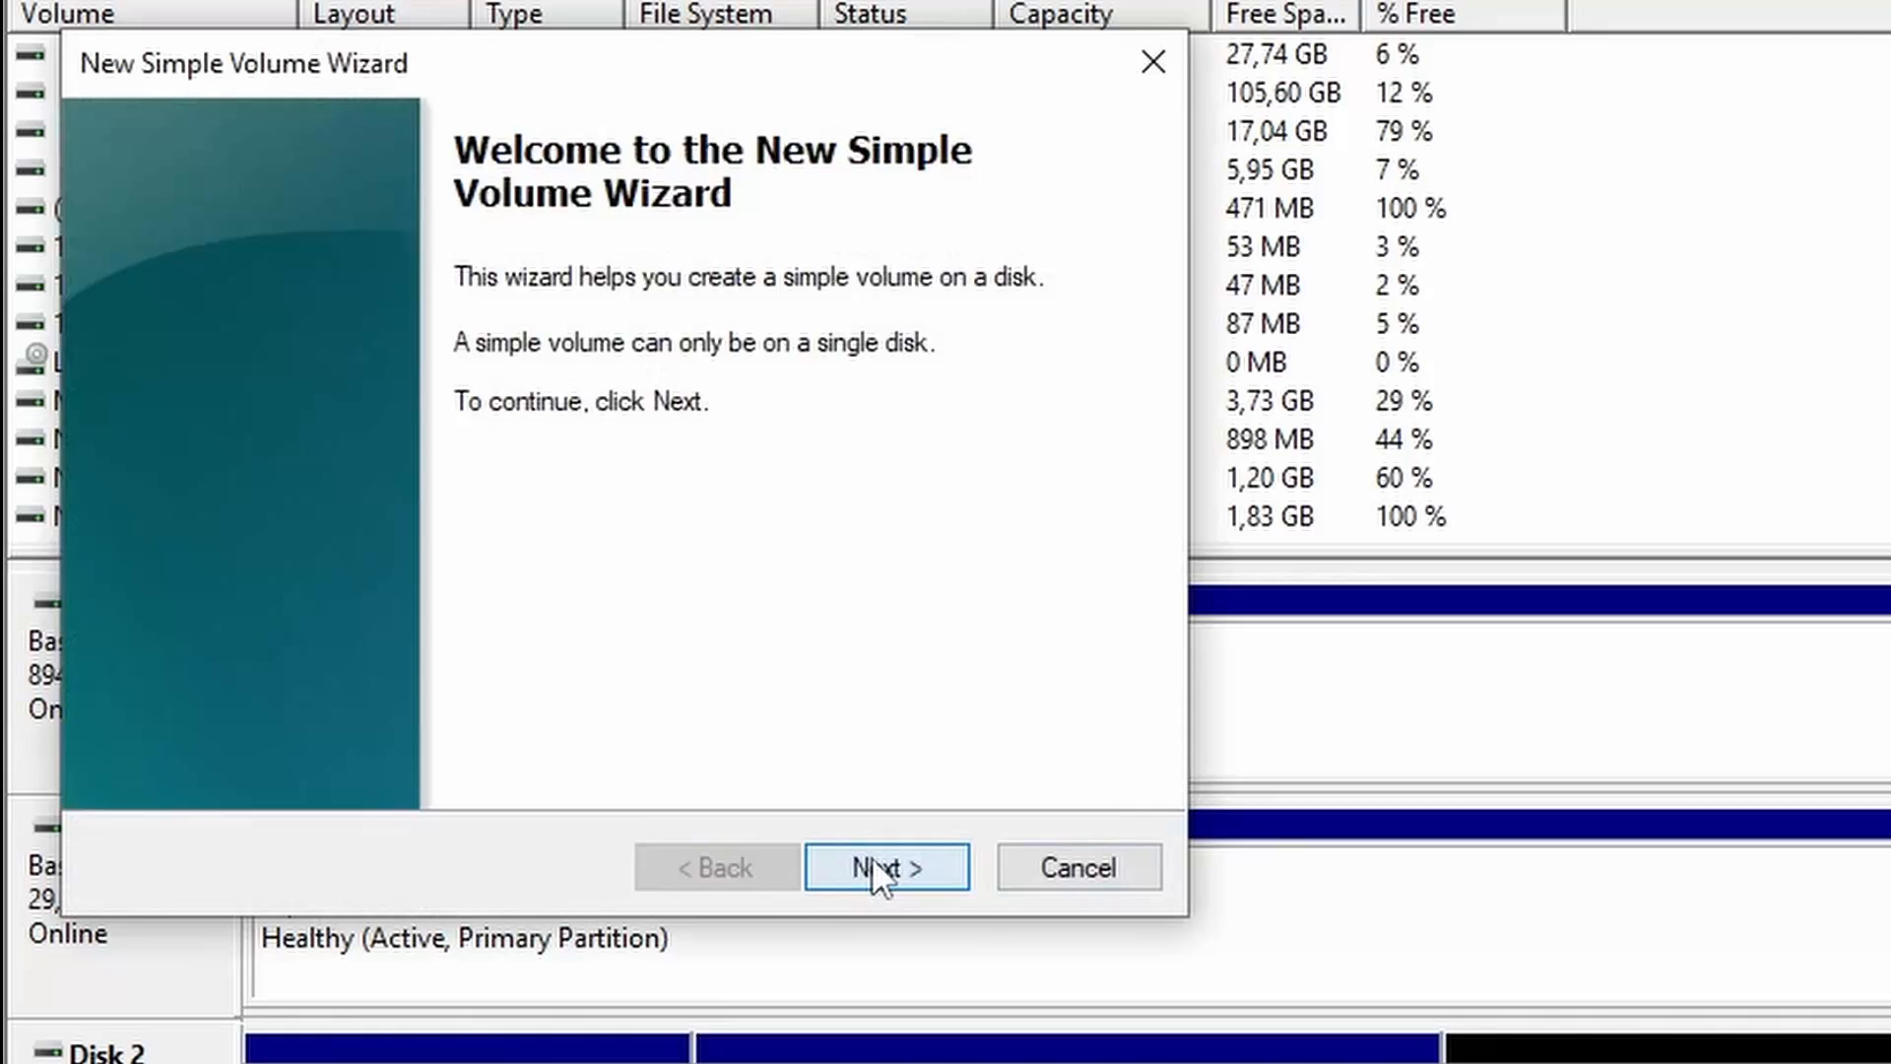
pyautogui.click(885, 866)
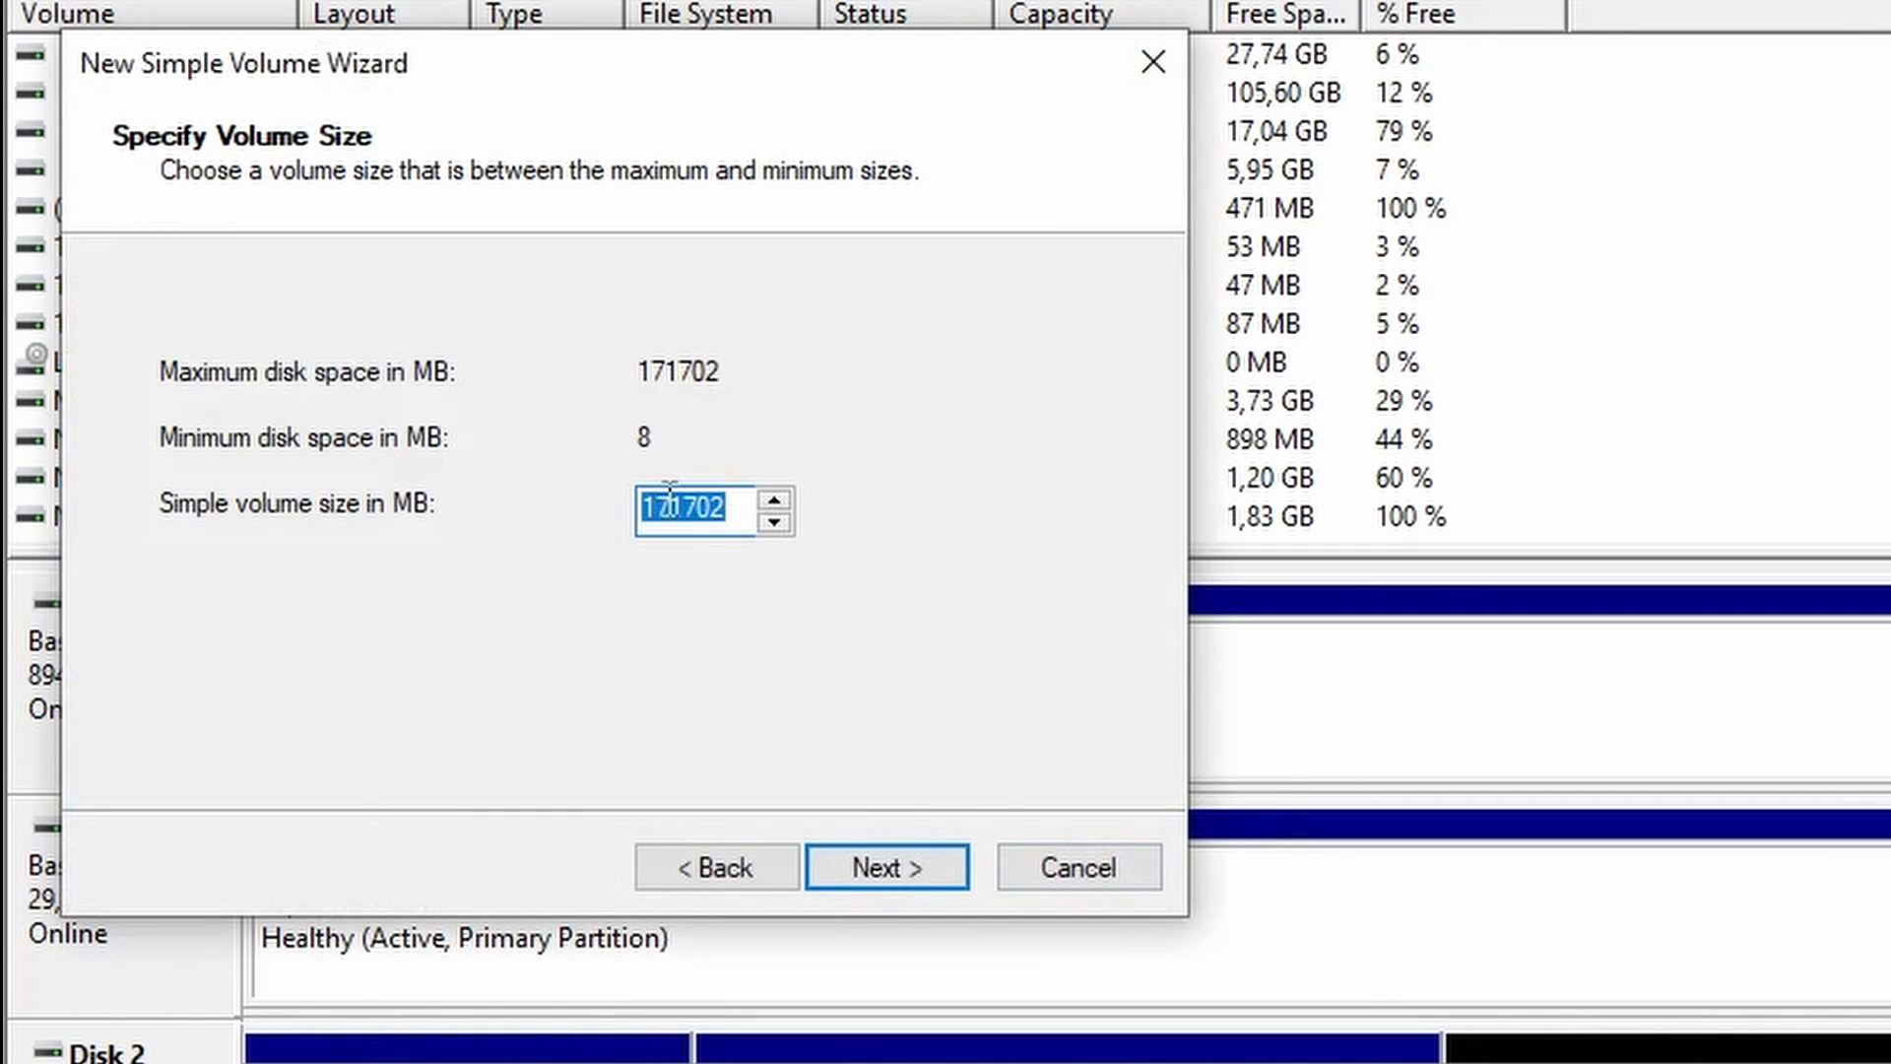
pyautogui.write('10')
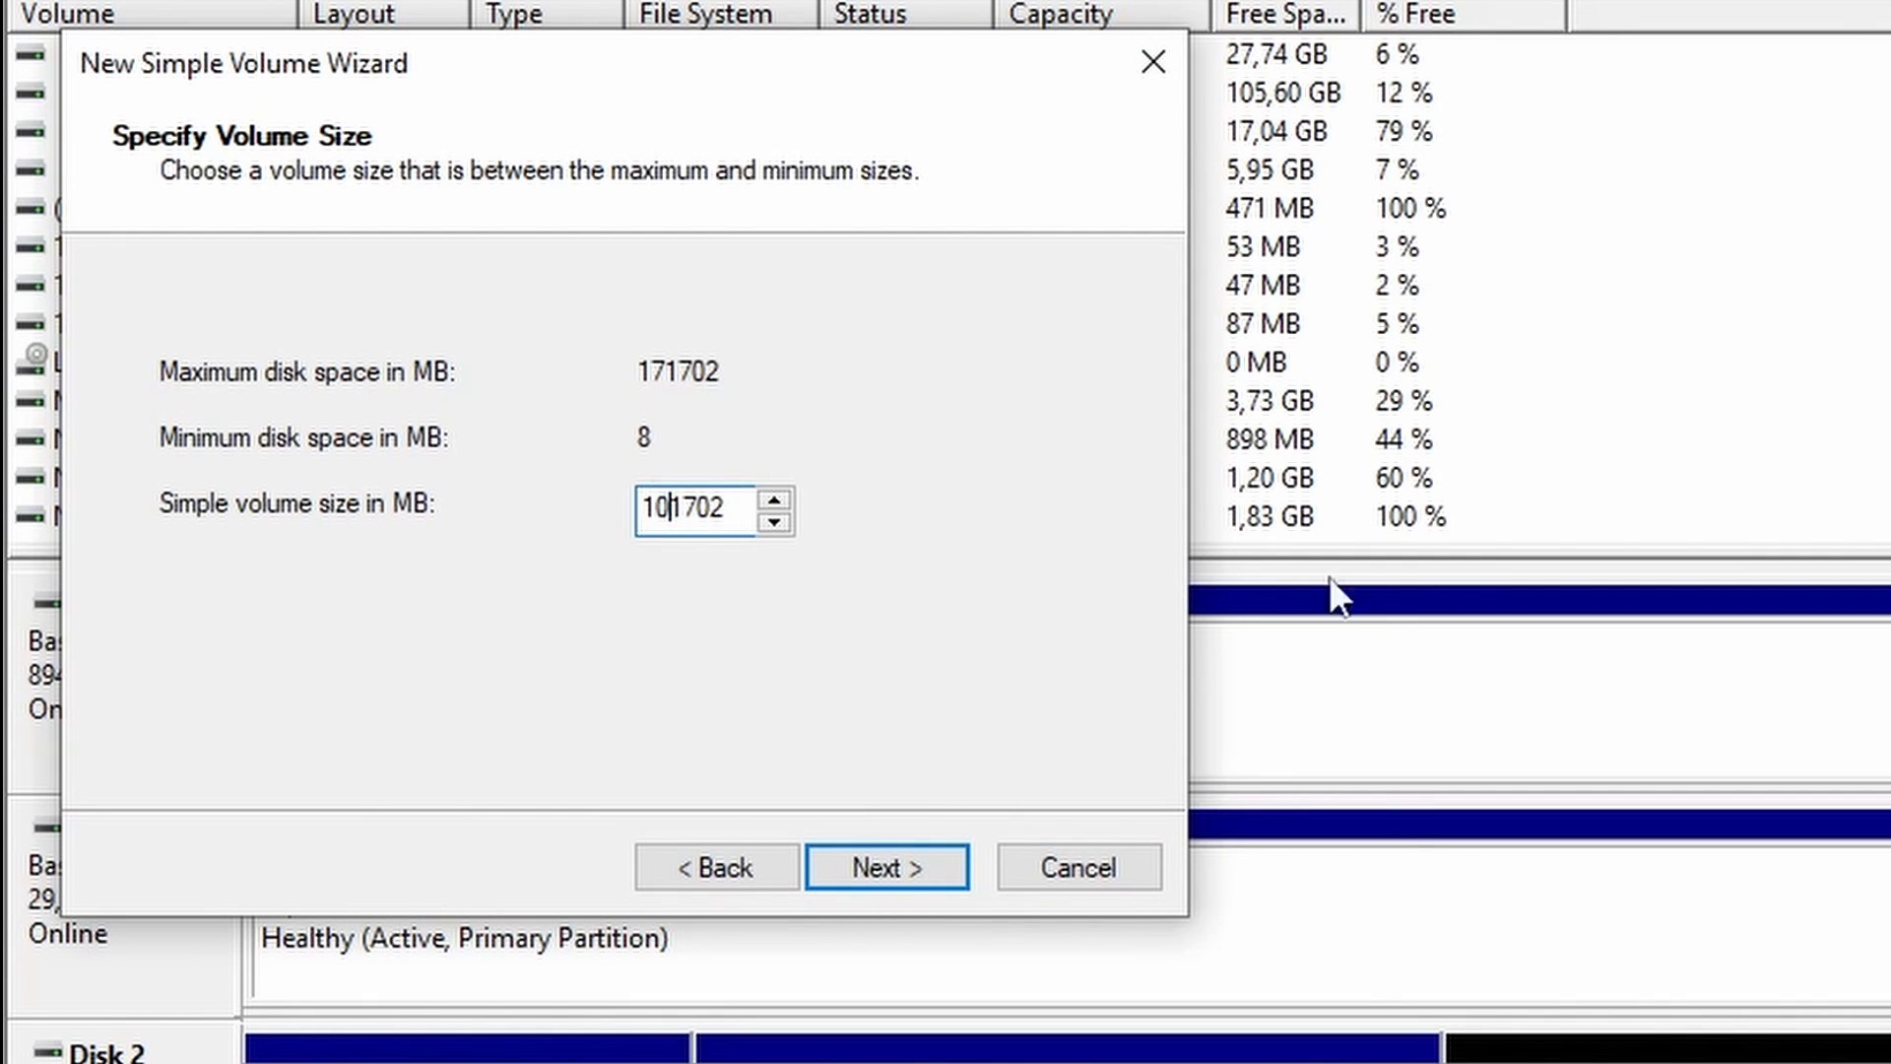
pyautogui.click(884, 866)
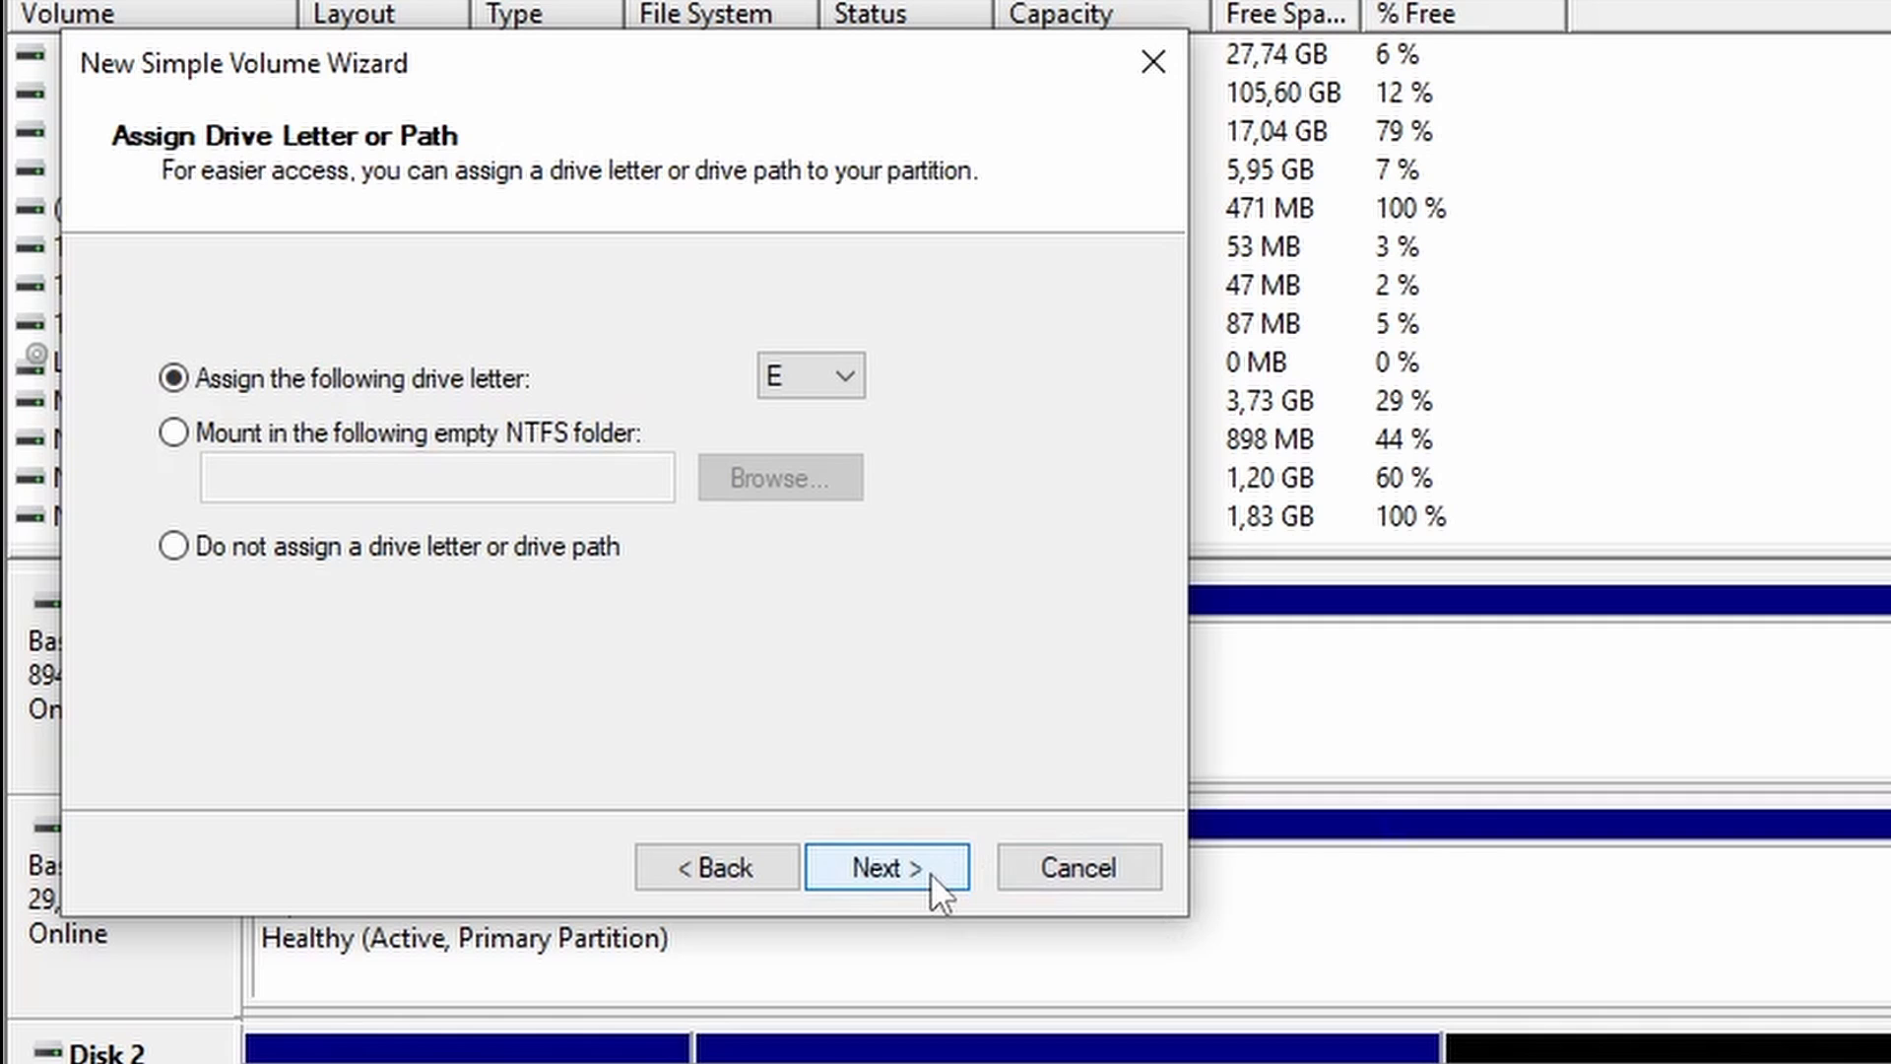
pyautogui.click(886, 866)
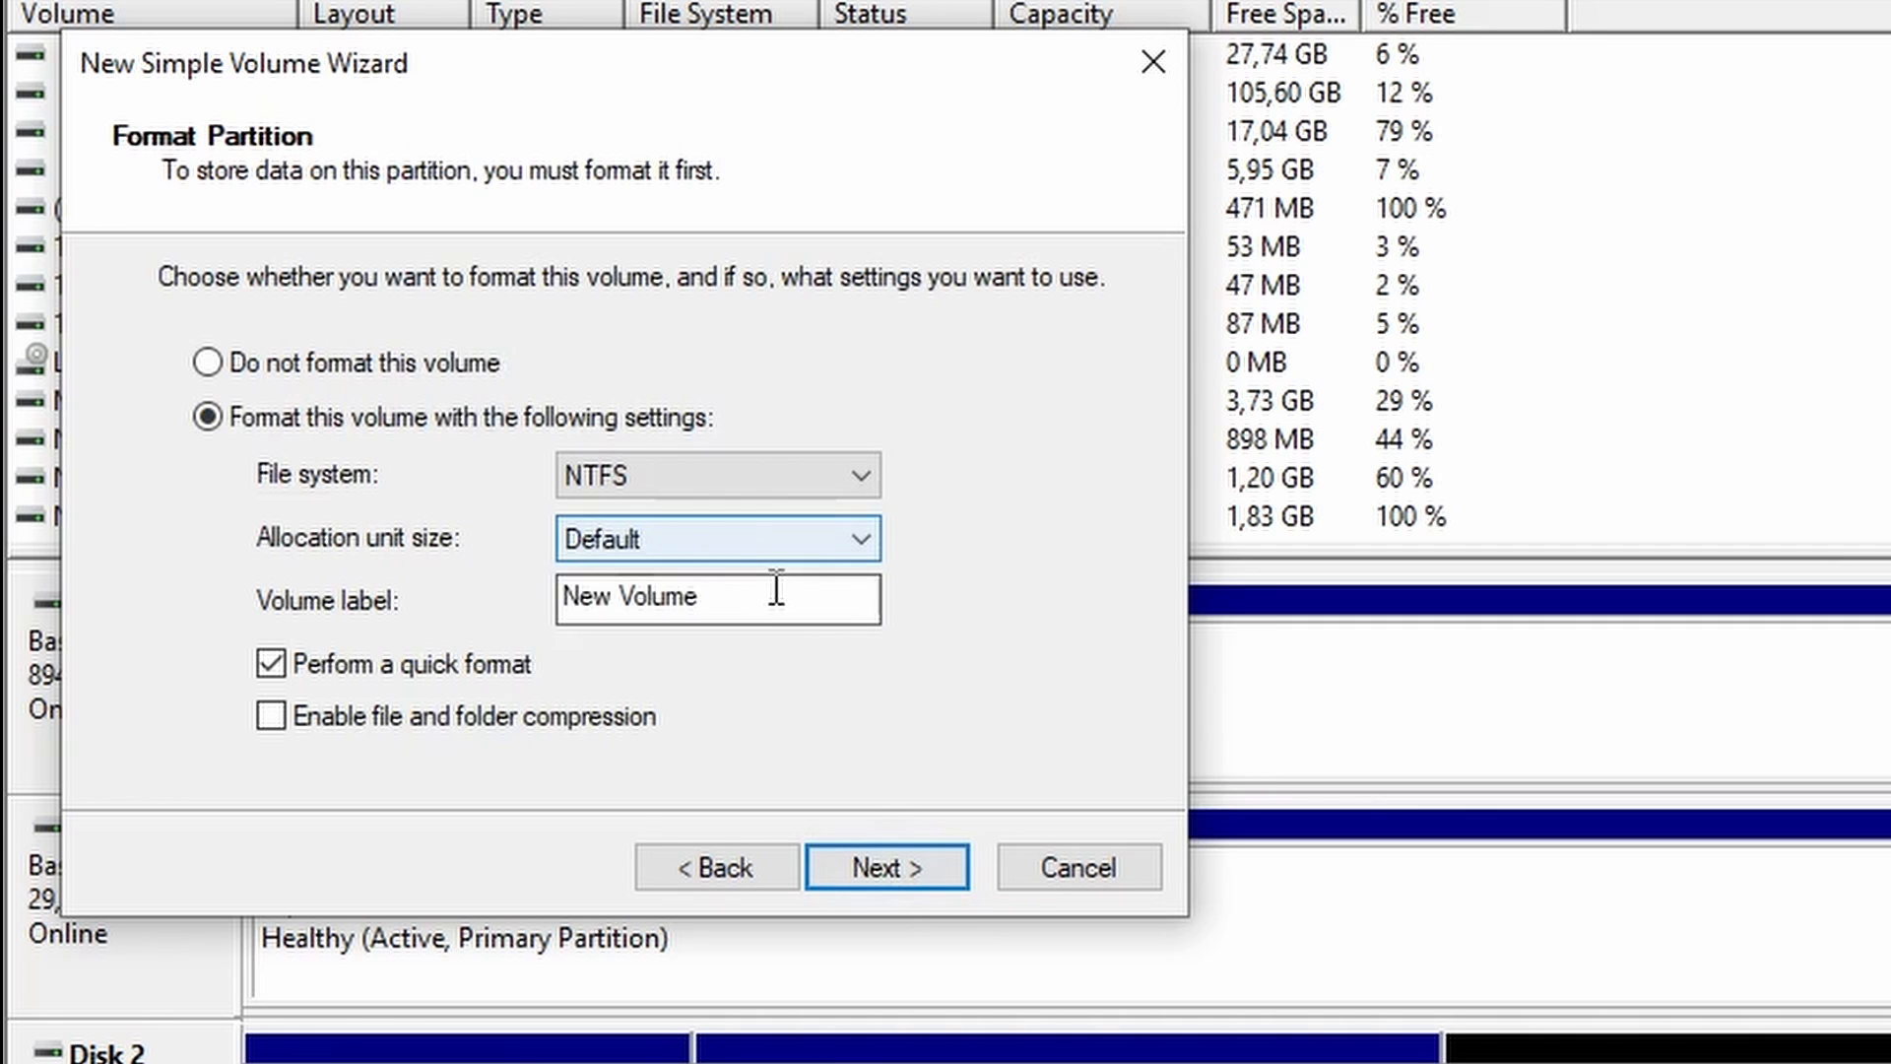
# Format the volume as NTFS labelled VISTA64 and finish creating it.
pyautogui.write('VIS')
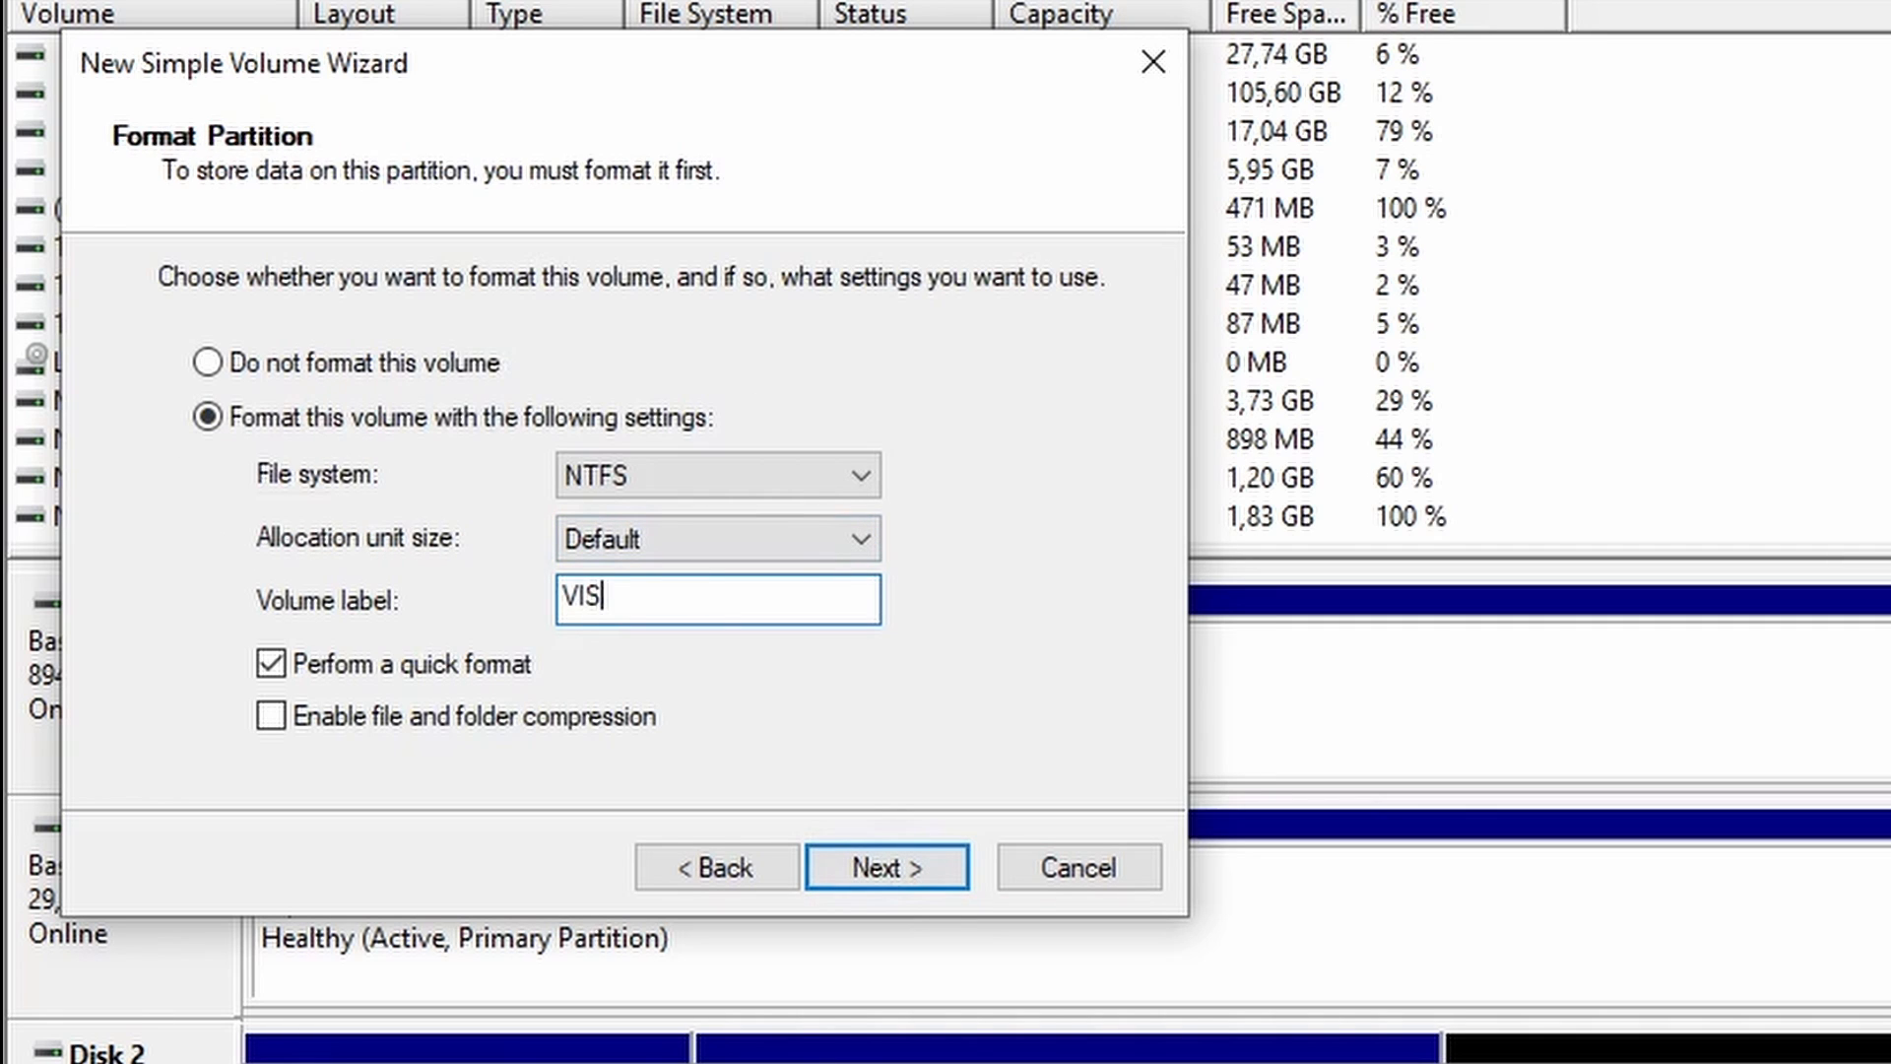
pyautogui.write('TA')
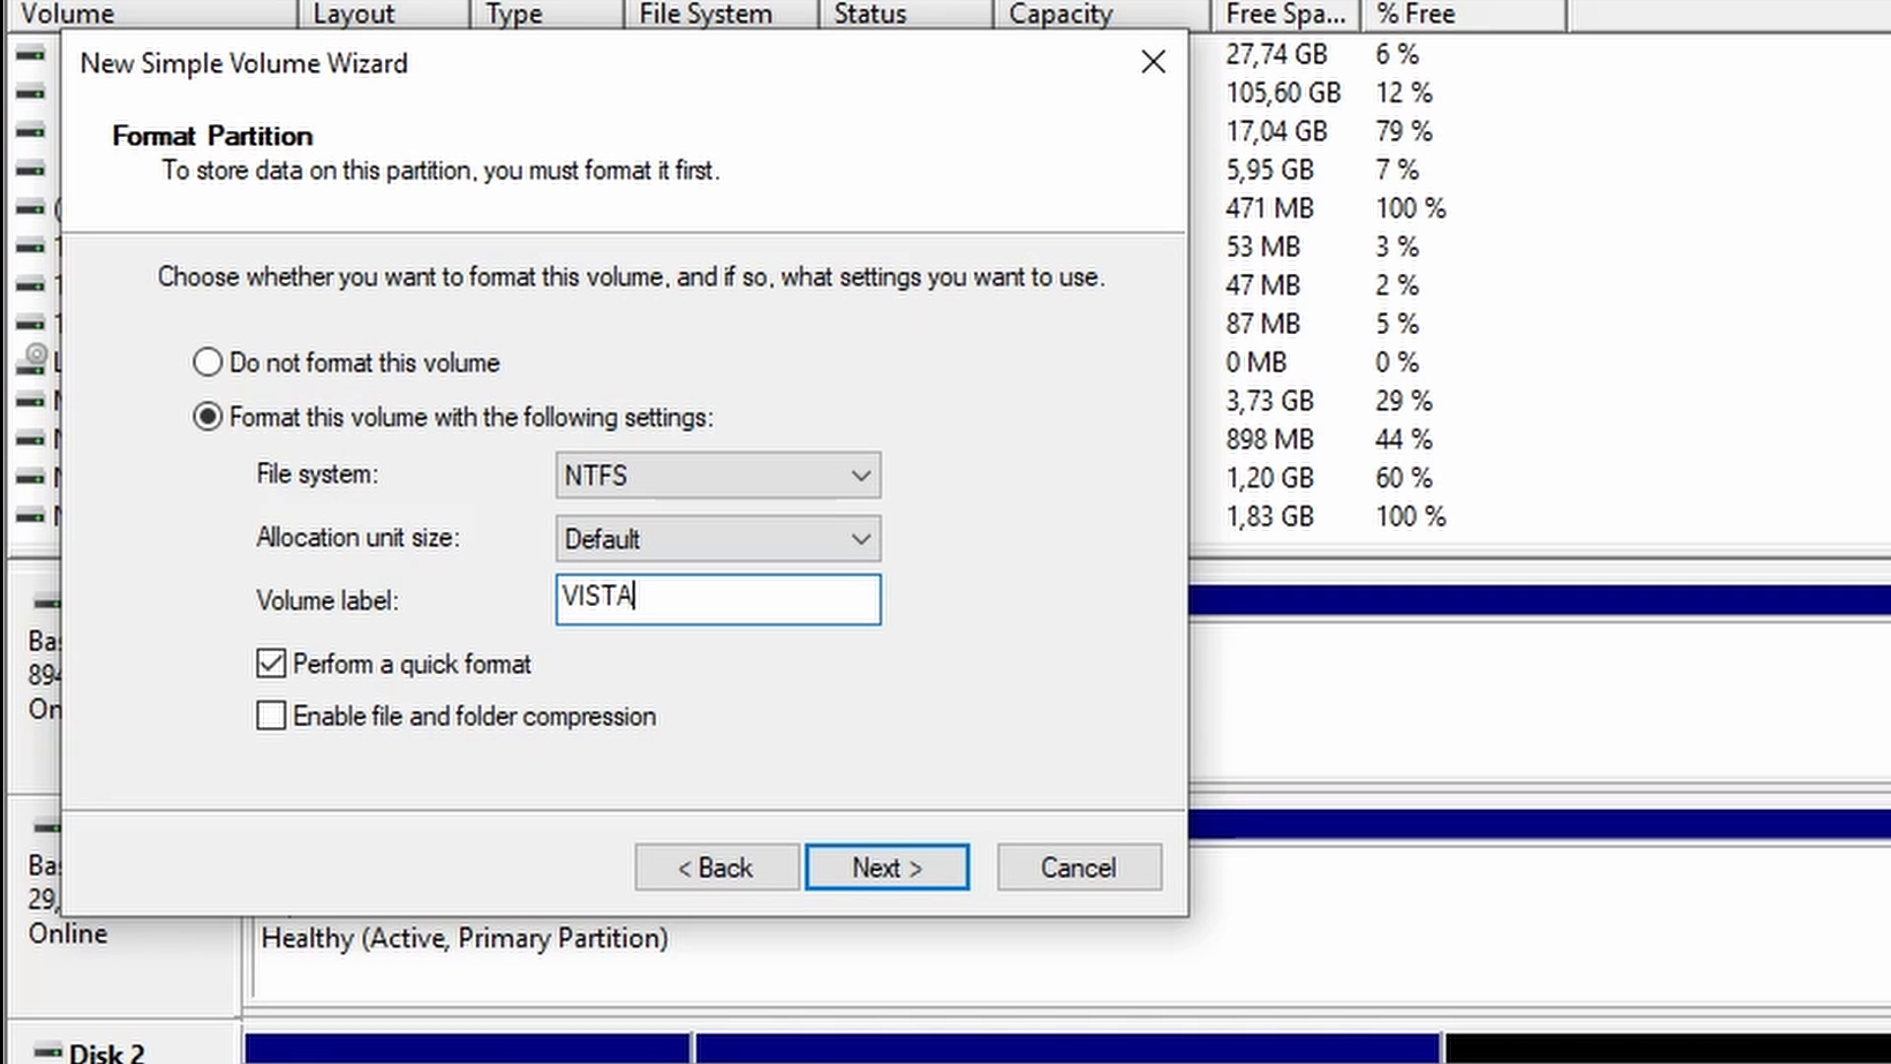
pyautogui.write('64')
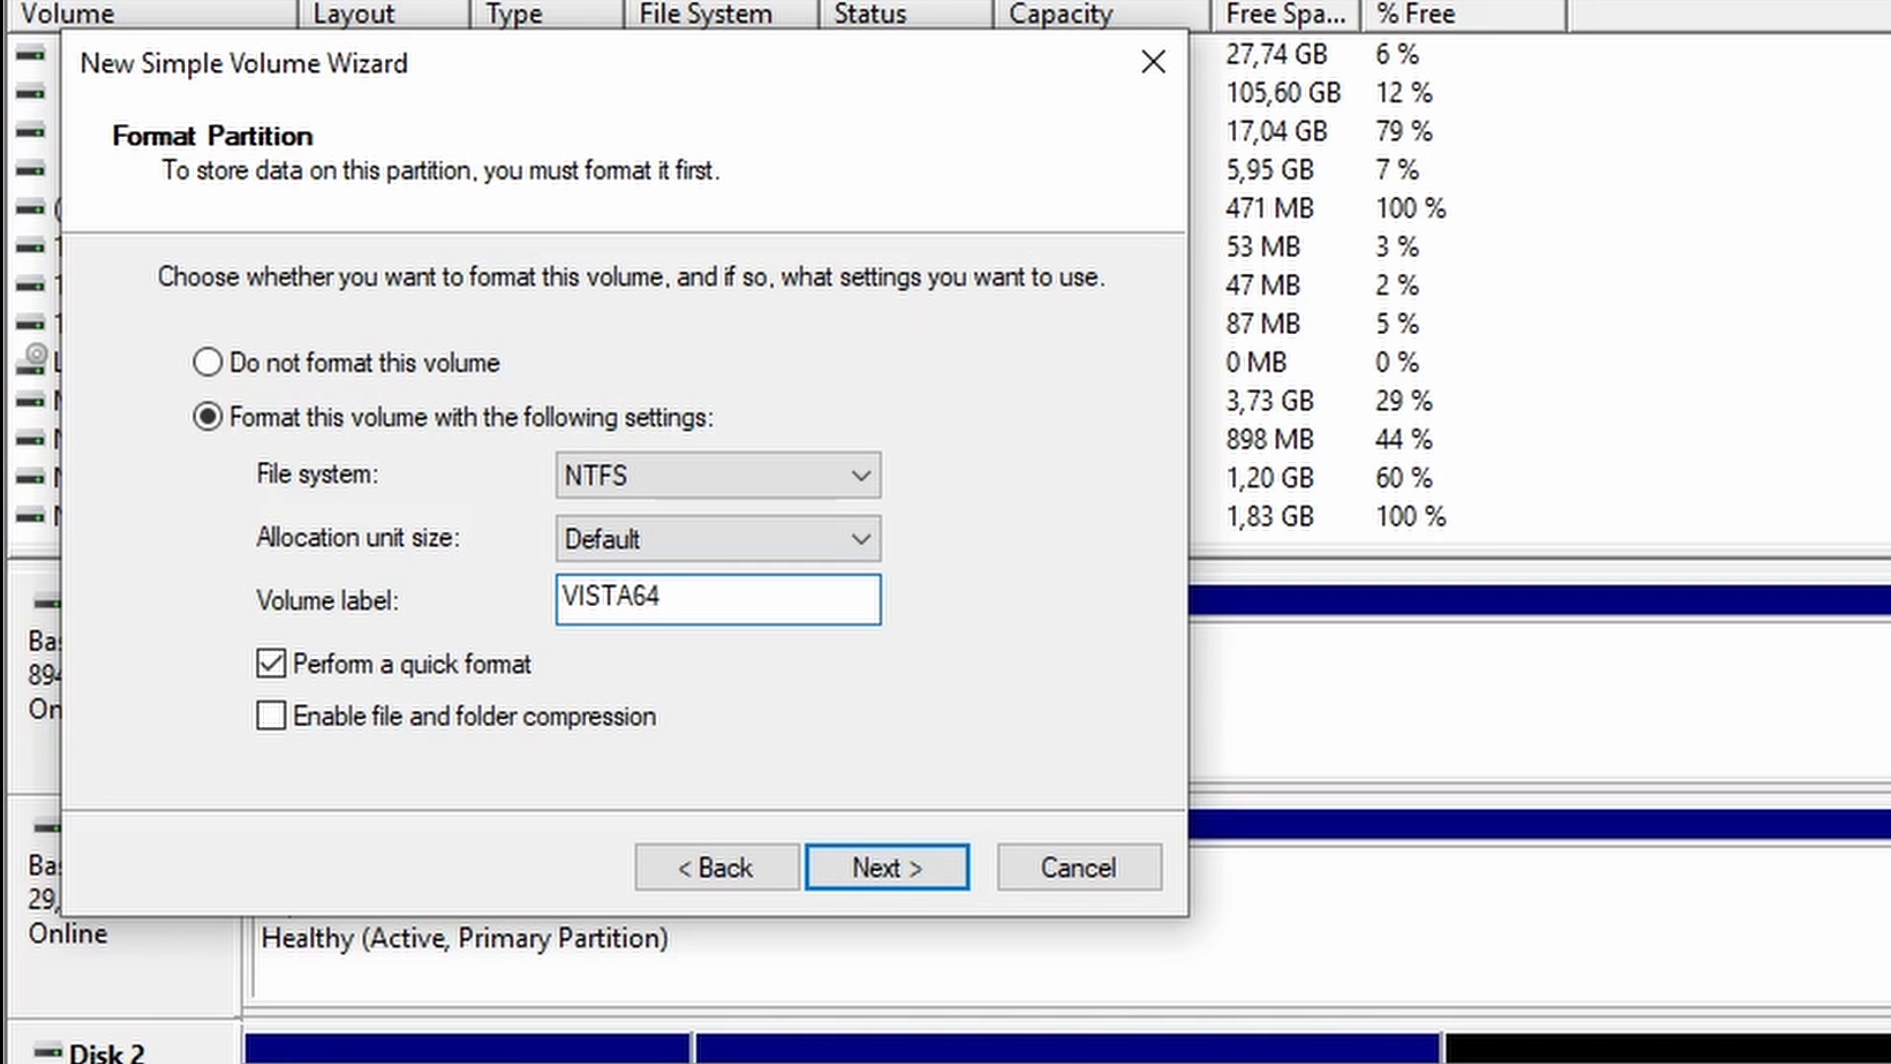
pyautogui.click(885, 867)
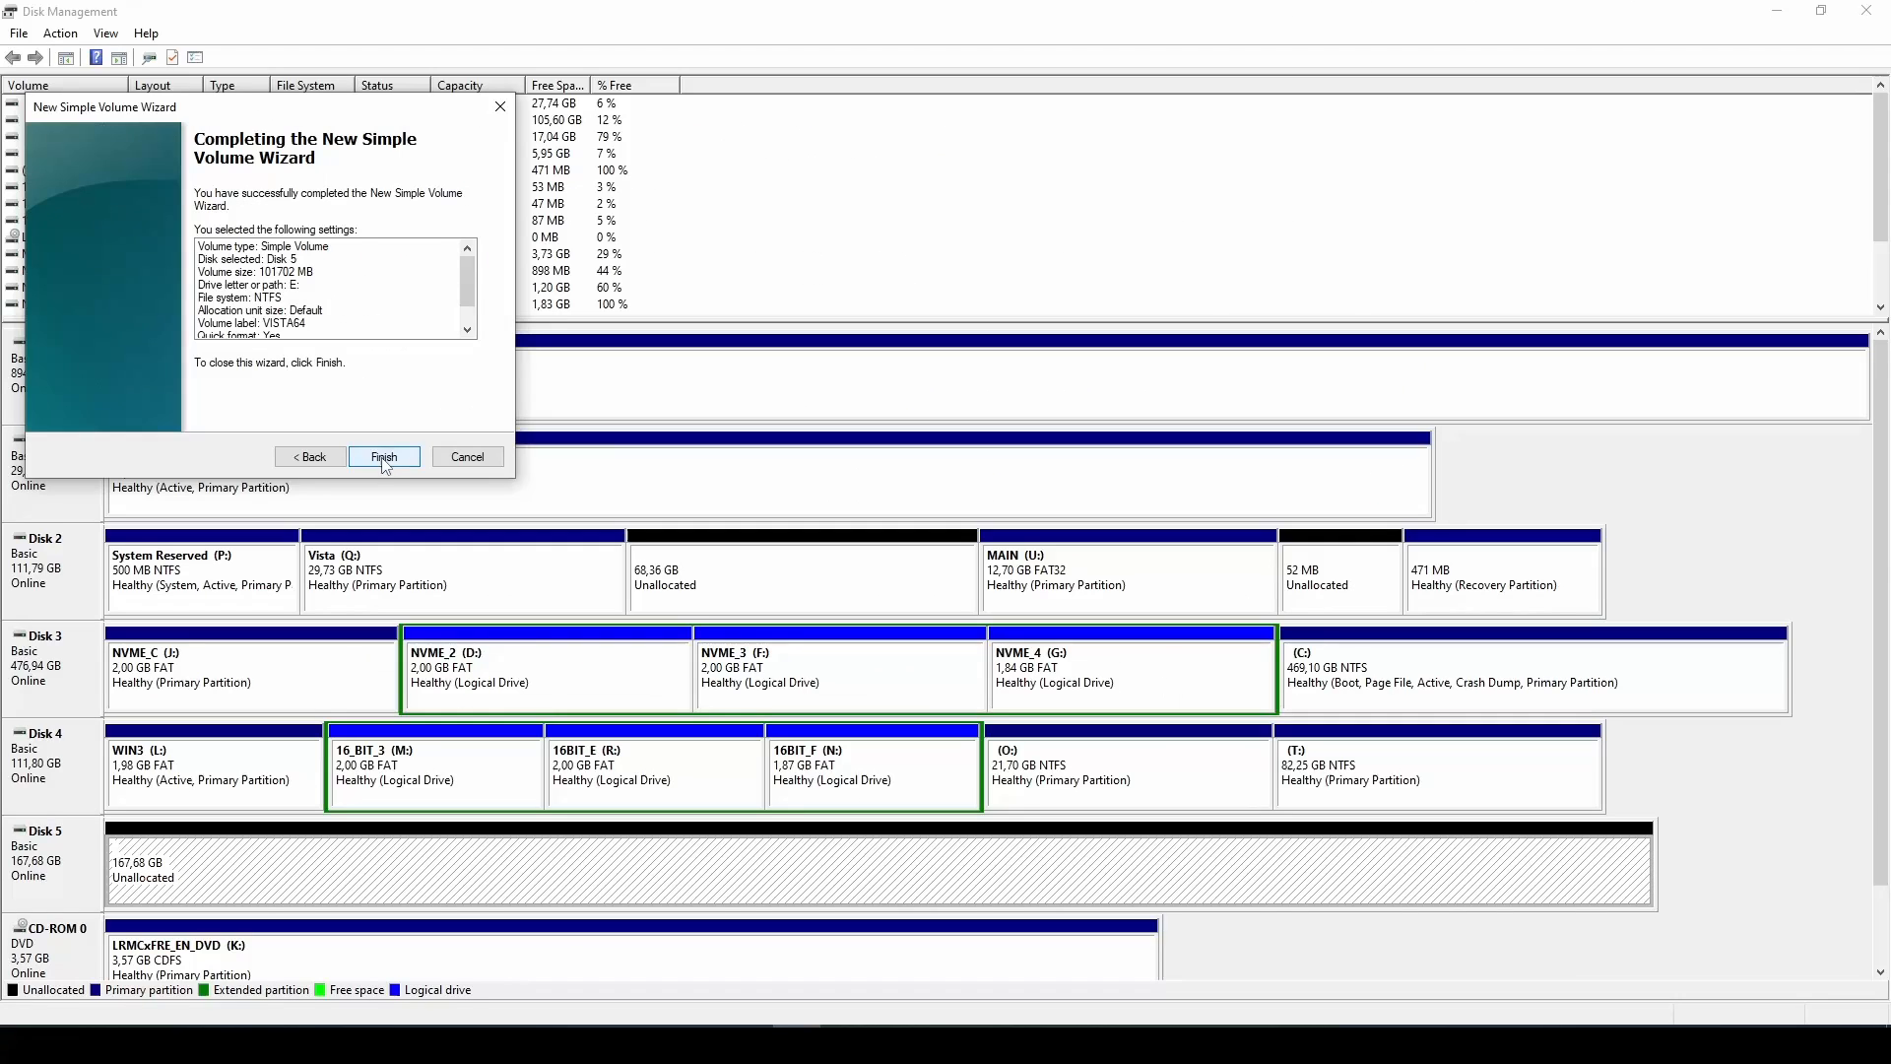
pyautogui.click(384, 455)
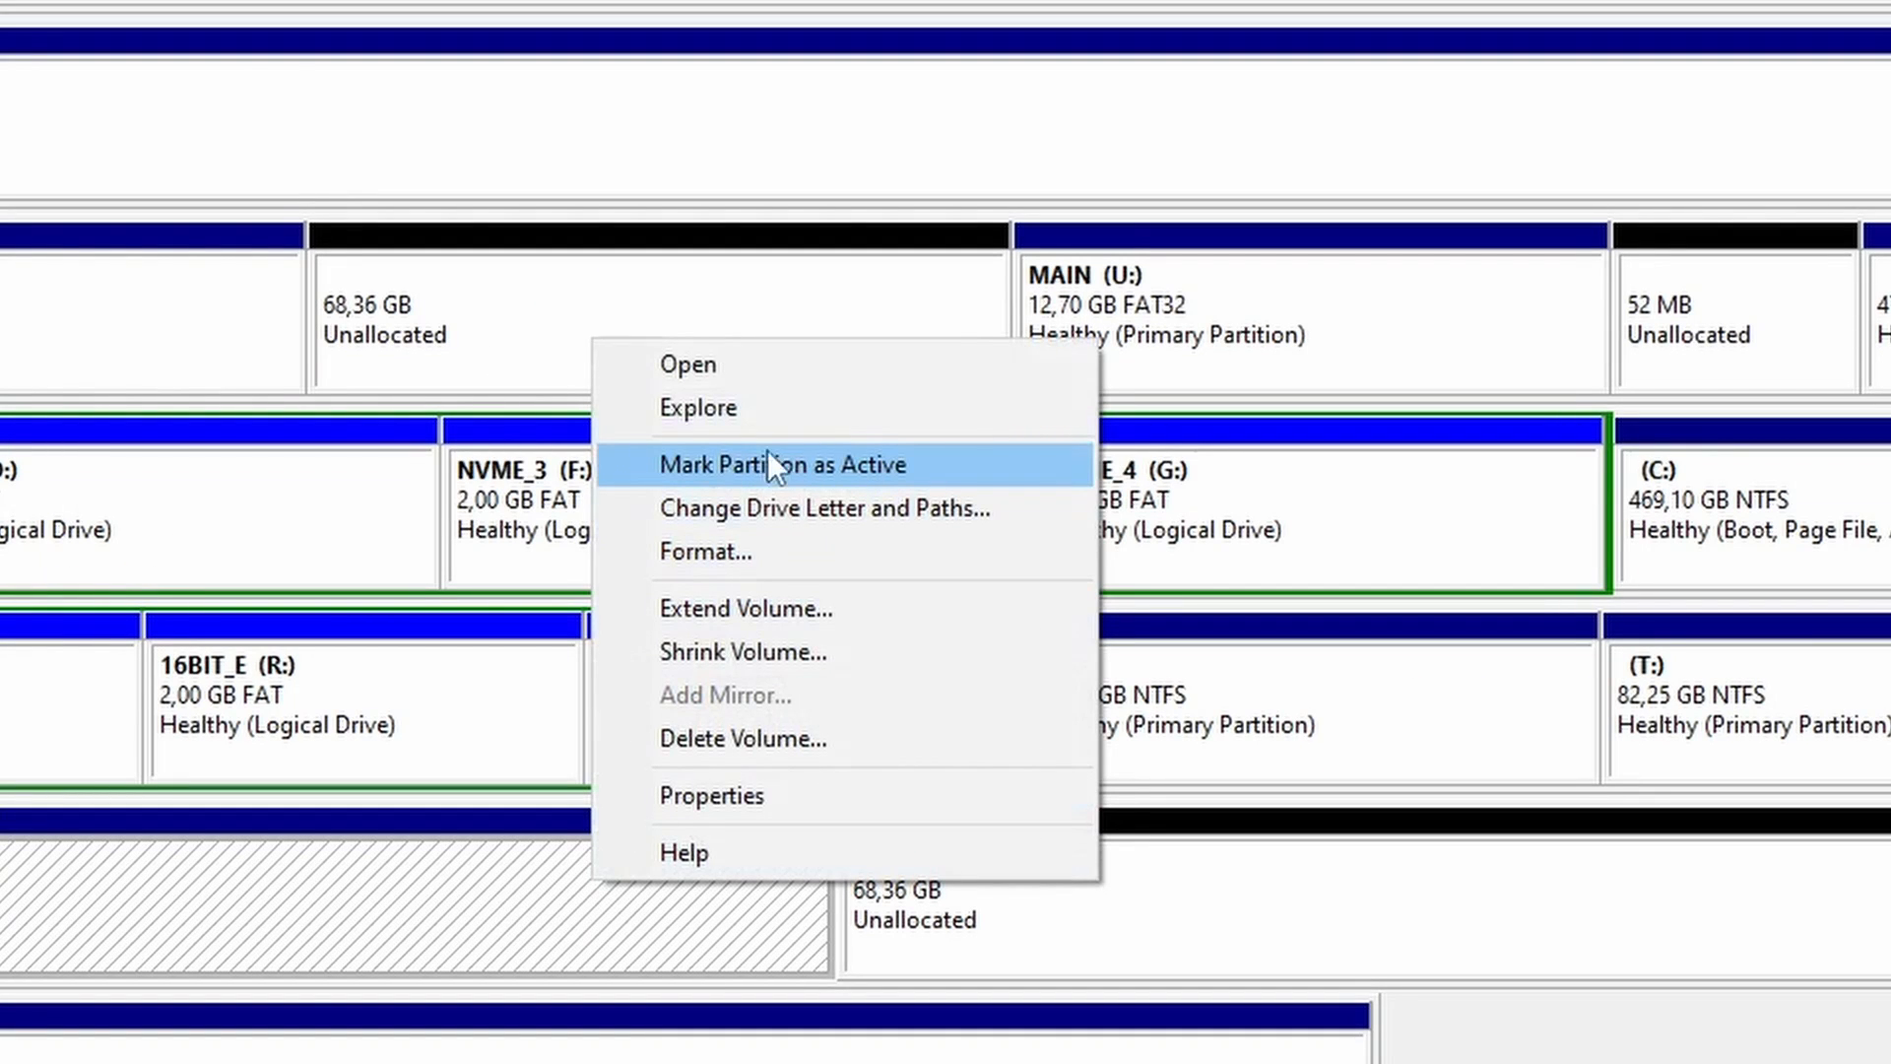
pyautogui.moveTo(820, 493)
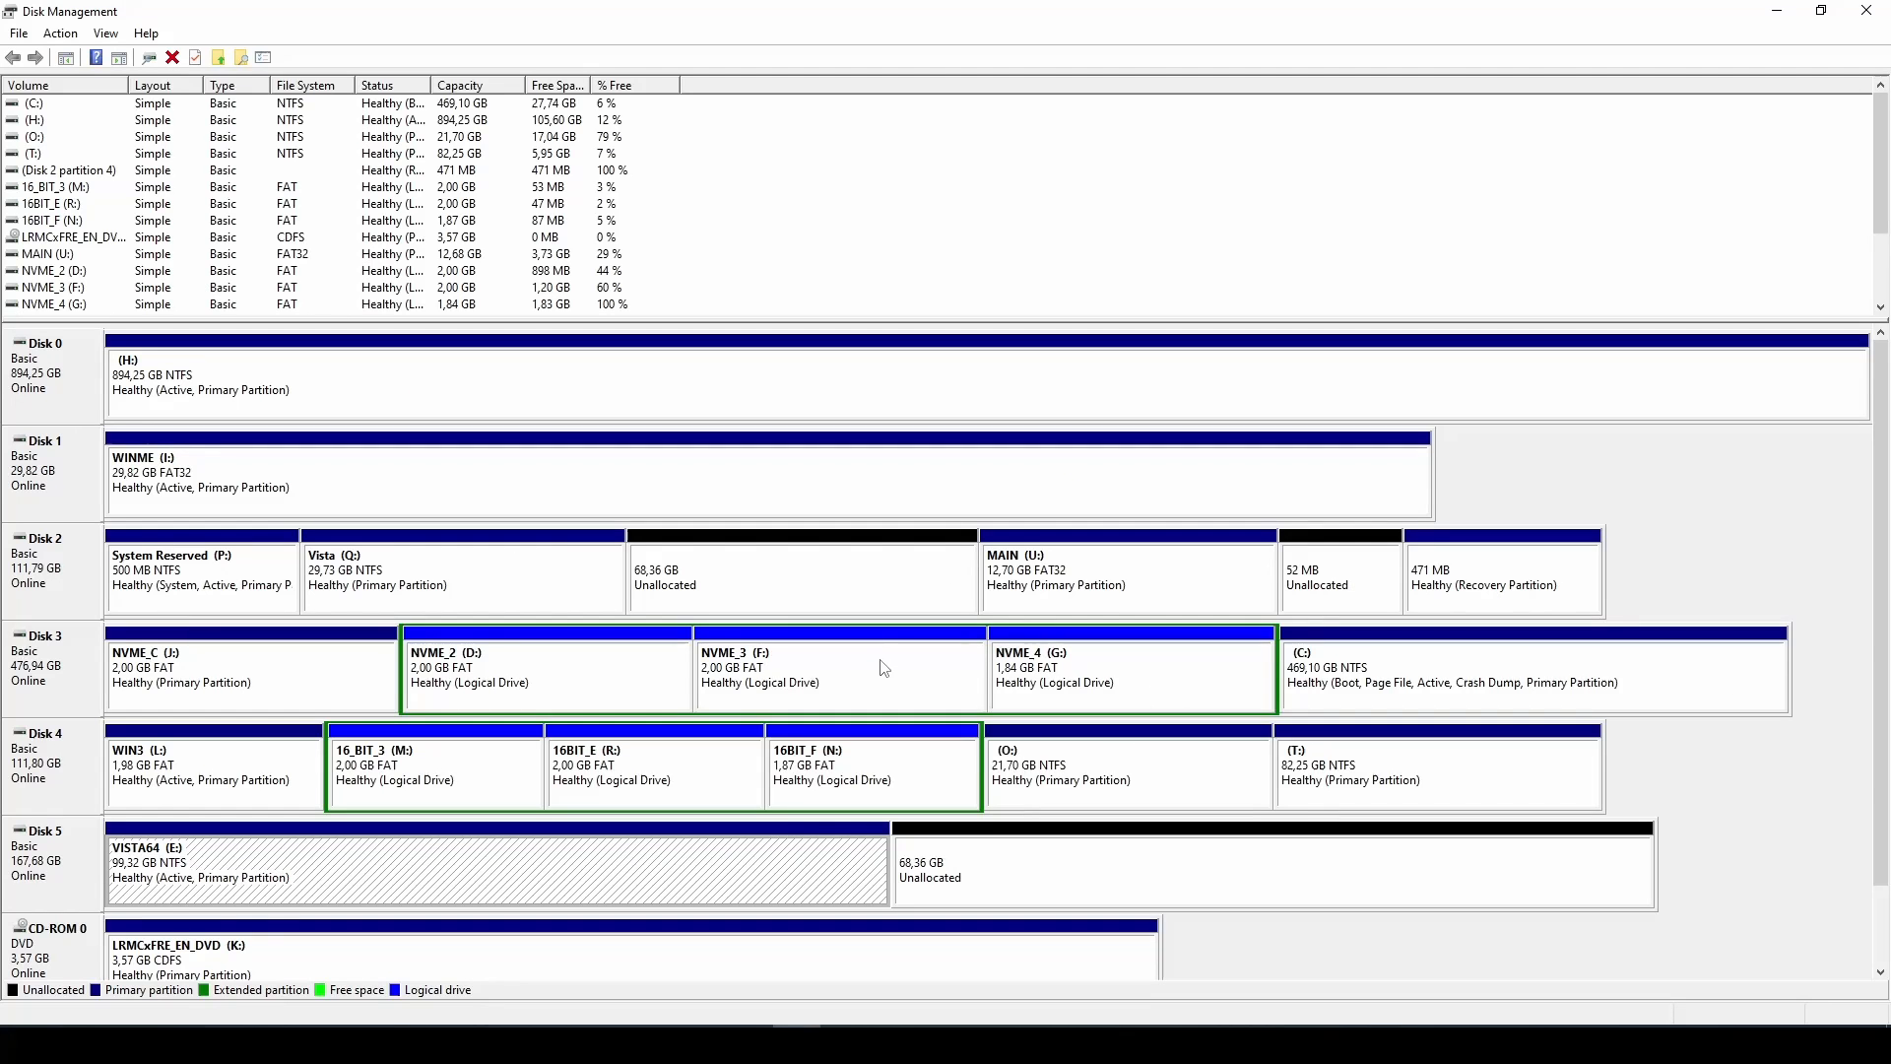
pyautogui.moveTo(827, 704)
pyautogui.write('cmd')
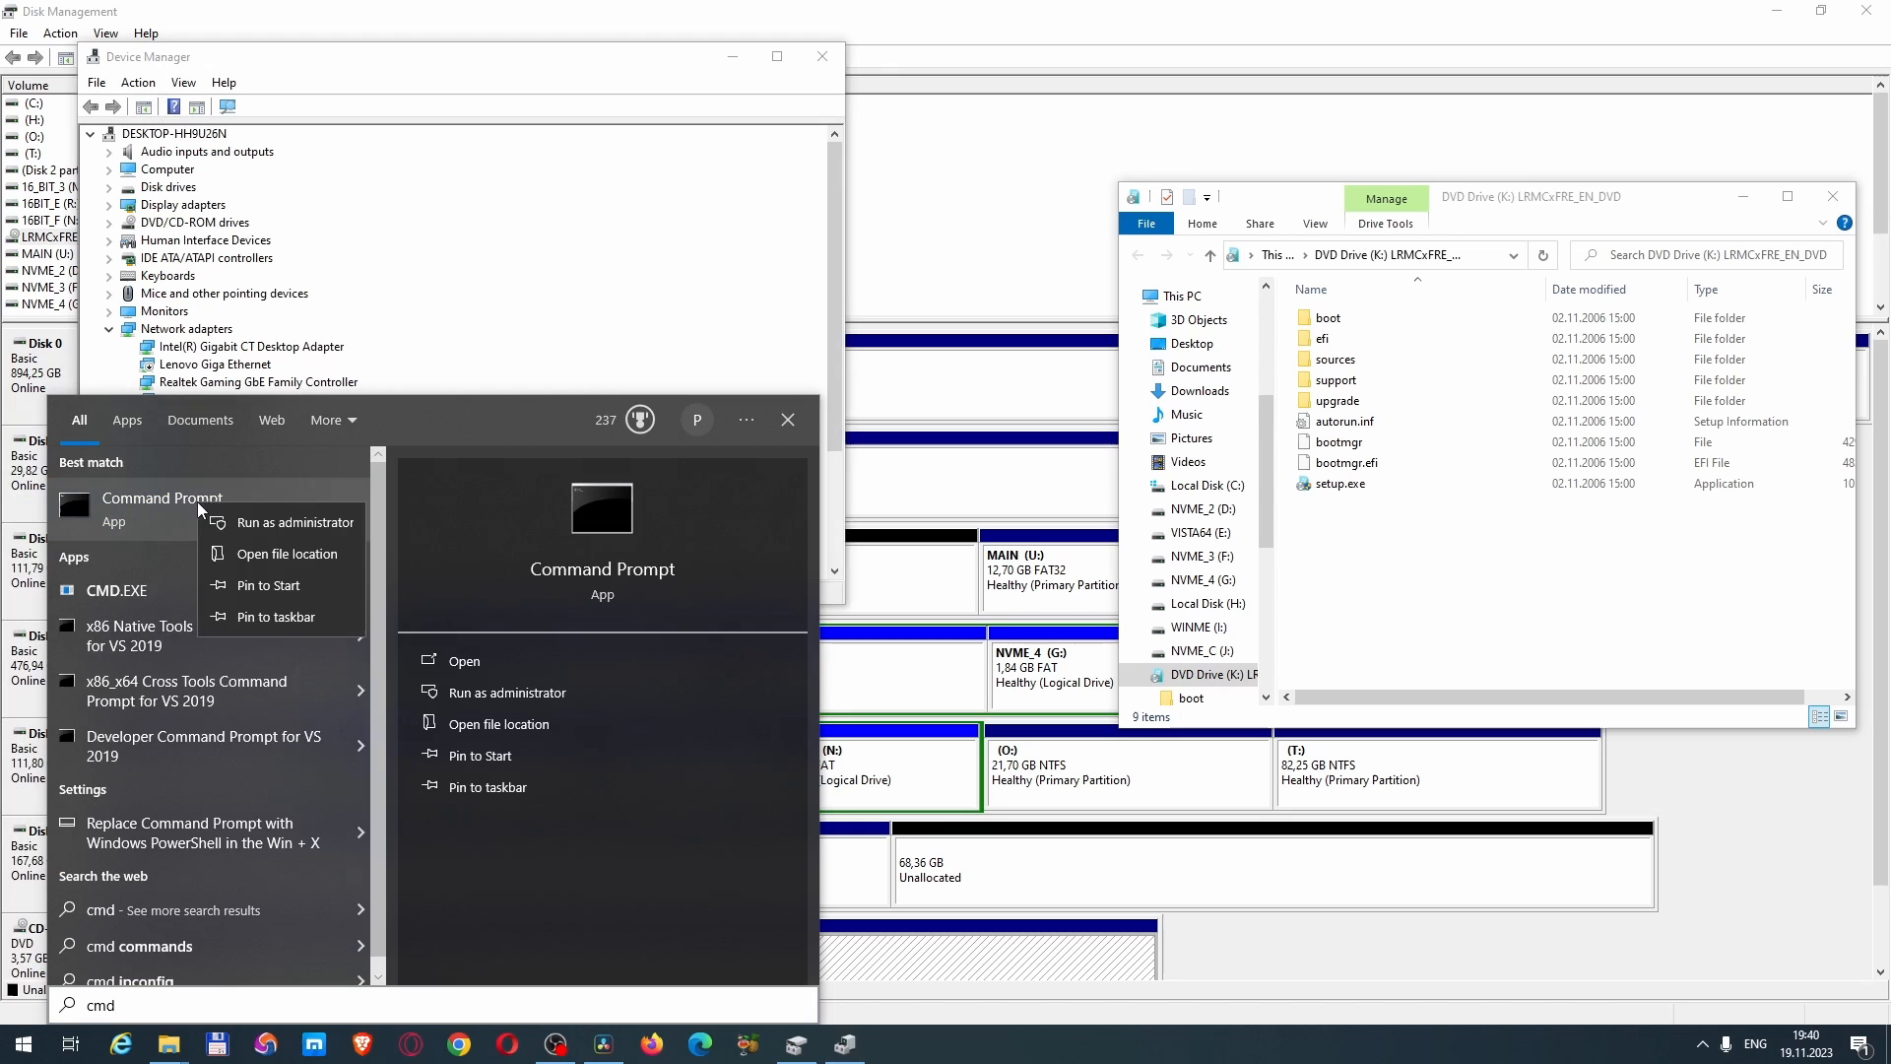
pyautogui.moveTo(282, 521)
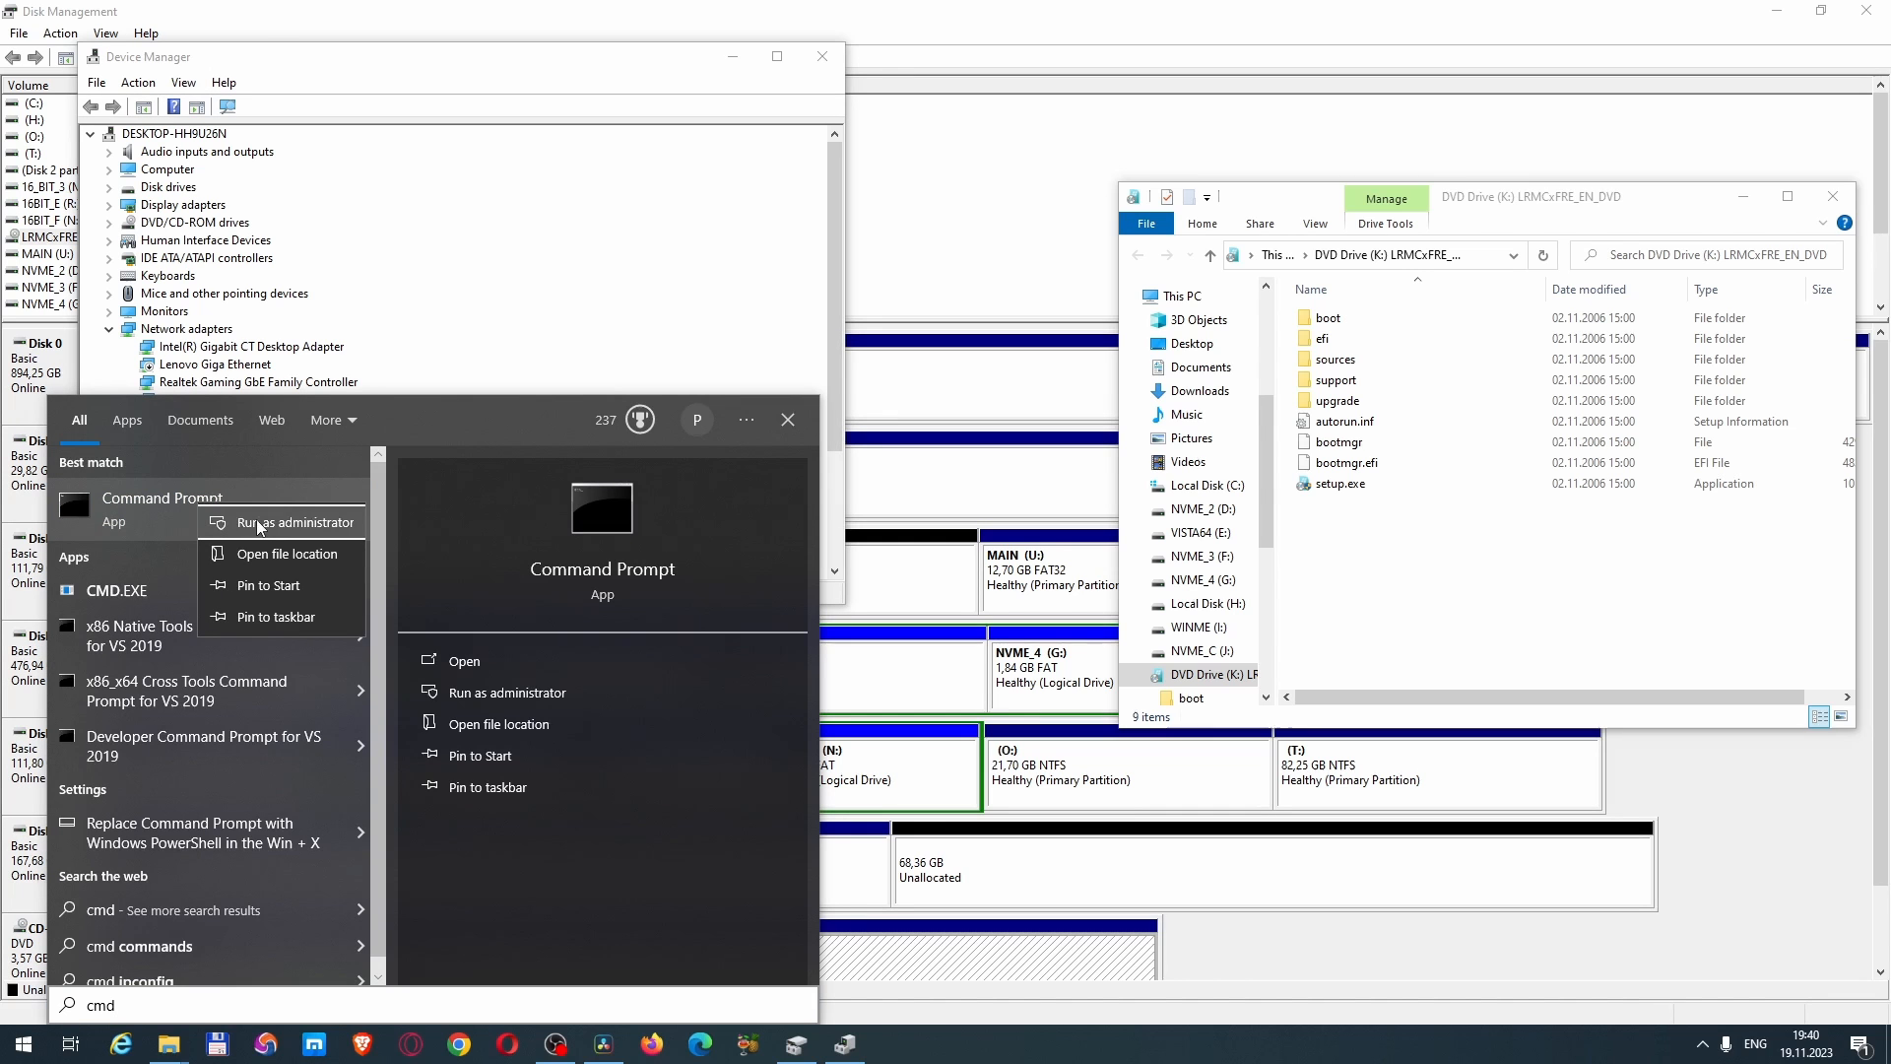
# Start an administrator Command Prompt and look at the Vista DVD's boot folder.
pyautogui.click(293, 520)
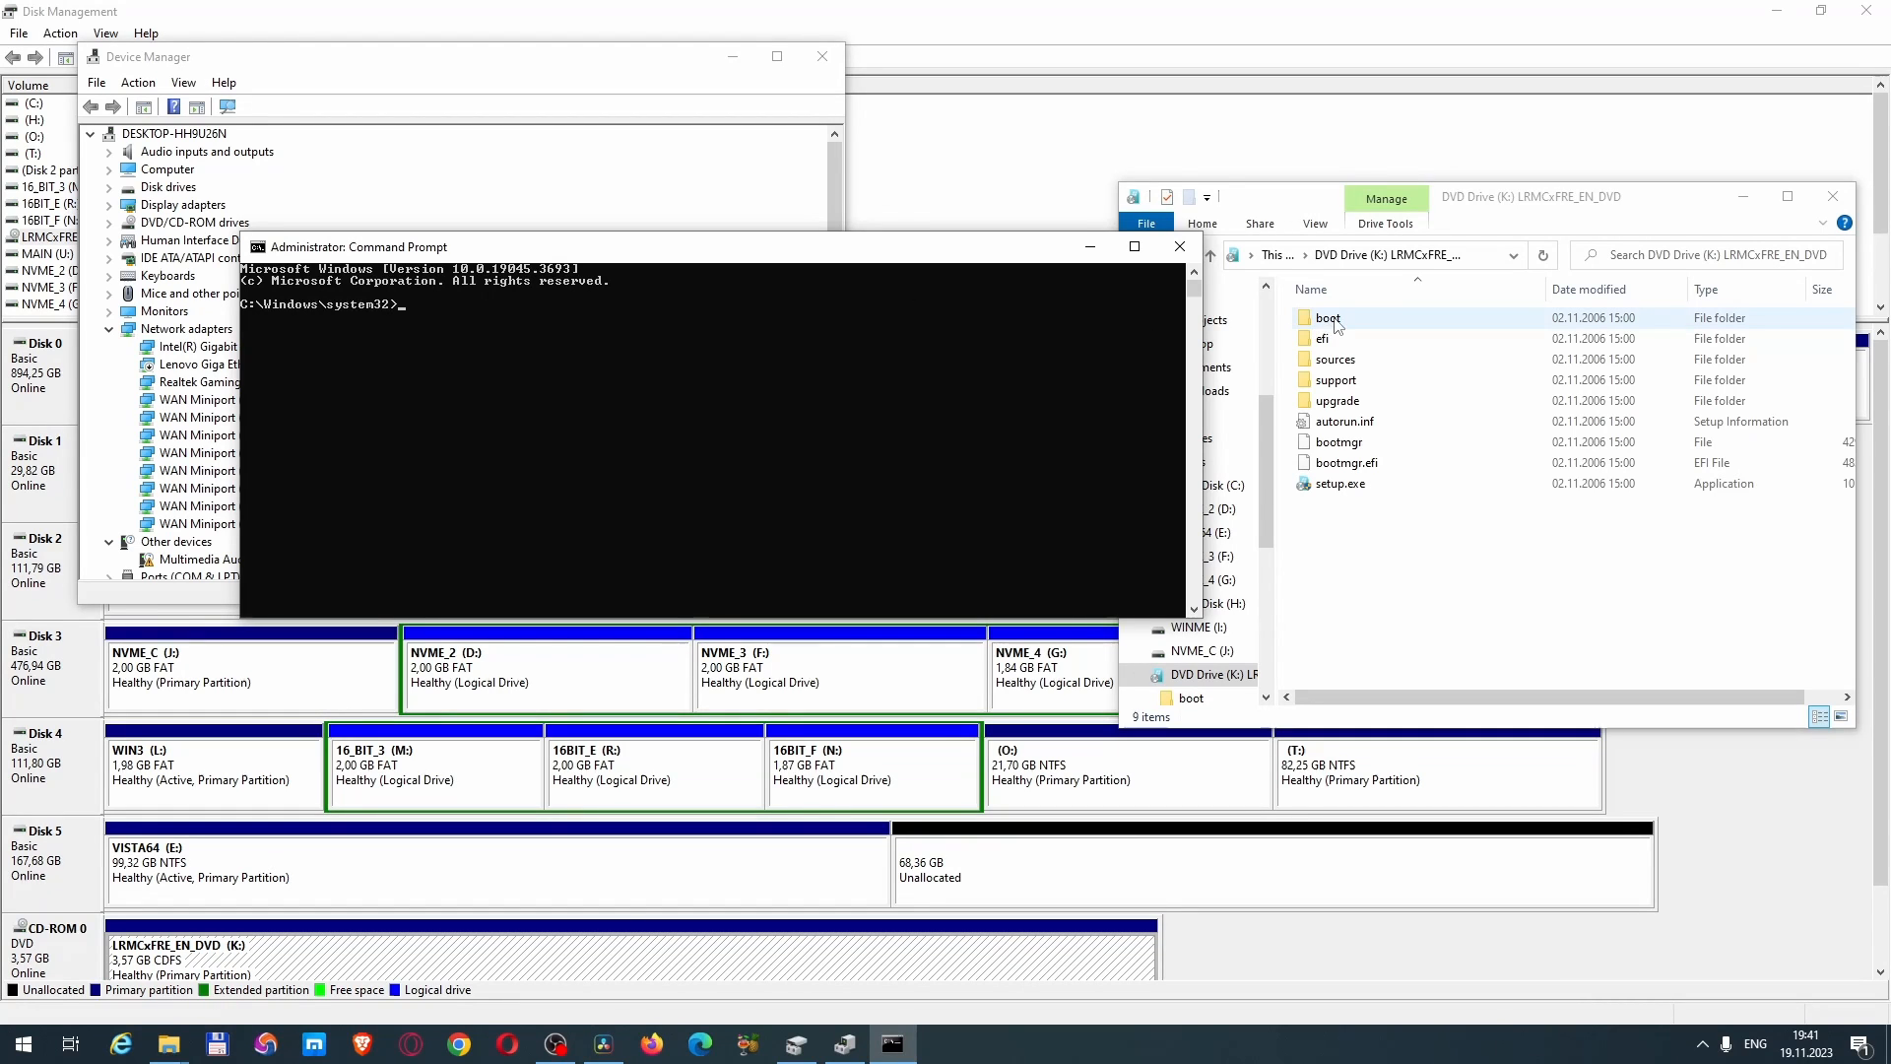
pyautogui.doubleClick(1326, 317)
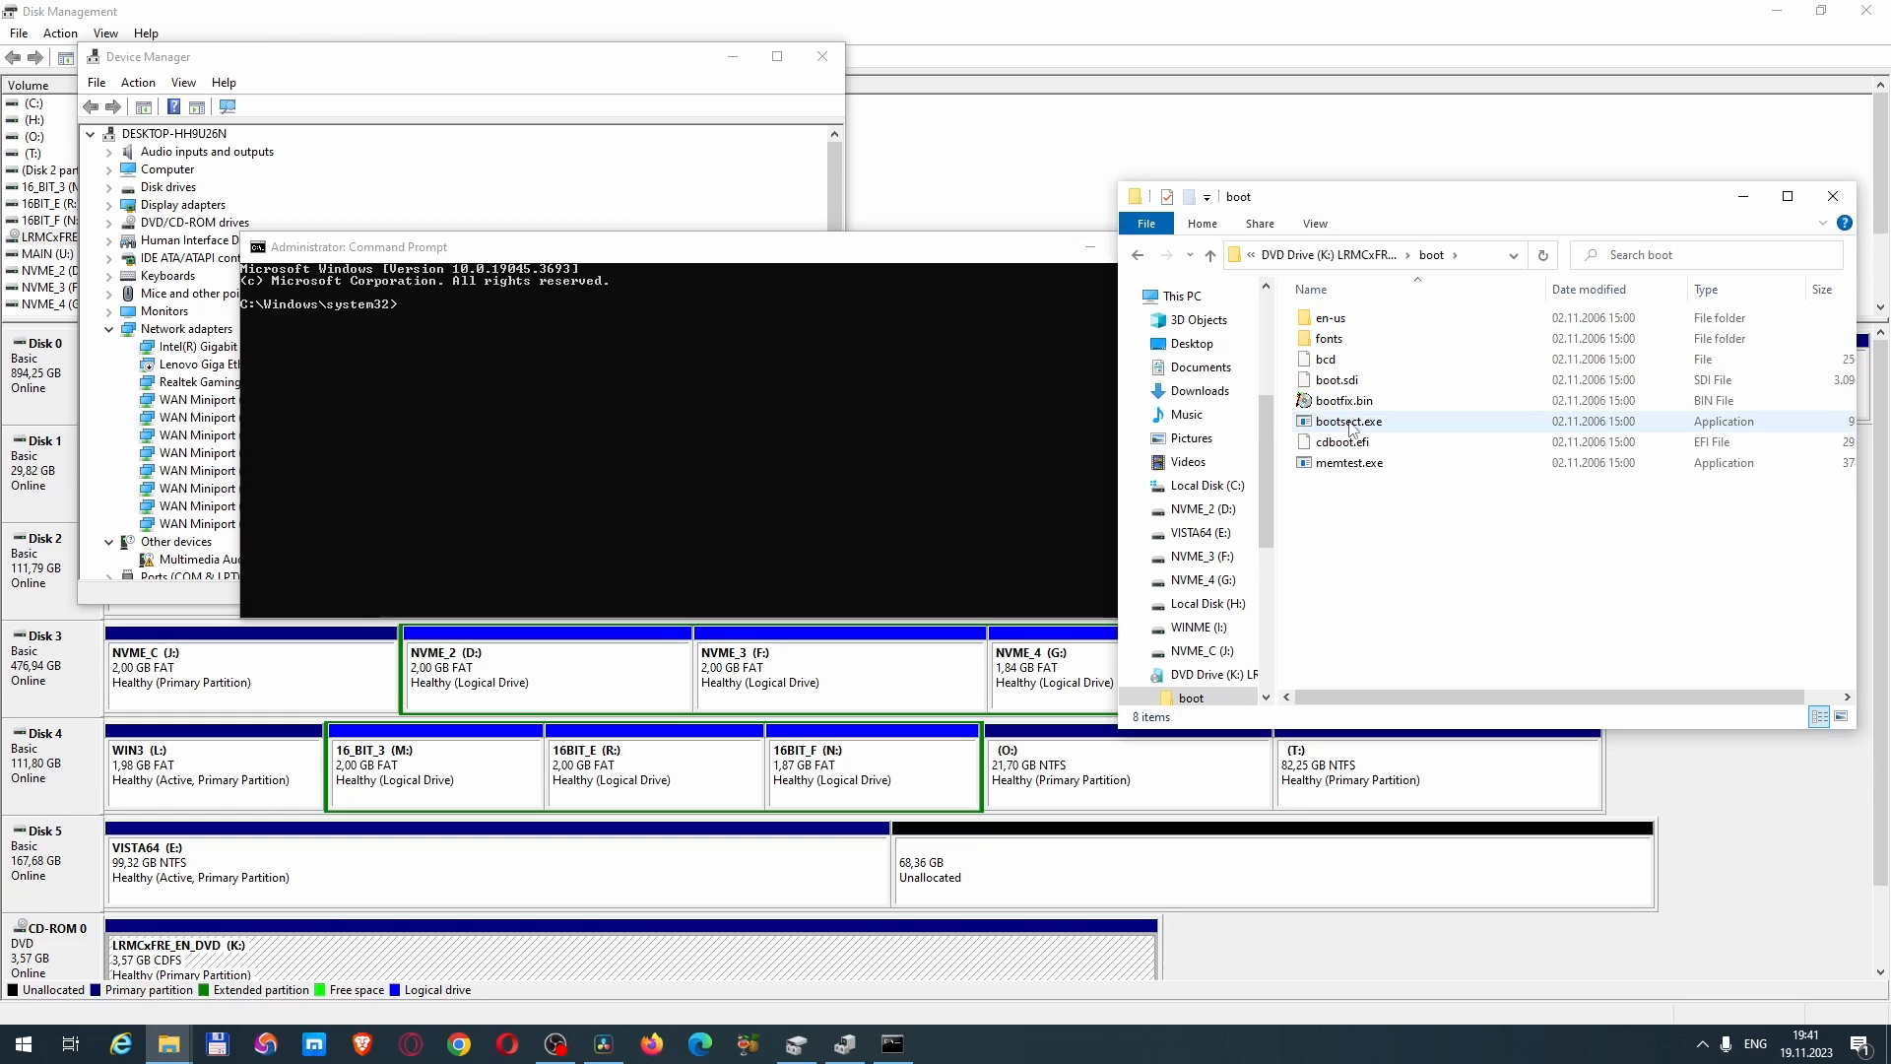
pyautogui.click(1347, 422)
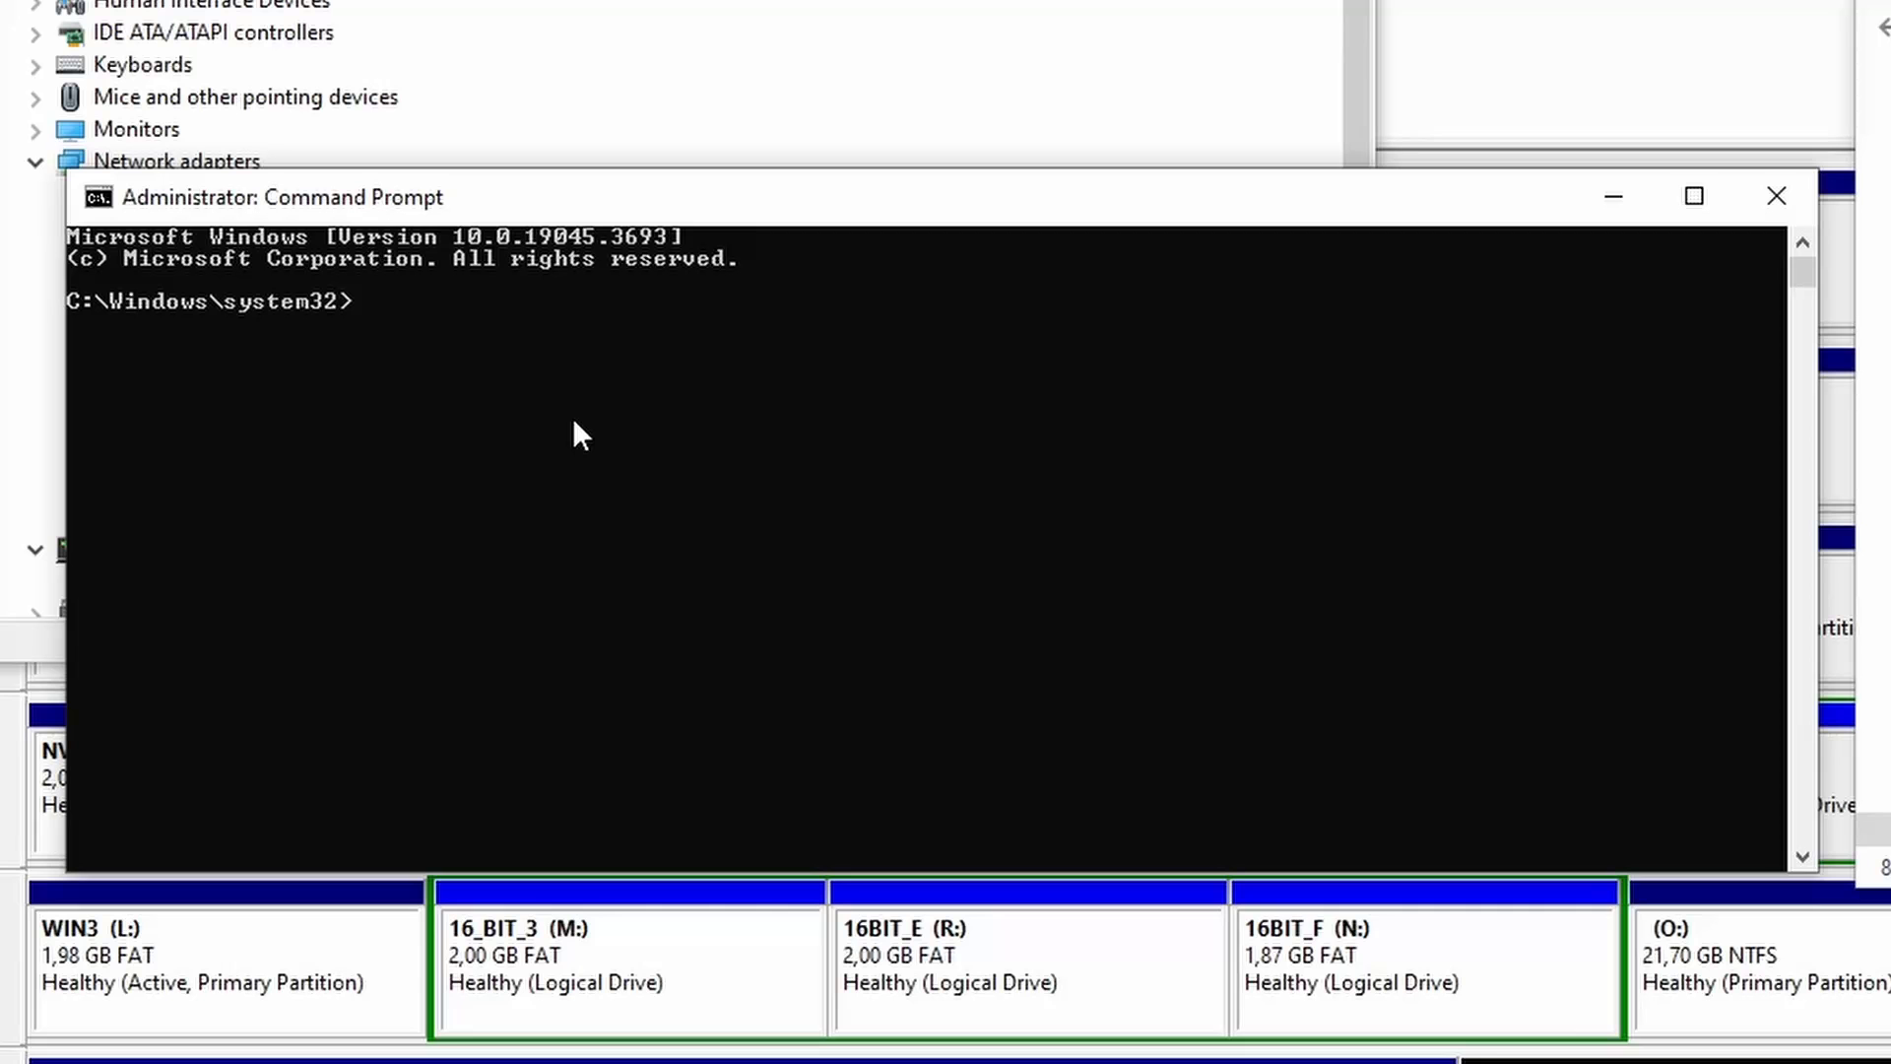
# From K:\boot, run bootsect /nt60 E: /force to write the Vista boot sector to drive E.
pyautogui.write('K')
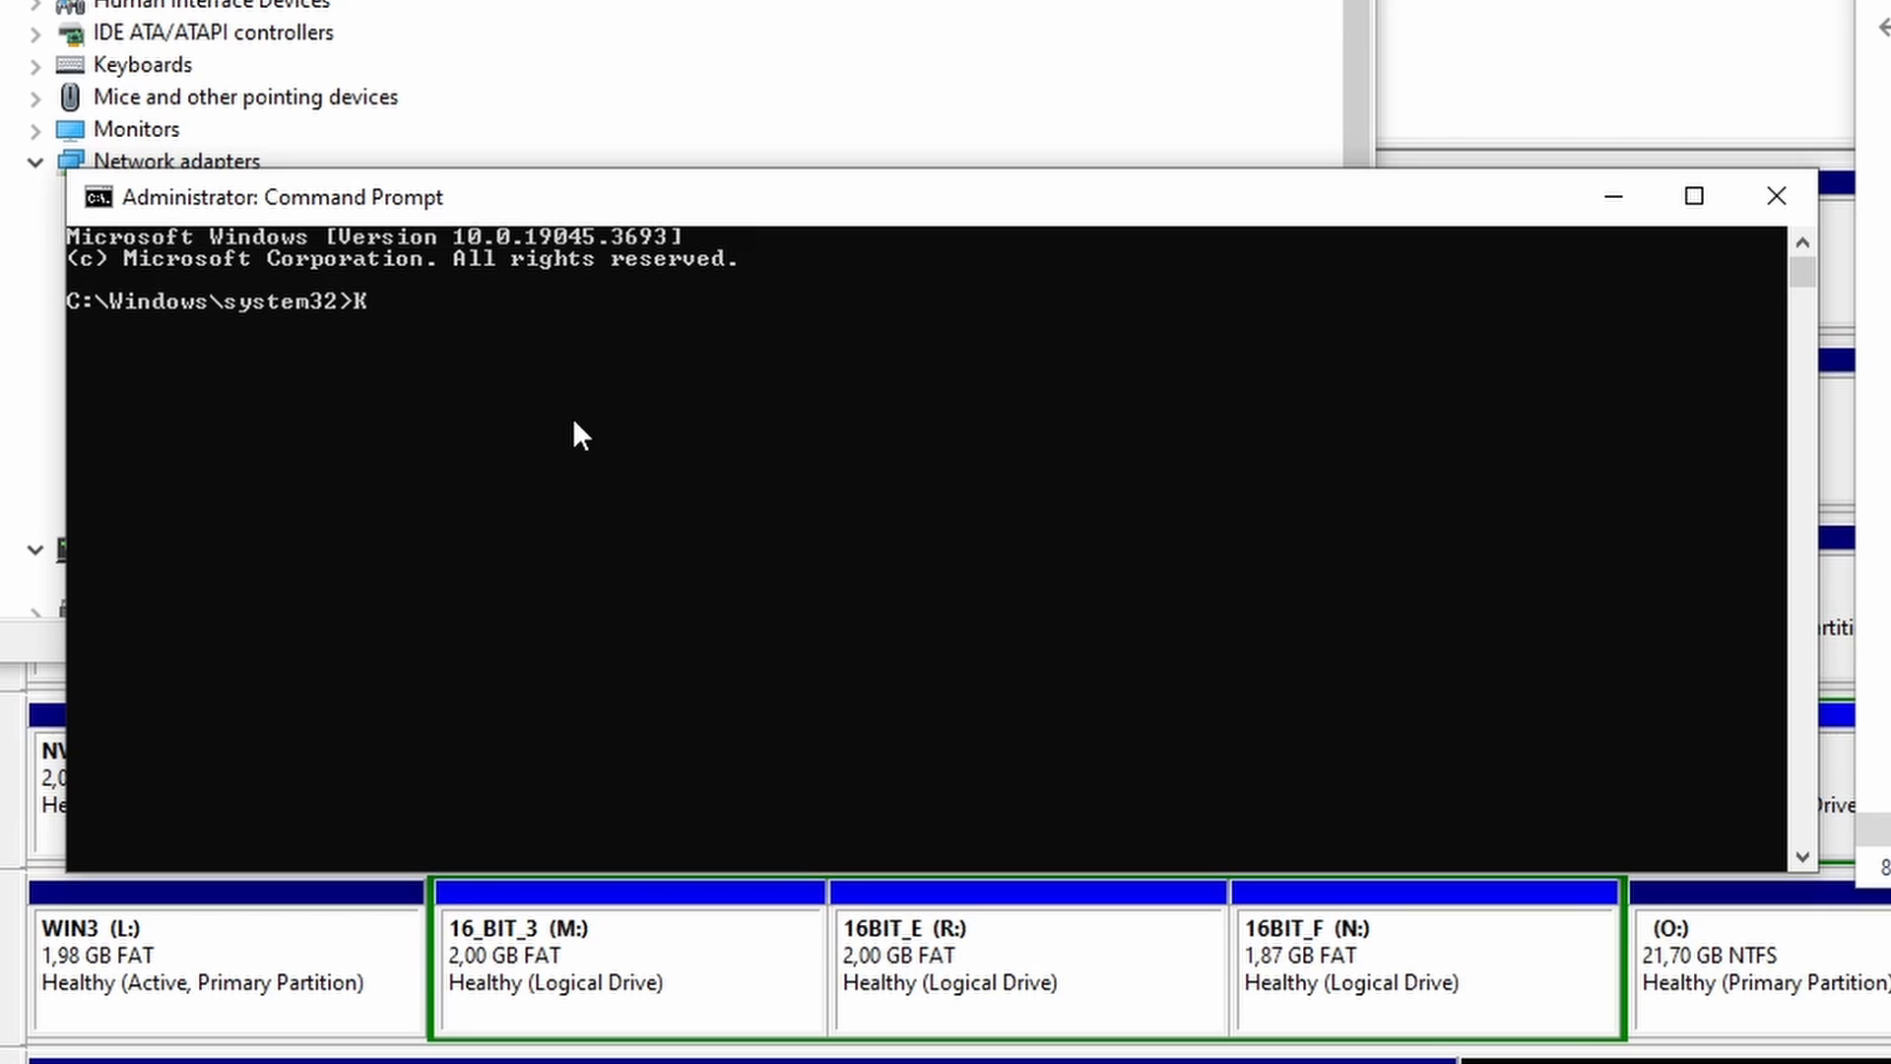
pyautogui.write(':')
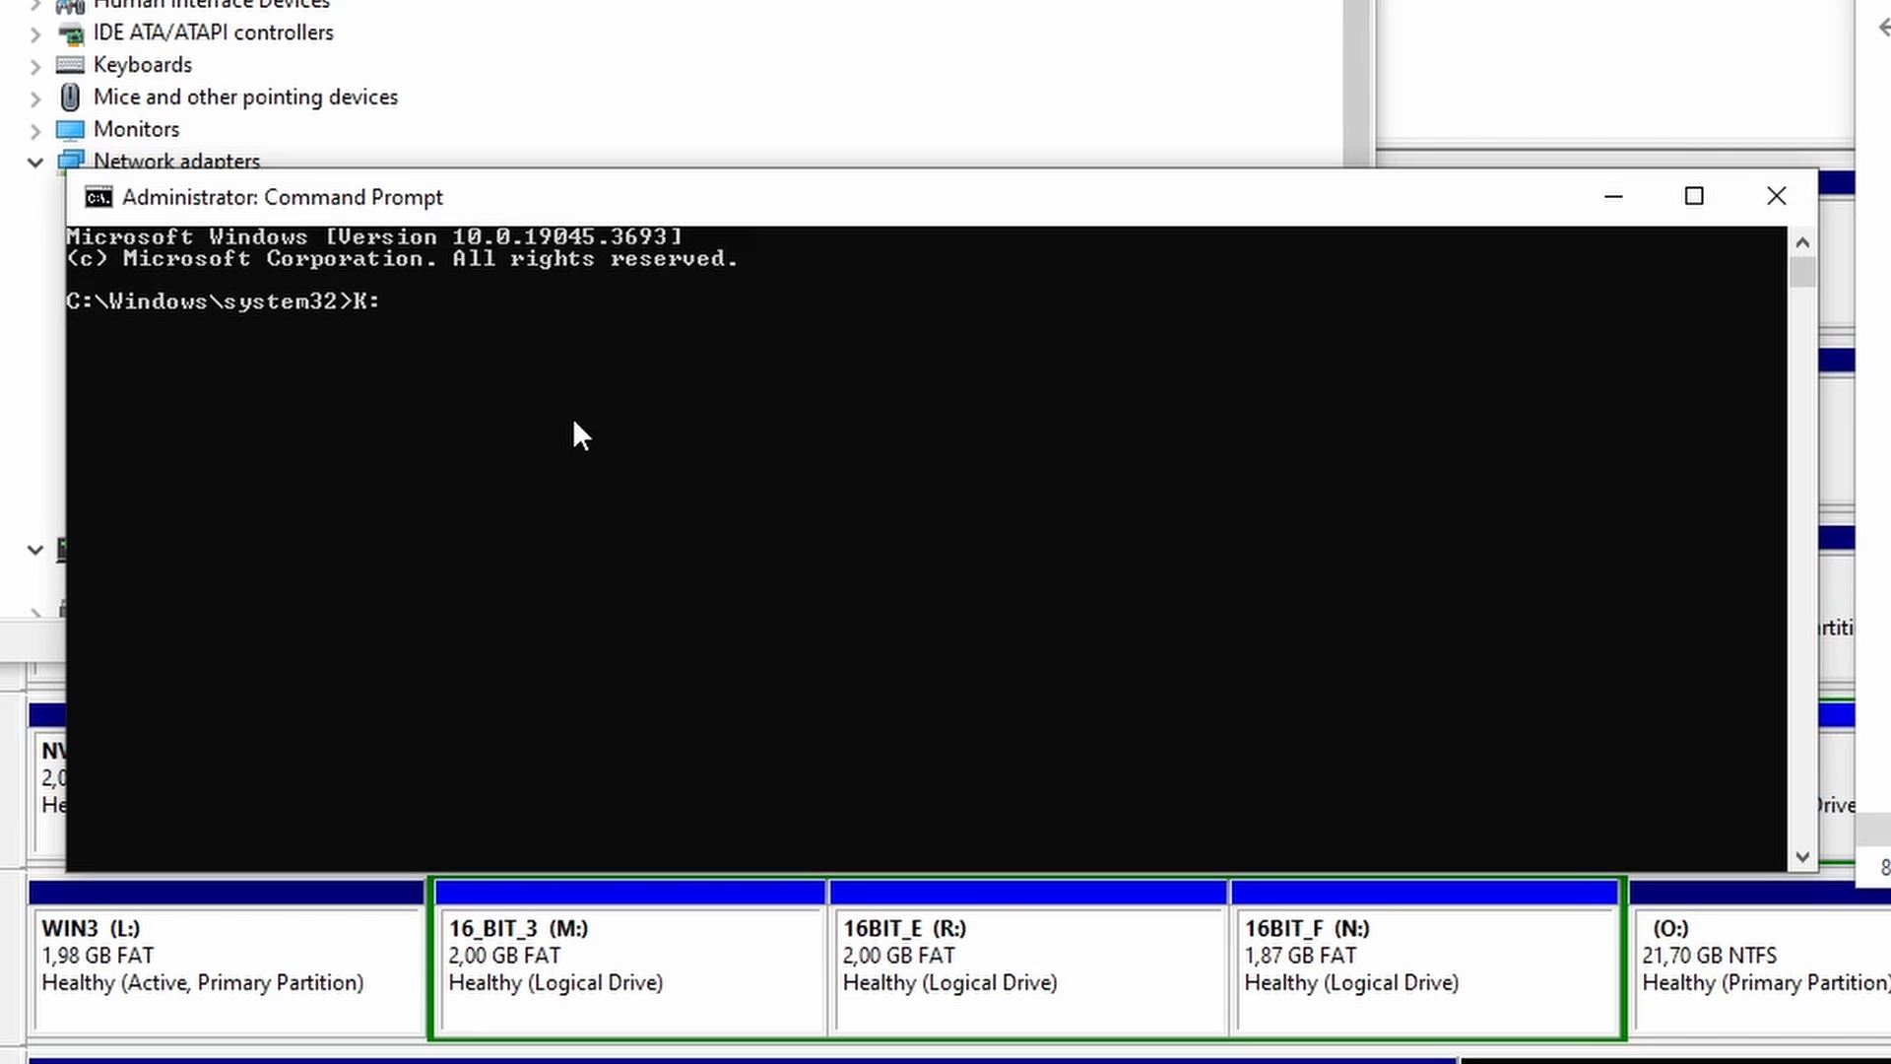
pyautogui.write('cd boot')
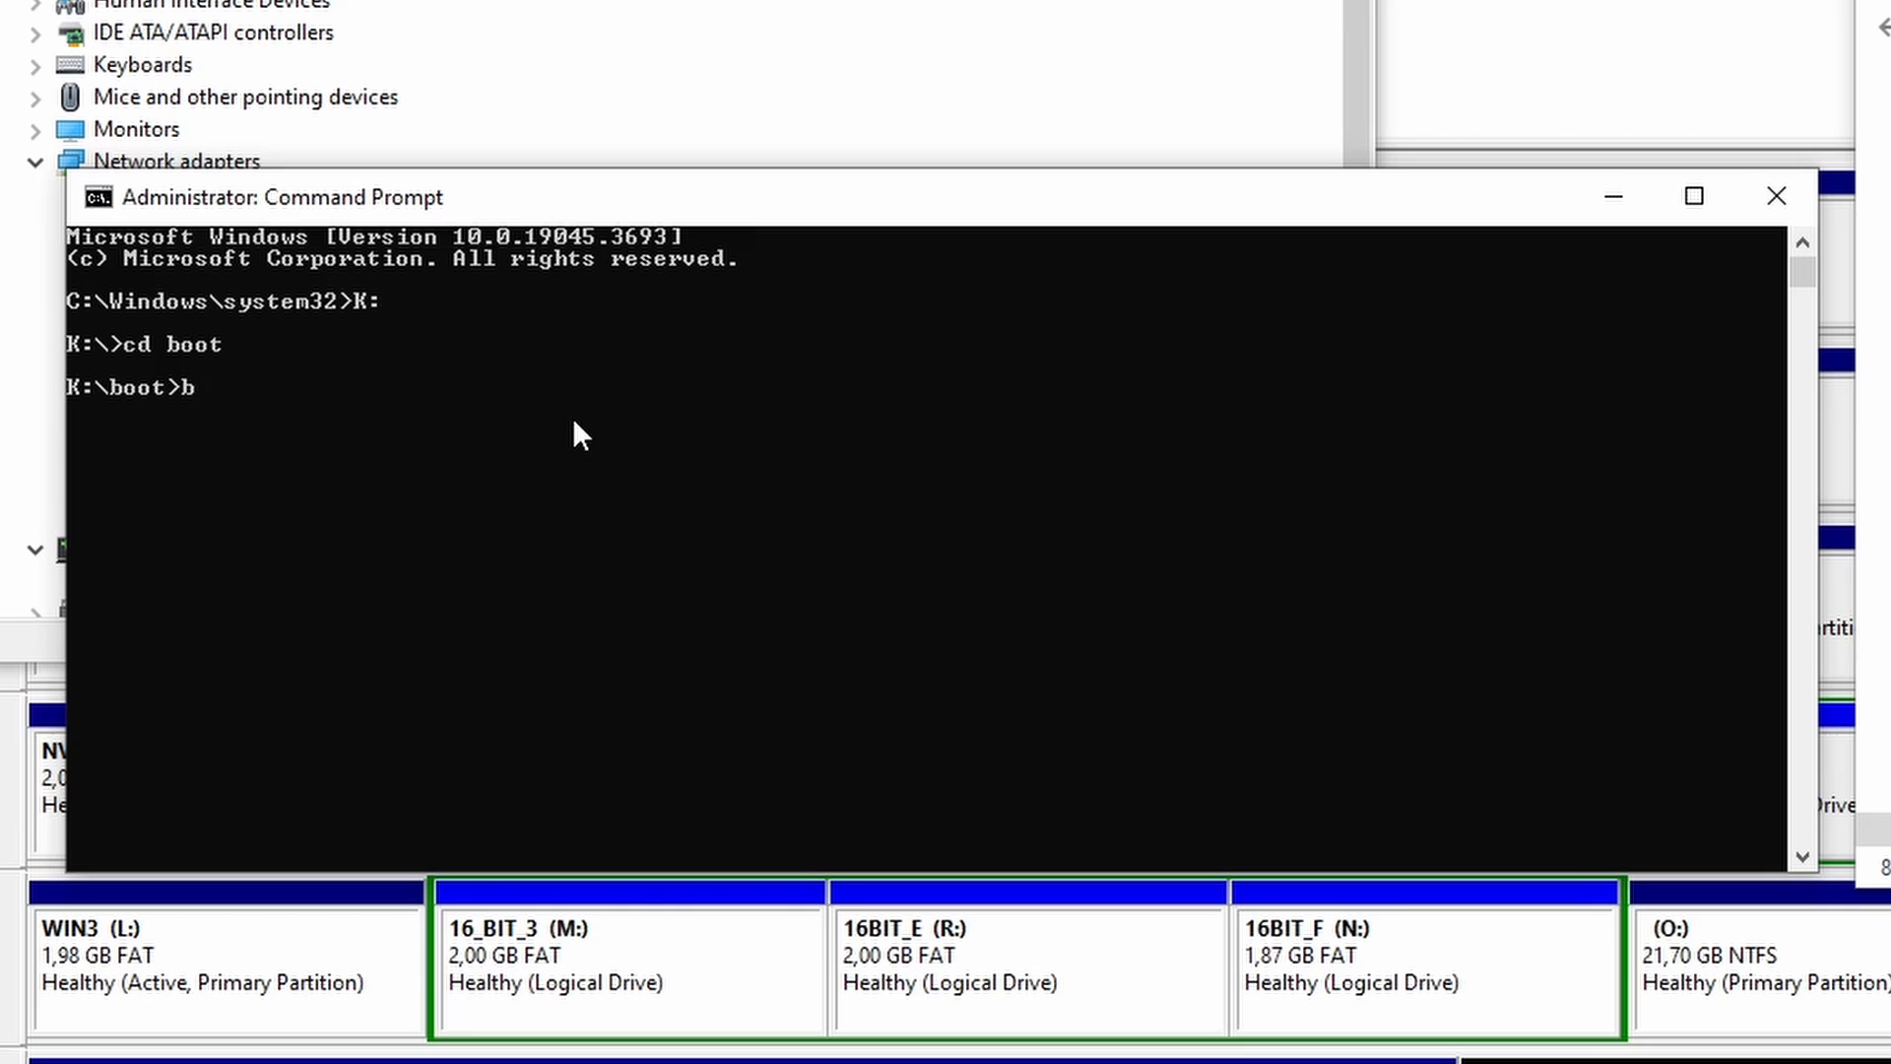
pyautogui.write('ootsect')
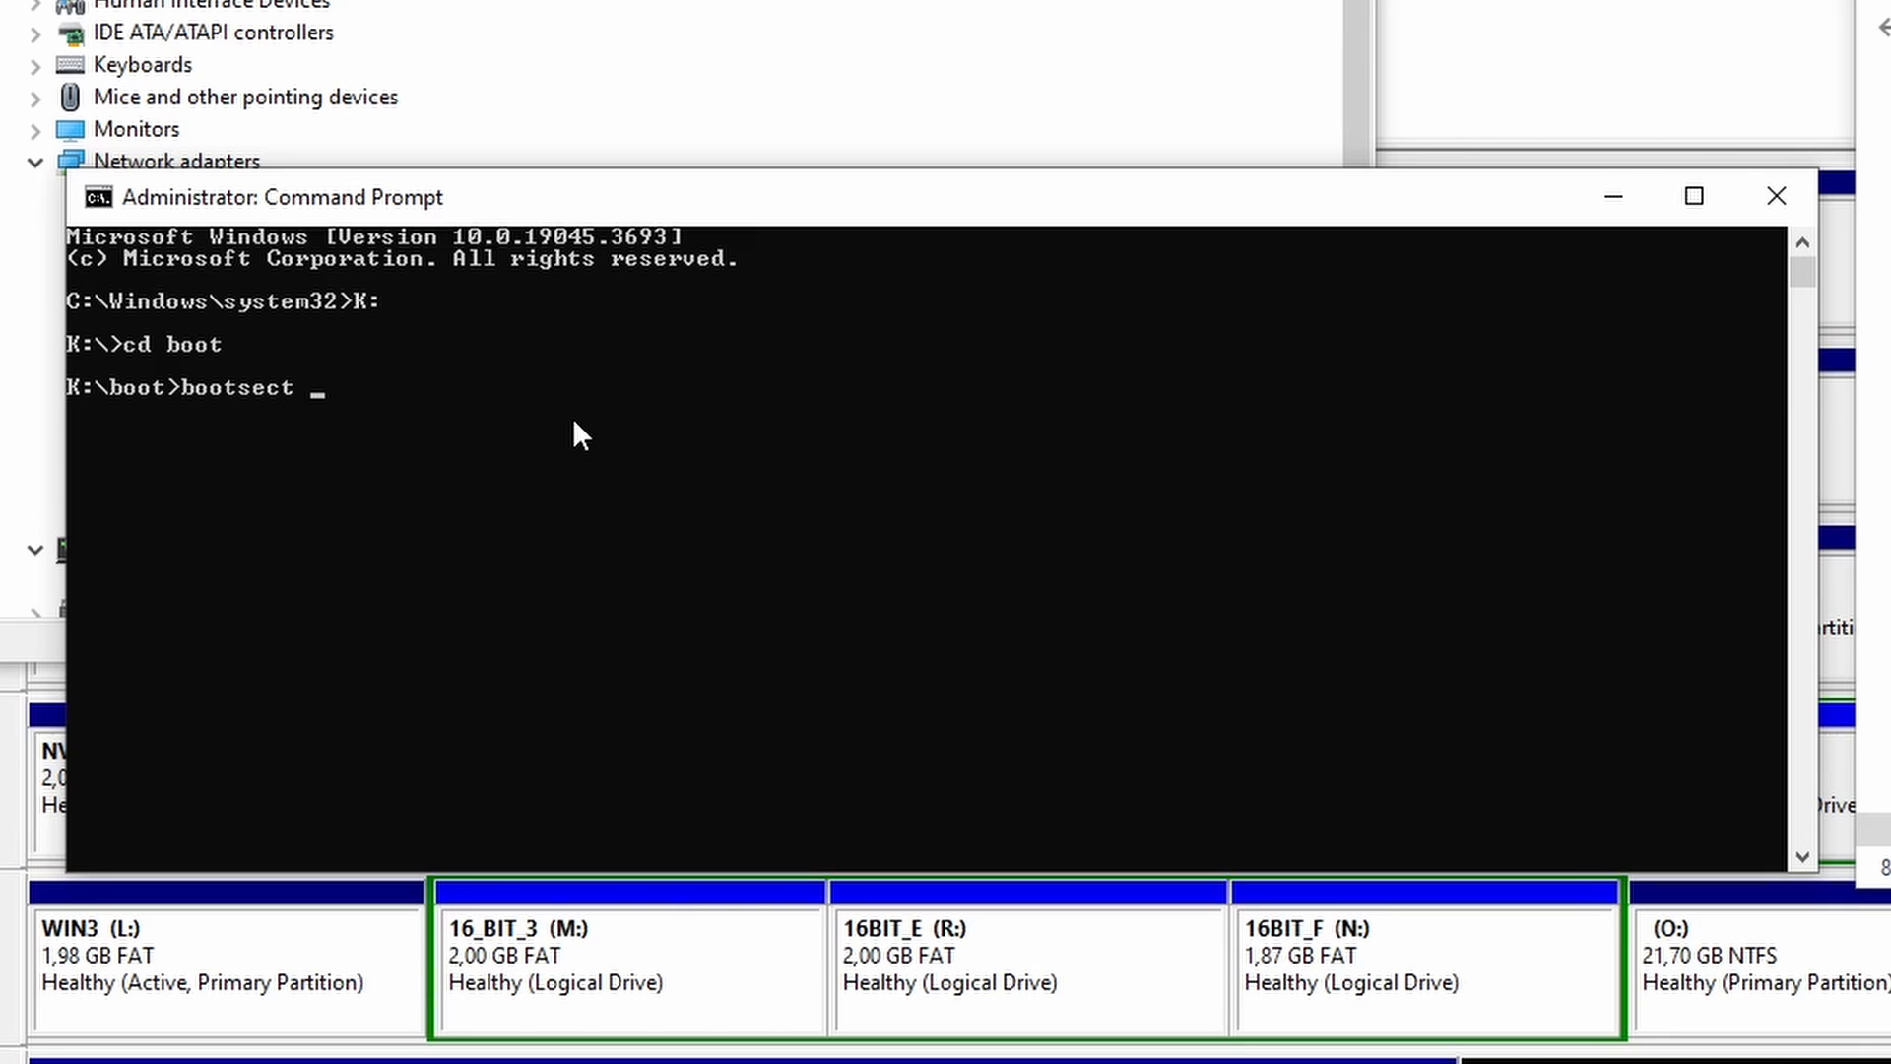
pyautogui.write('/nt6')
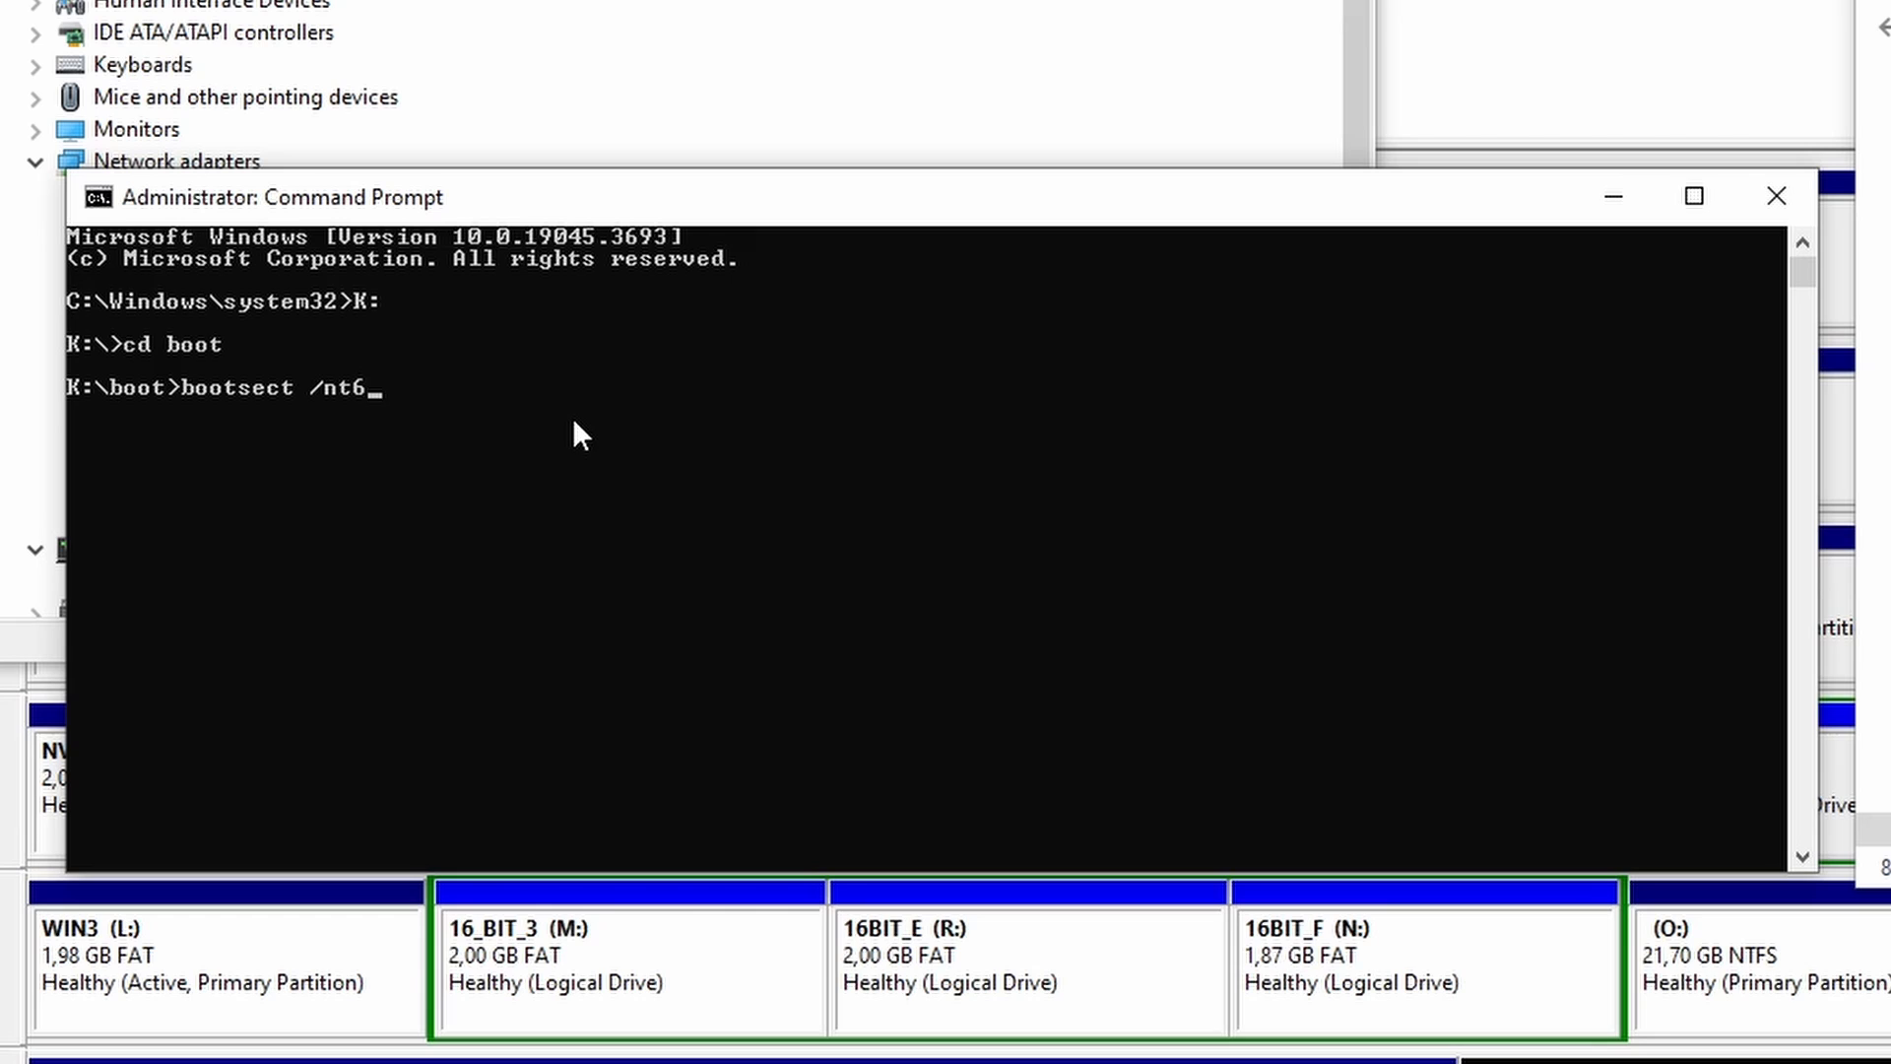
pyautogui.write('4')
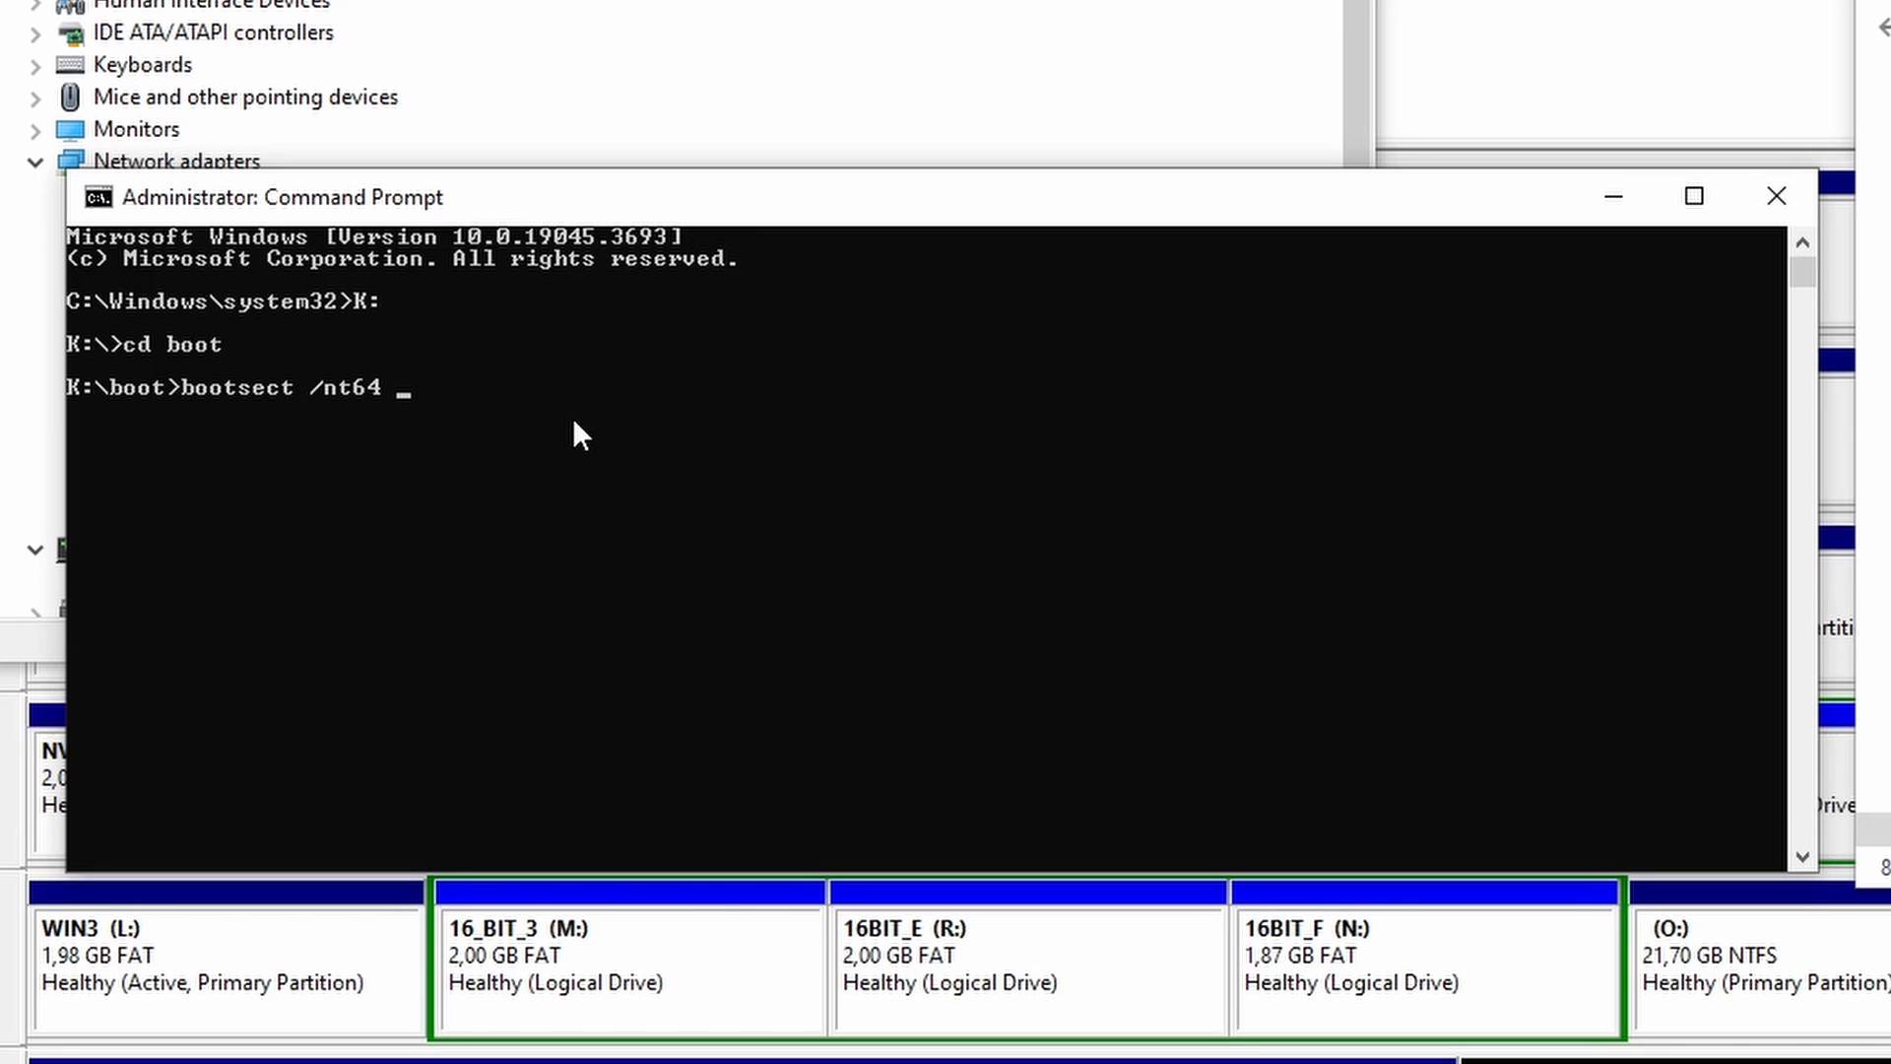
pyautogui.write('E:')
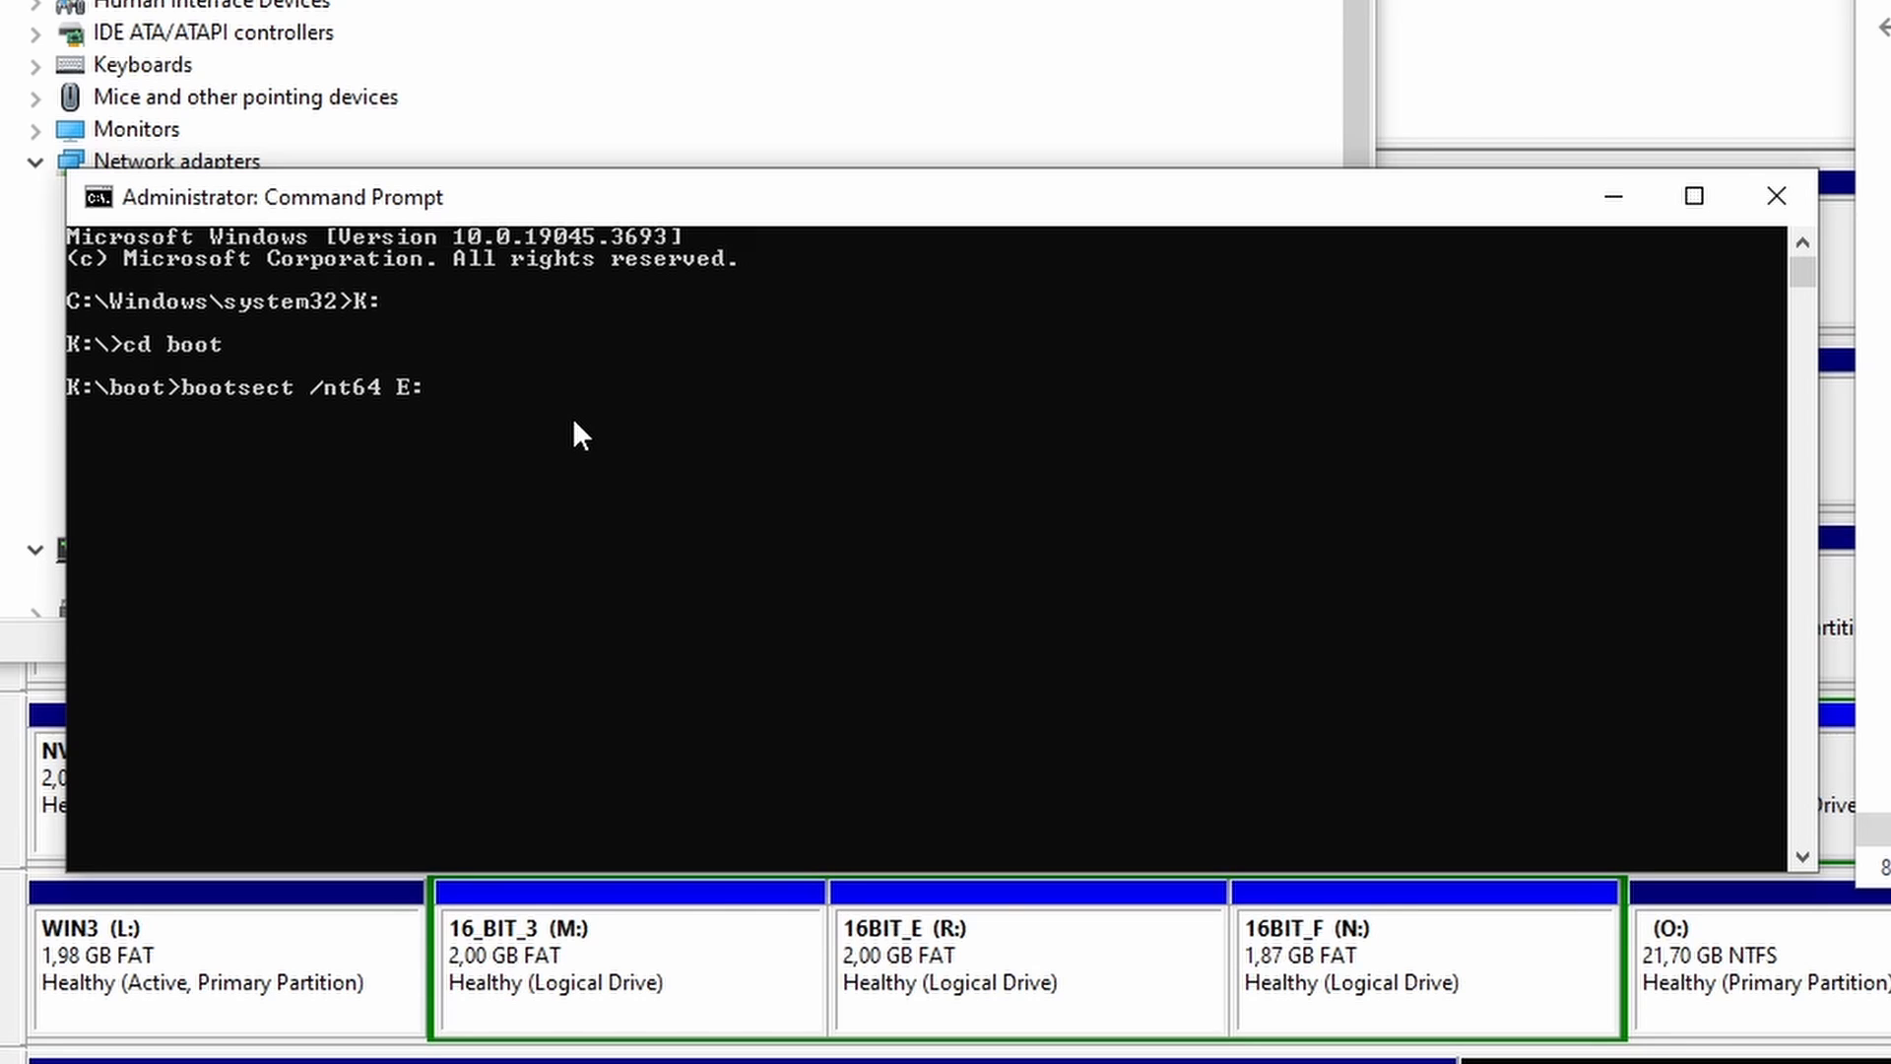
pyautogui.write('/force')
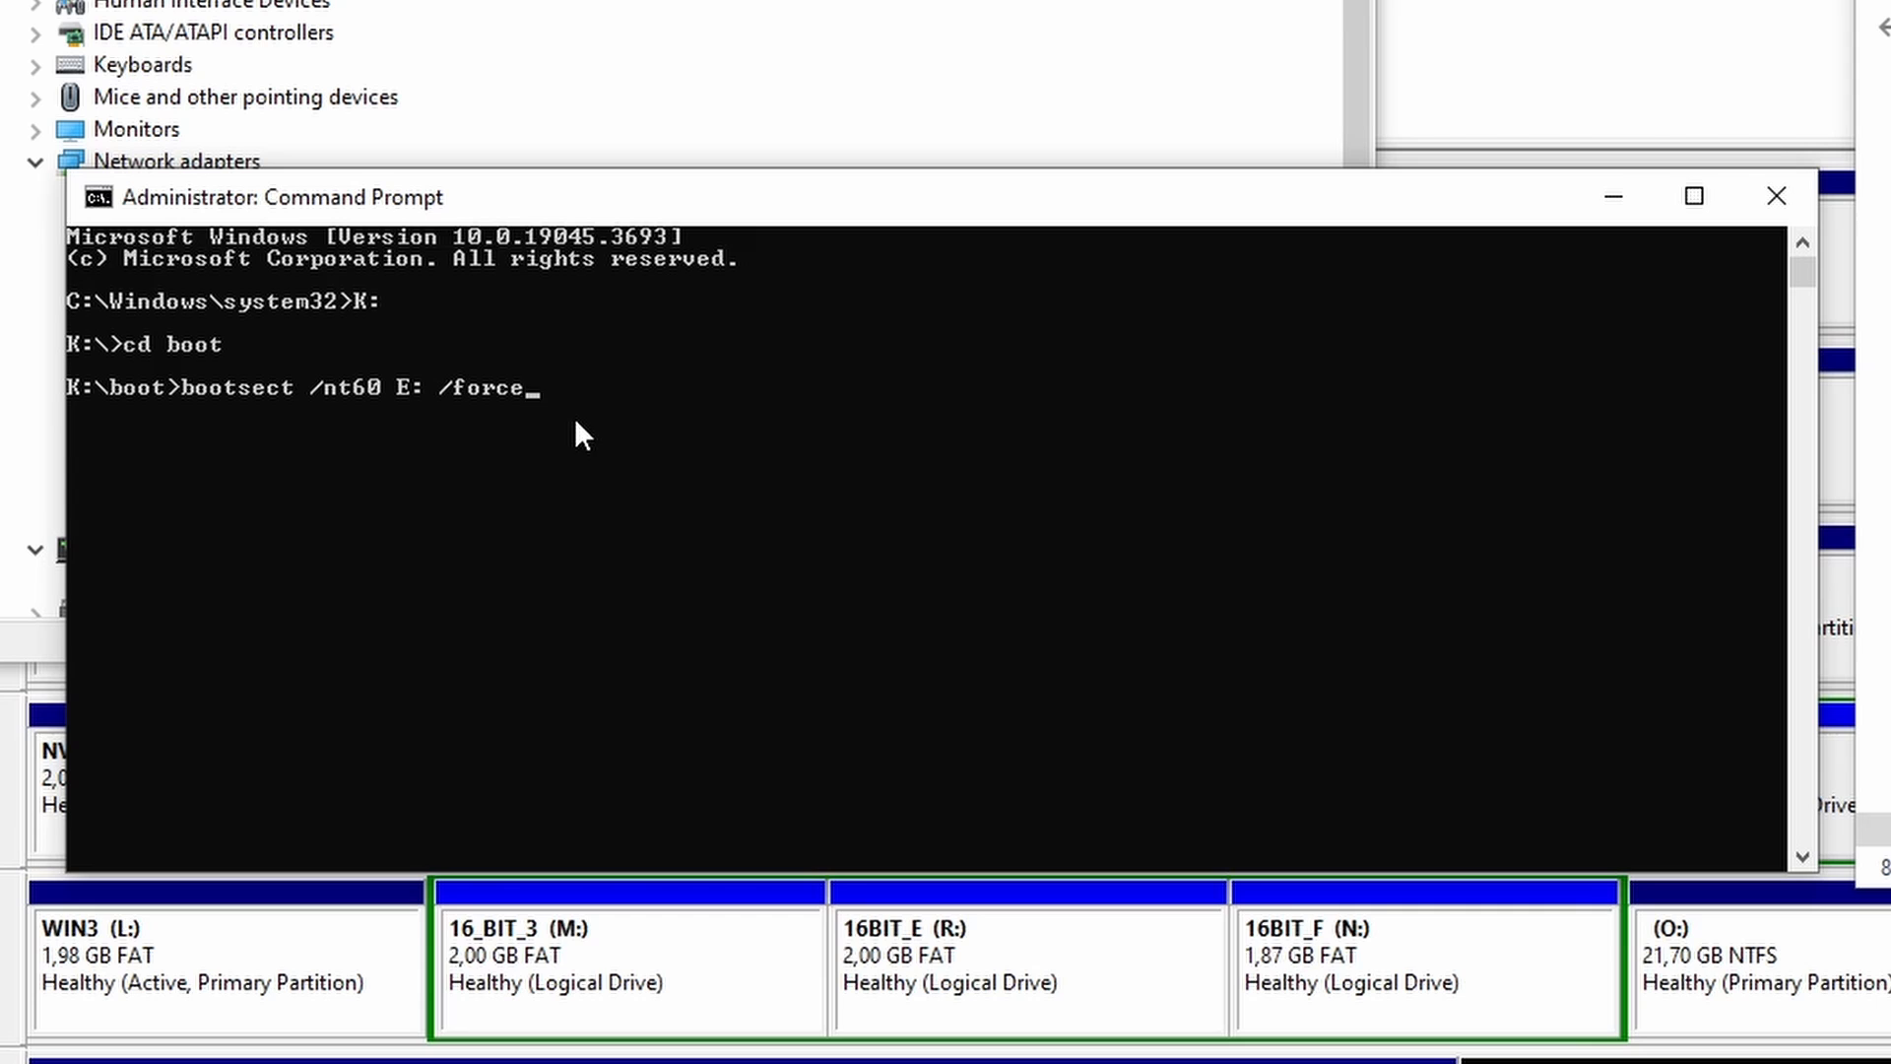
pyautogui.press('Return')
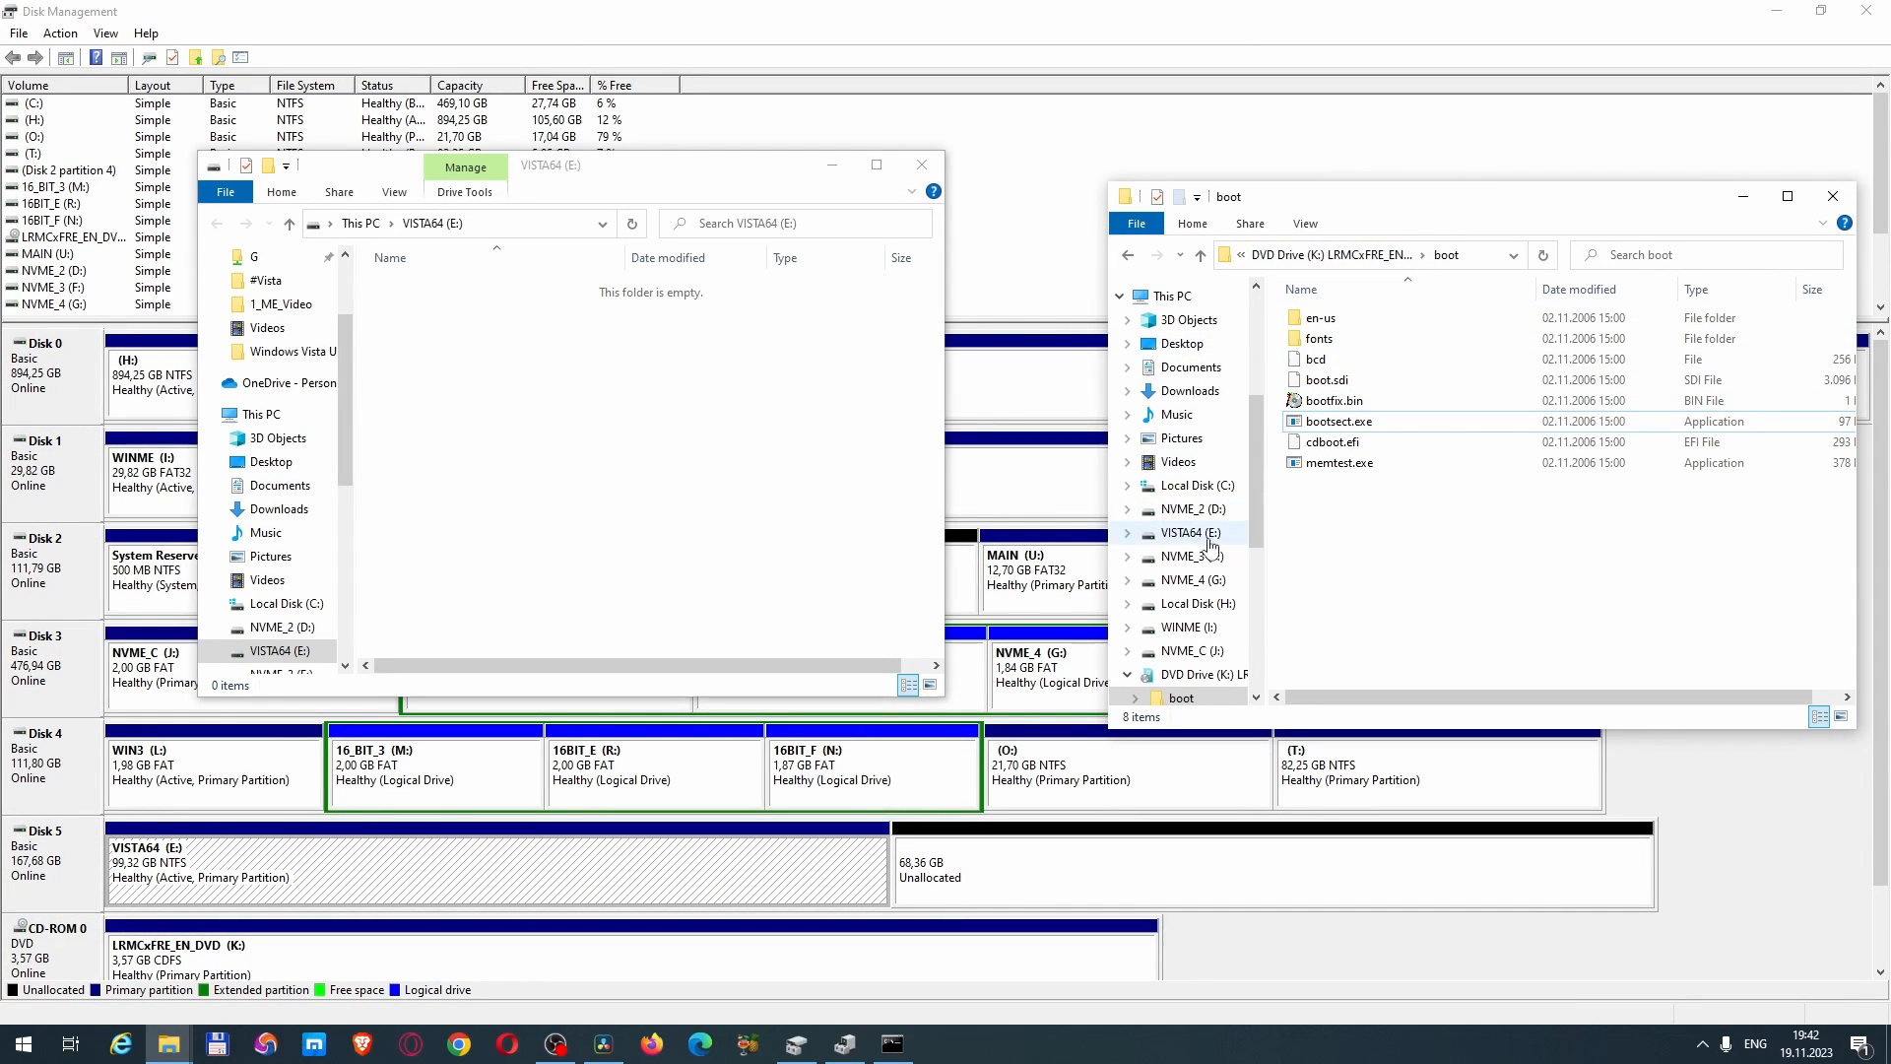
# Show the empty VISTA64 (E:) drive in File Explorer.
pyautogui.click(1199, 254)
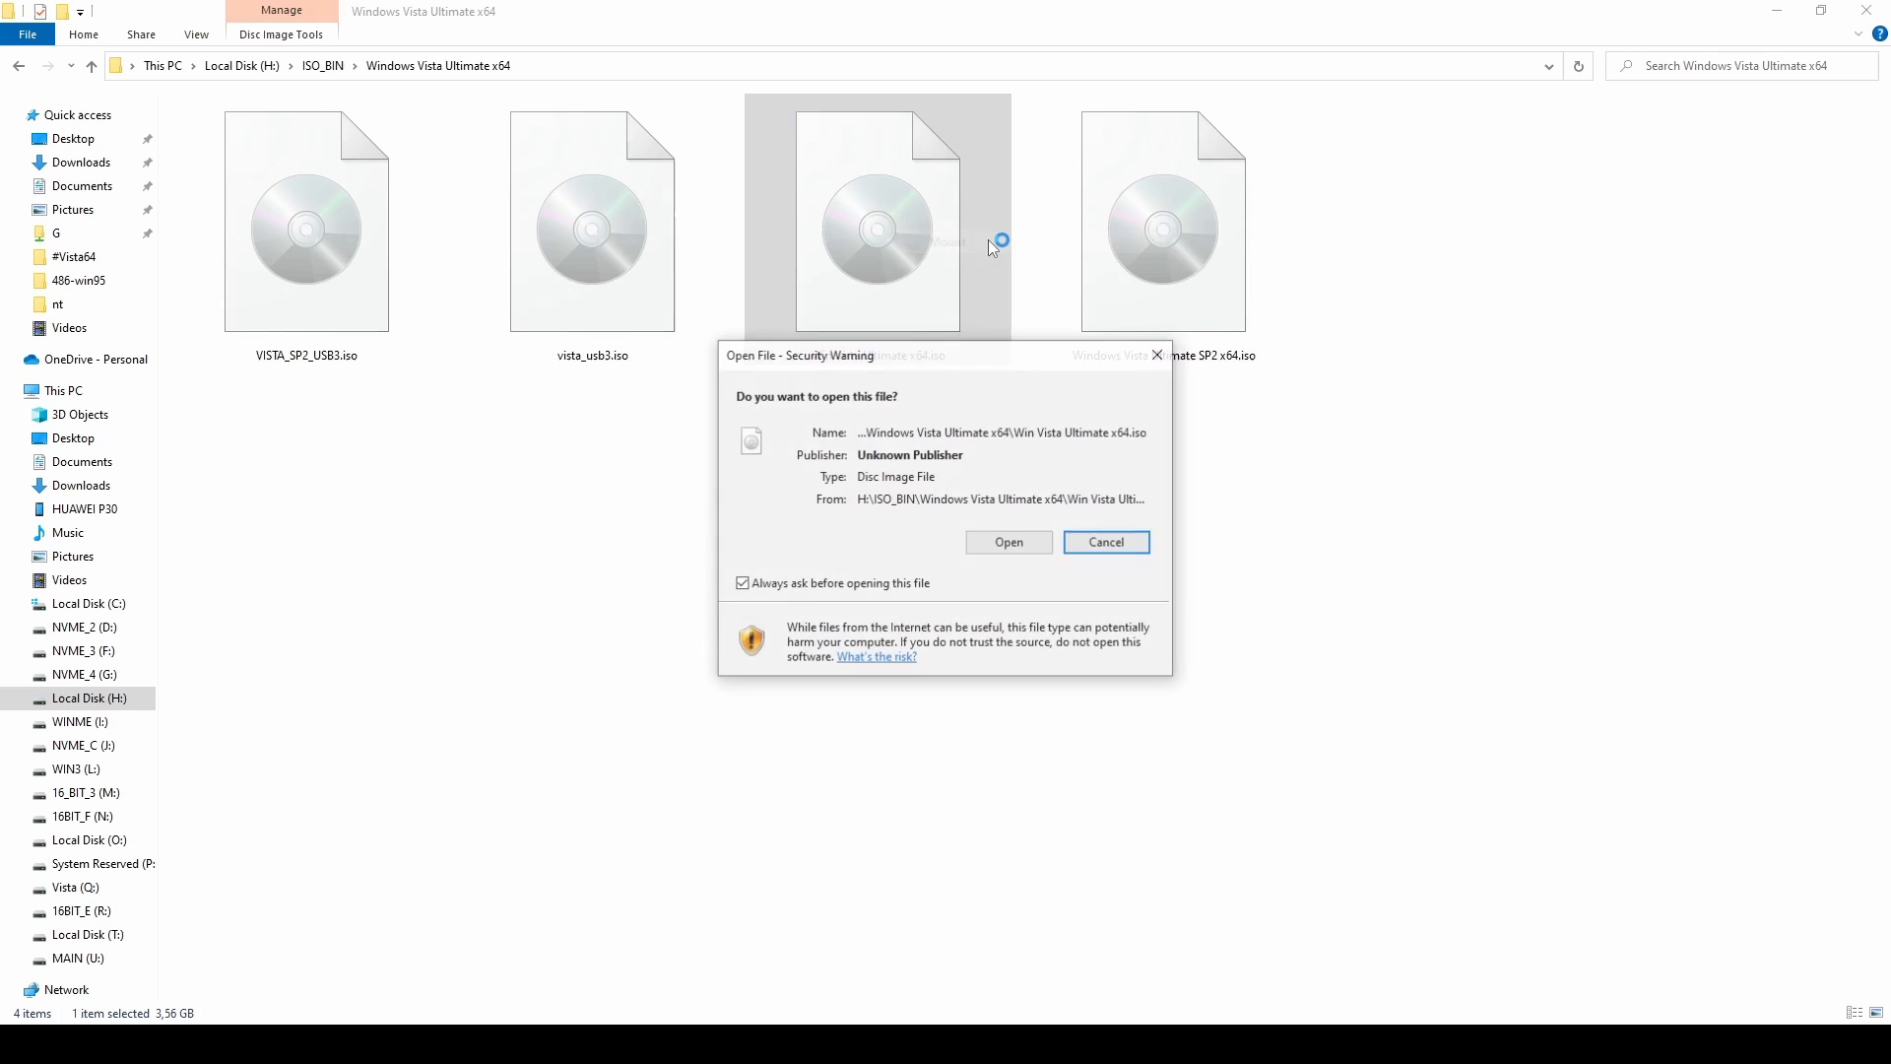
# Browse into the DVD's boot folder and display its files as large icons.
pyautogui.click(1006, 542)
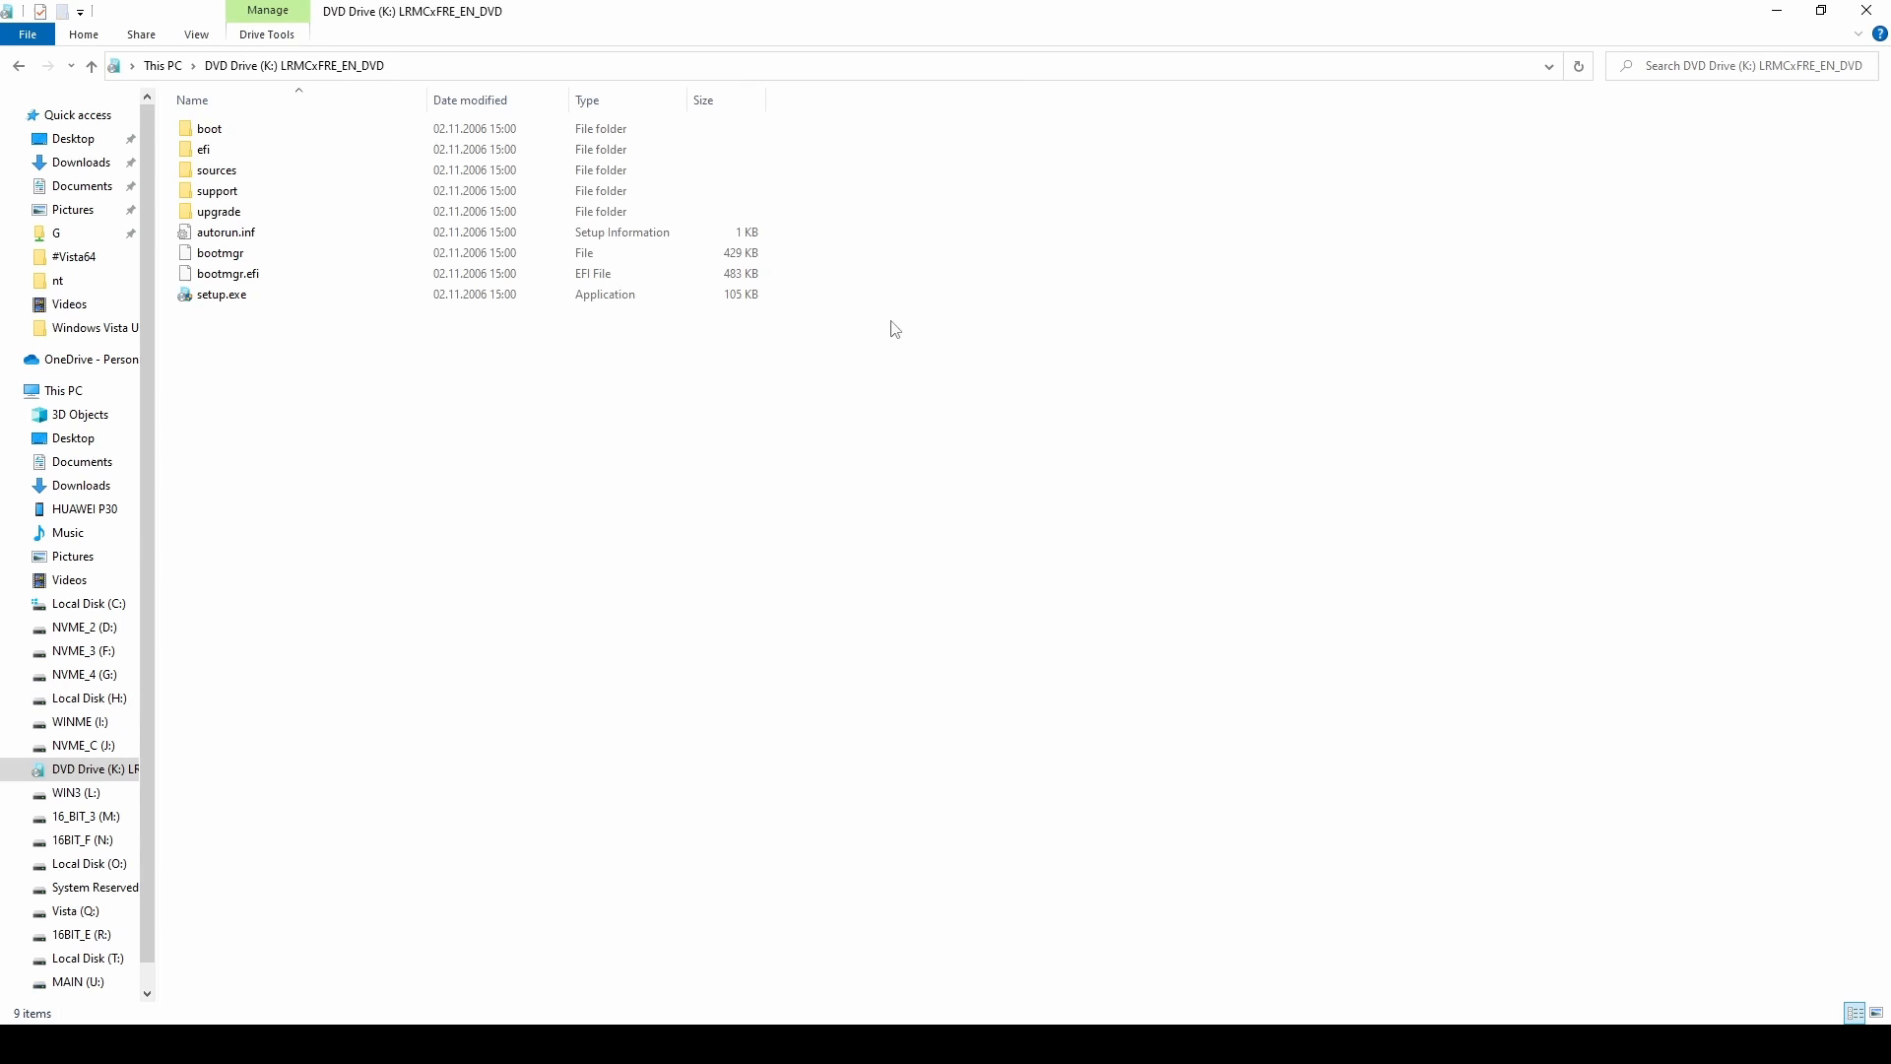
pyautogui.doubleClick(210, 128)
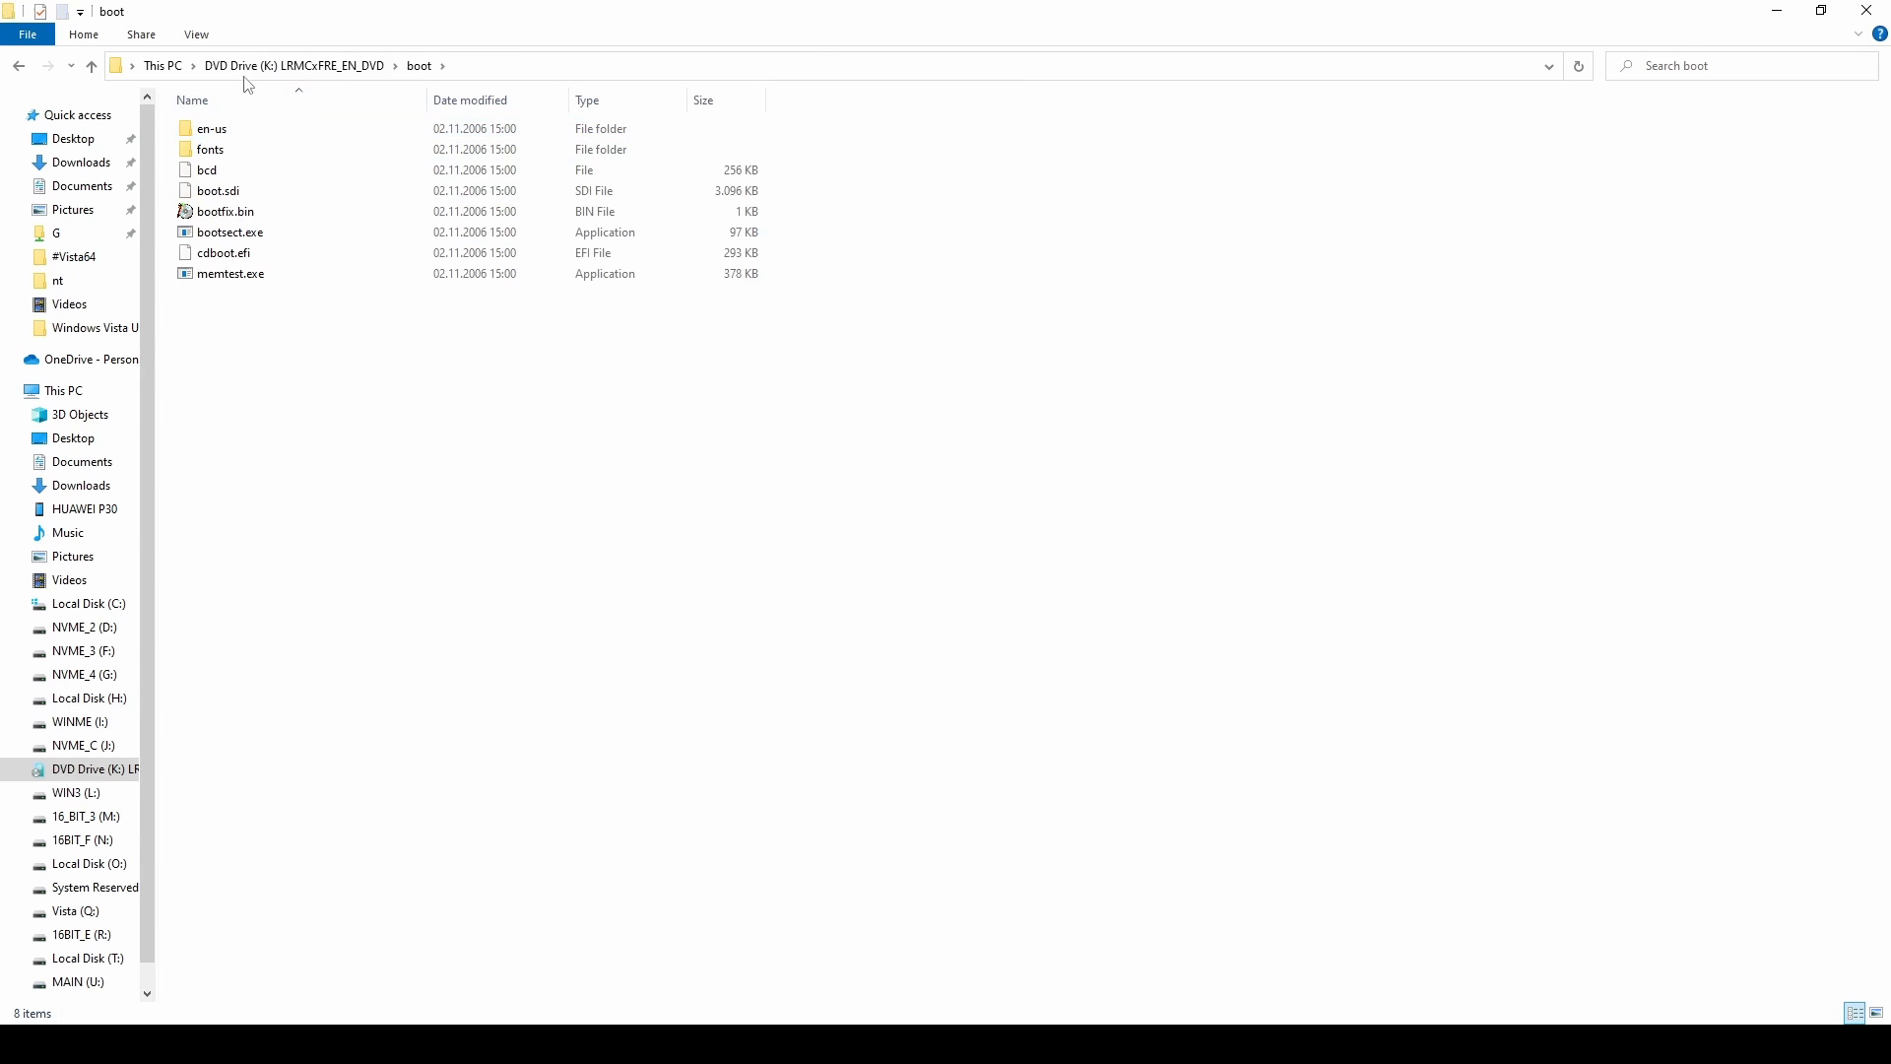
pyautogui.click(195, 33)
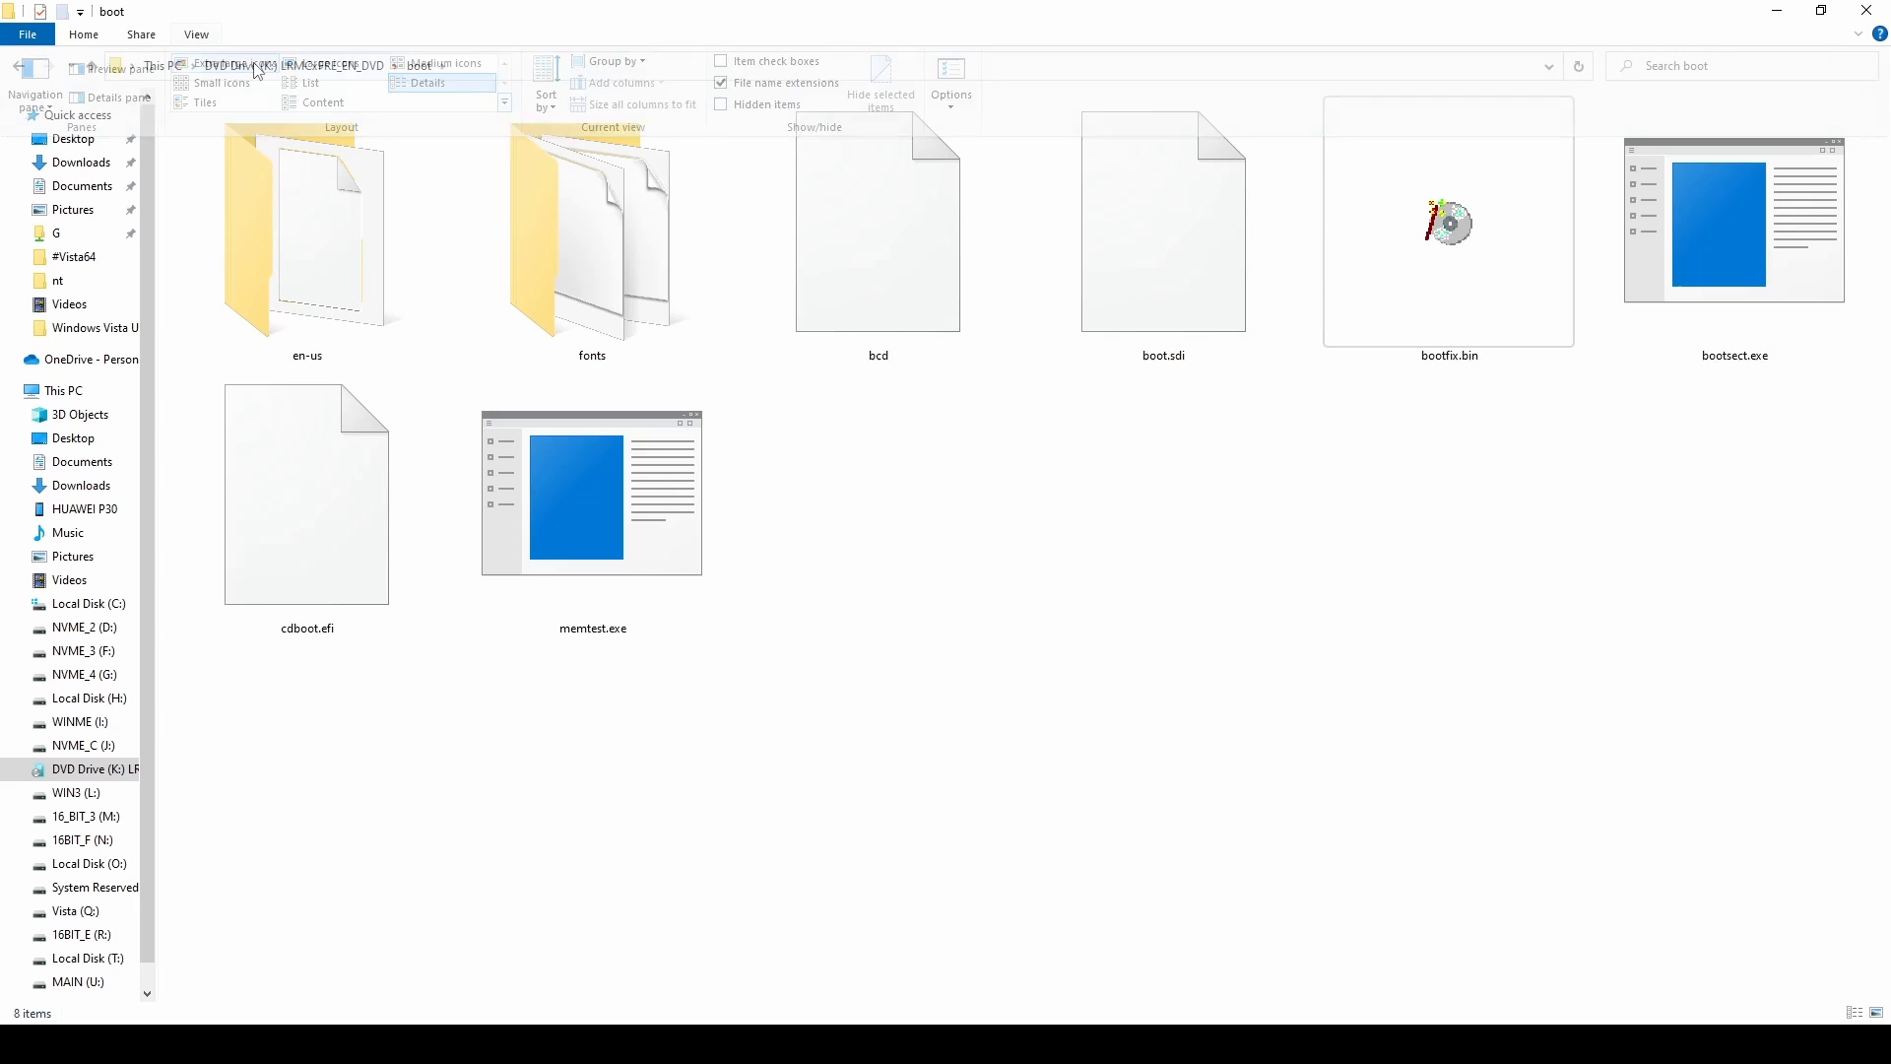
pyautogui.click(876, 216)
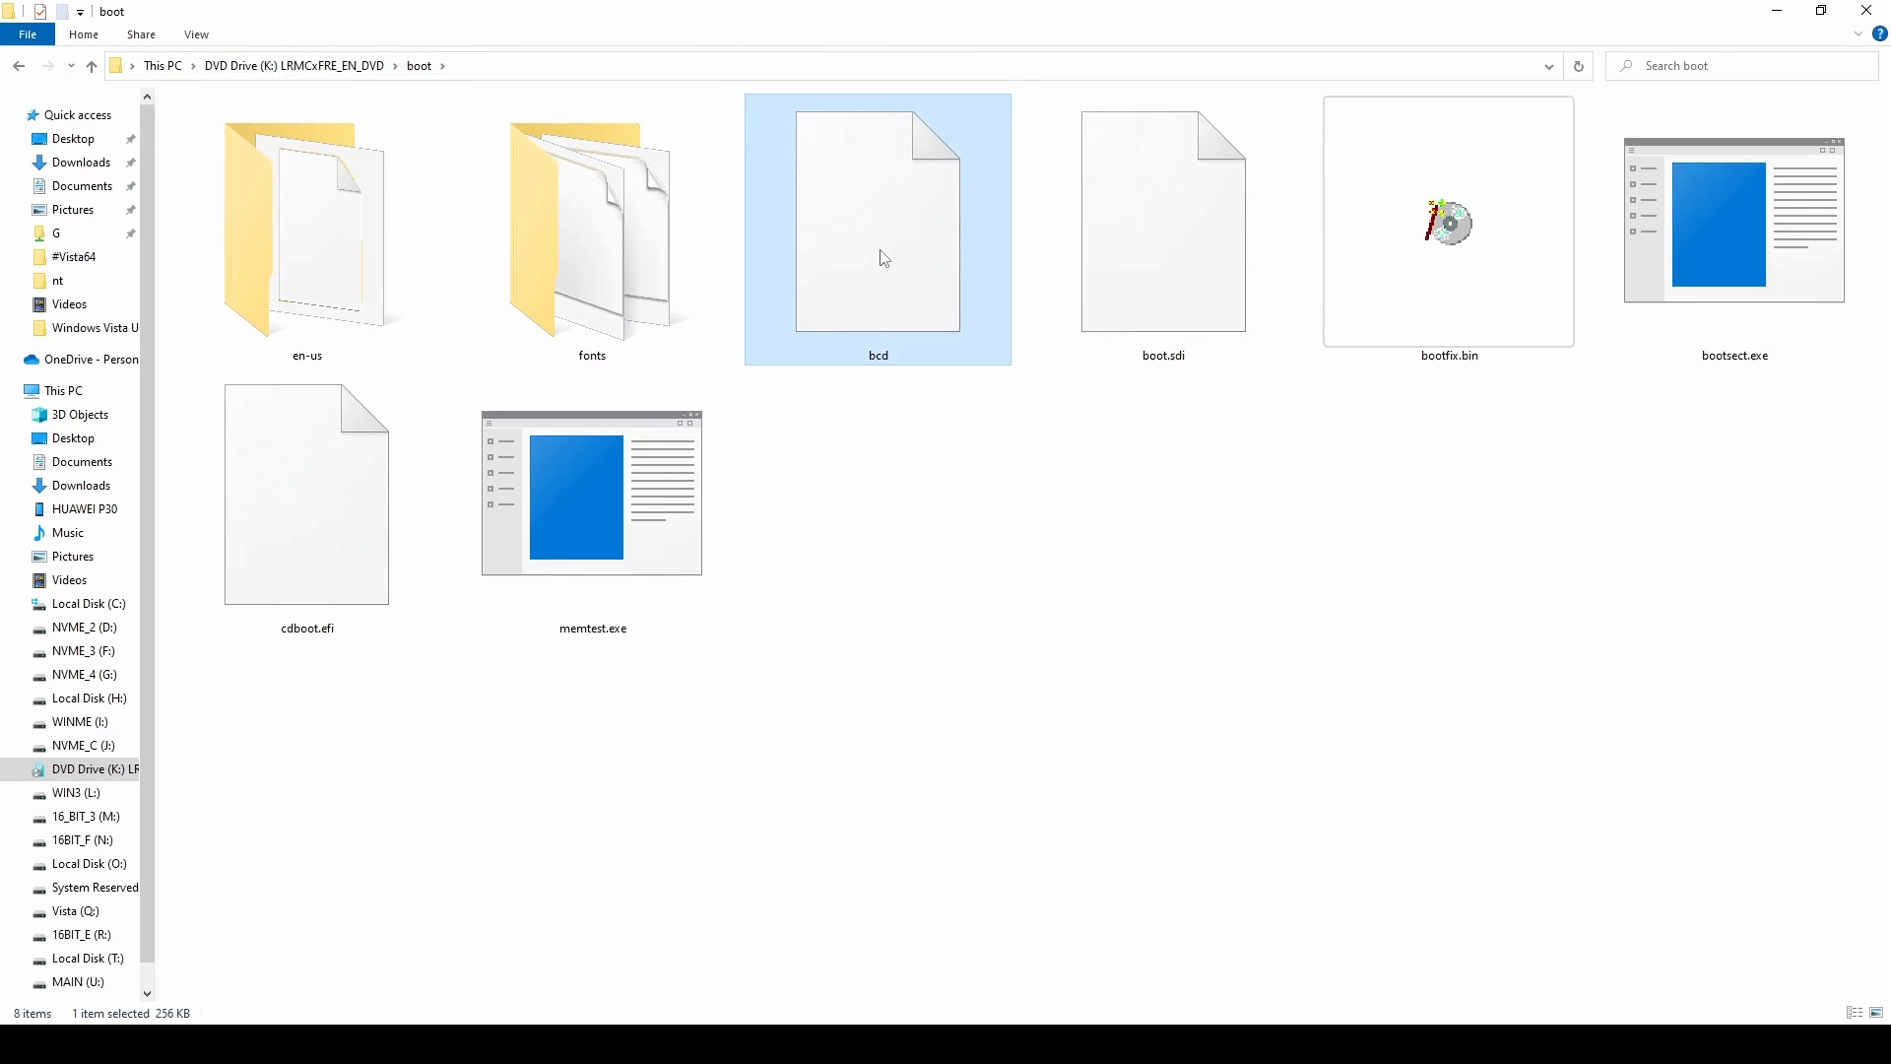
pyautogui.moveTo(879, 257)
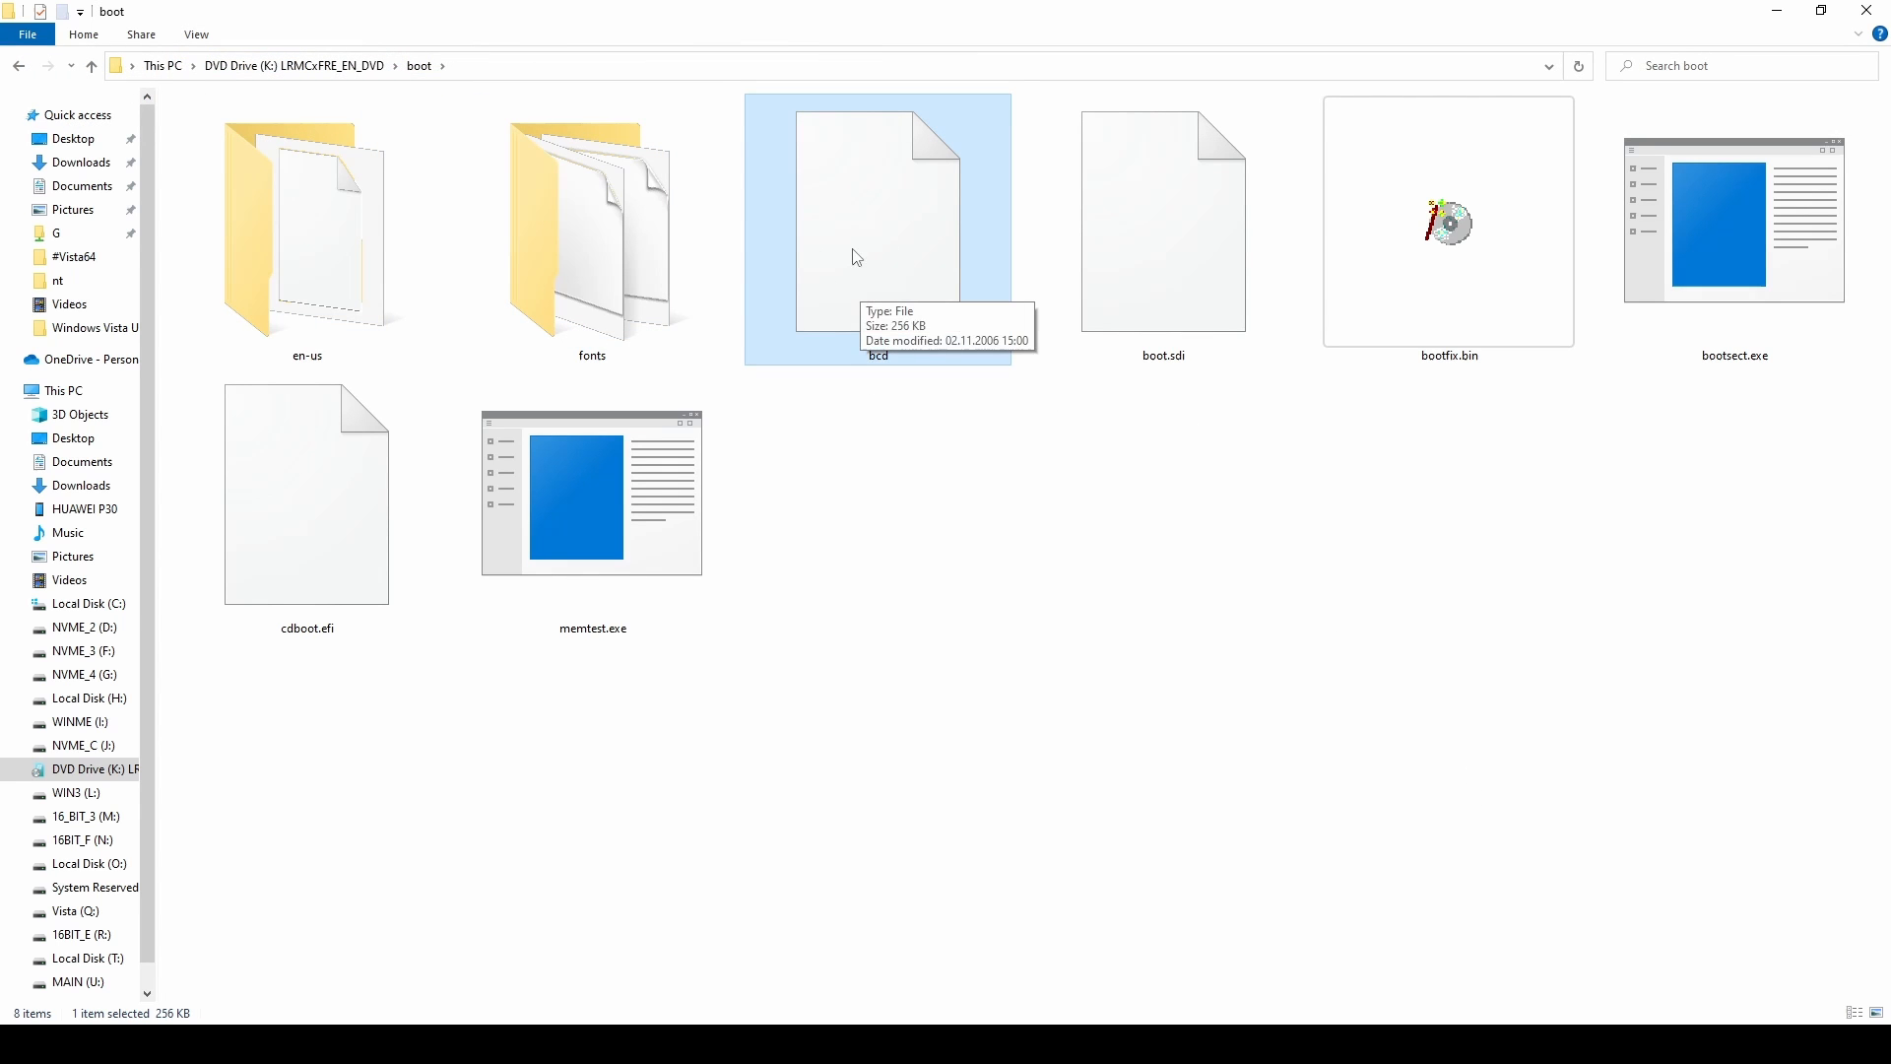
pyautogui.moveTo(1193, 926)
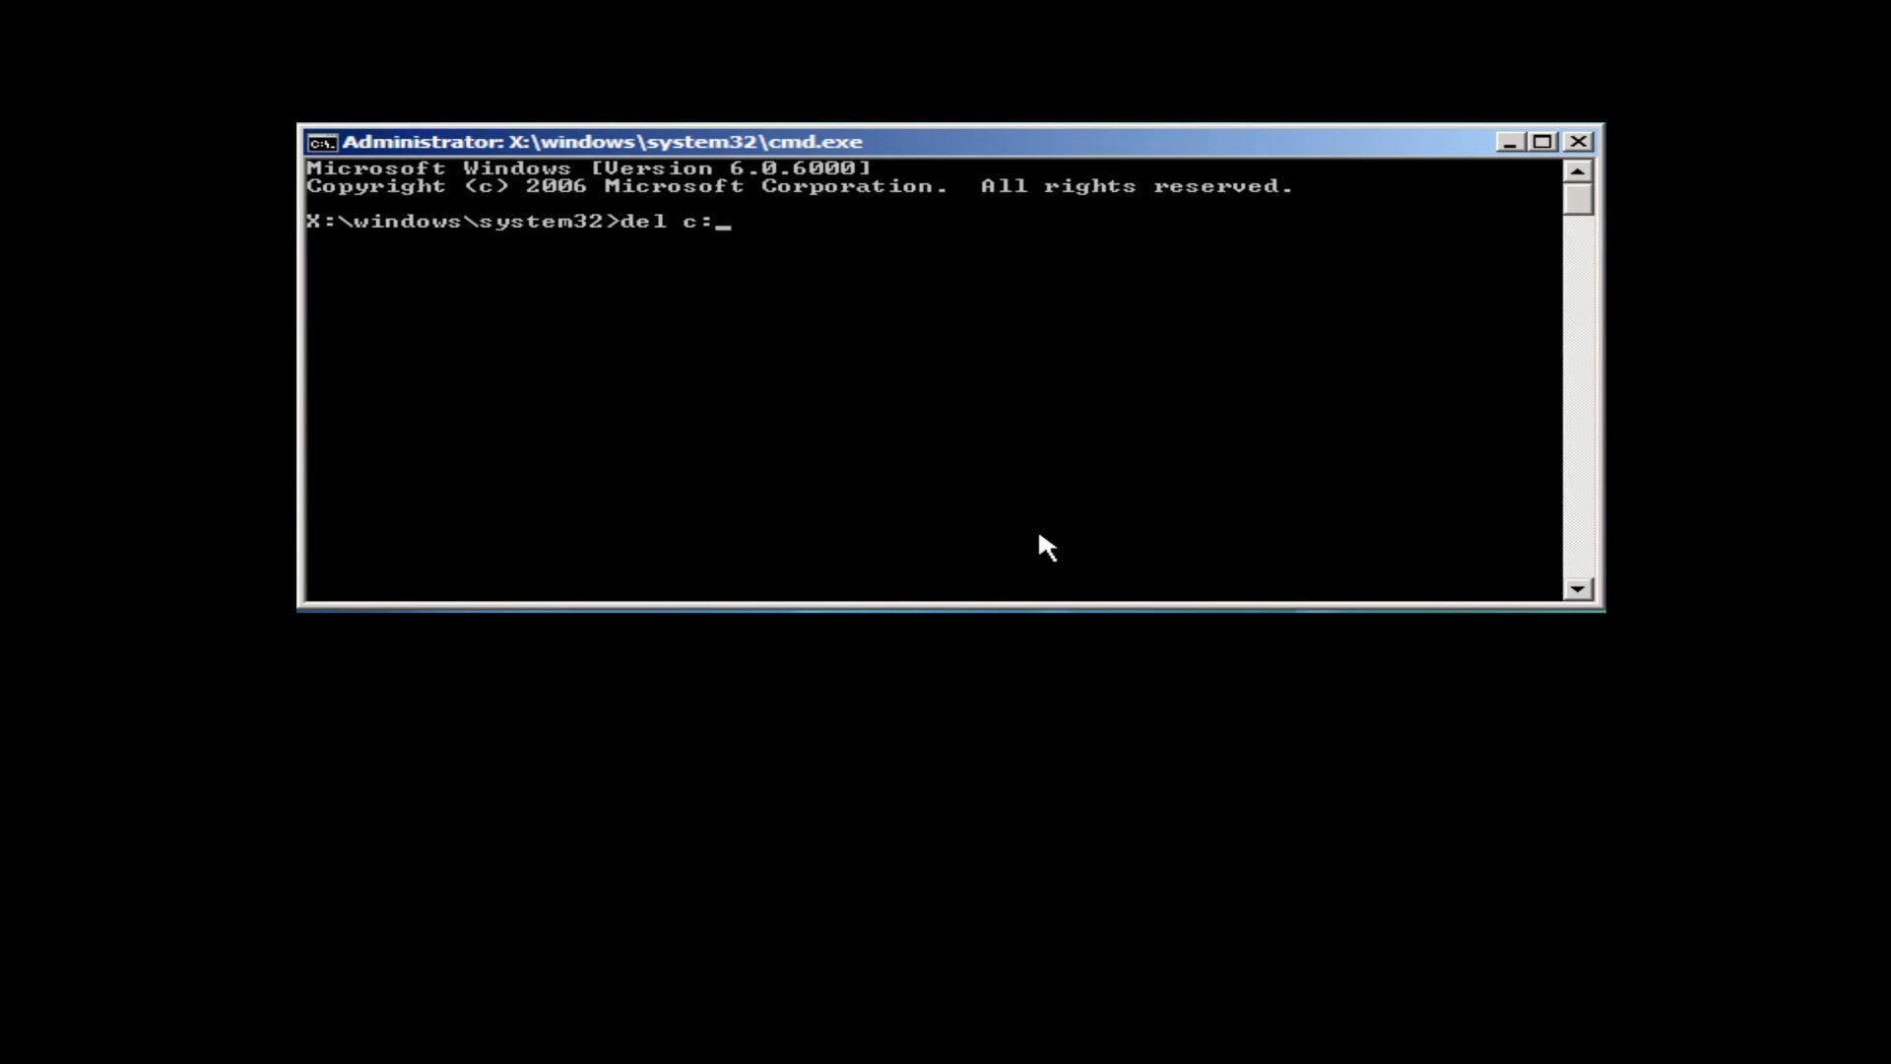
# Delete the boot configuration file c:\boot\bcd from the command prompt.
pyautogui.write('\\boot\\bcd')
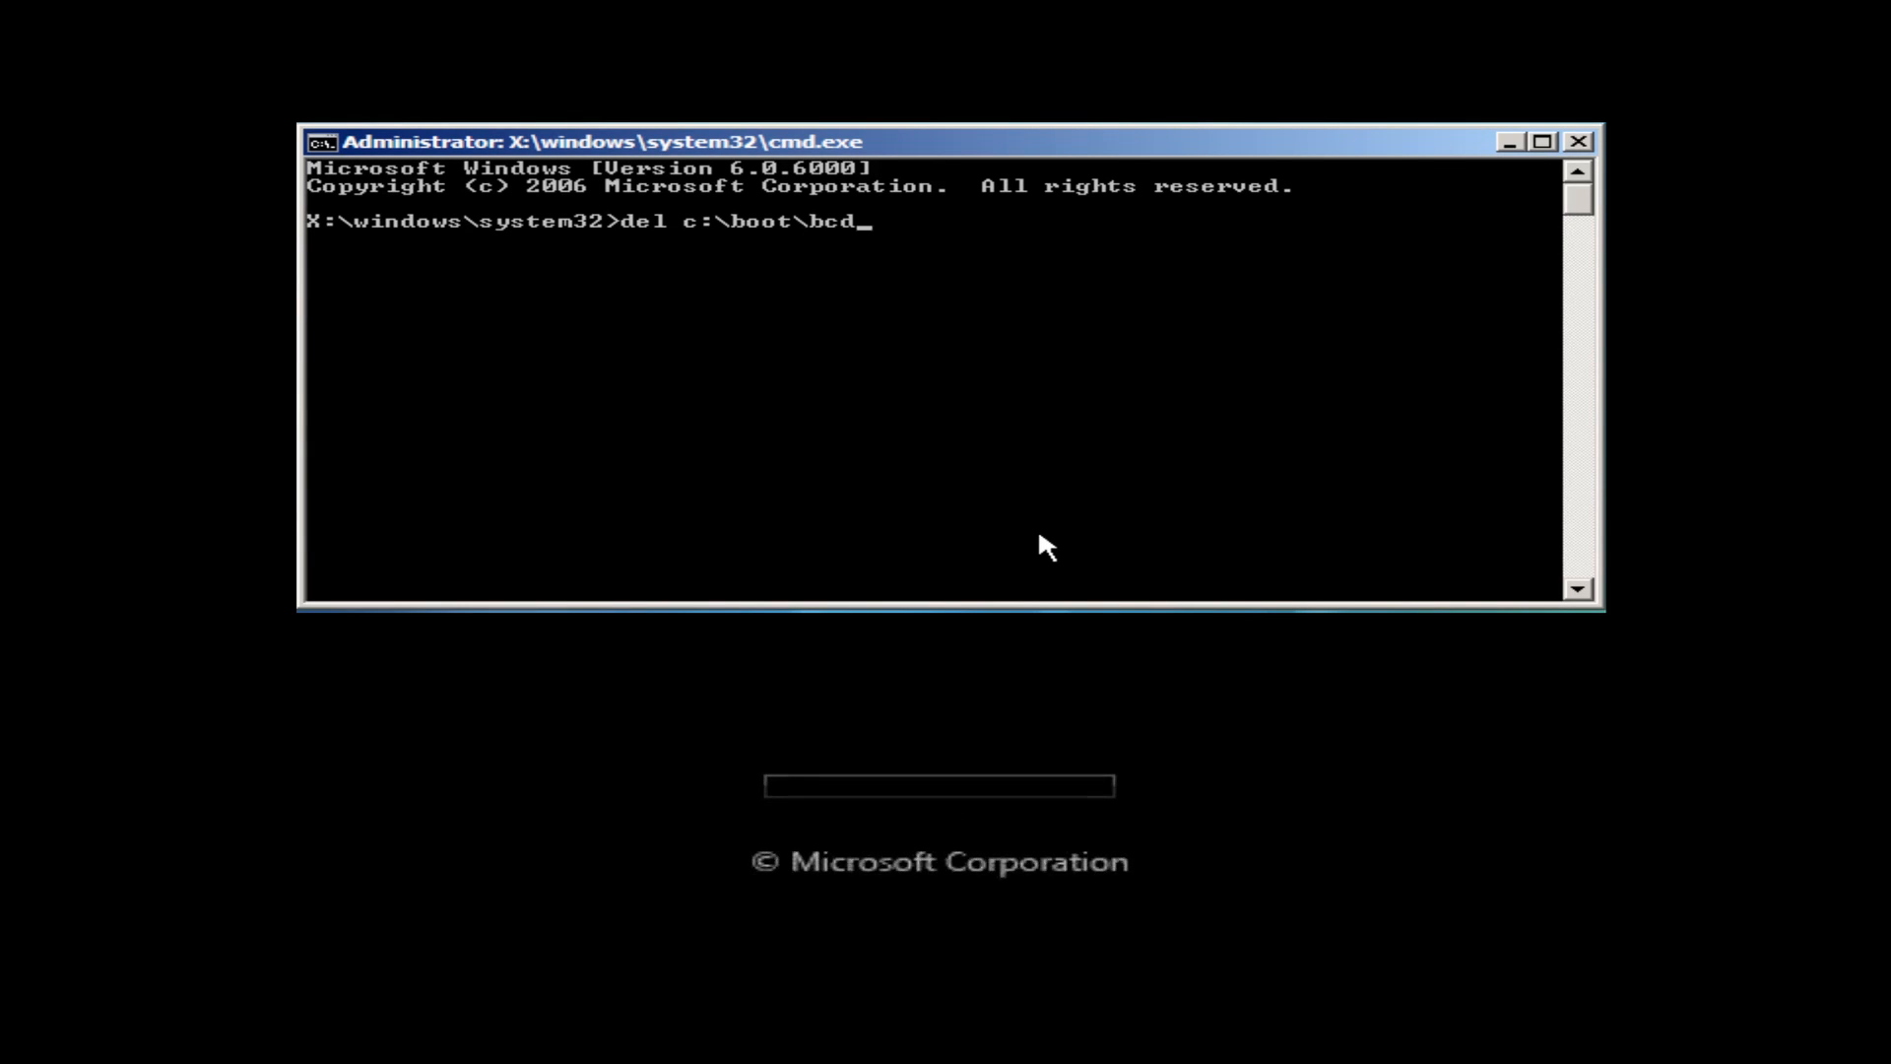
pyautogui.press('Return')
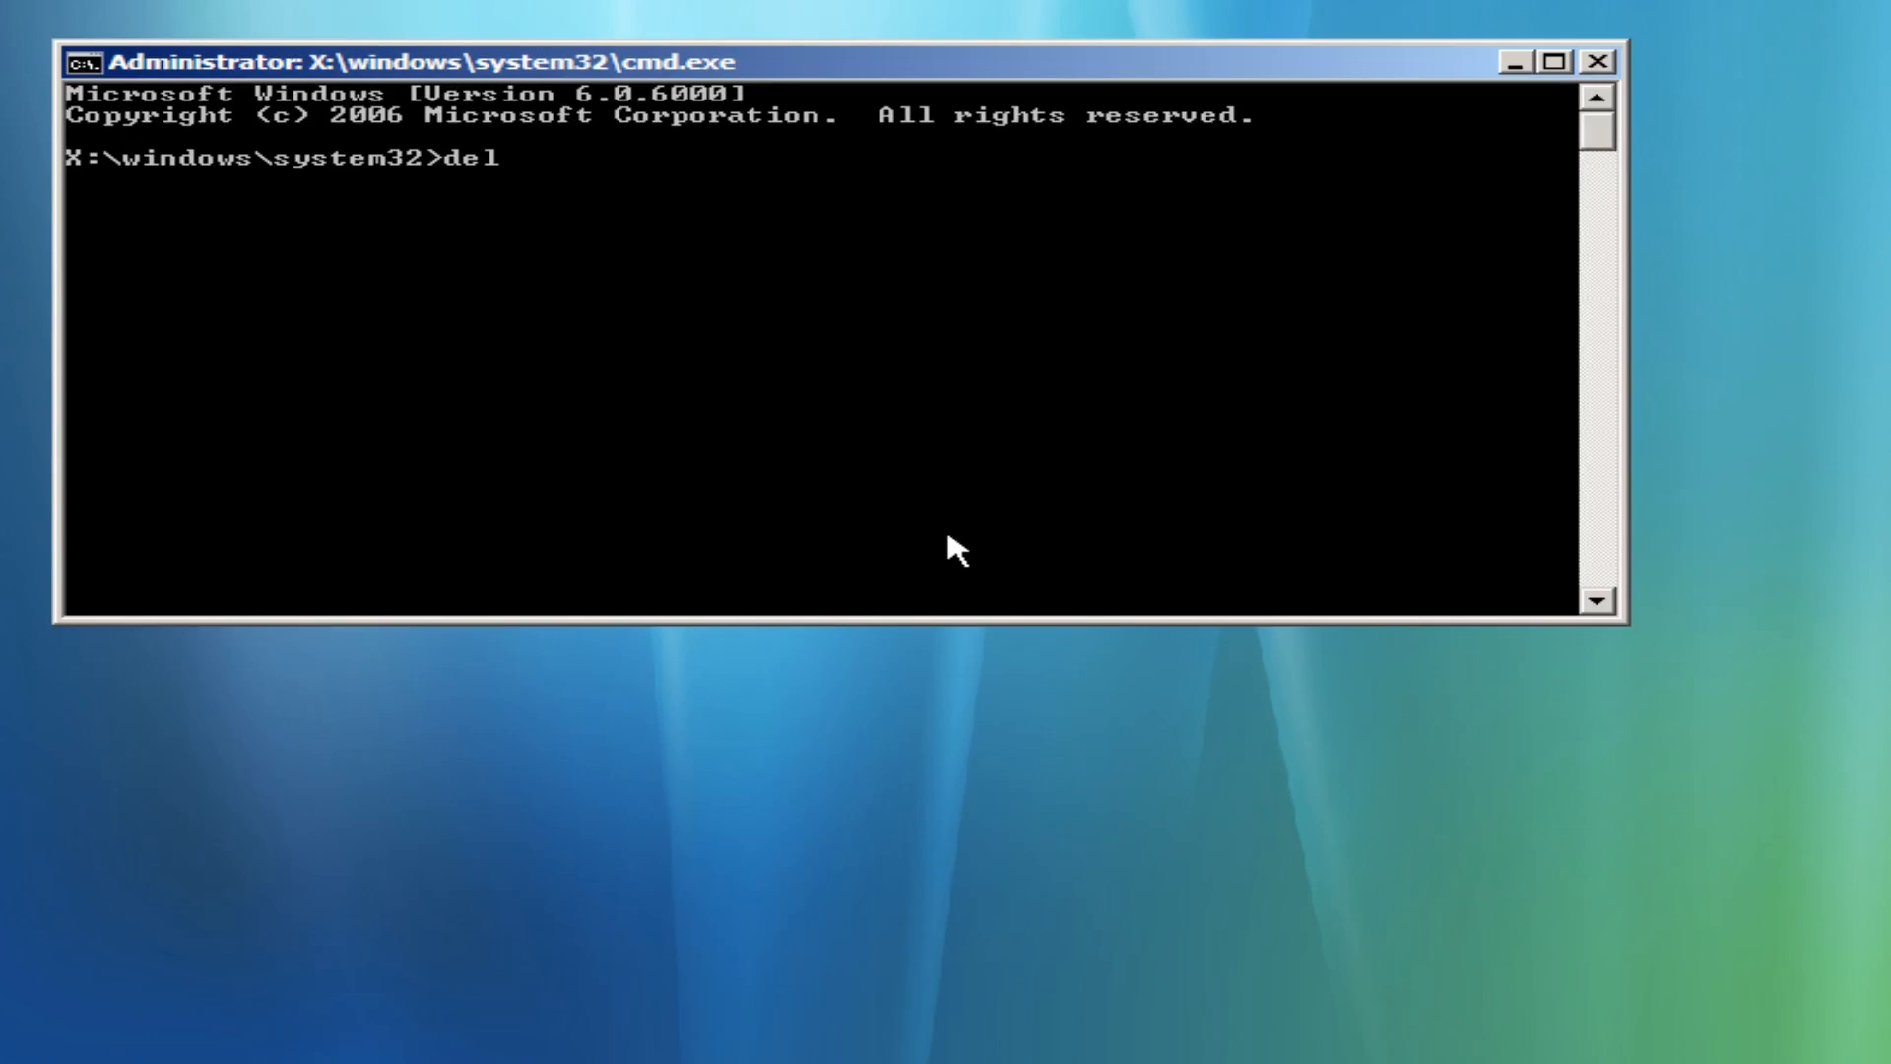
pyautogui.write('c:')
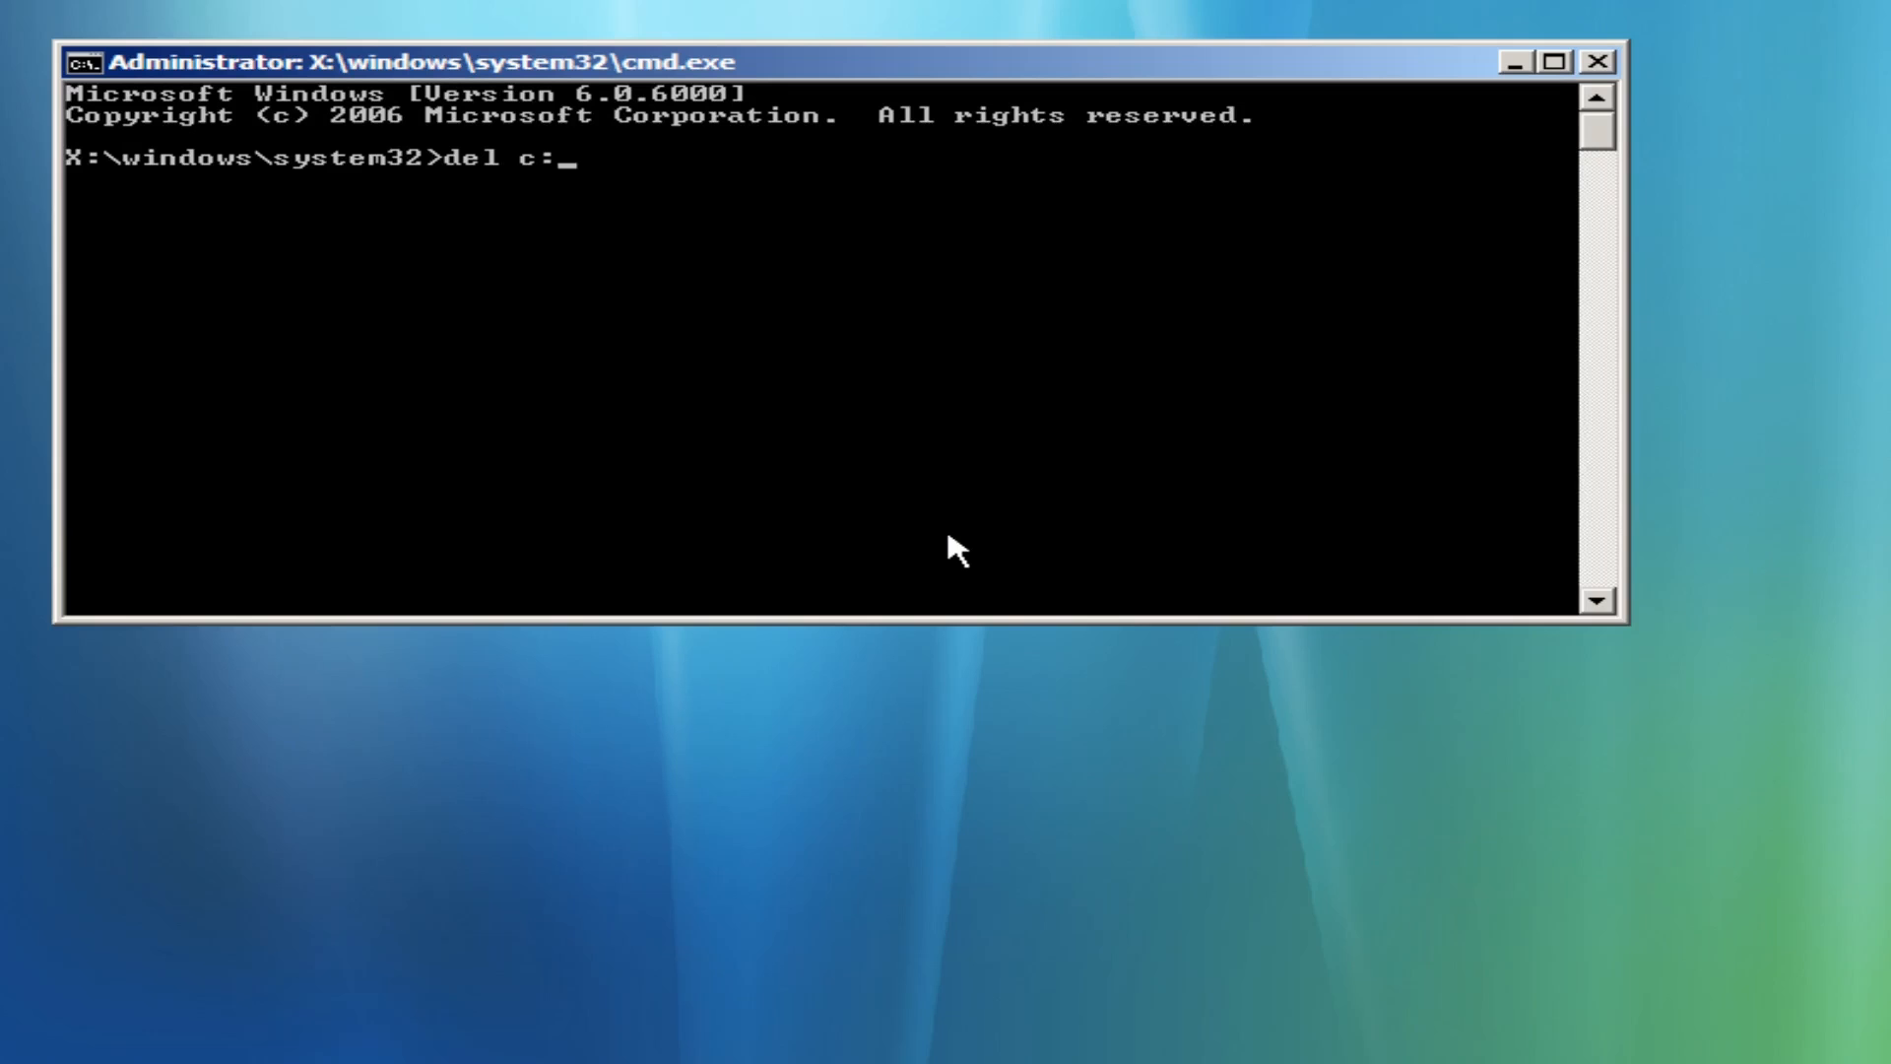
pyautogui.write('\\boot')
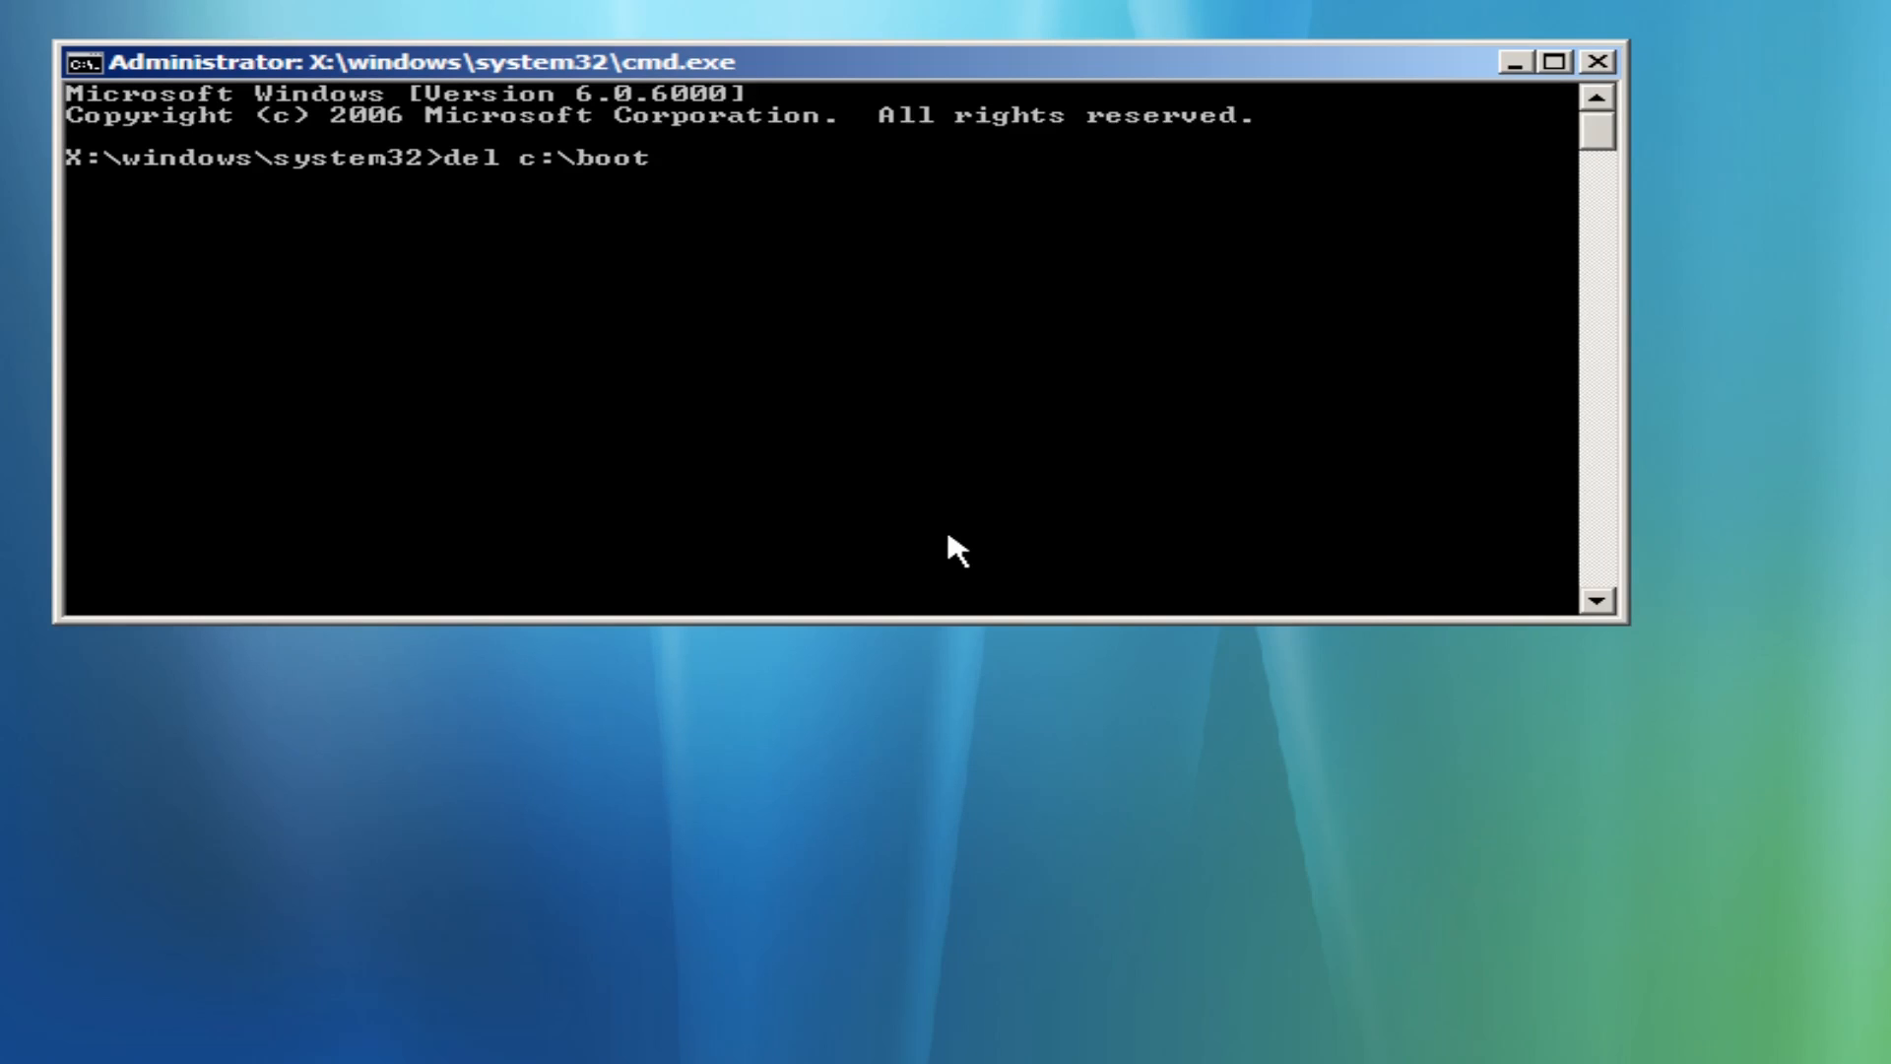
pyautogui.write('\\')
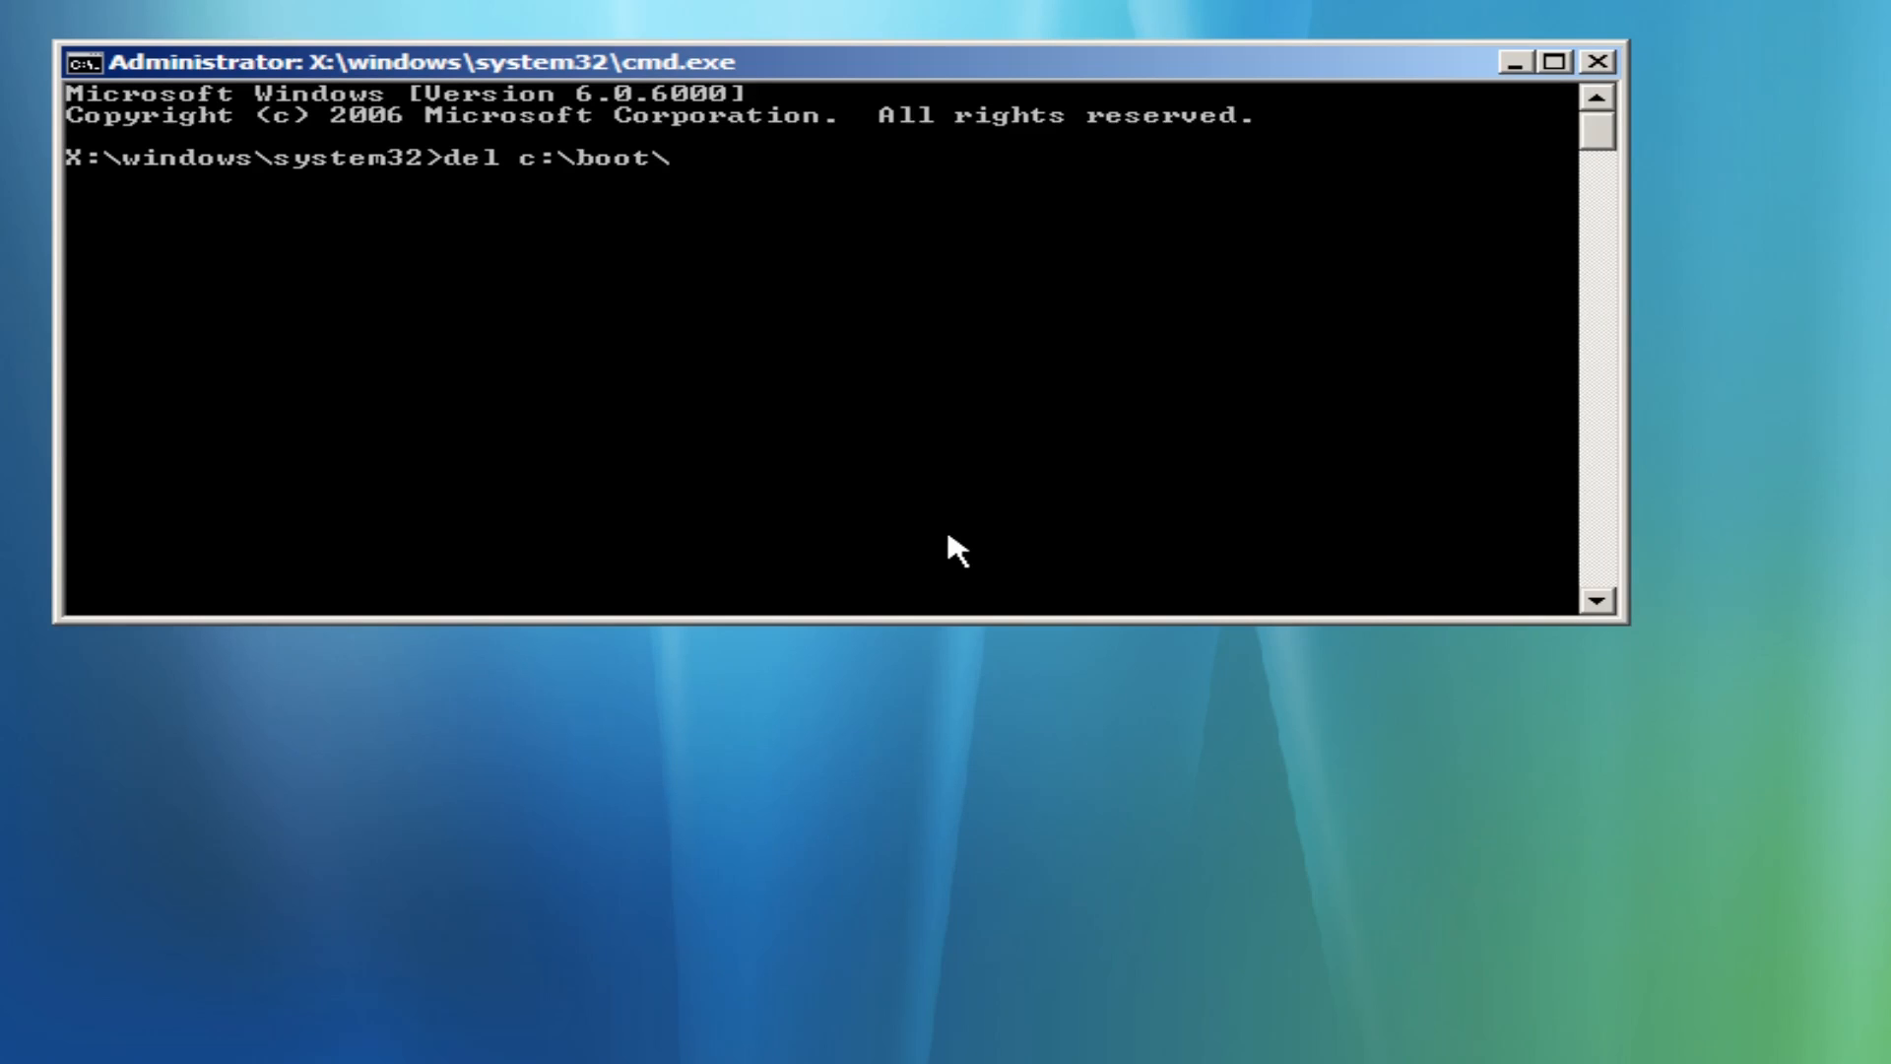
pyautogui.write('bcd')
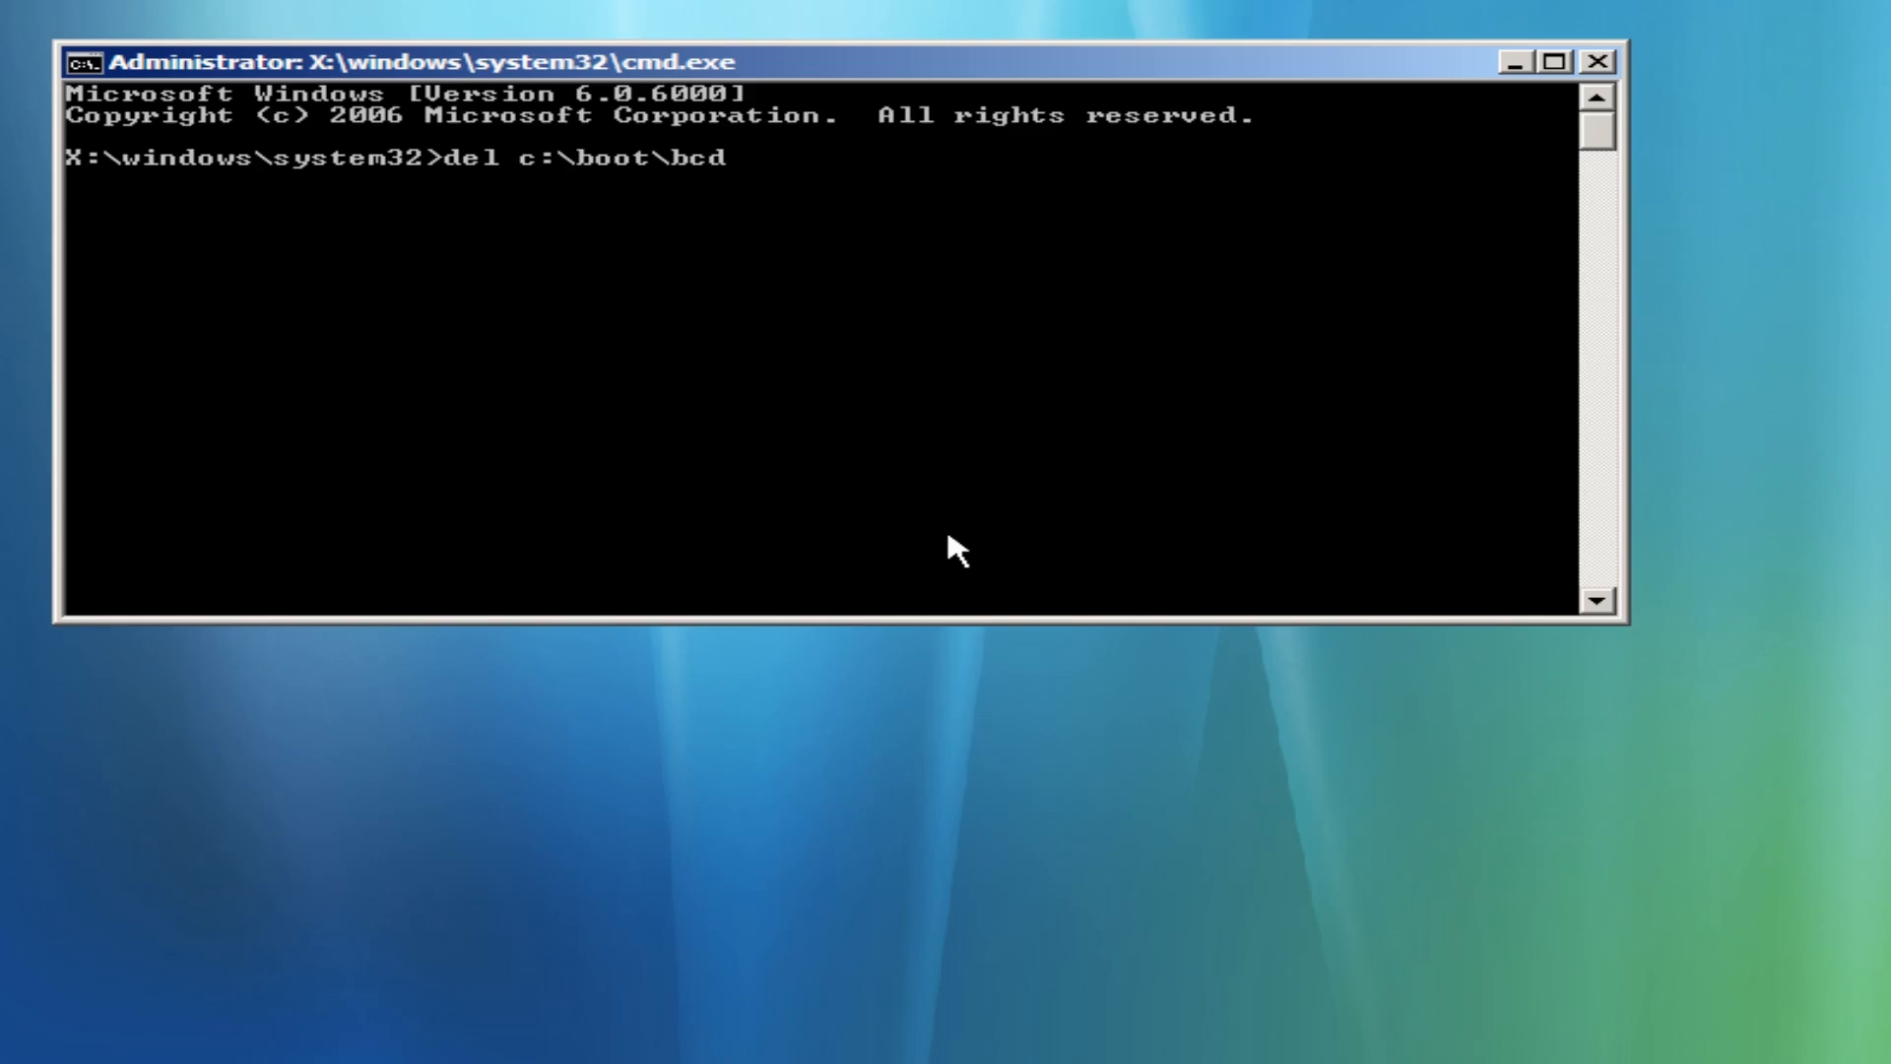
pyautogui.press('Return')
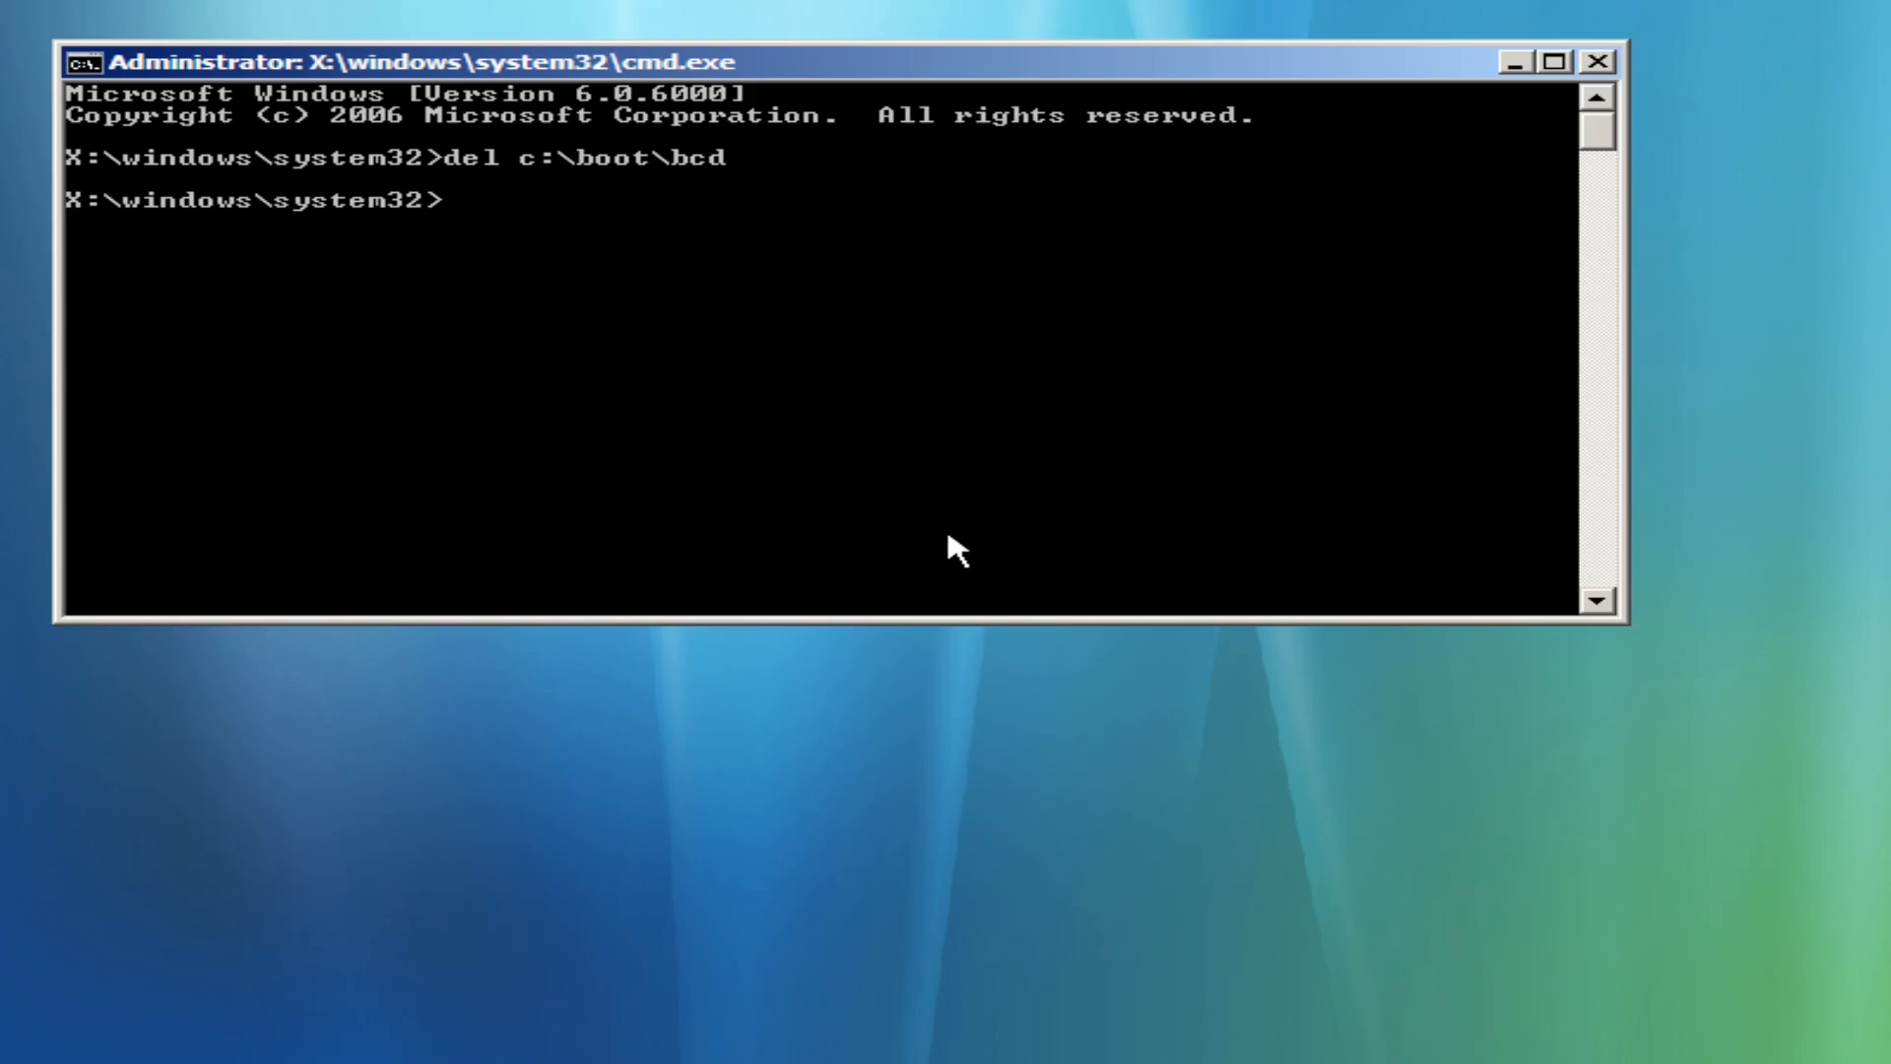
# Create a new boot store with bcdedit /createstore and change into the sources folder.
pyautogui.write('bcdedit')
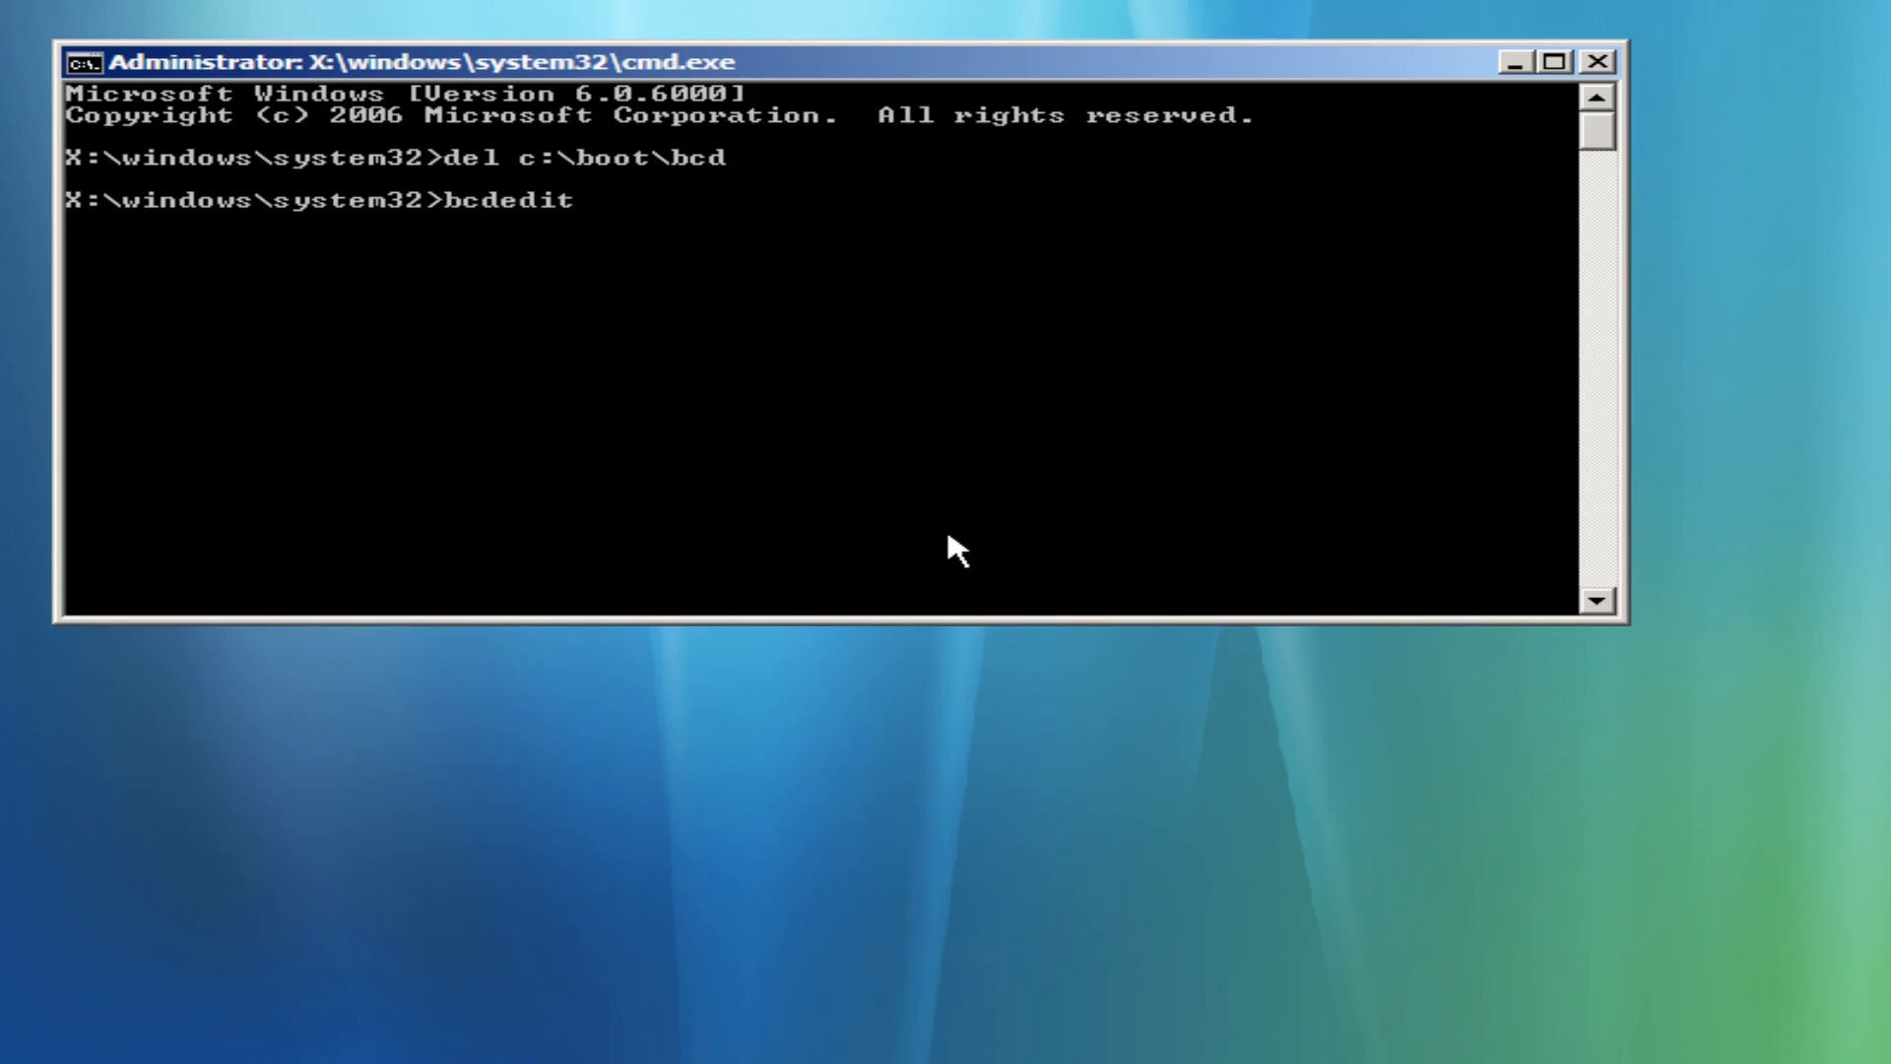
pyautogui.write('/create')
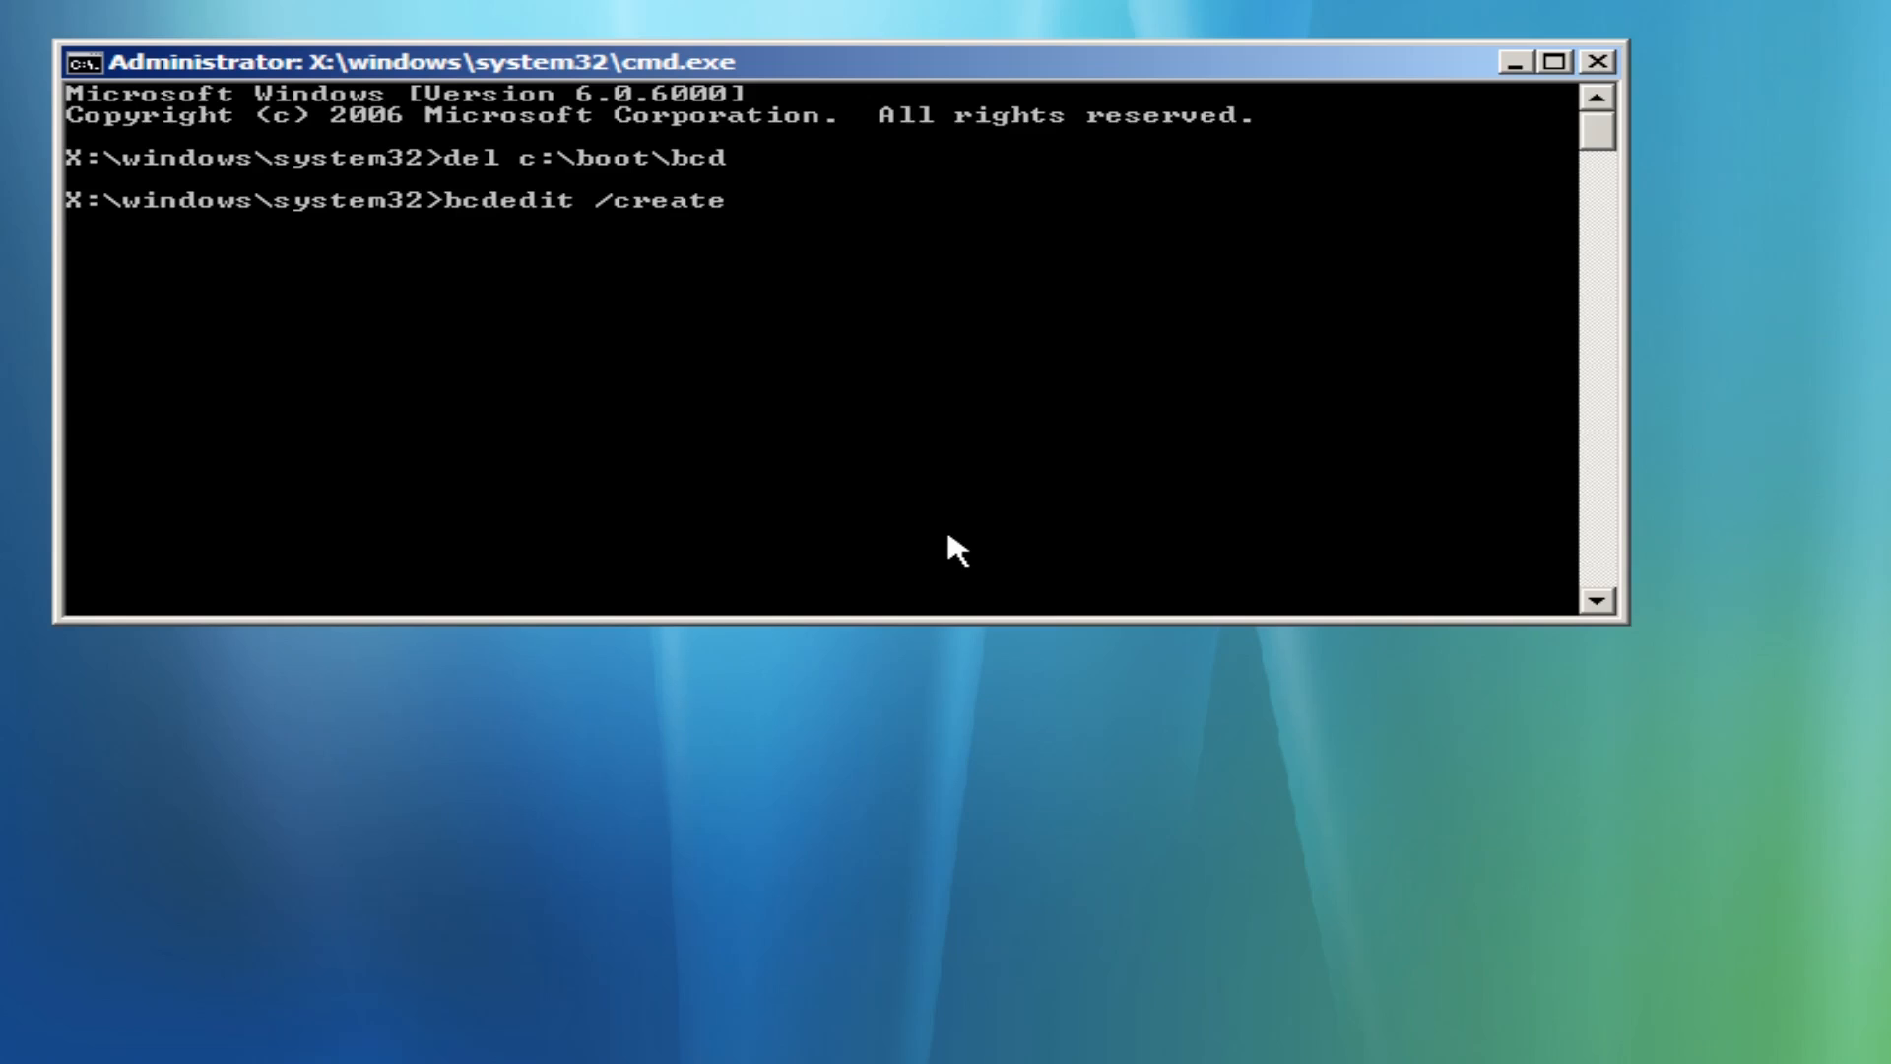
pyautogui.write('store')
pyautogui.write('dir')
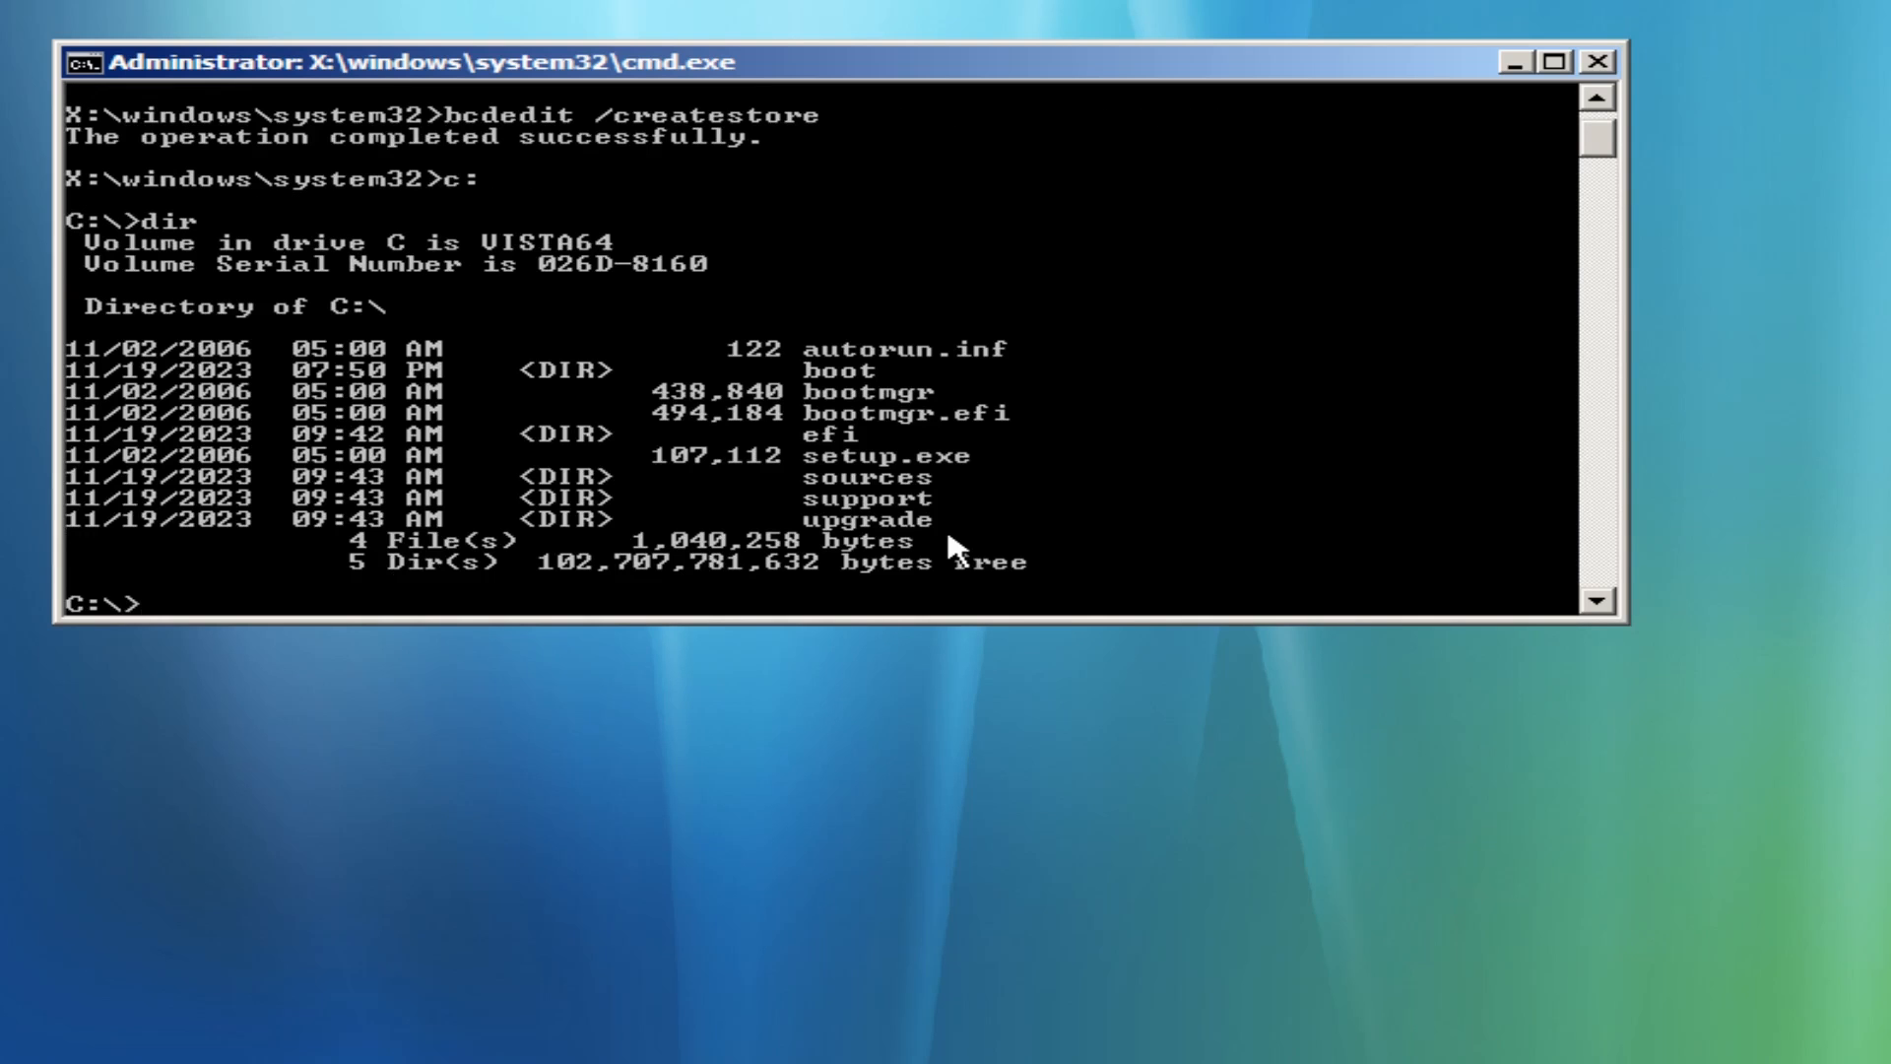
pyautogui.write('cd')
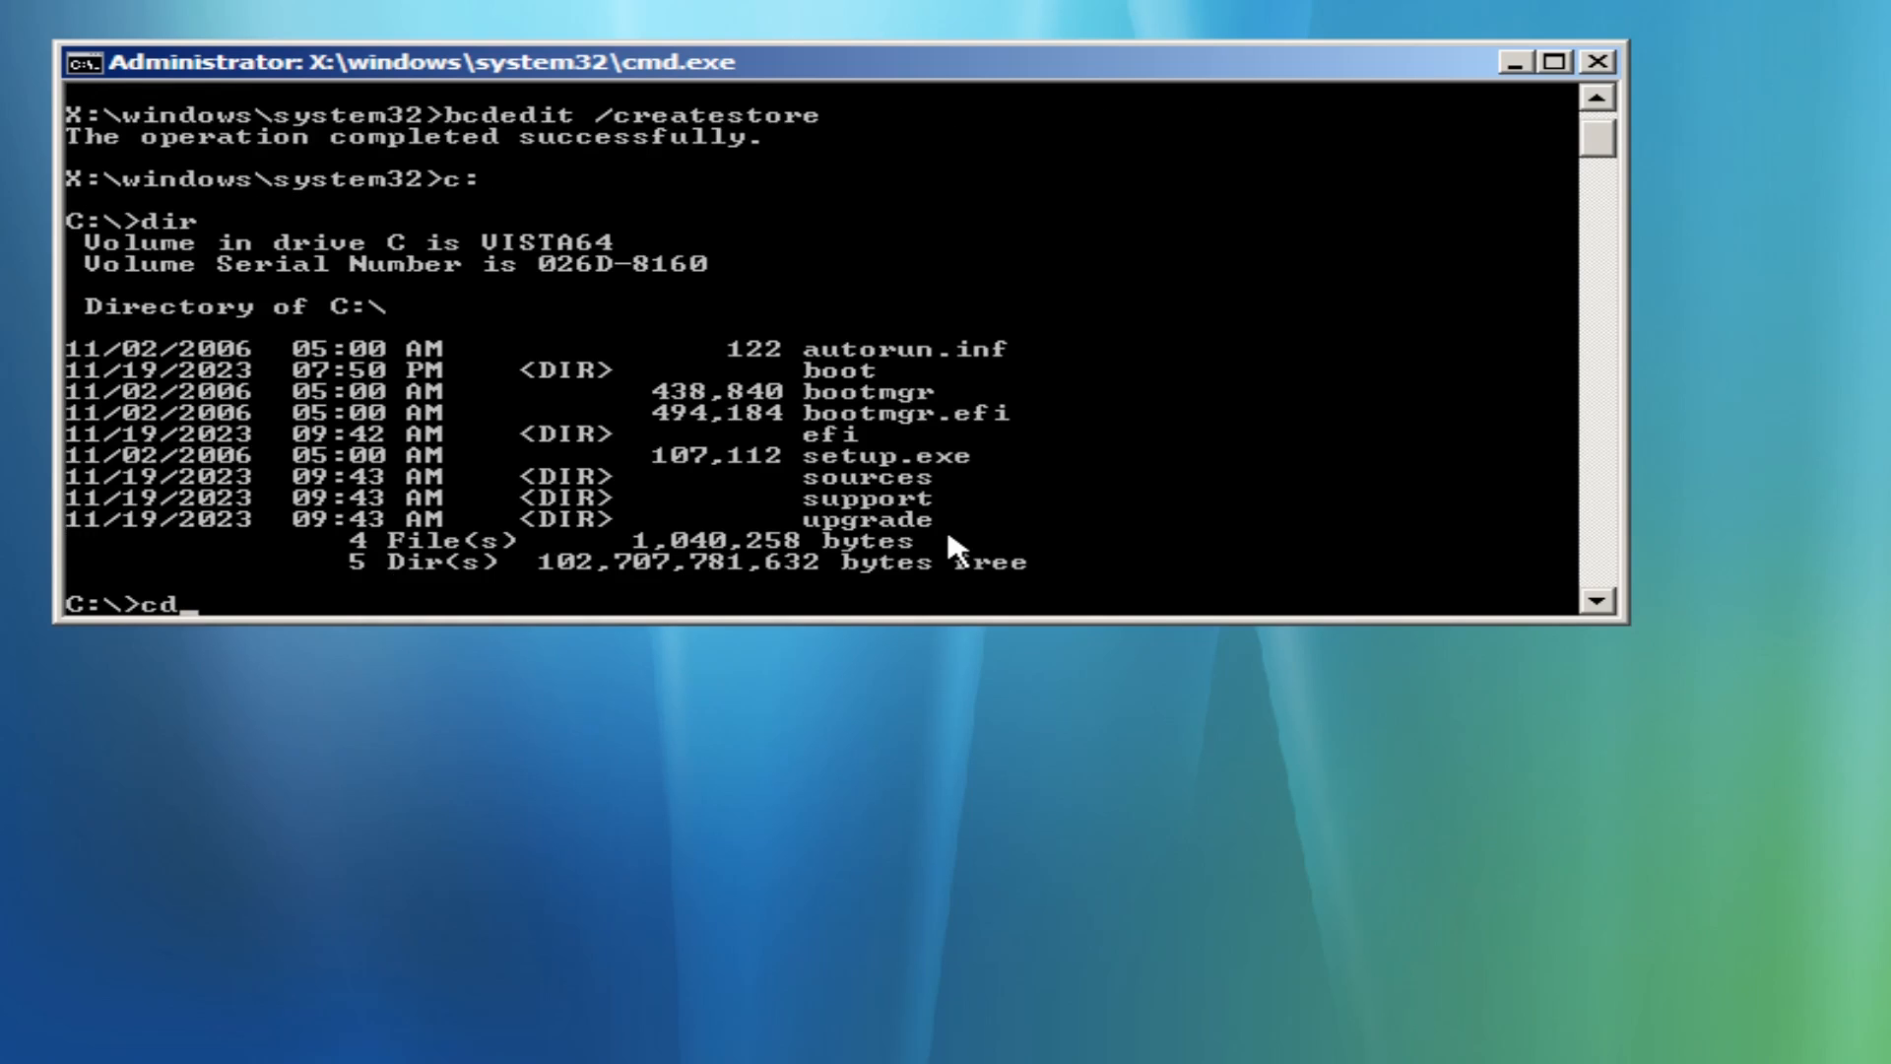
pyautogui.write('sour')
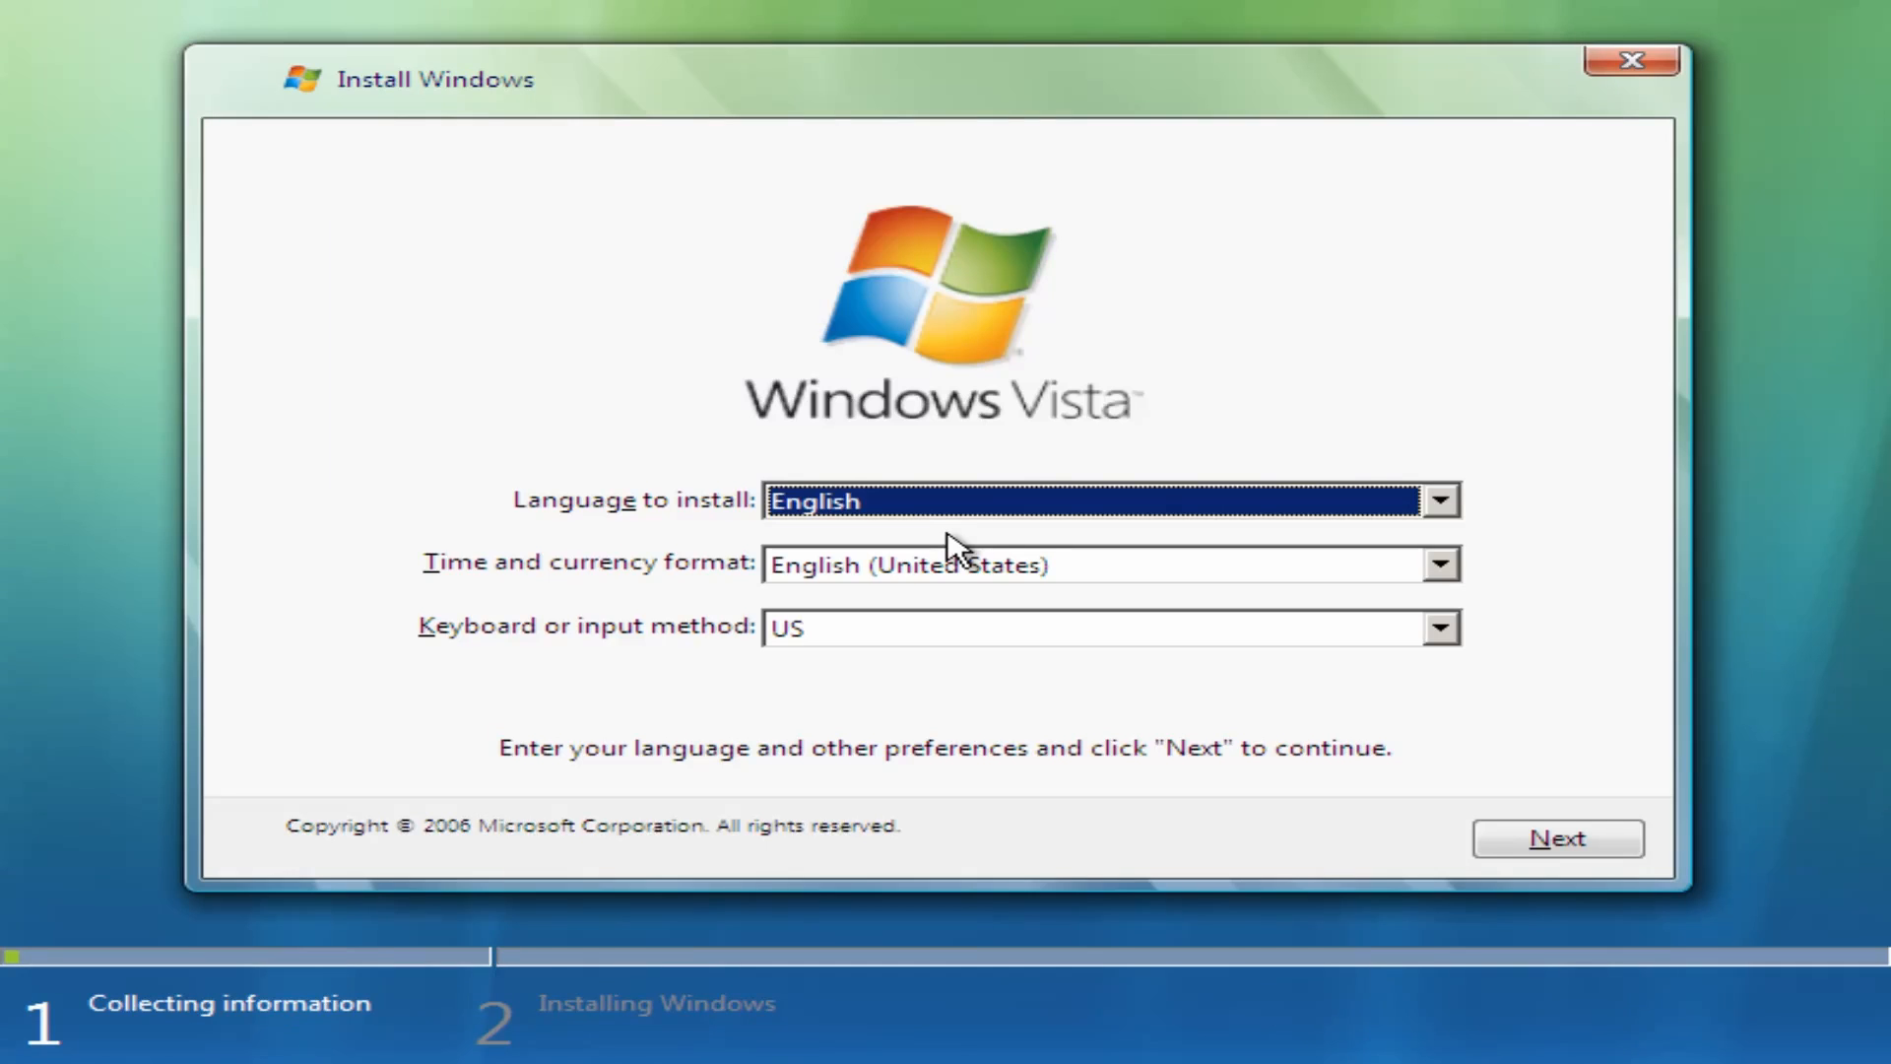
pyautogui.moveTo(1115, 621)
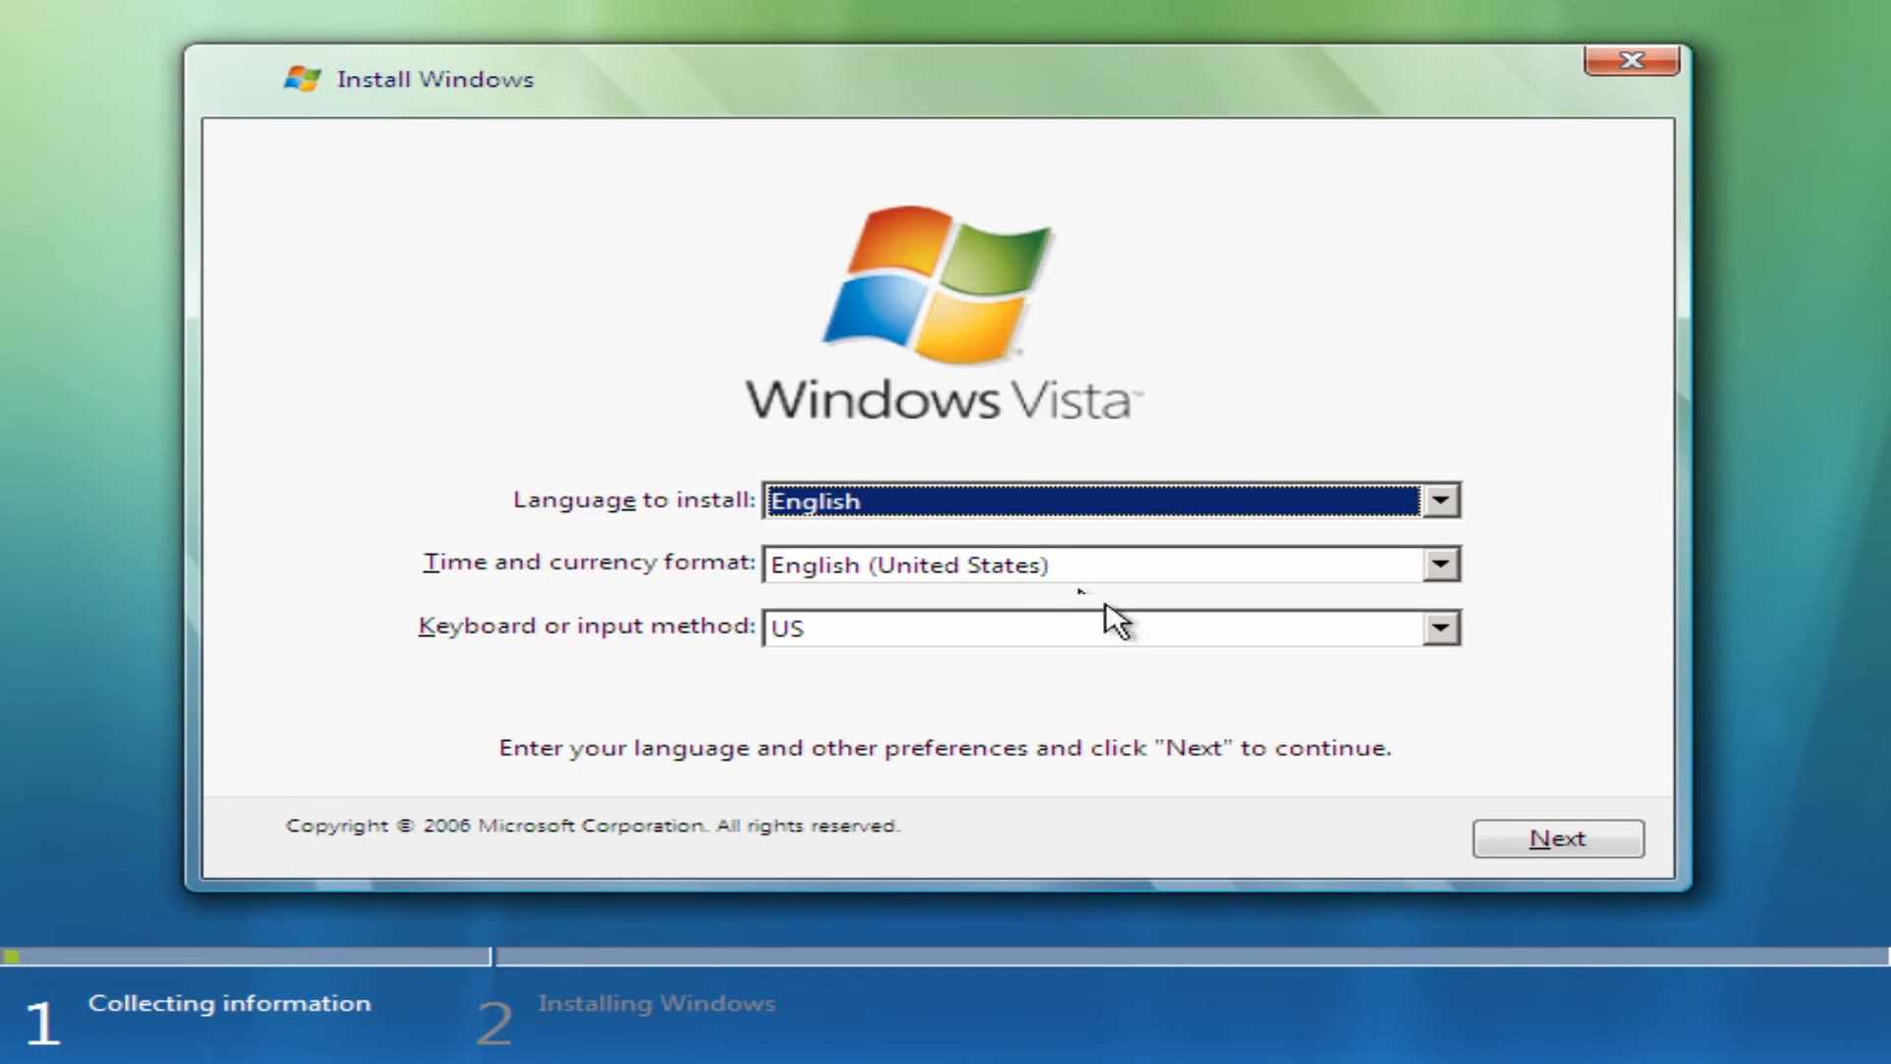
# Accept the Vista license, install onto Disk 0 Partition 1 VISTA64, and restart now.
pyautogui.click(1556, 839)
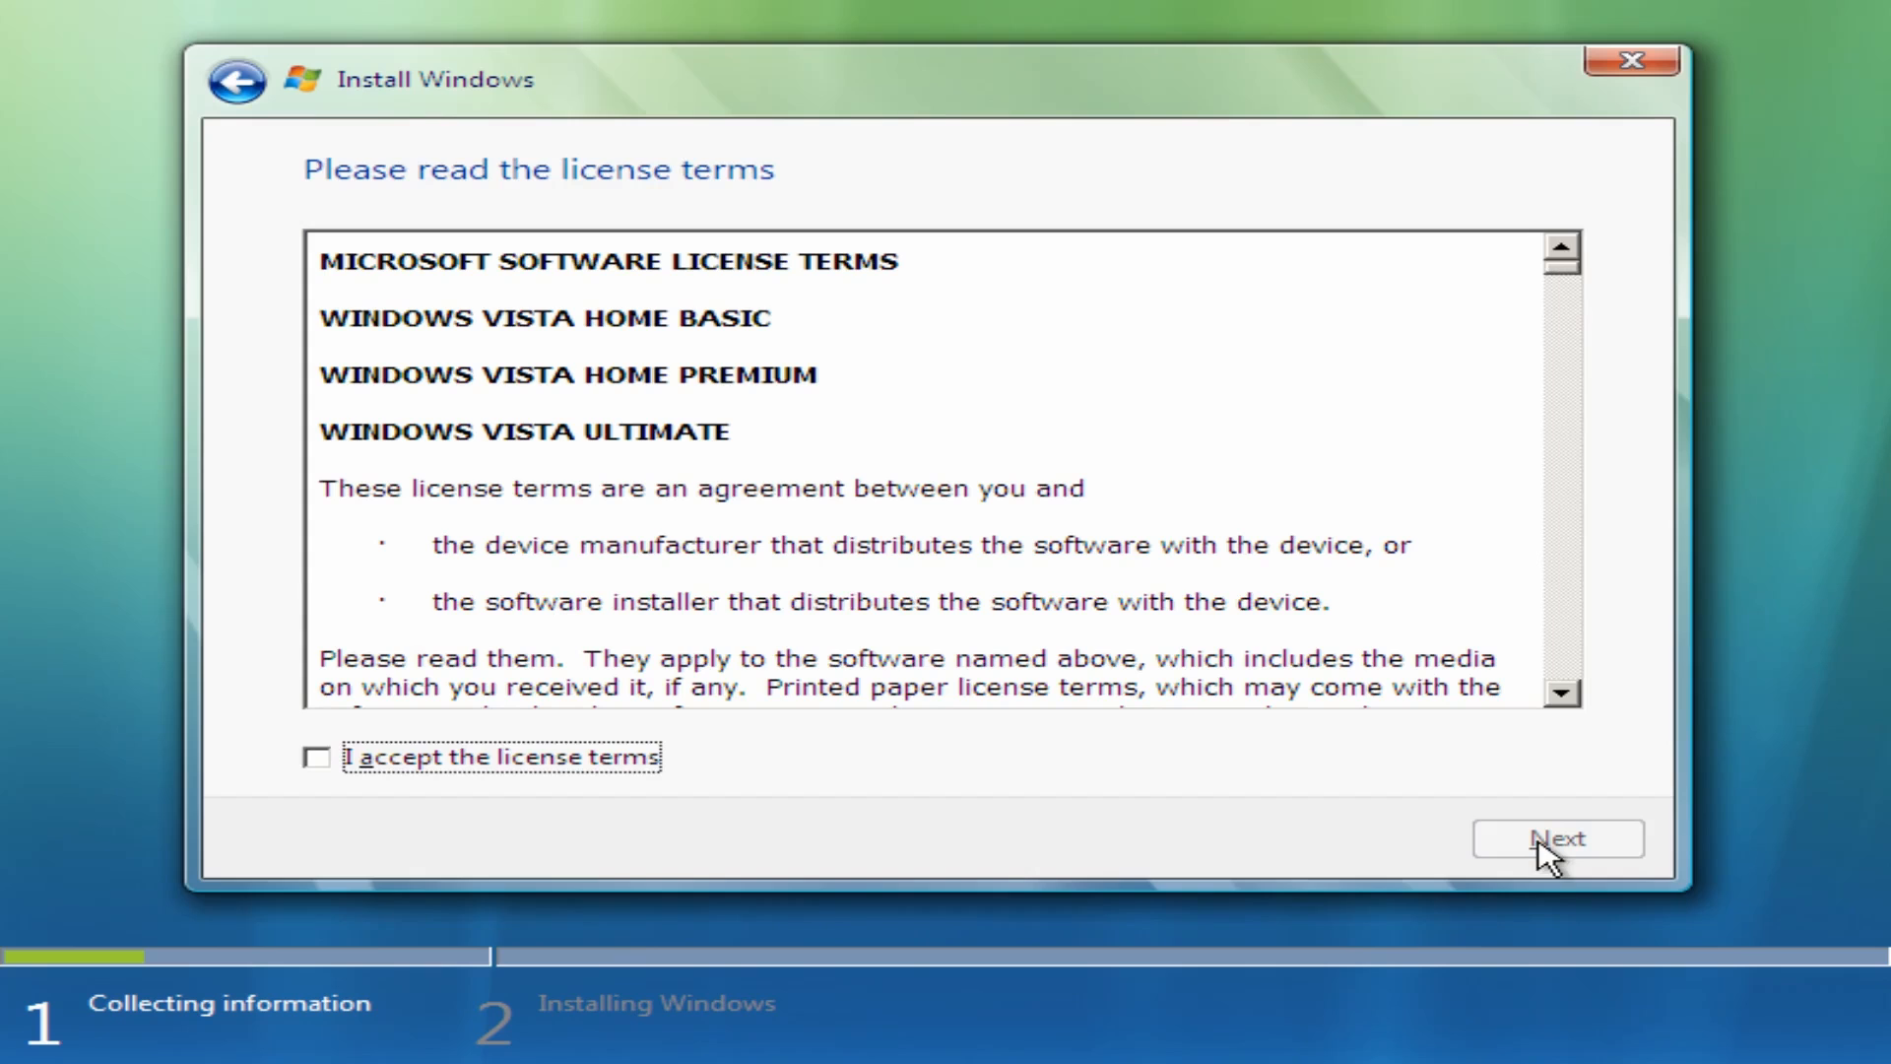
pyautogui.moveTo(614, 709)
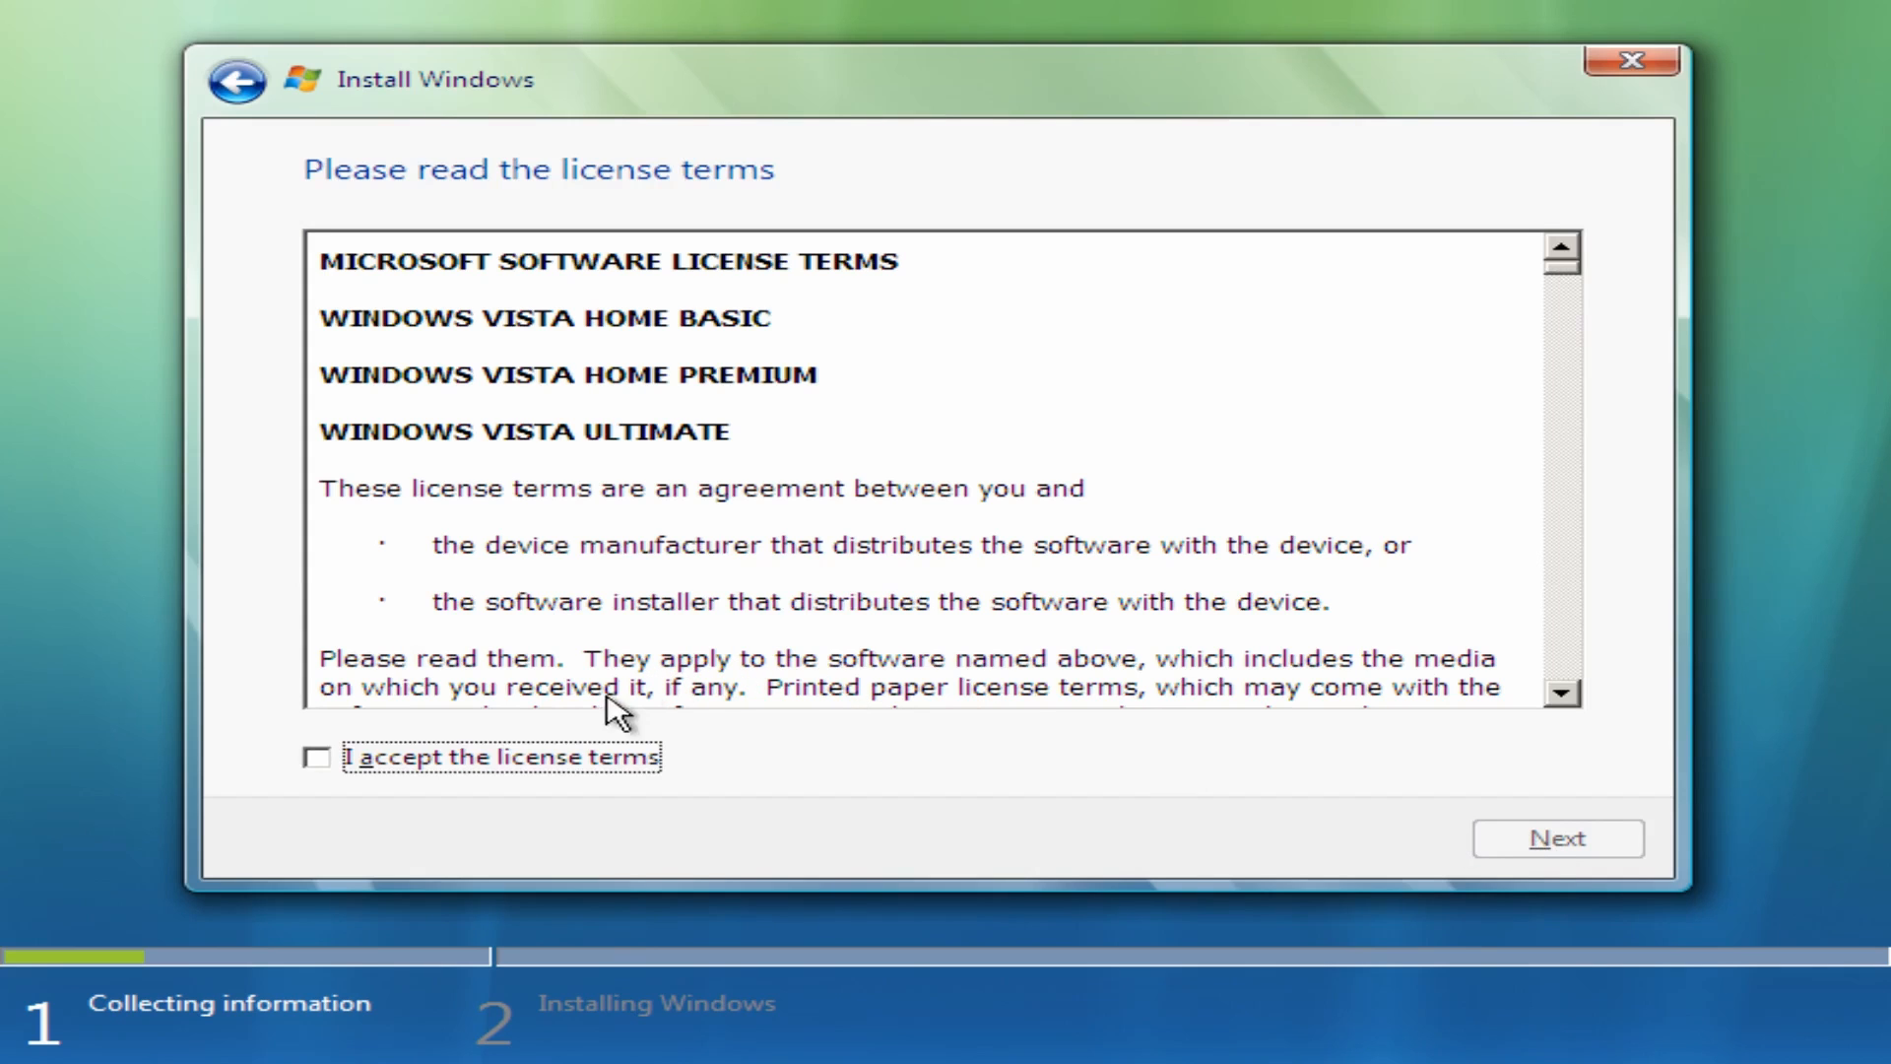
pyautogui.click(317, 756)
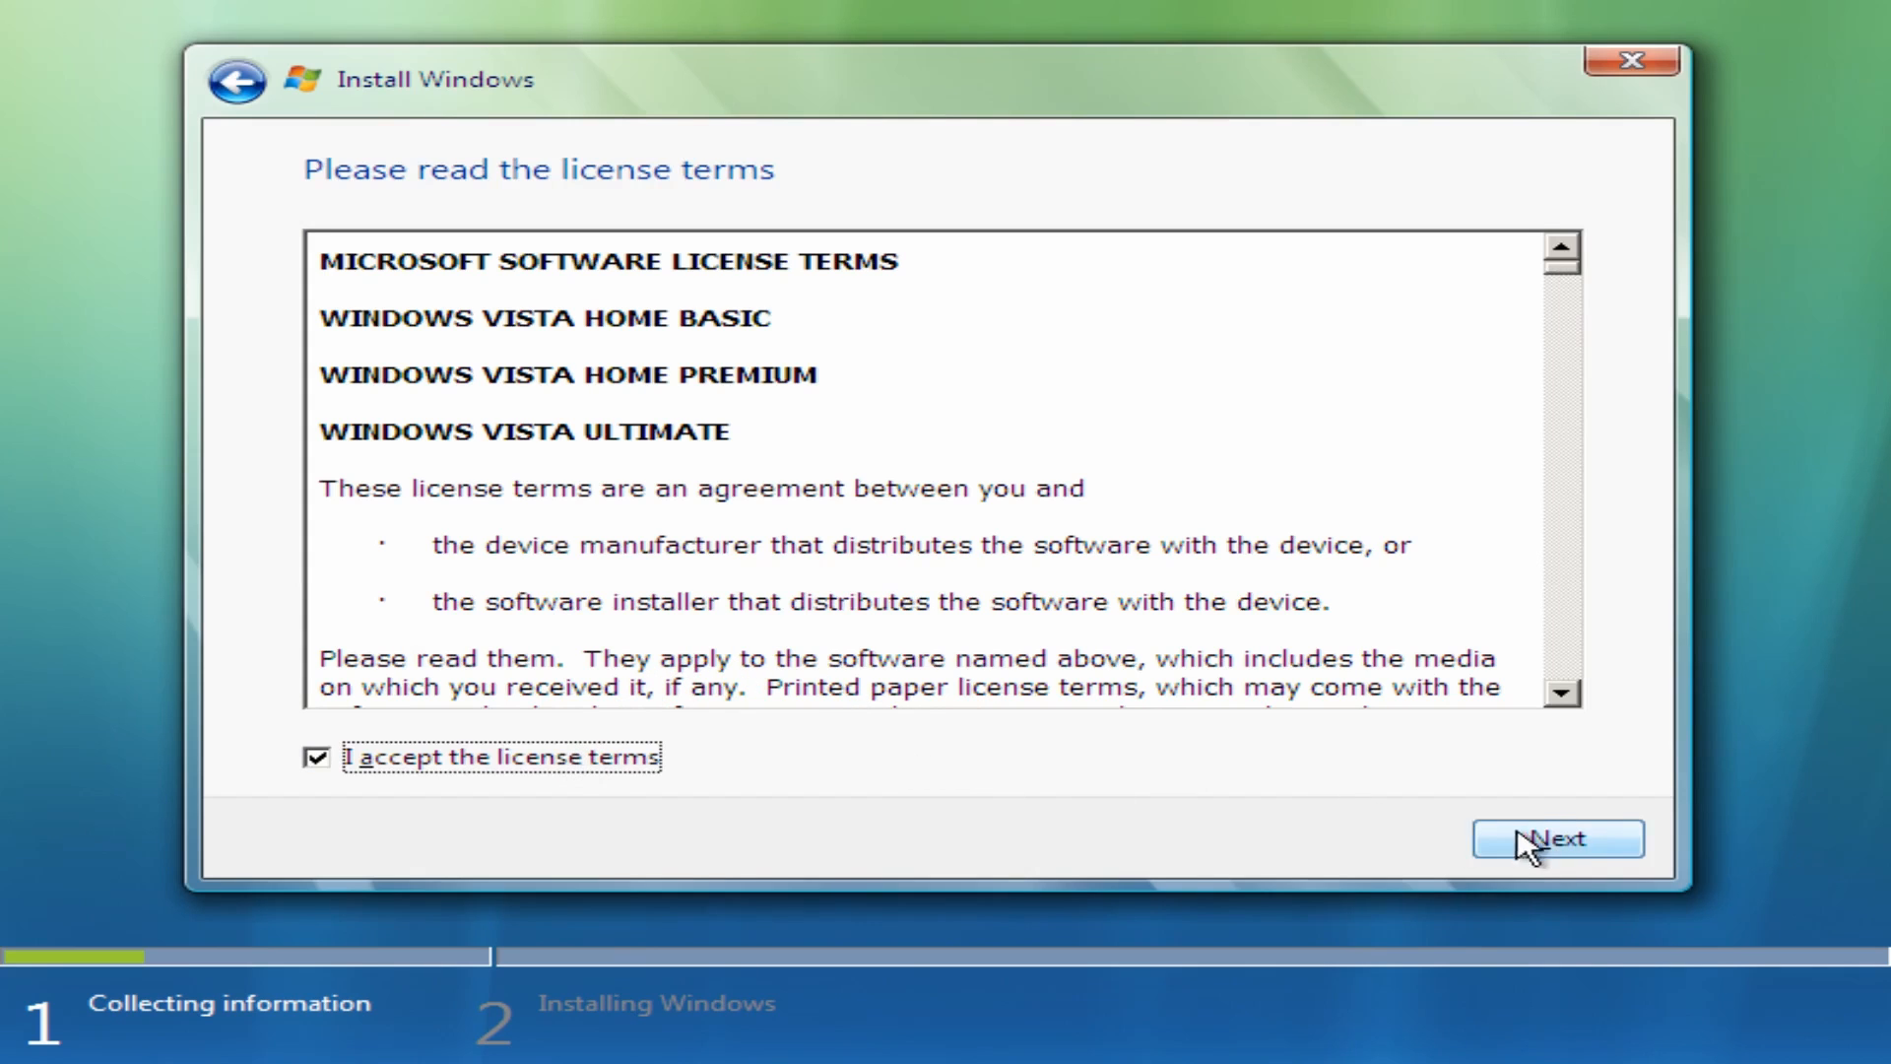
pyautogui.click(1556, 839)
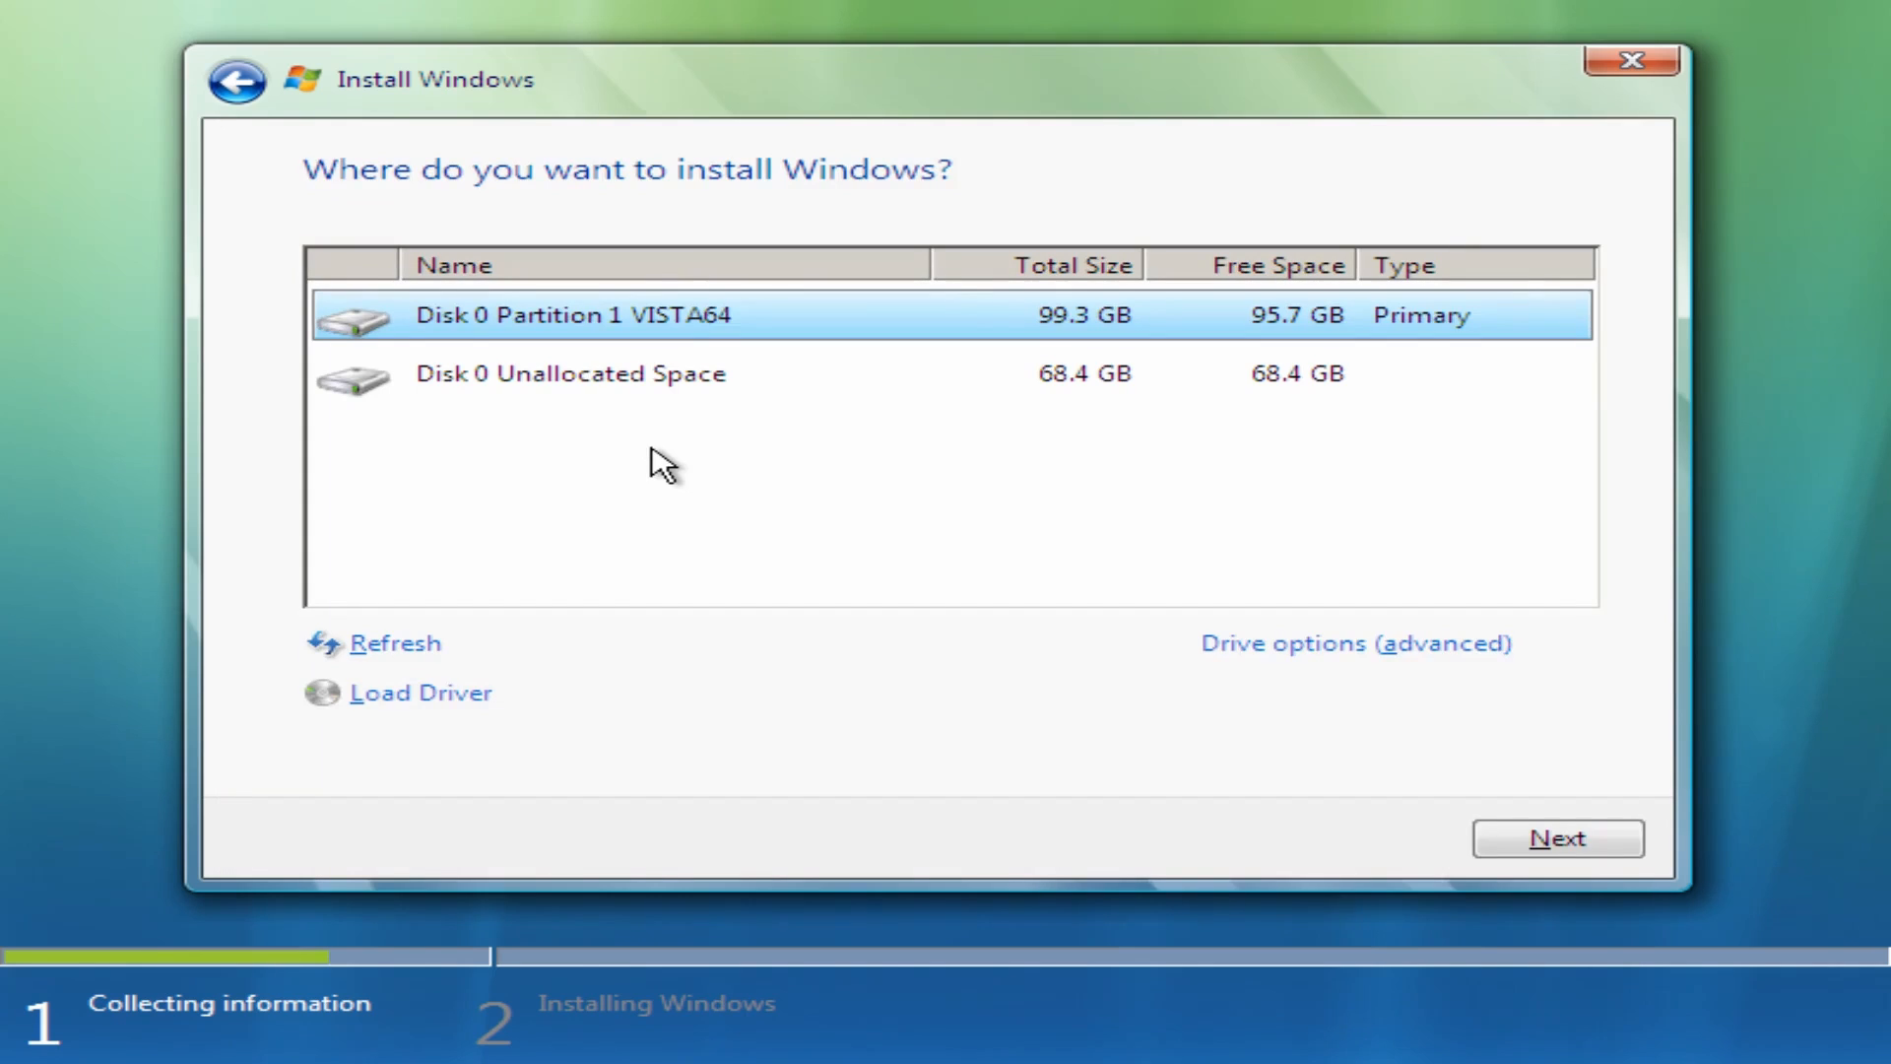
pyautogui.moveTo(716, 331)
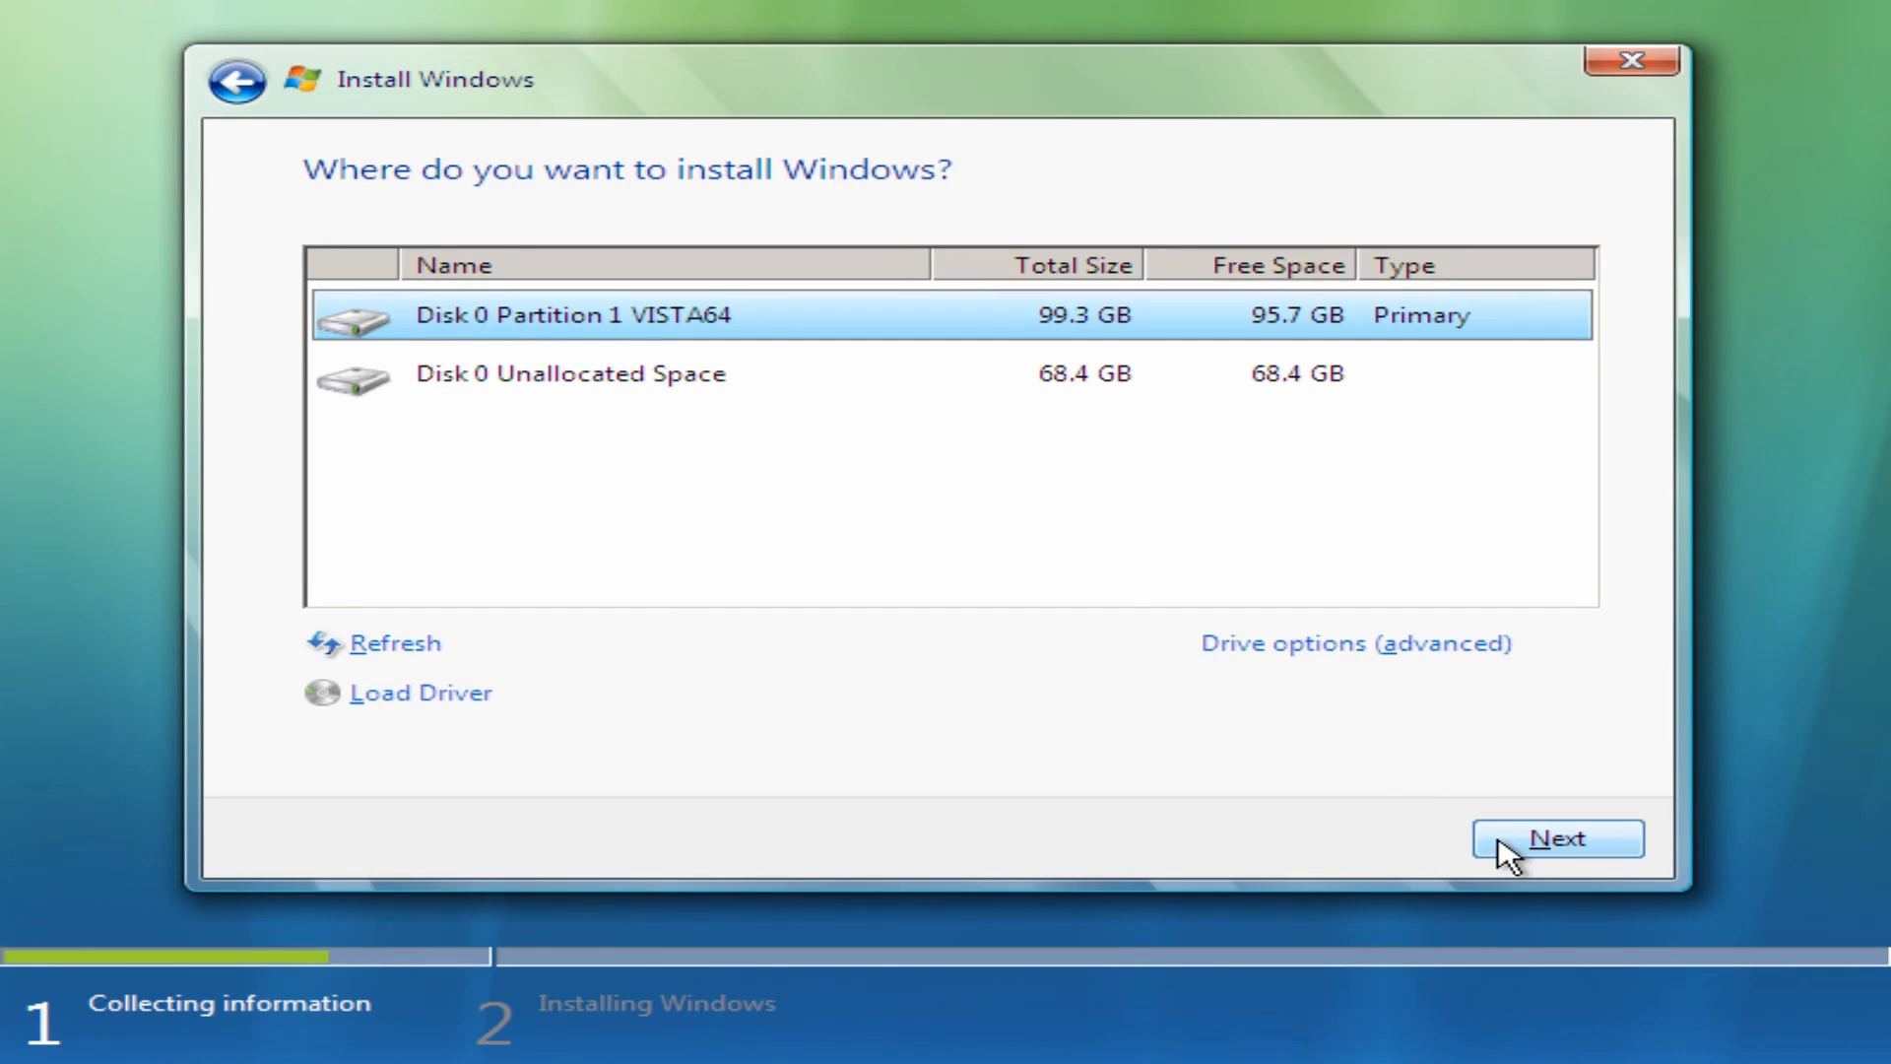
pyautogui.click(1556, 839)
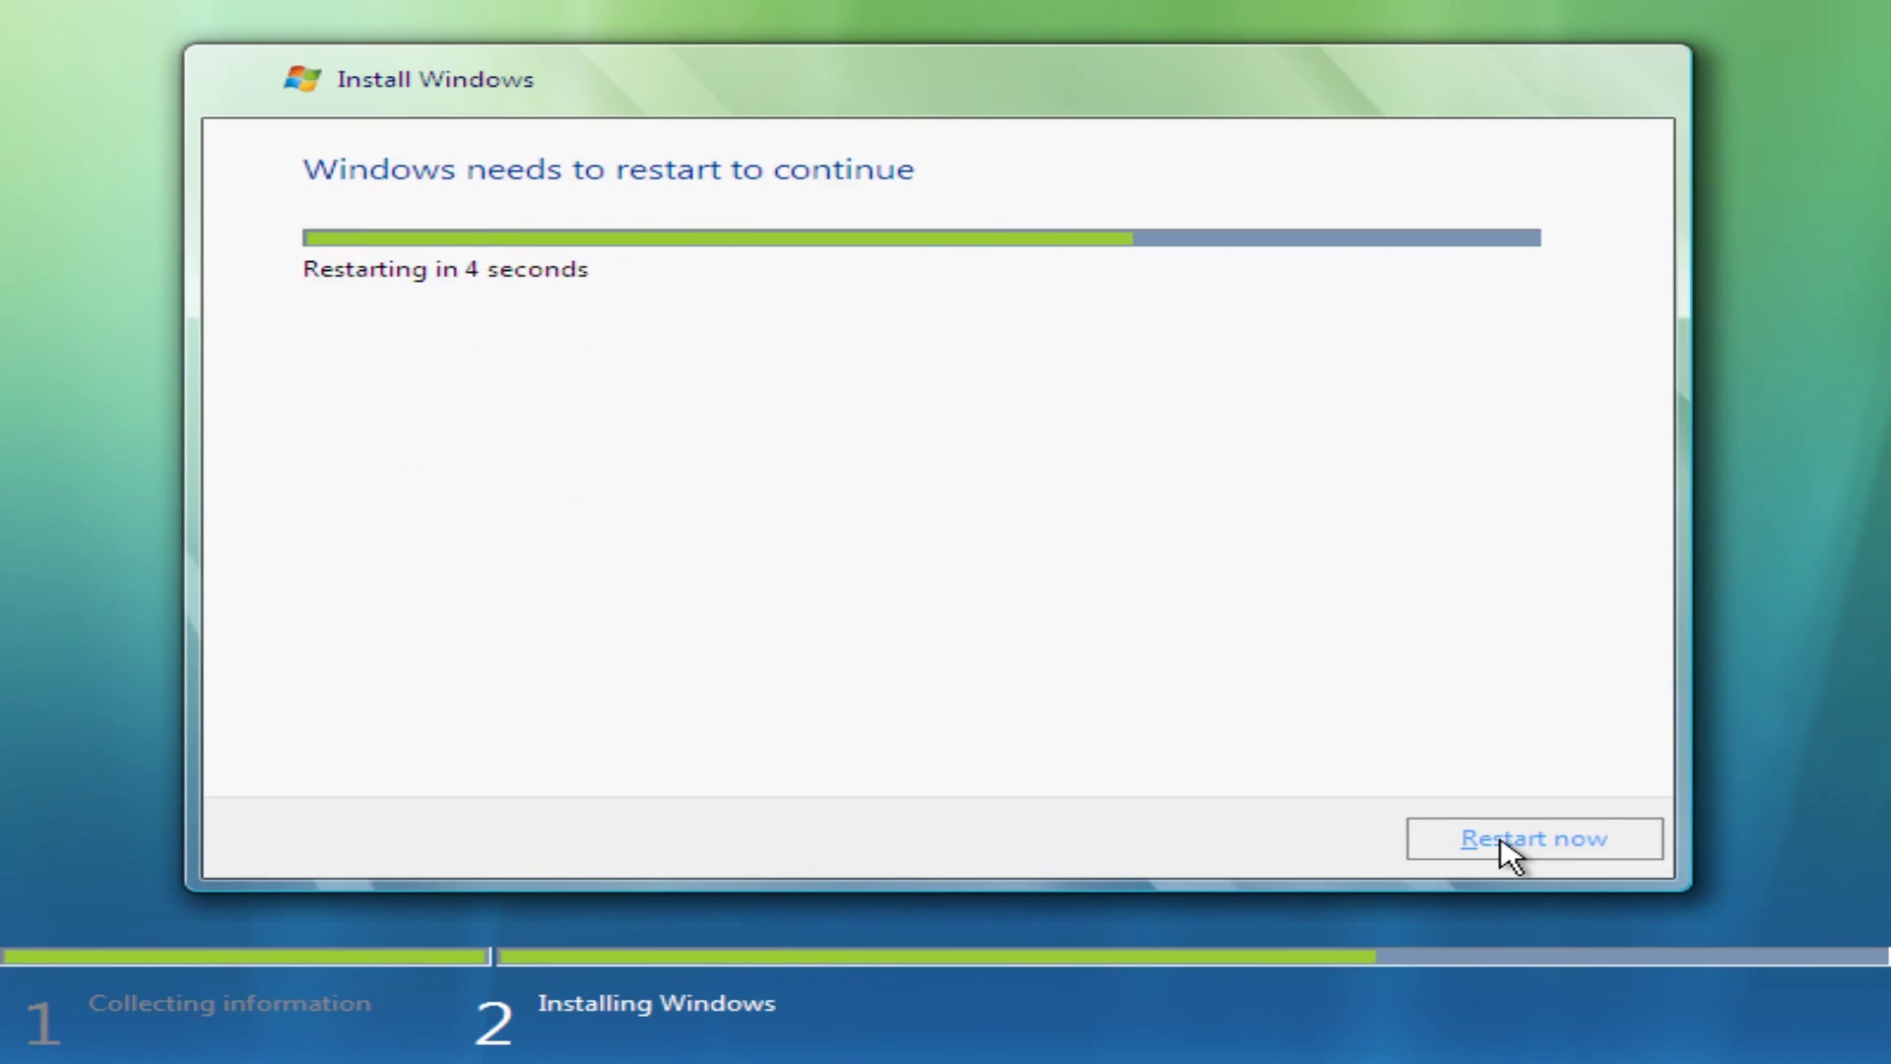
pyautogui.click(1534, 839)
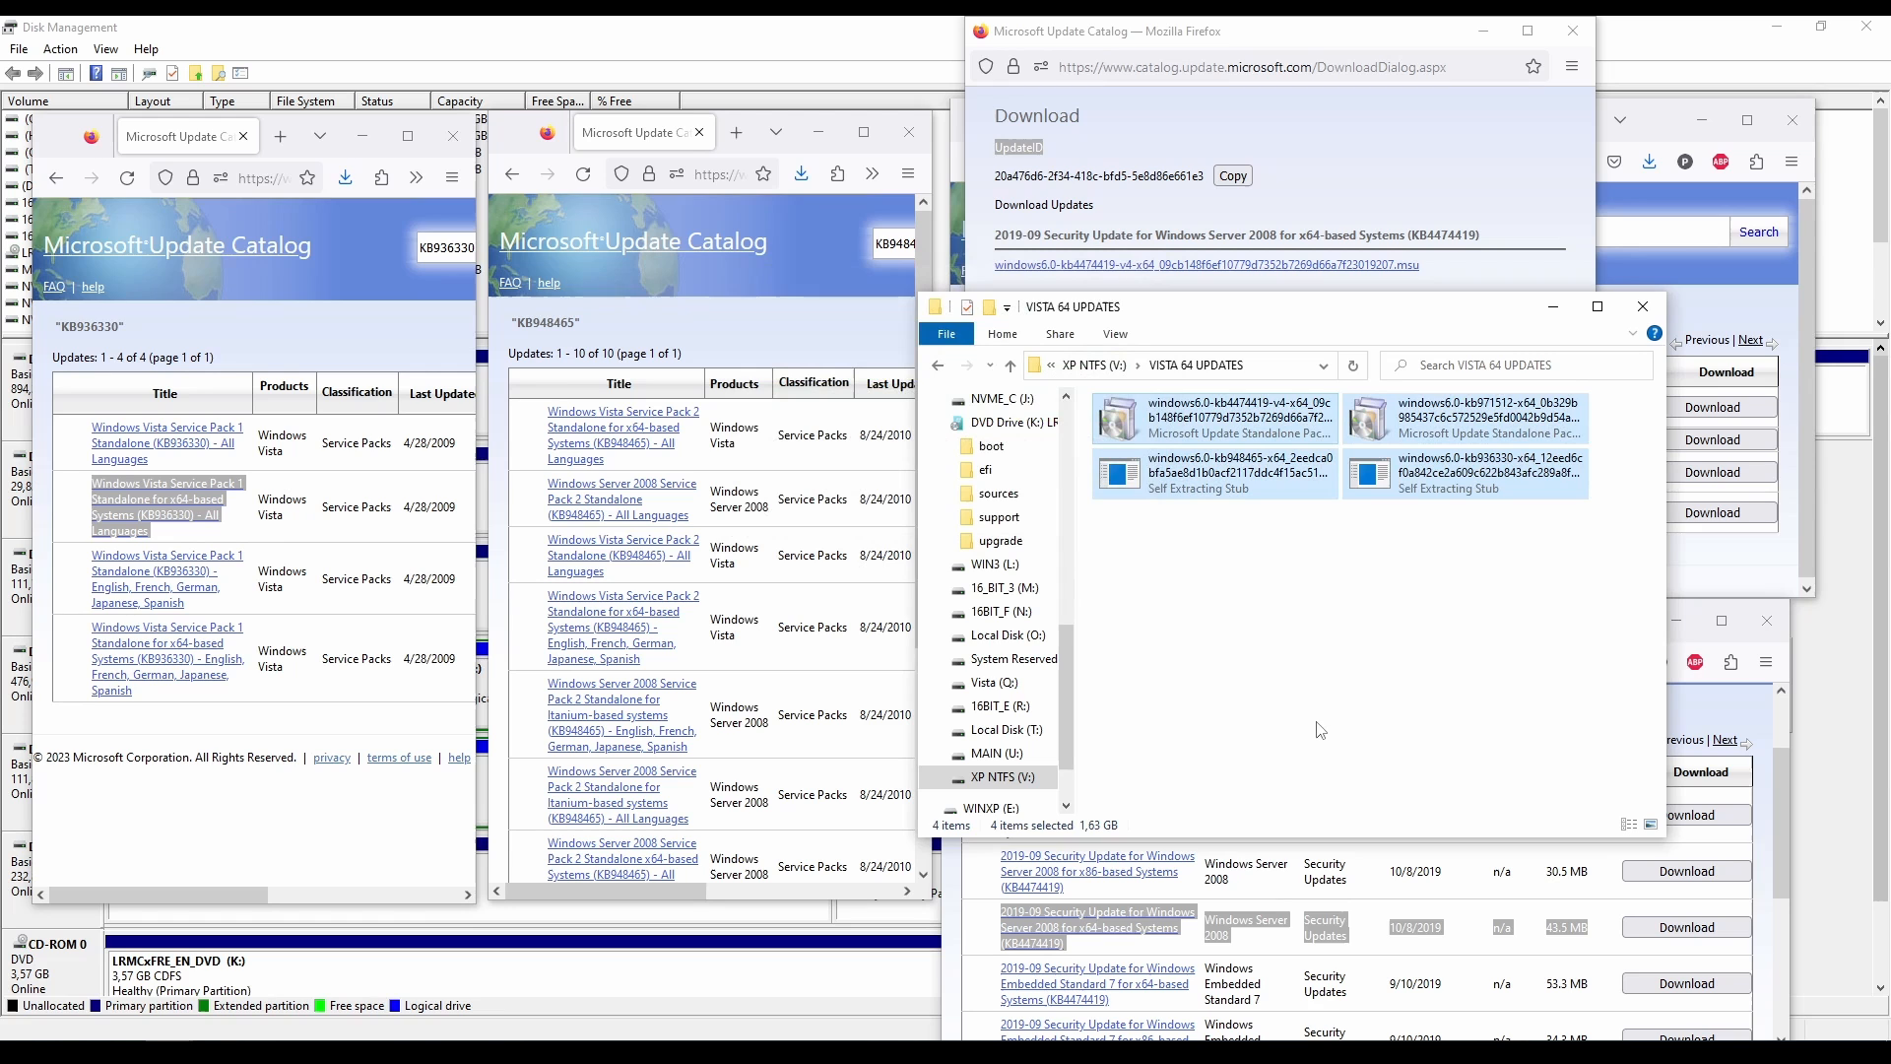
# Close the finished SP1 installer, then accept the license and install Service Pack 2.
pyautogui.click(1416, 467)
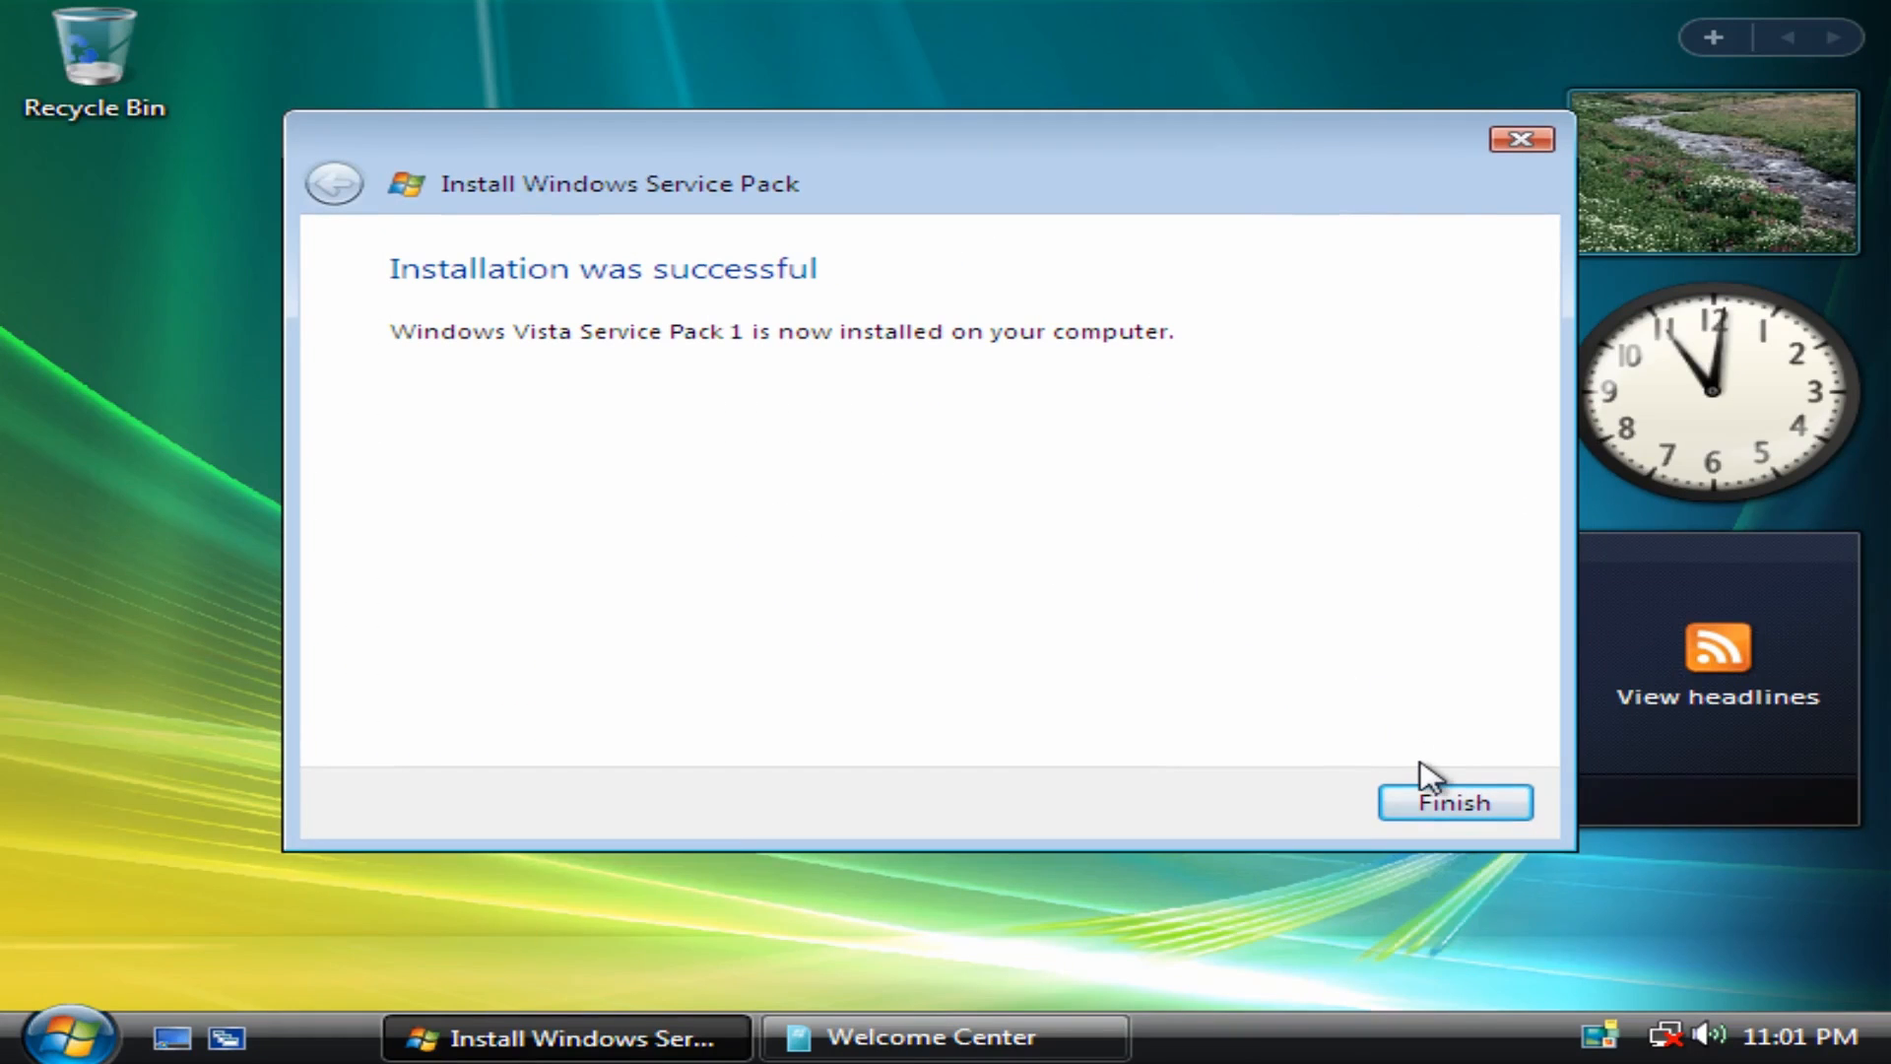
pyautogui.click(1454, 802)
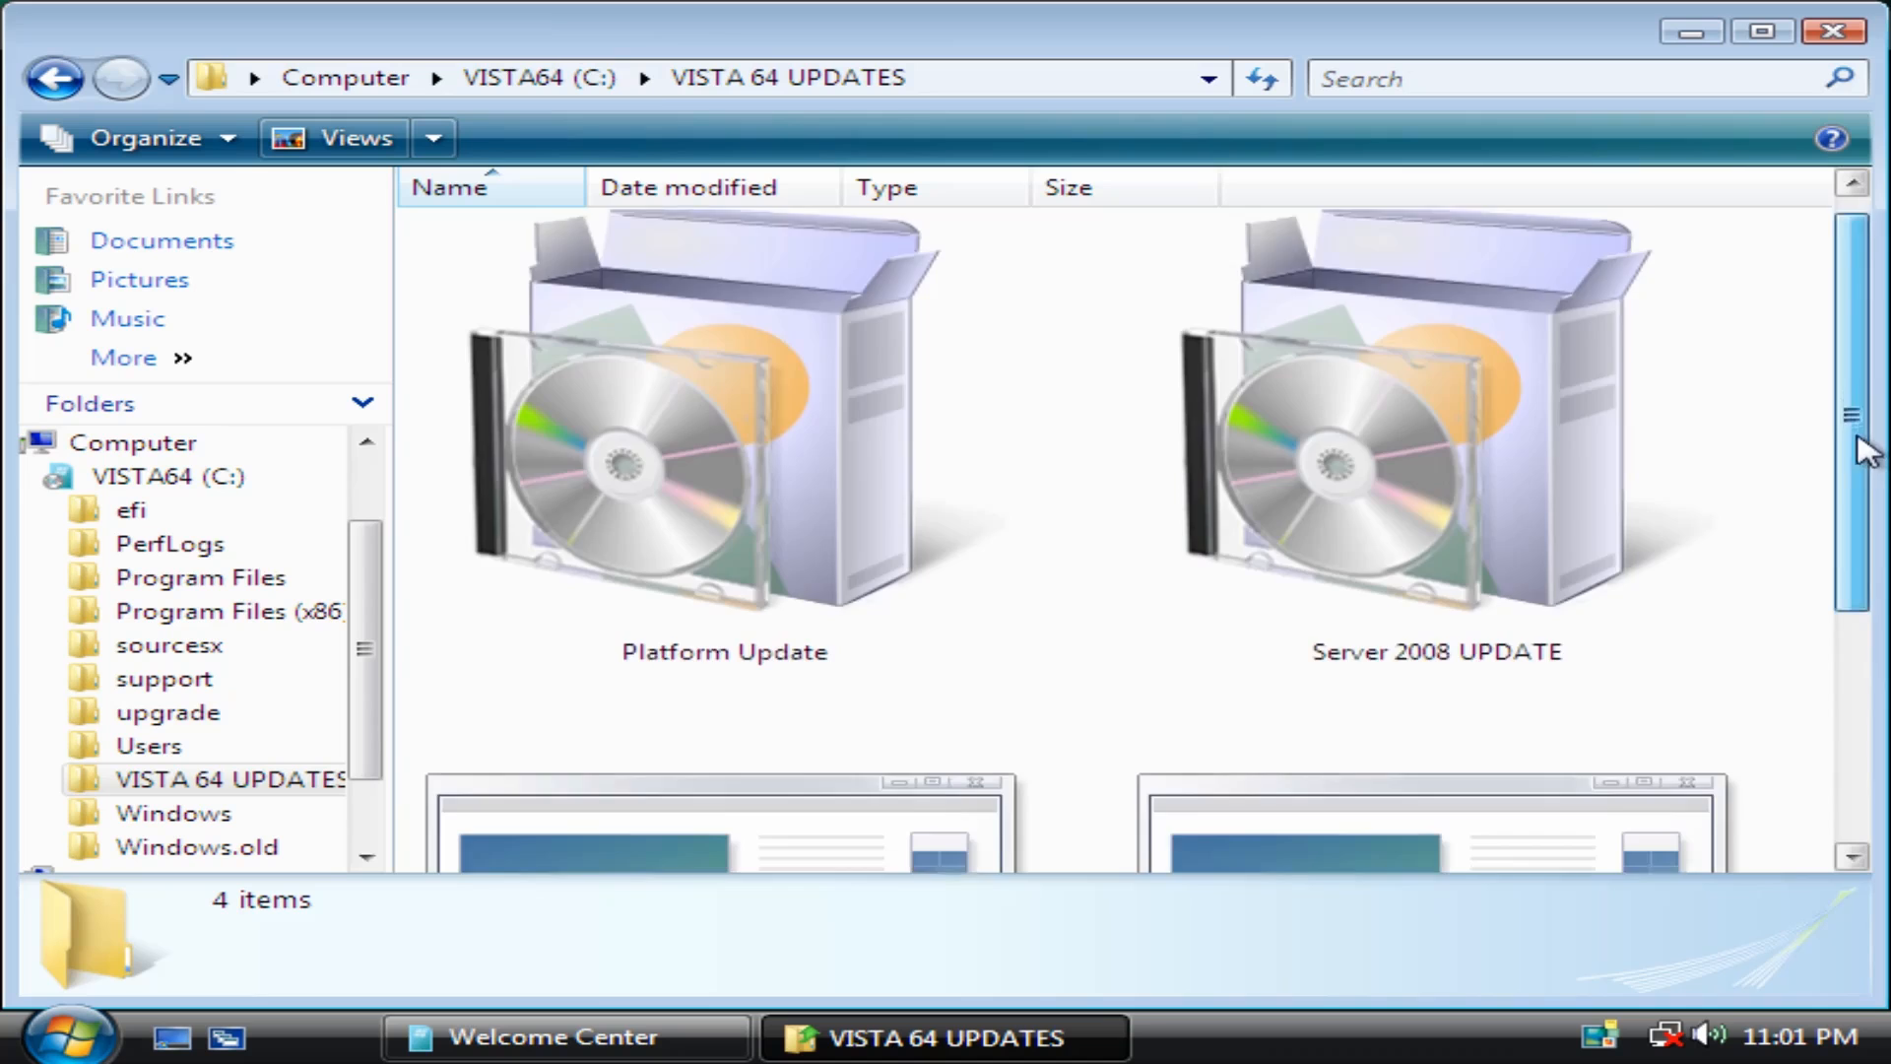
pyautogui.scroll(-3)
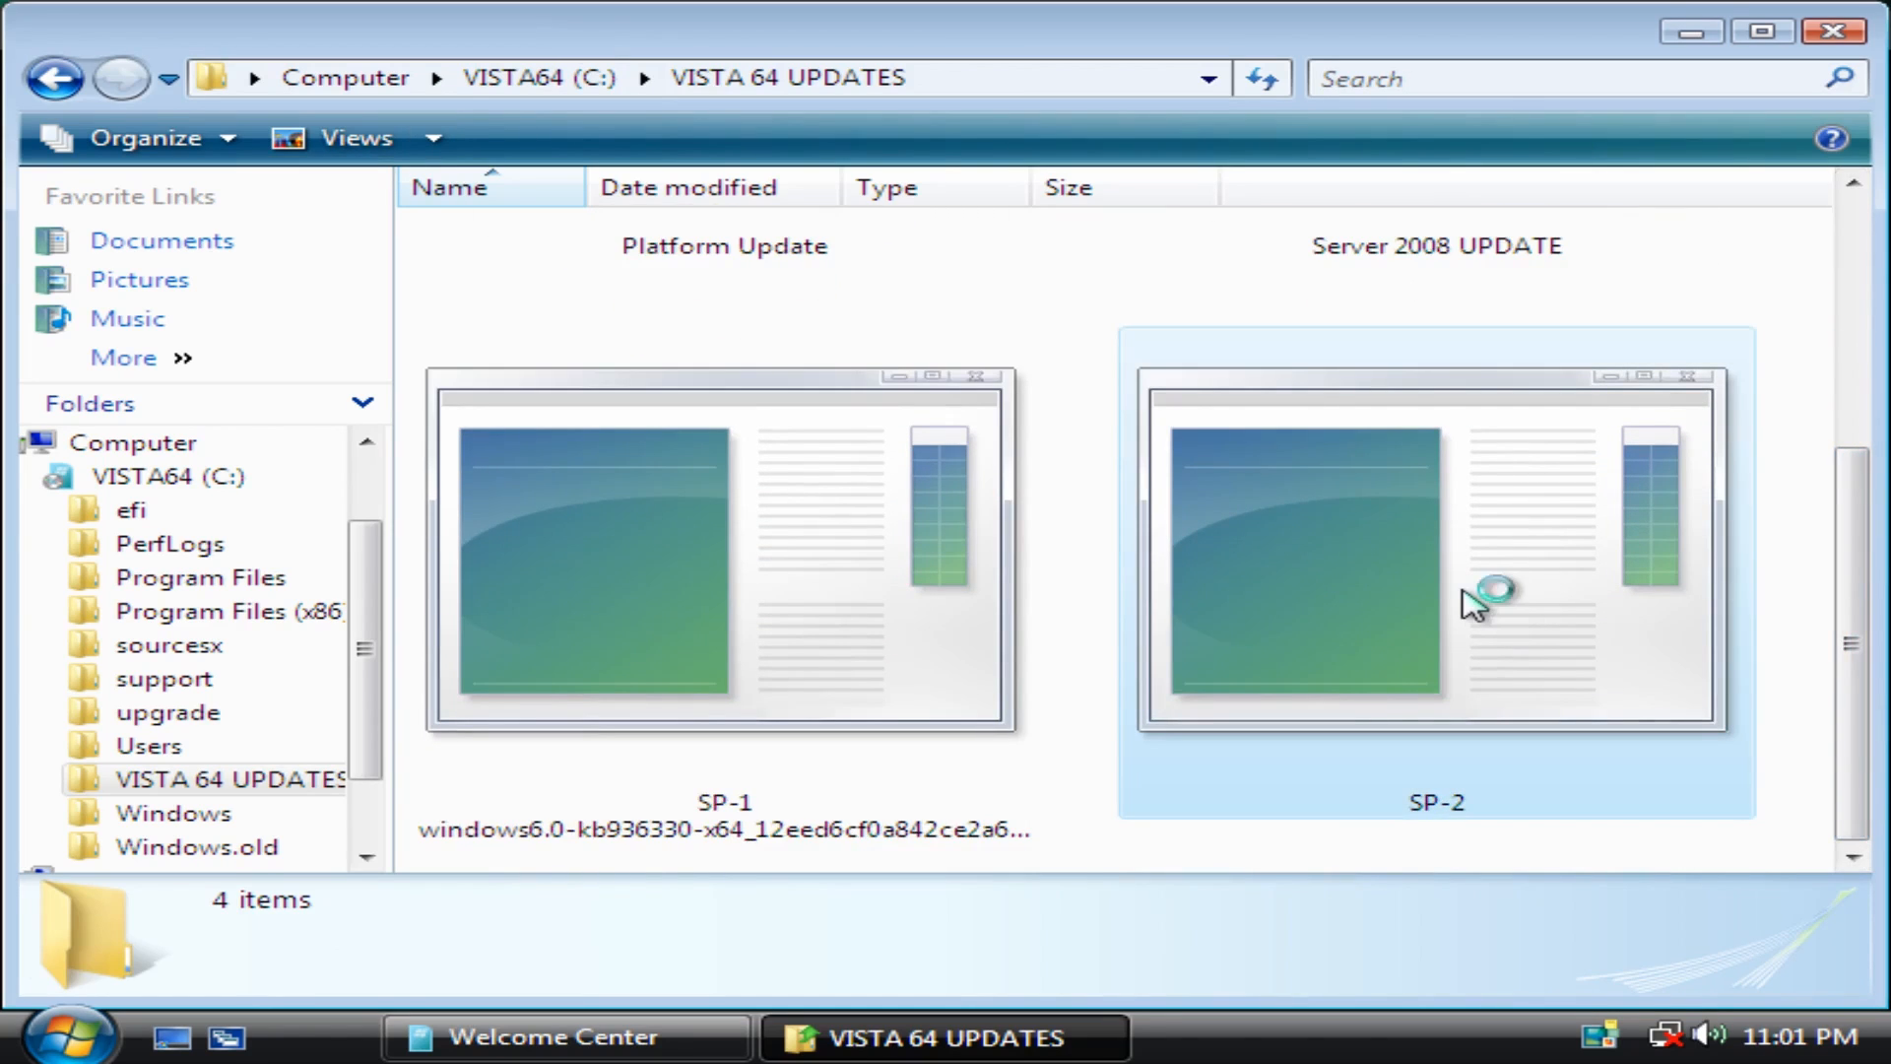
pyautogui.doubleClick(1436, 555)
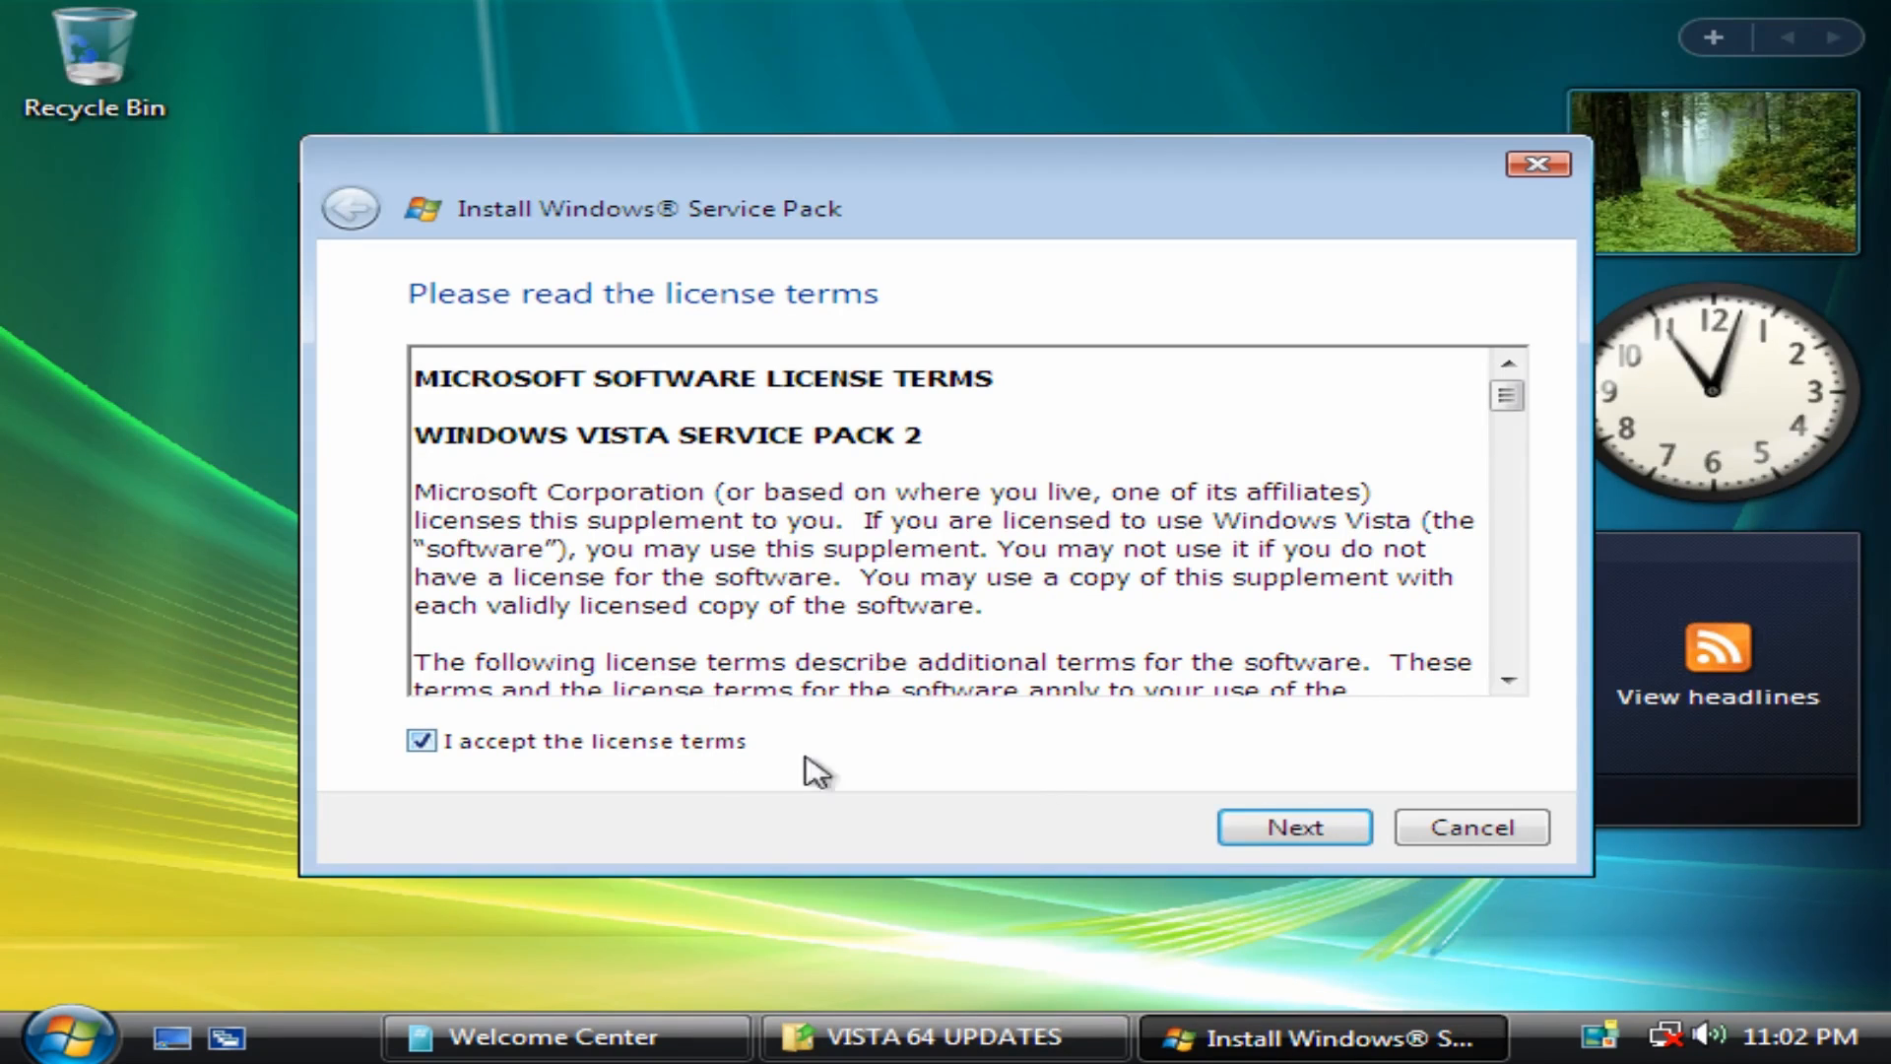
pyautogui.click(1292, 826)
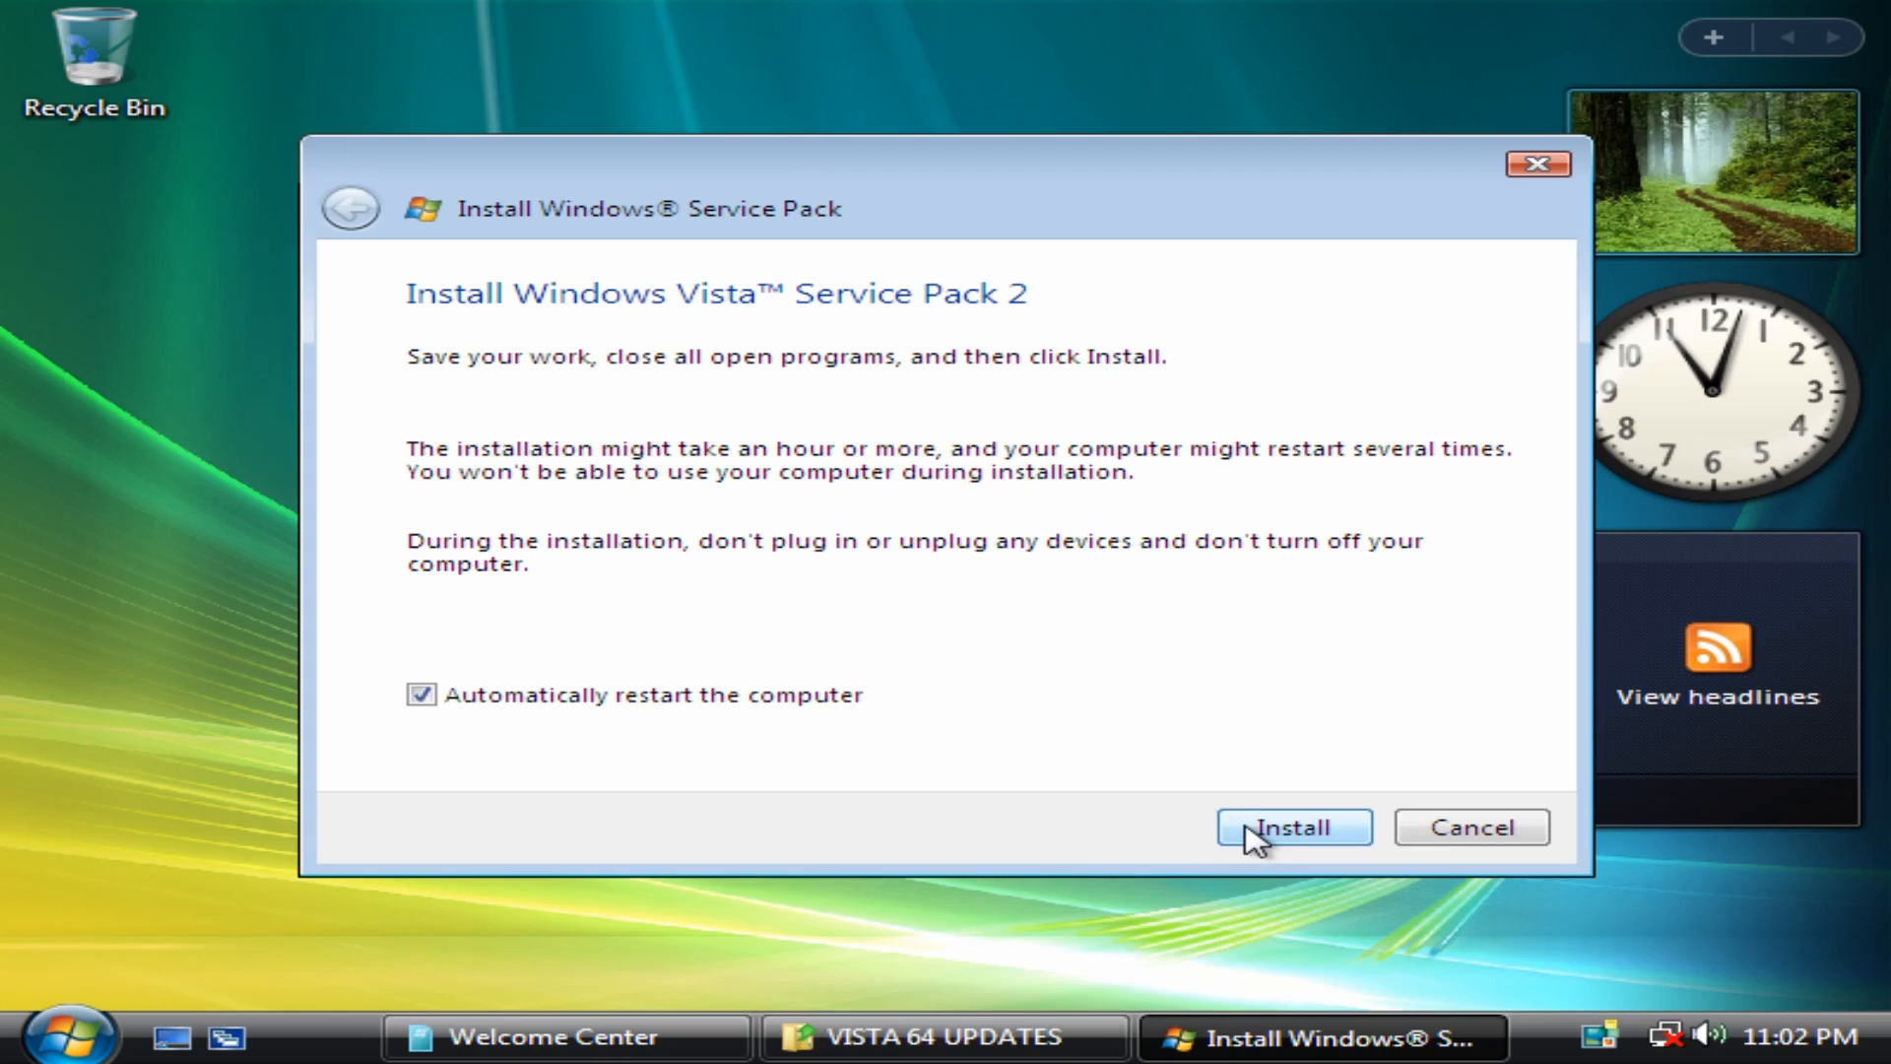
pyautogui.click(1293, 827)
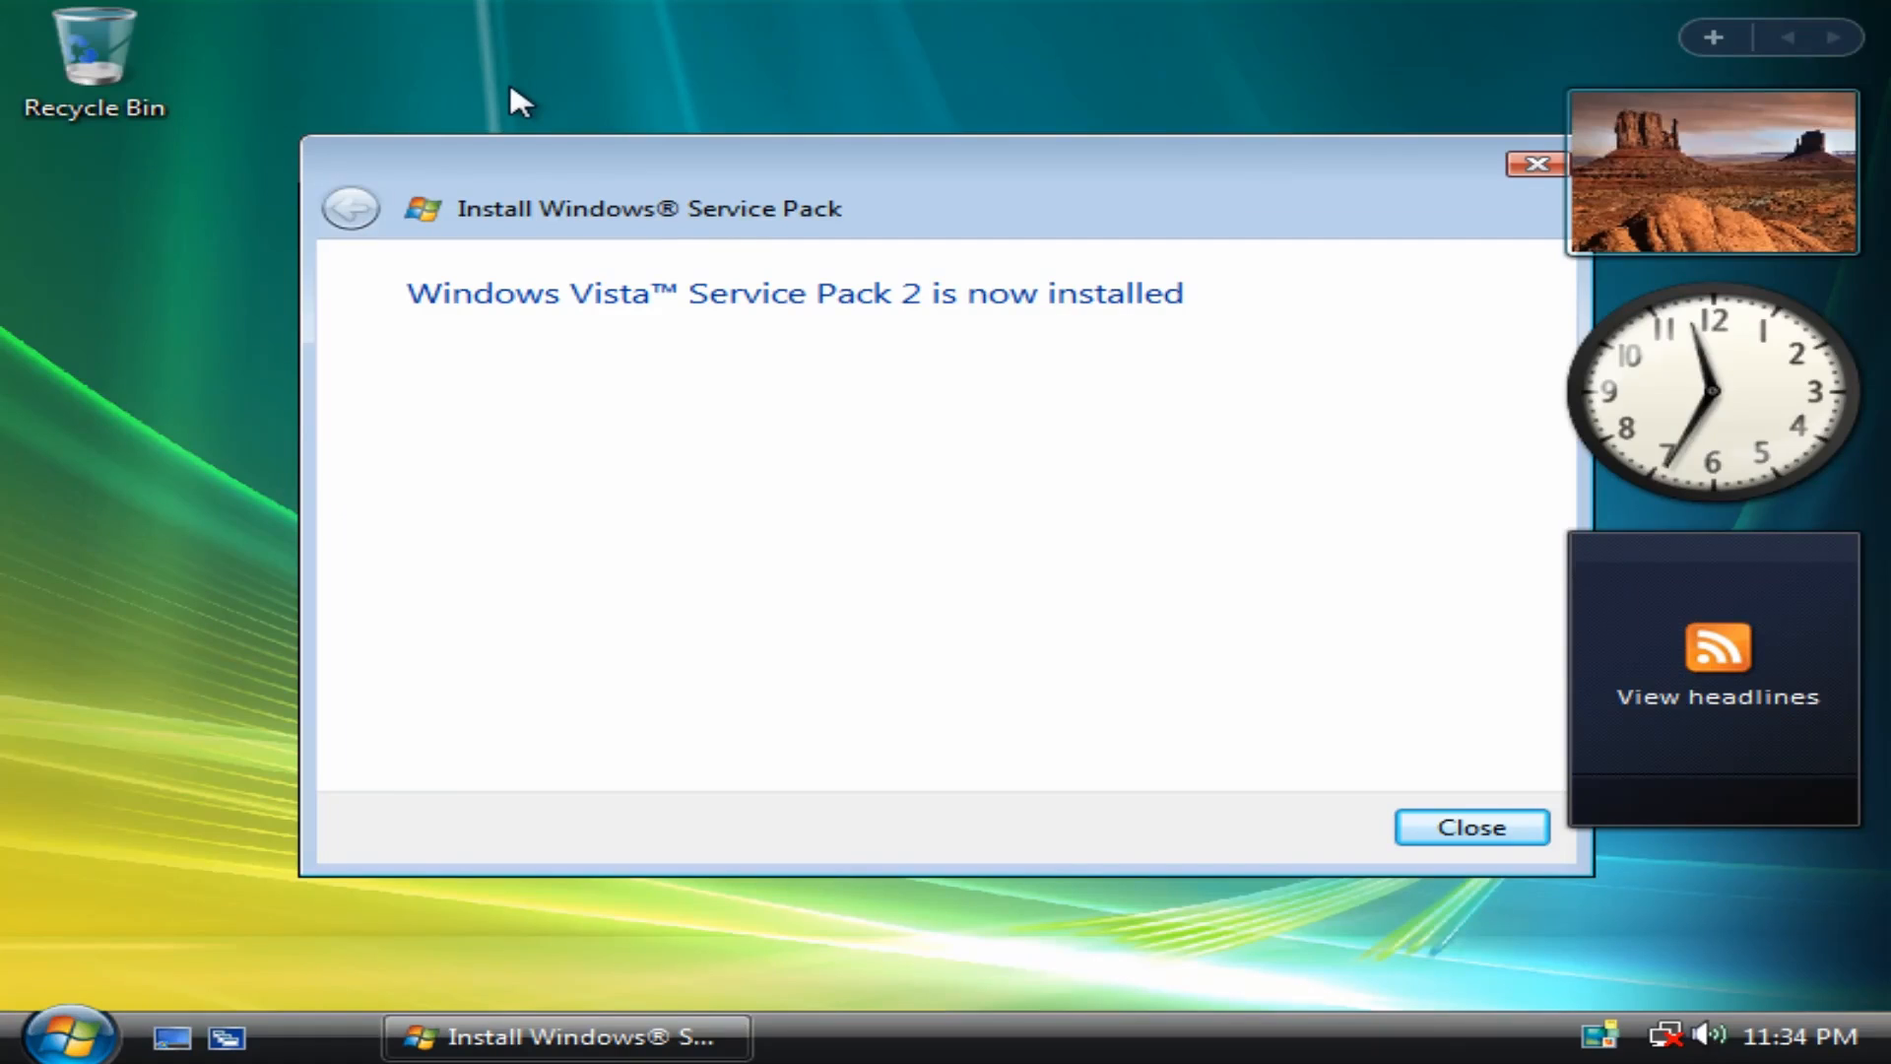
pyautogui.moveTo(506, 183)
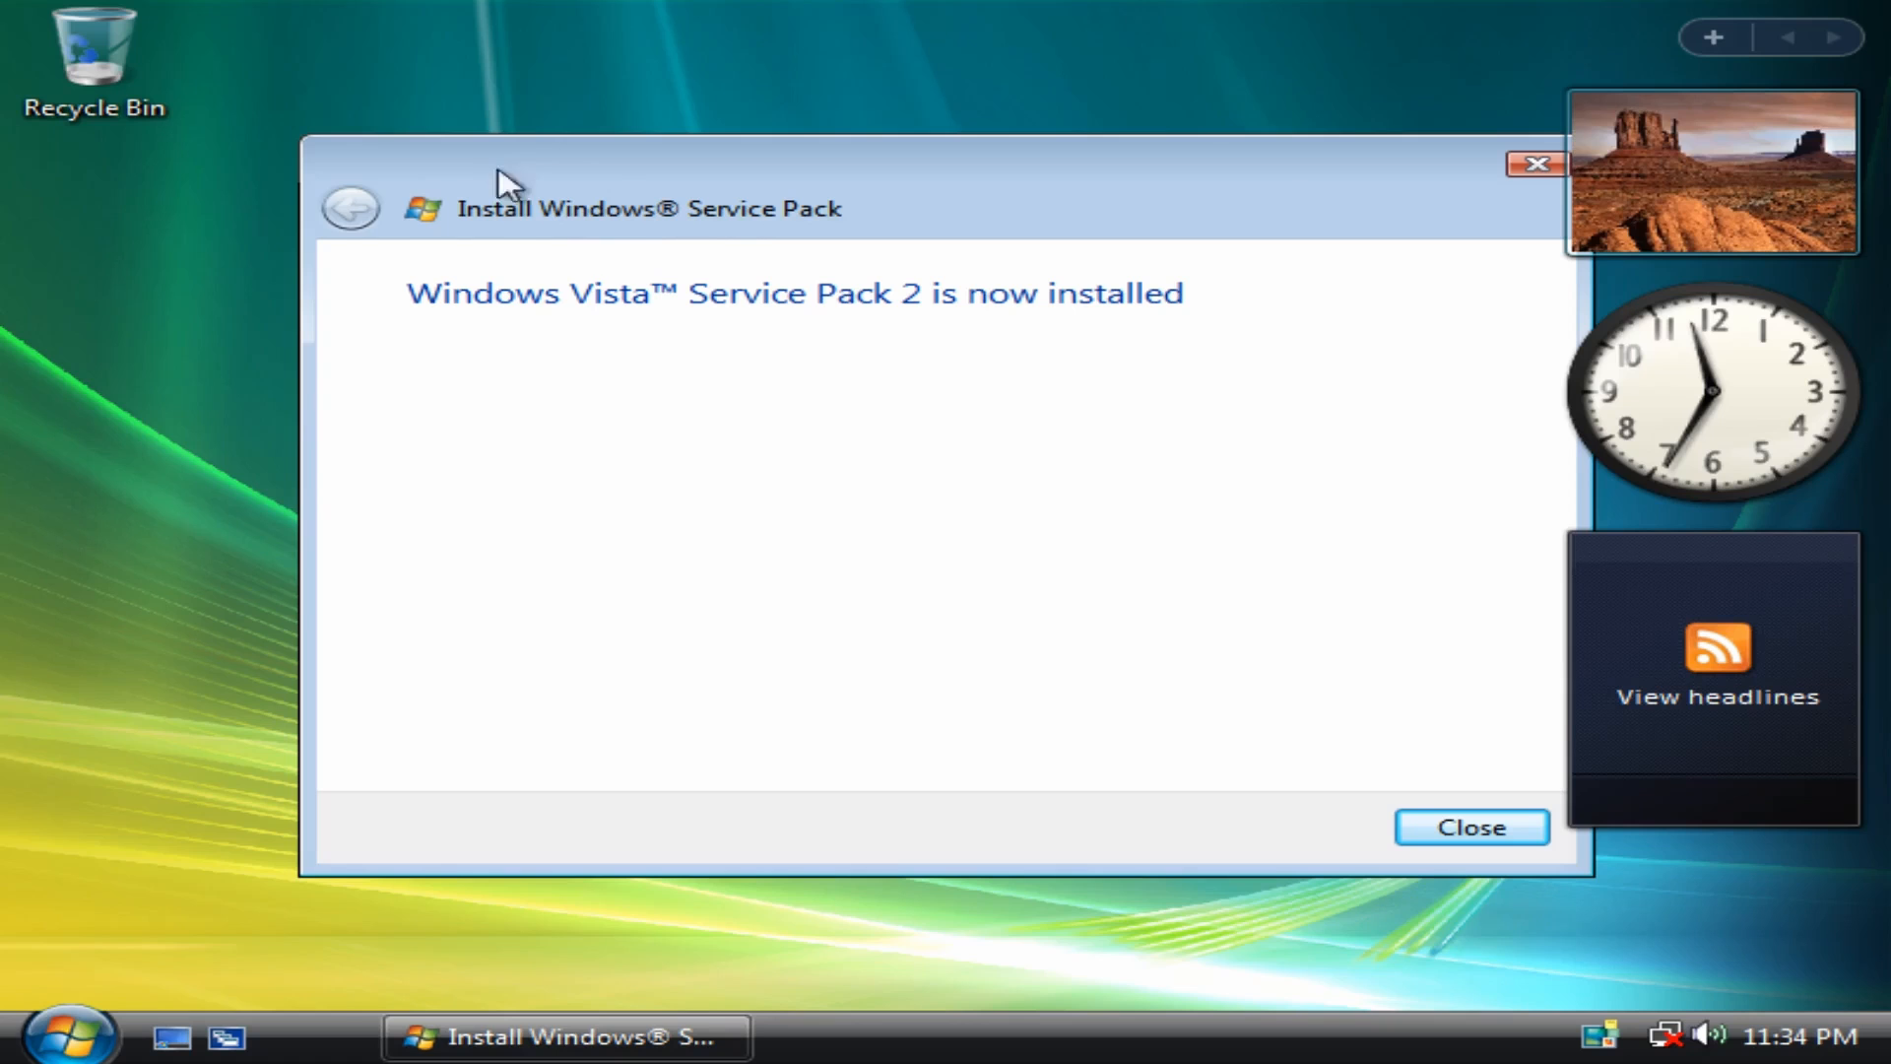
pyautogui.click(1469, 825)
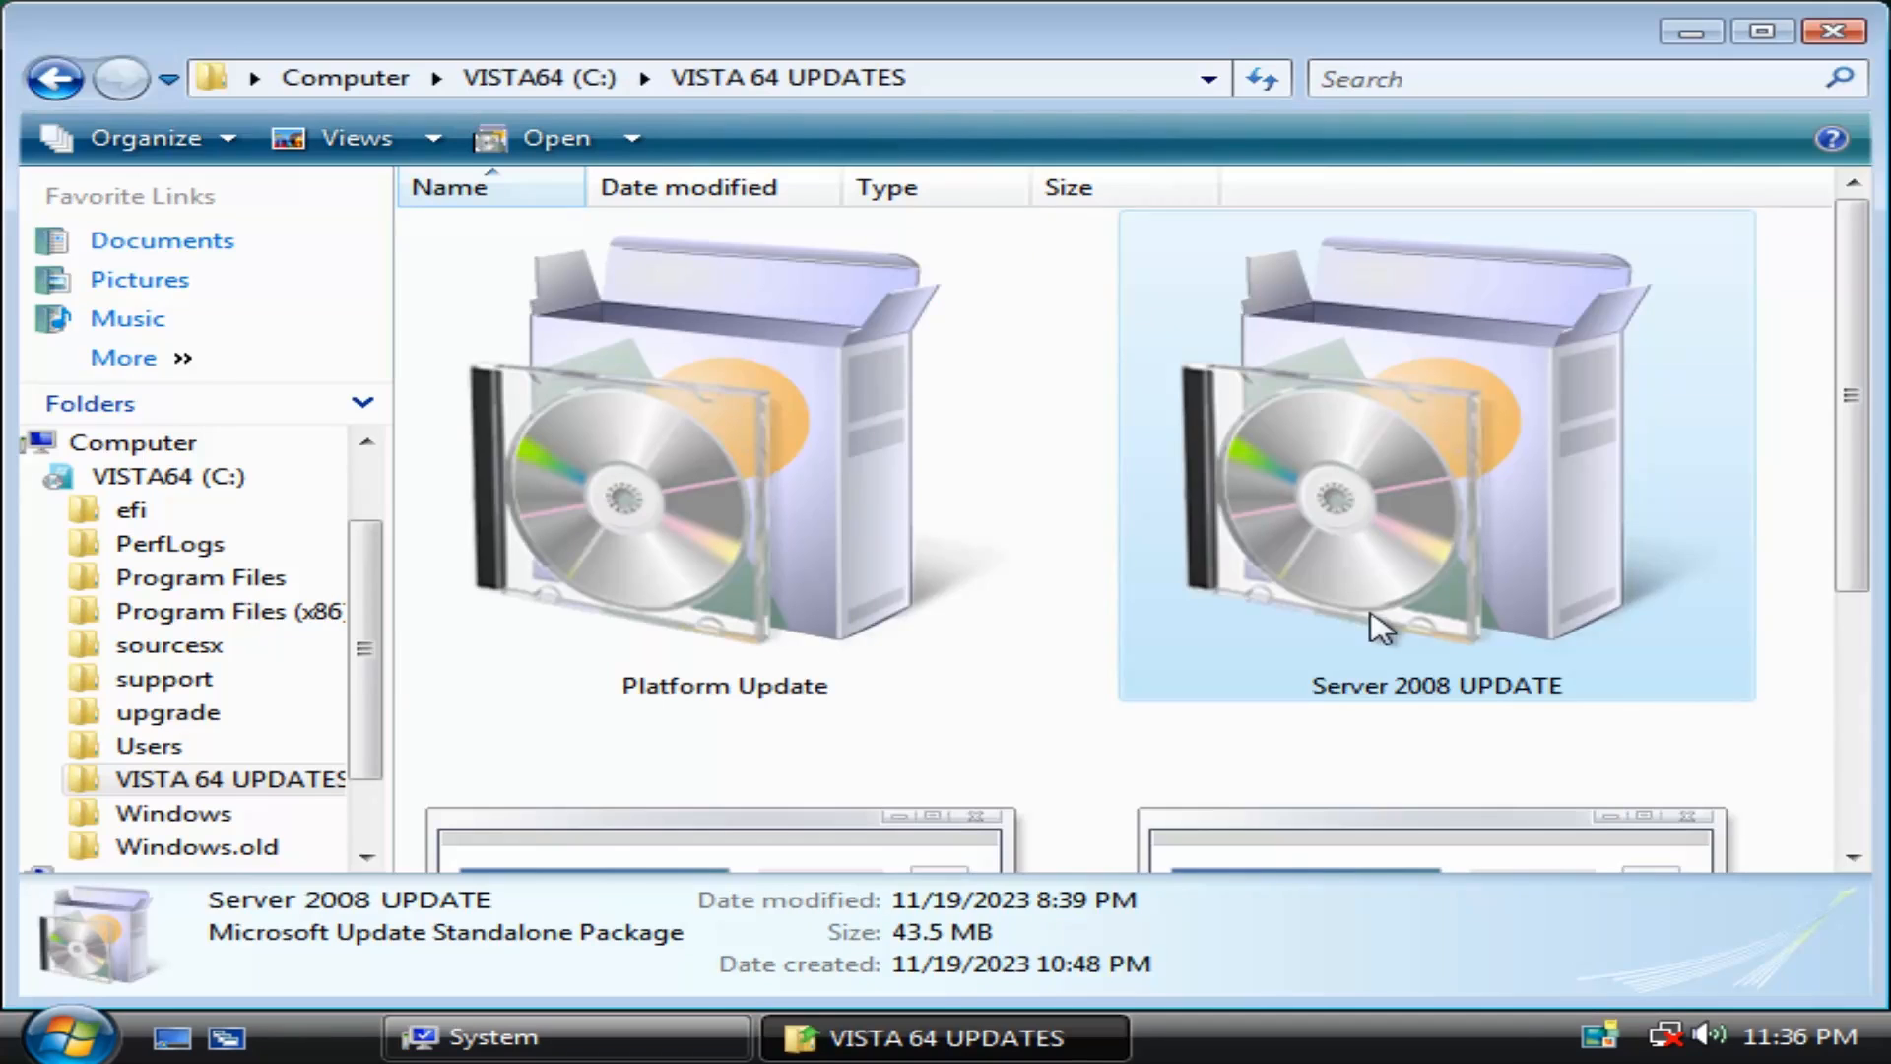
# Launch the Platform Update package and confirm installing KB971512.
pyautogui.doubleClick(723, 459)
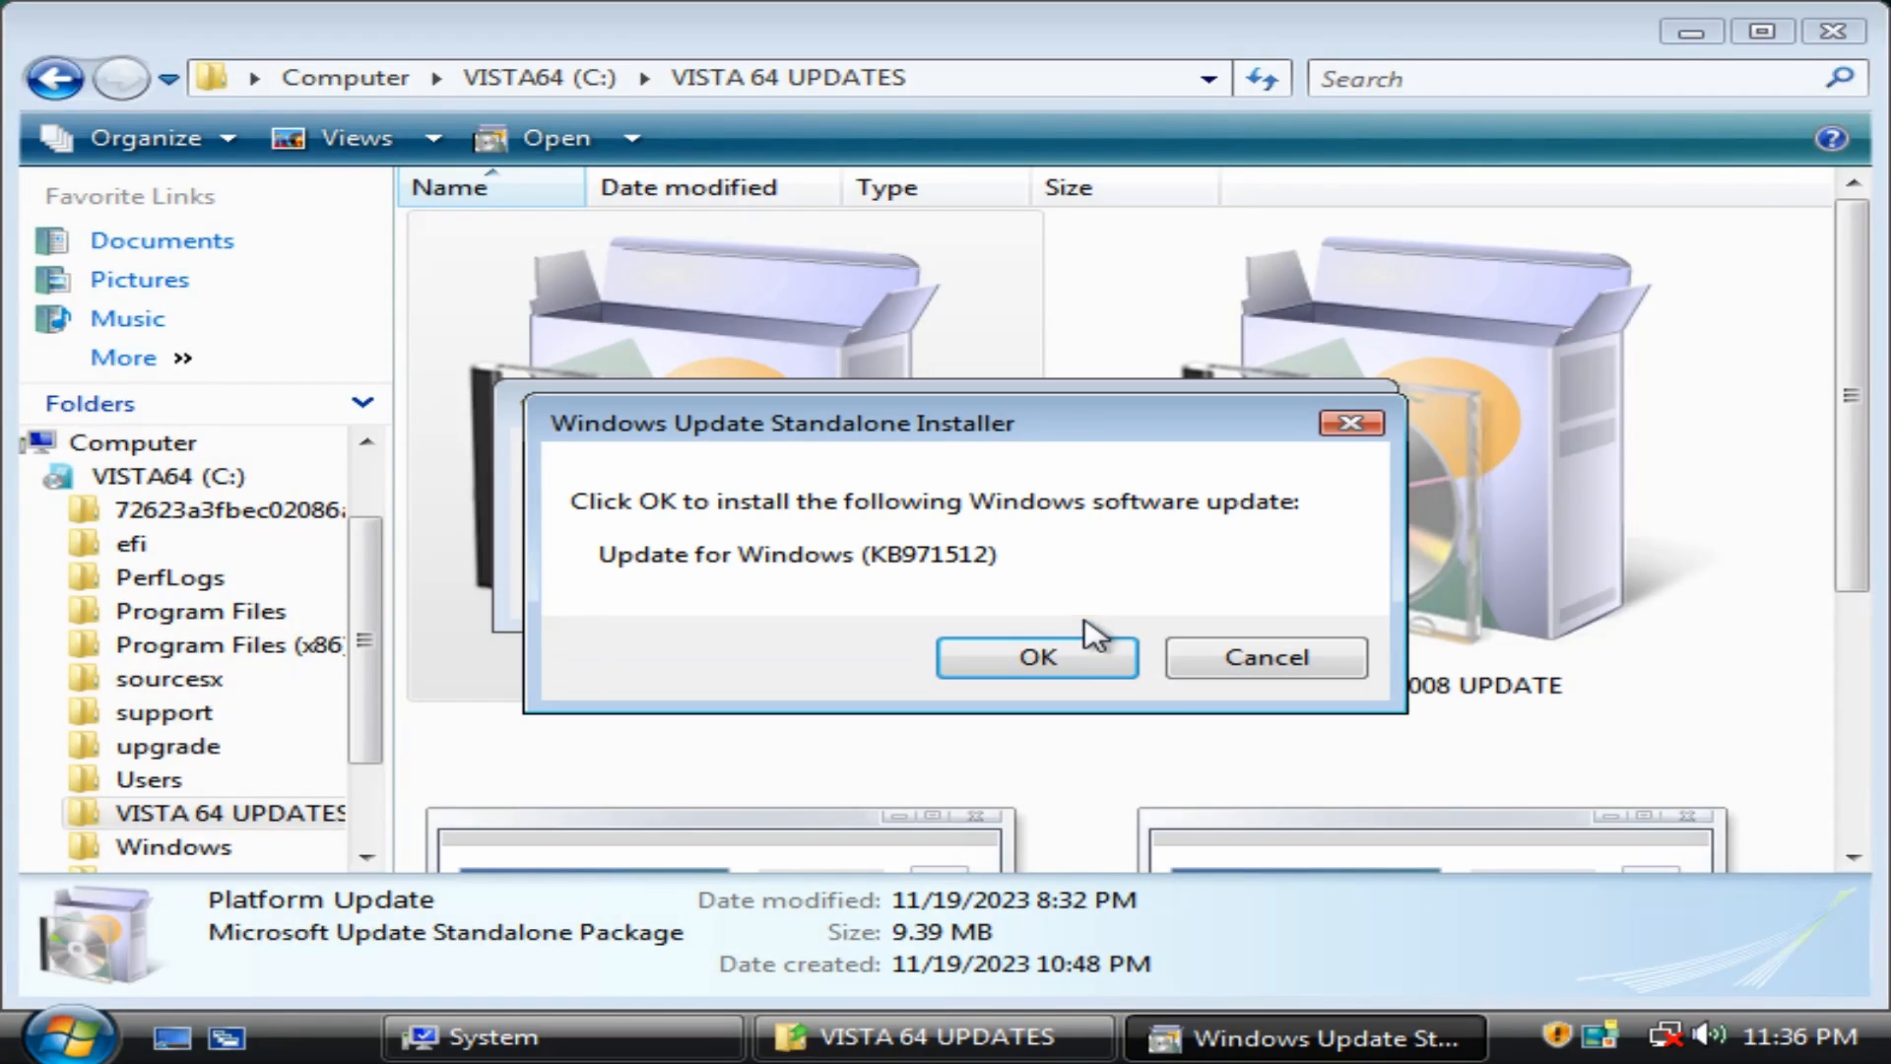
pyautogui.click(1034, 656)
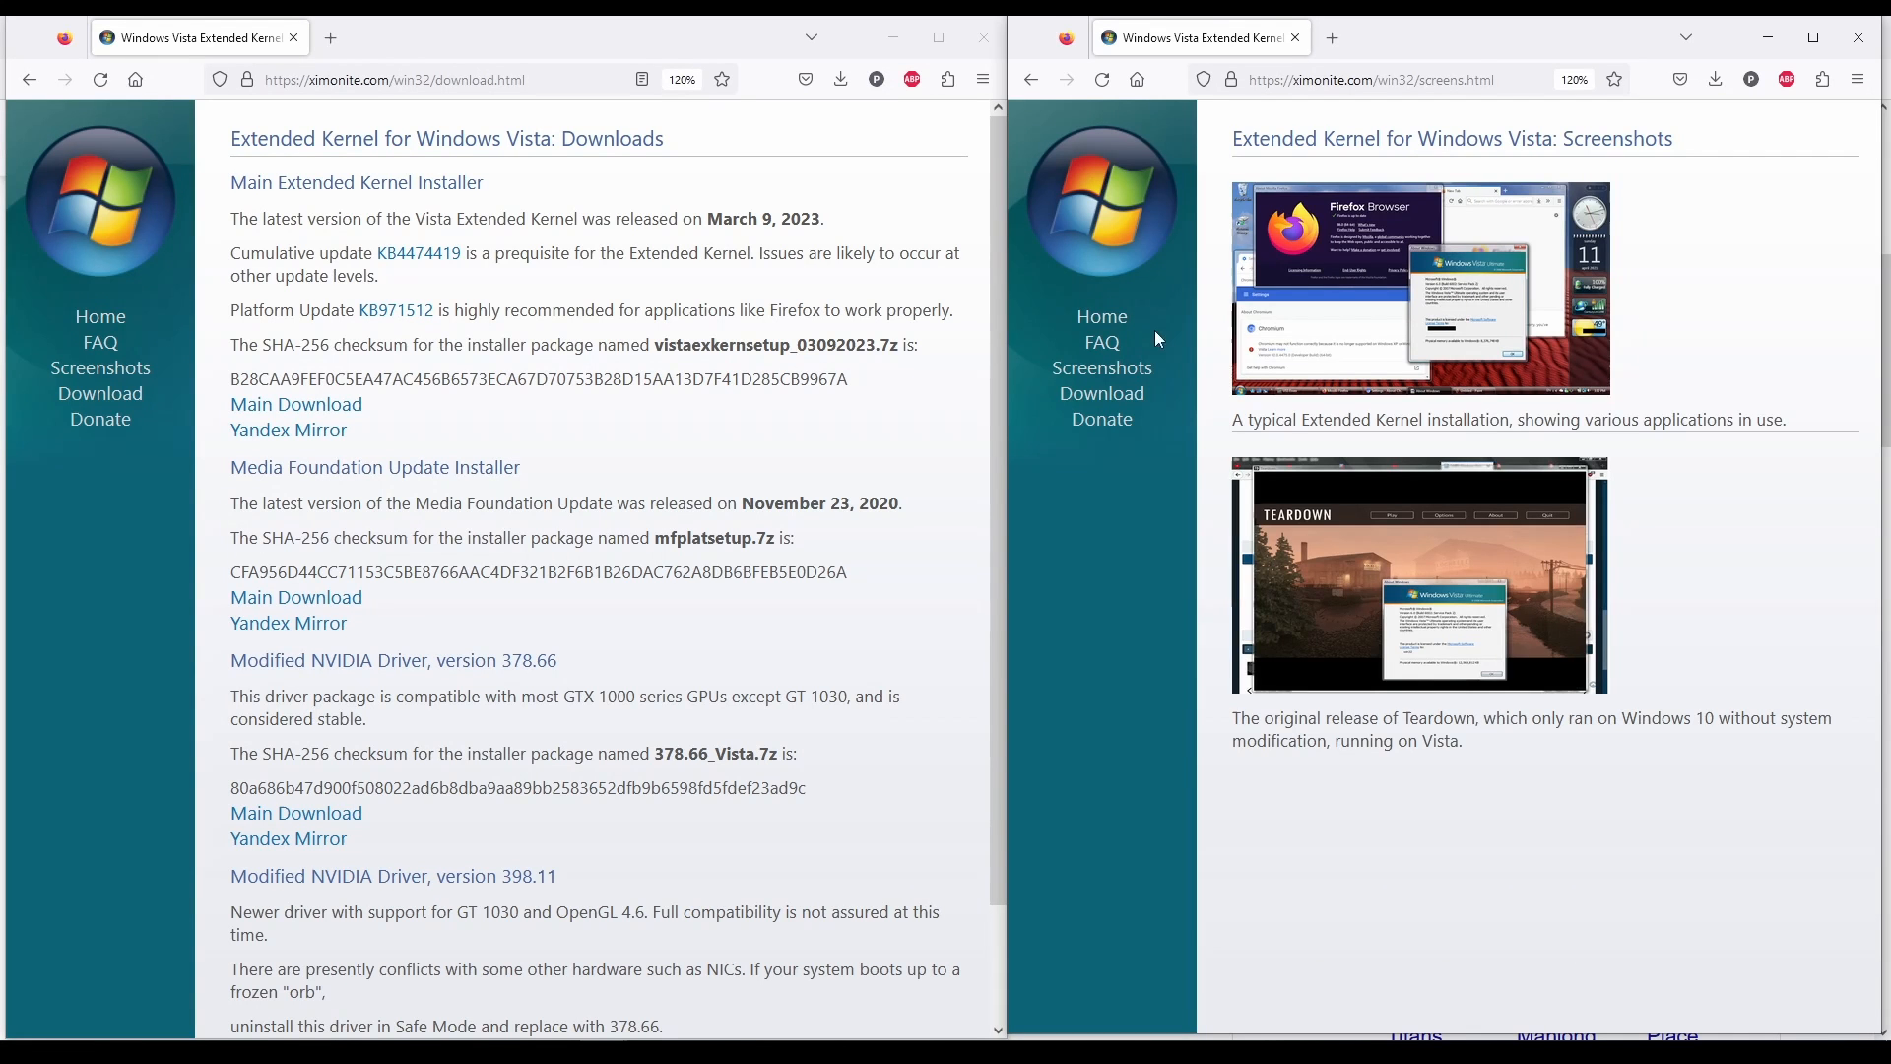
# Visit the Extended Kernel site's Home and Screenshots pages in Firefox.
pyautogui.click(1099, 316)
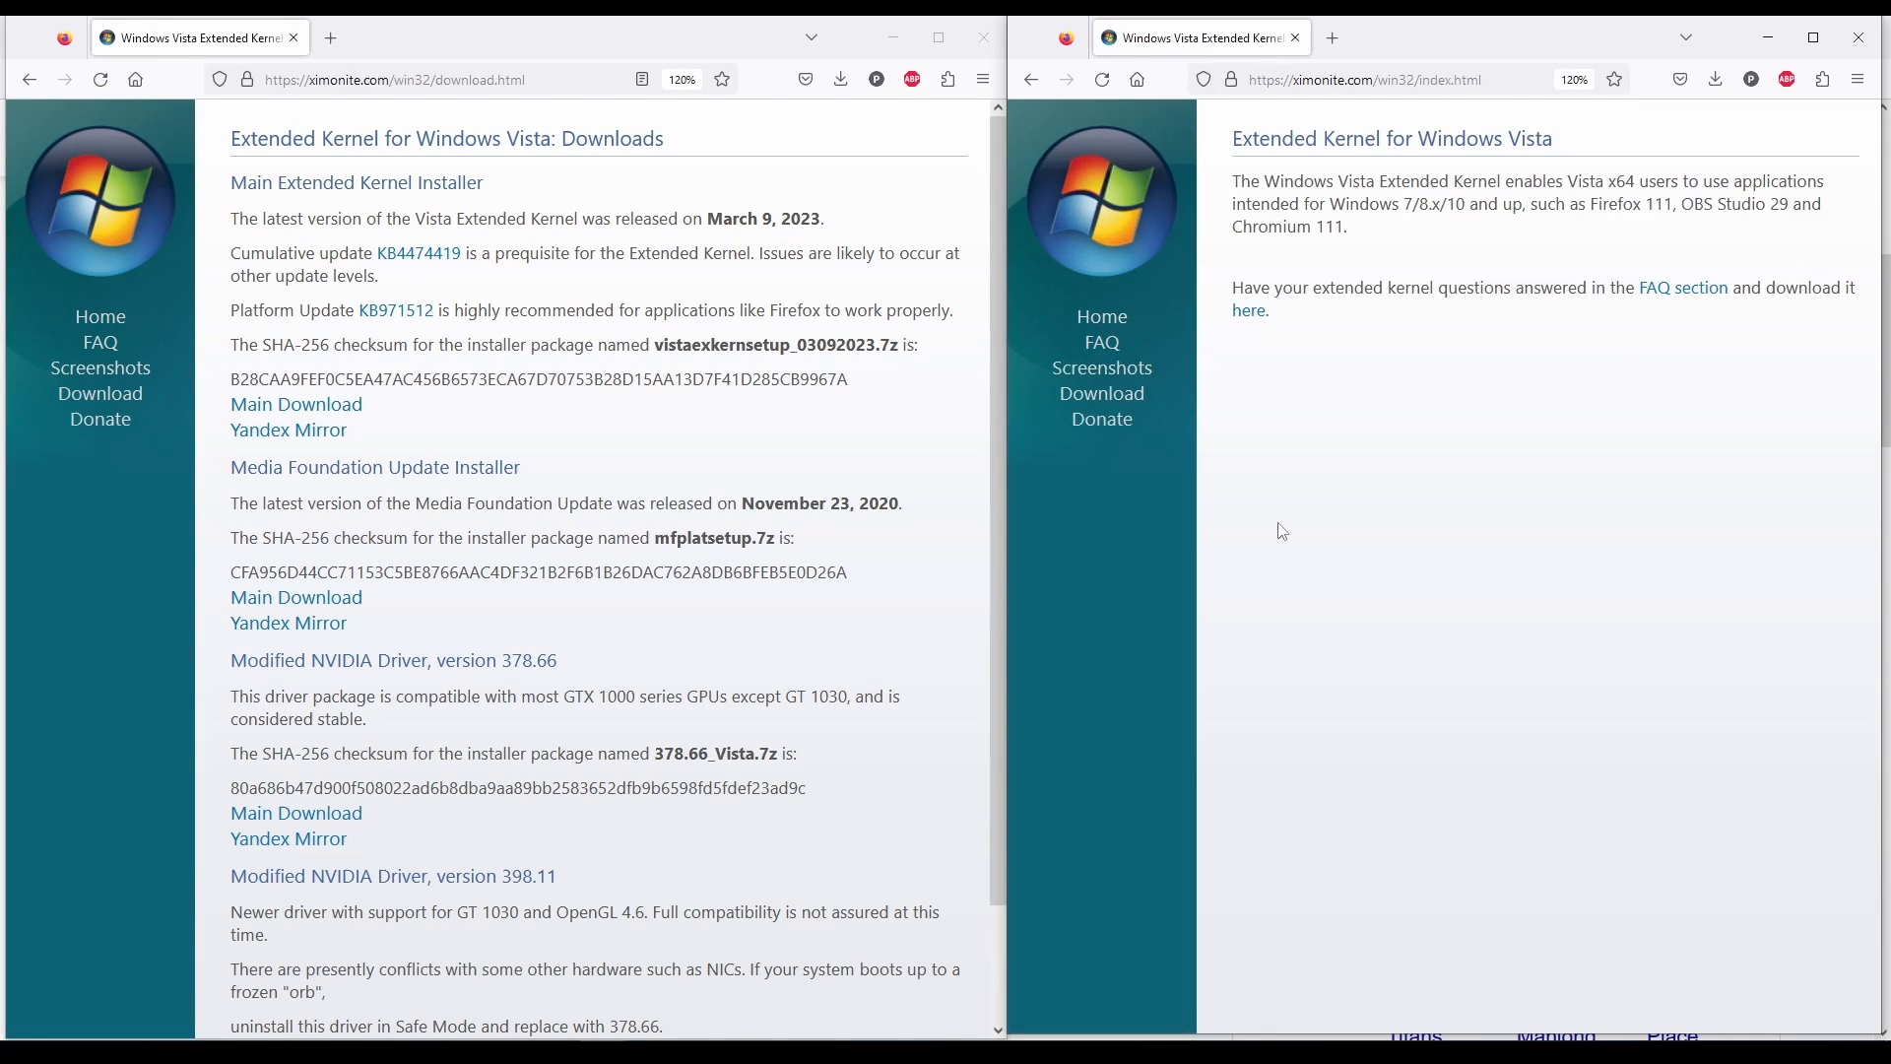
pyautogui.moveTo(1099, 394)
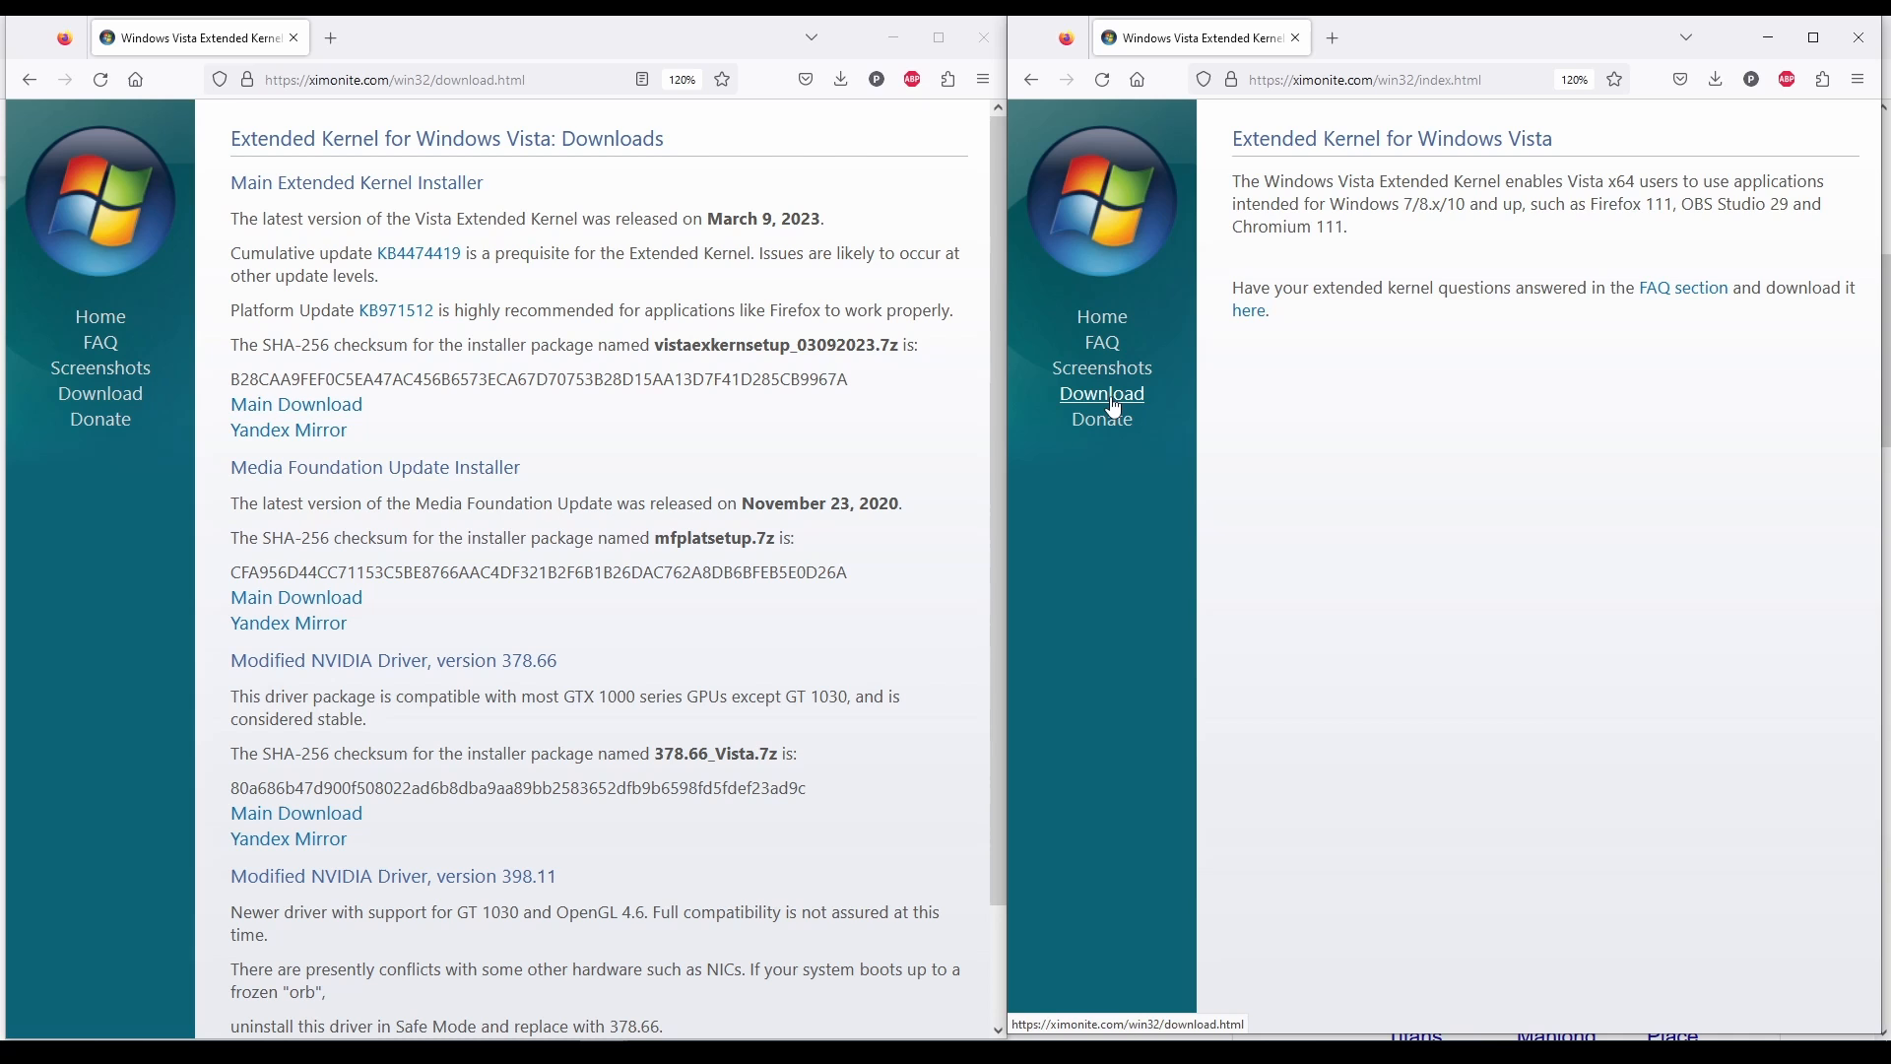
pyautogui.click(1099, 366)
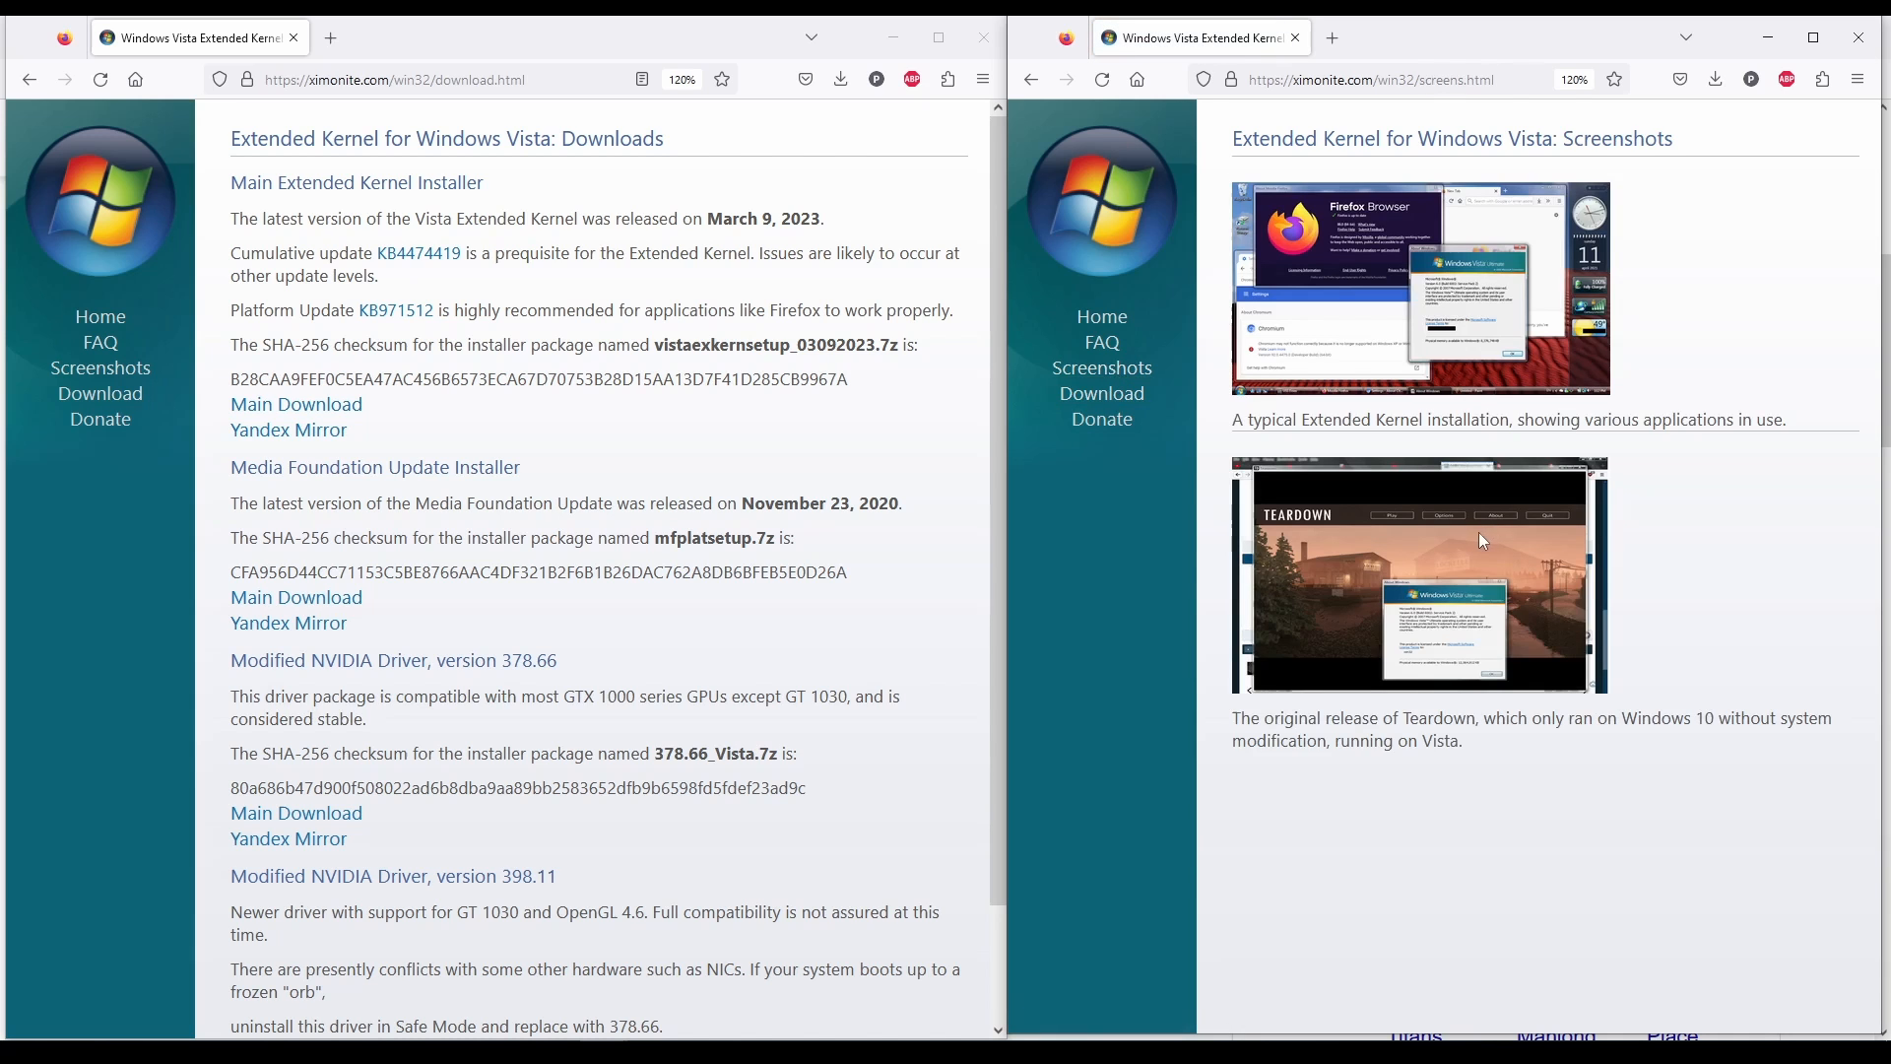
pyautogui.moveTo(1418, 613)
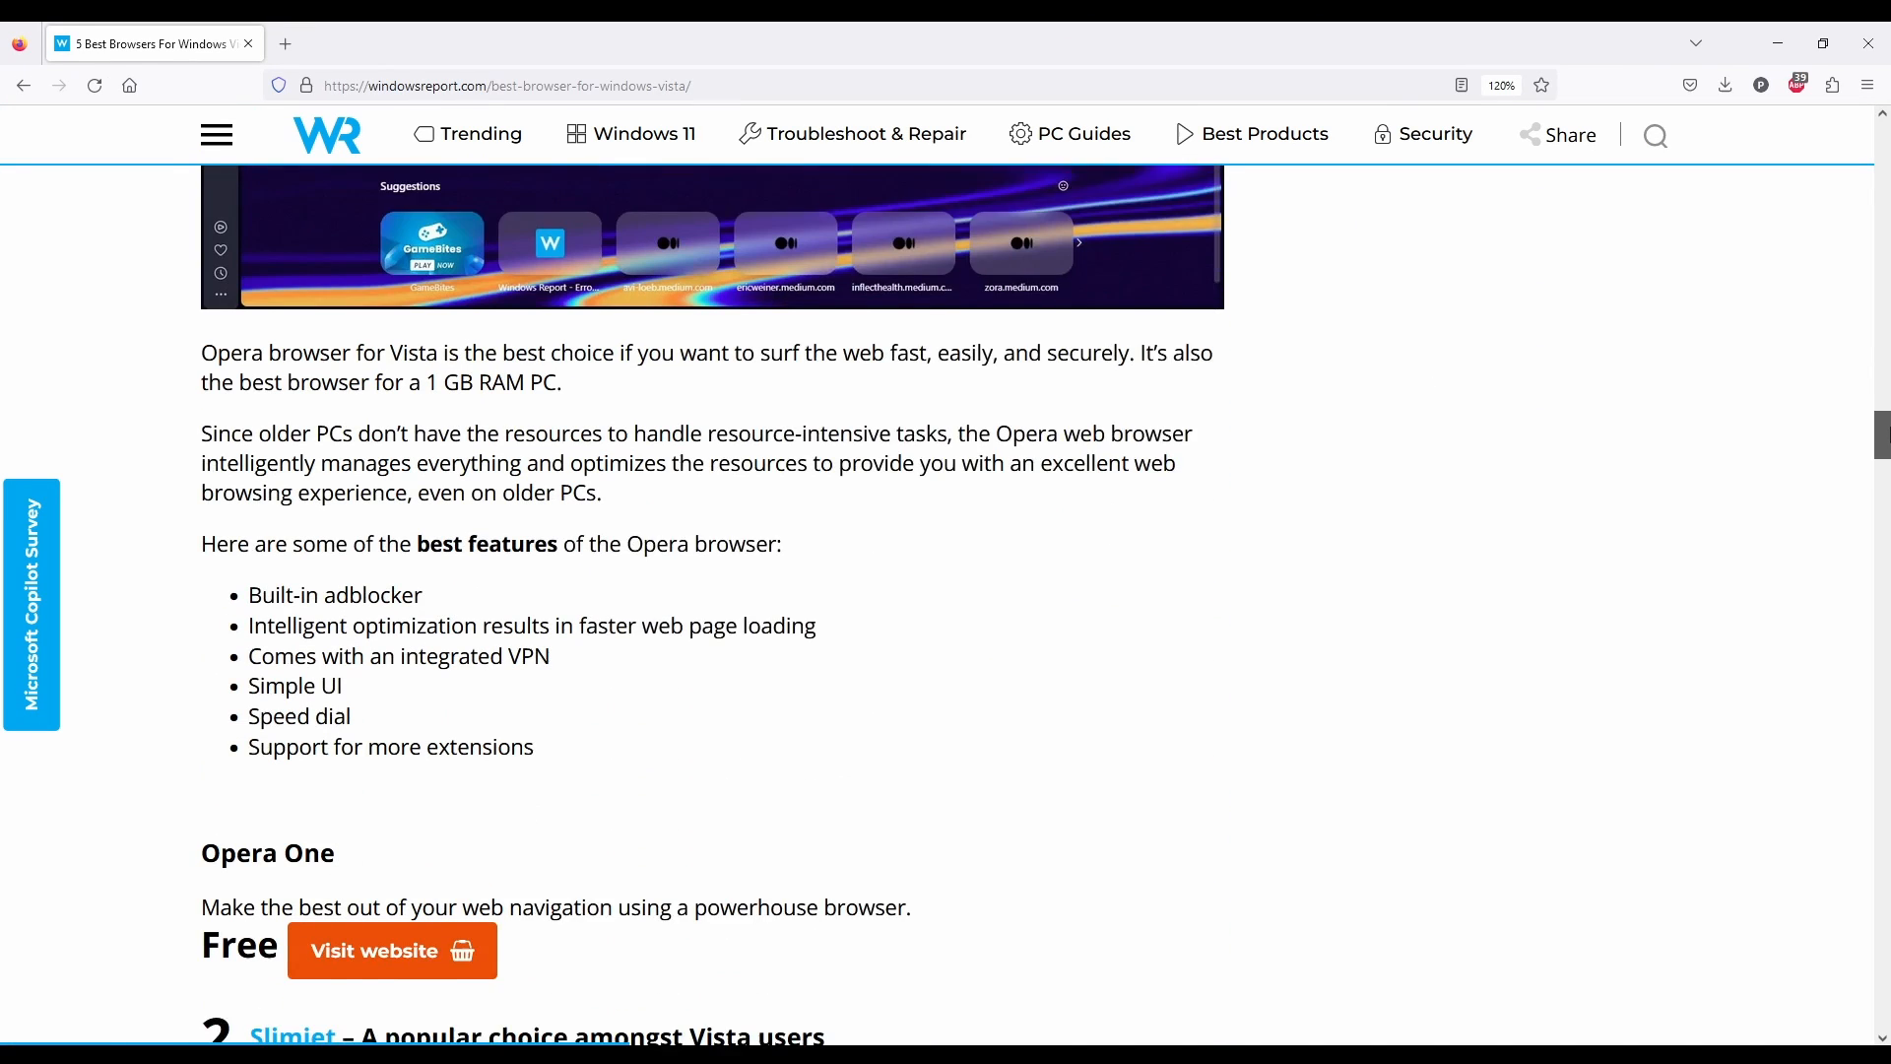
# Scroll the windowsreport best-browsers-for-Vista article down to its fifth pick, MyPal.
pyautogui.scroll(-3)
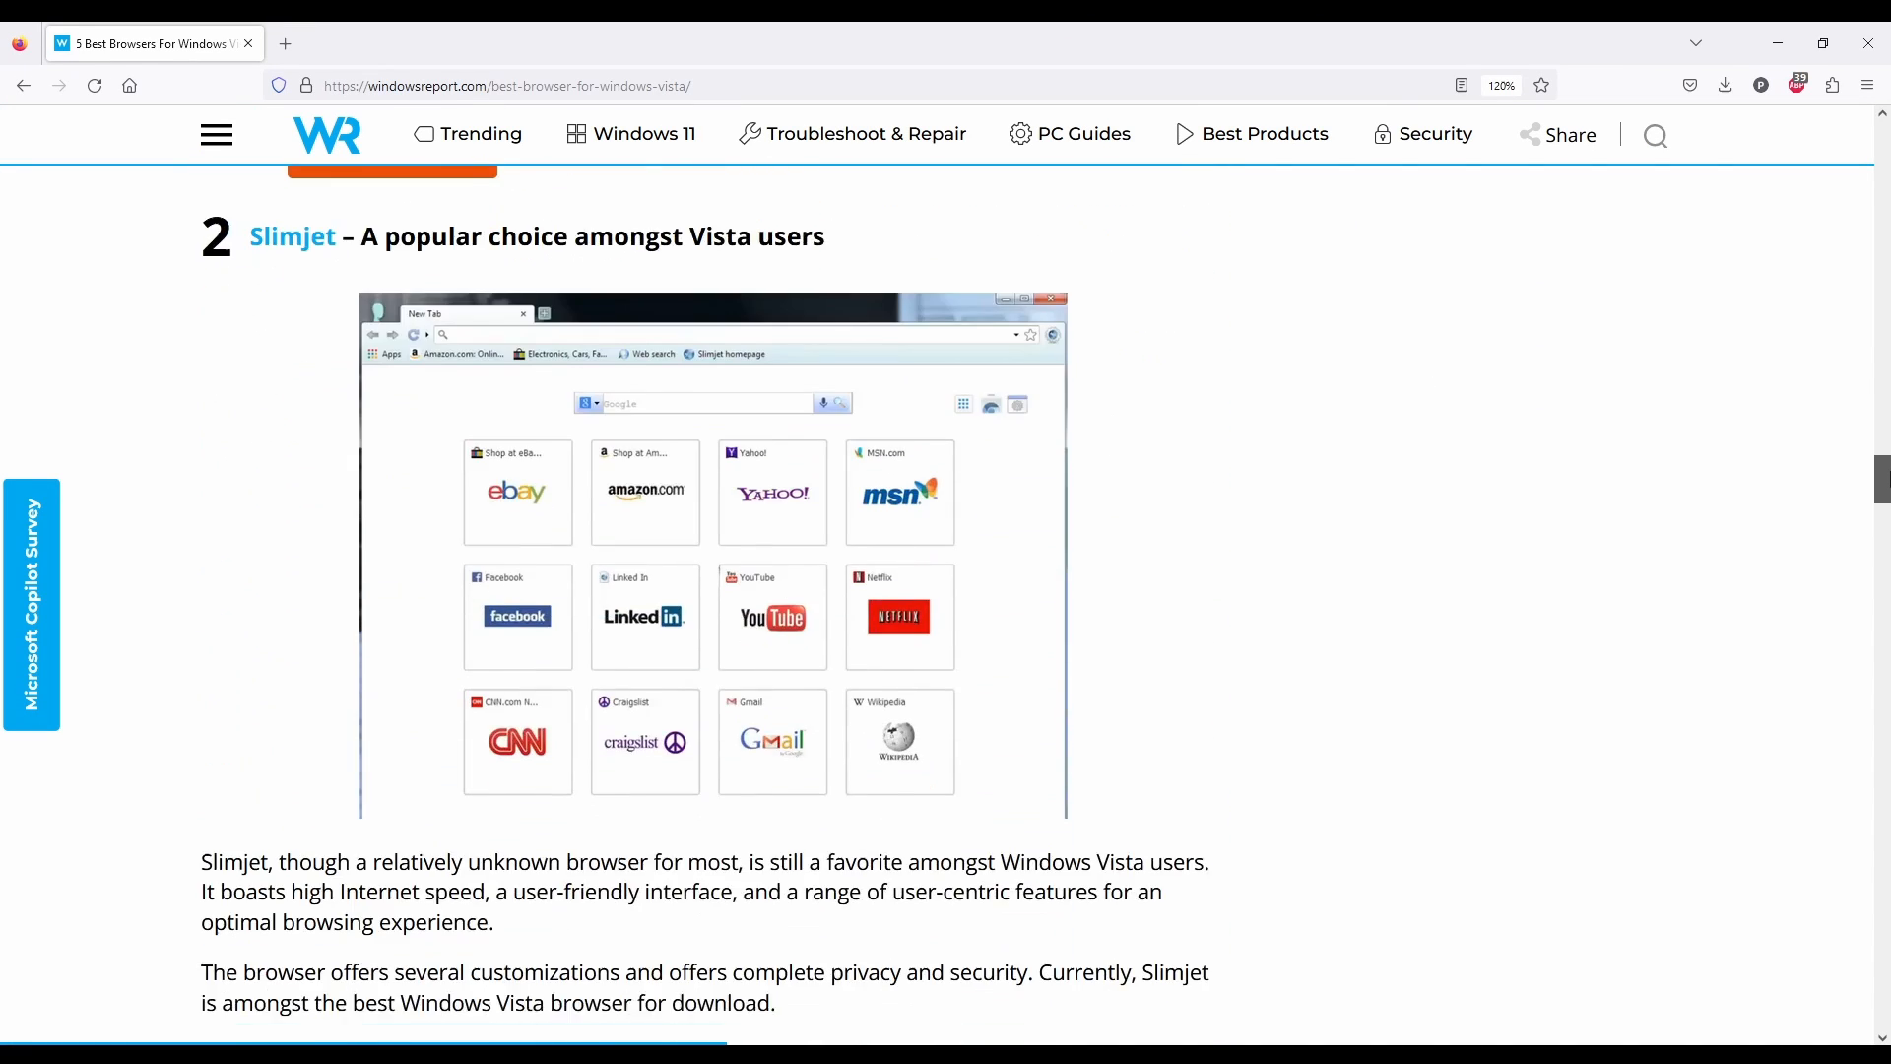
pyautogui.scroll(-3)
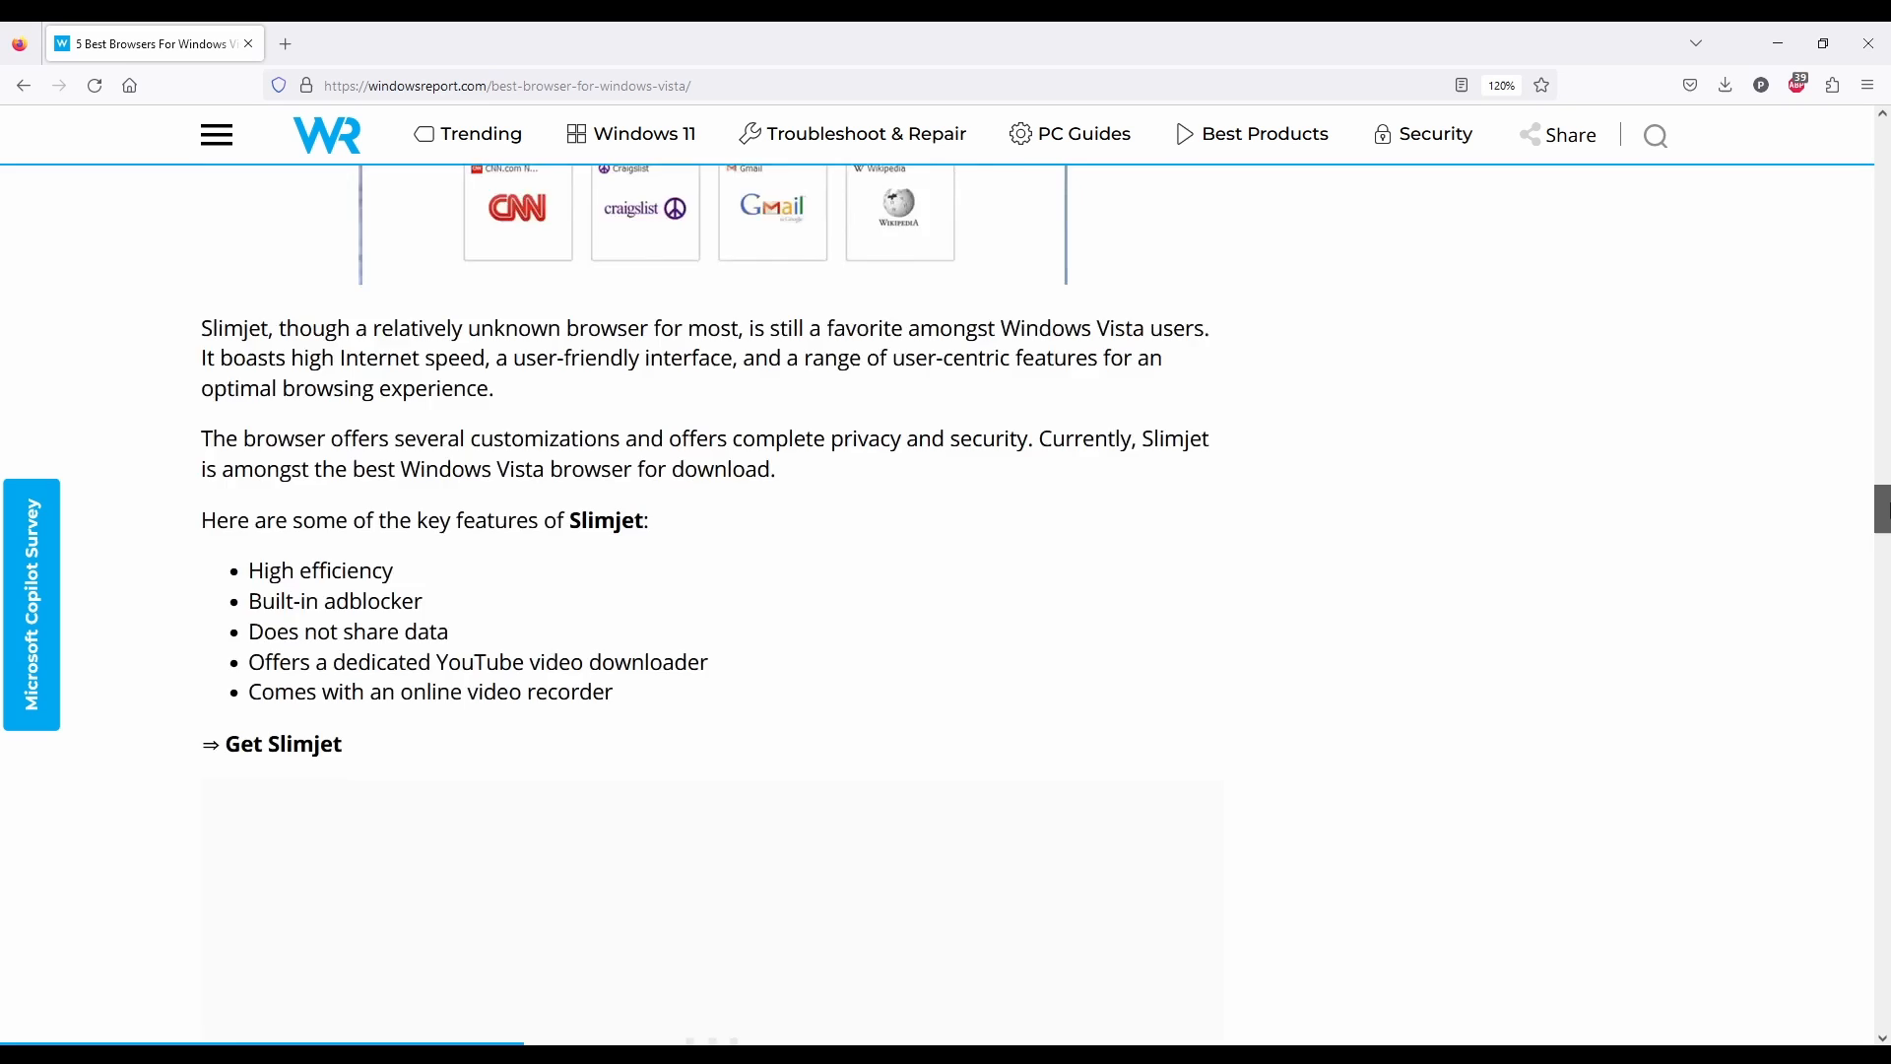
pyautogui.scroll(-3)
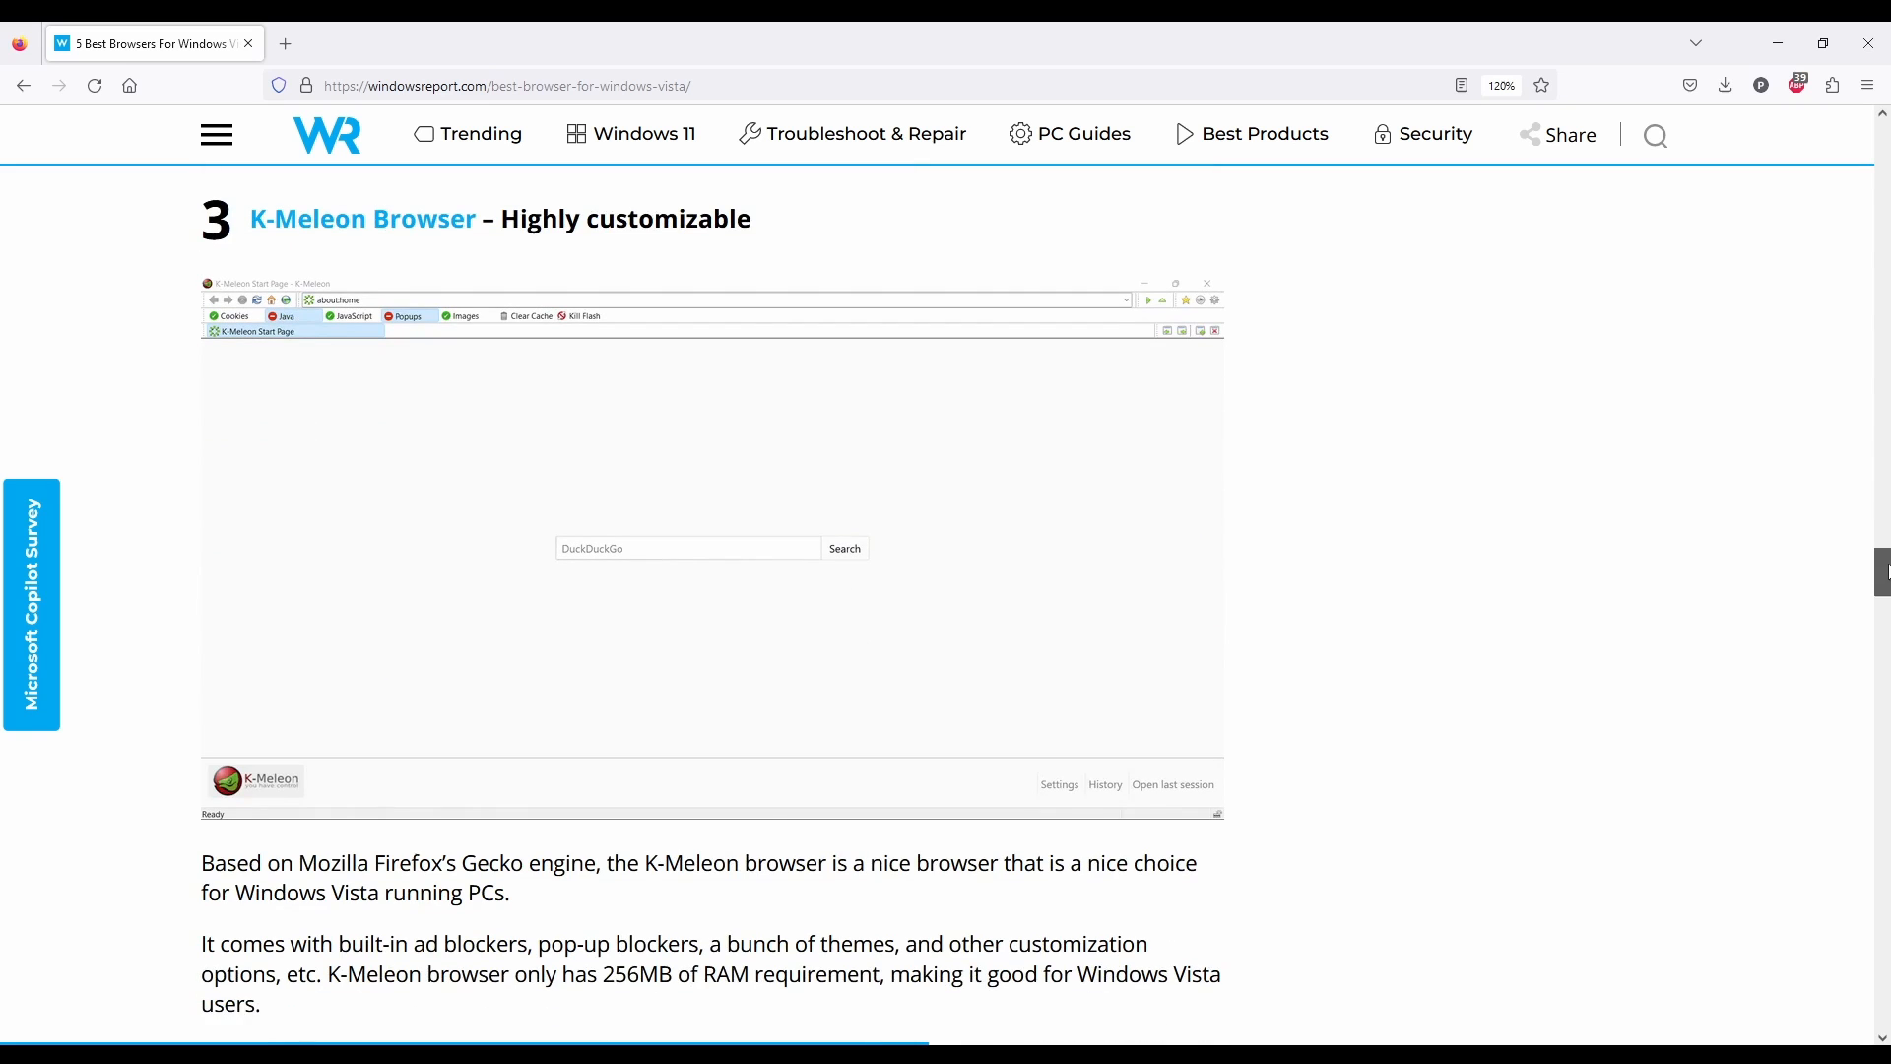
pyautogui.scroll(-3)
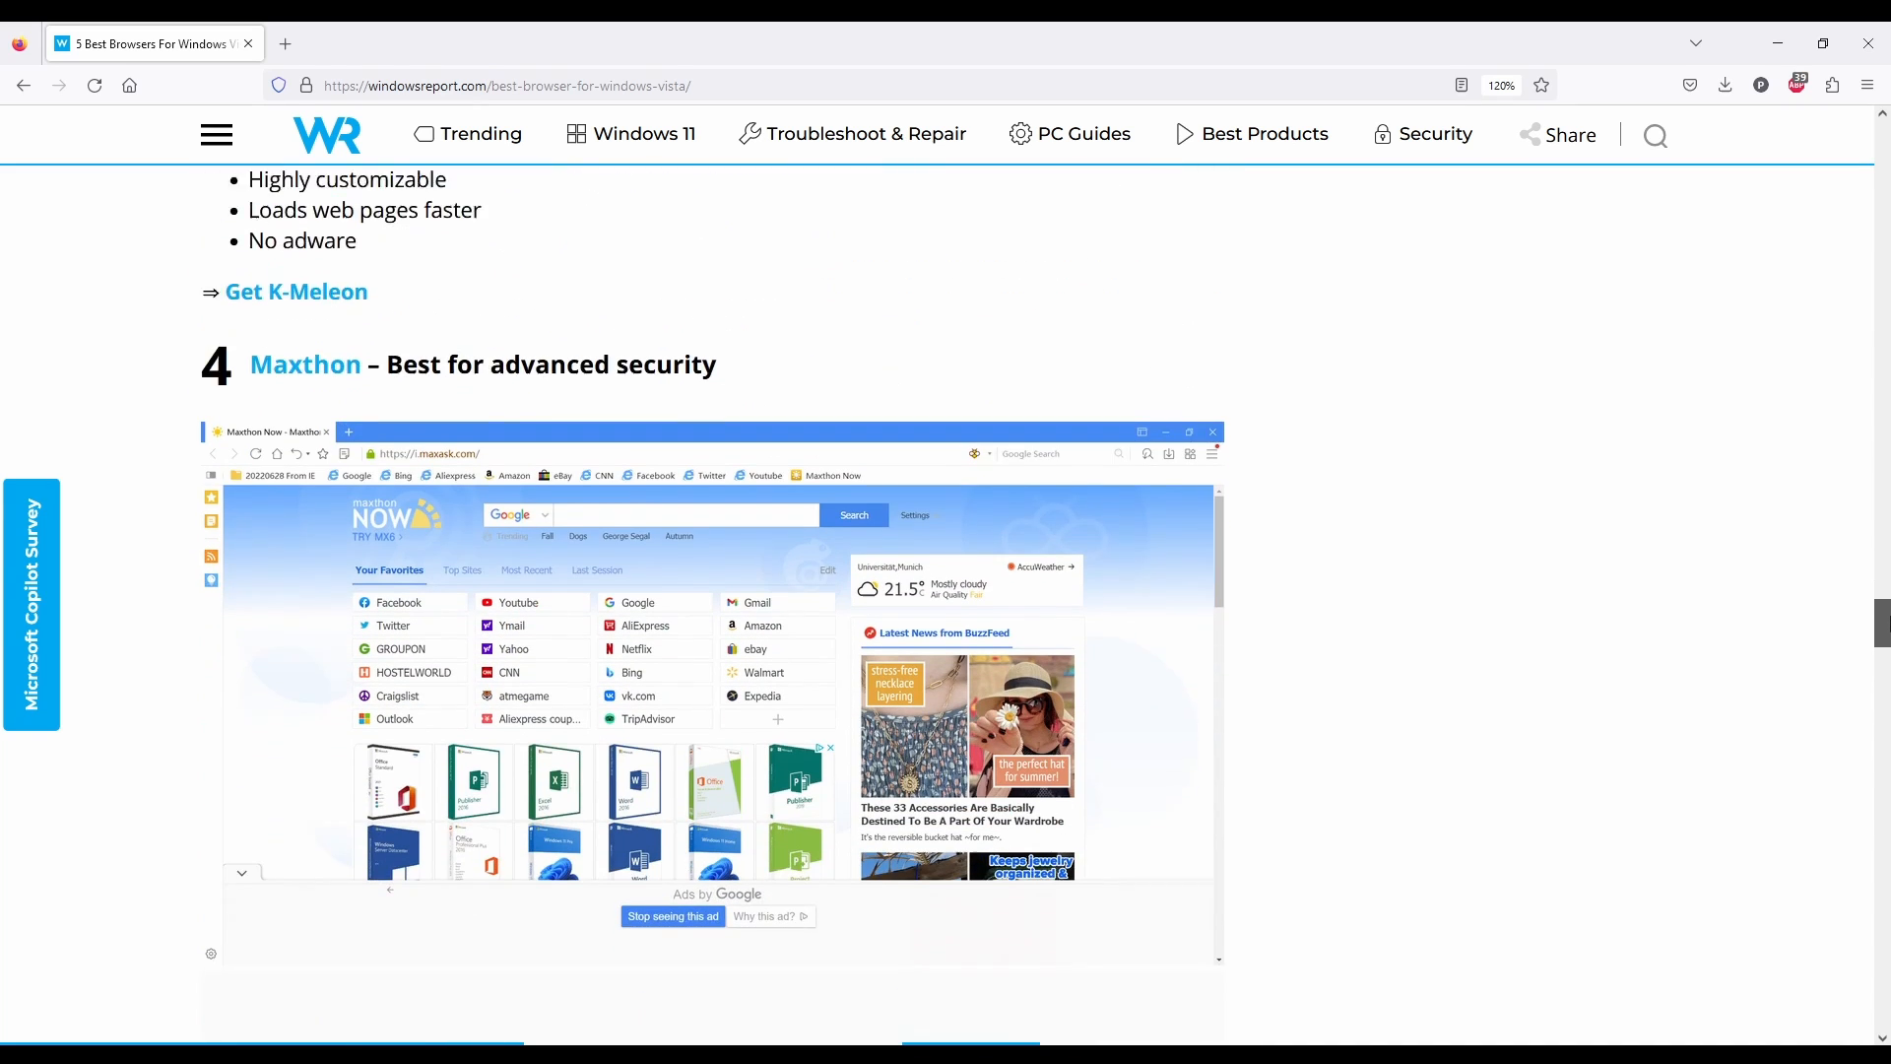
pyautogui.scroll(-3)
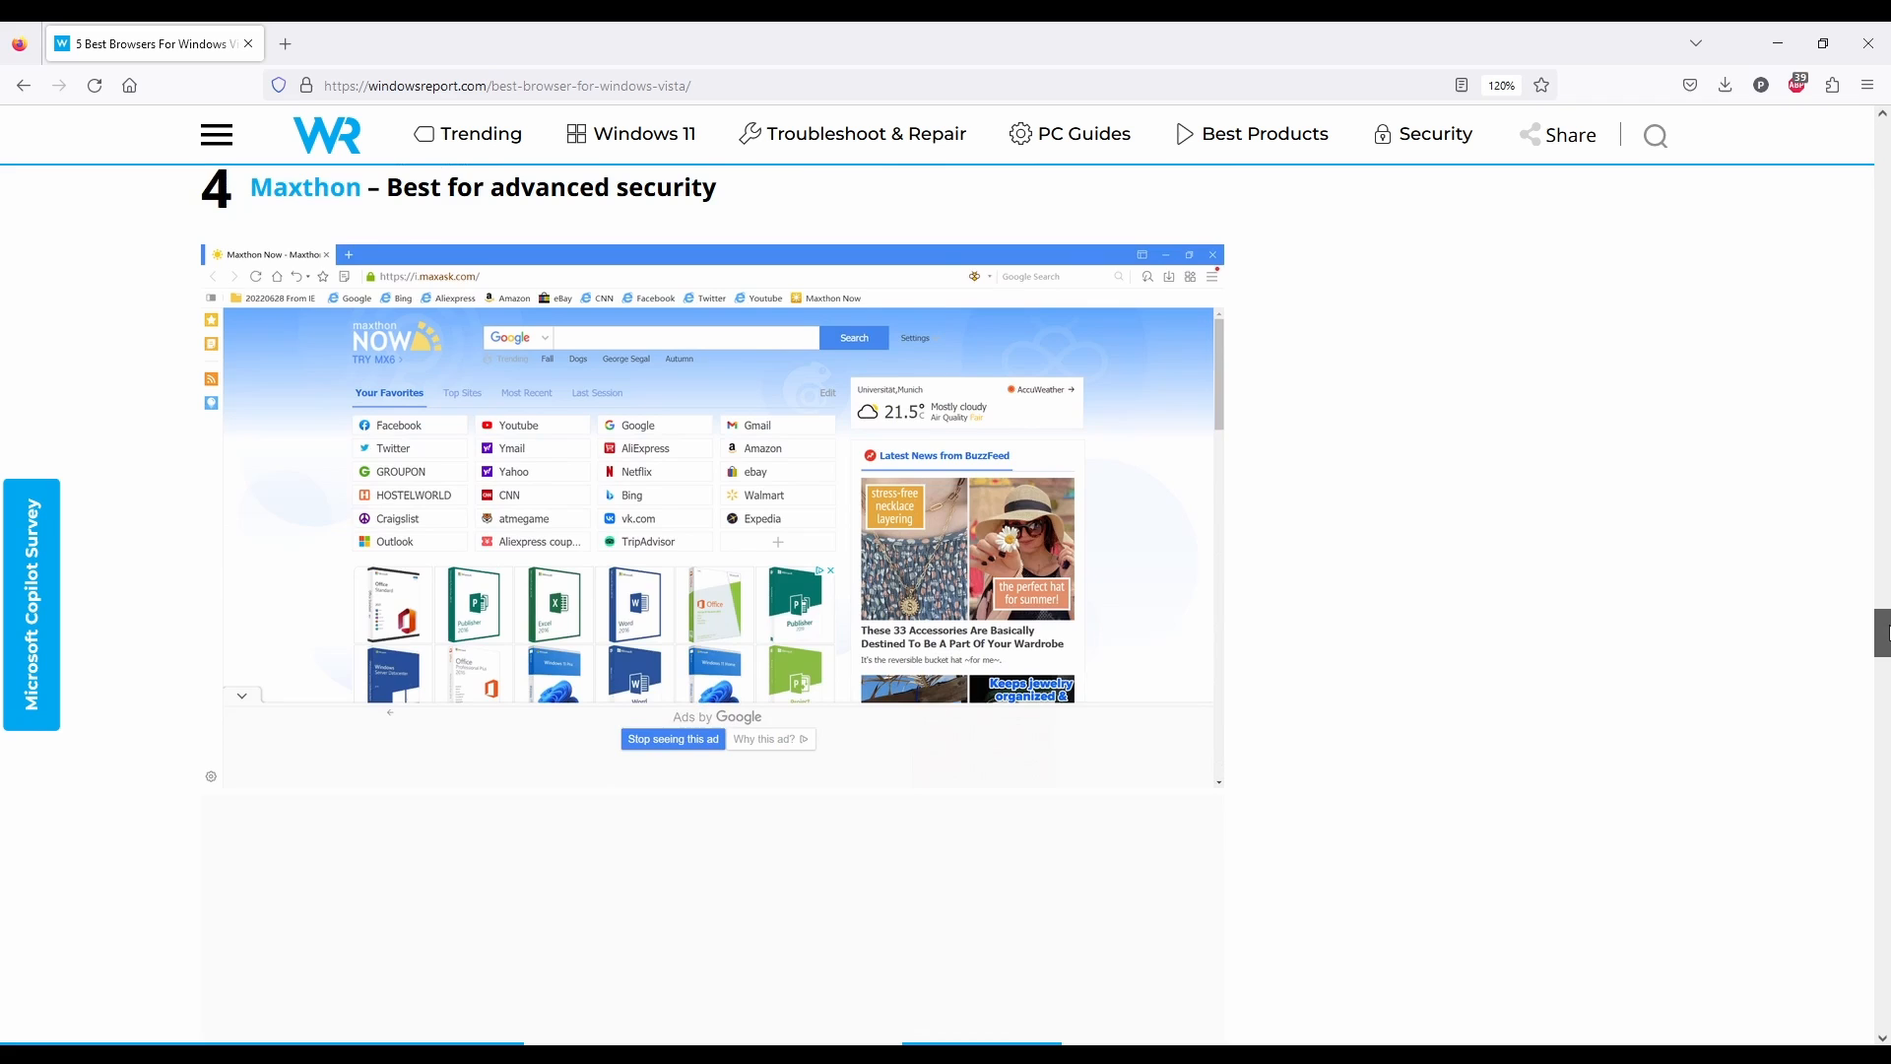
pyautogui.scroll(-3)
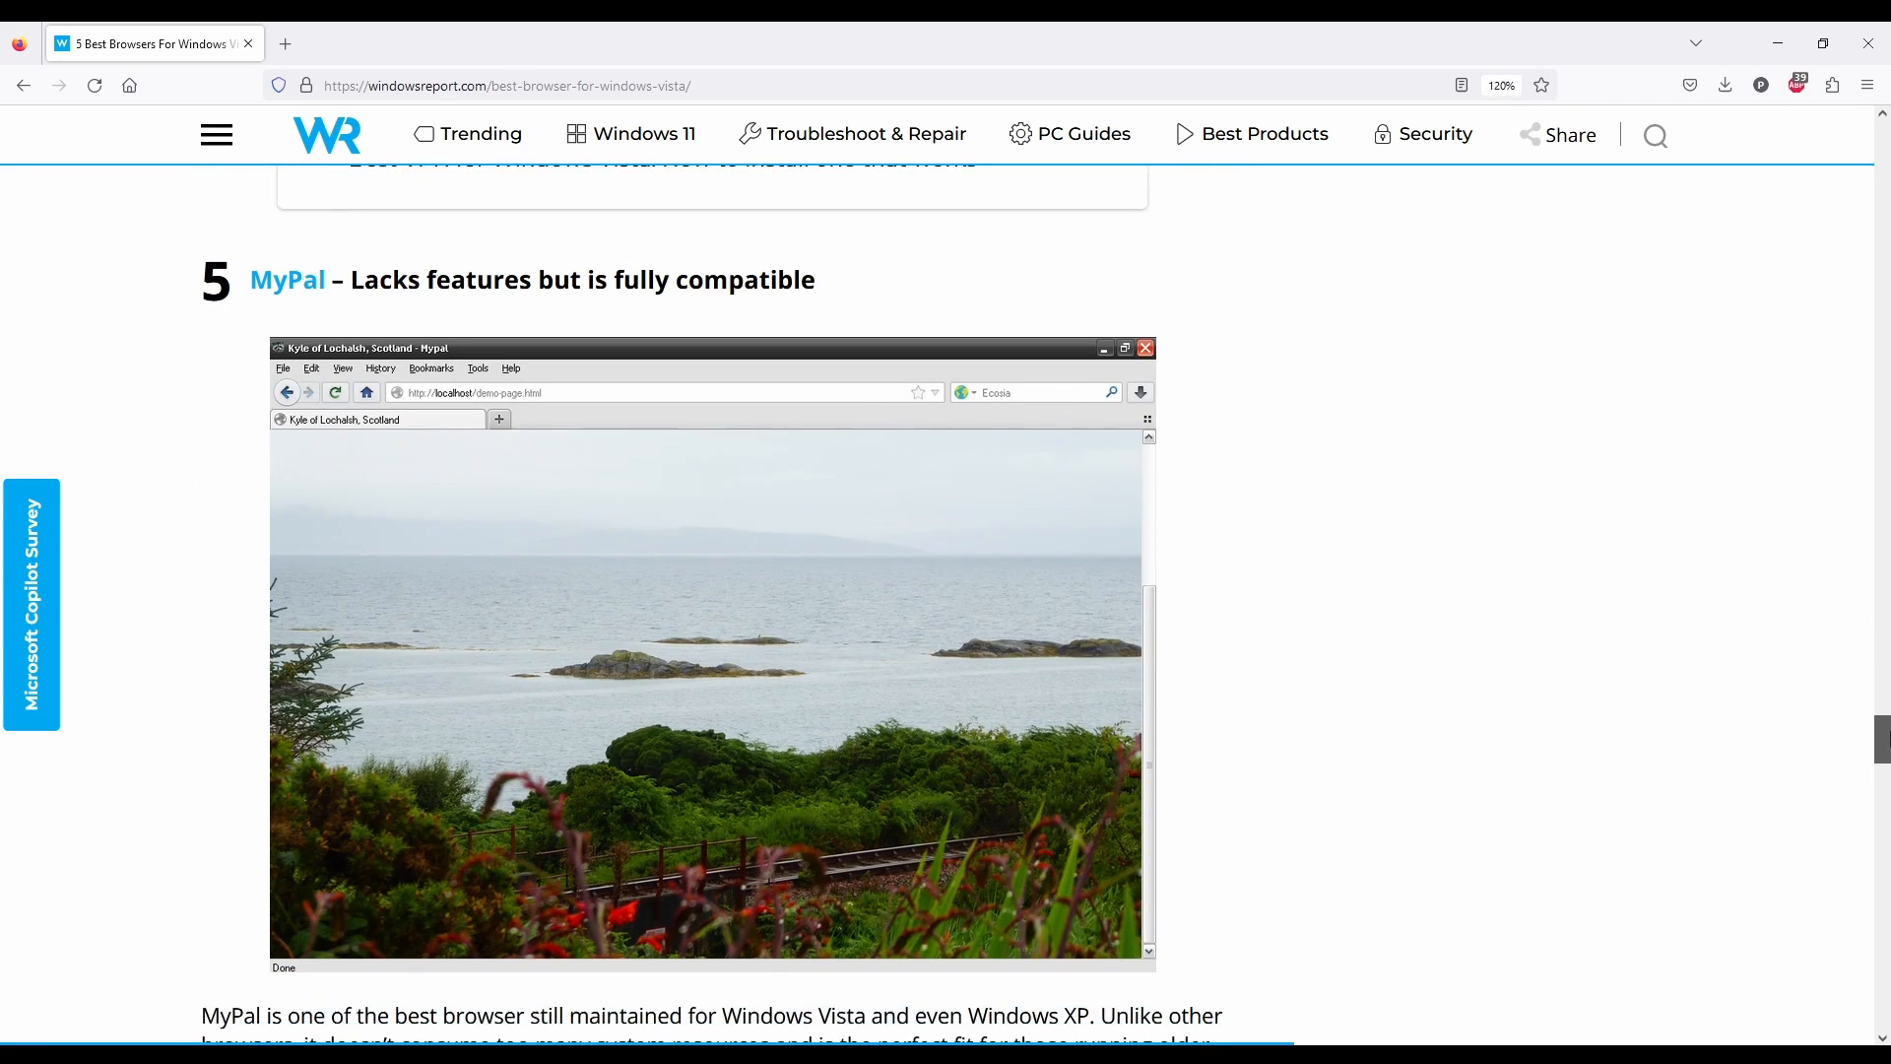
pyautogui.scroll(-3)
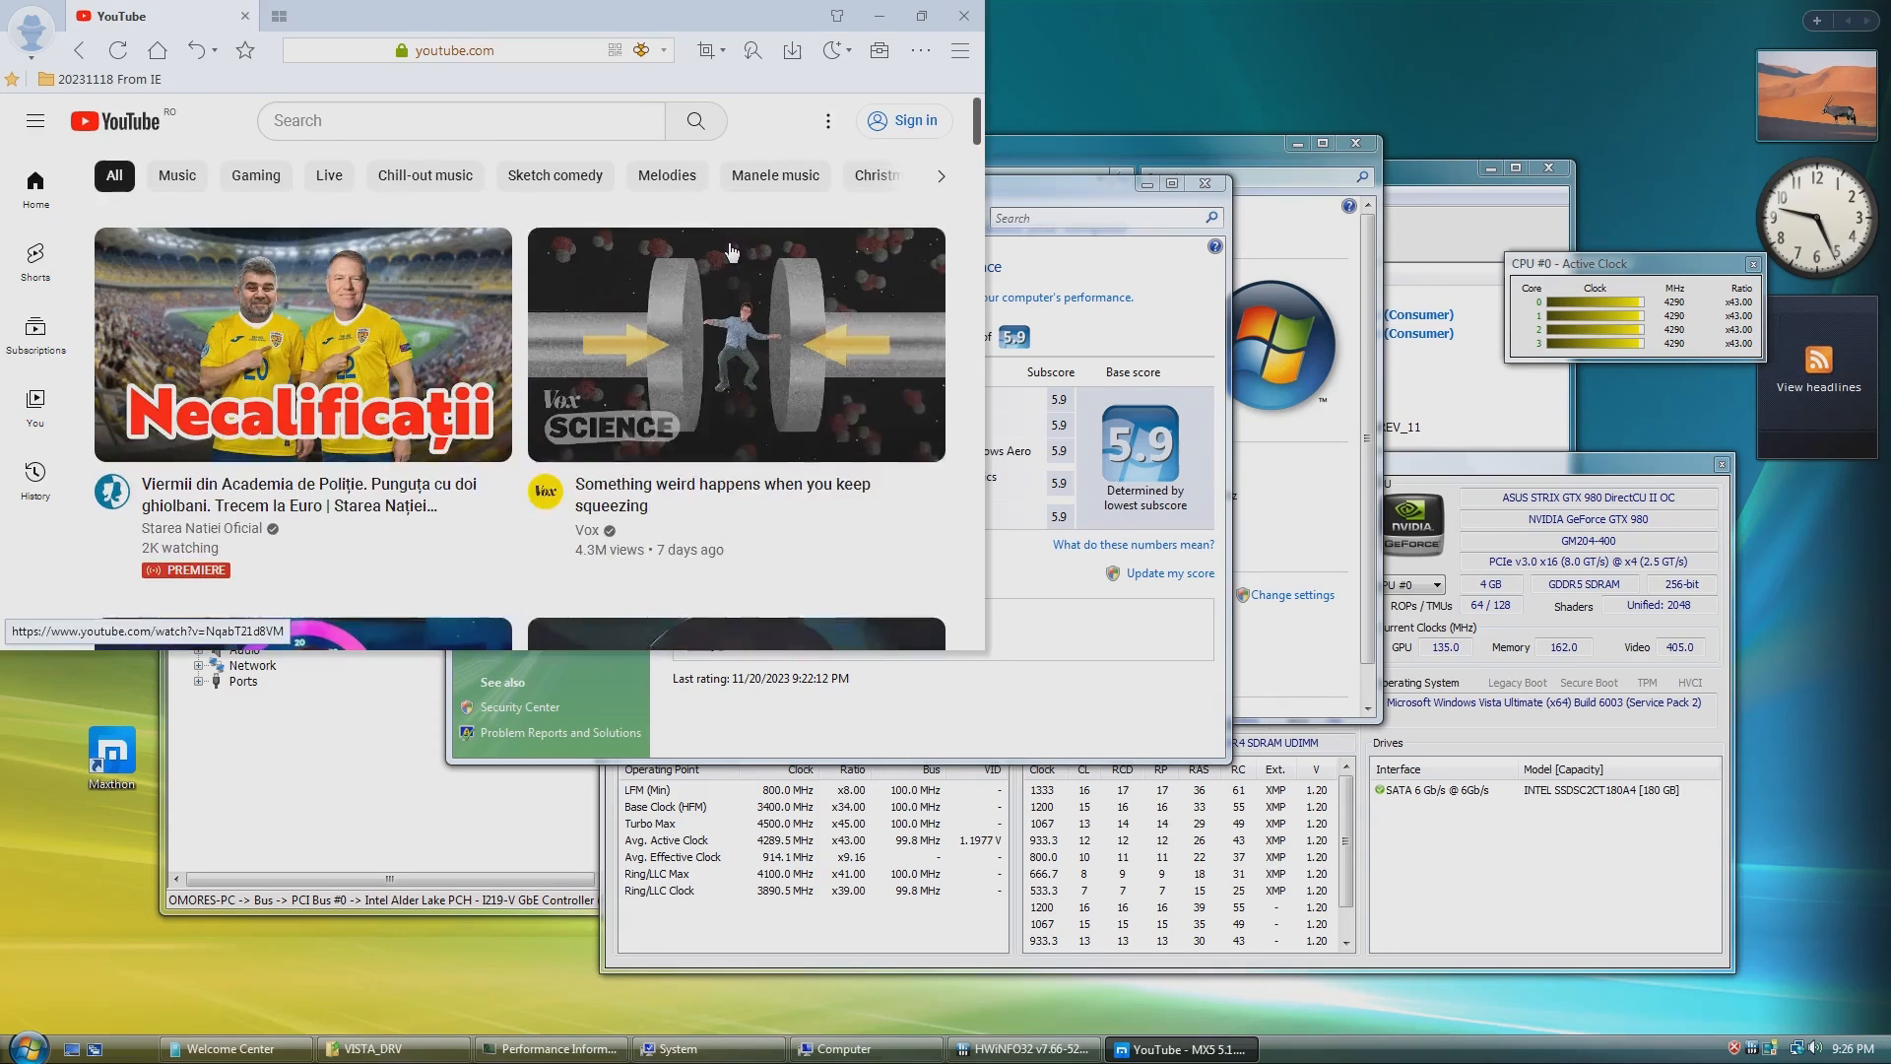
# Search YouTube for 'omores' in Maxthon to list the channel's latest videos, then close Maxthon.
pyautogui.click(459, 120)
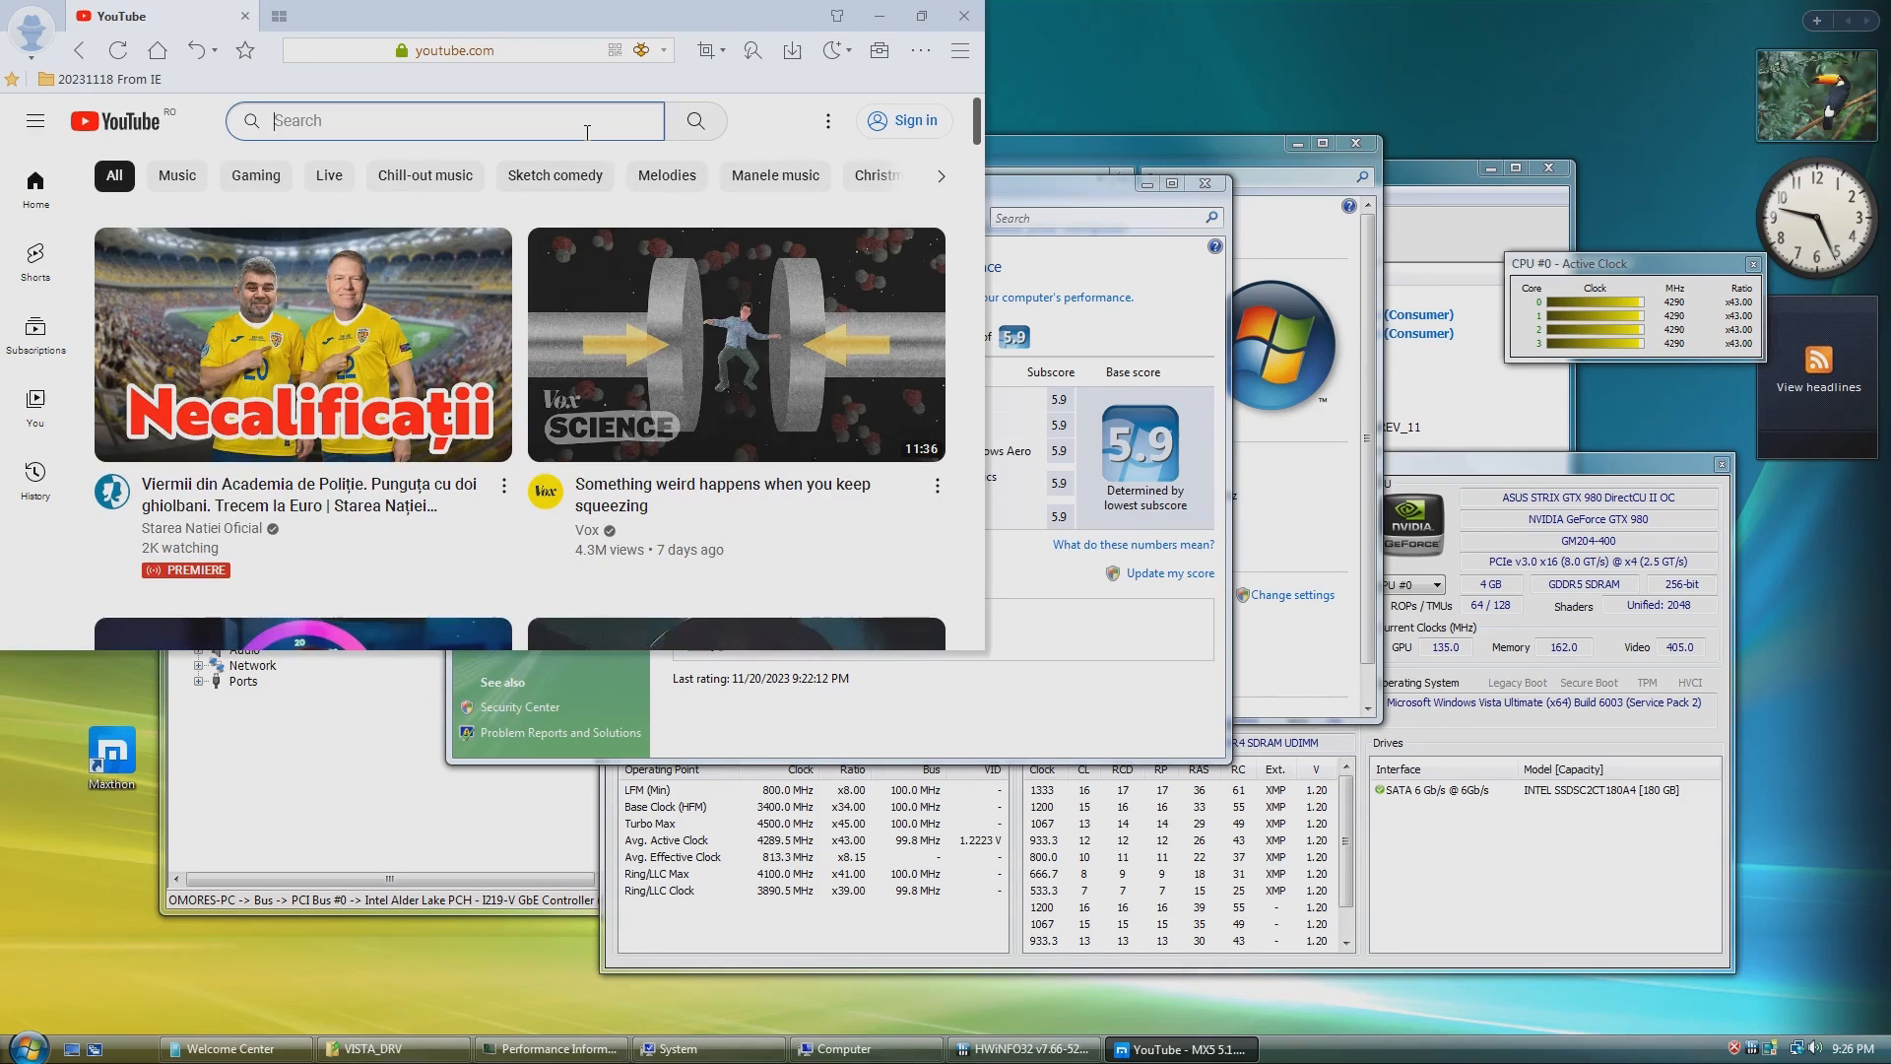
pyautogui.write('omores')
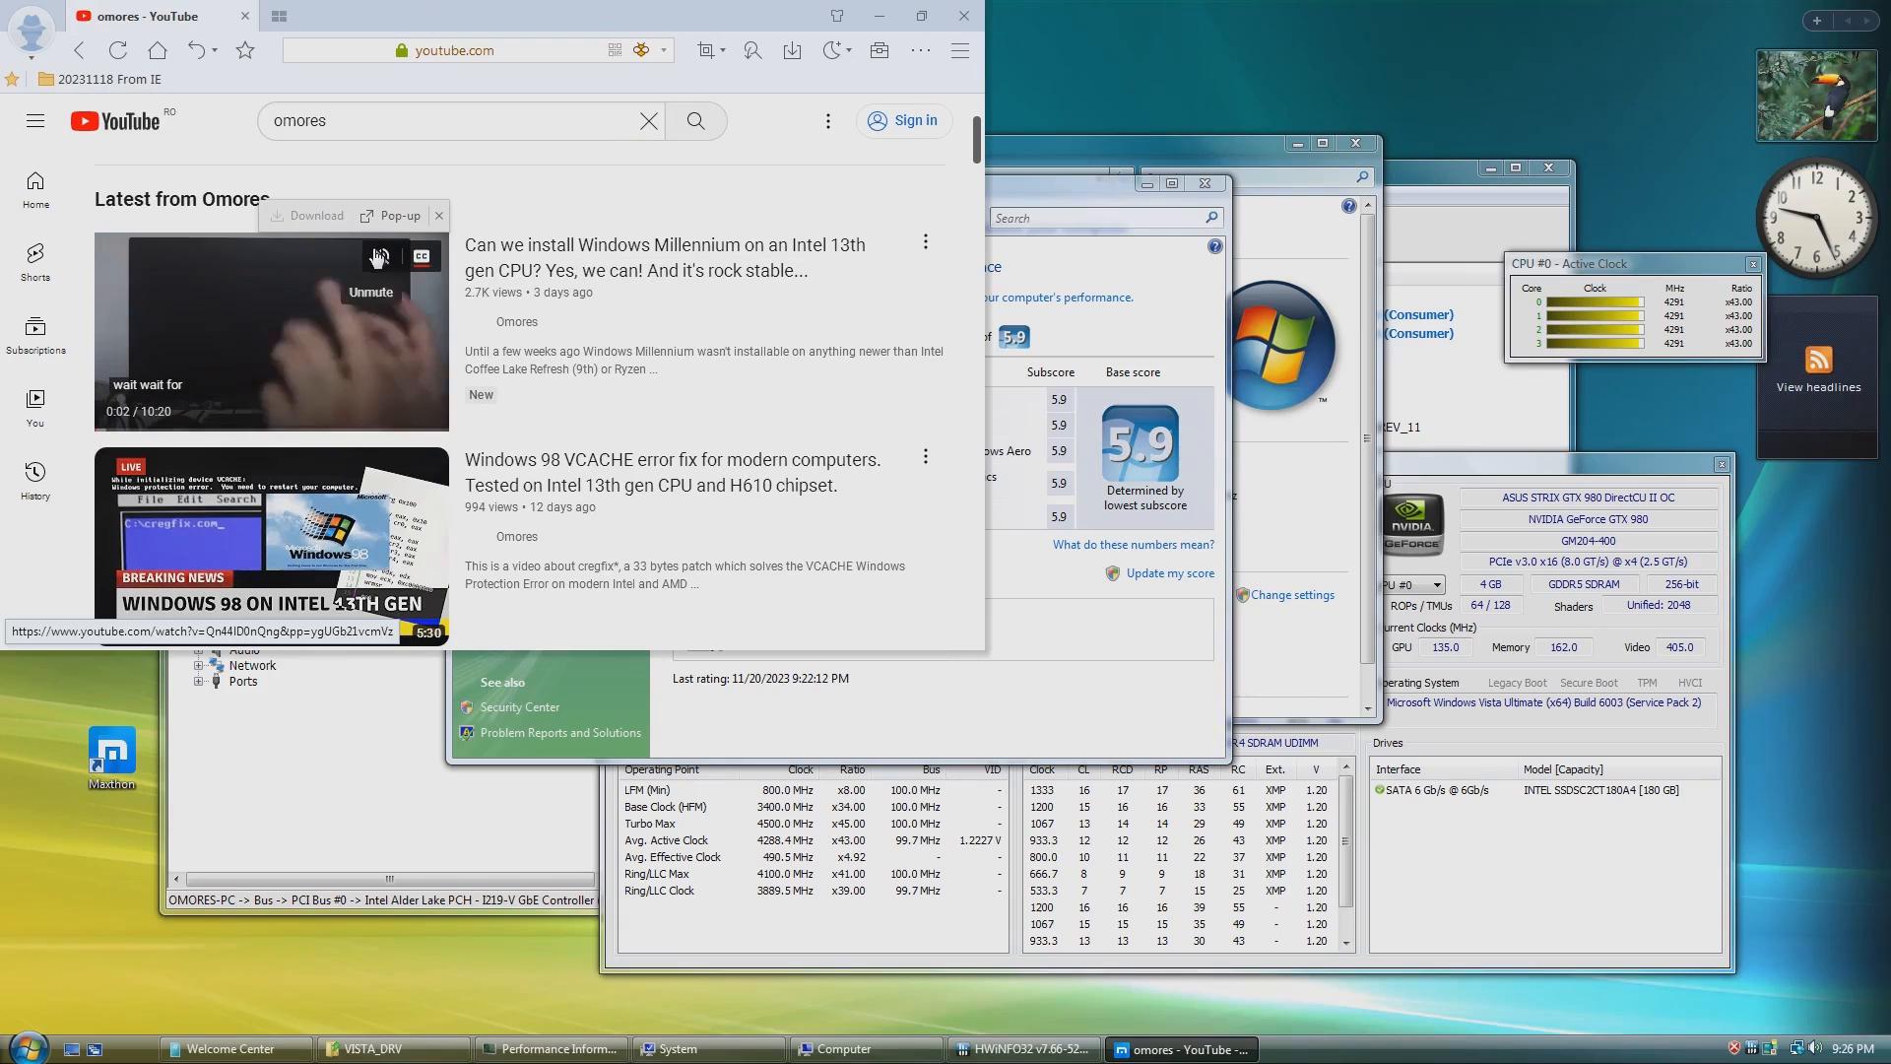
pyautogui.click(379, 256)
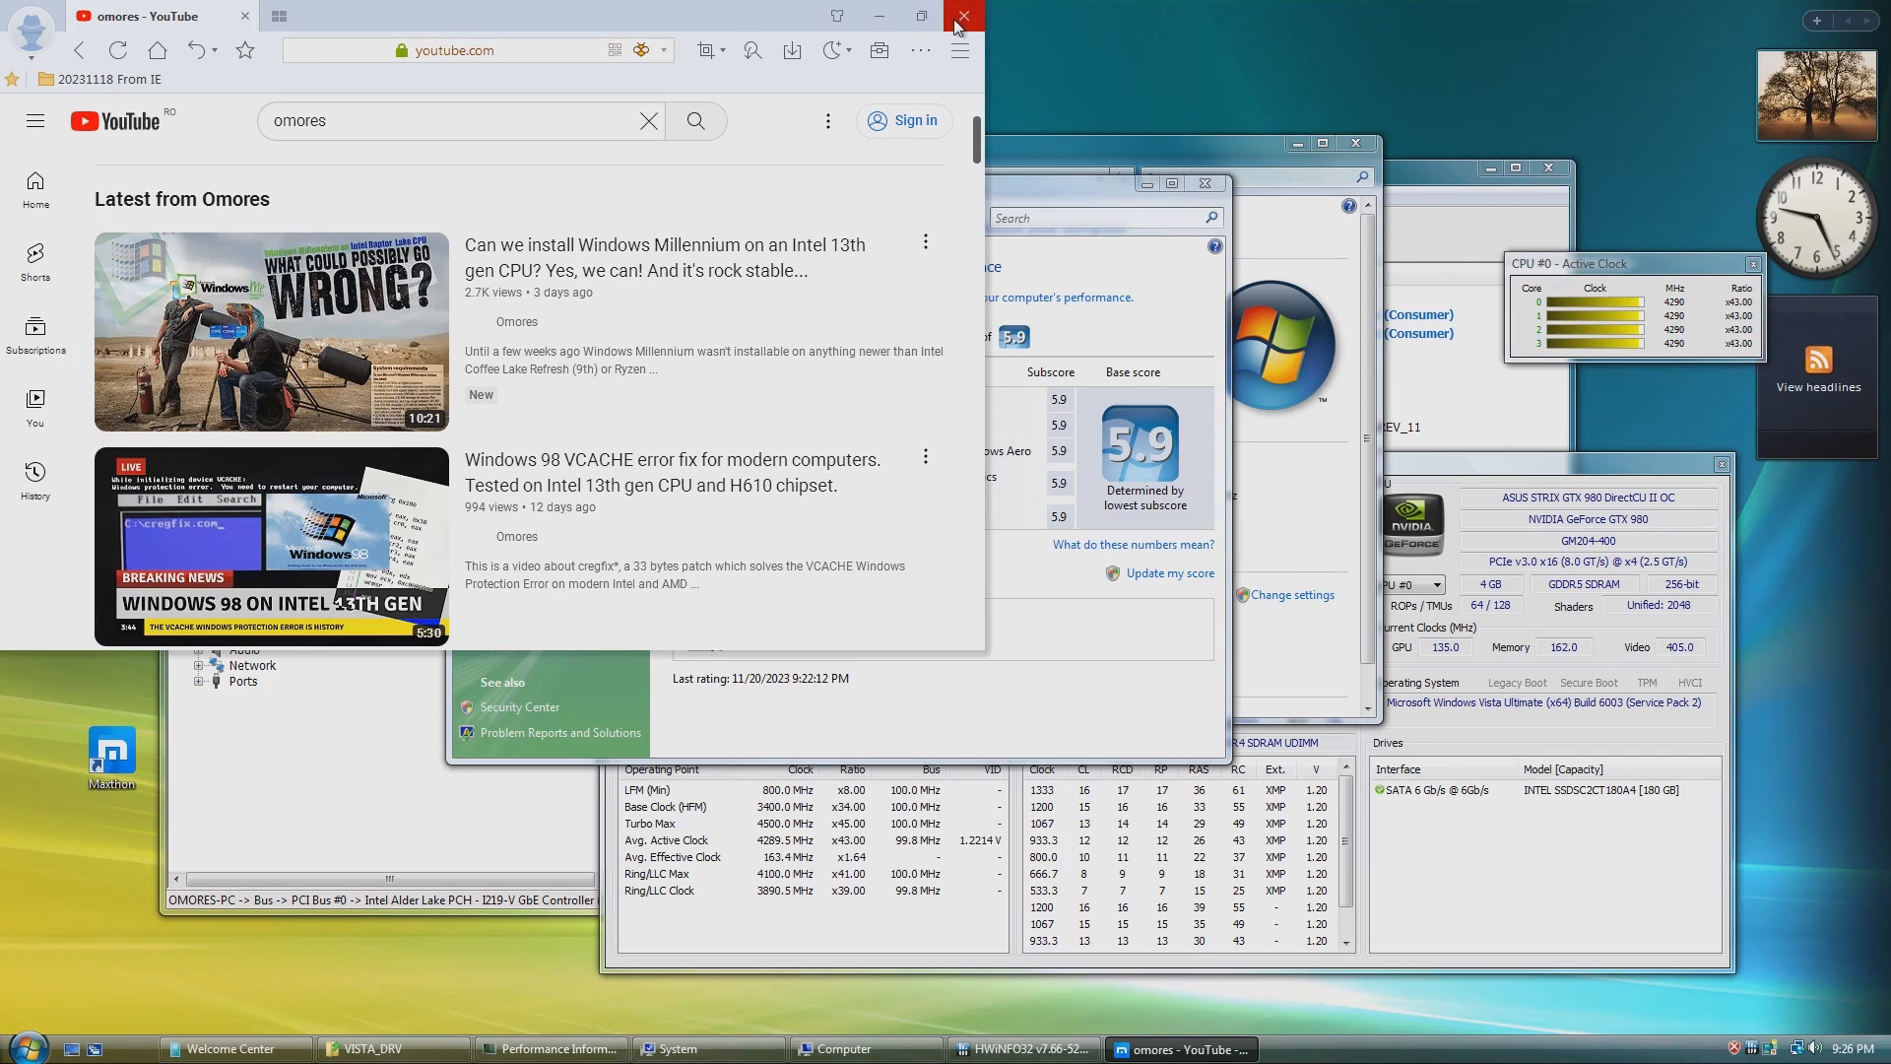
pyautogui.click(961, 15)
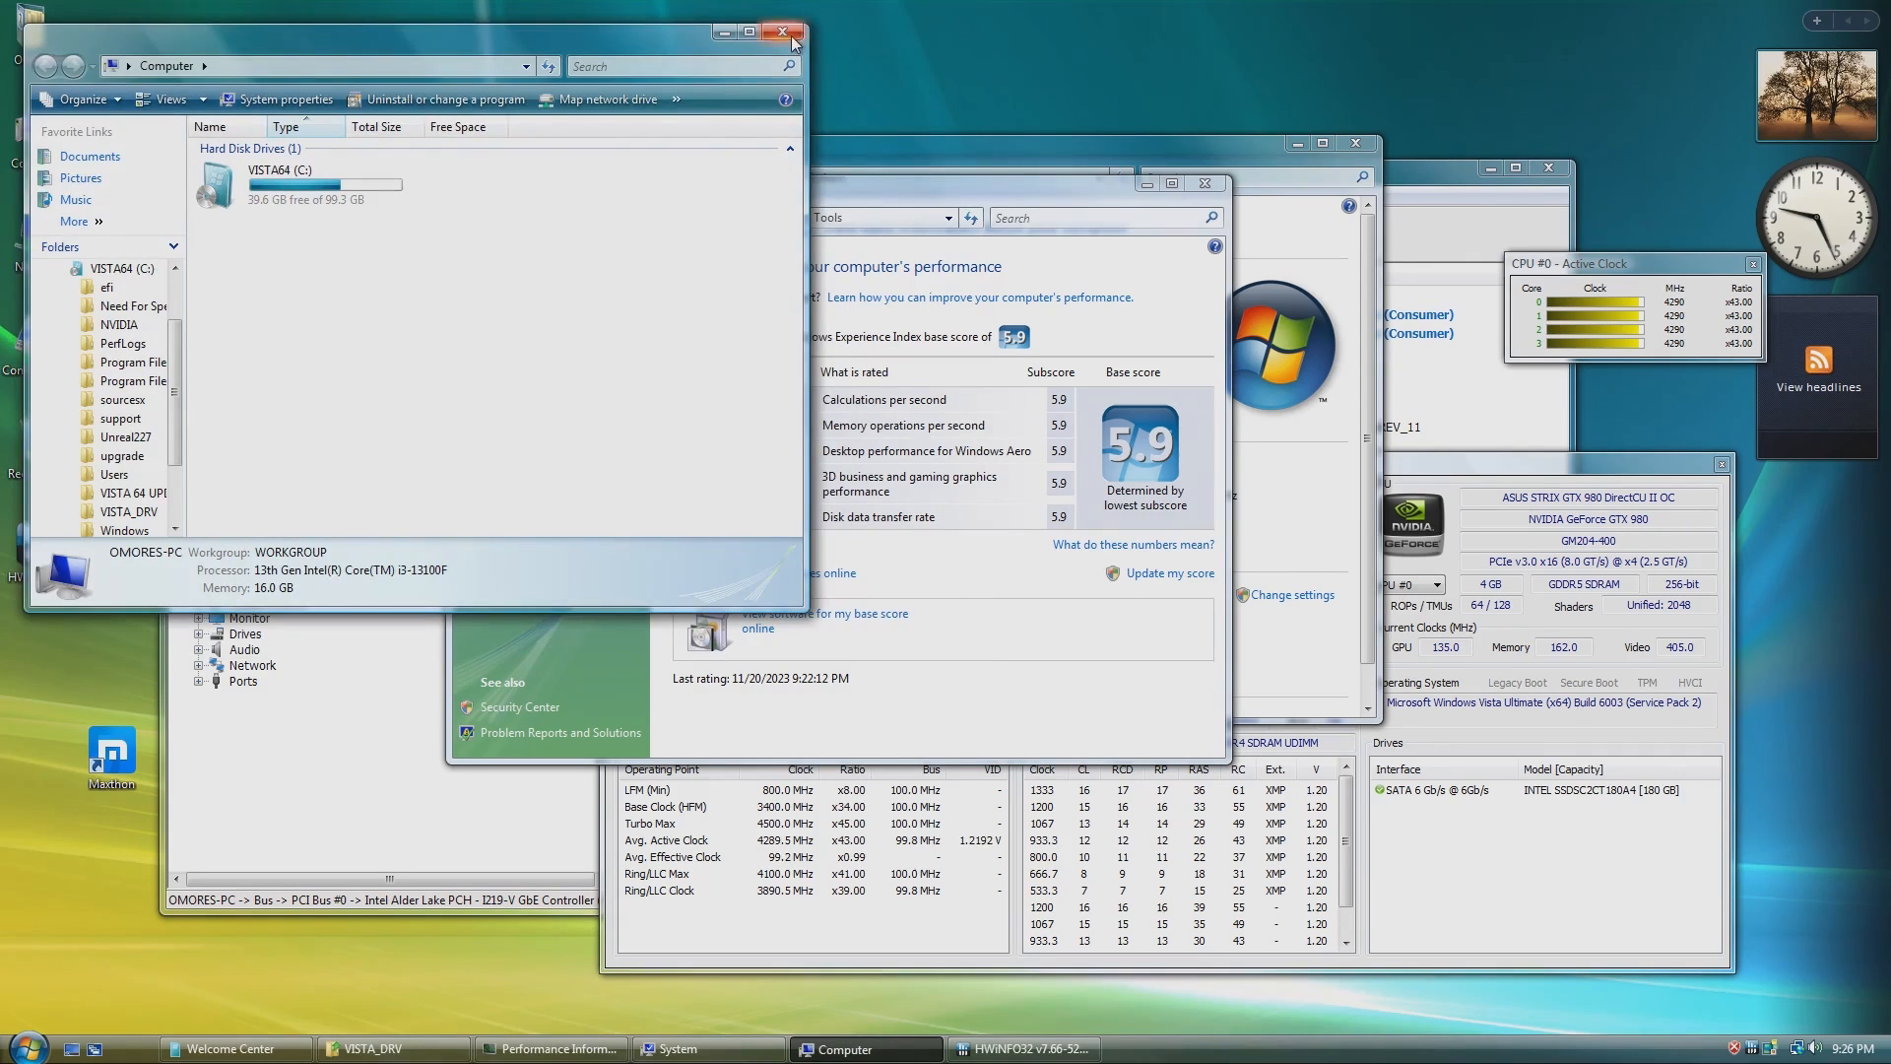
# Close Computer and rescore the Windows Experience Index for the new hardware via Refresh Now.
pyautogui.click(780, 33)
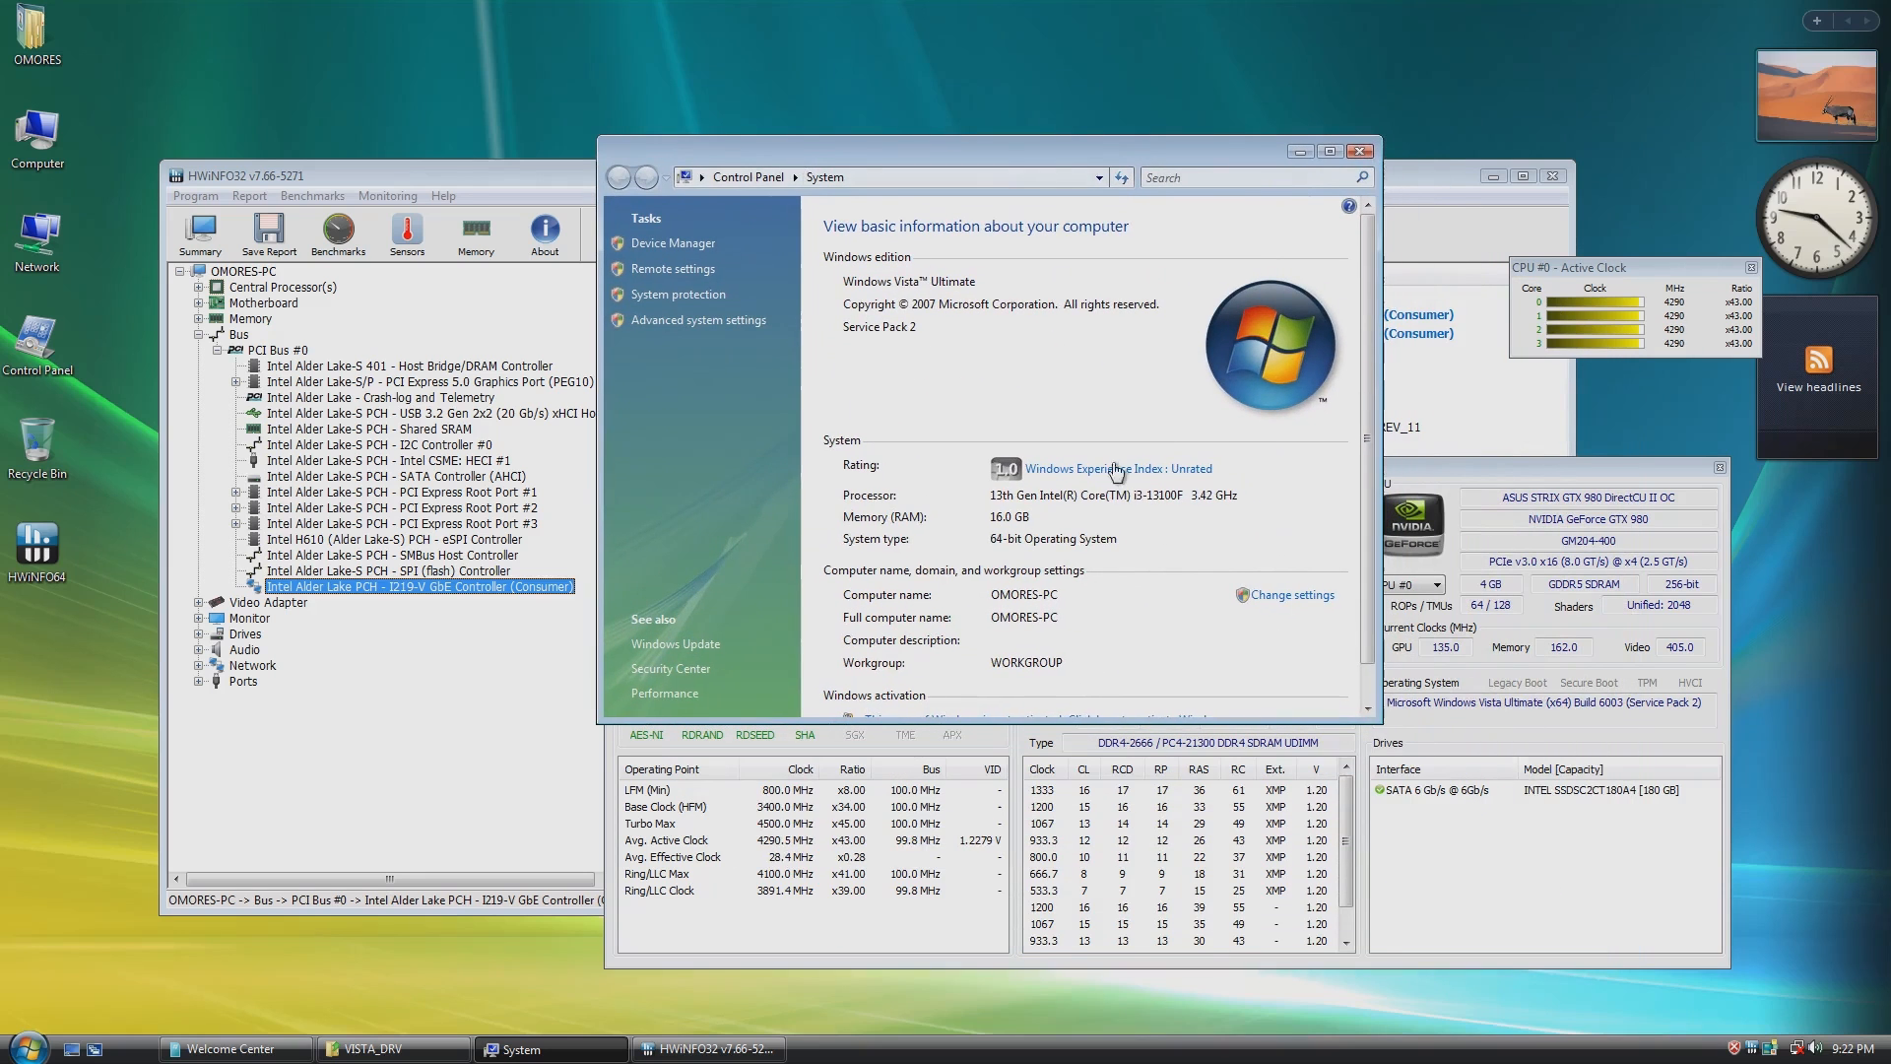
pyautogui.click(1115, 468)
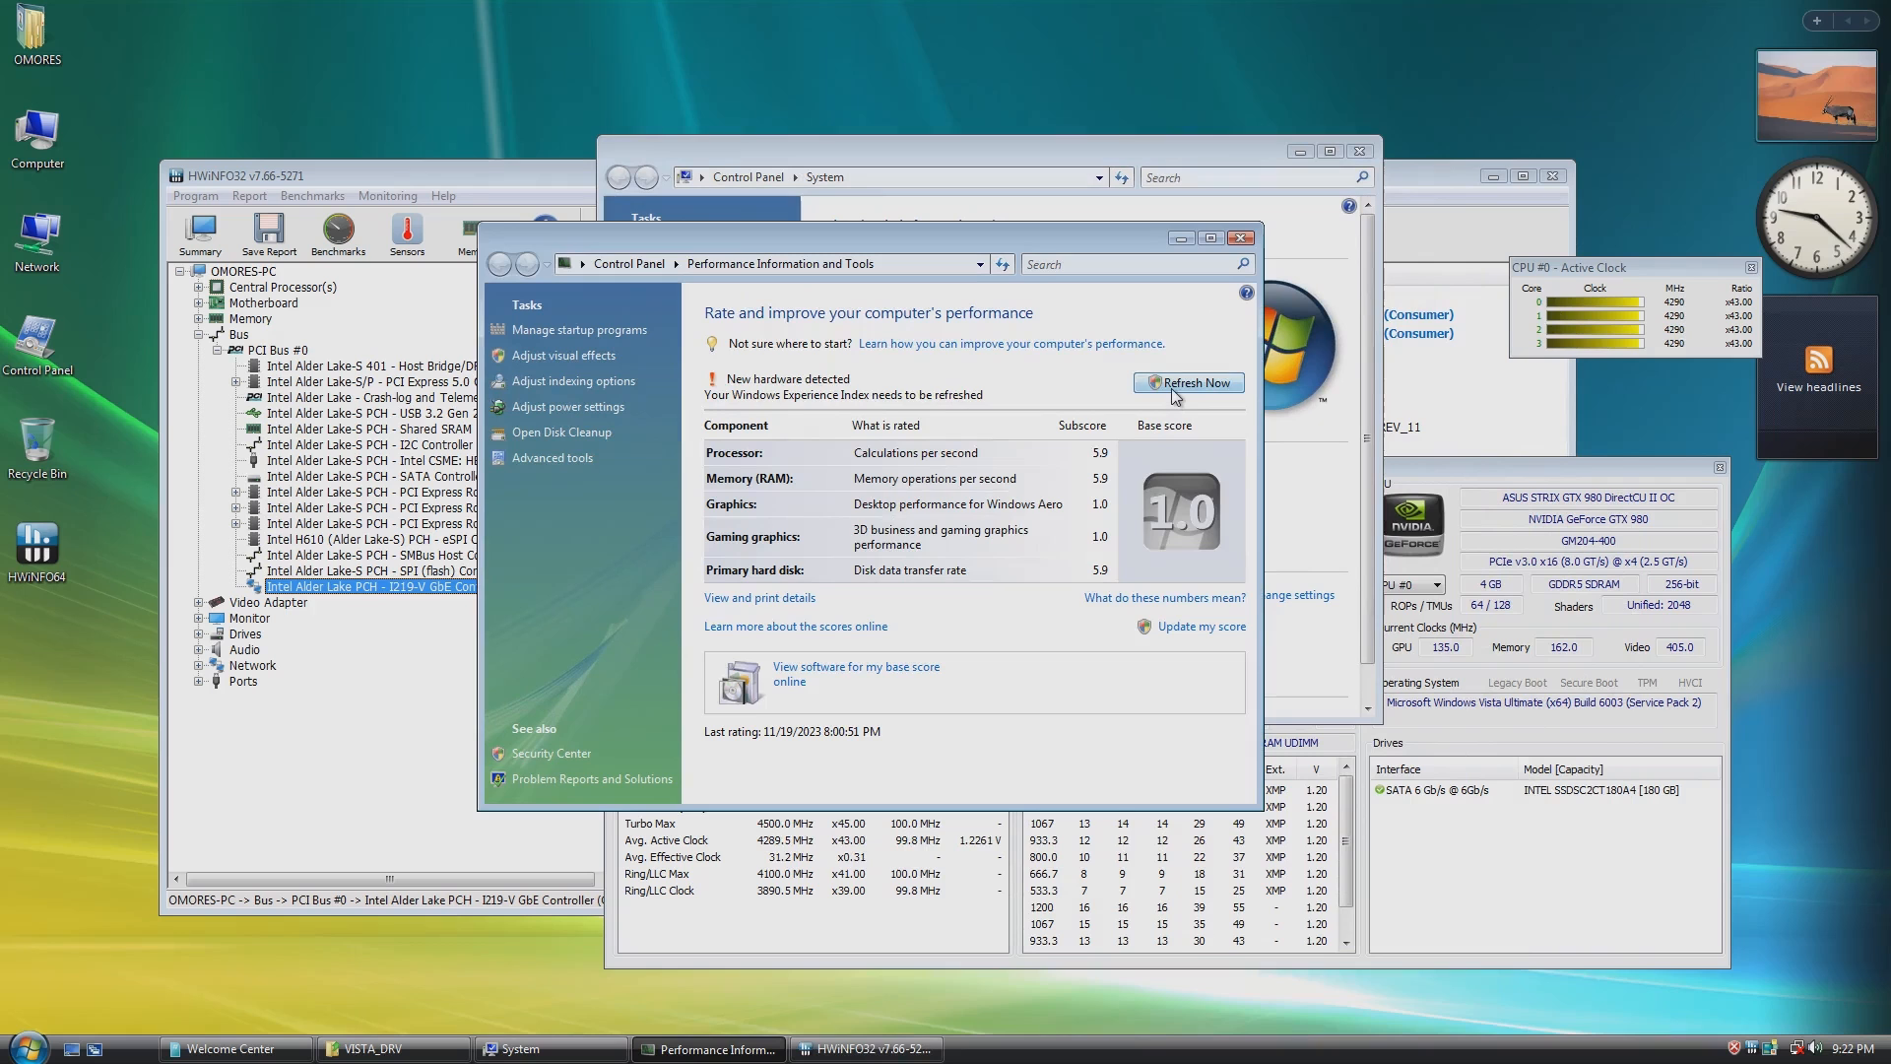
pyautogui.click(1185, 382)
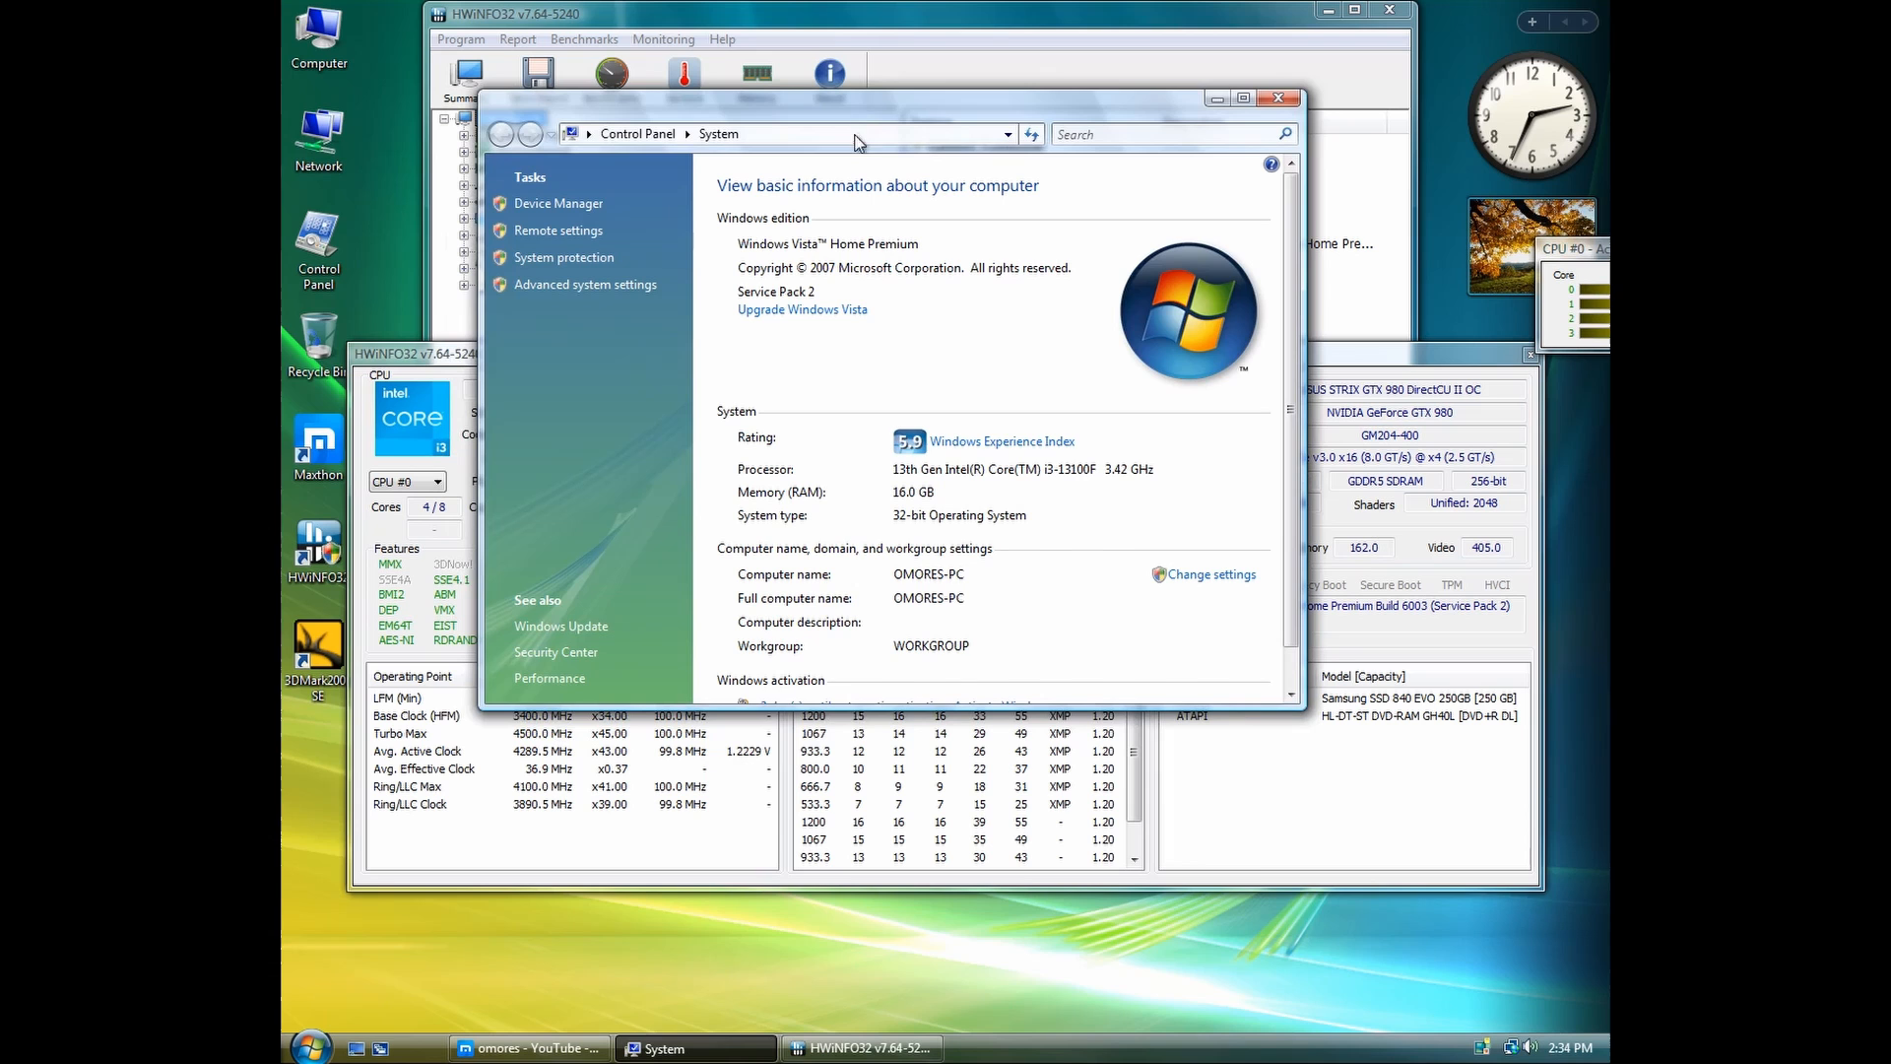
pyautogui.moveTo(1156, 116)
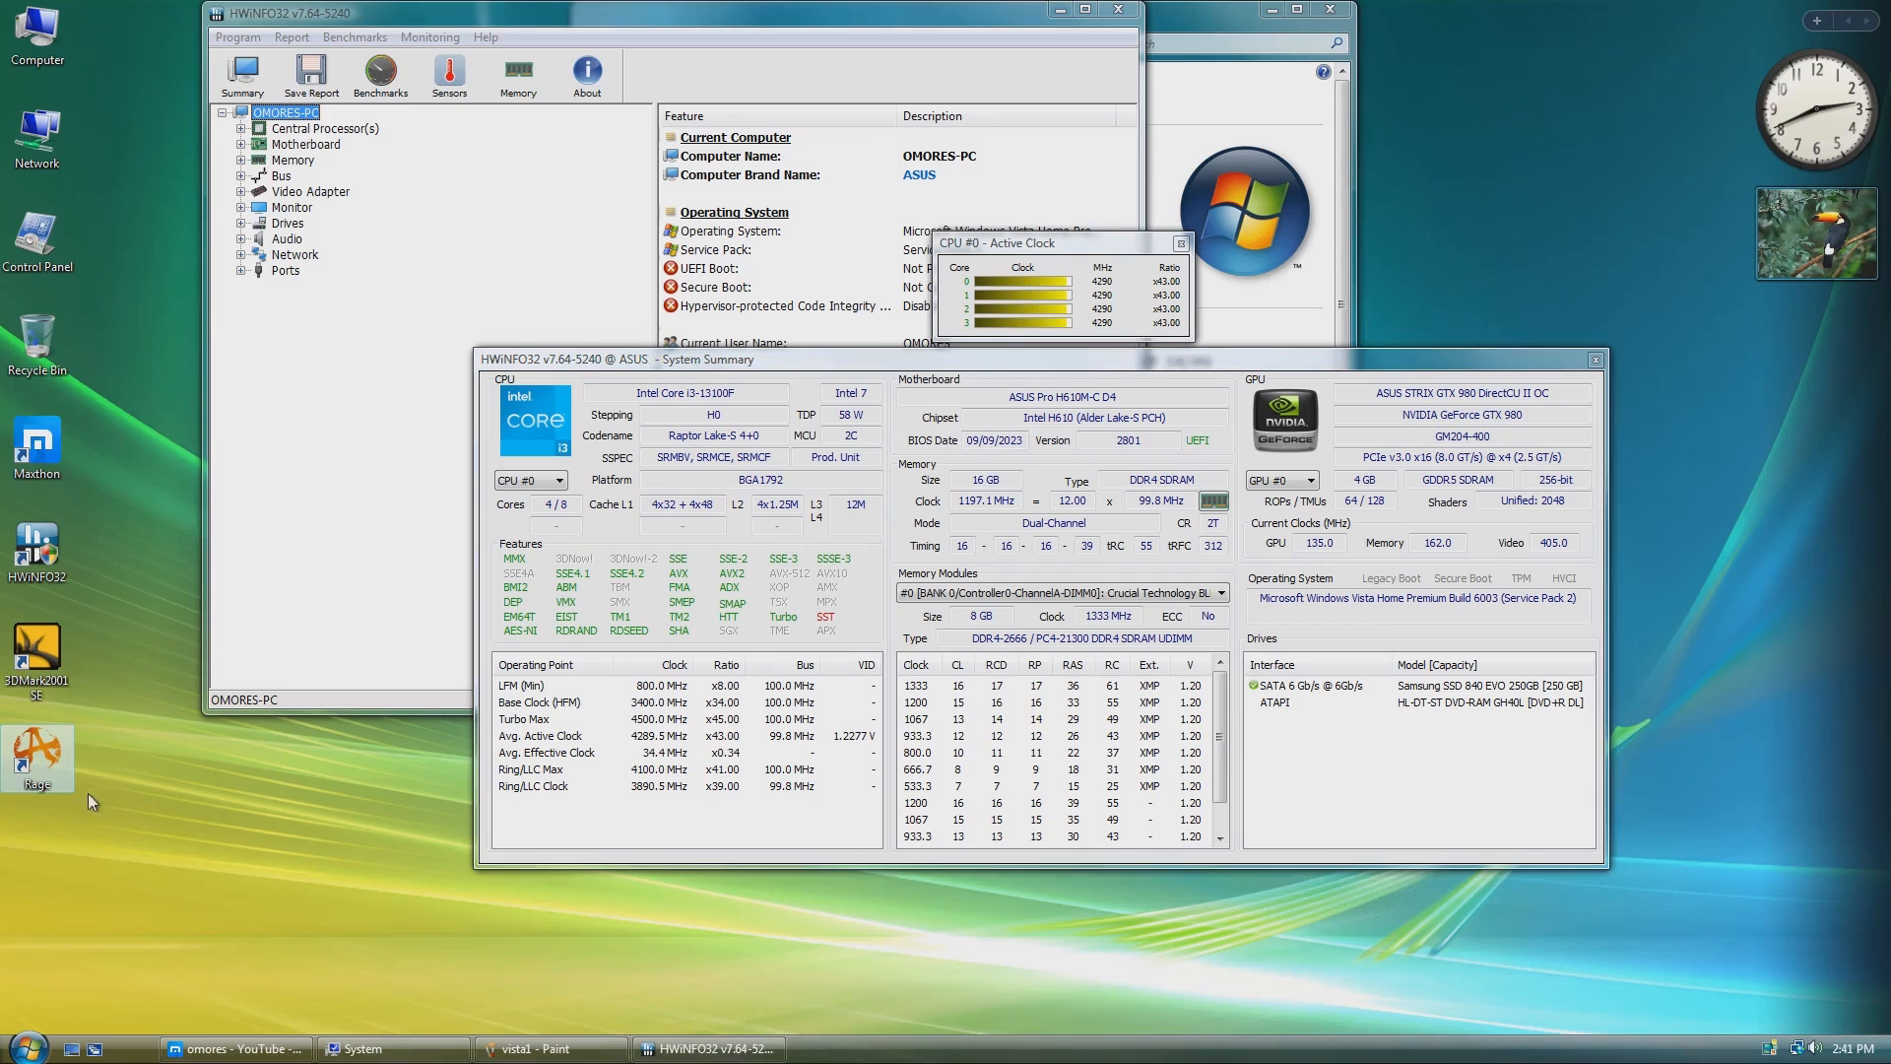
pyautogui.moveTo(56, 760)
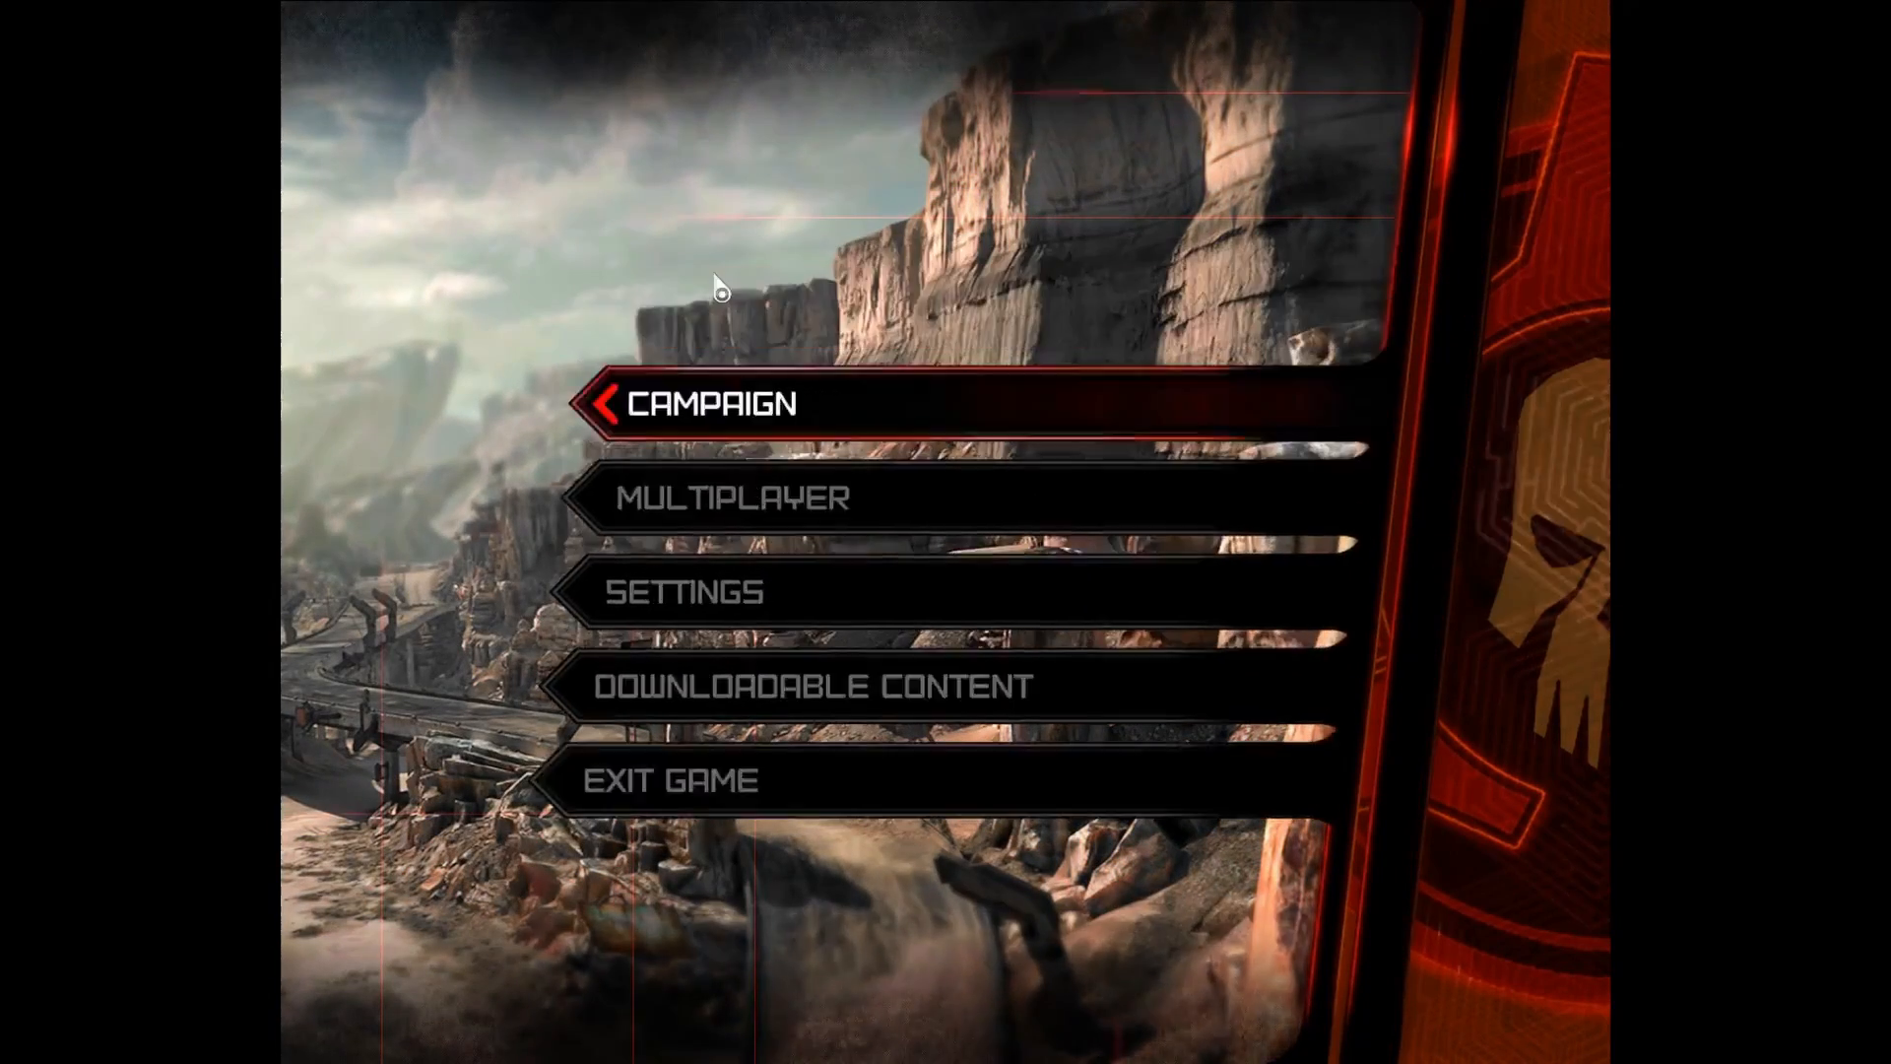
# Launch Rage to its main menu, then start the 3DMark2001 SE benchmark run.
pyautogui.click(699, 404)
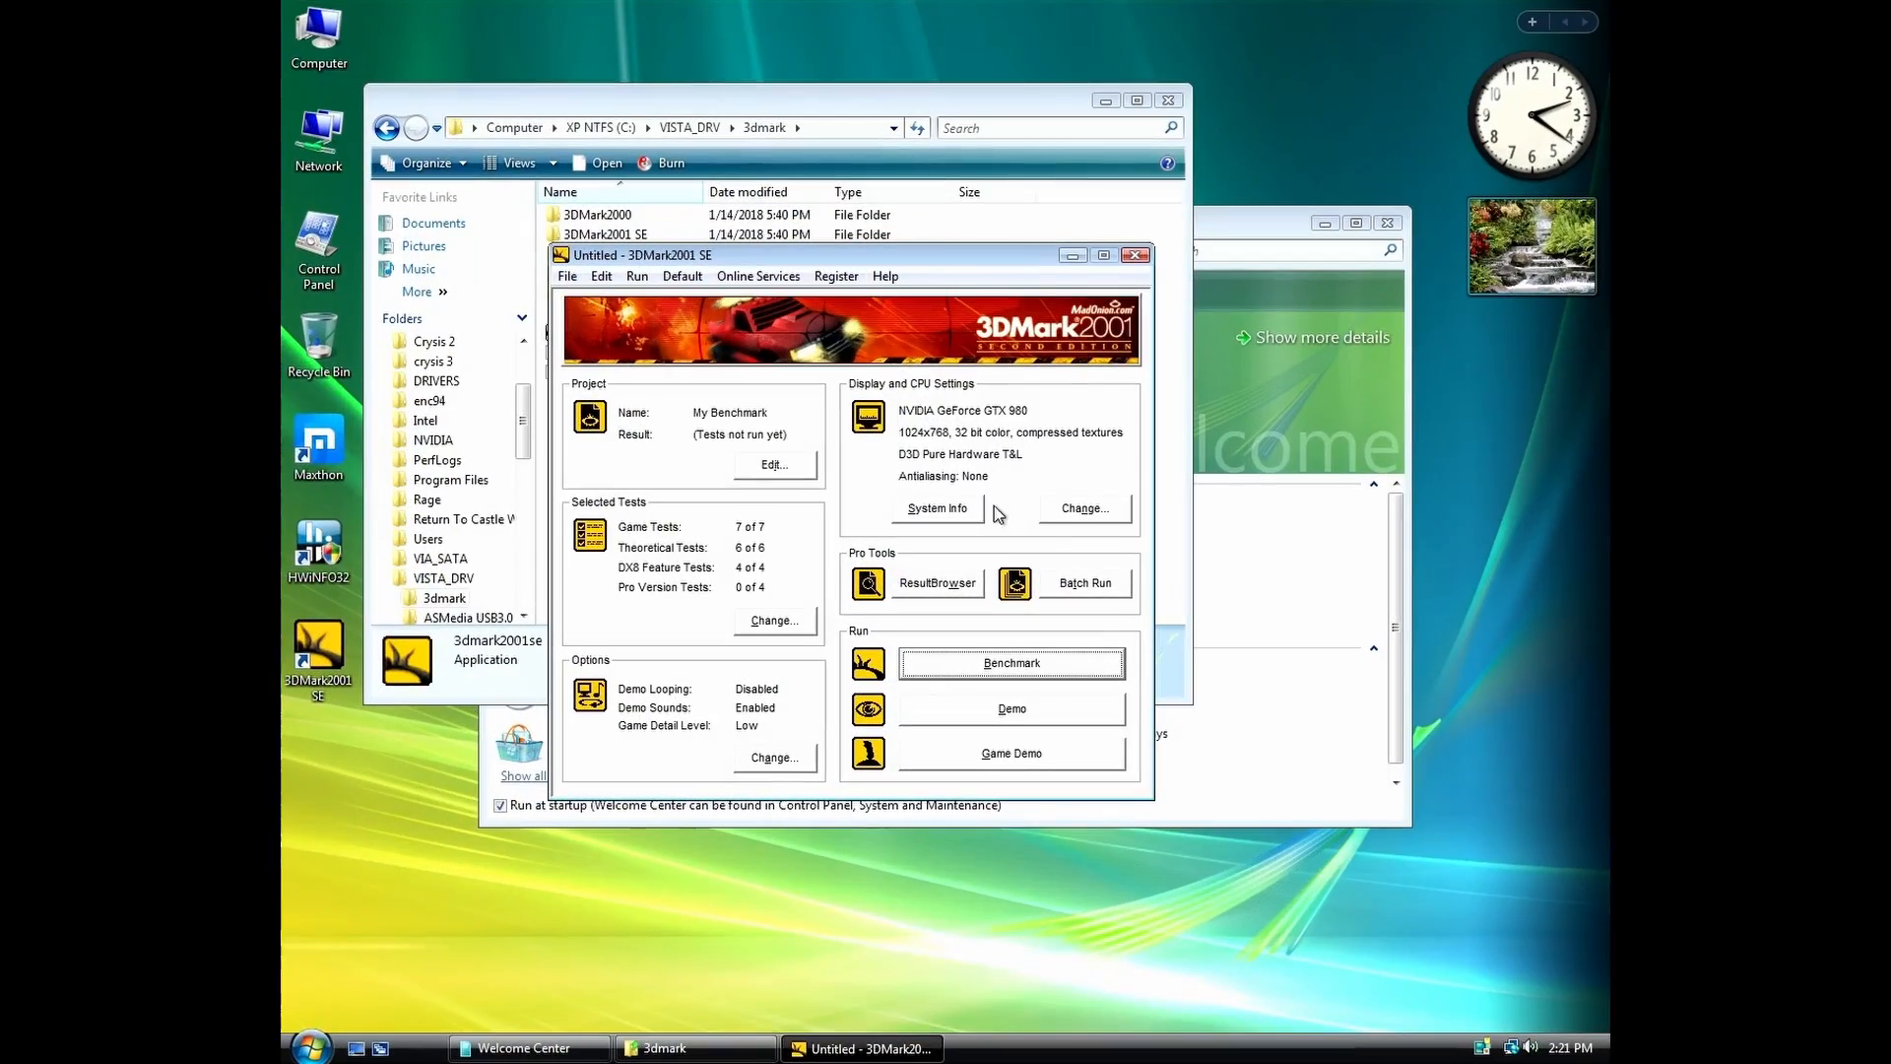
pyautogui.click(1011, 662)
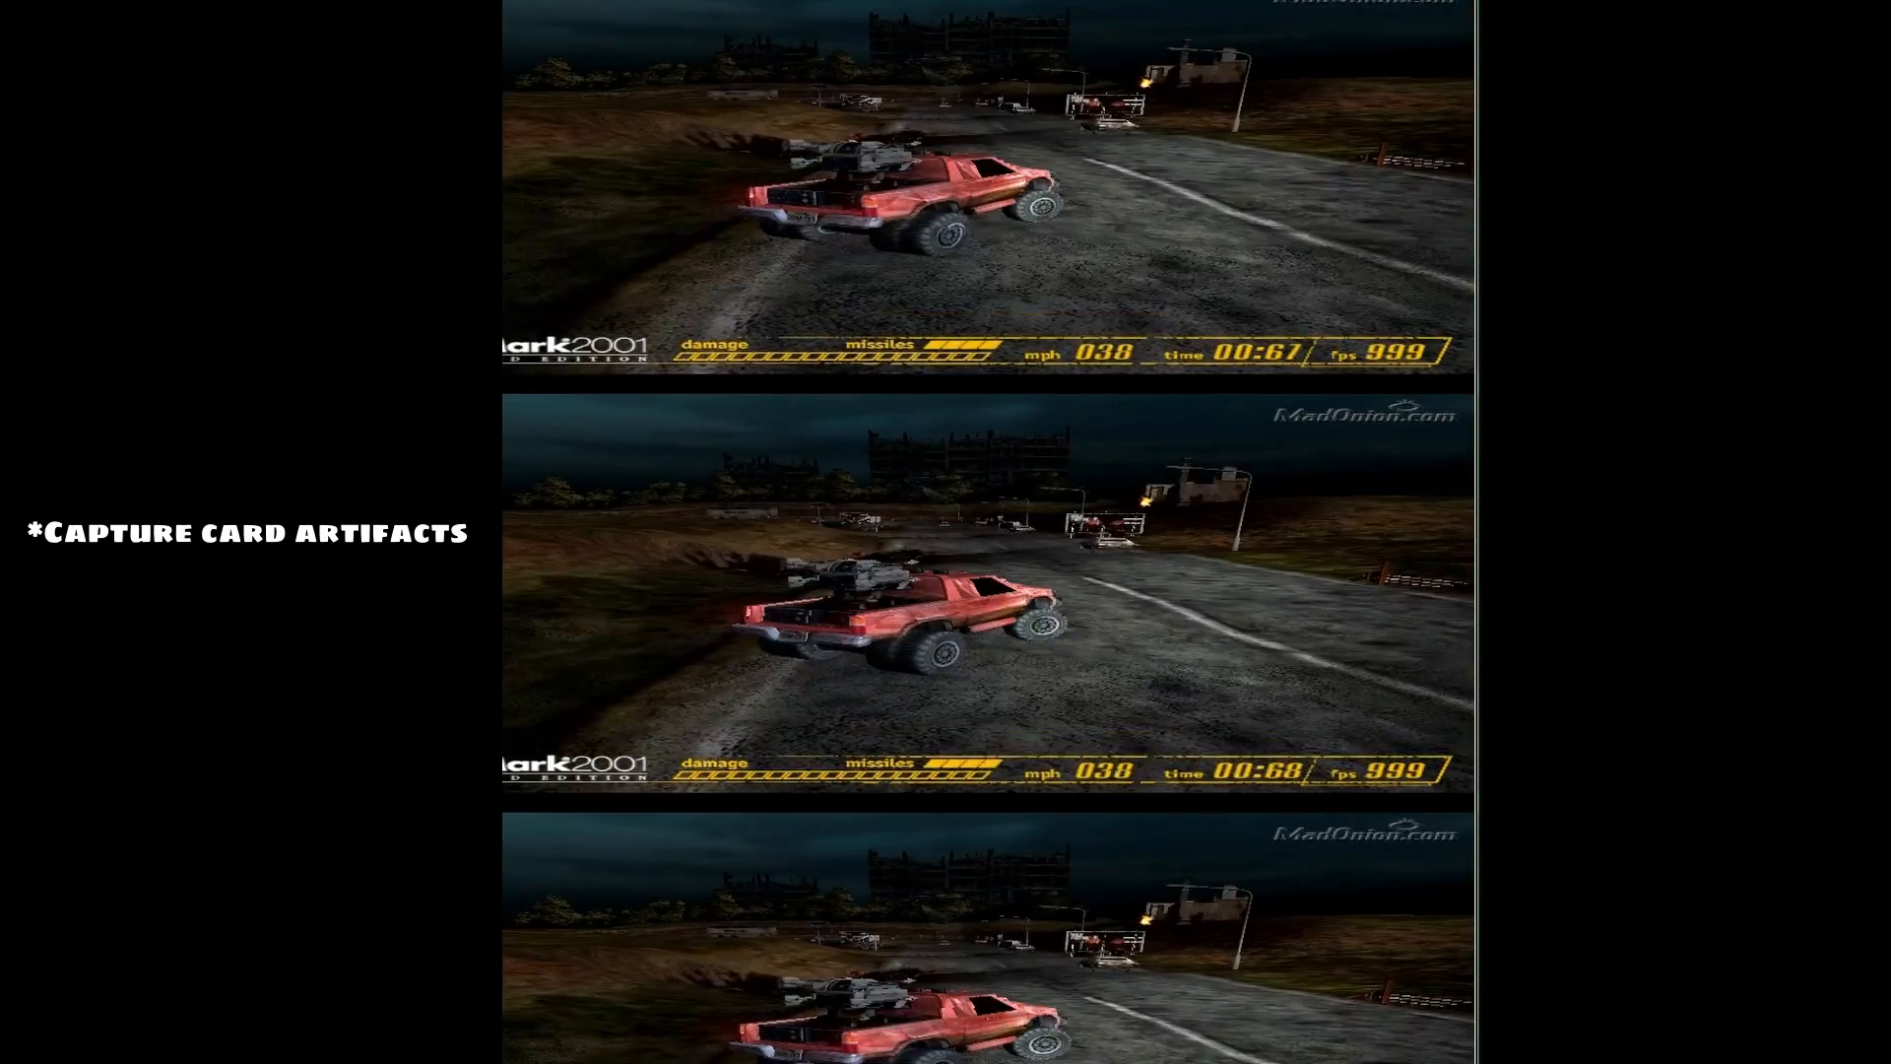